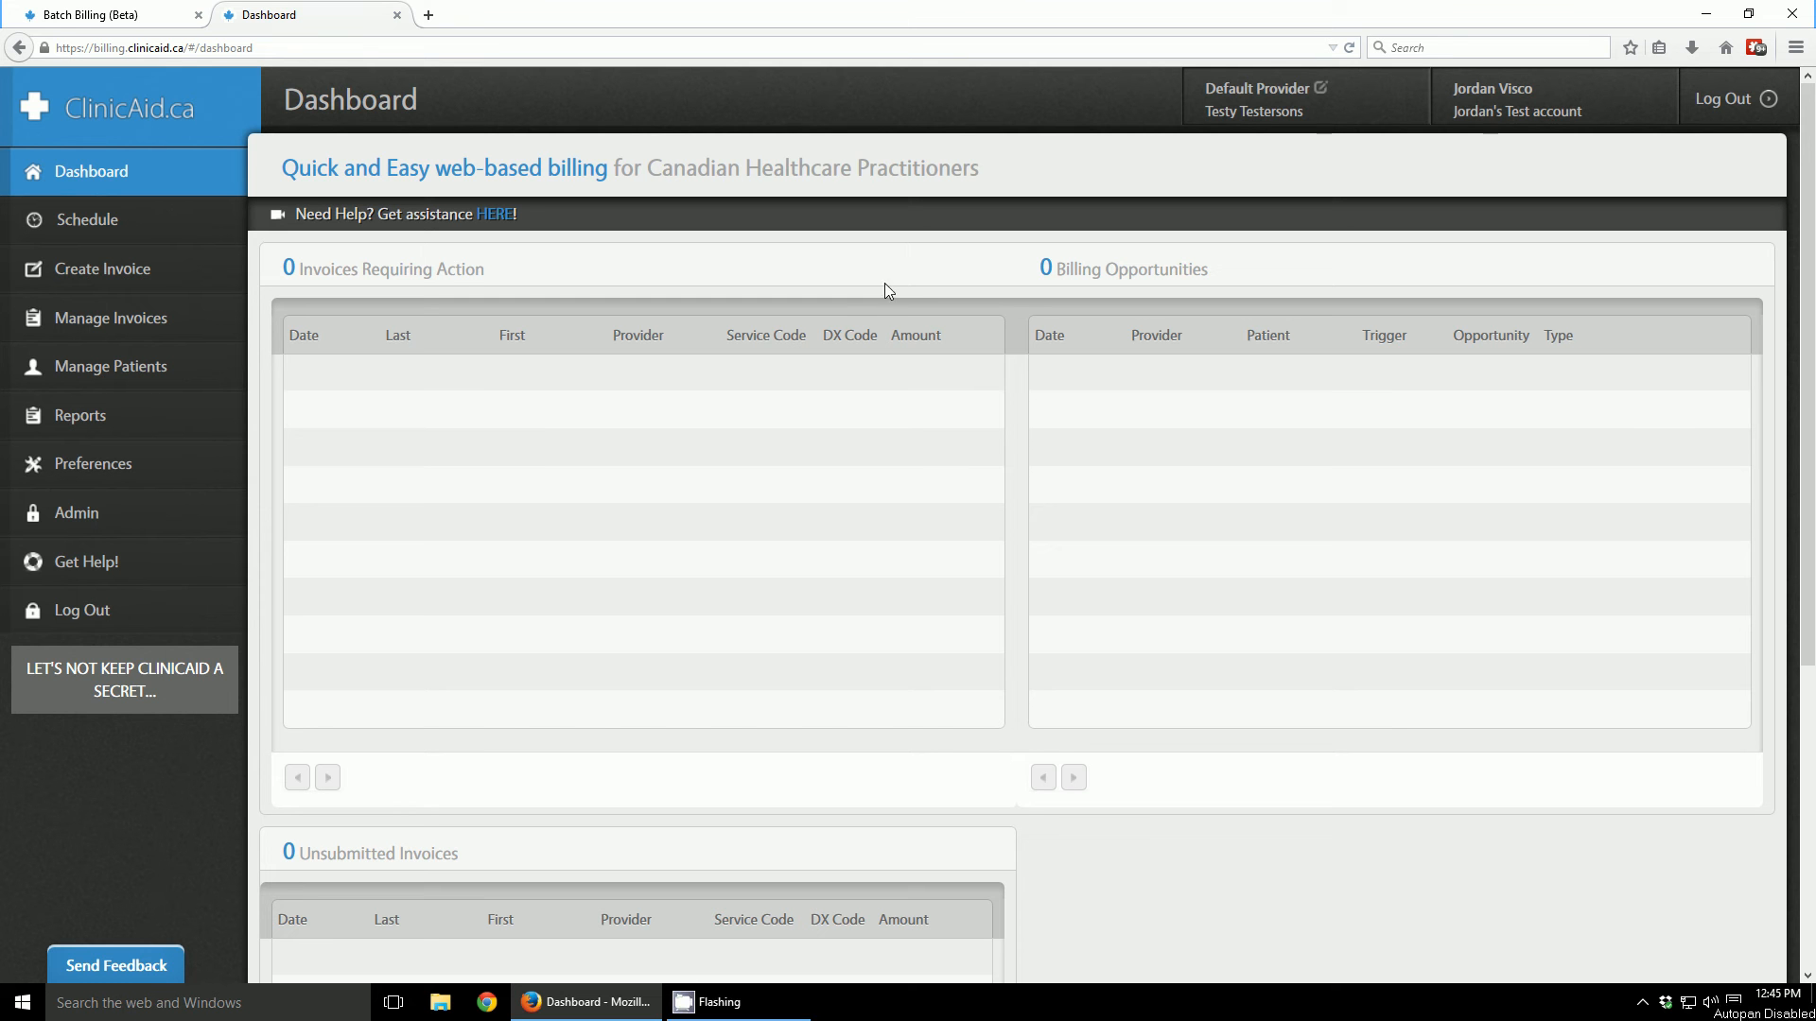
mouse_move(904, 284)
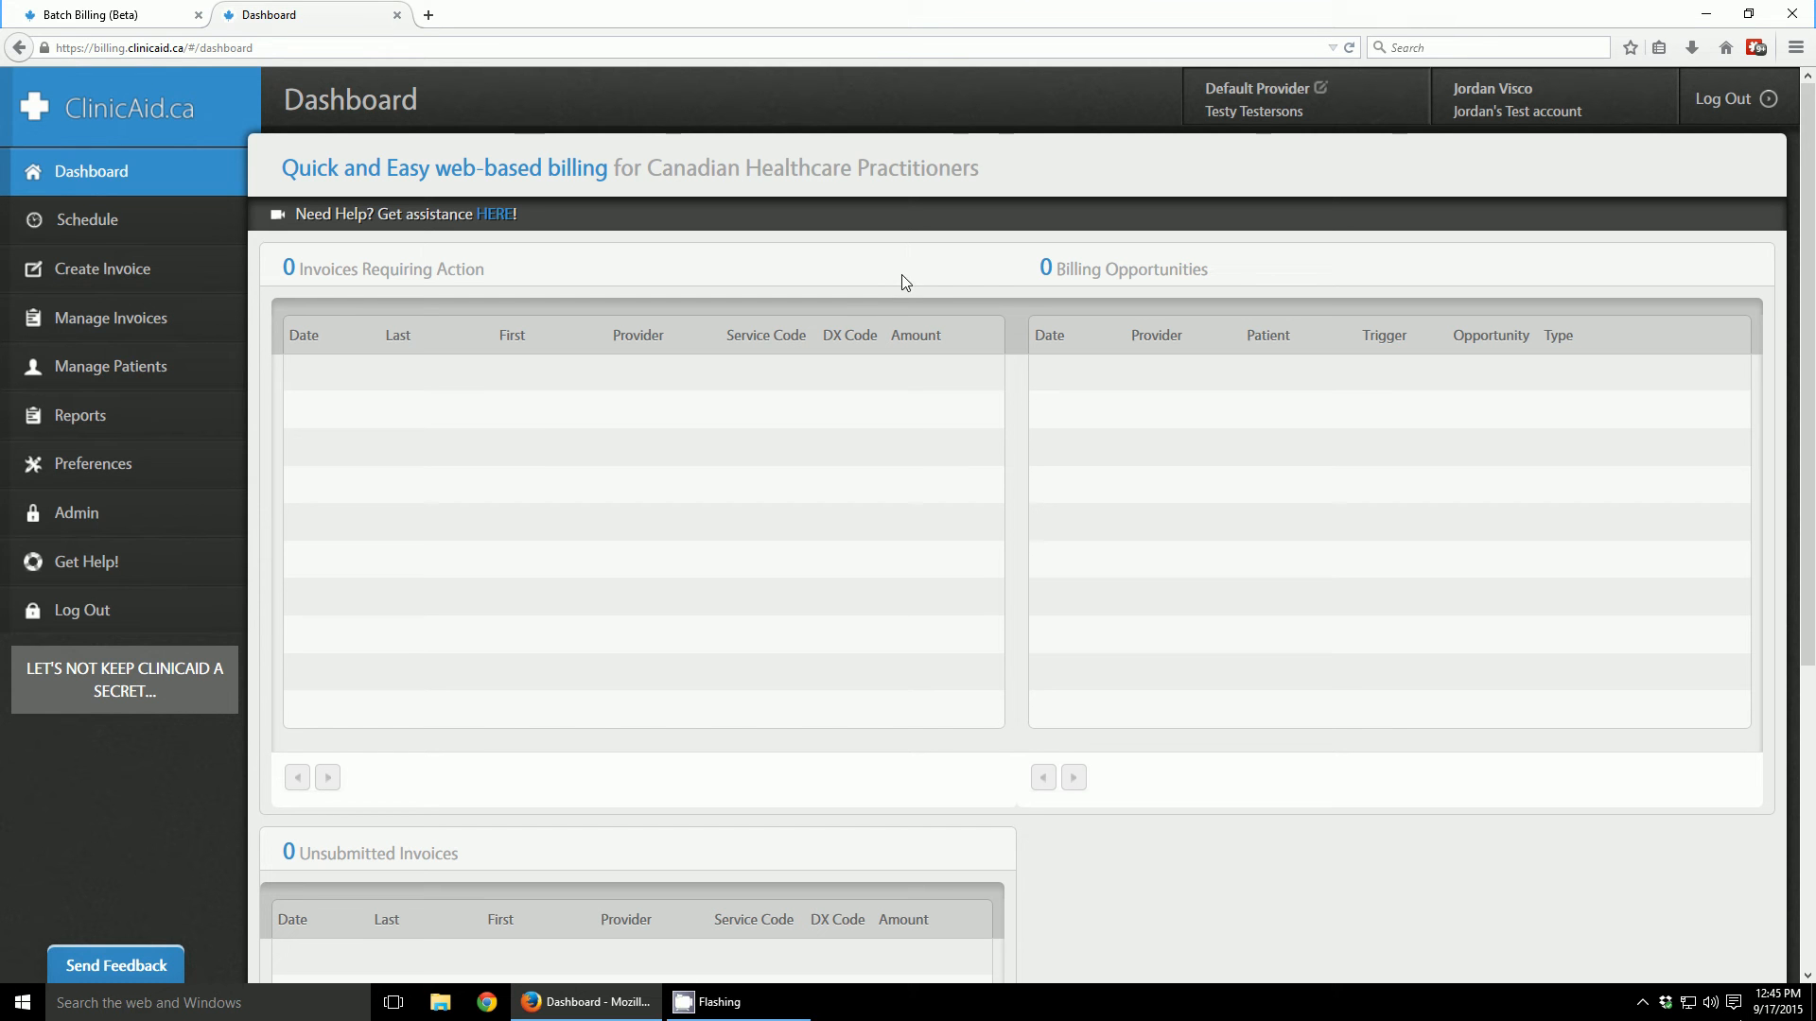
mouse_move(604, 318)
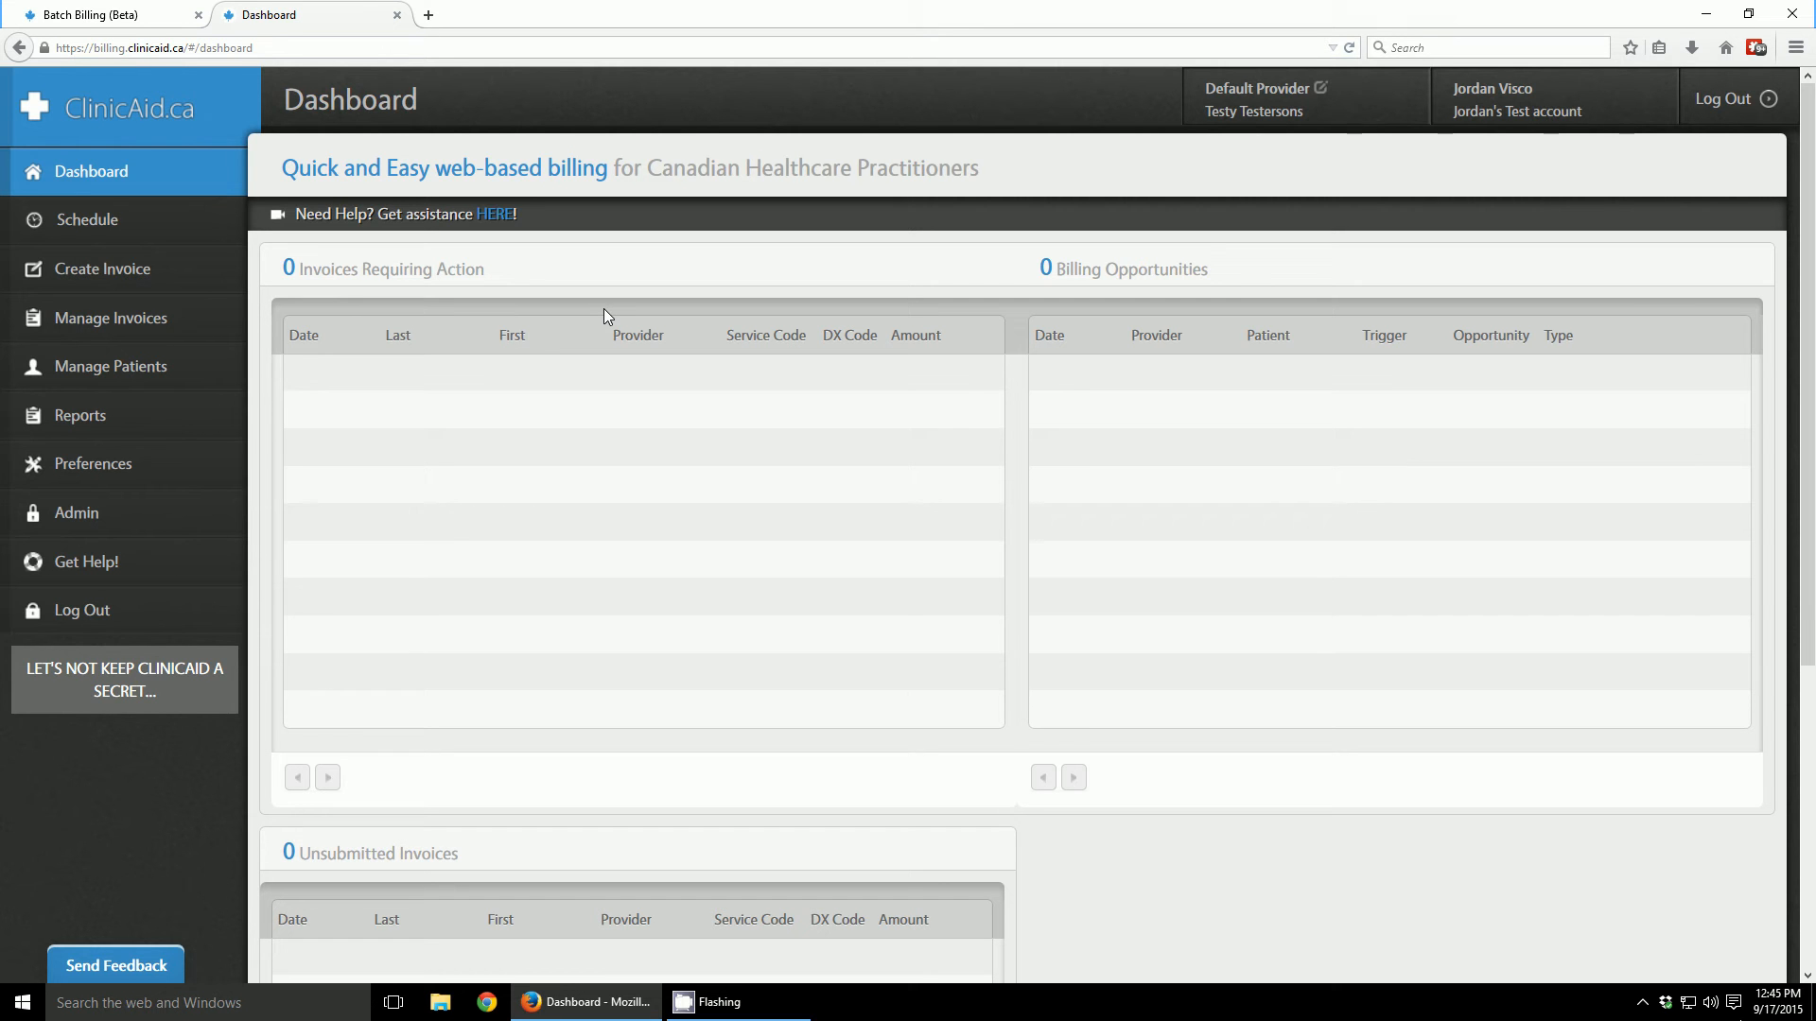
mouse_move(1282, 171)
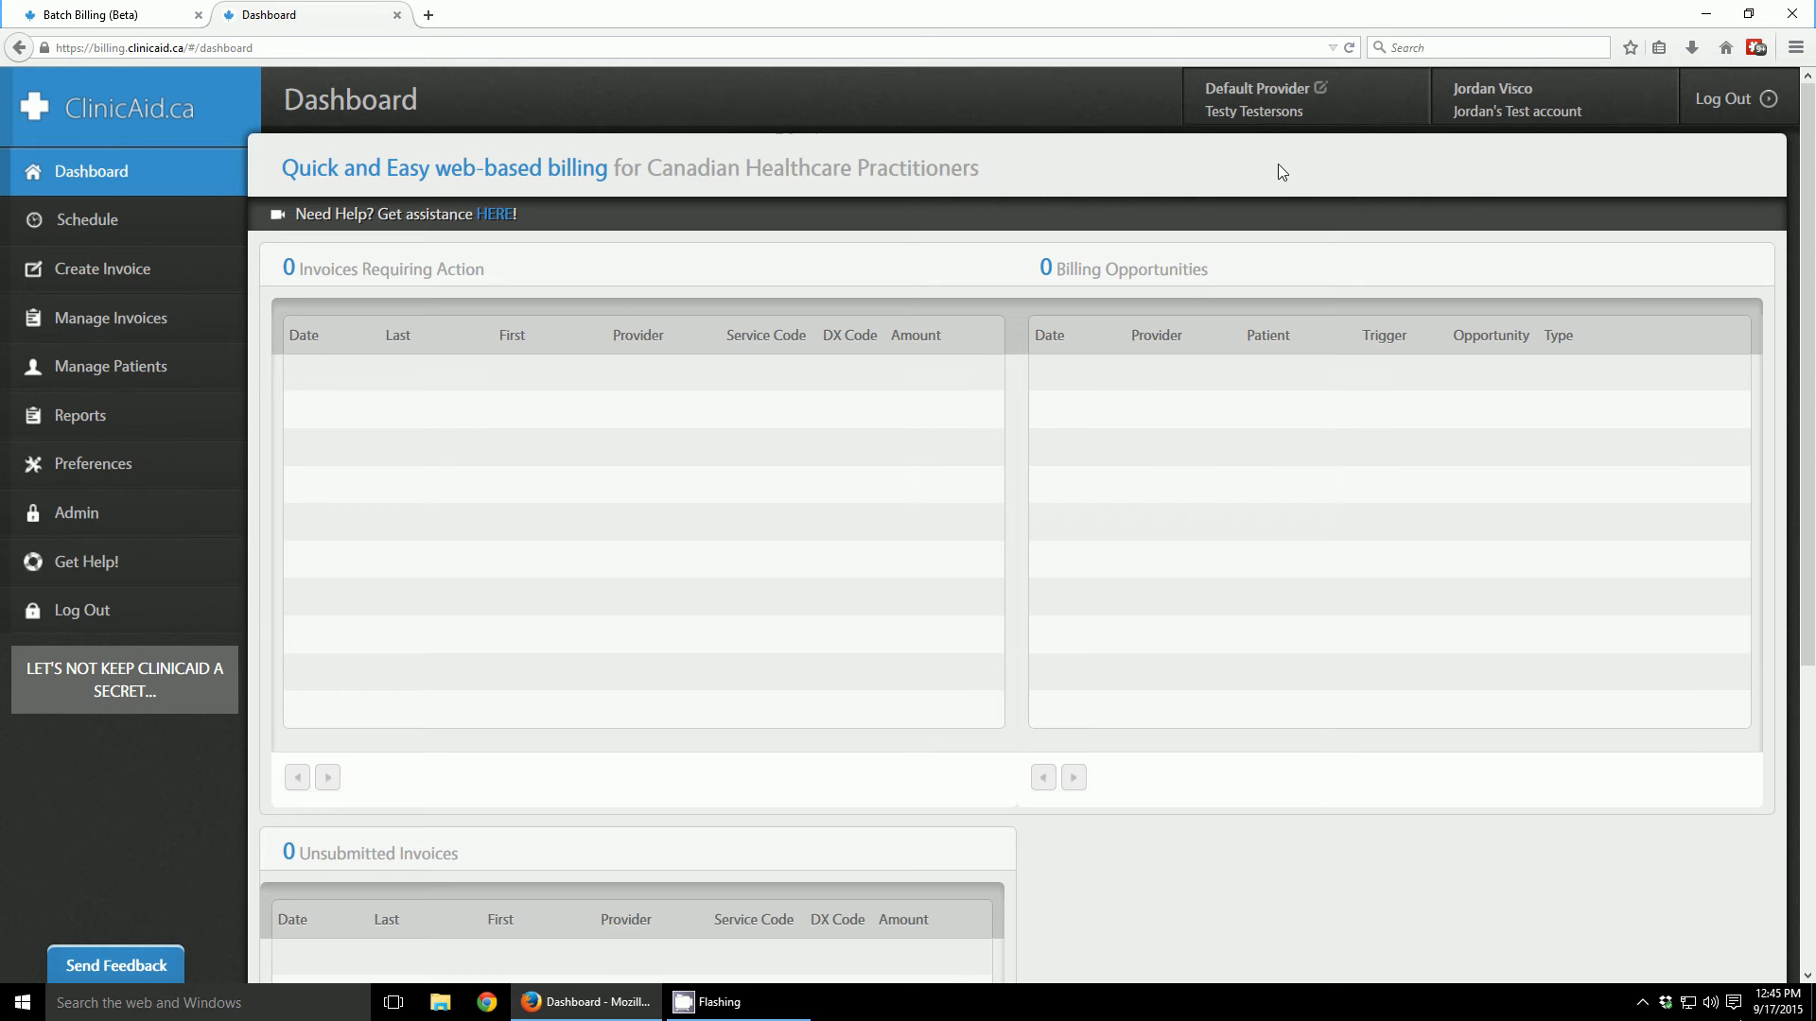
- Open a blank Create Invoice page totalling $0.00 from the left sidebar
scroll("down", 3)
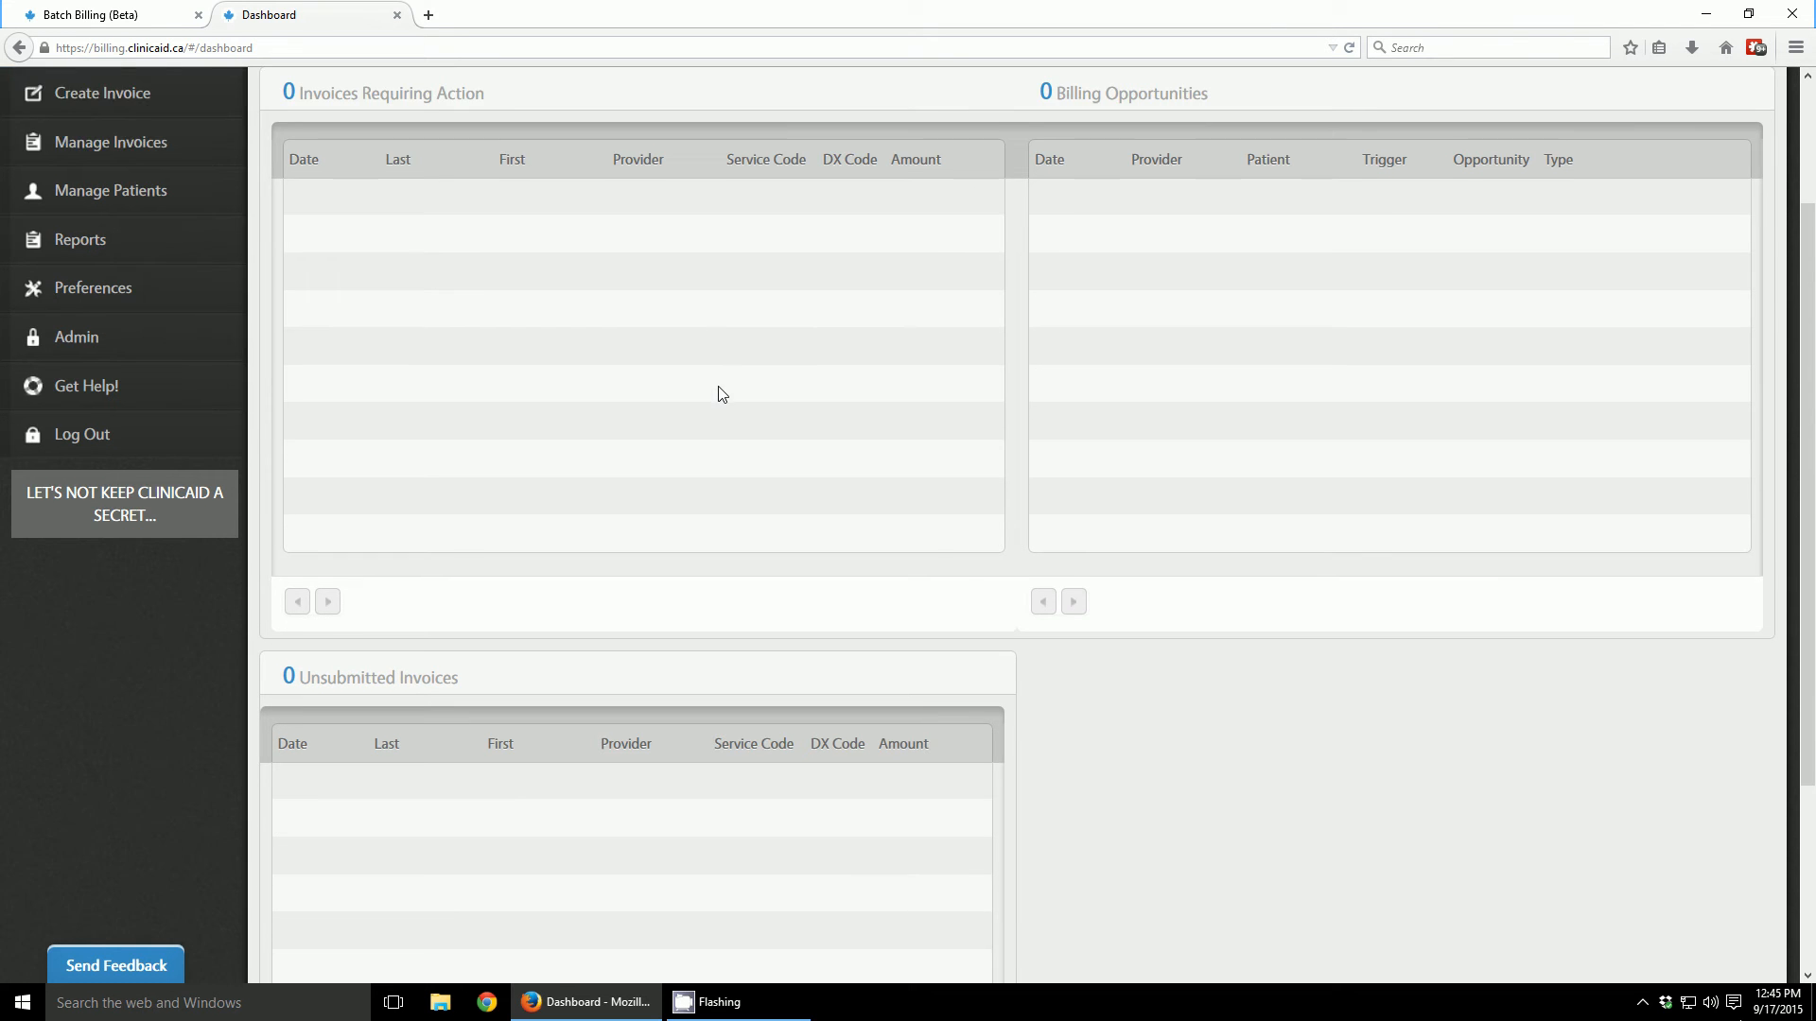
scroll("down", 3)
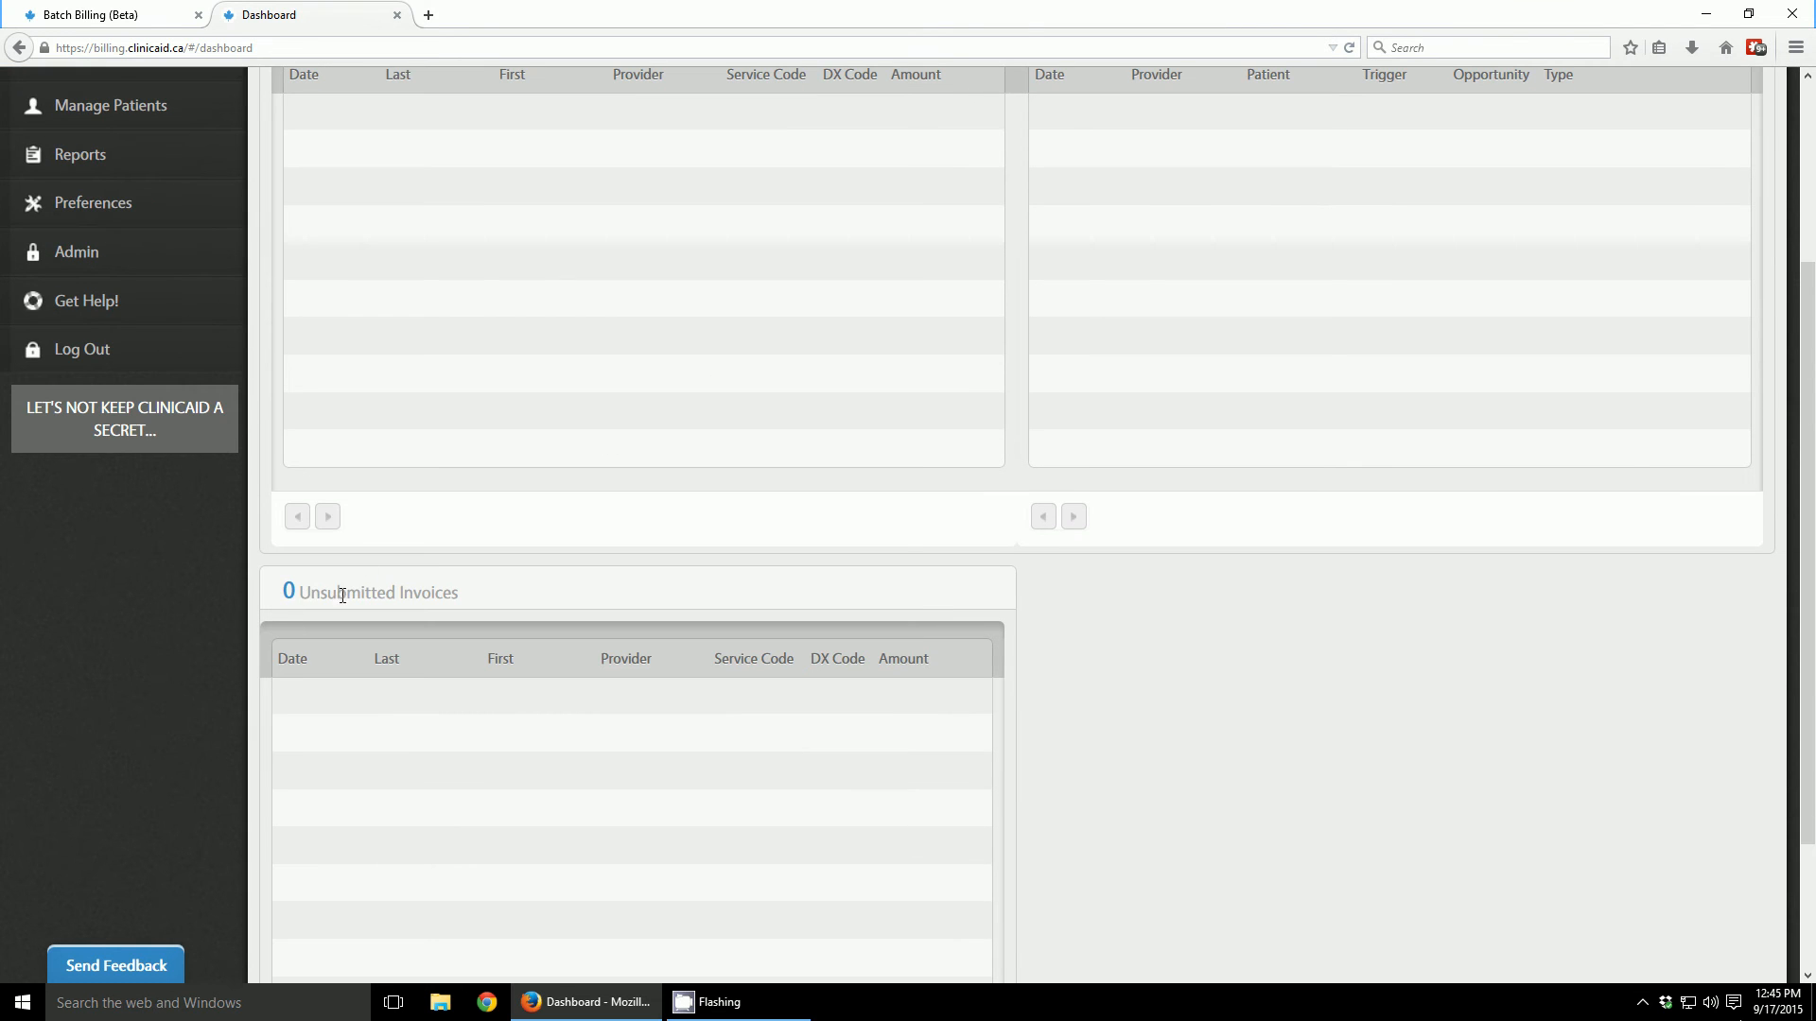
mouse_move(475, 607)
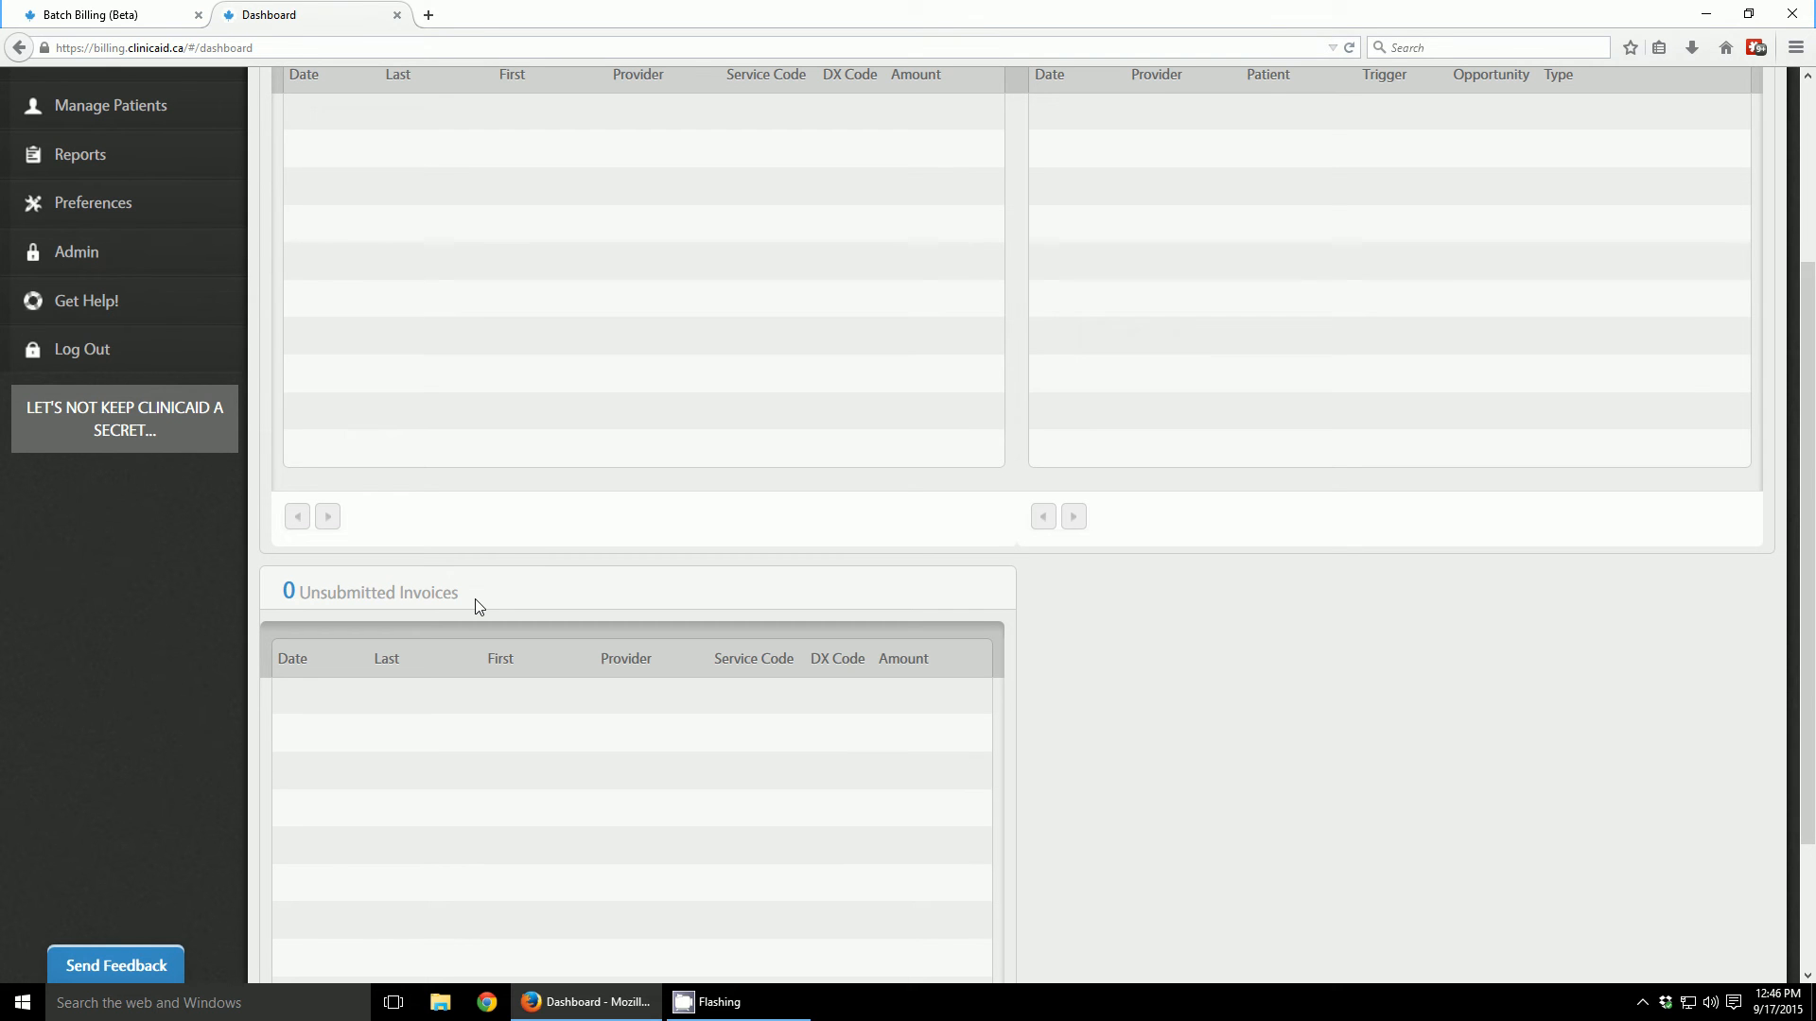
mouse_move(486, 599)
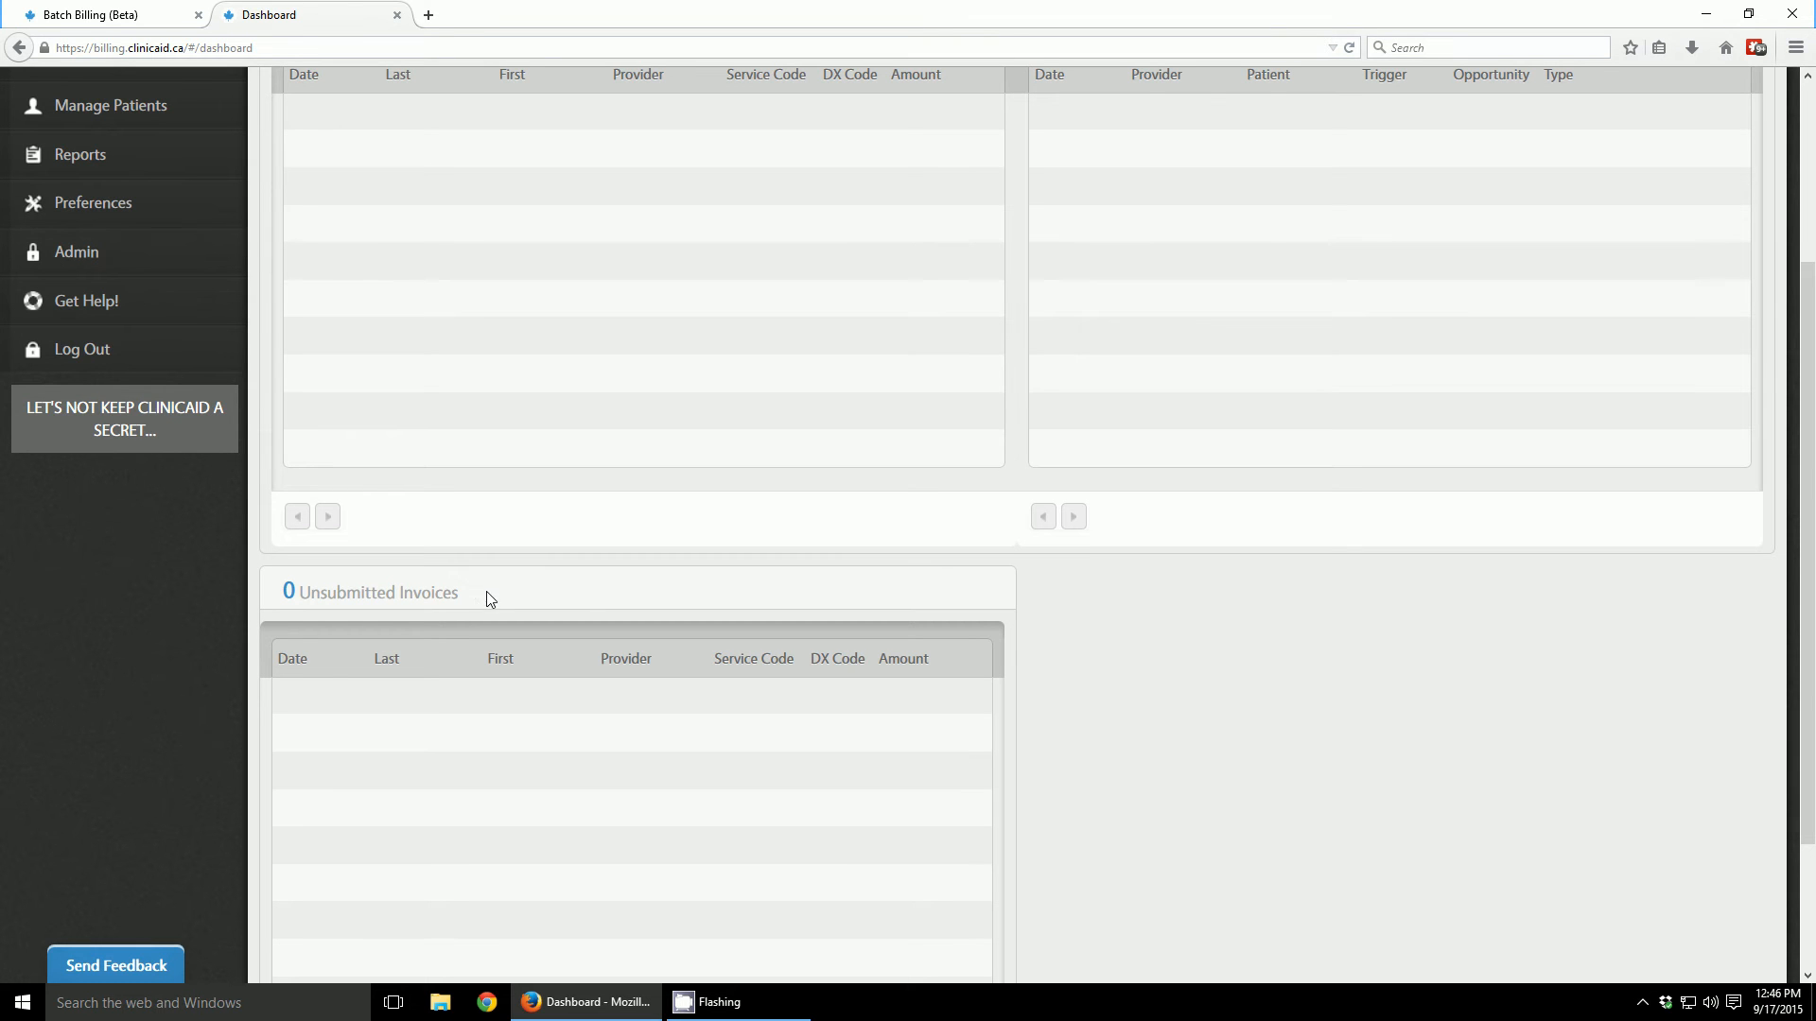
mouse_move(400, 596)
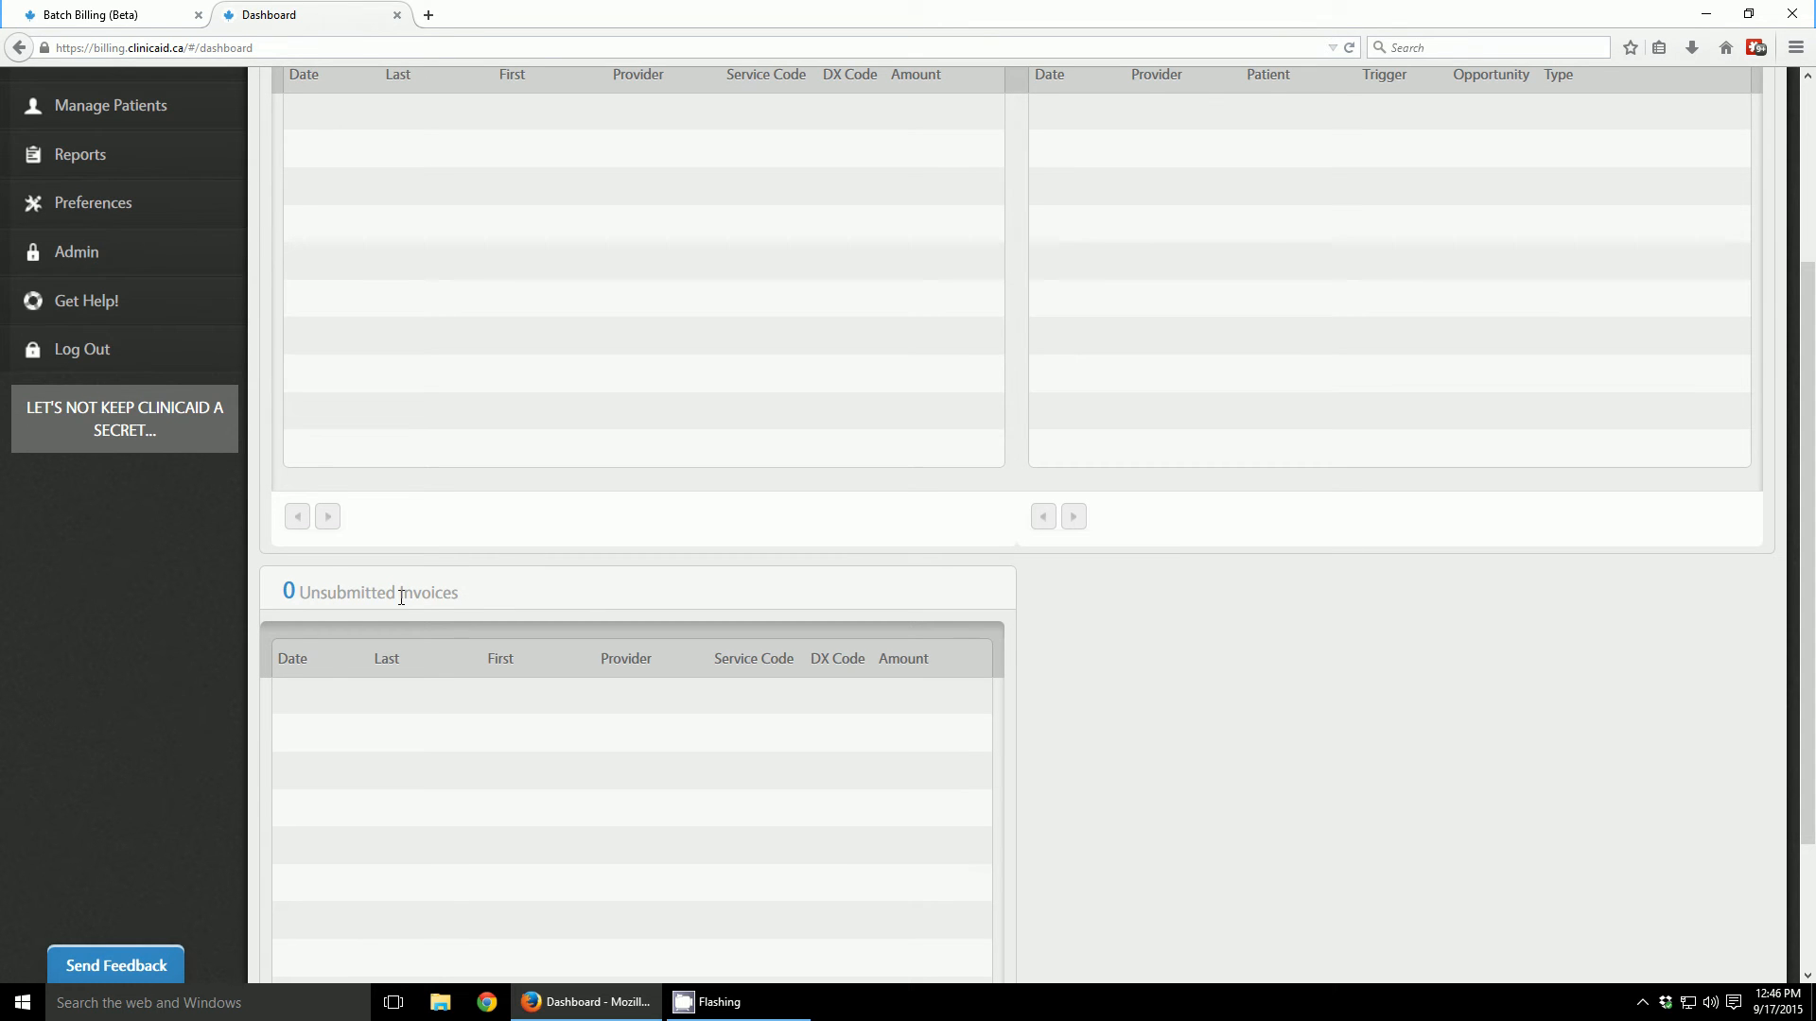
scroll("up", 3)
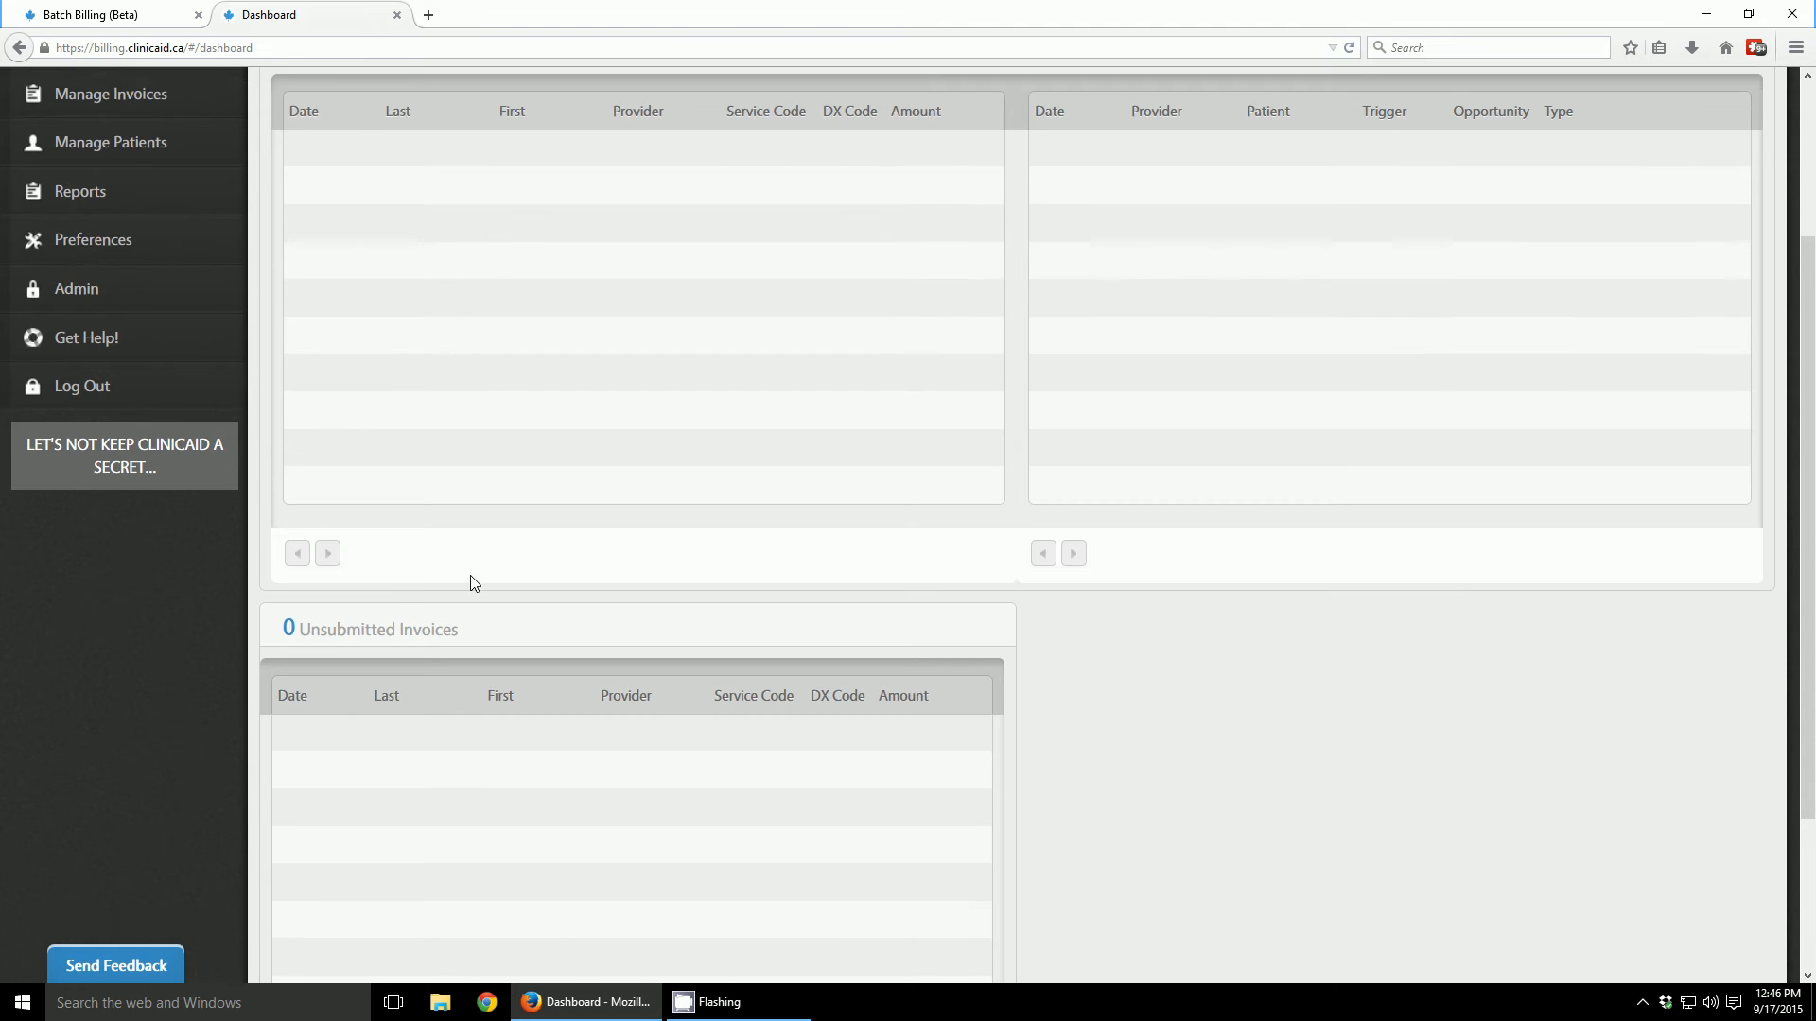
scroll("up", 3)
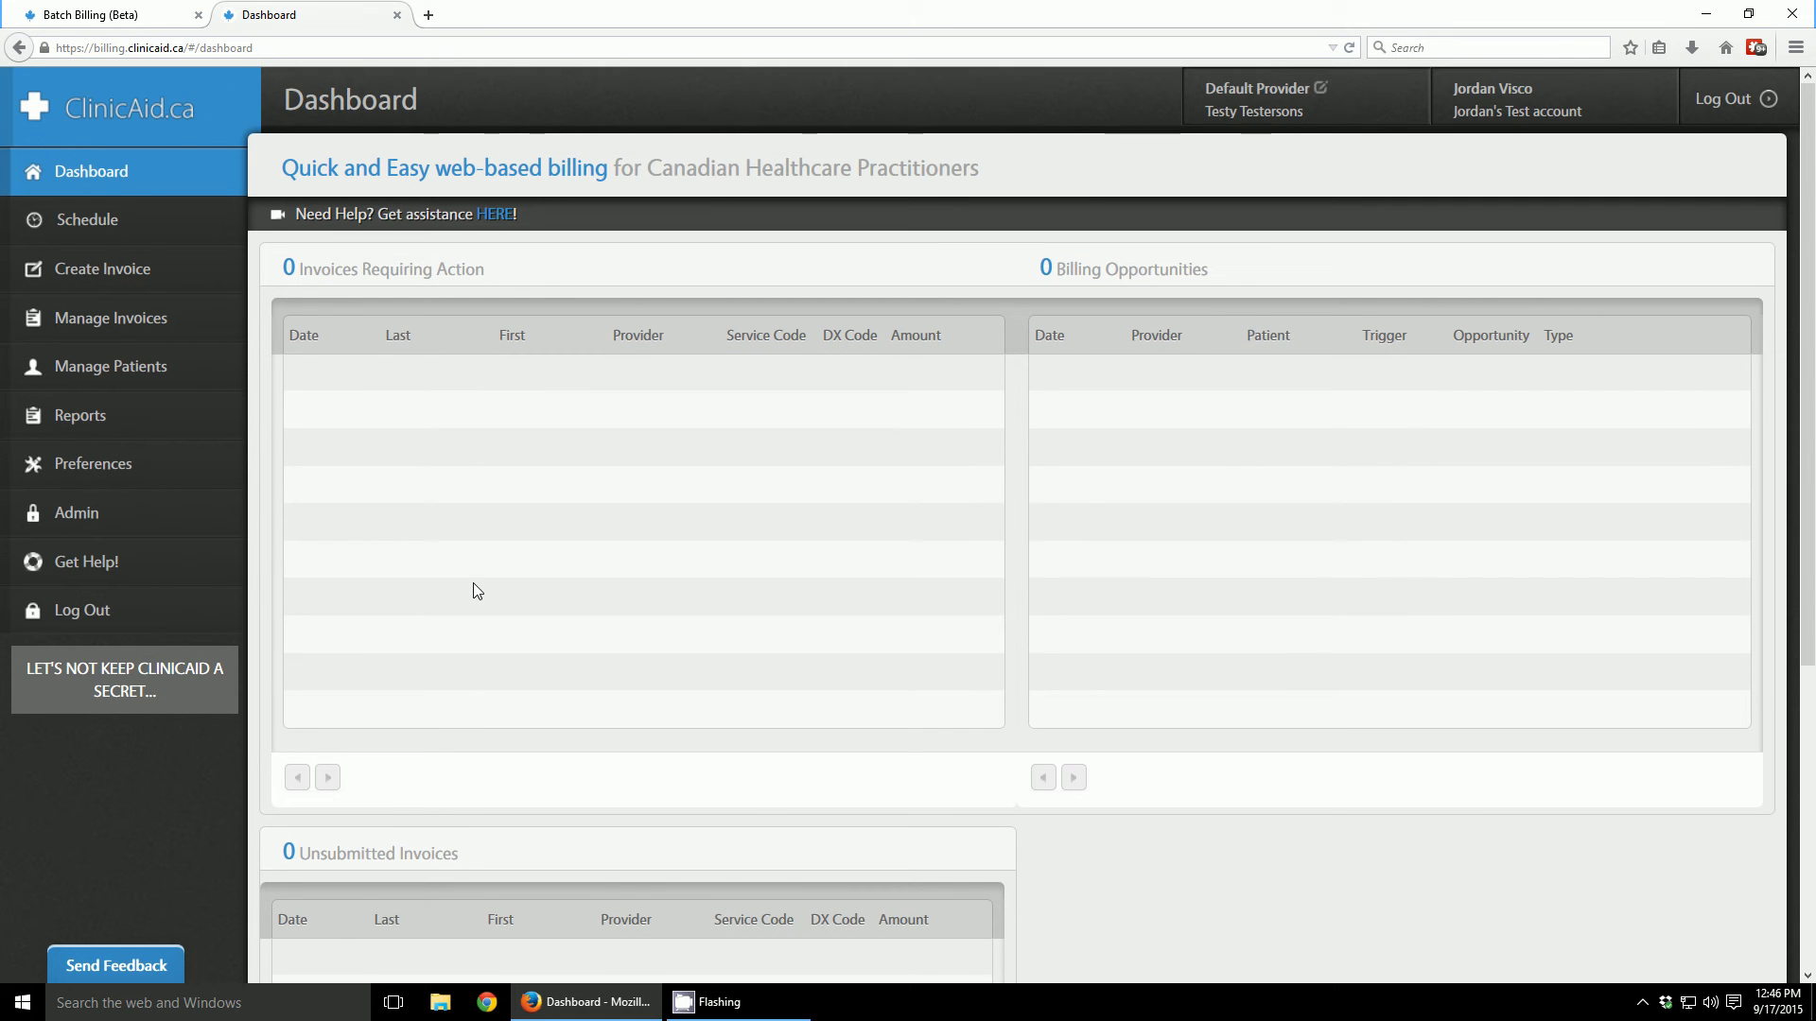
mouse_move(484, 585)
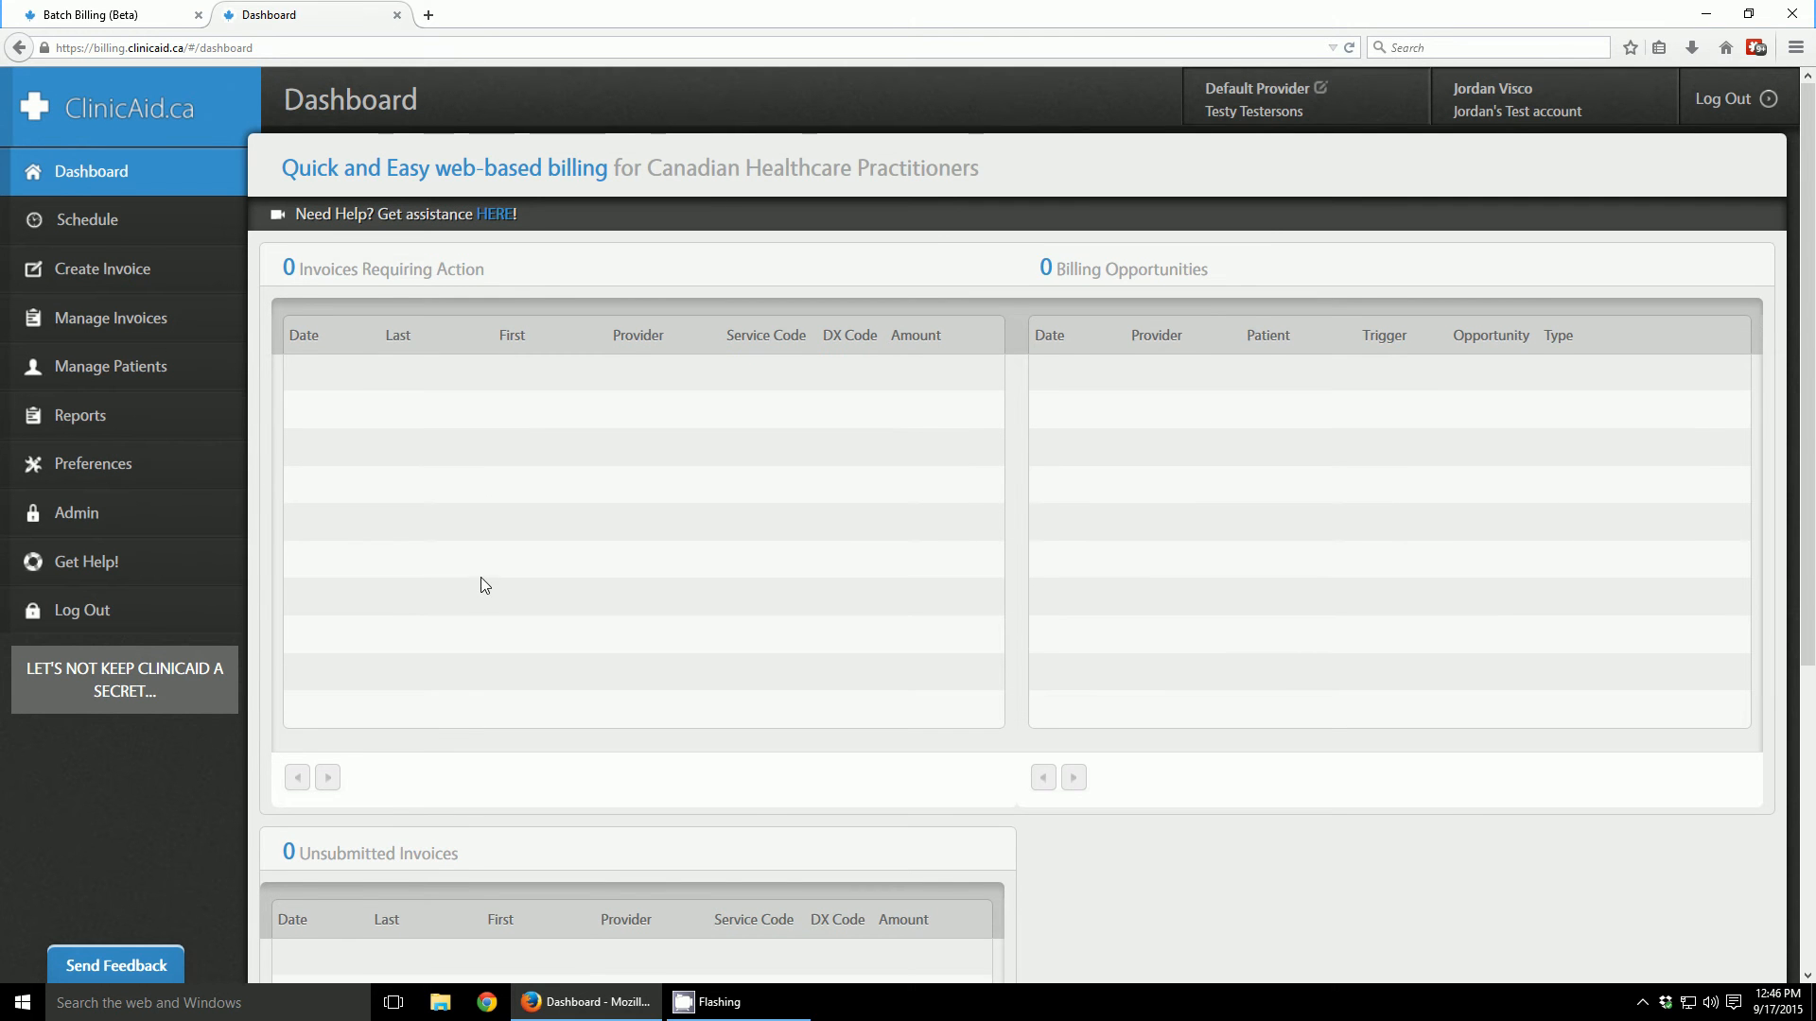
mouse_move(447, 438)
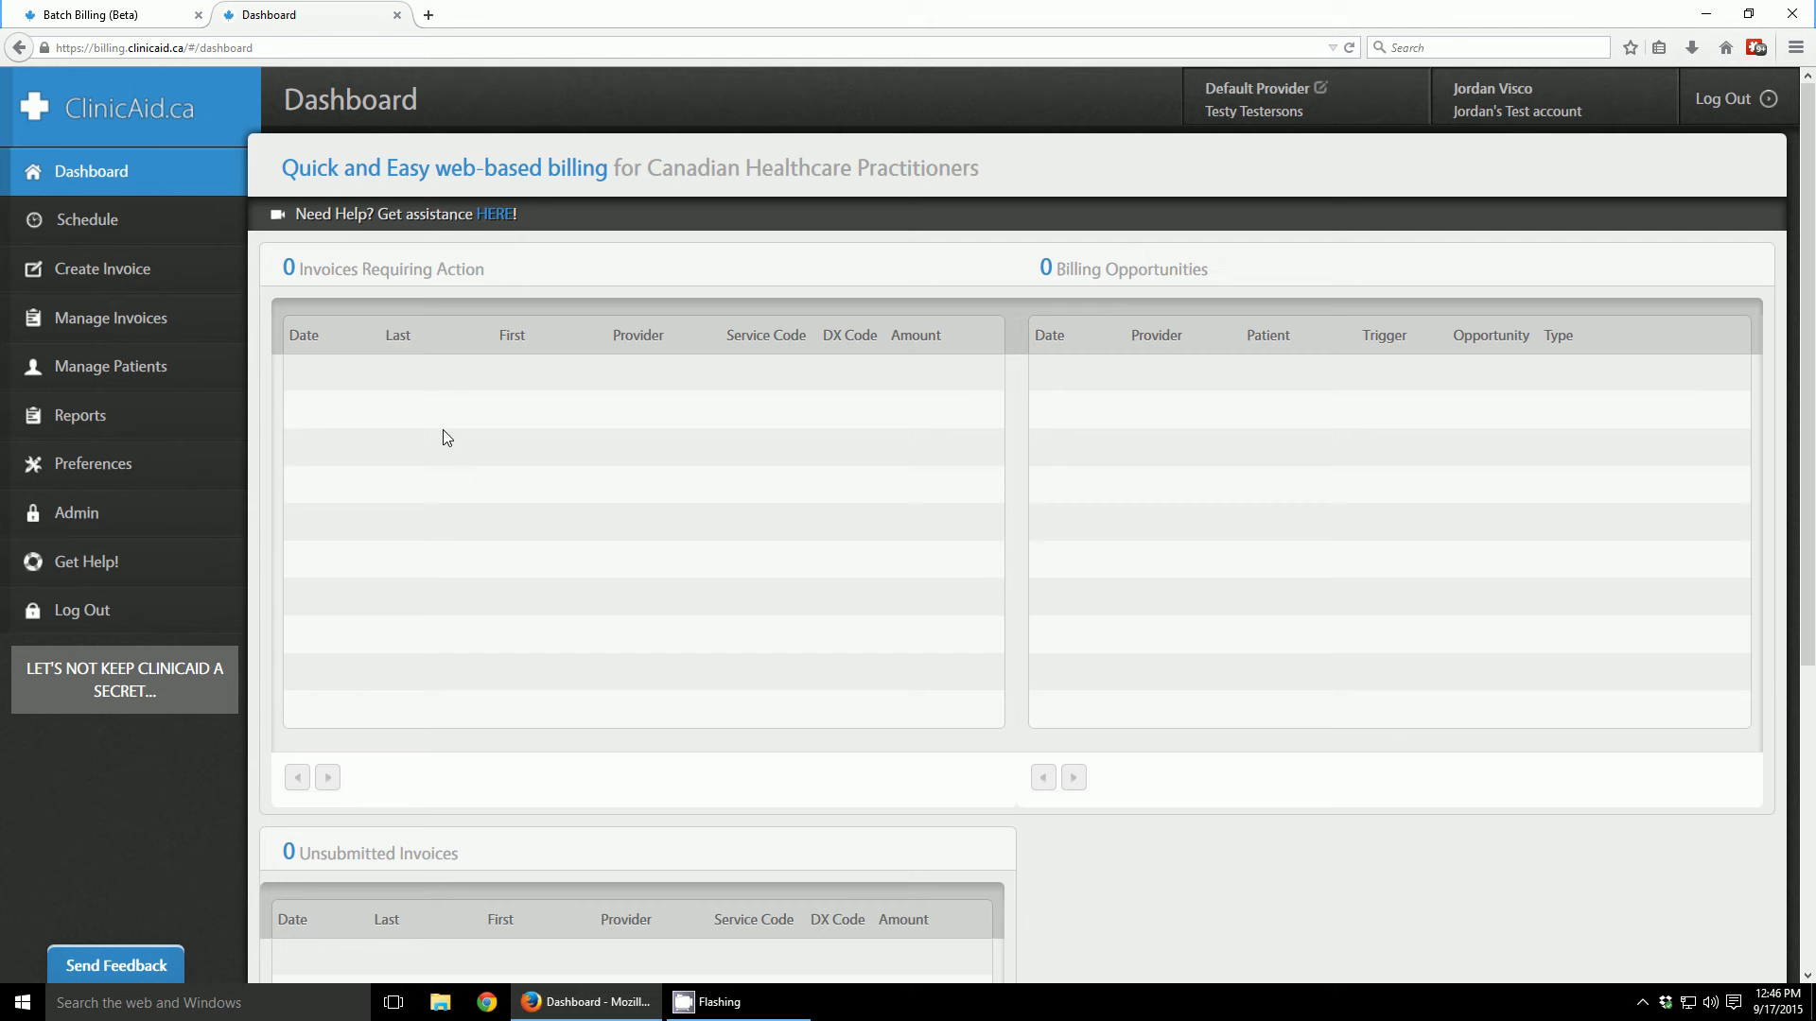
mouse_move(255, 294)
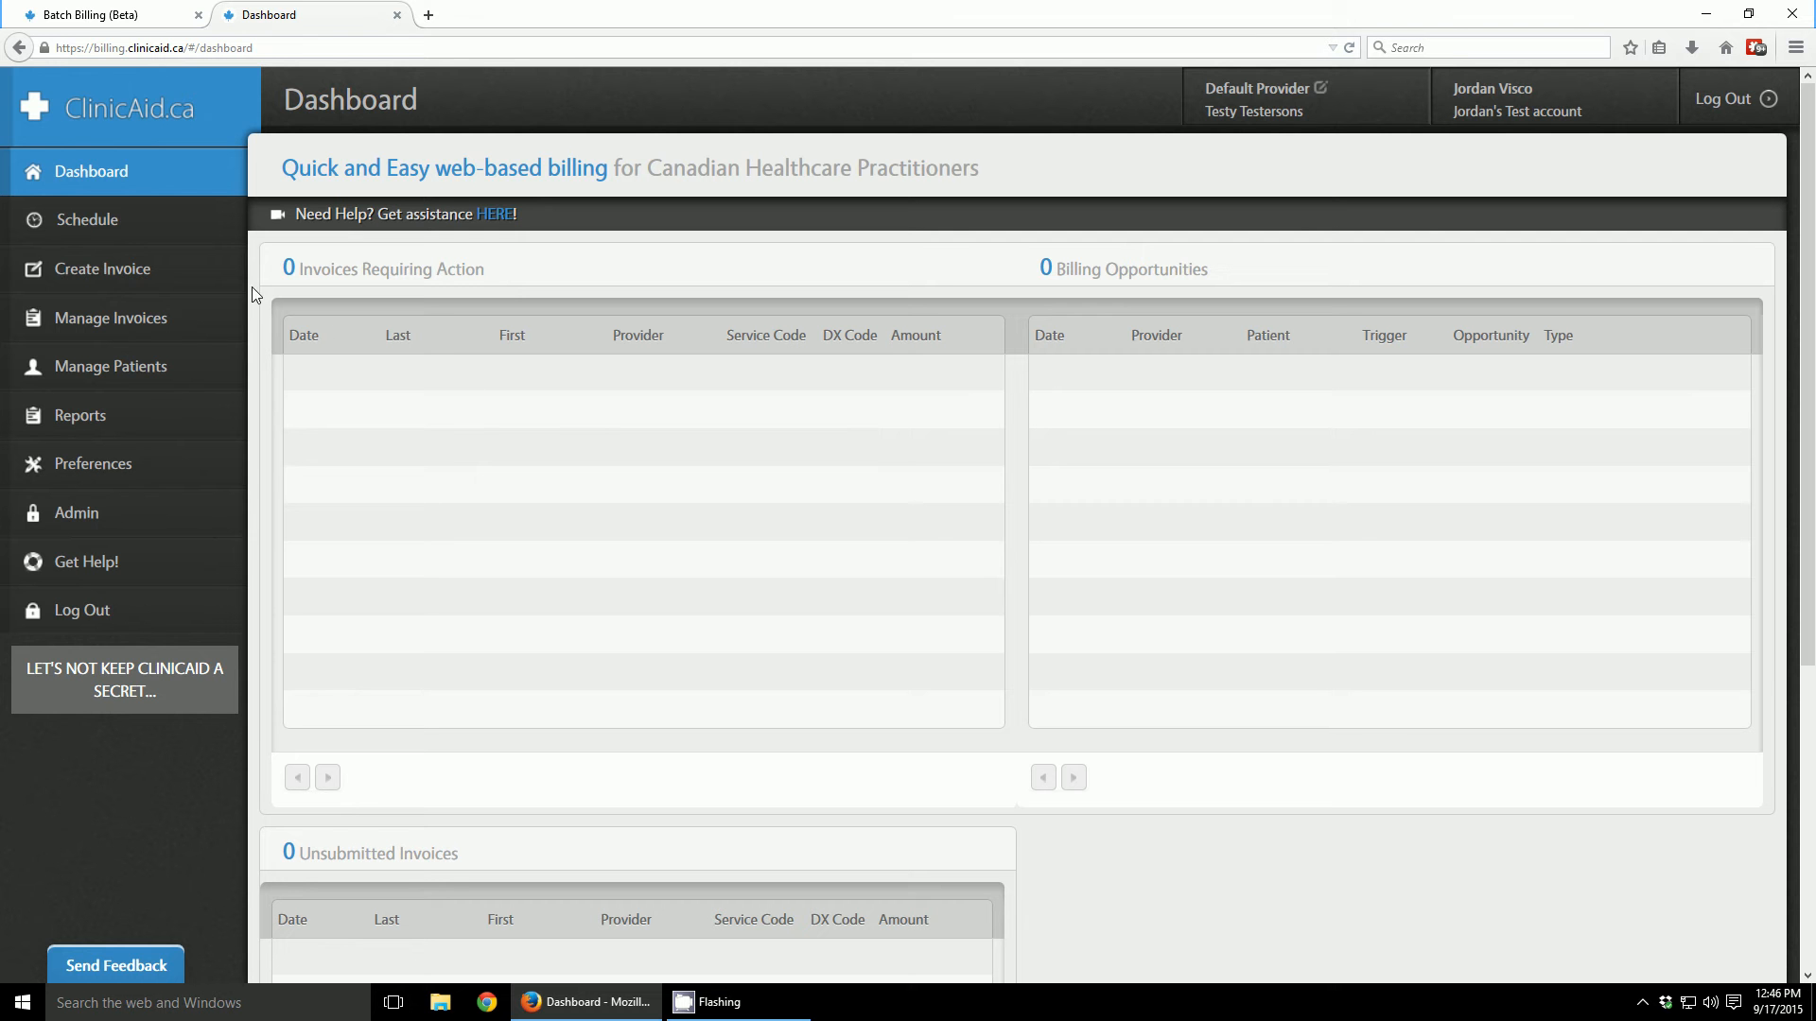
mouse_move(102, 269)
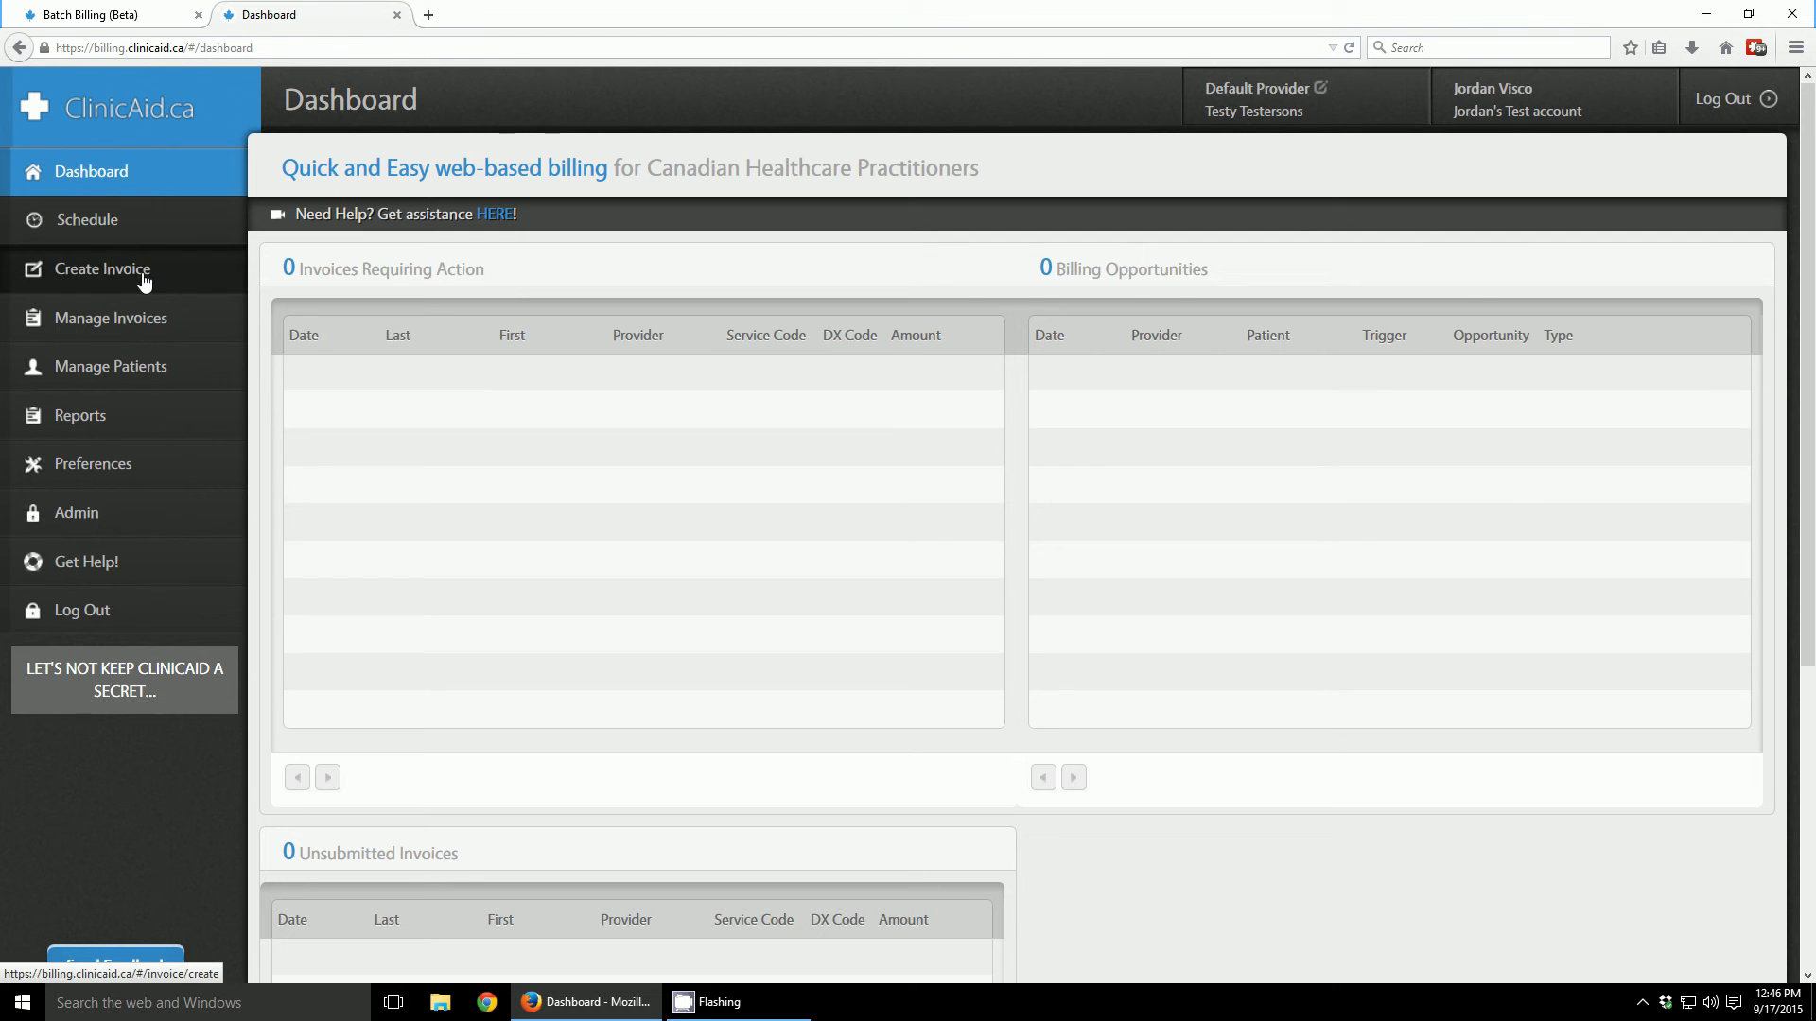
left_click(112, 269)
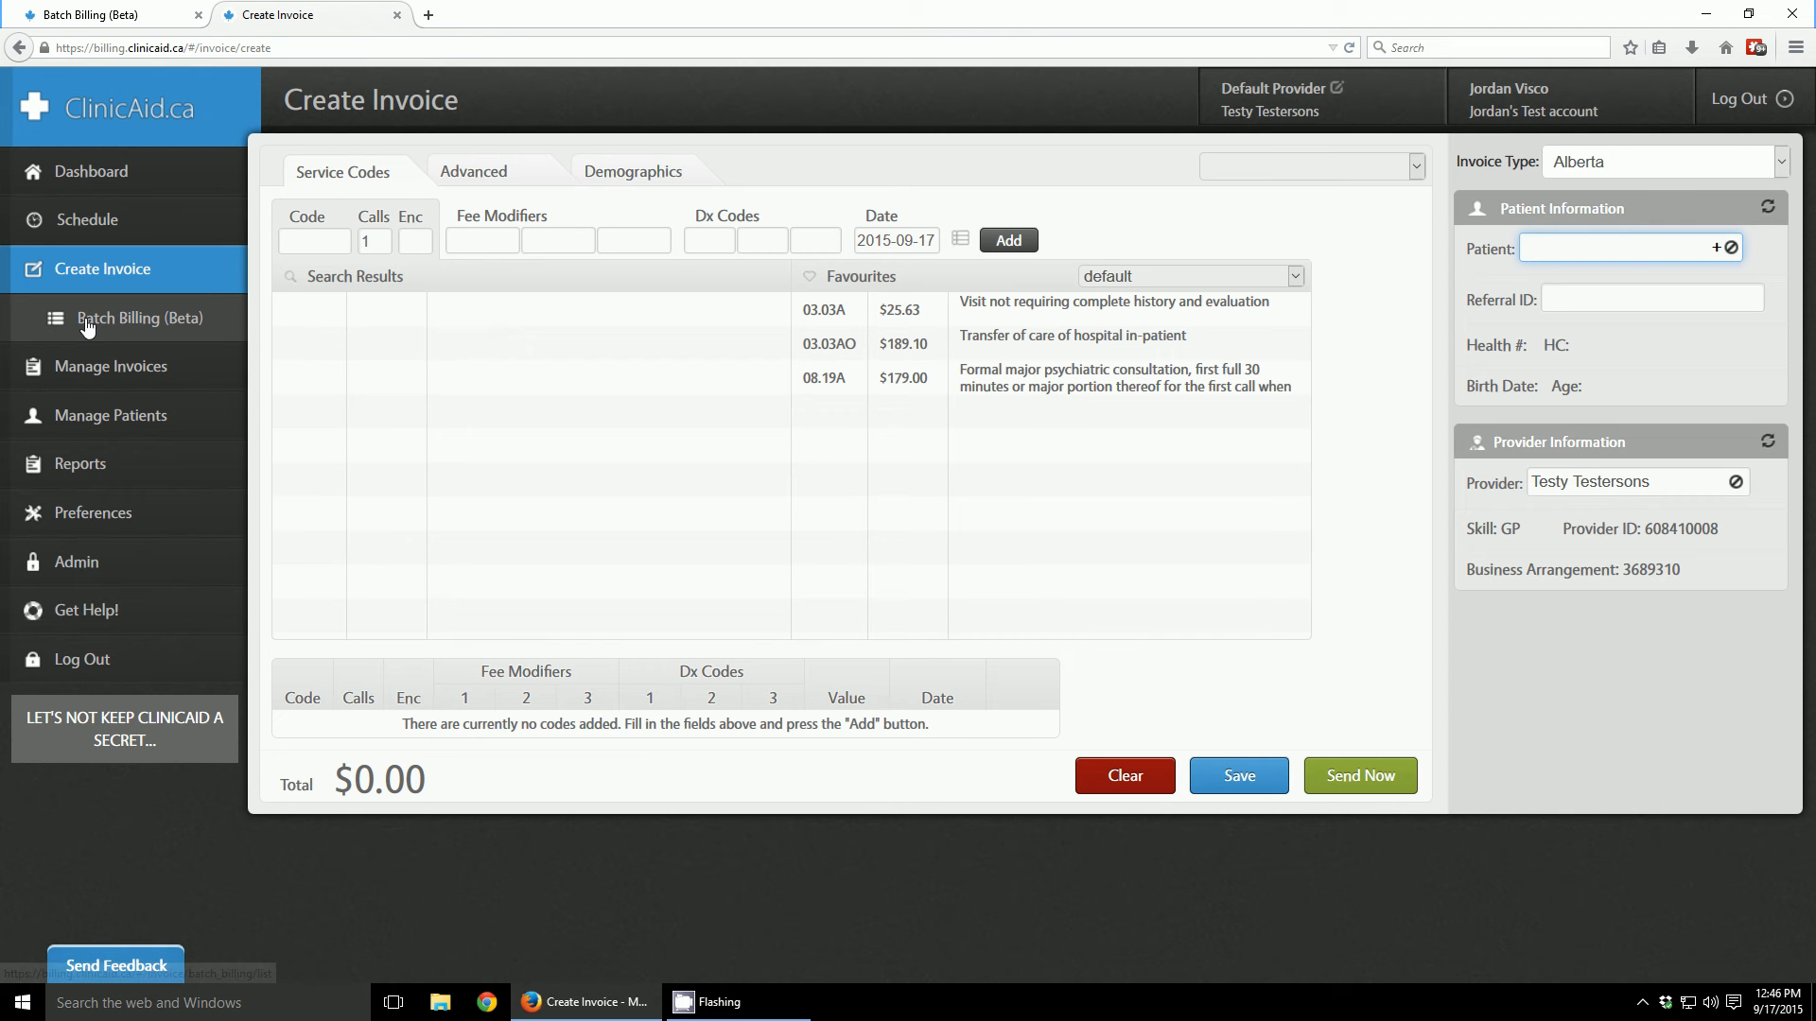
mouse_move(140, 322)
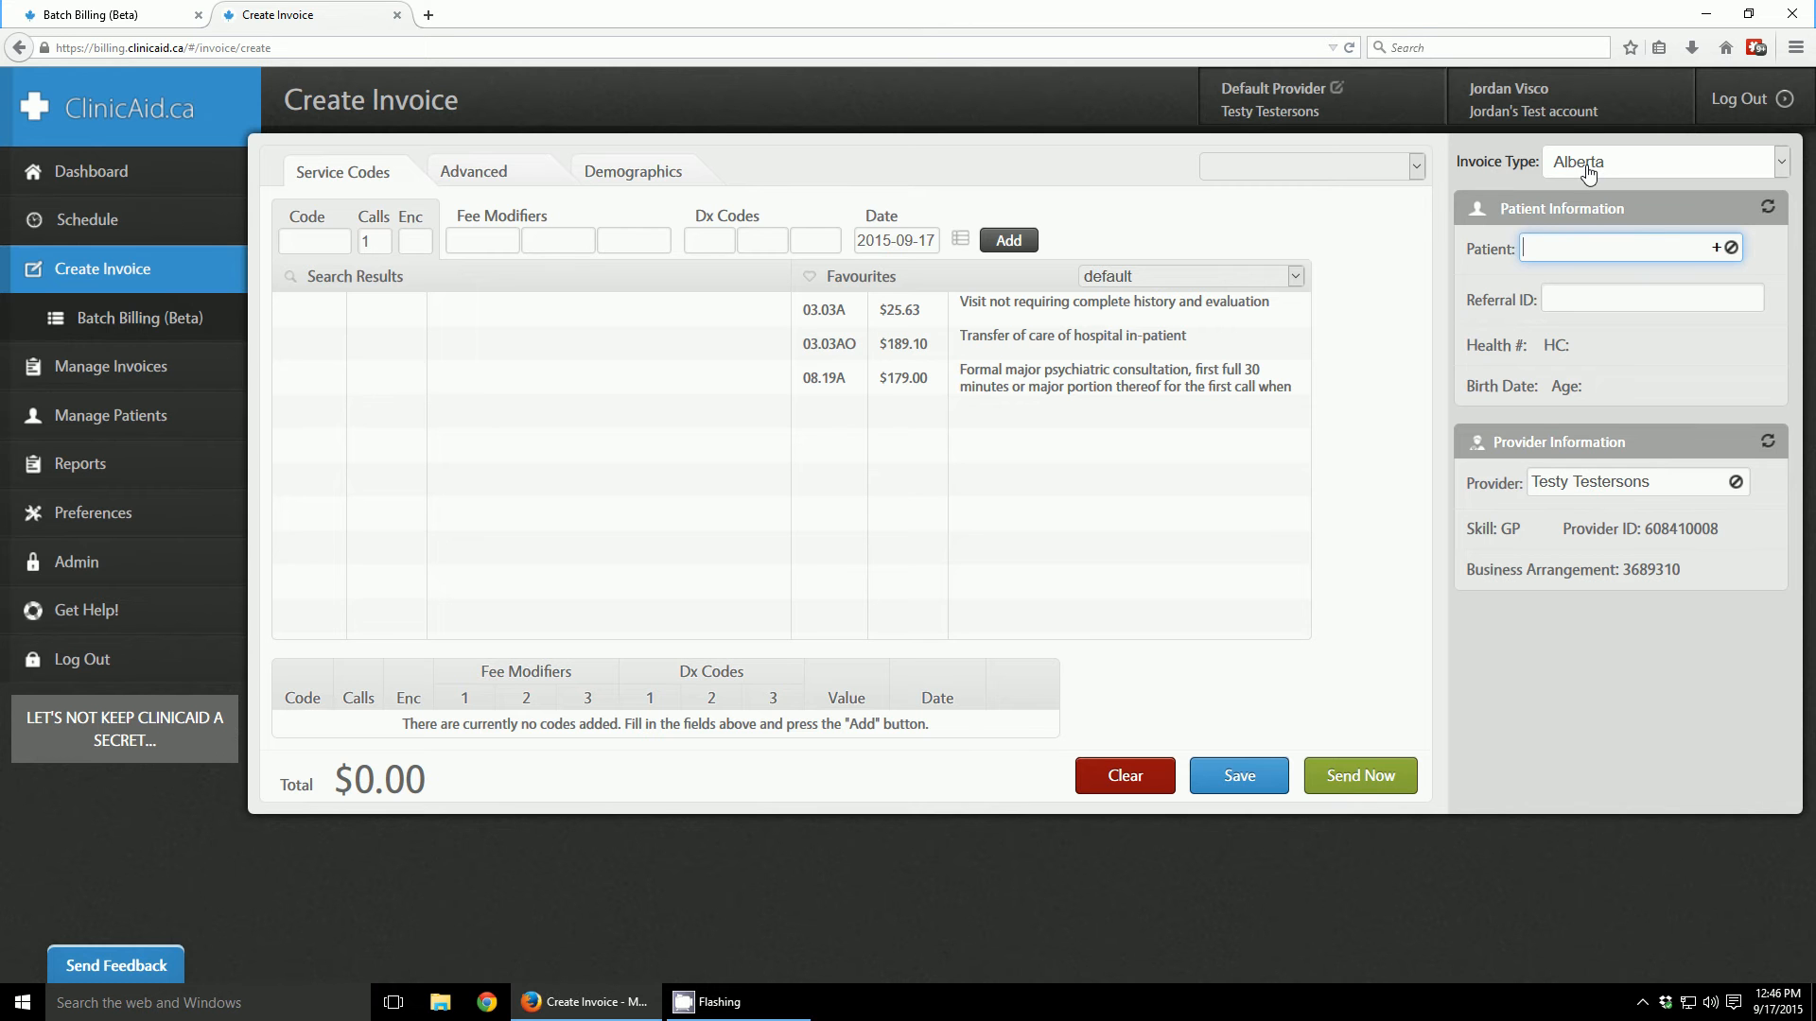
mouse_move(1516, 181)
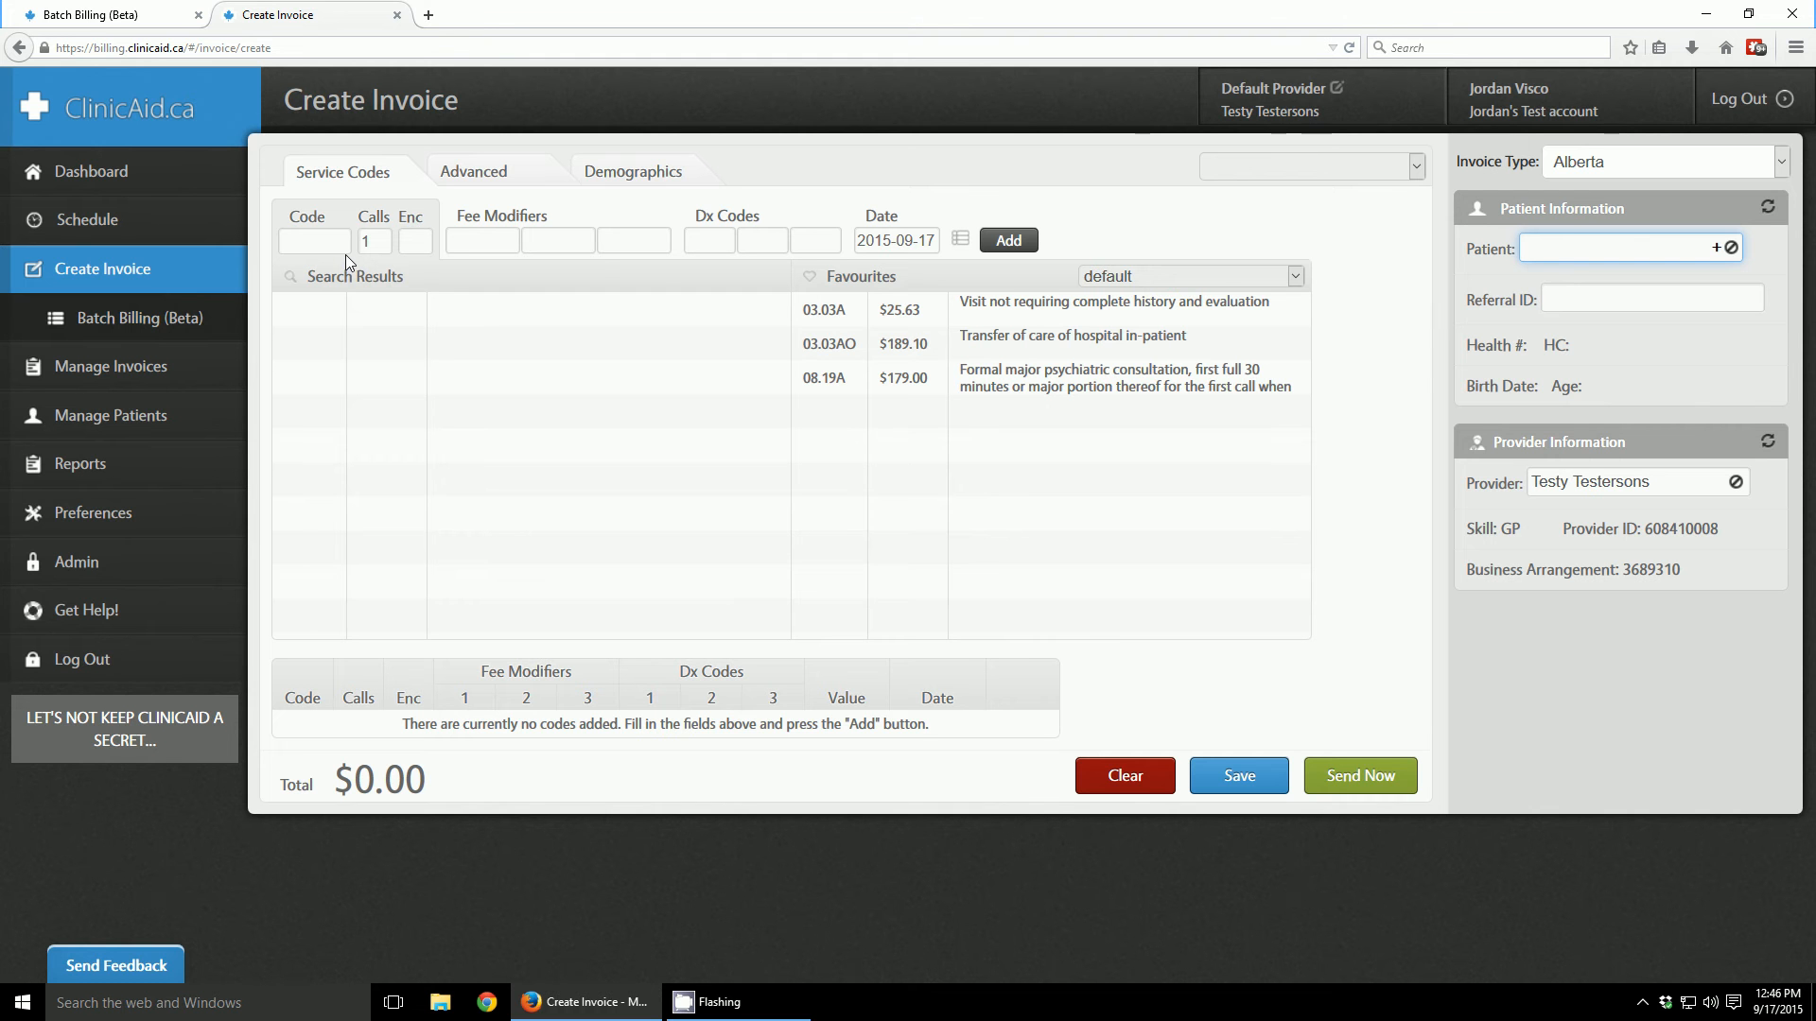
mouse_move(165, 324)
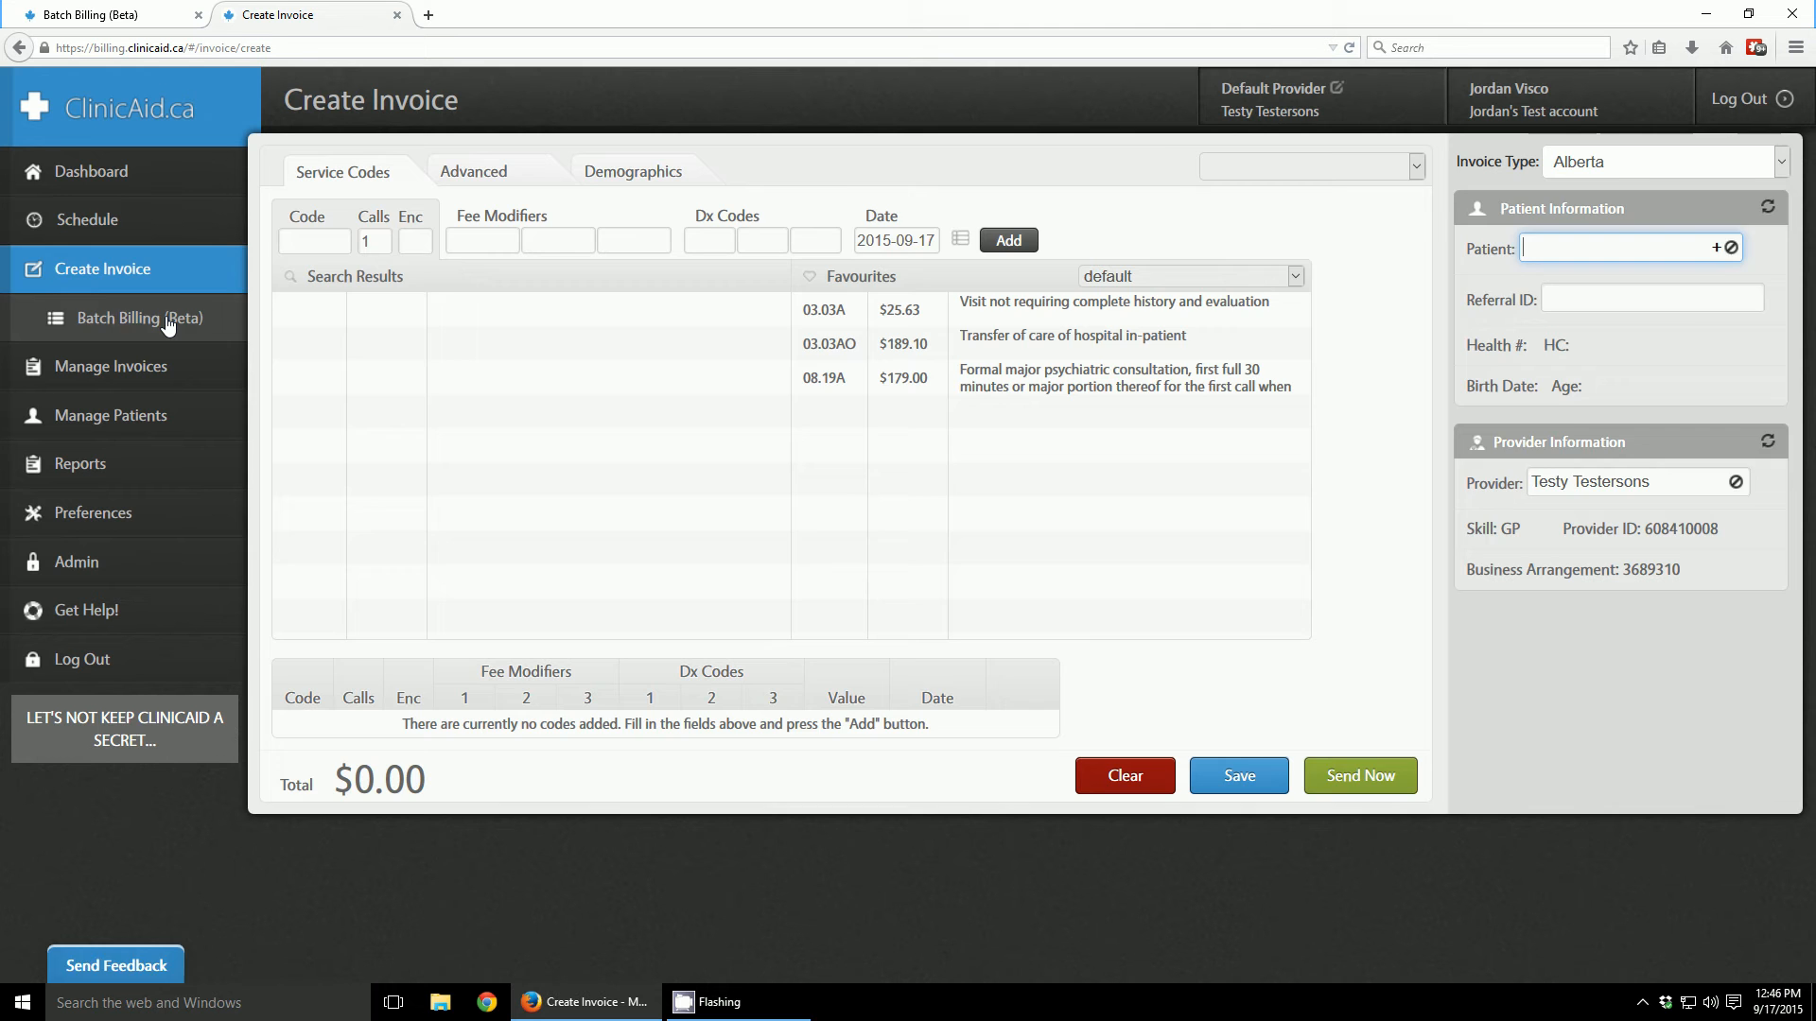
- Create a billing batch named 'New Batch' and open its empty record list
left_click(146, 318)
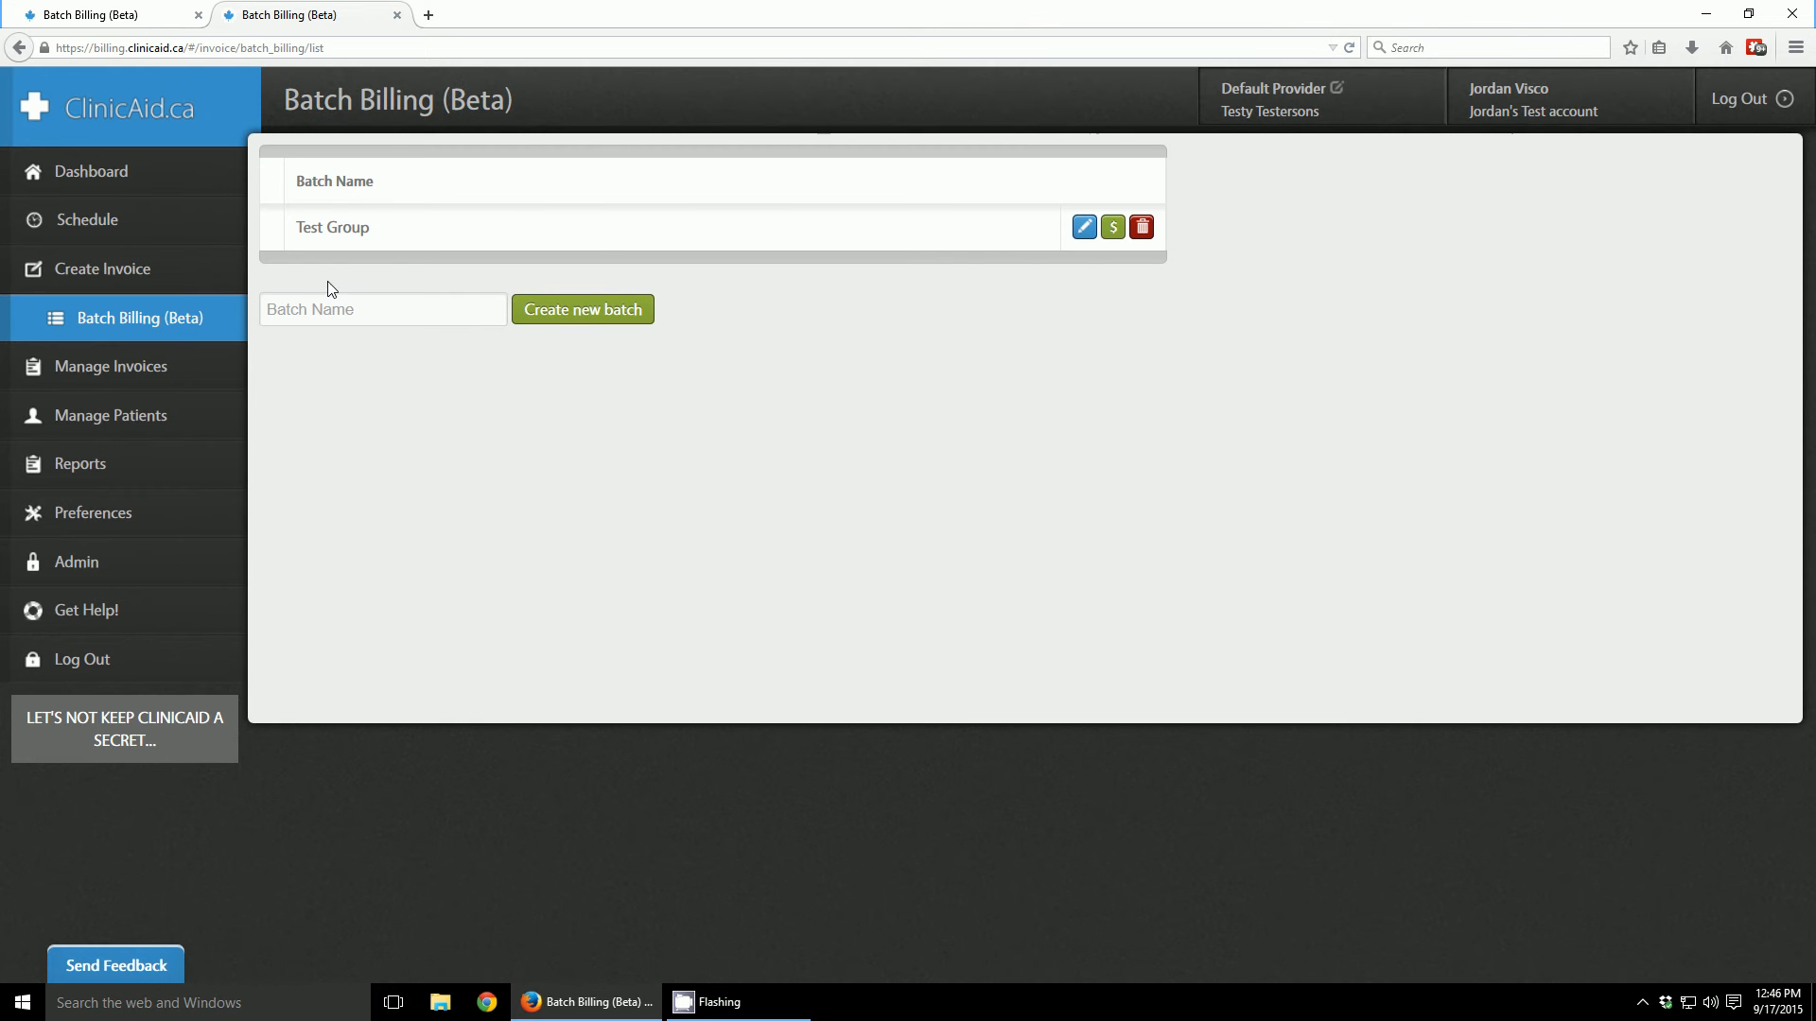
mouse_move(341, 247)
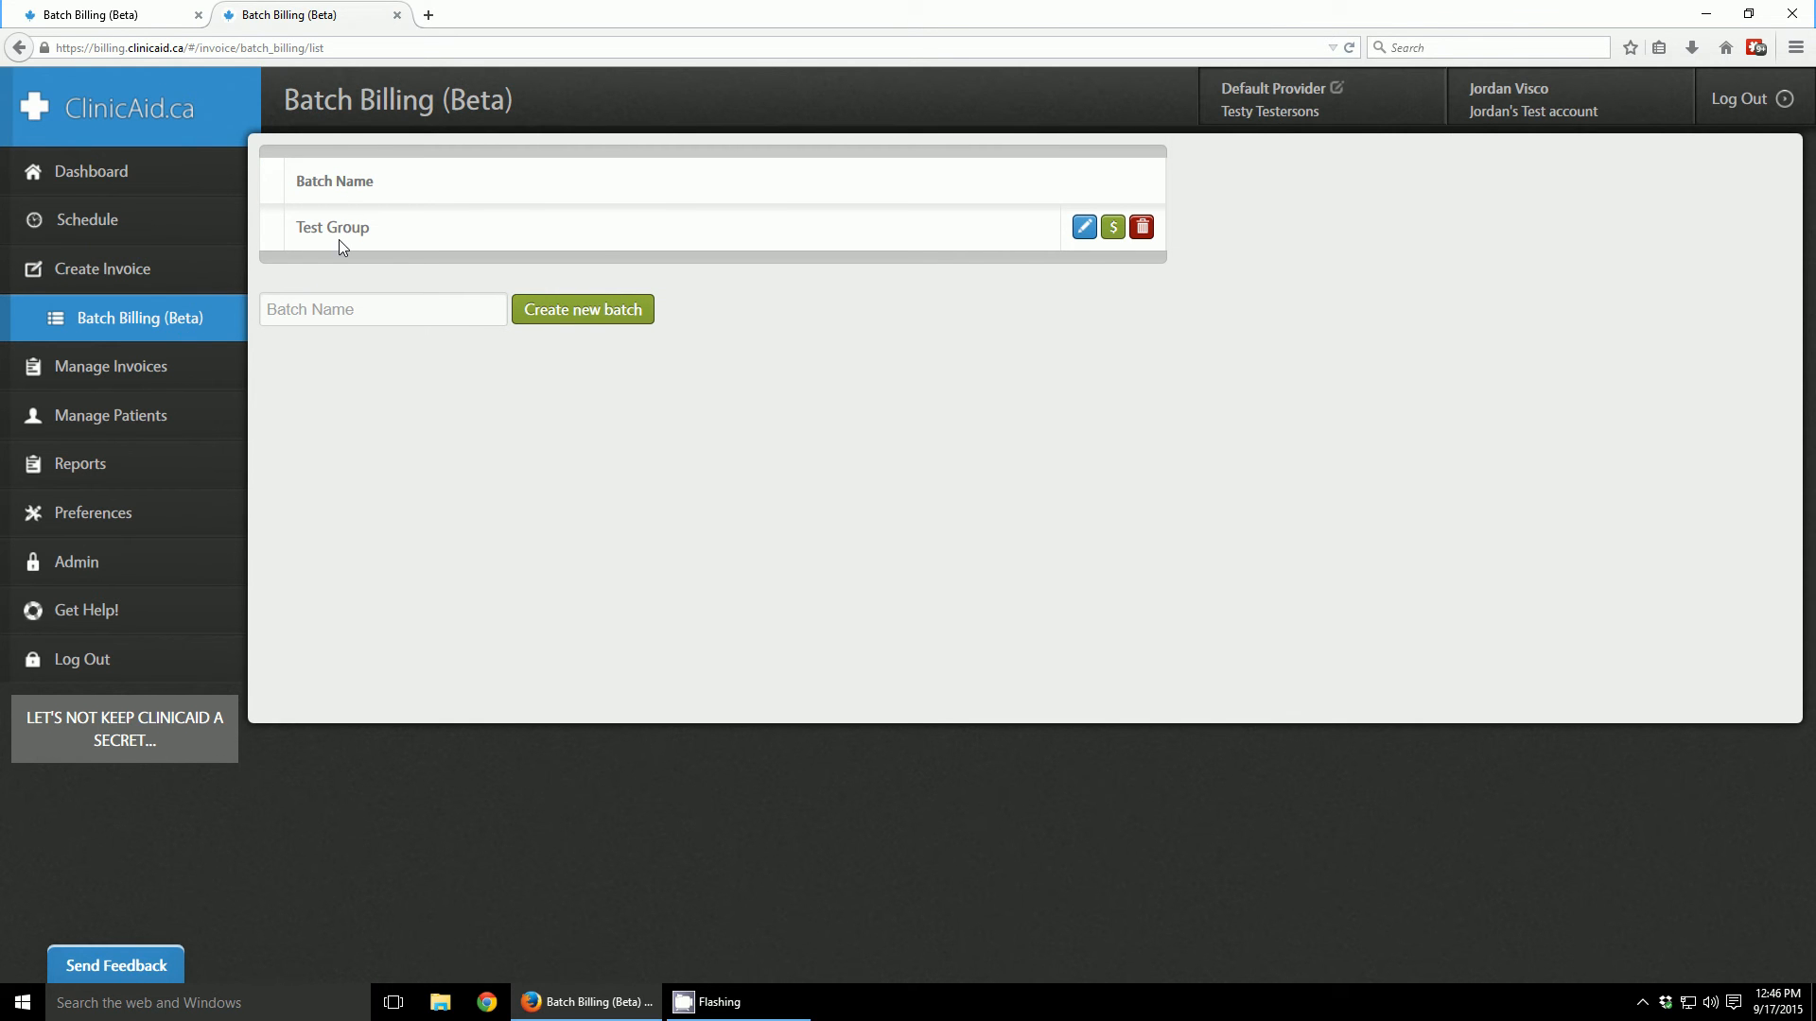
mouse_move(1176, 221)
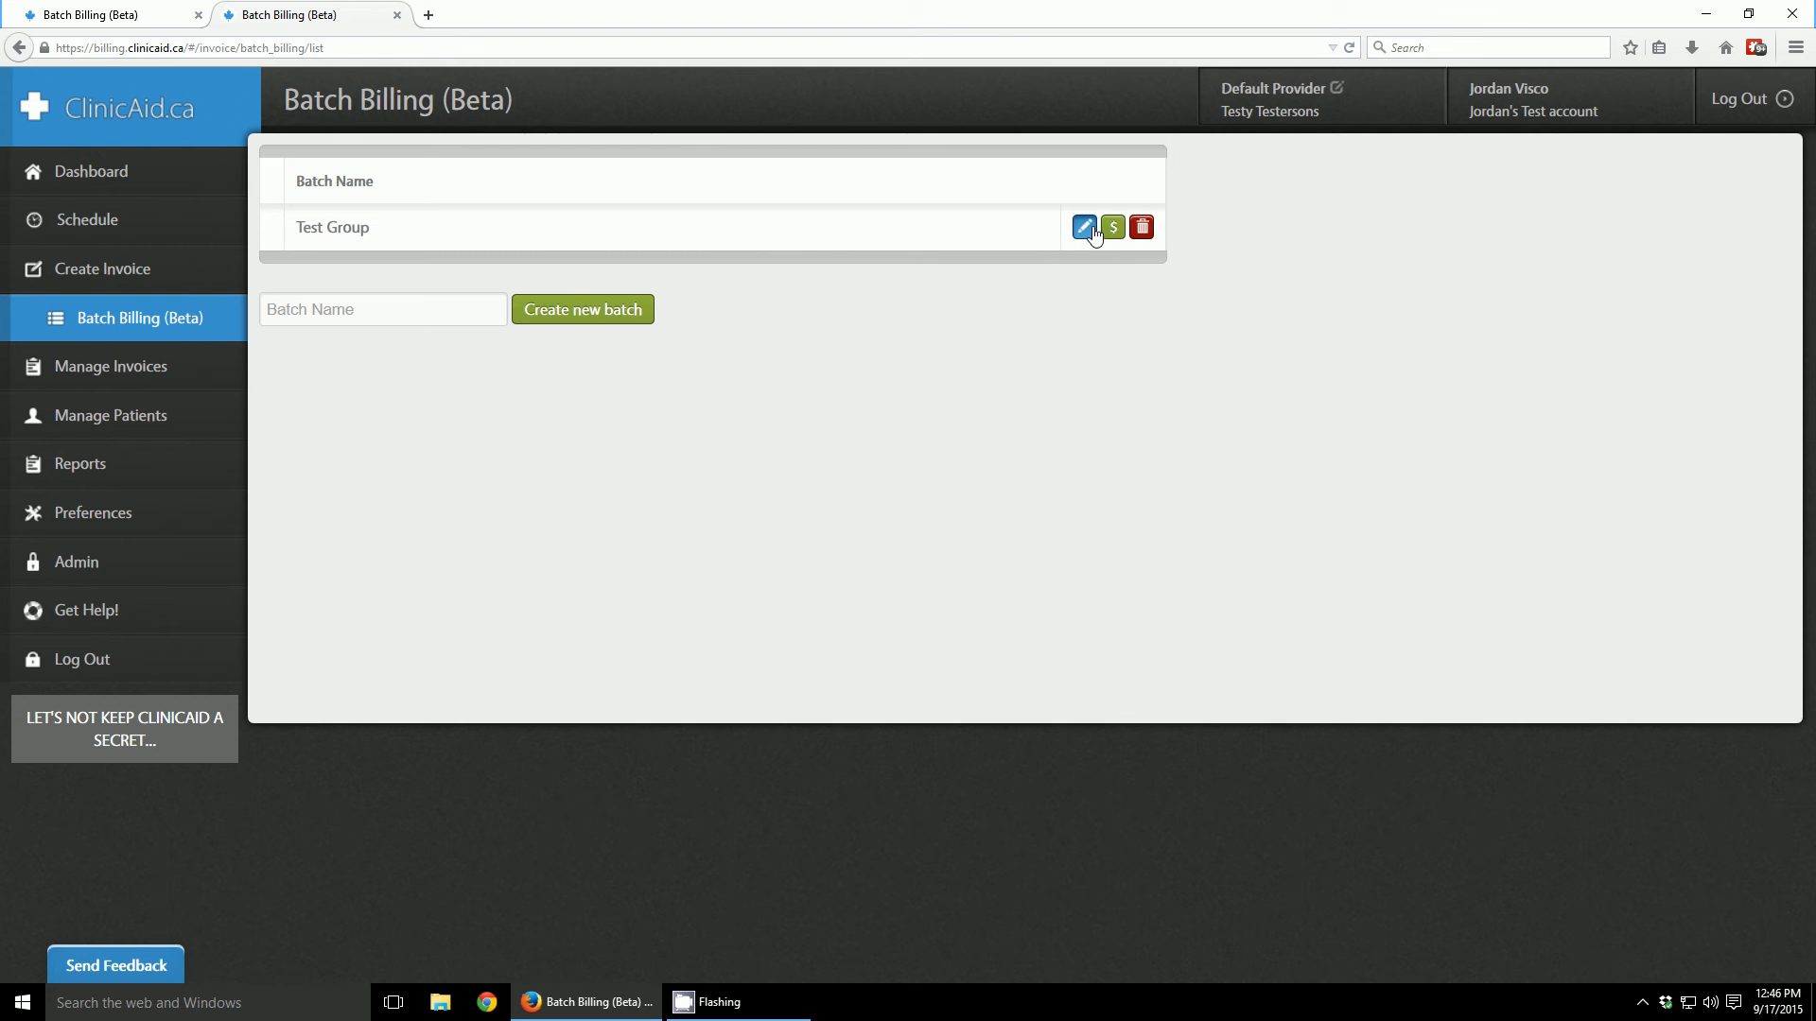
left_click(382, 309)
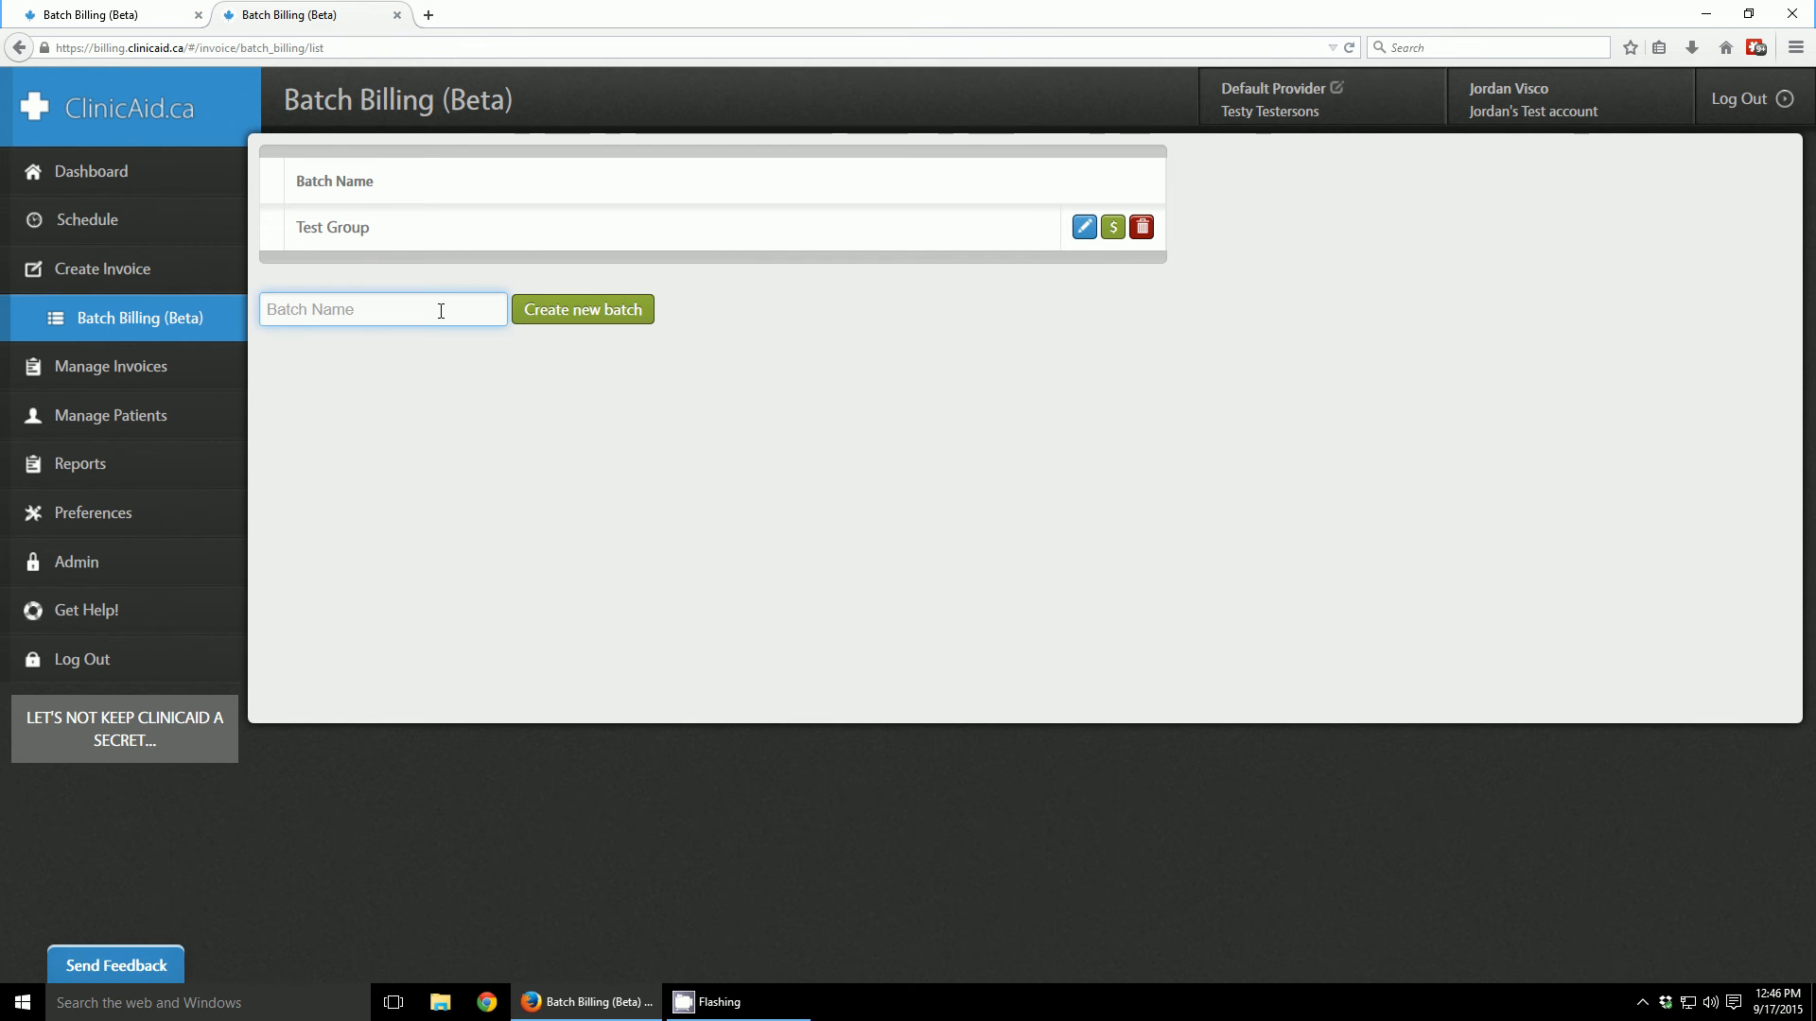
type("New")
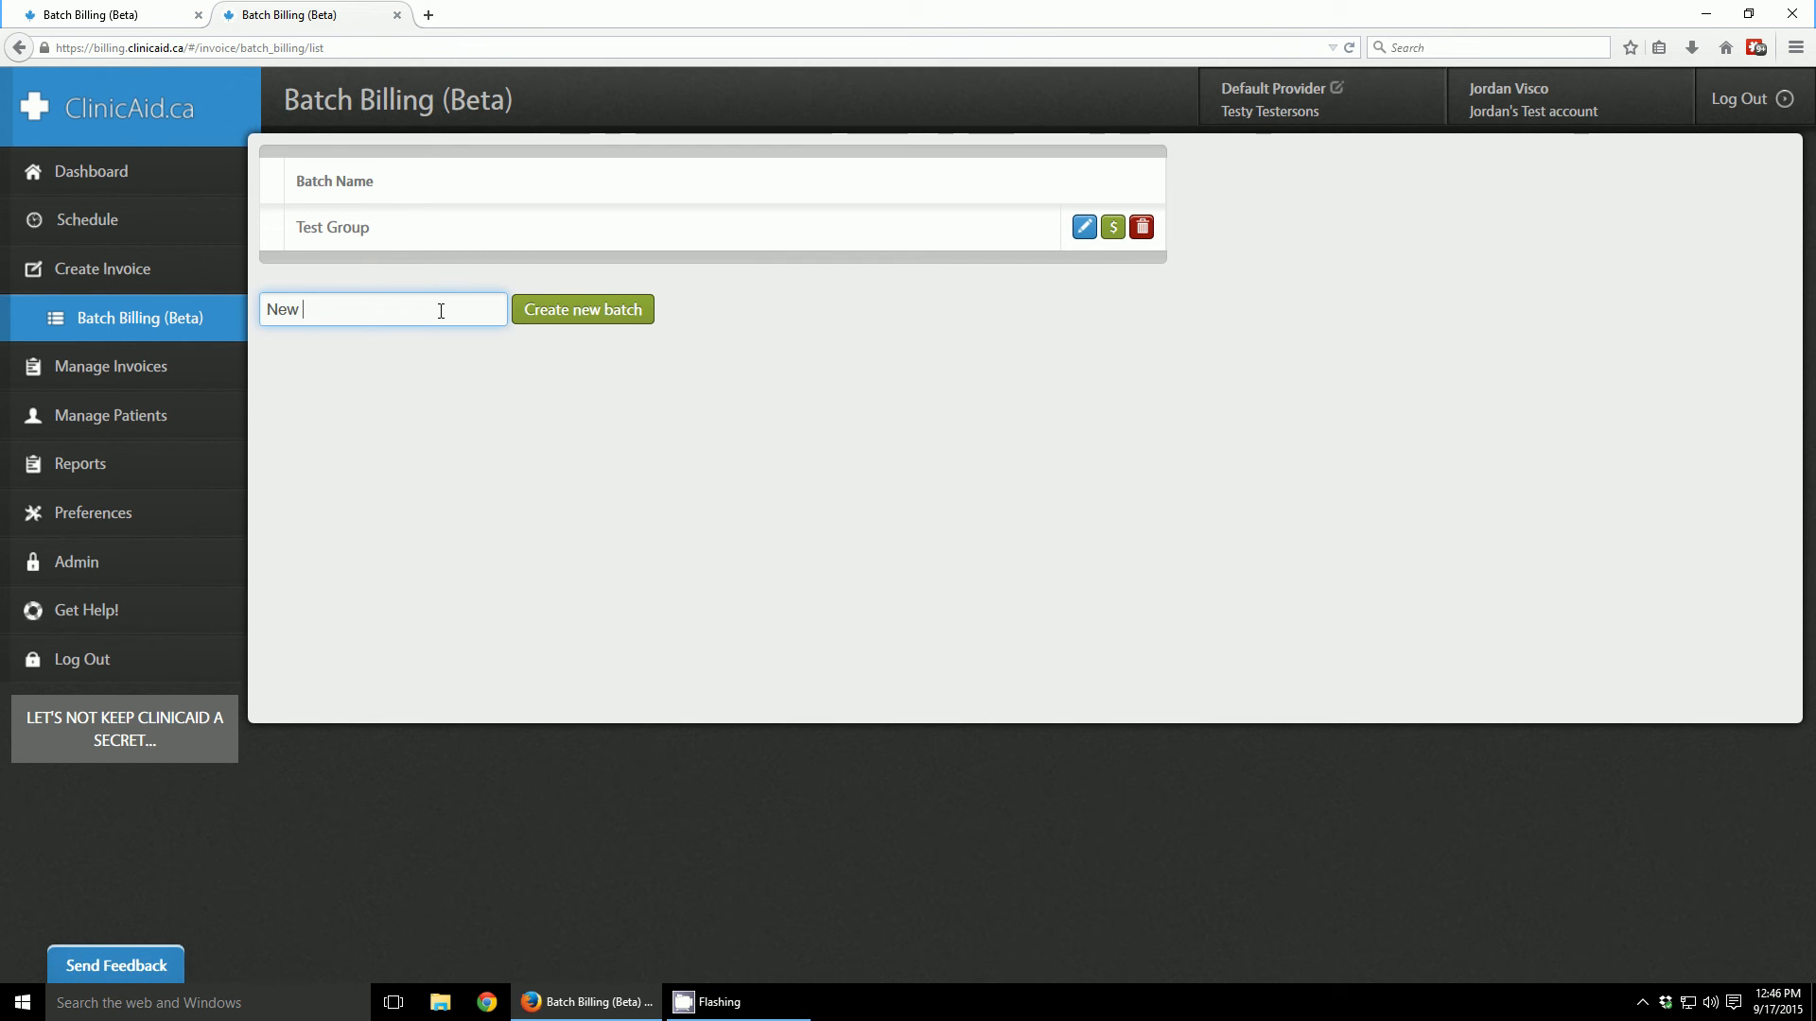
type("Batch")
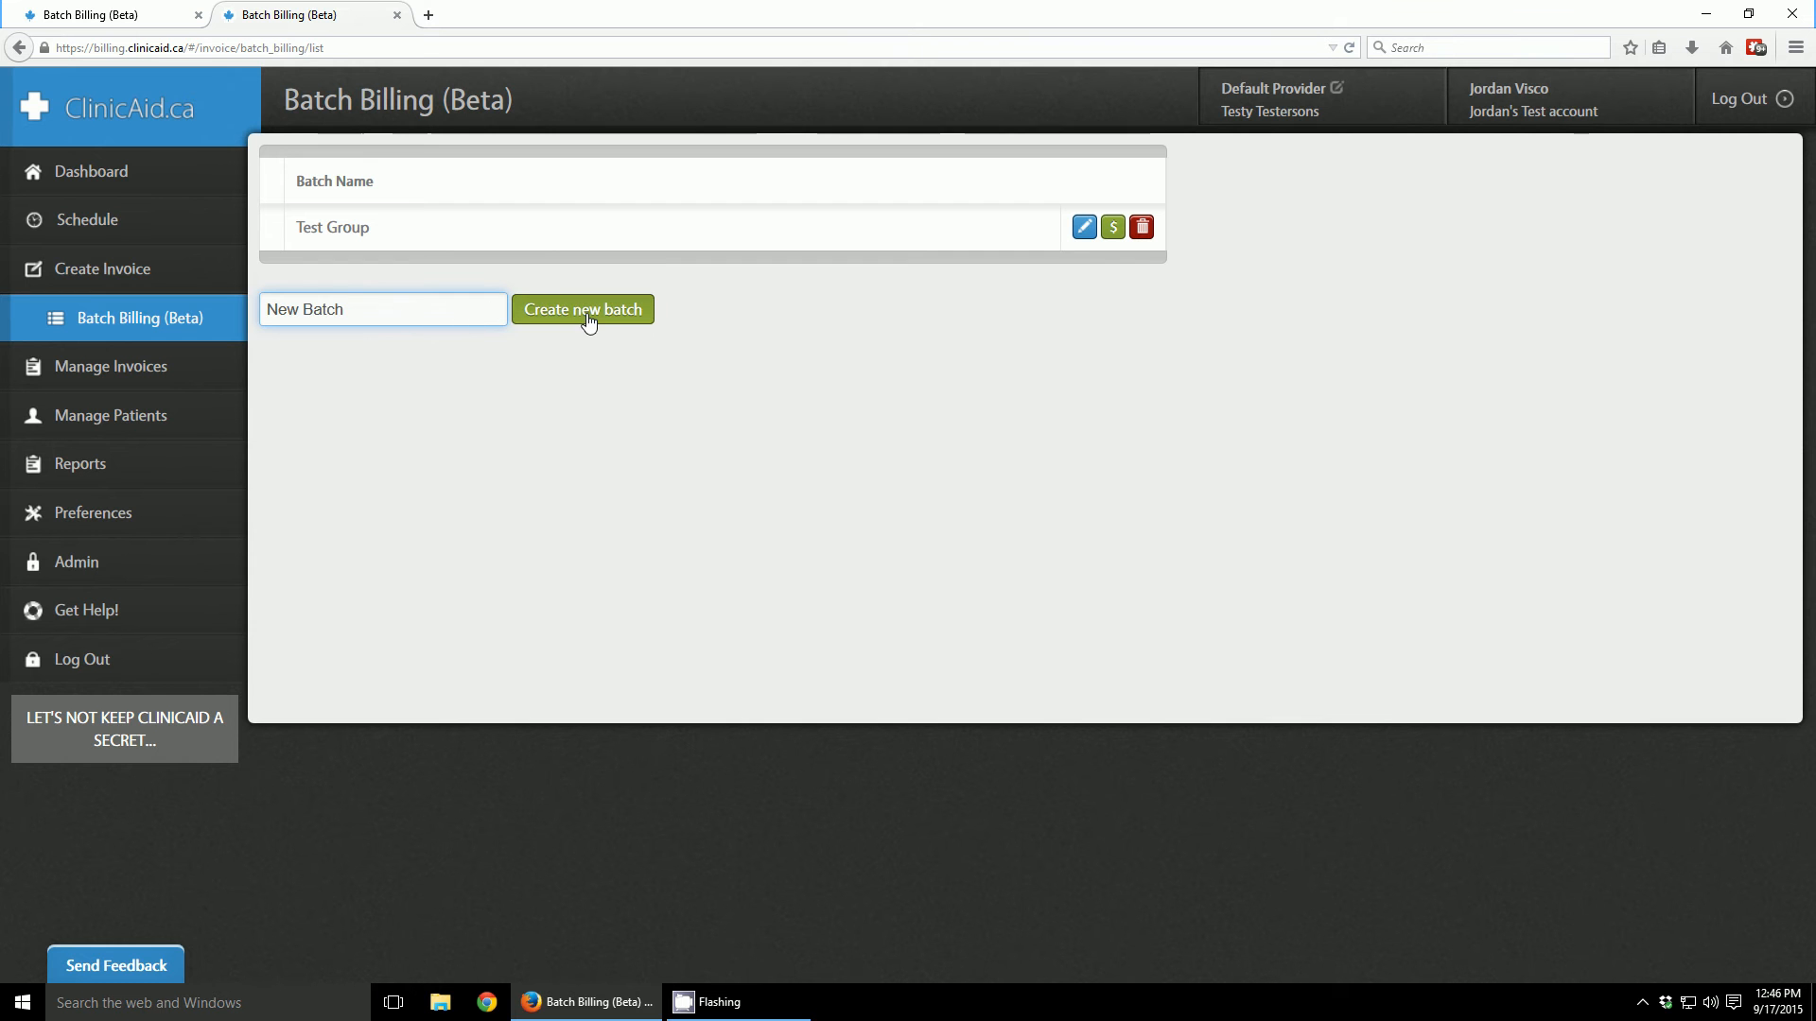
left_click(583, 310)
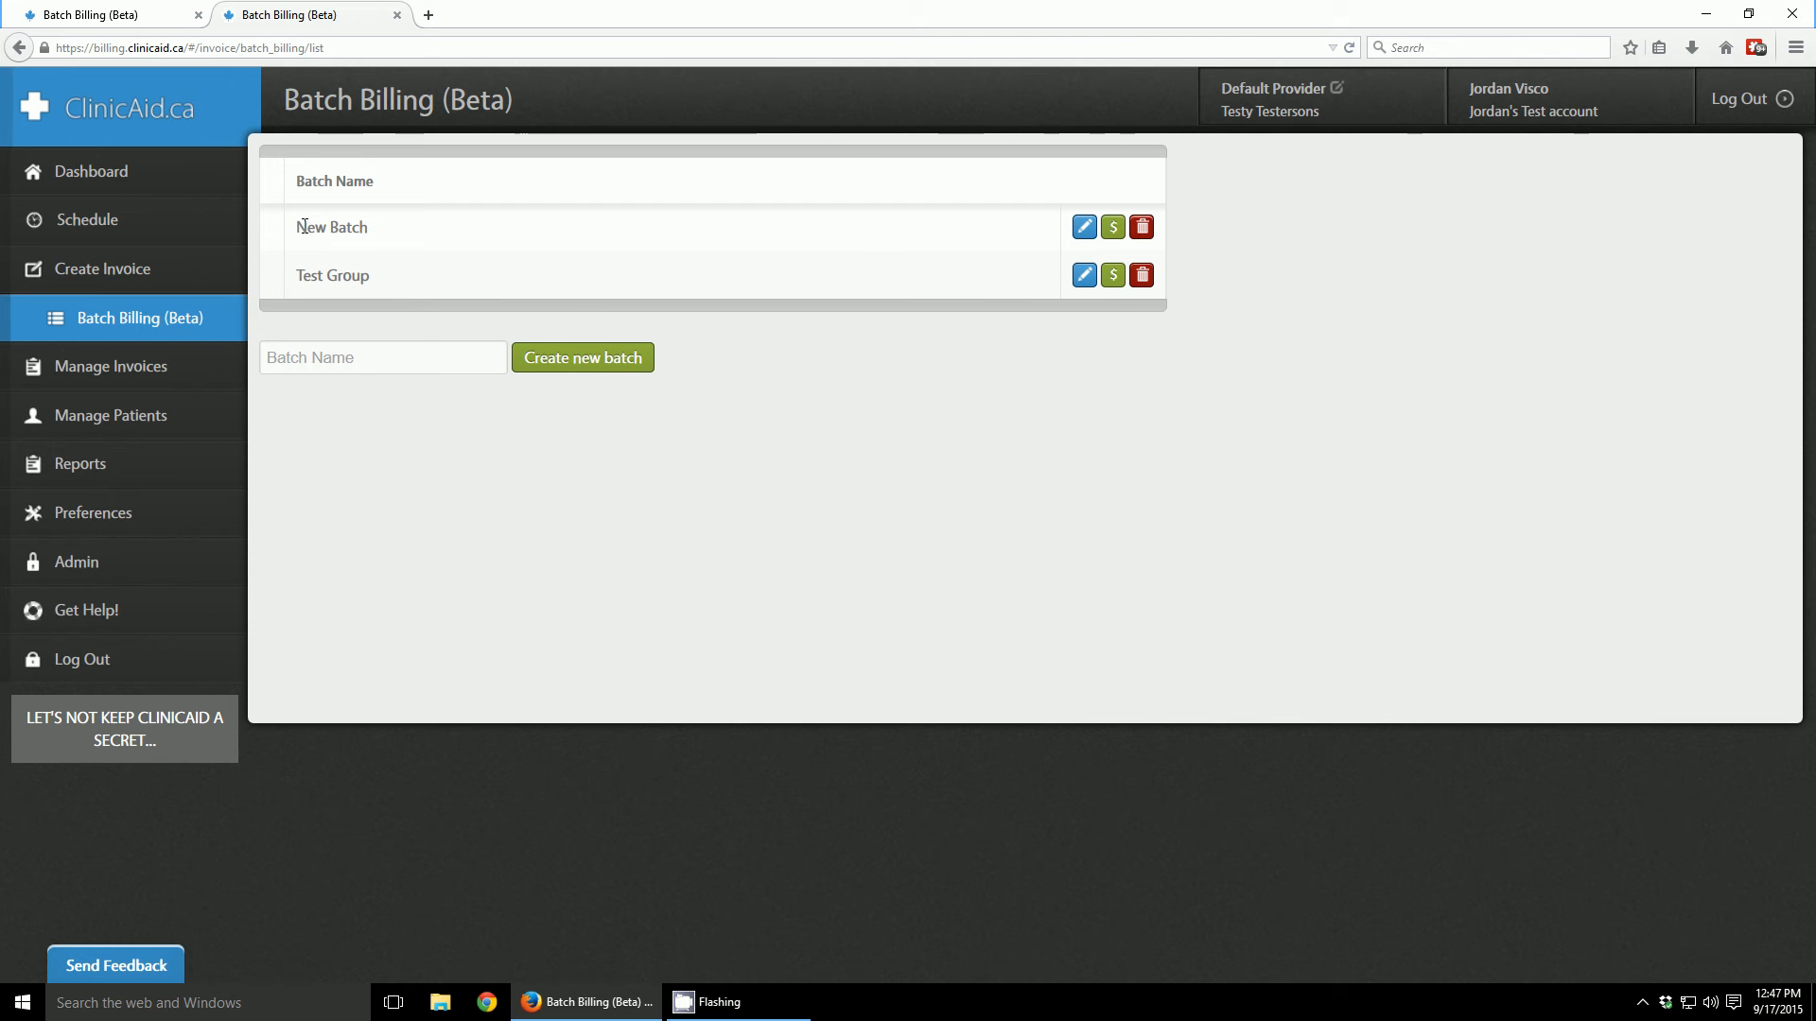
mouse_move(1110, 227)
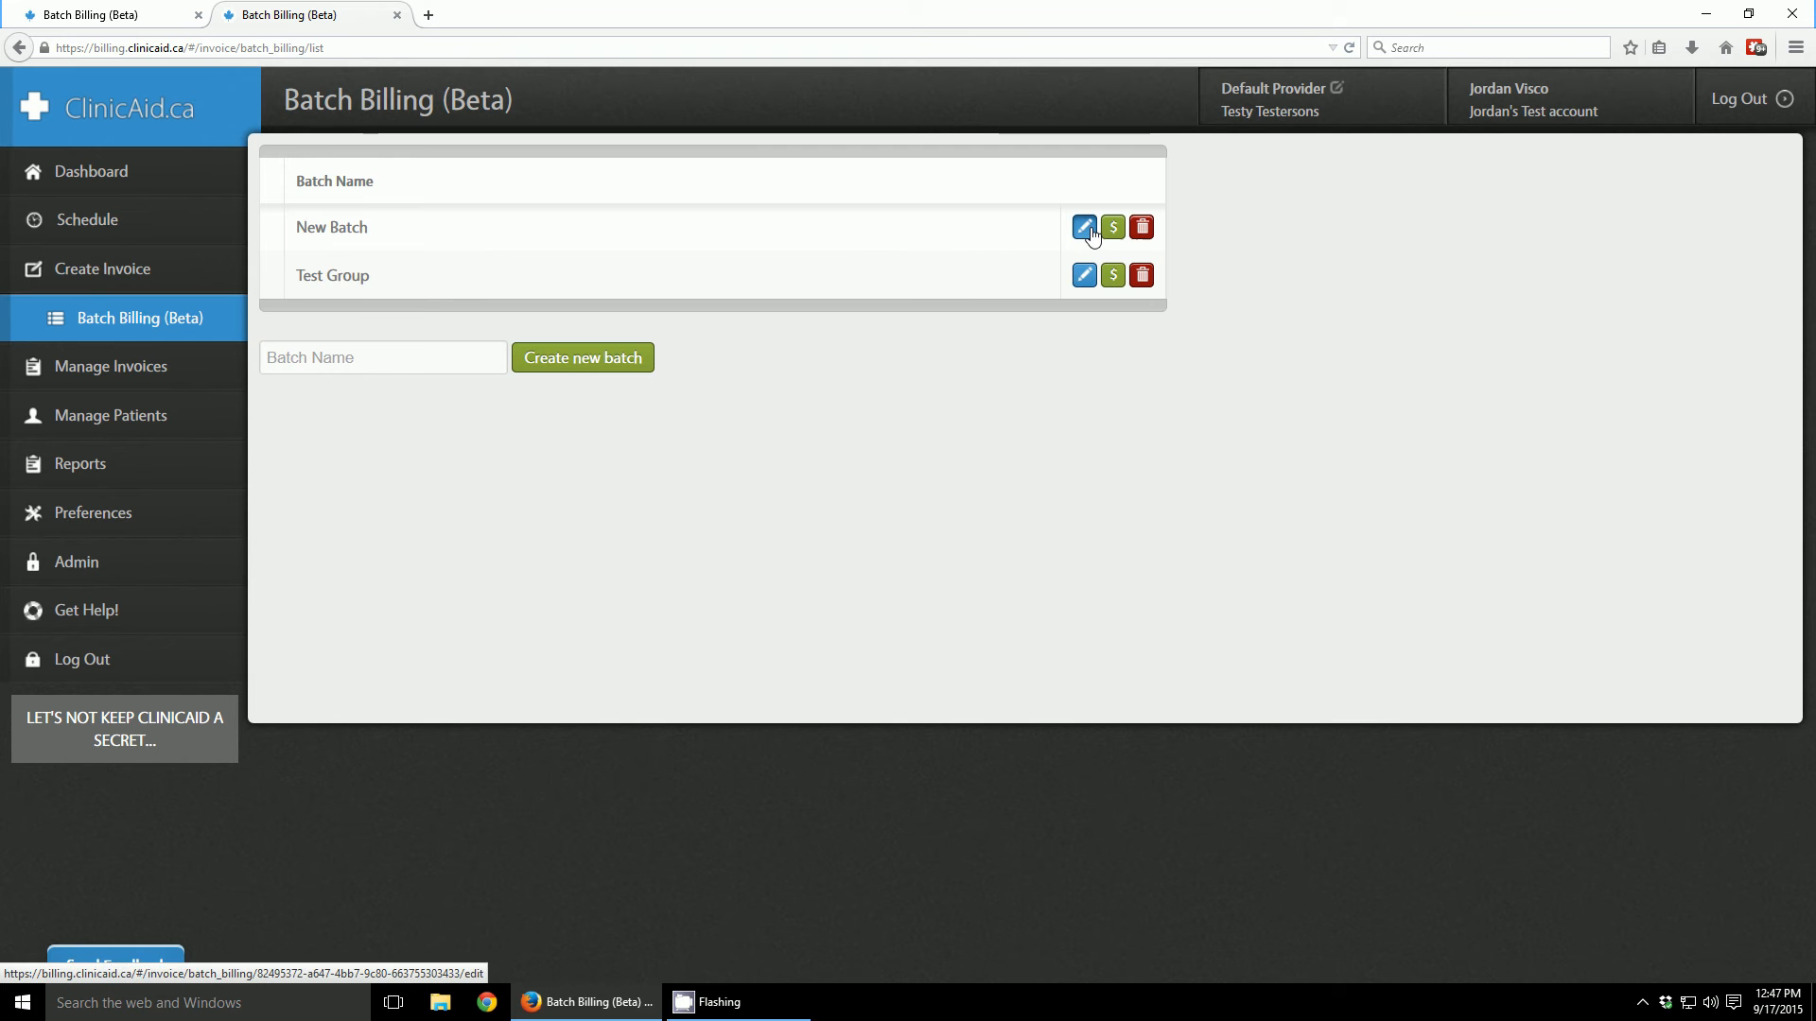
left_click(1083, 227)
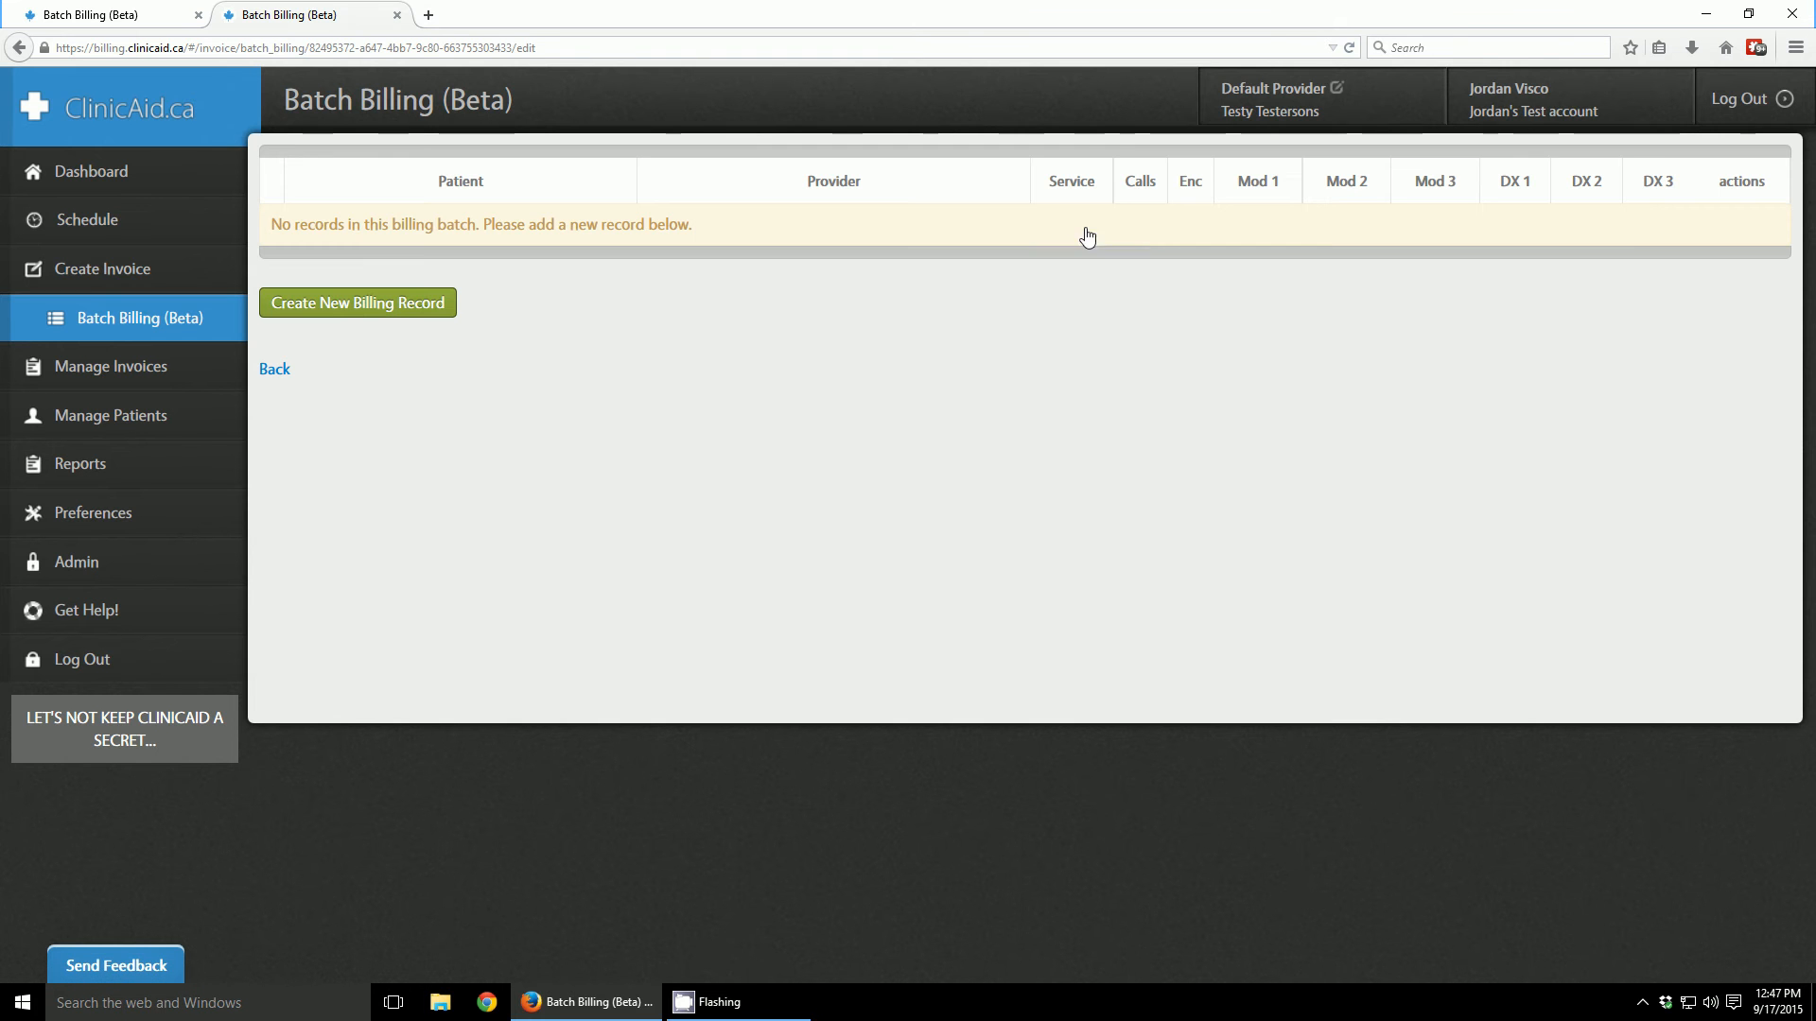
mouse_move(388, 322)
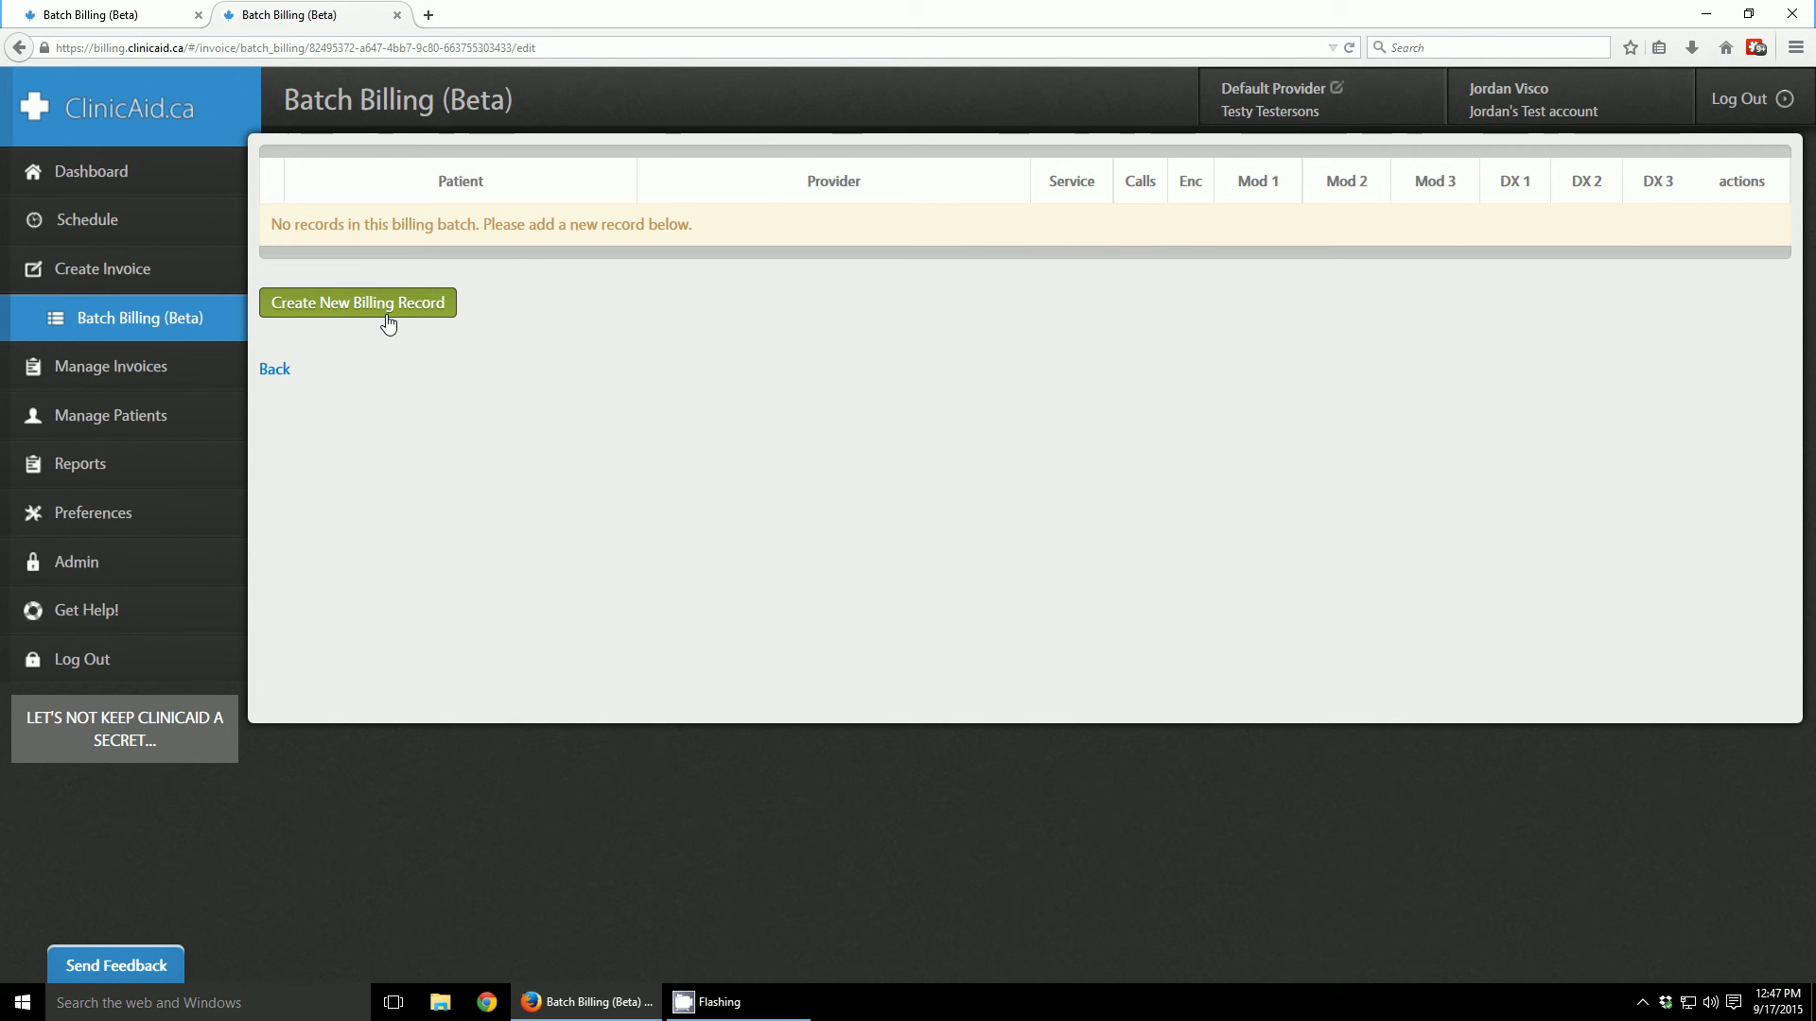
mouse_move(315, 319)
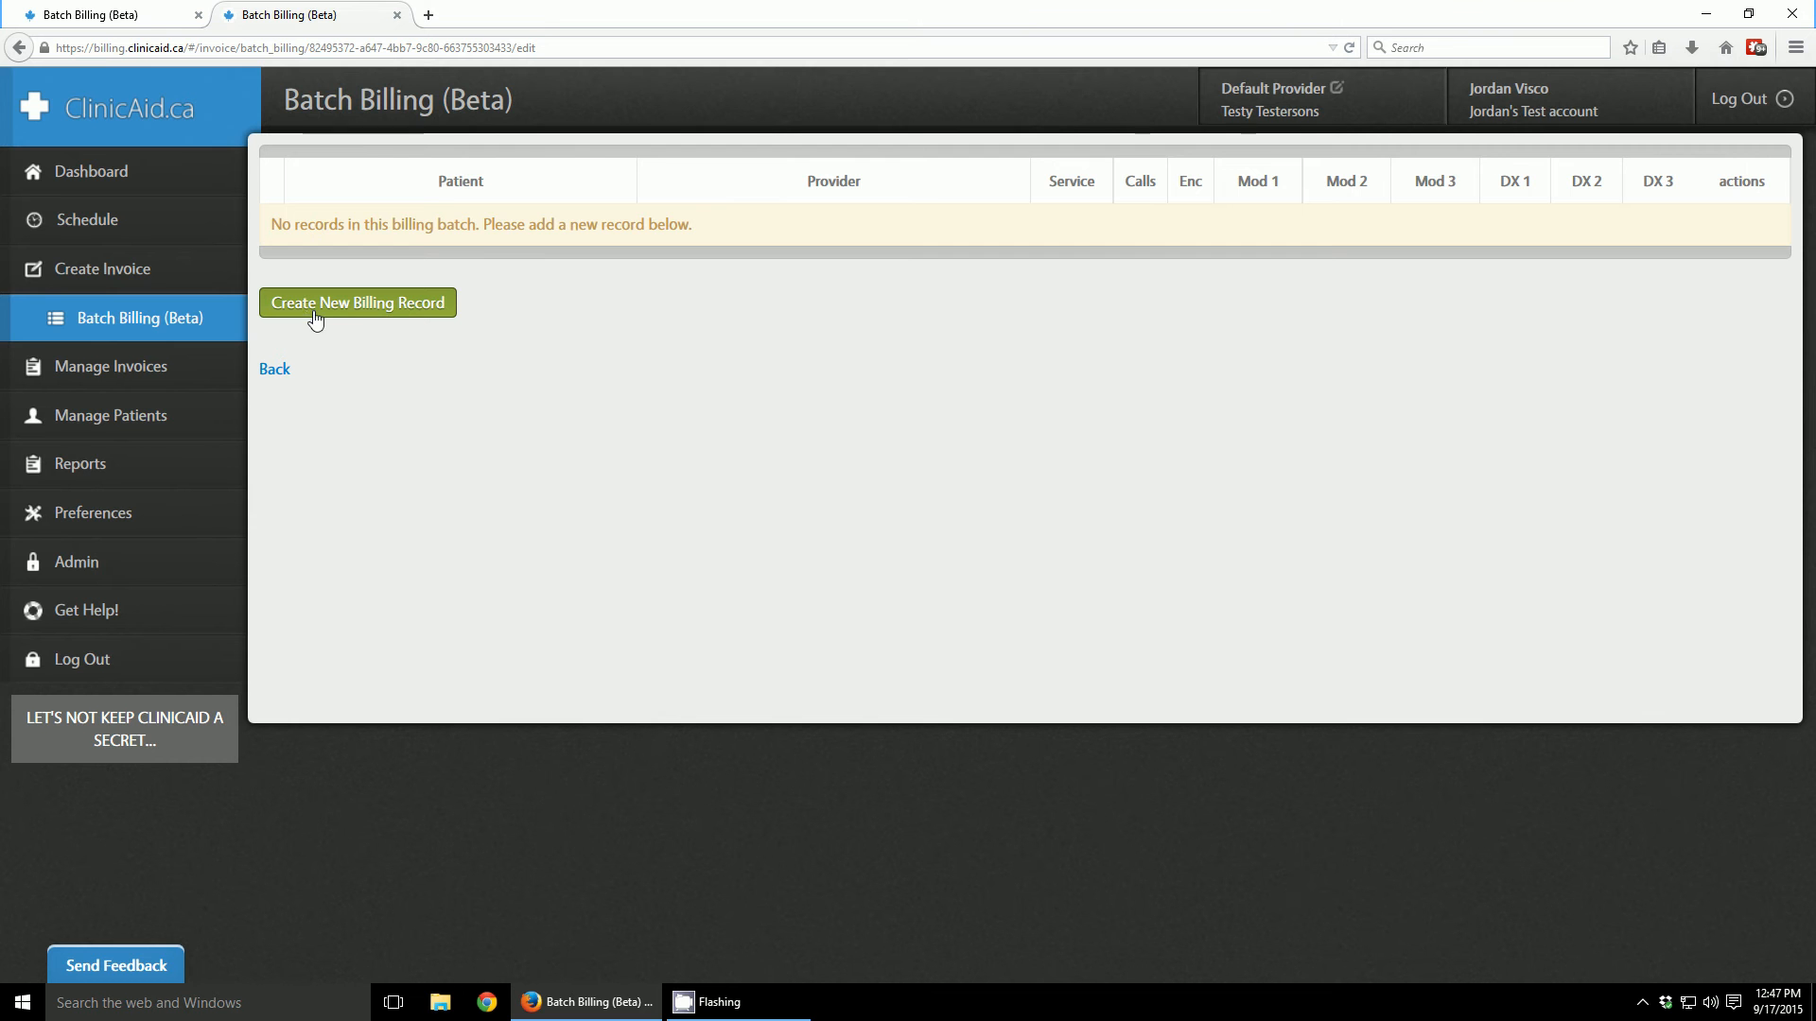
- Start a new batch billing record and choose donald duck as the patient
left_click(357, 303)
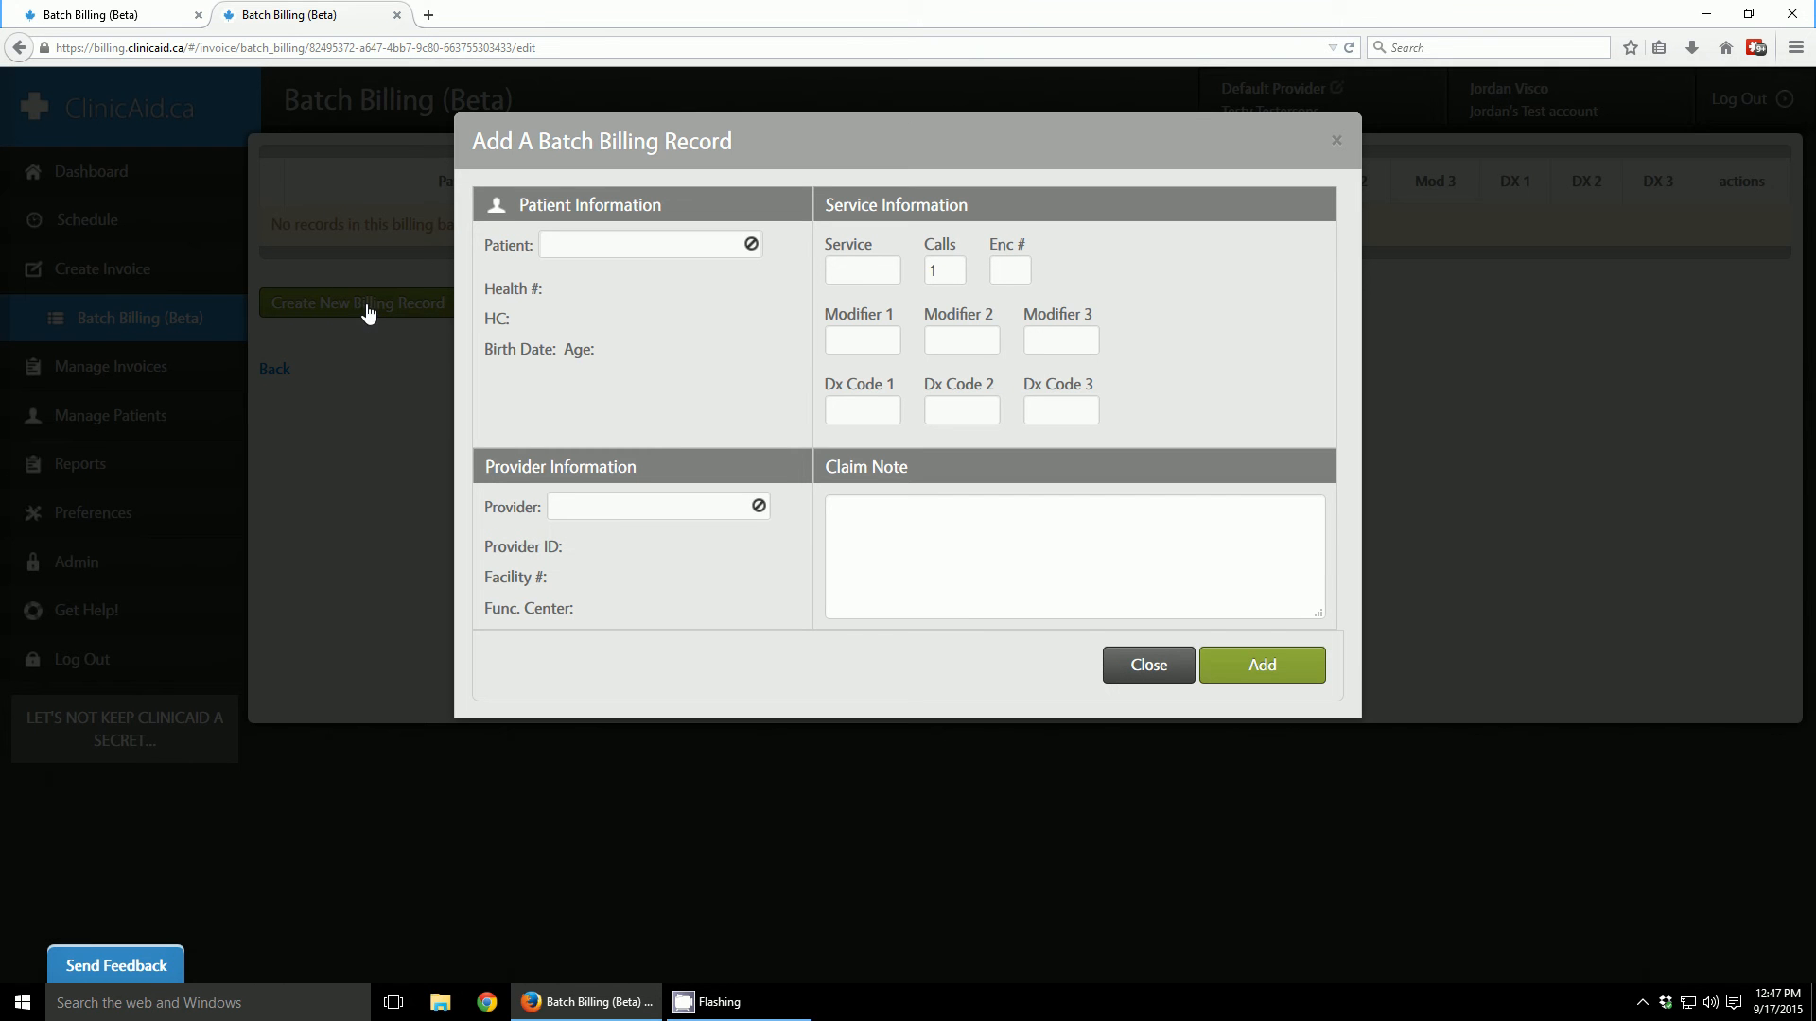
left_click(643, 243)
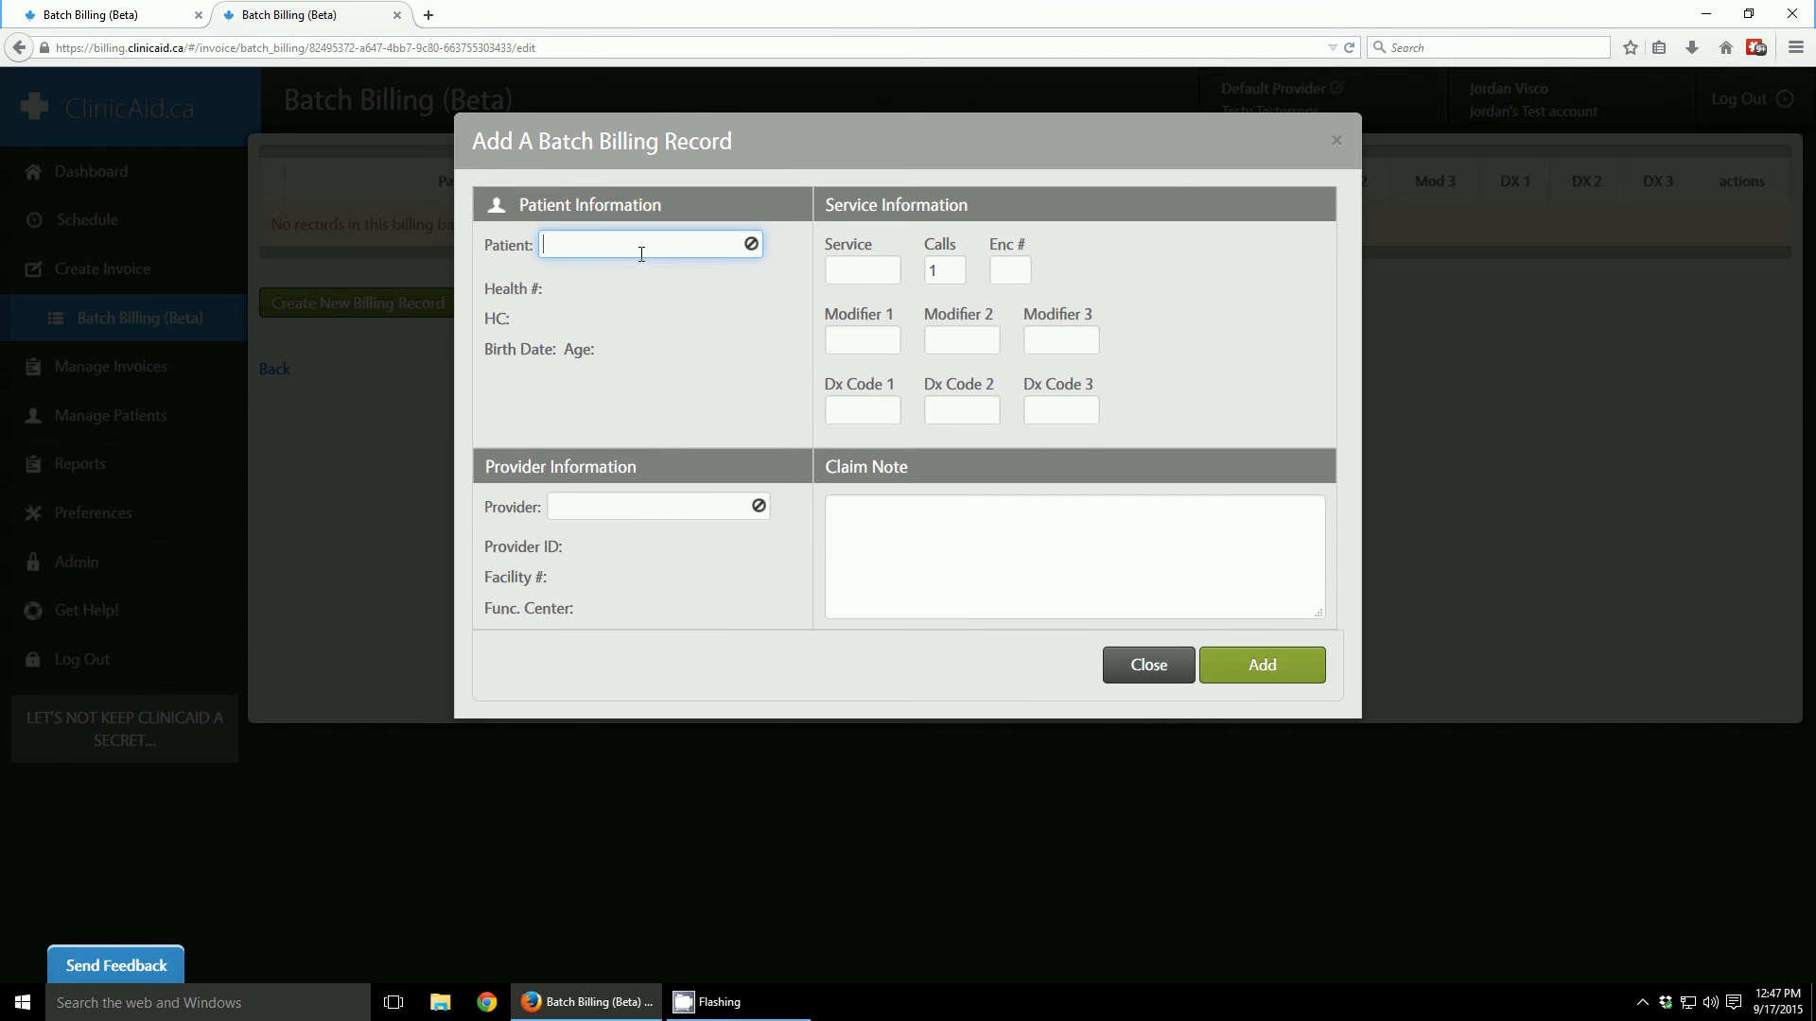
type("don")
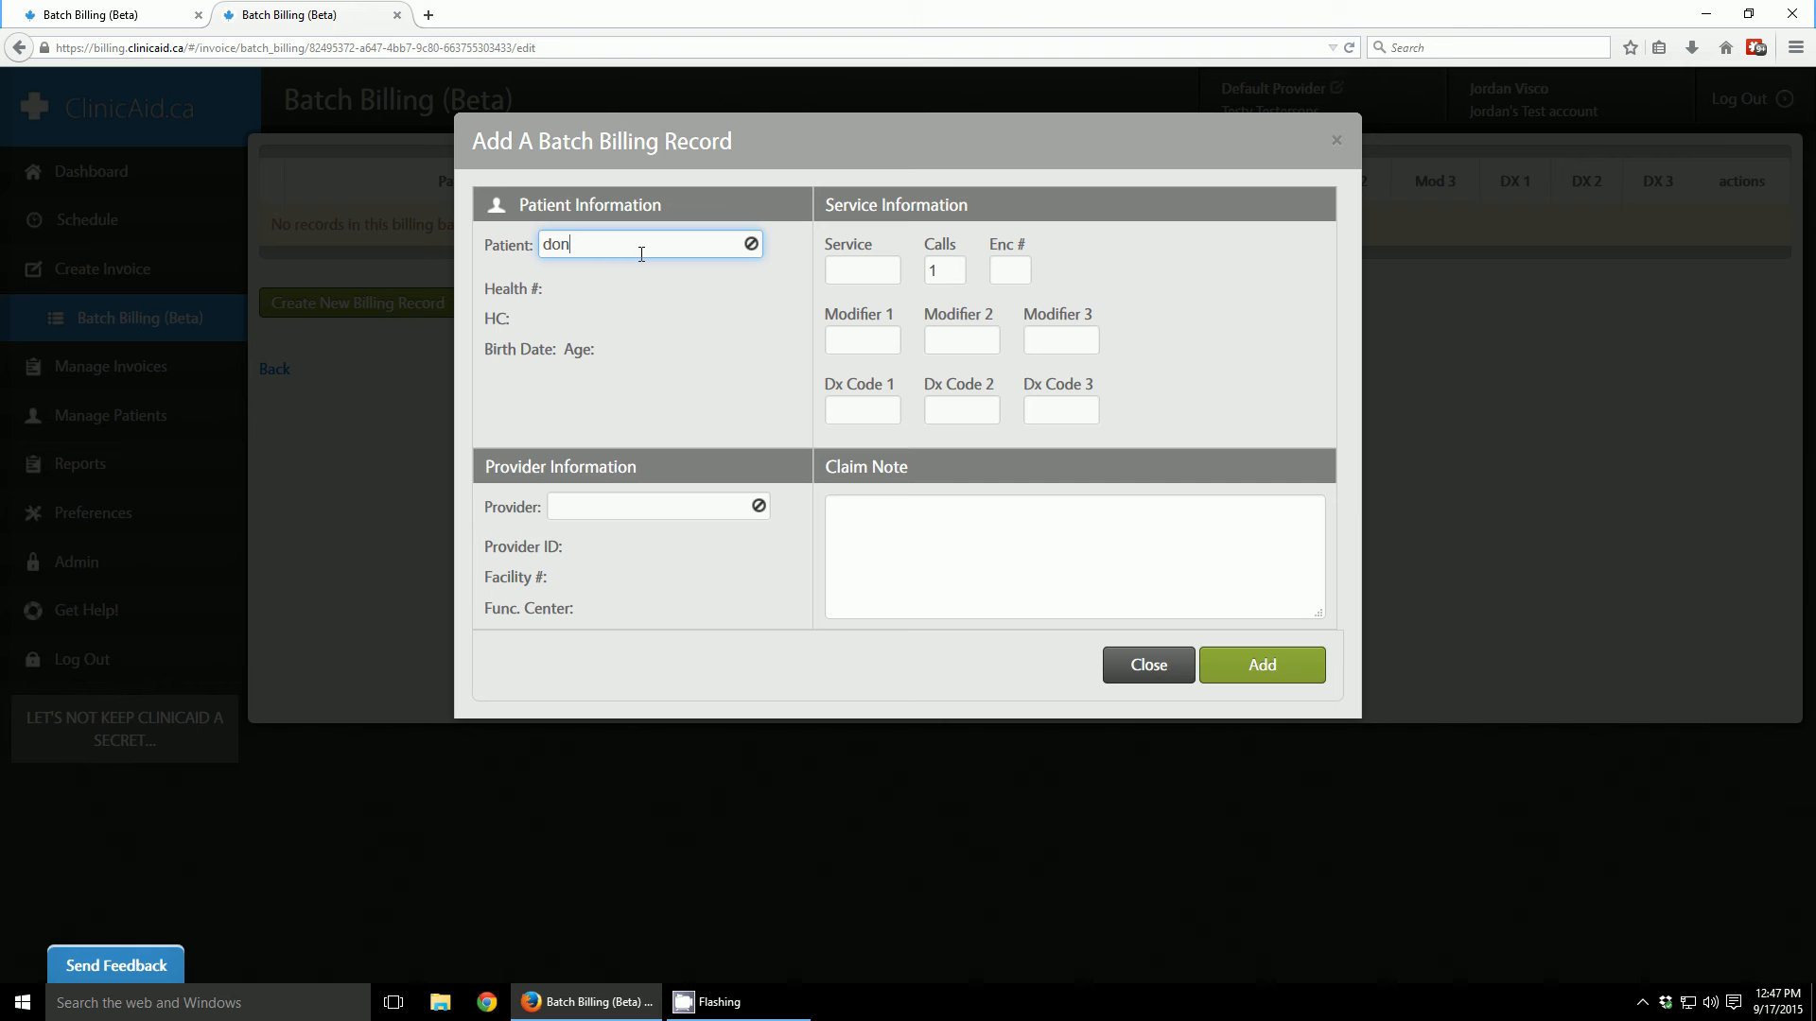
type("ald")
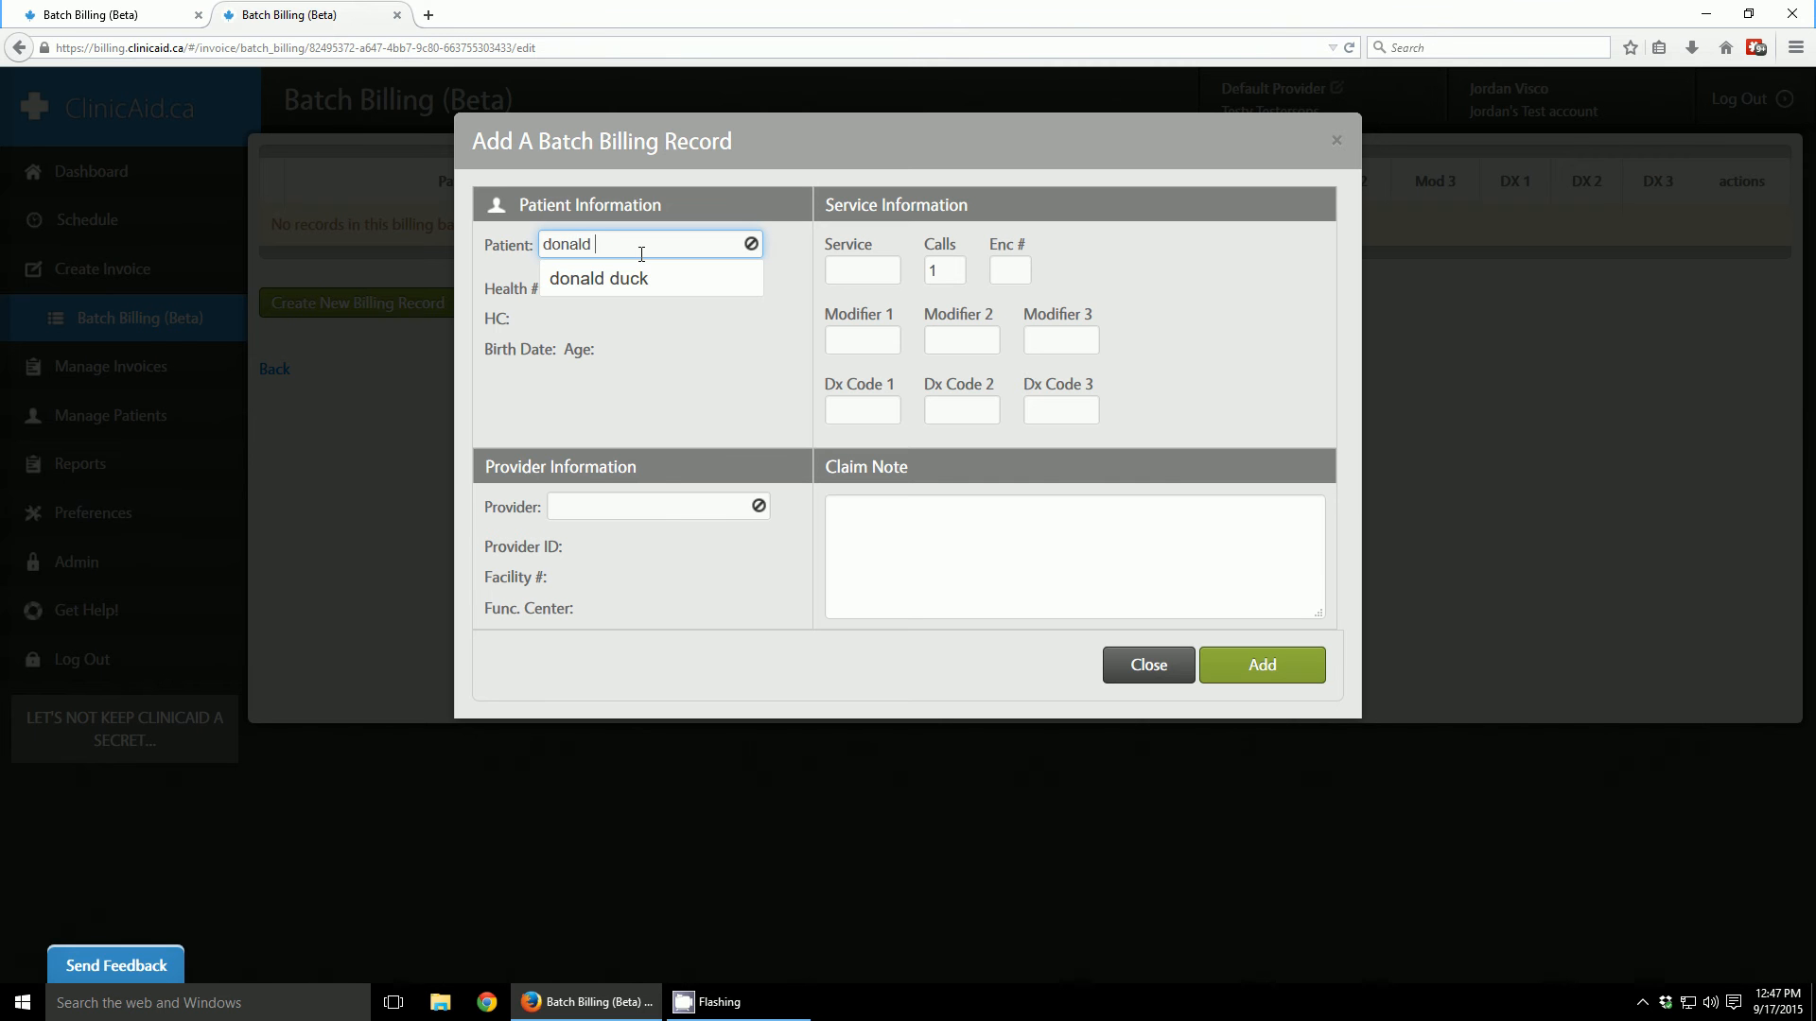
left_click(597, 278)
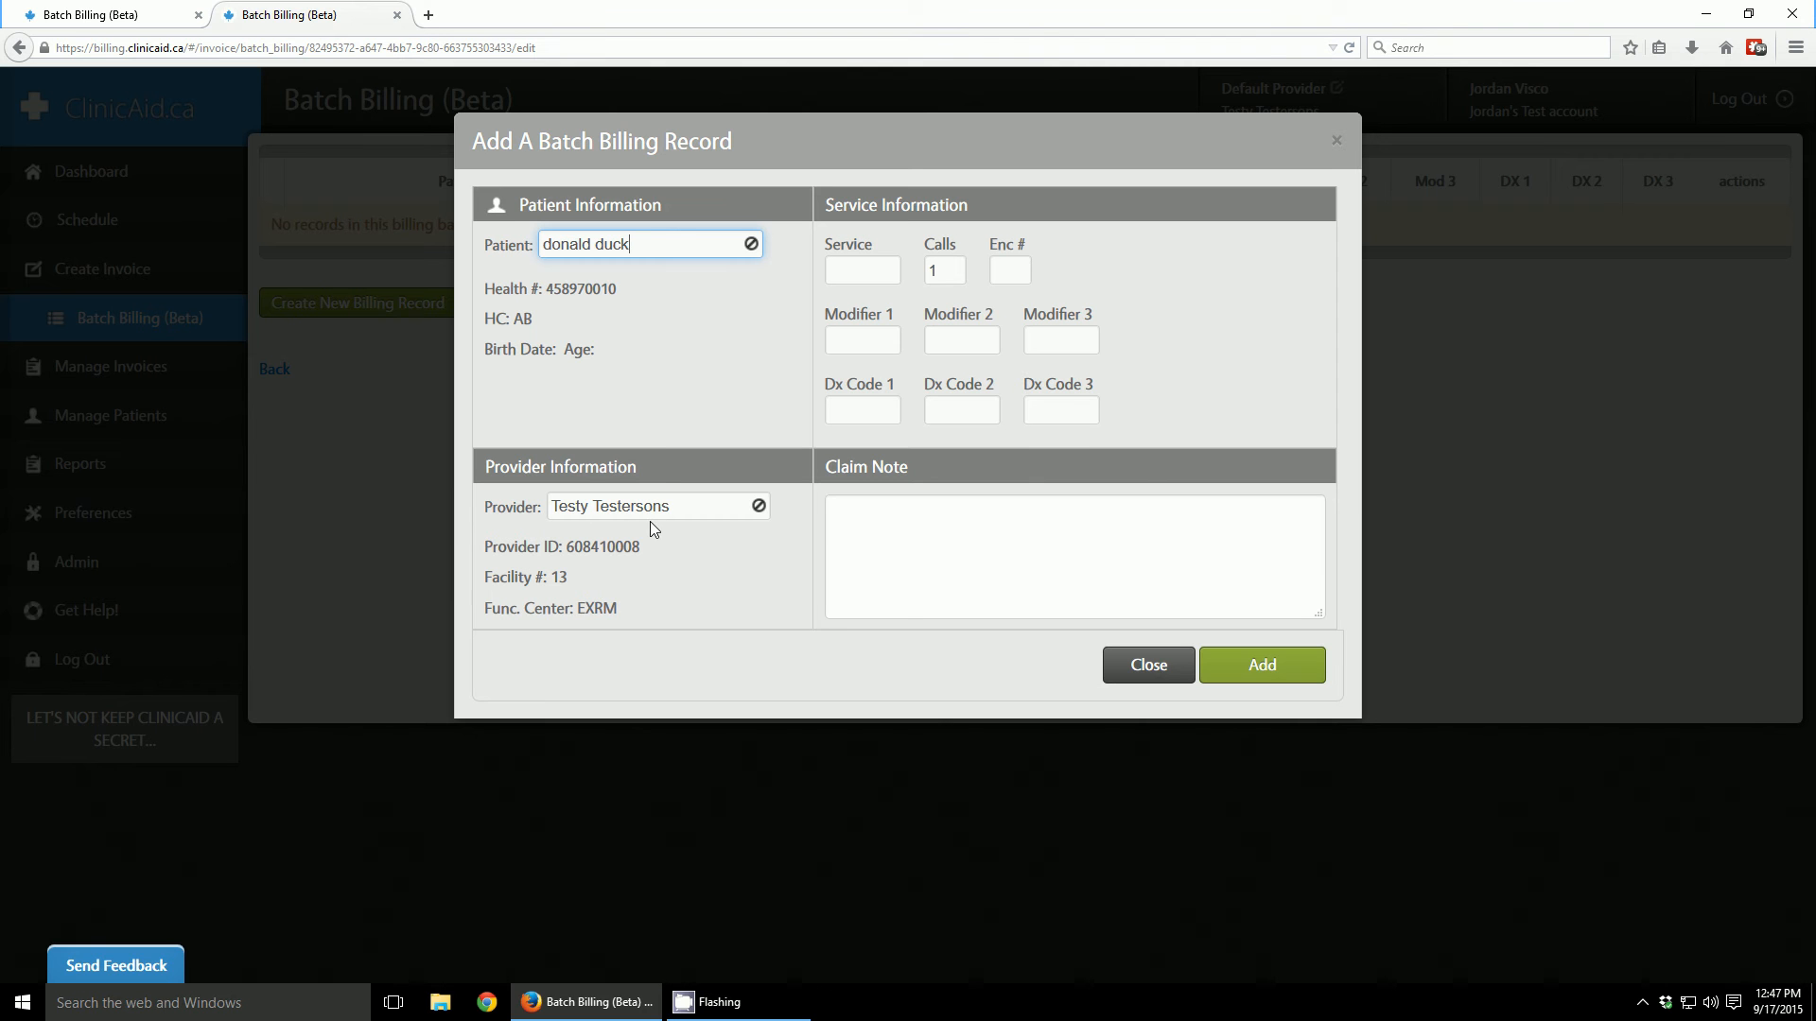
mouse_move(923, 278)
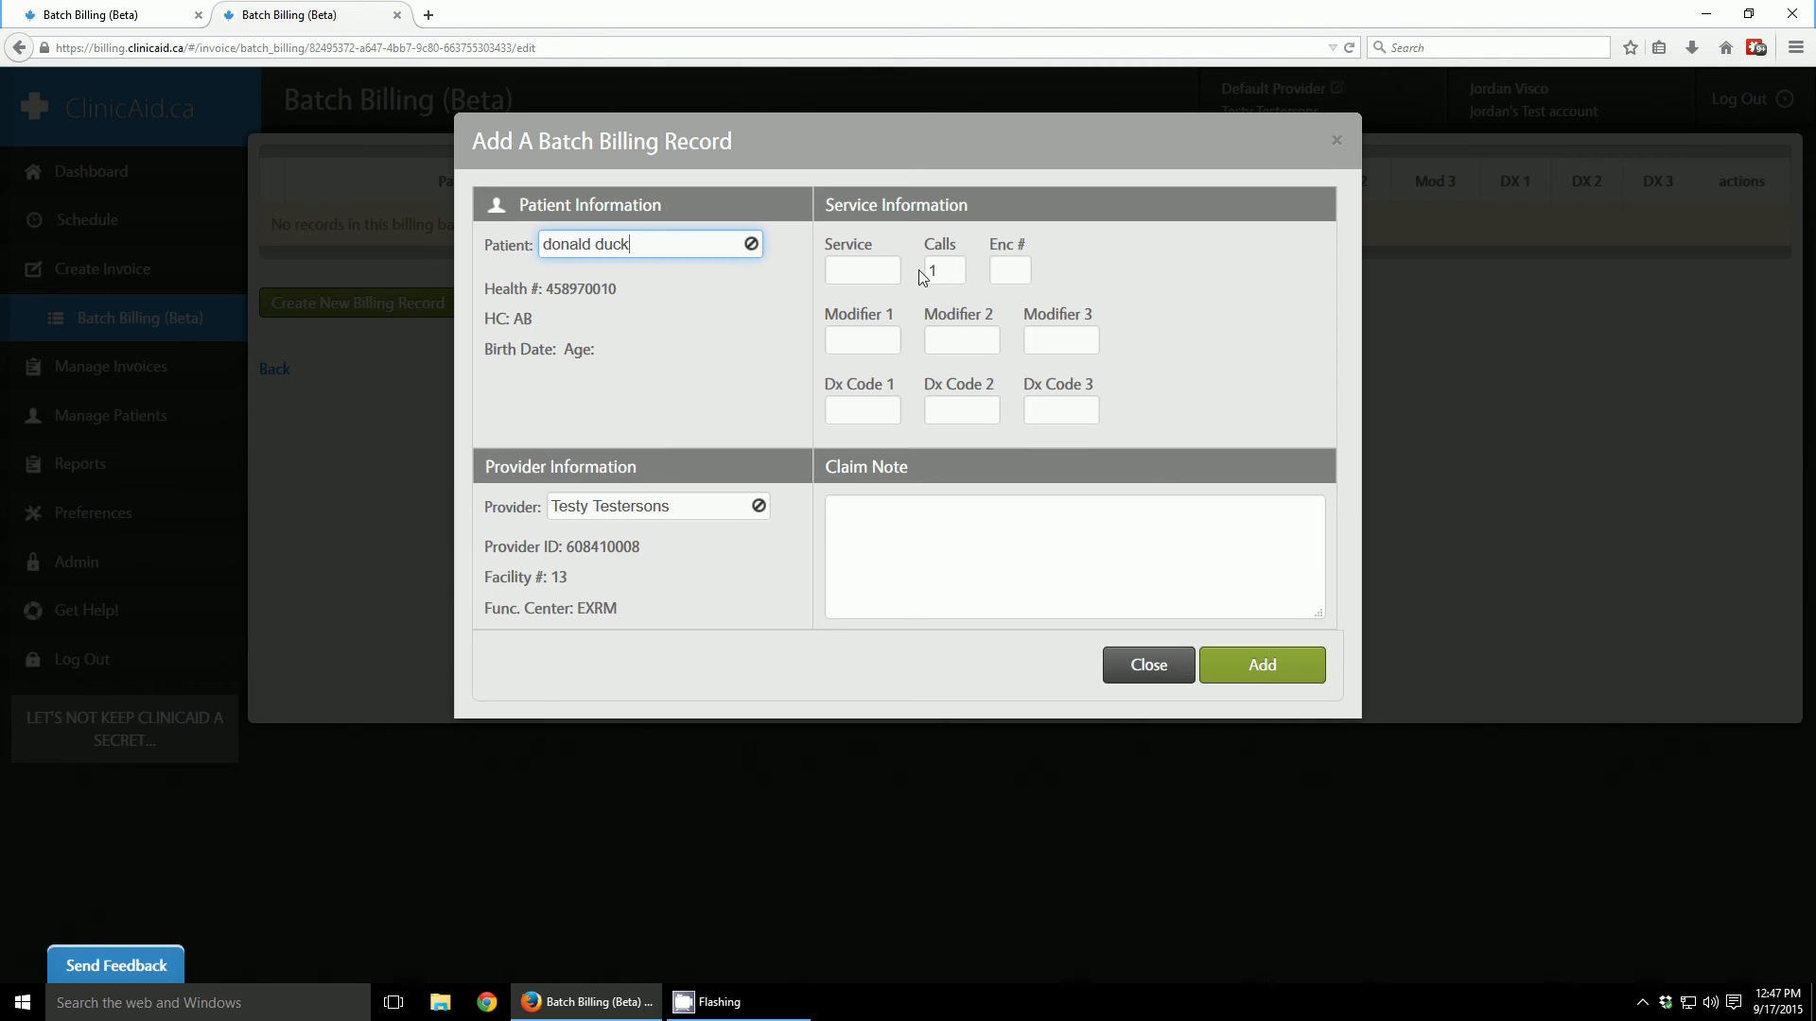
- Enter service code 03.03A and diagnosis code 784 on the record
left_click(862, 269)
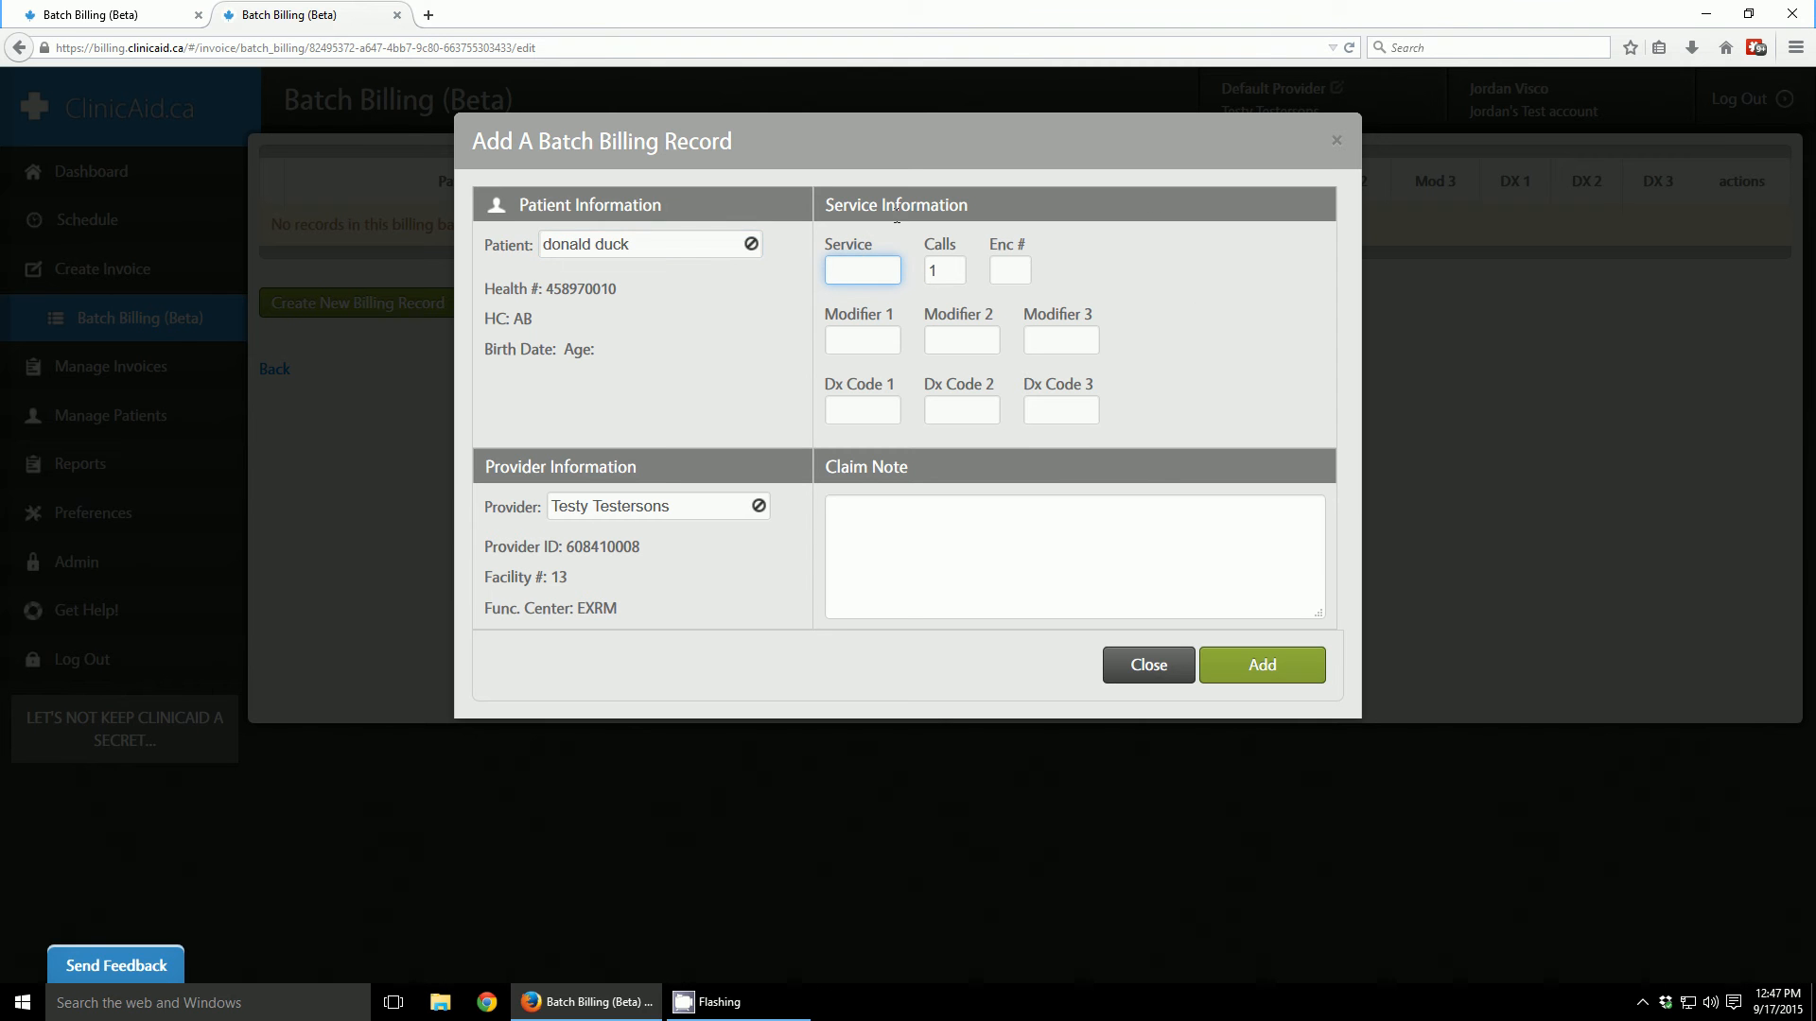
type("03.03A")
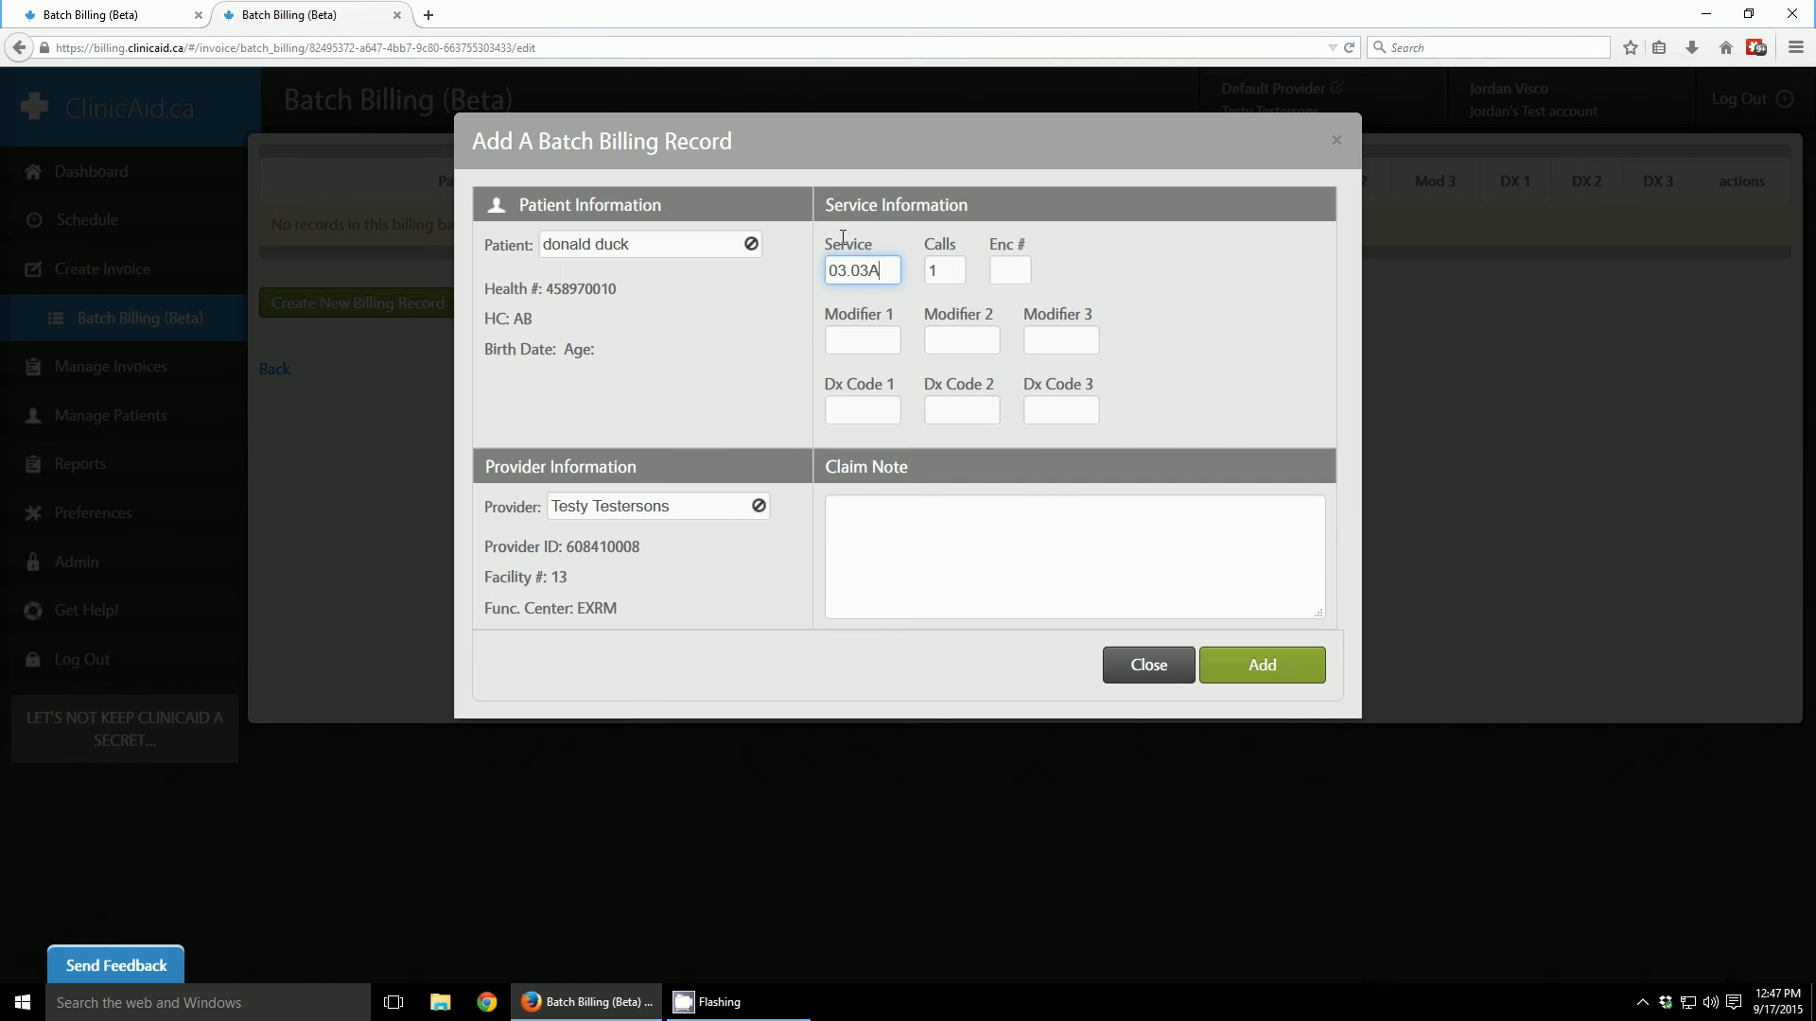
mouse_move(779, 299)
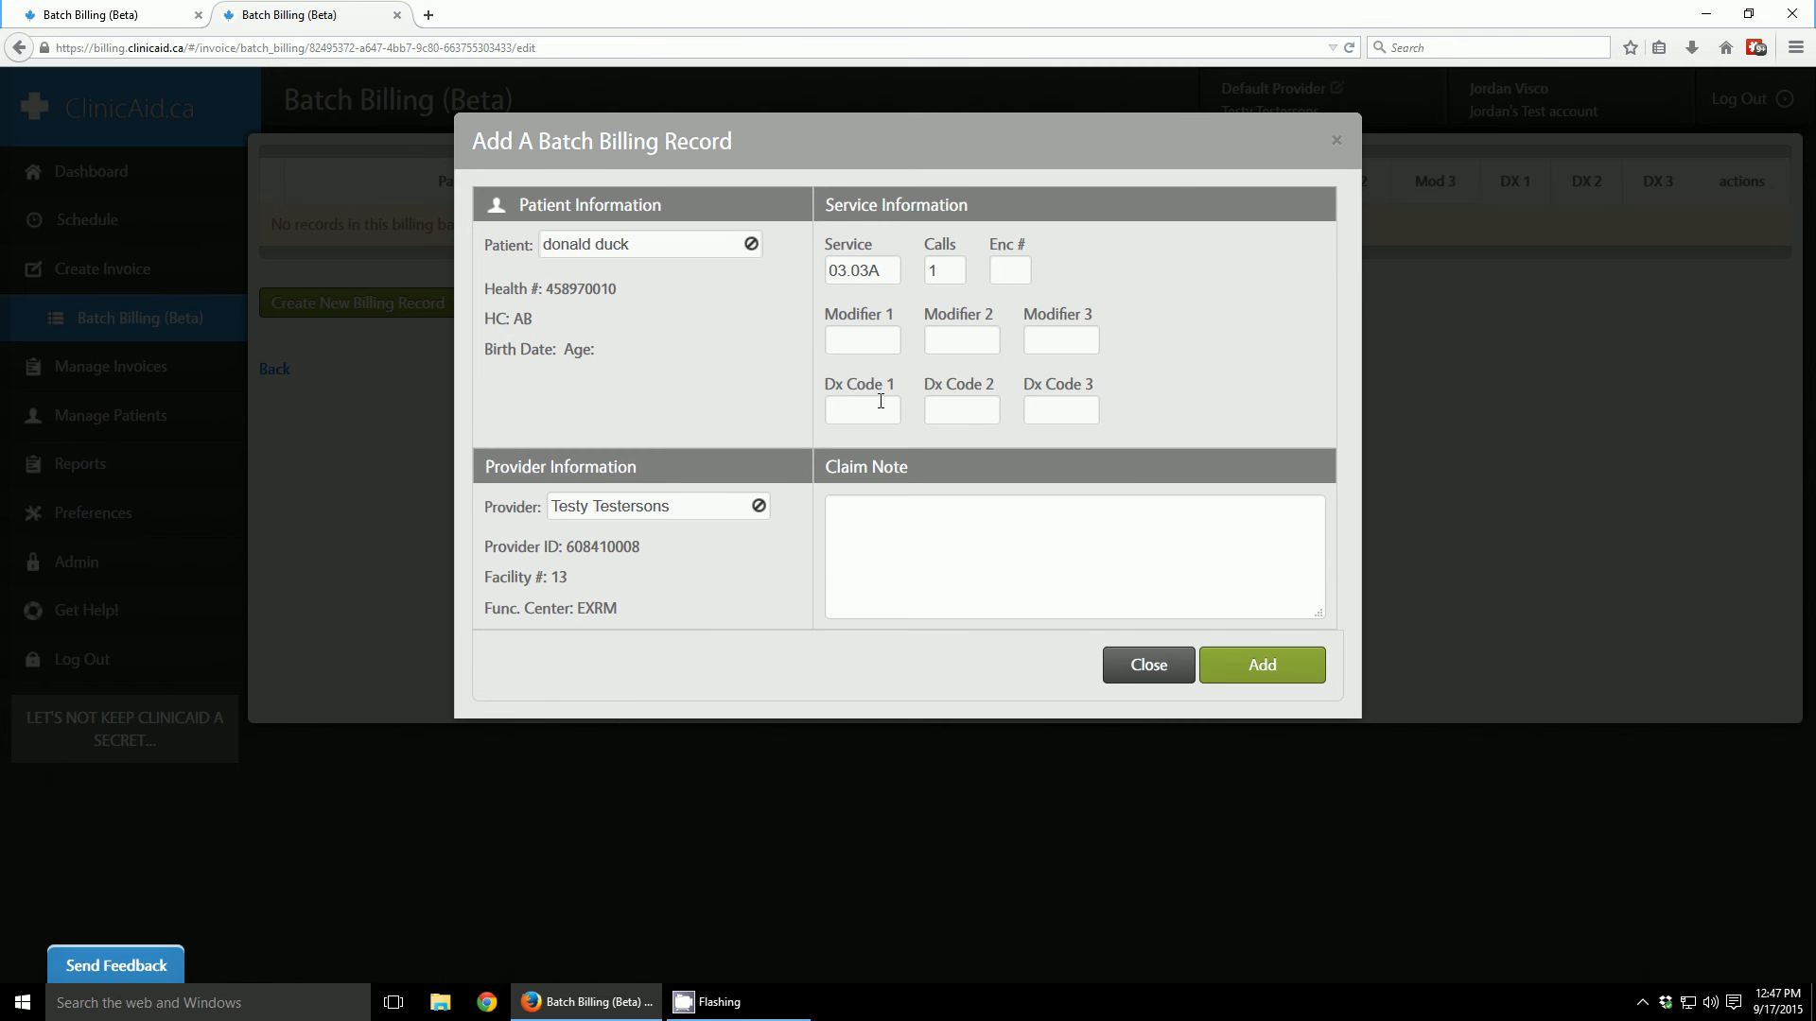
left_click(862, 409)
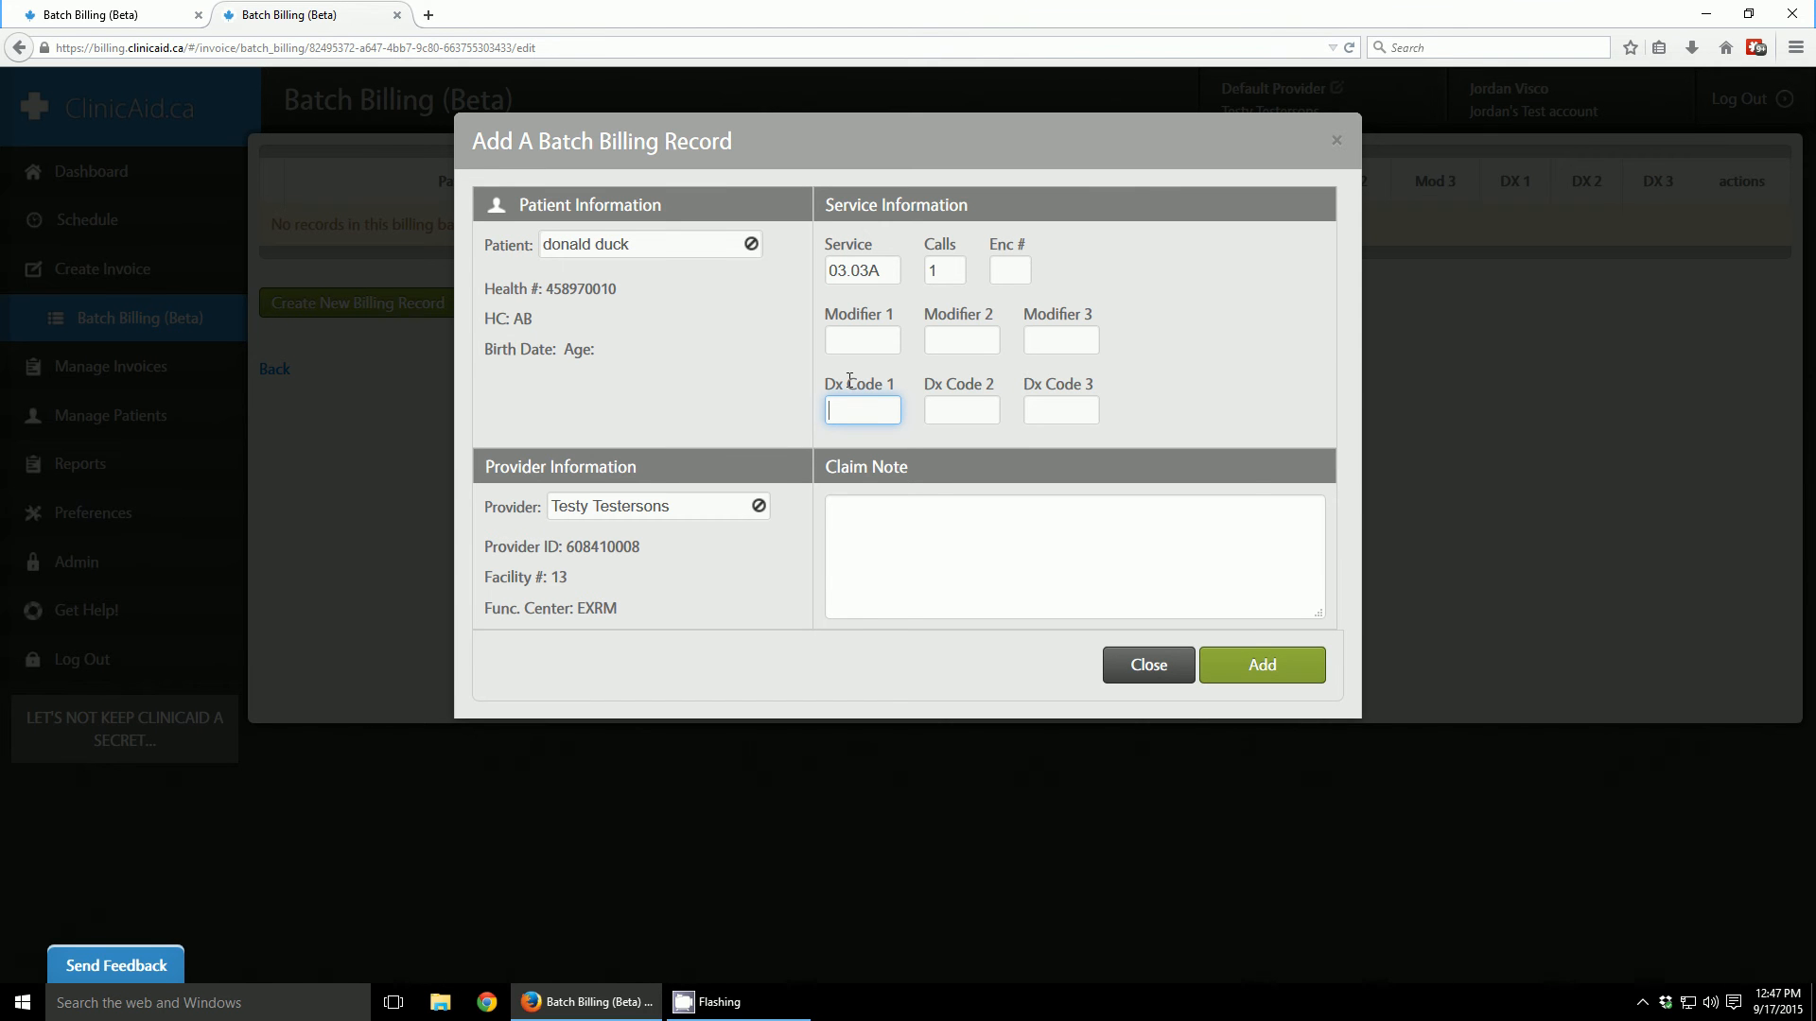
type("784")
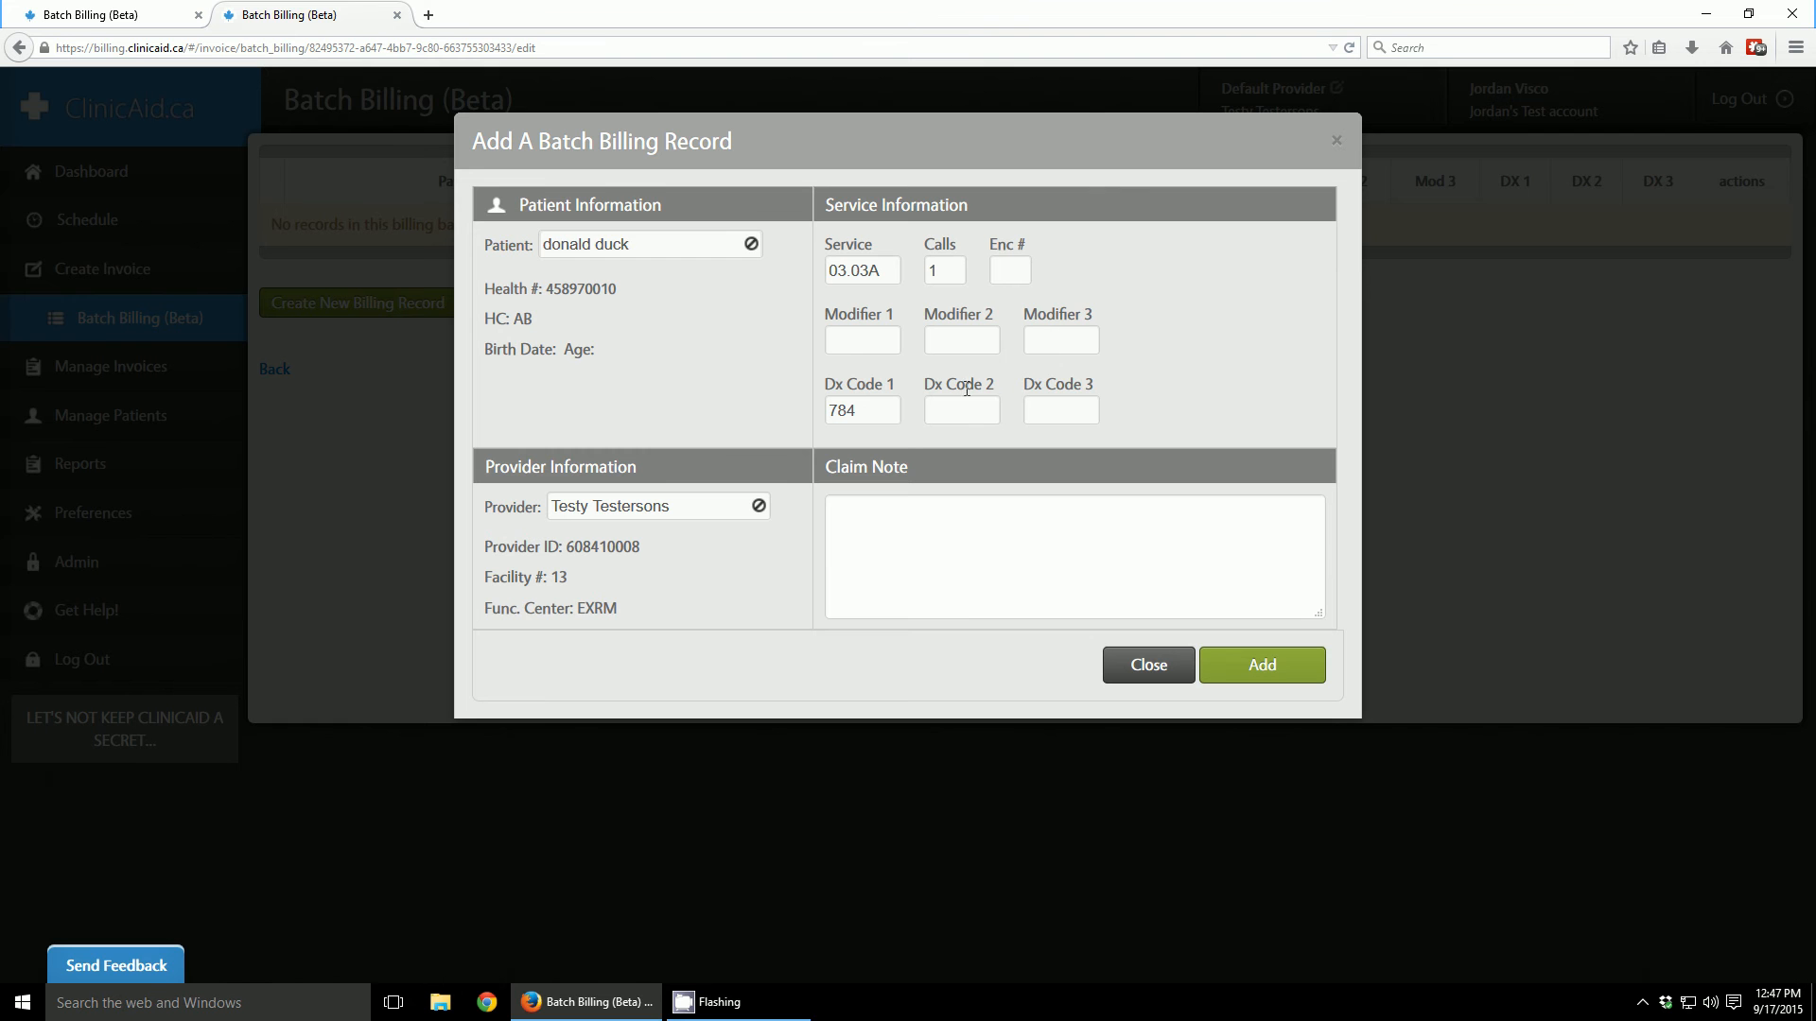
type("784")
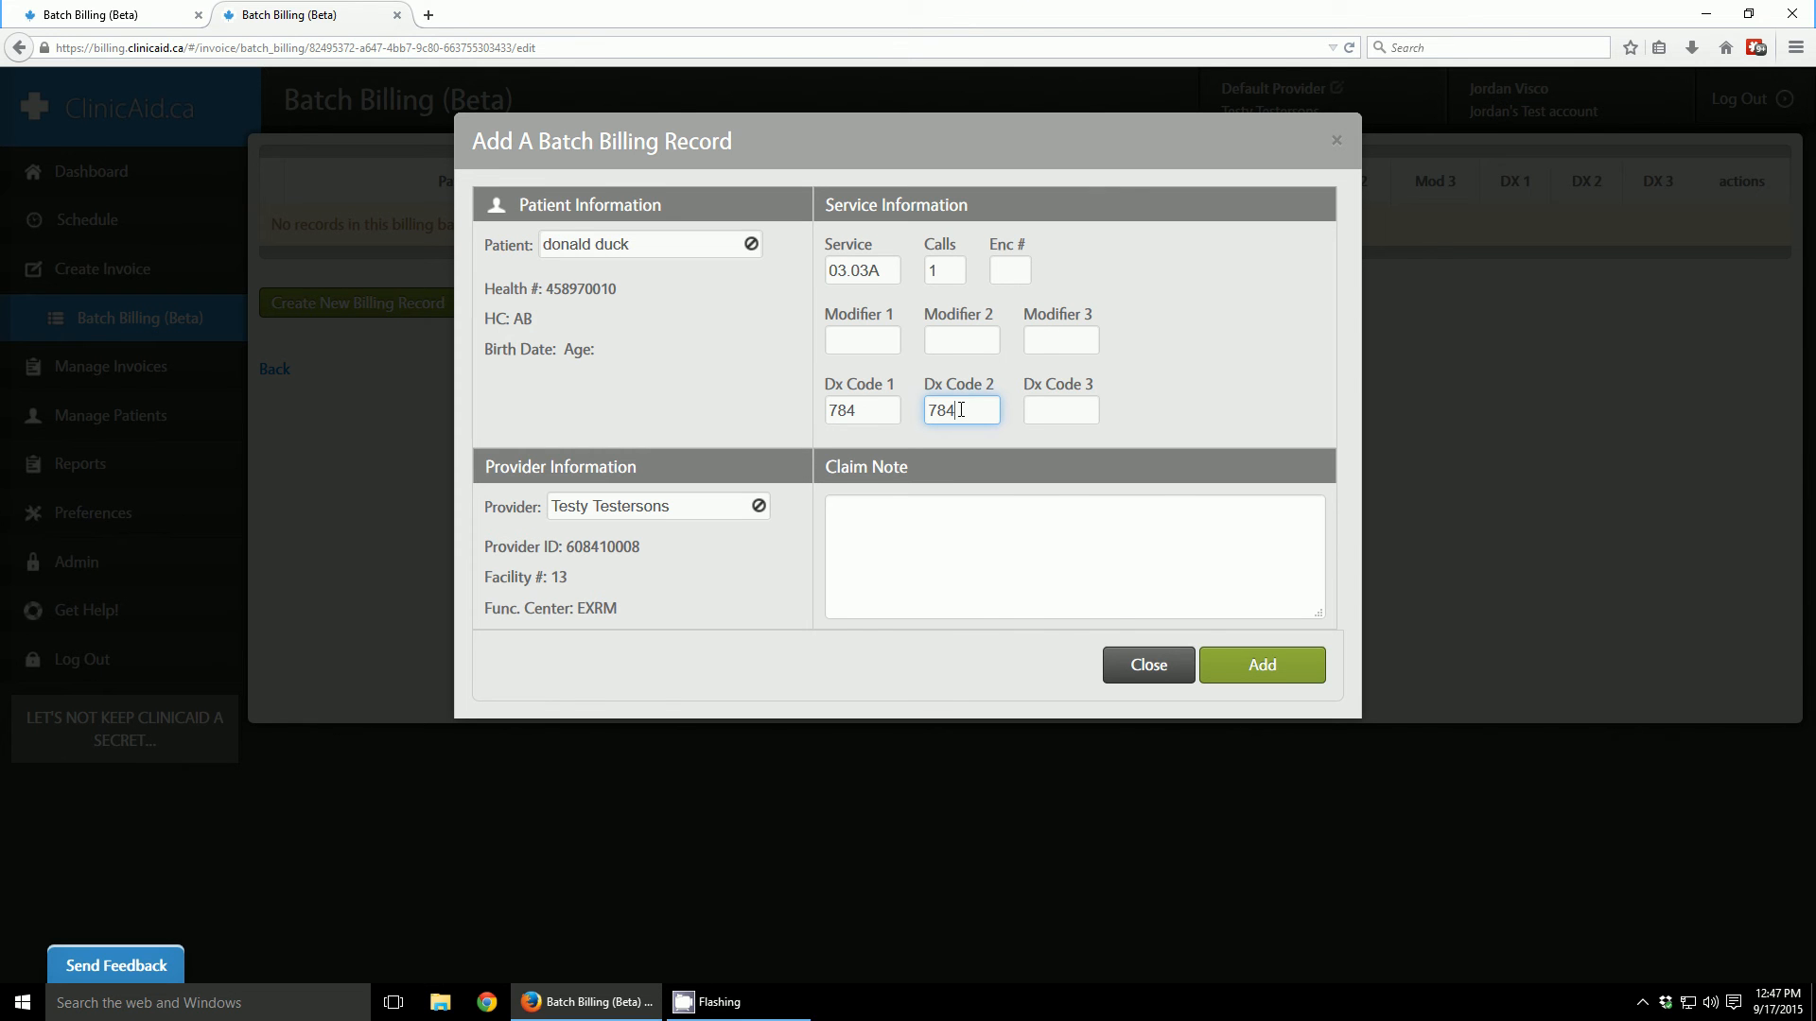
type("784")
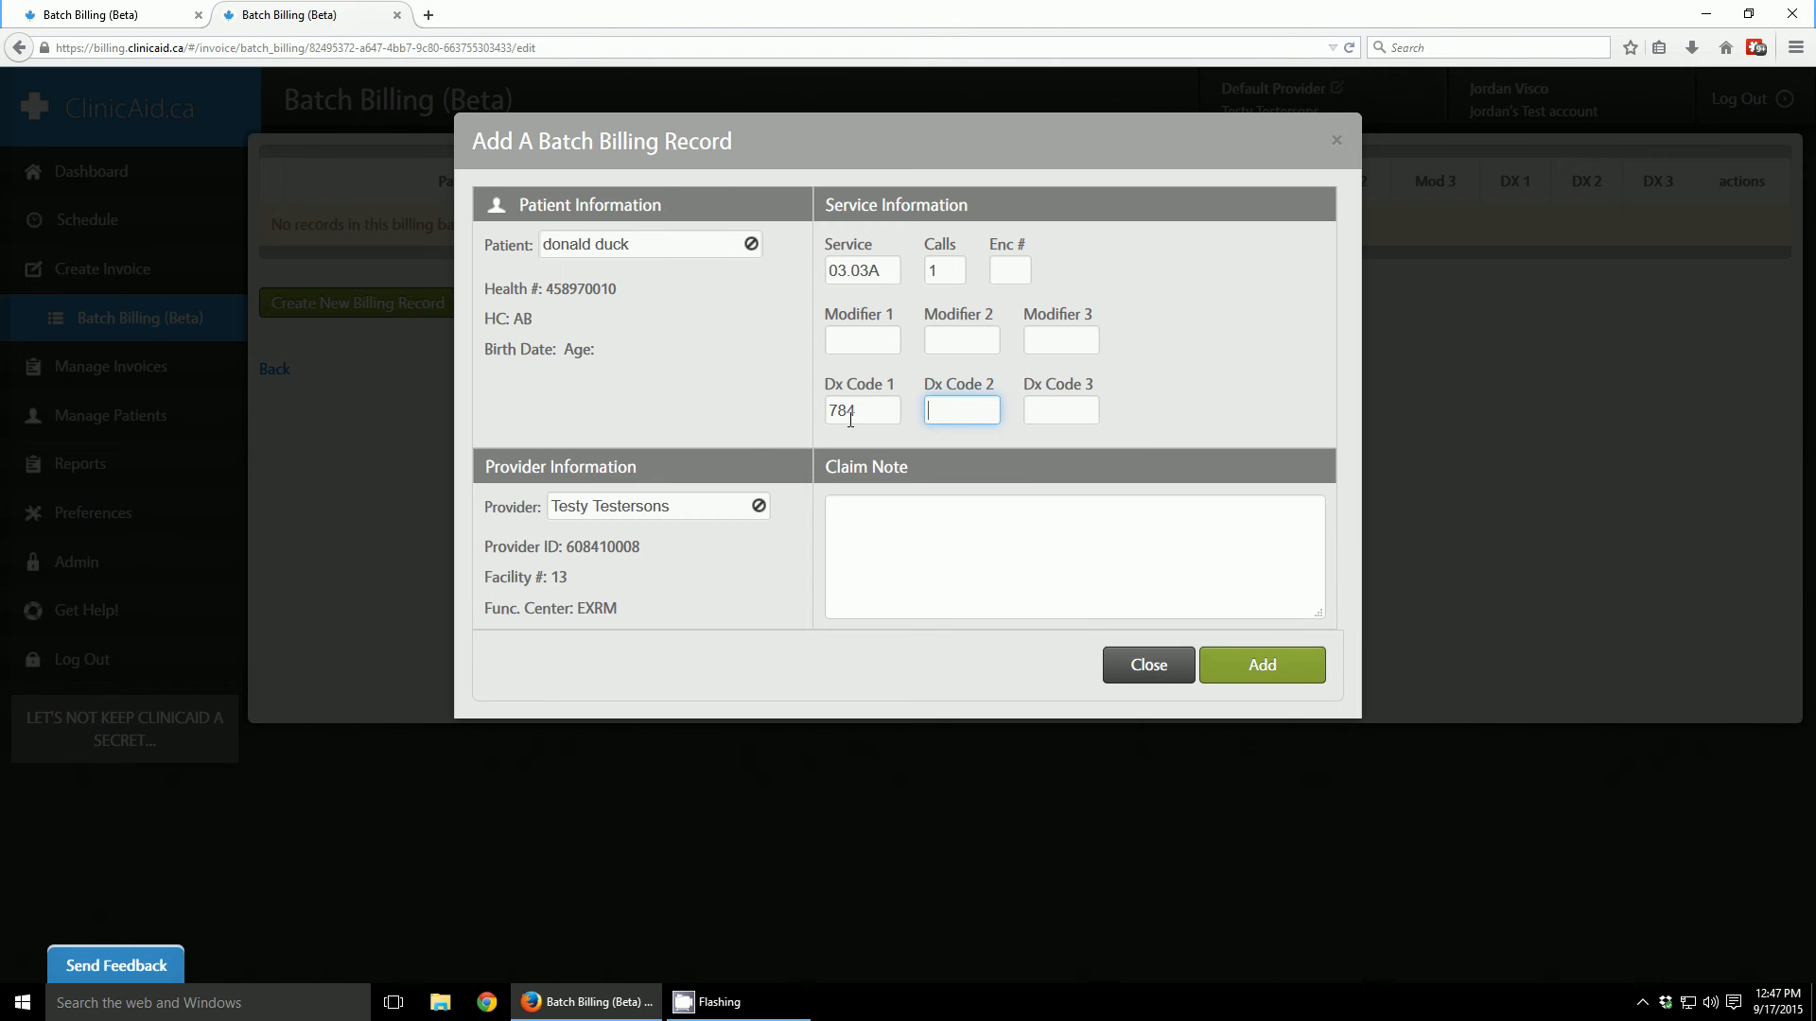
left_click(1073, 556)
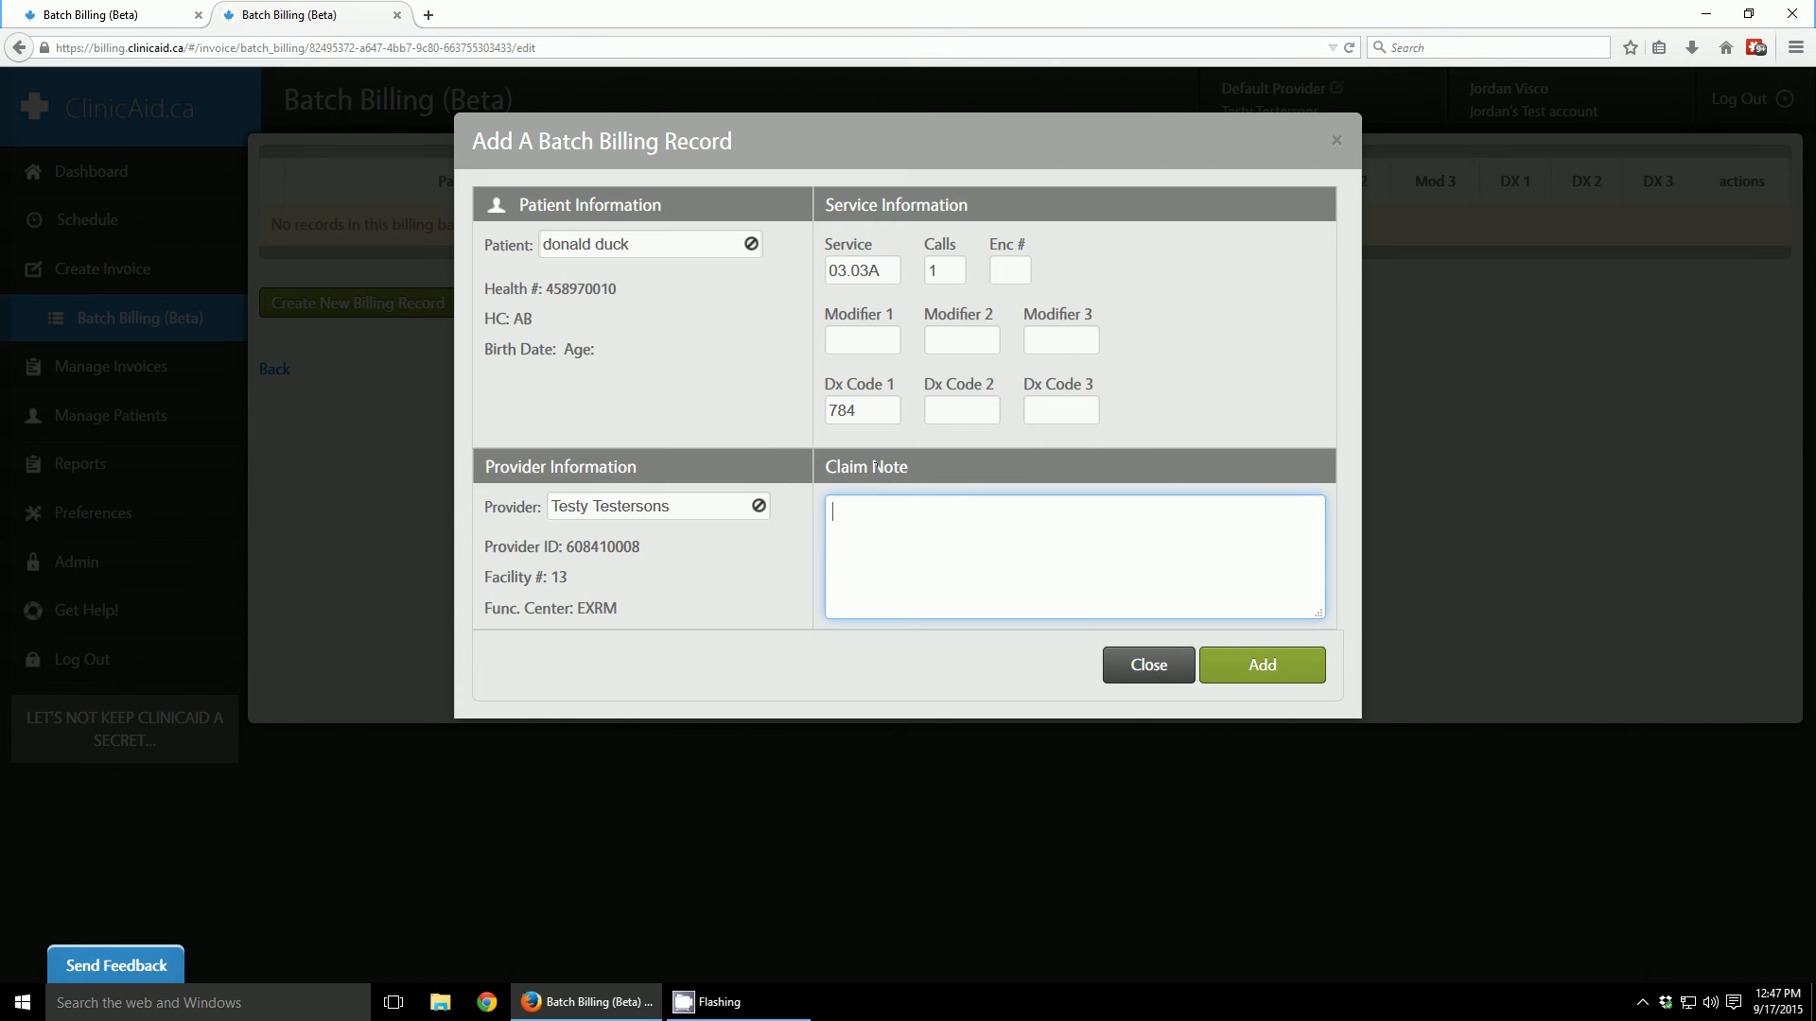
mouse_move(984, 495)
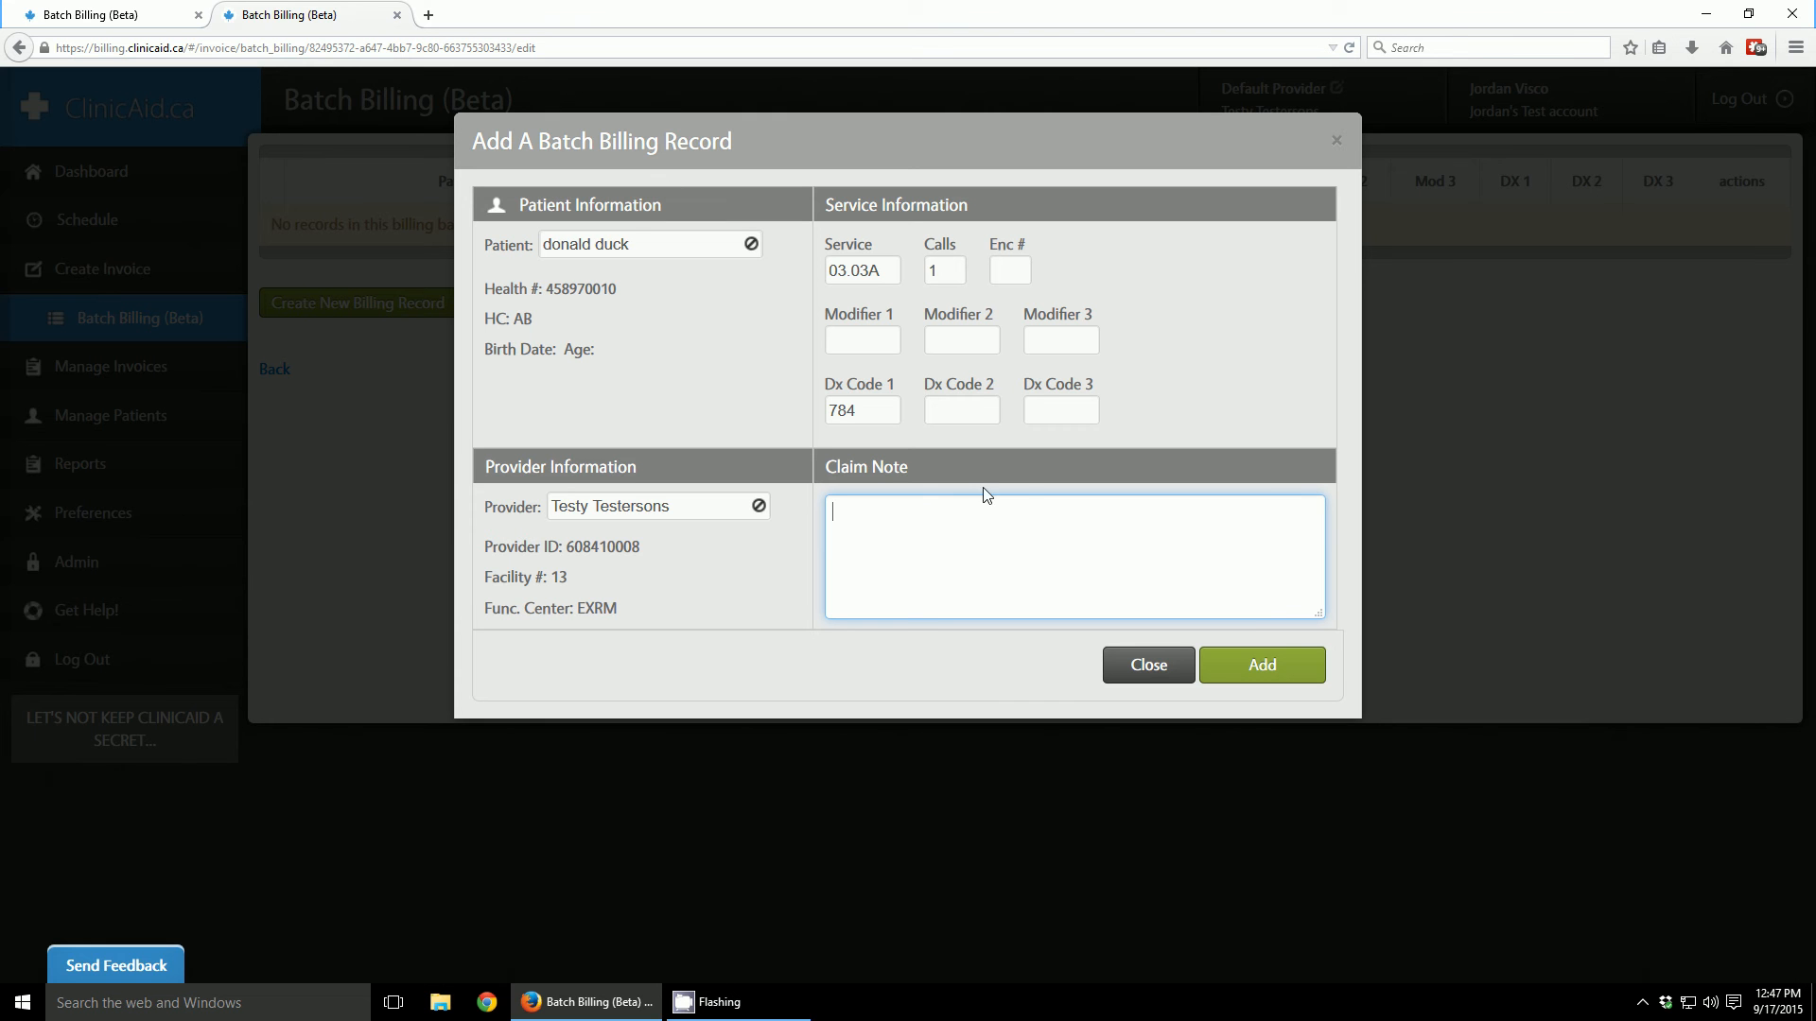
mouse_move(1100, 443)
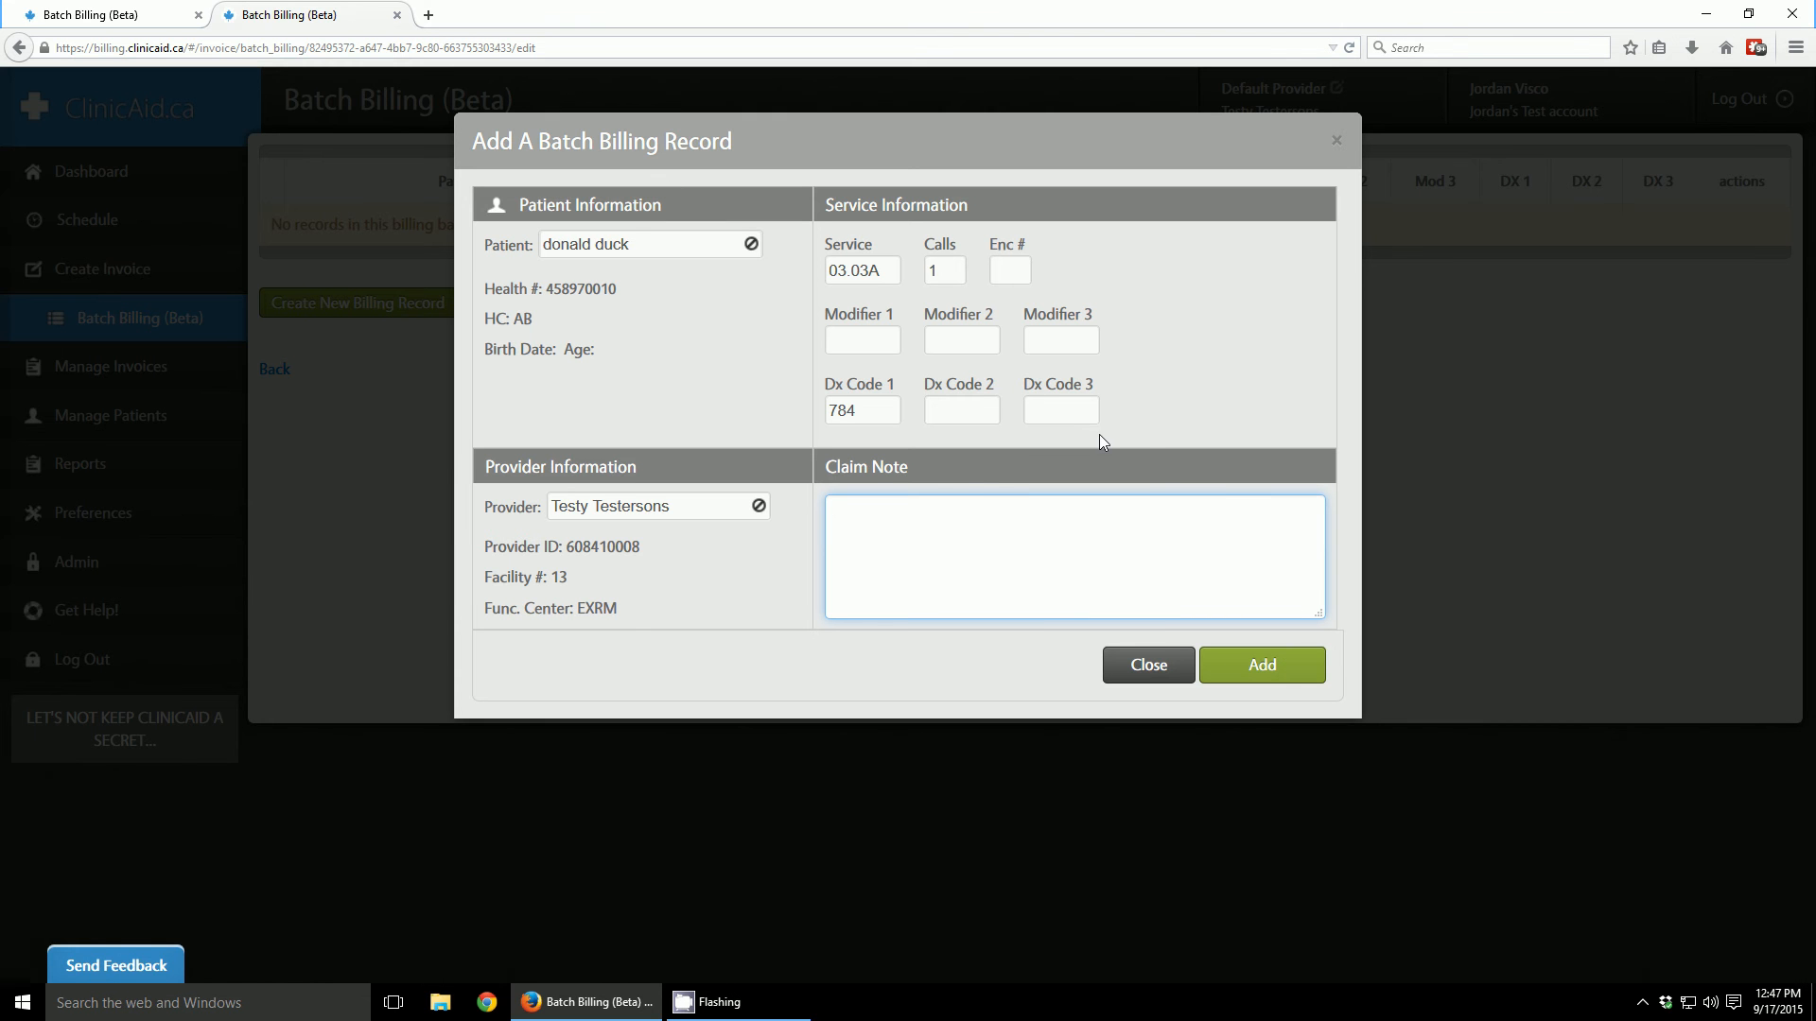
mouse_move(1089, 529)
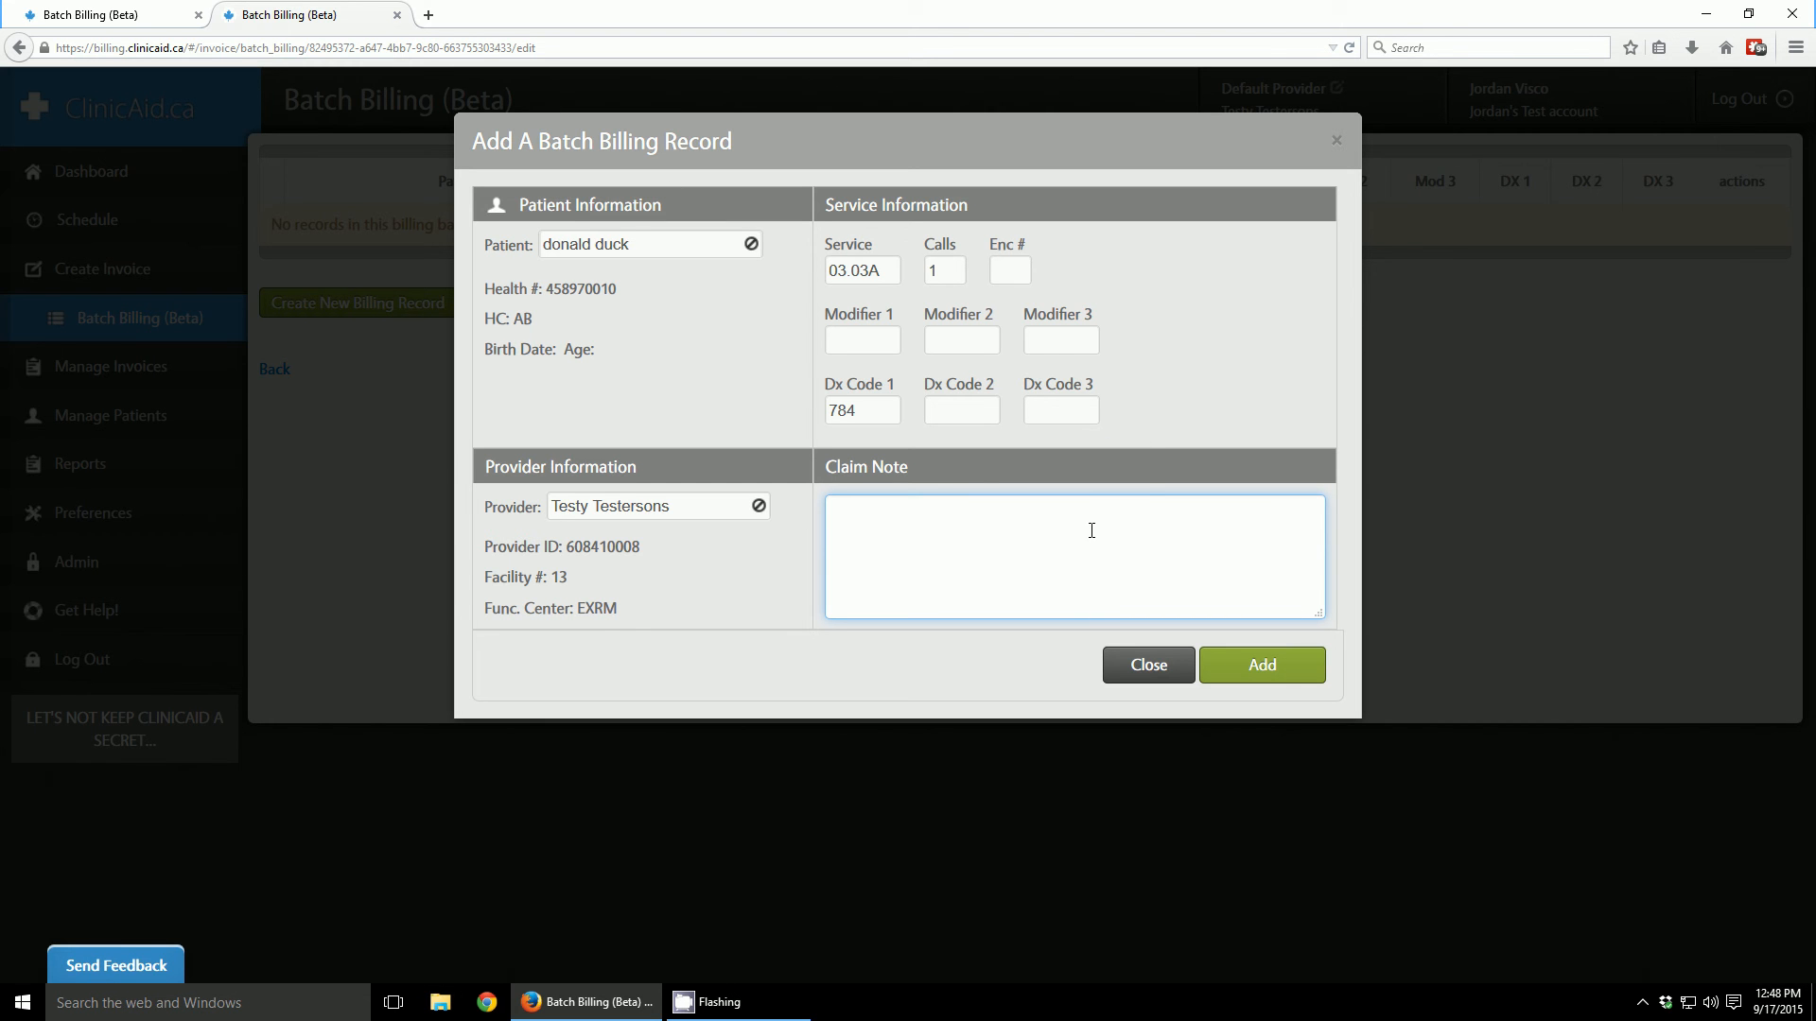
mouse_move(1213, 567)
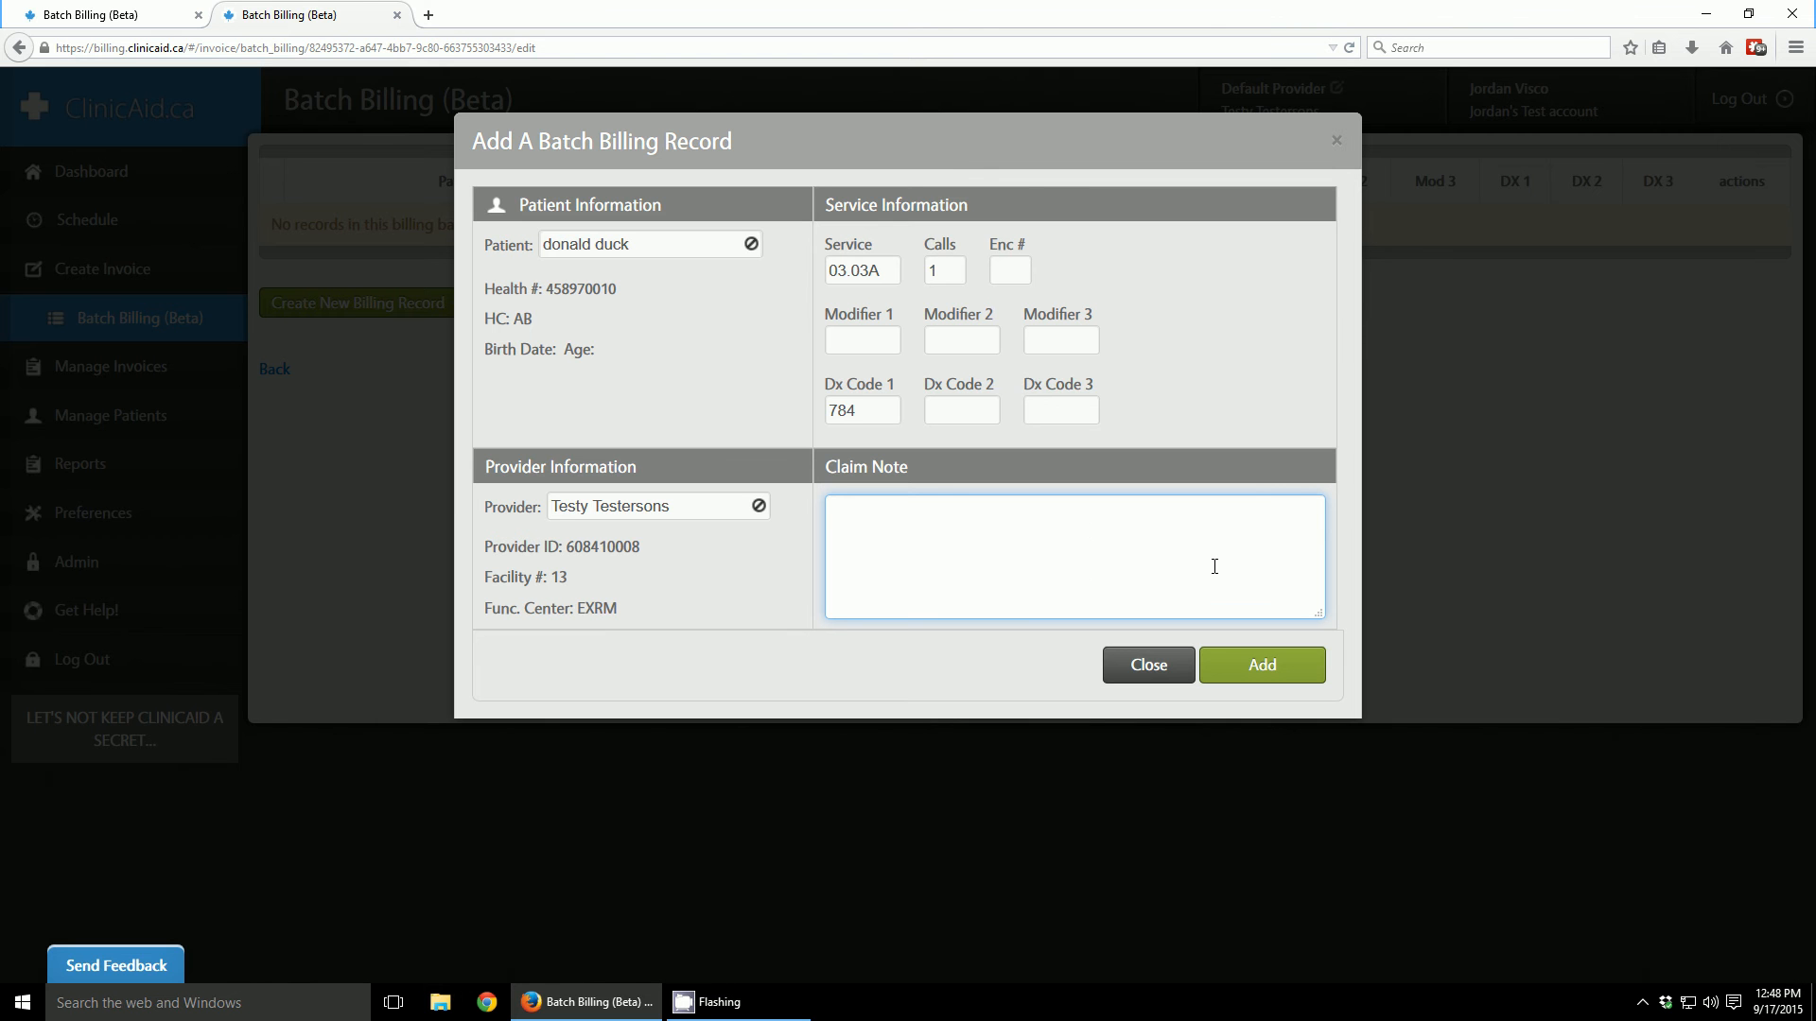
mouse_move(1157, 583)
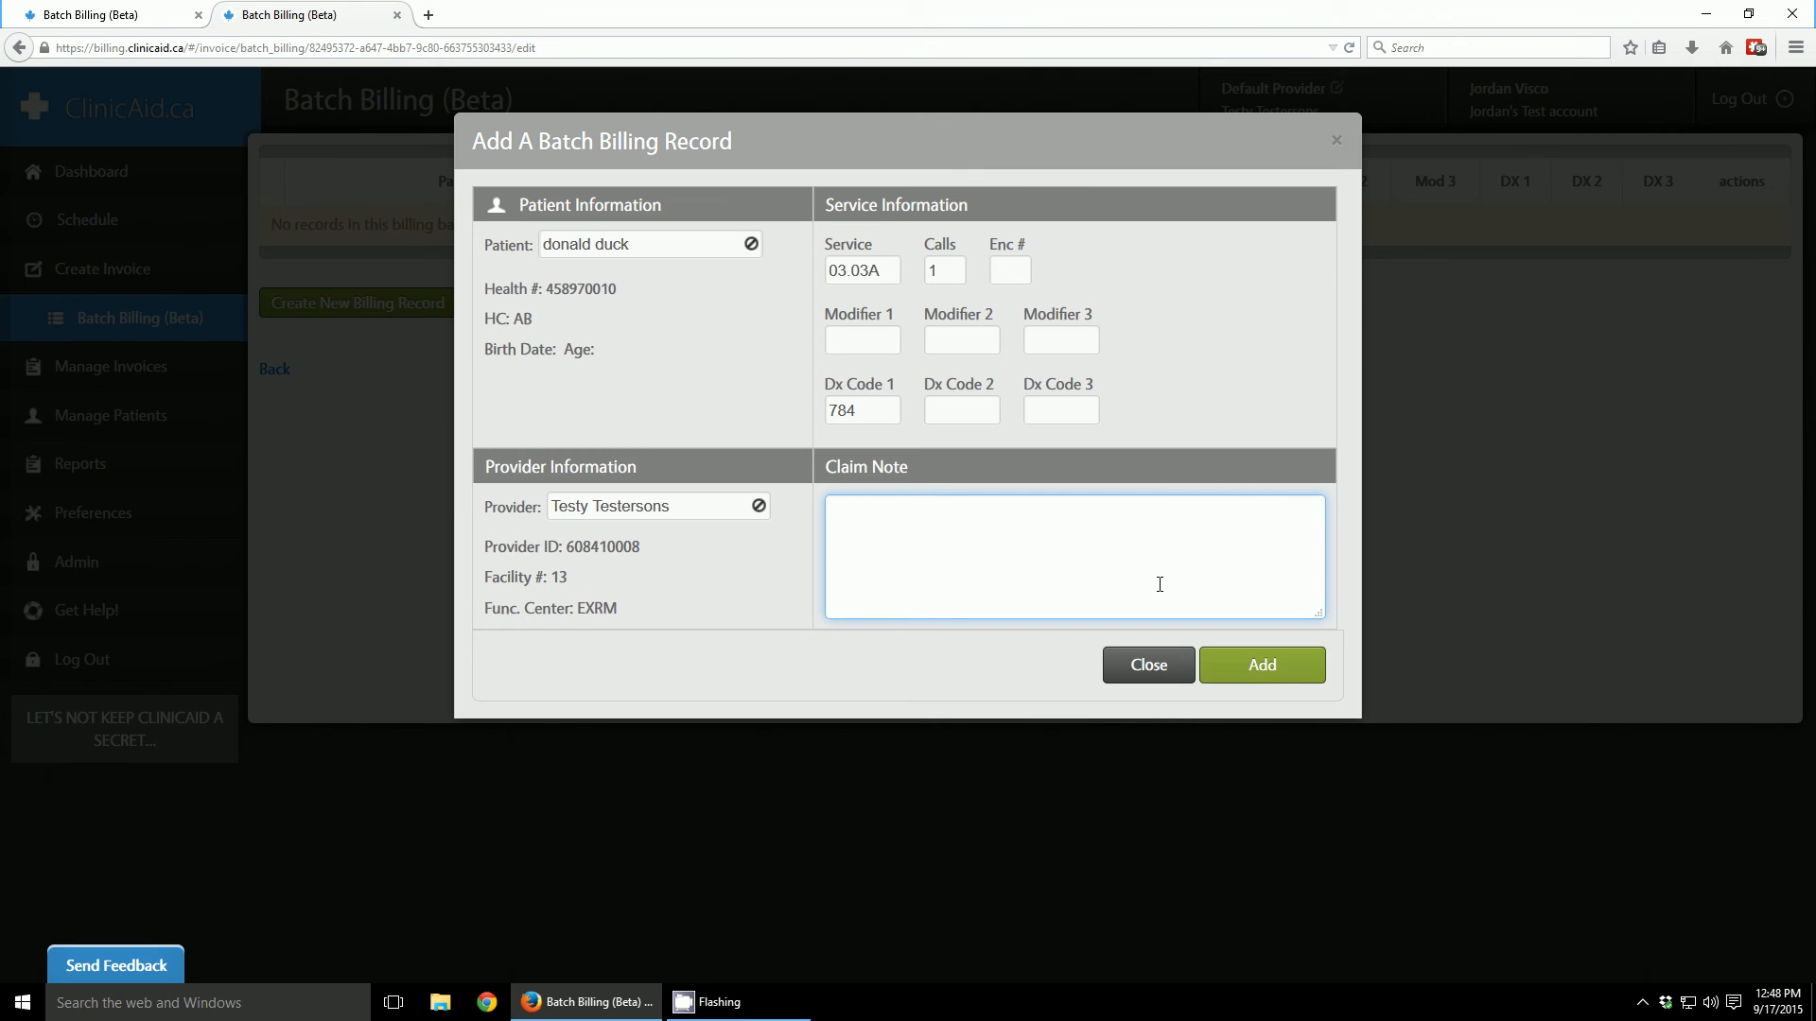
mouse_move(1263, 665)
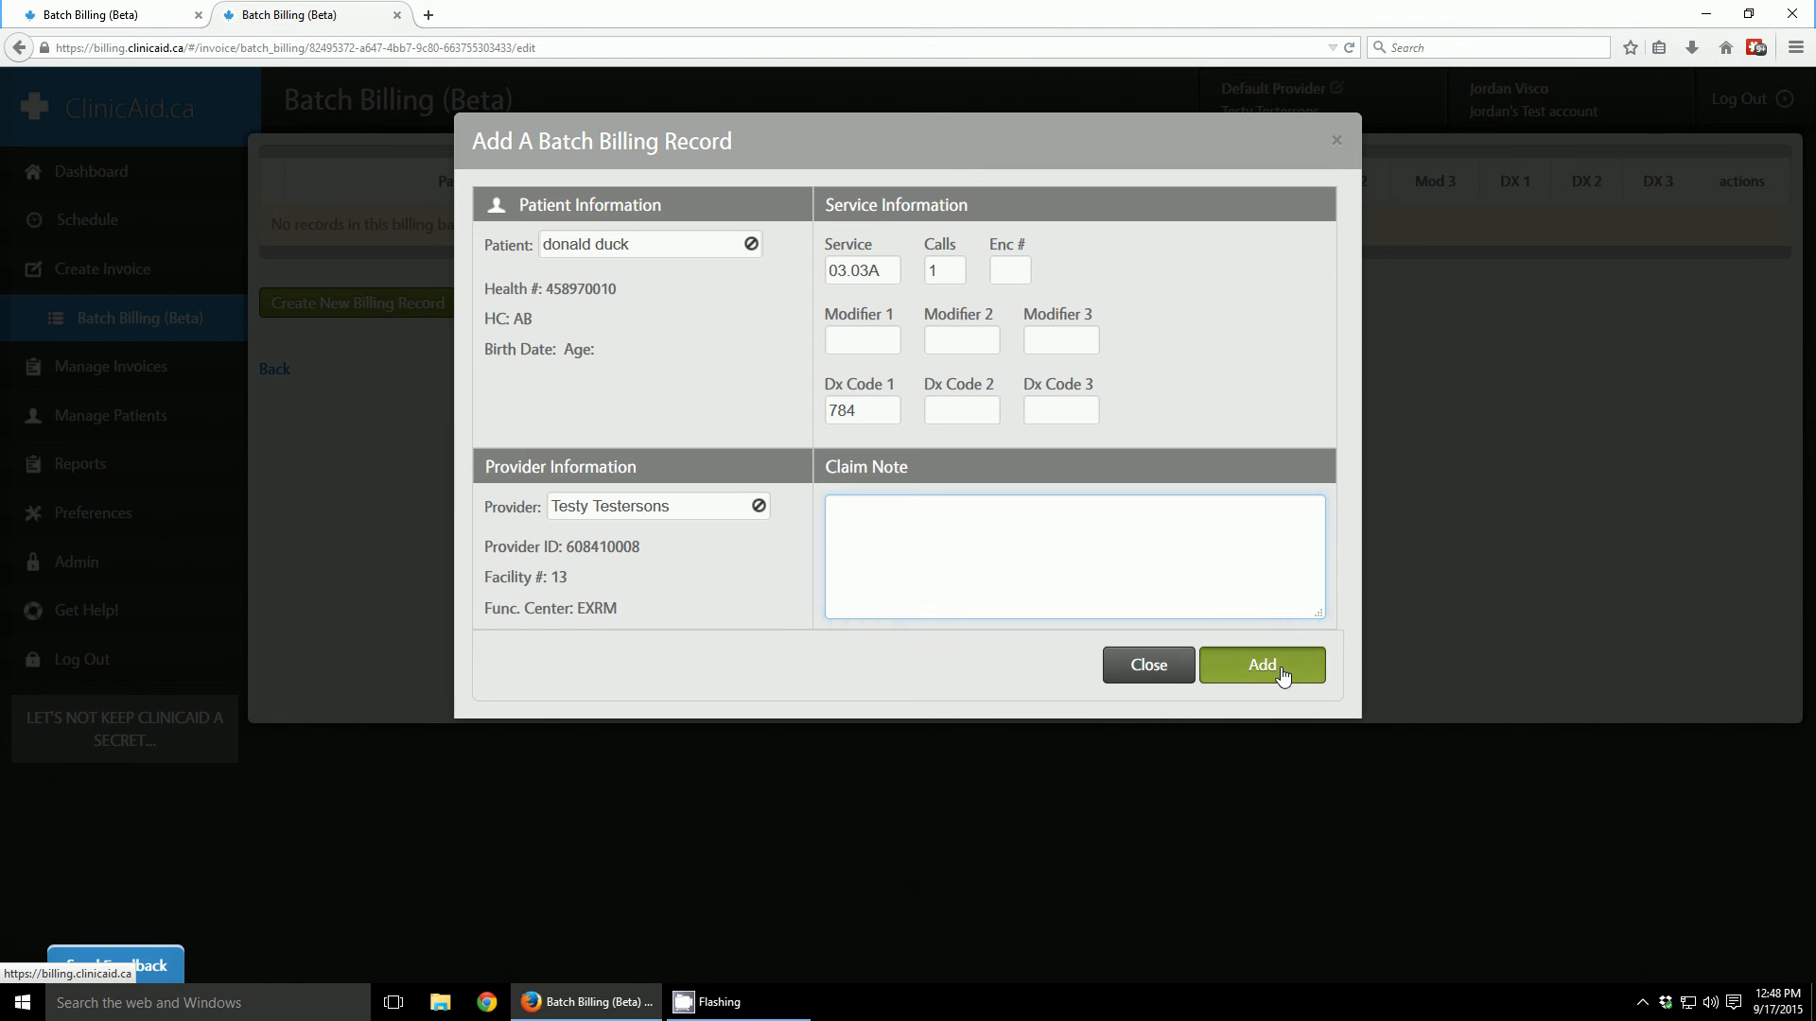
- Add the donald duck 03.03A record with diagnosis 784 to New Batch
left_click(1261, 665)
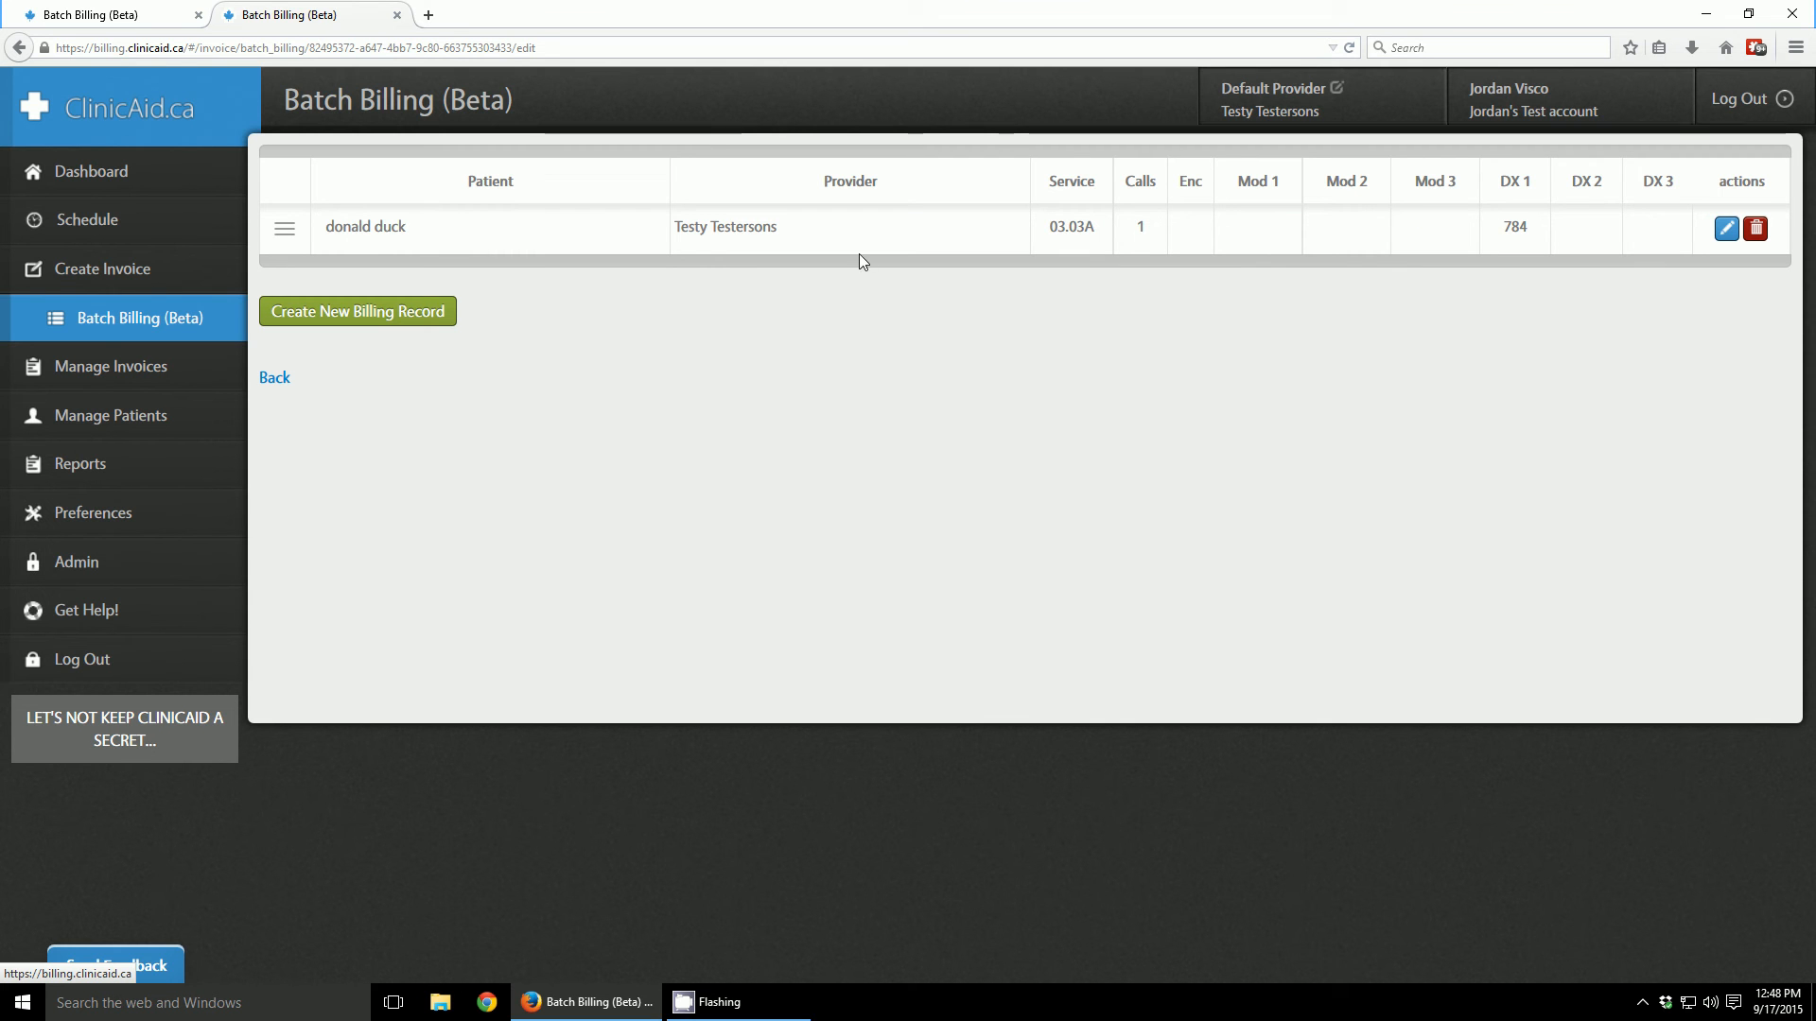
mouse_move(677, 347)
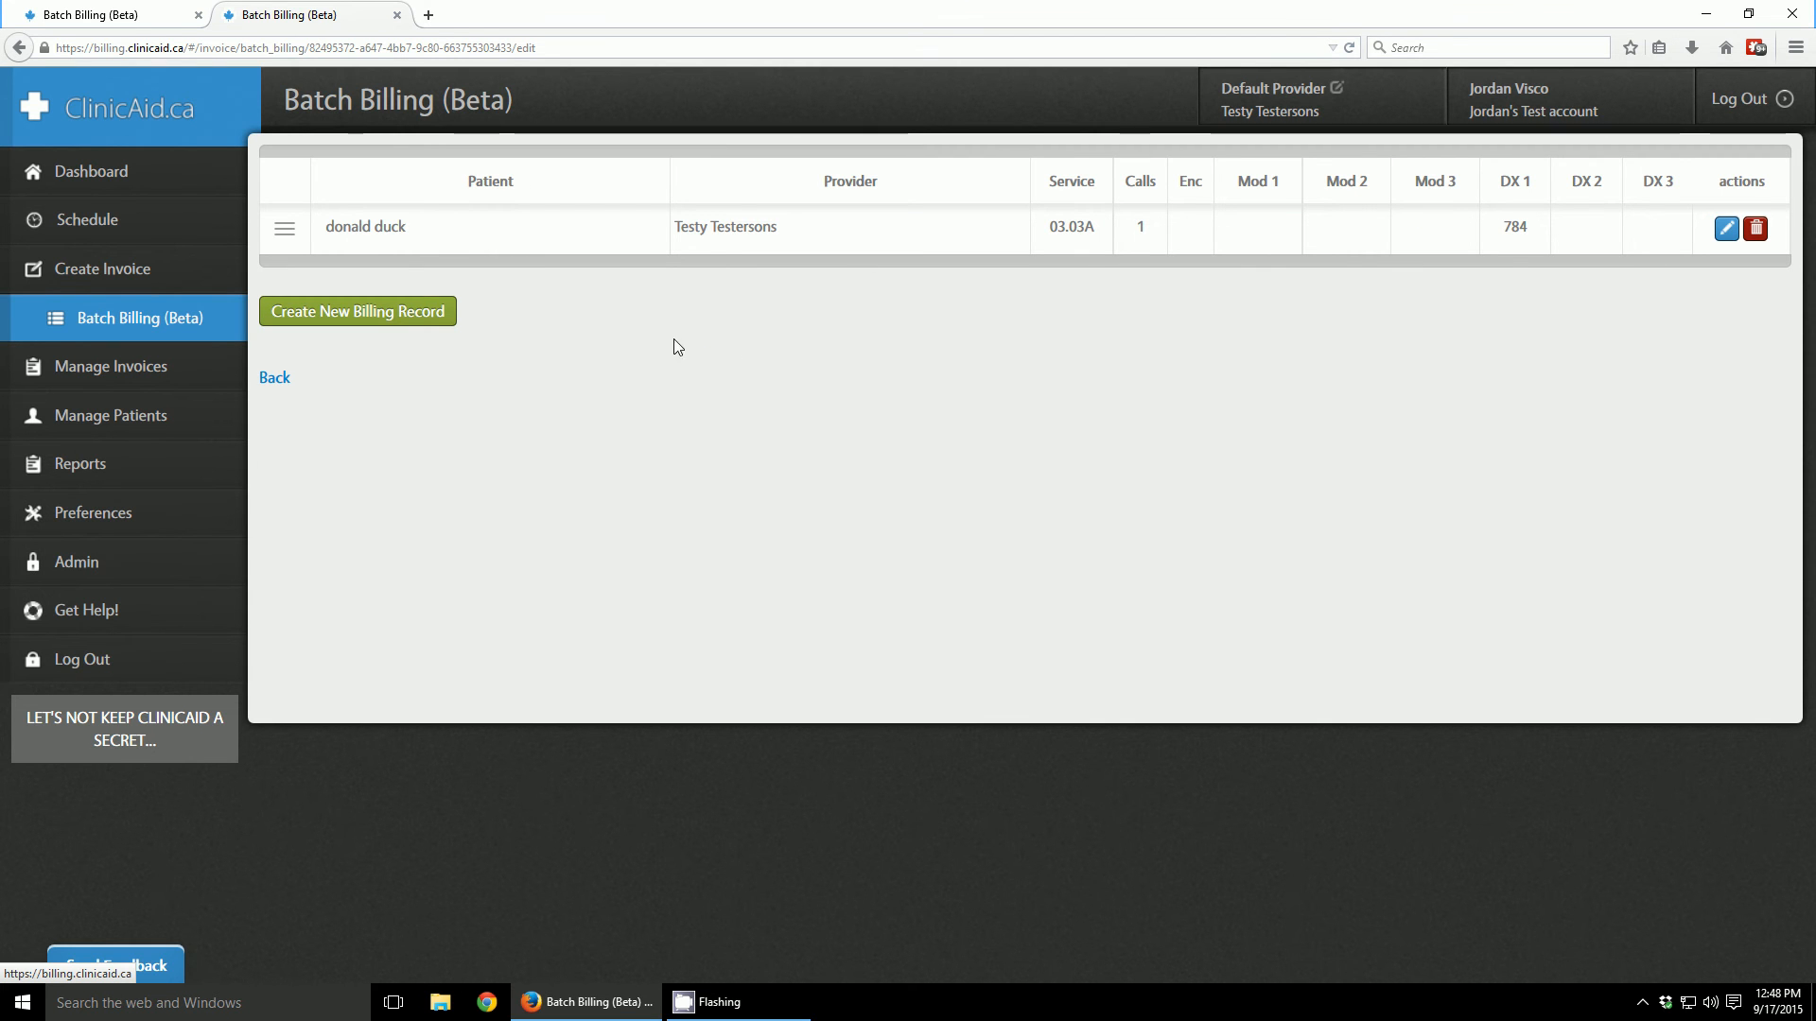
mouse_move(367, 320)
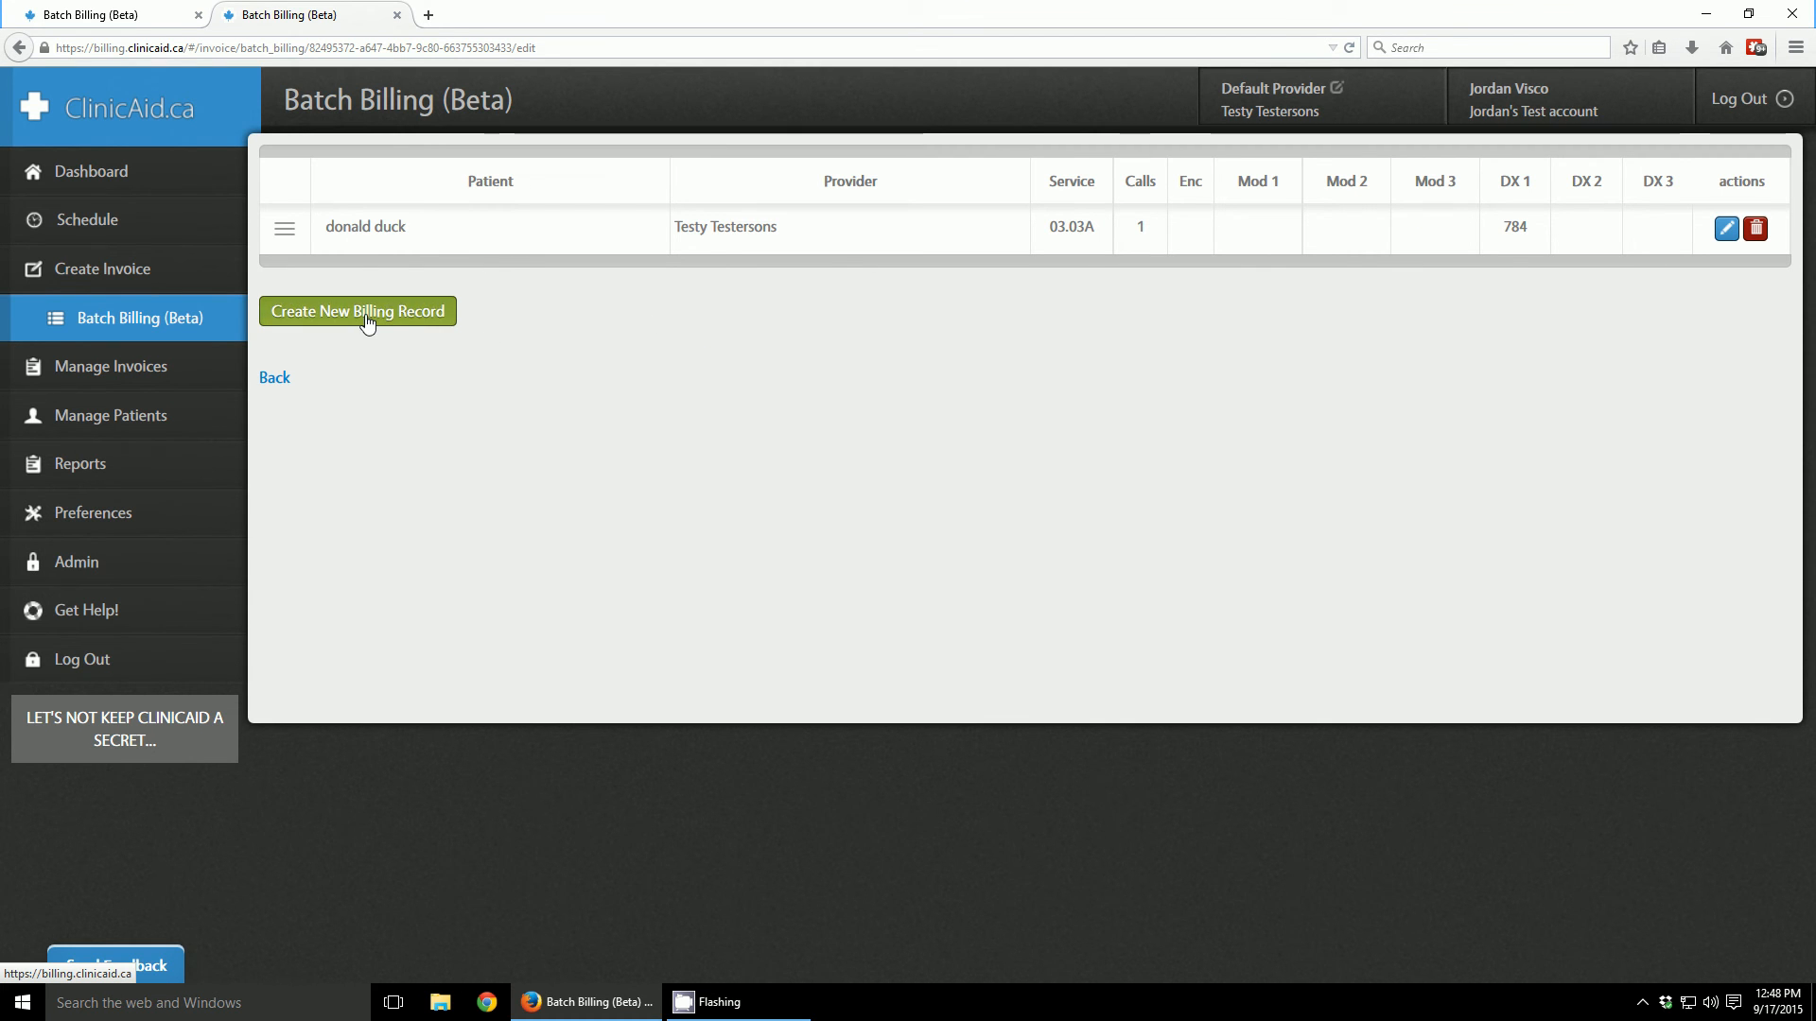
left_click(357, 311)
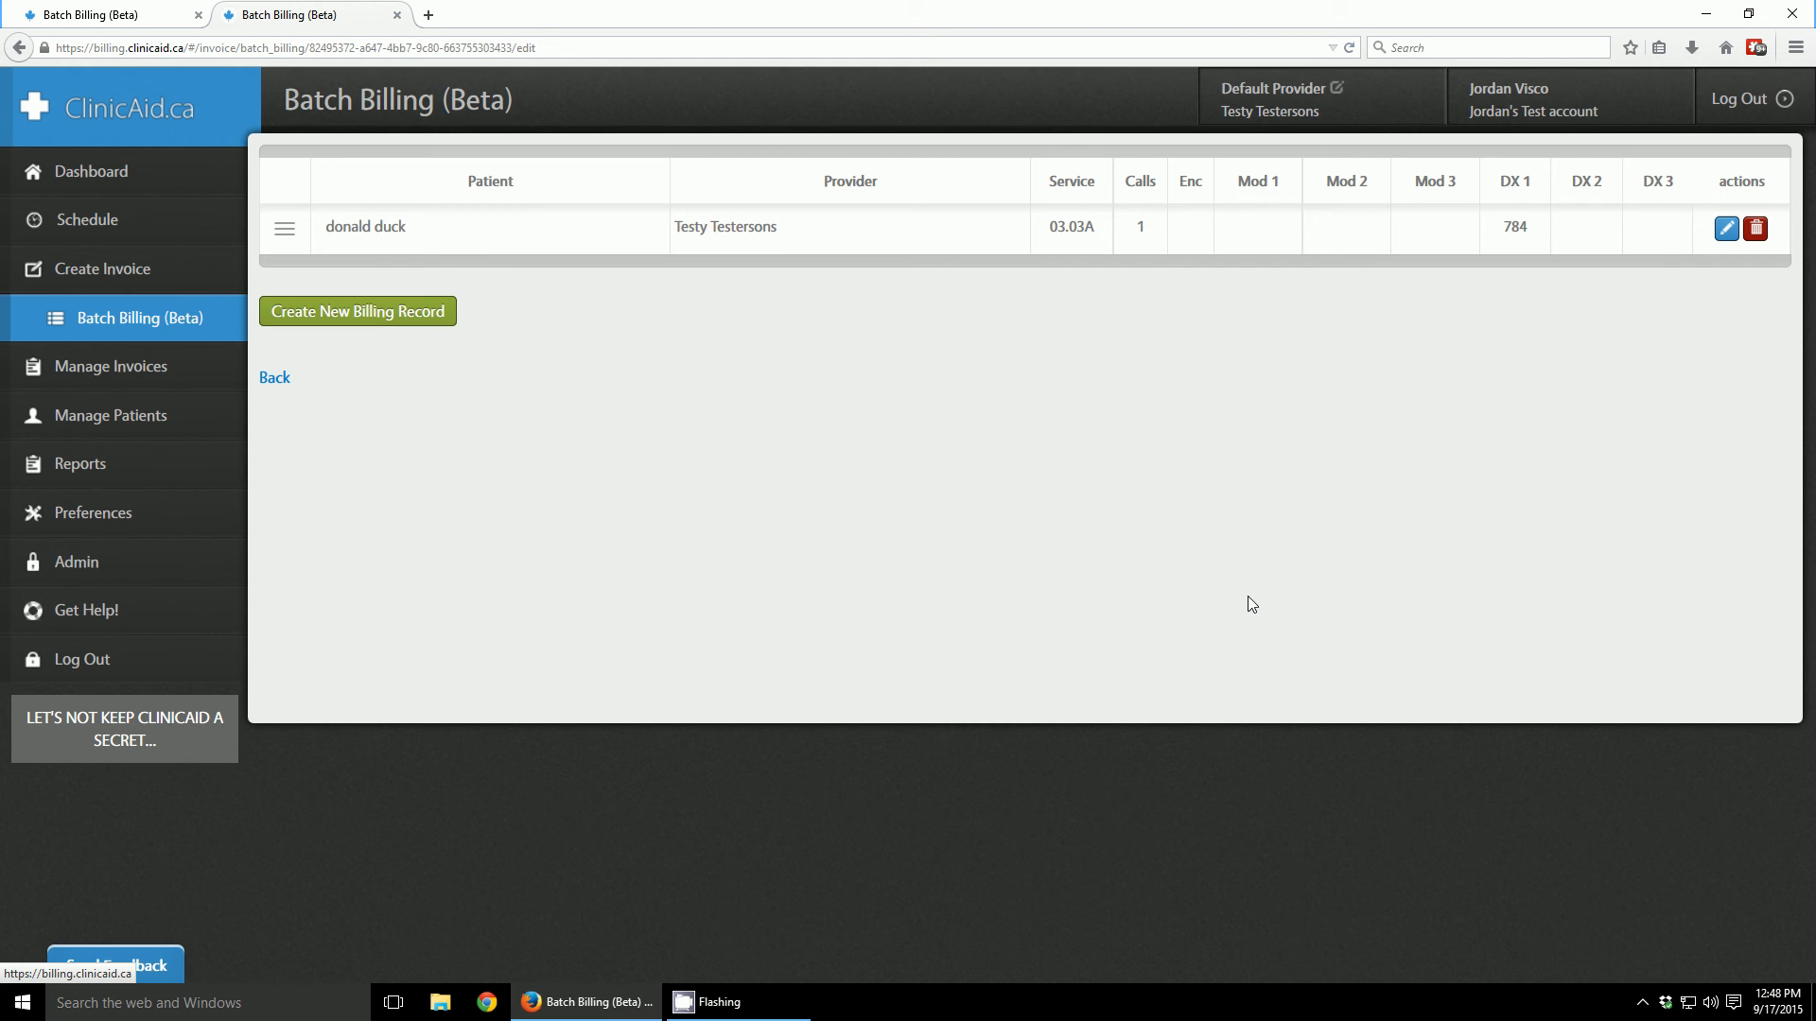
mouse_move(749, 339)
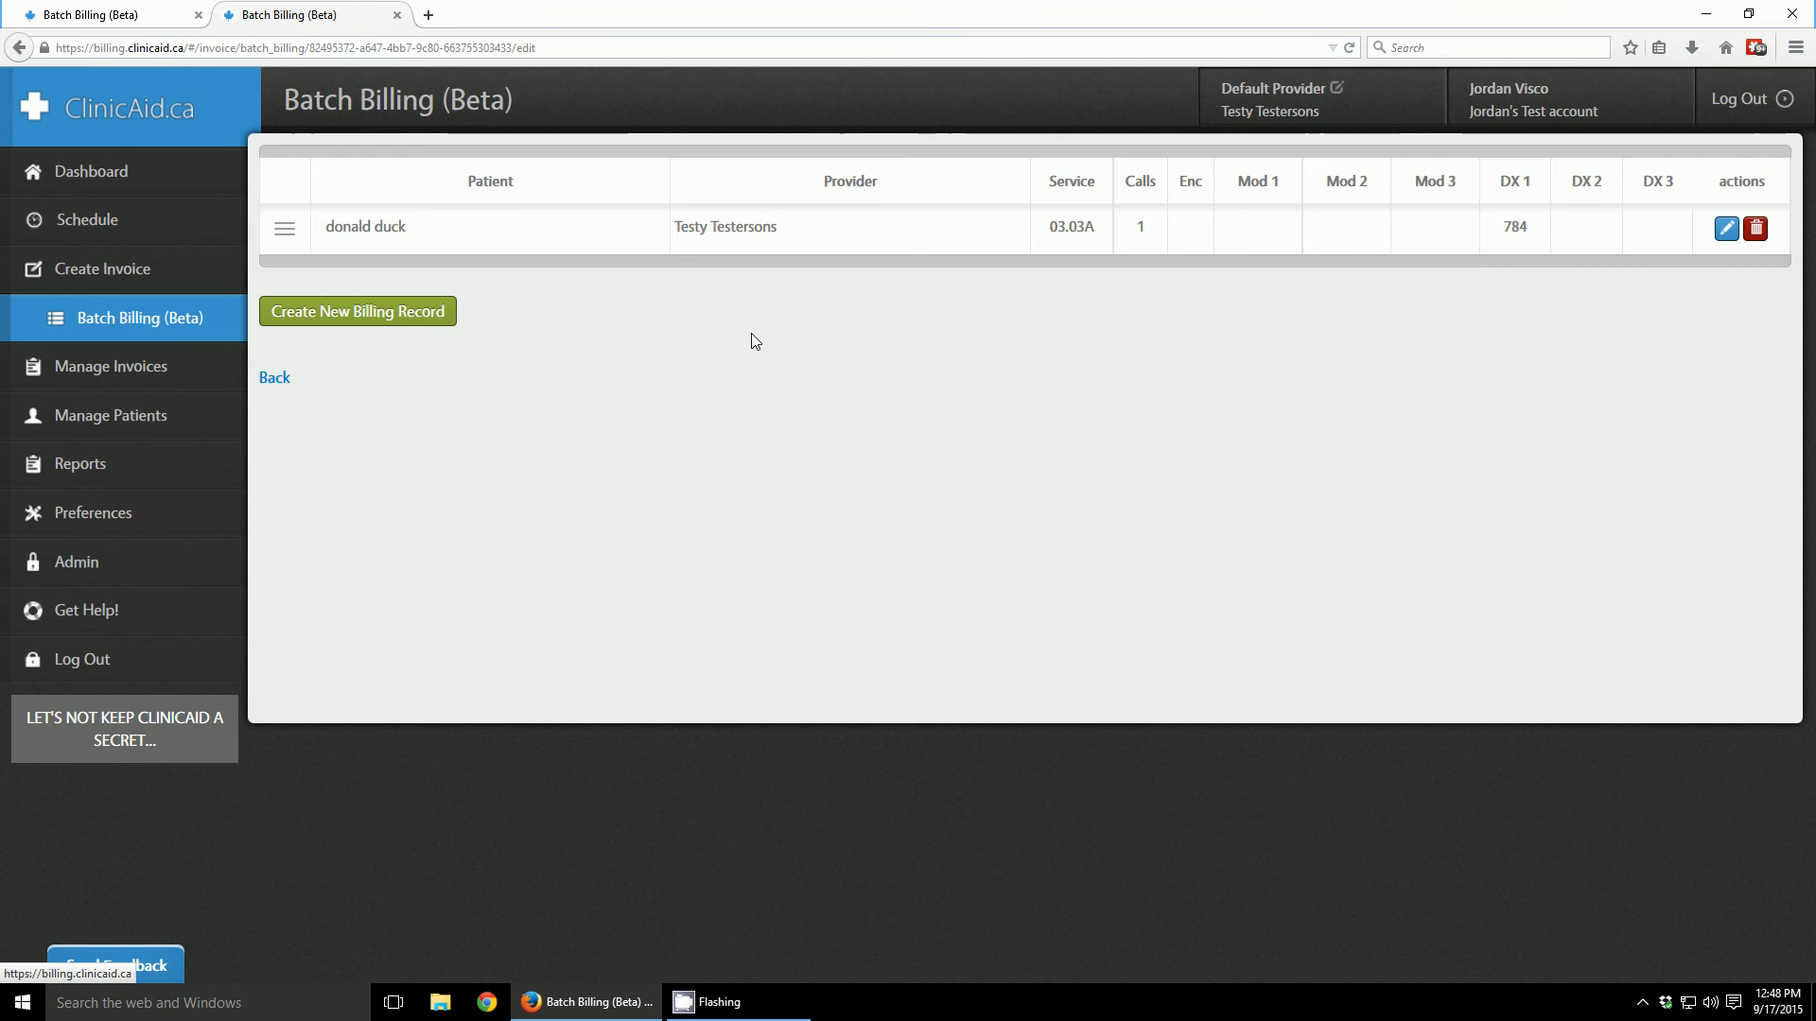
mouse_move(763, 321)
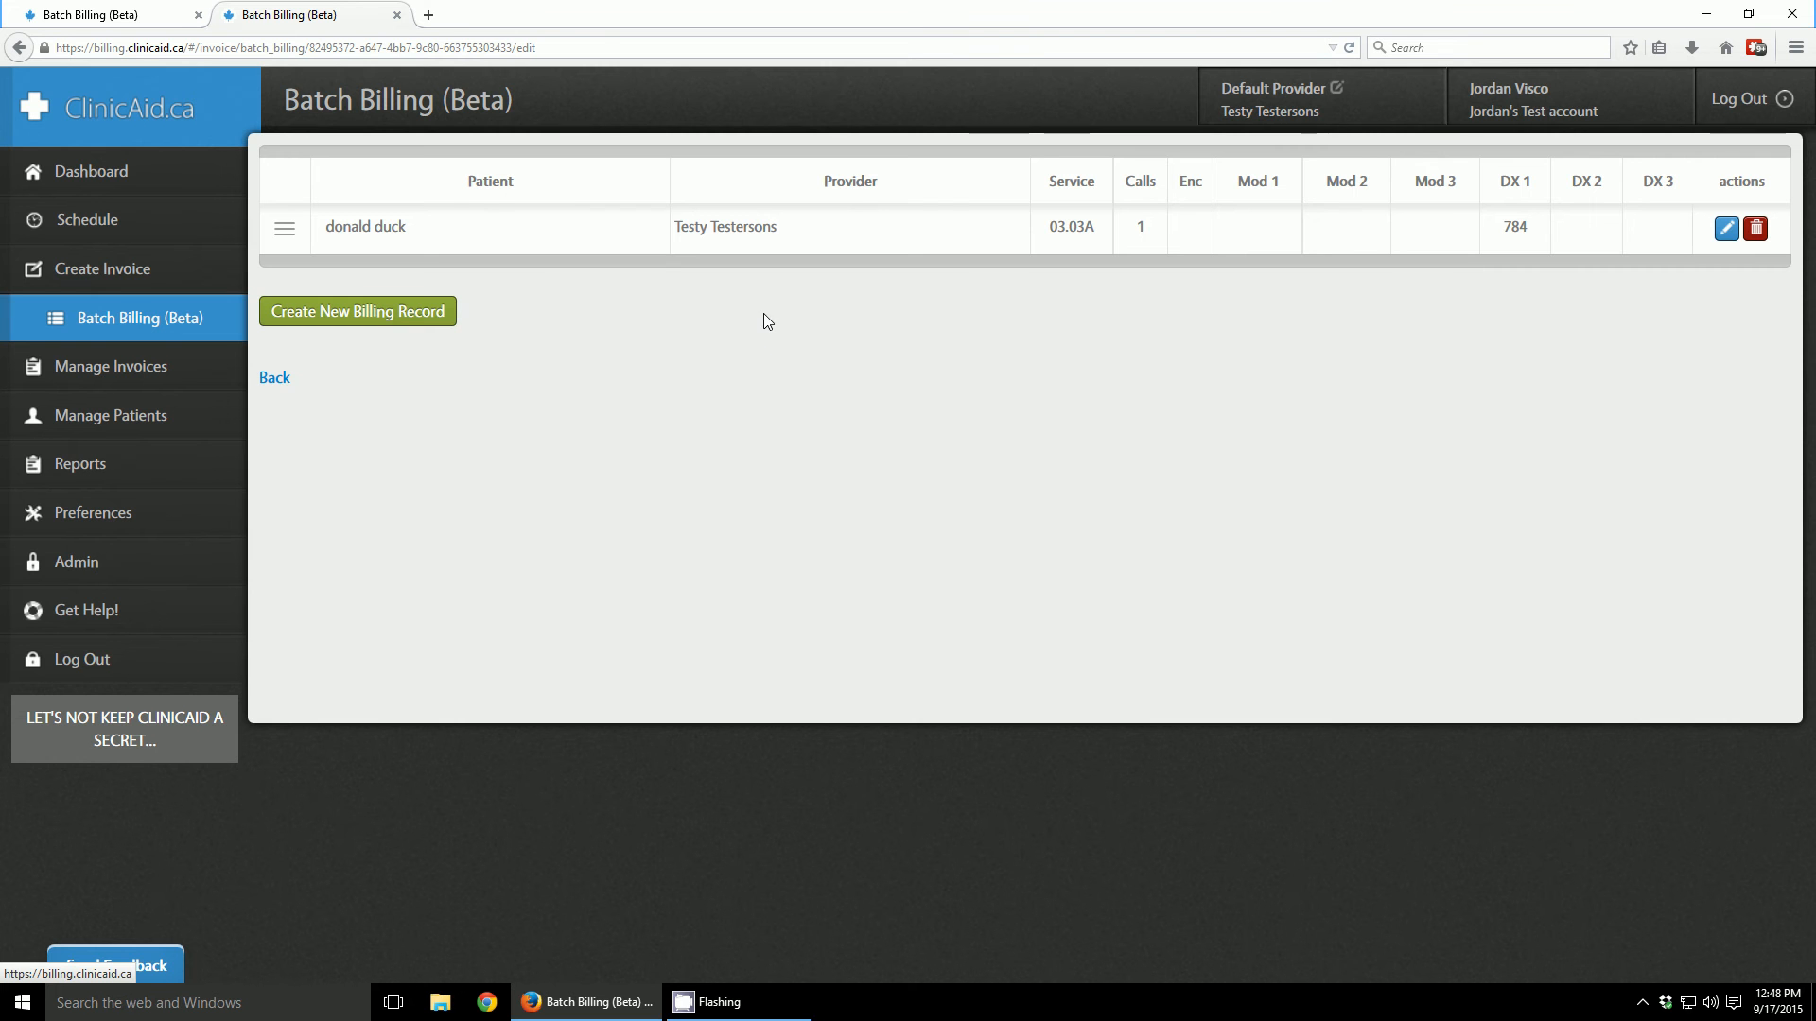
mouse_move(687, 298)
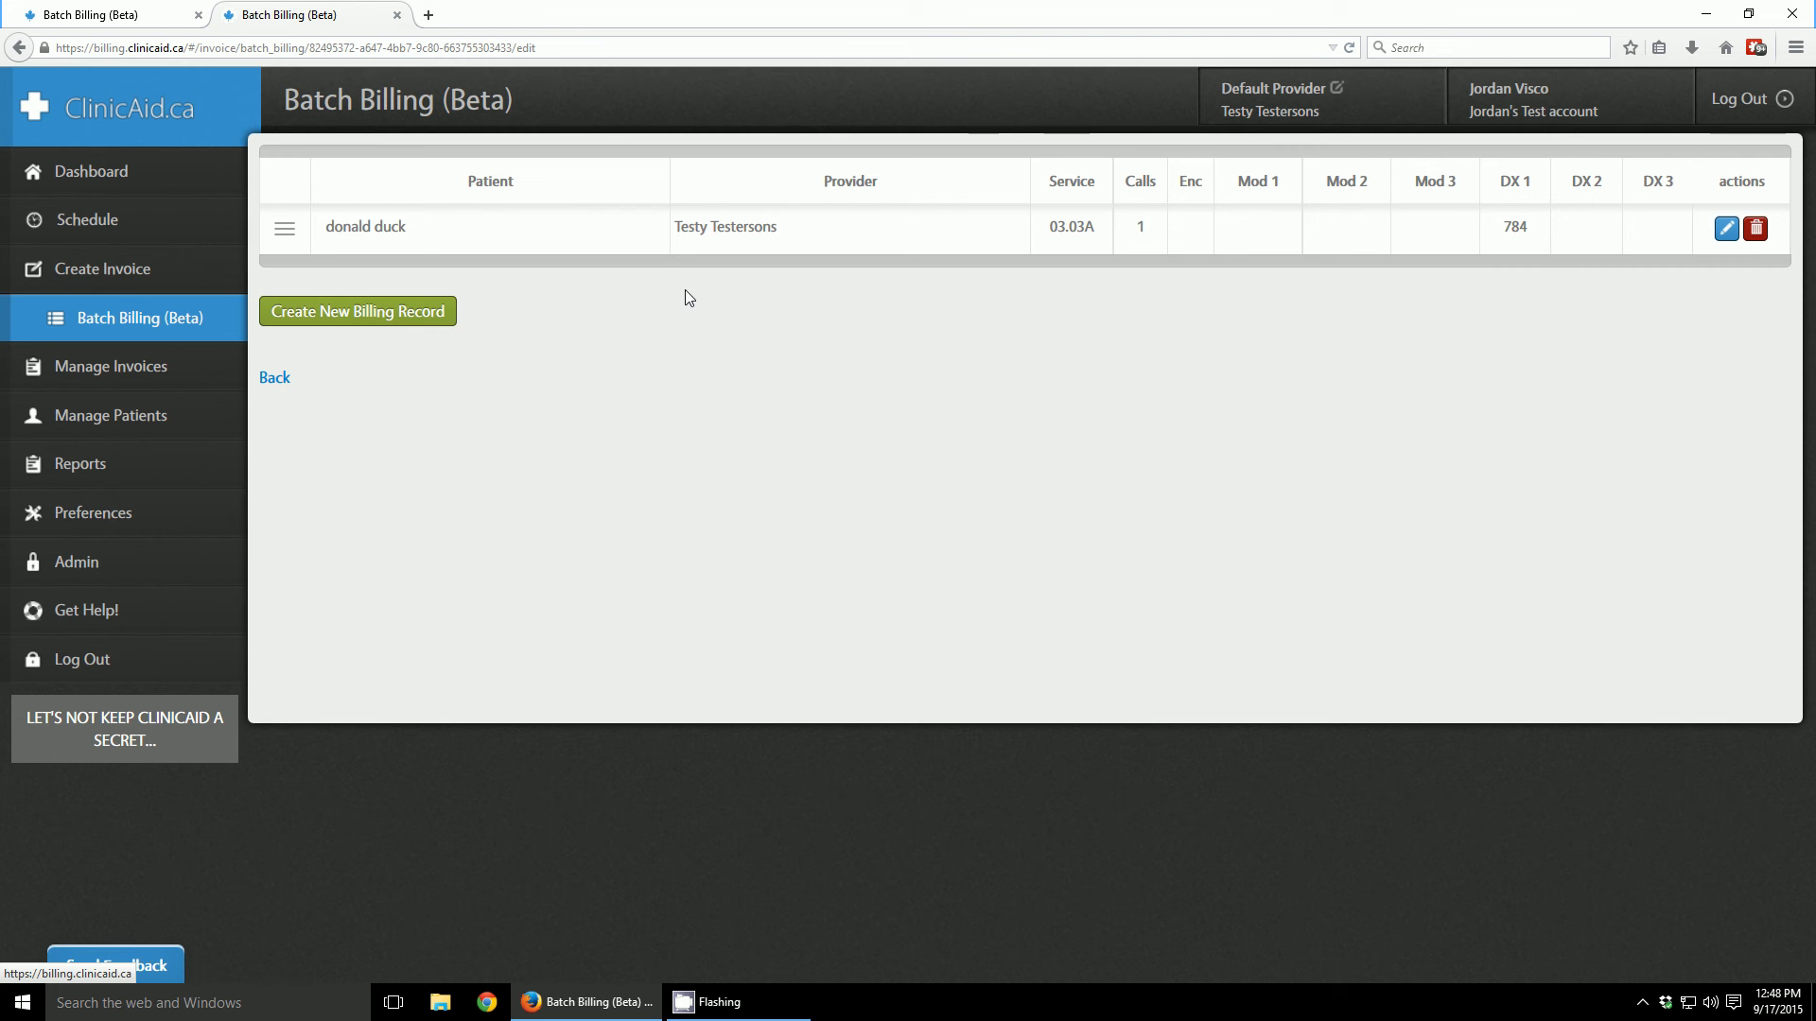
mouse_move(696, 298)
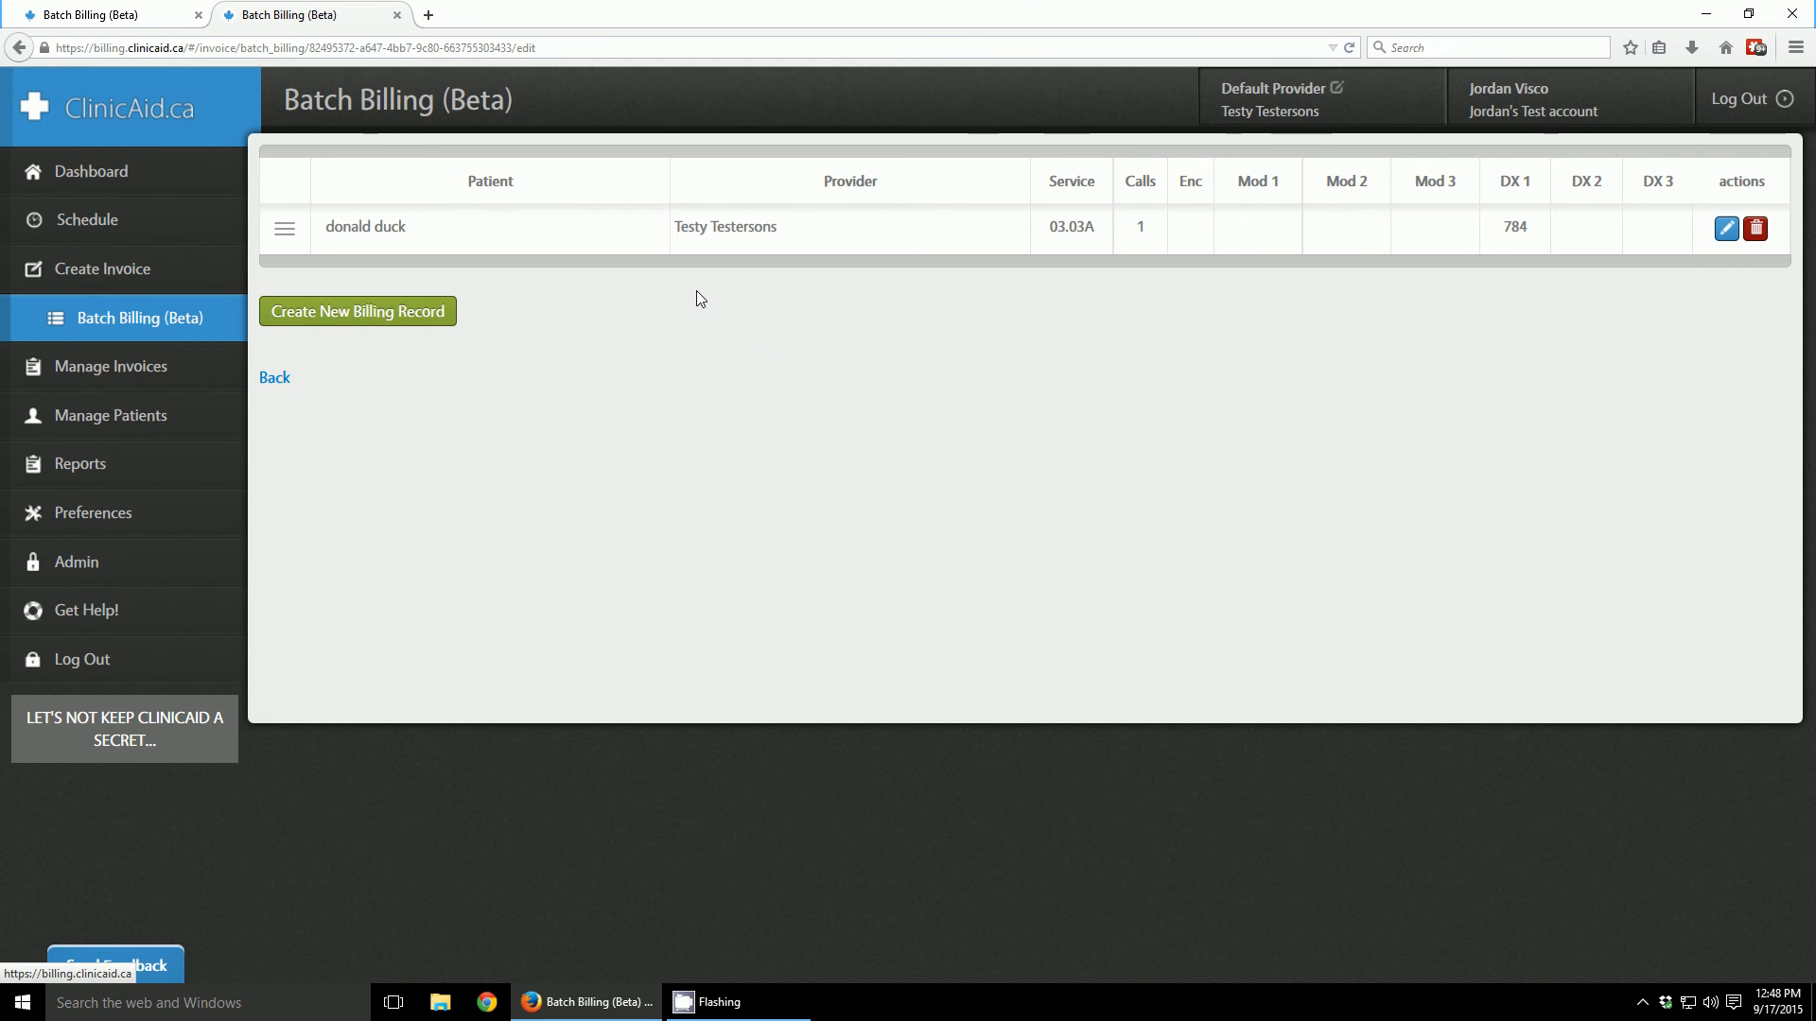
mouse_move(690, 301)
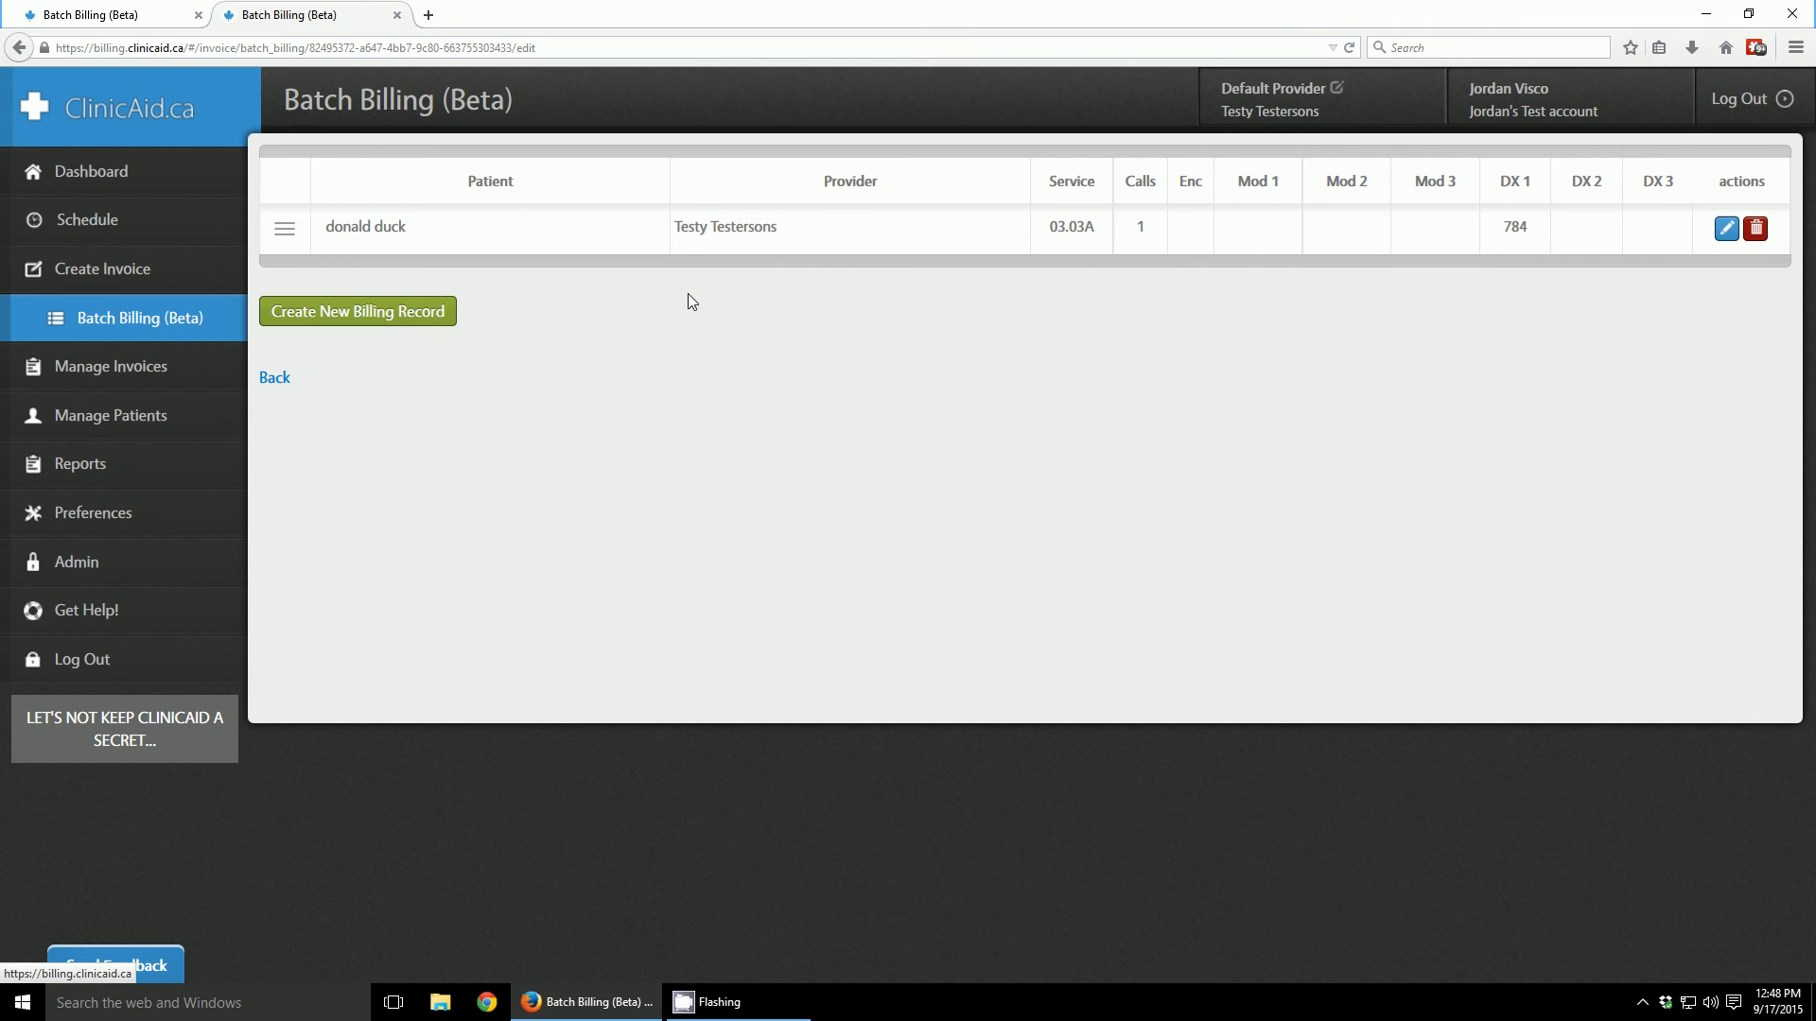
mouse_move(374, 233)
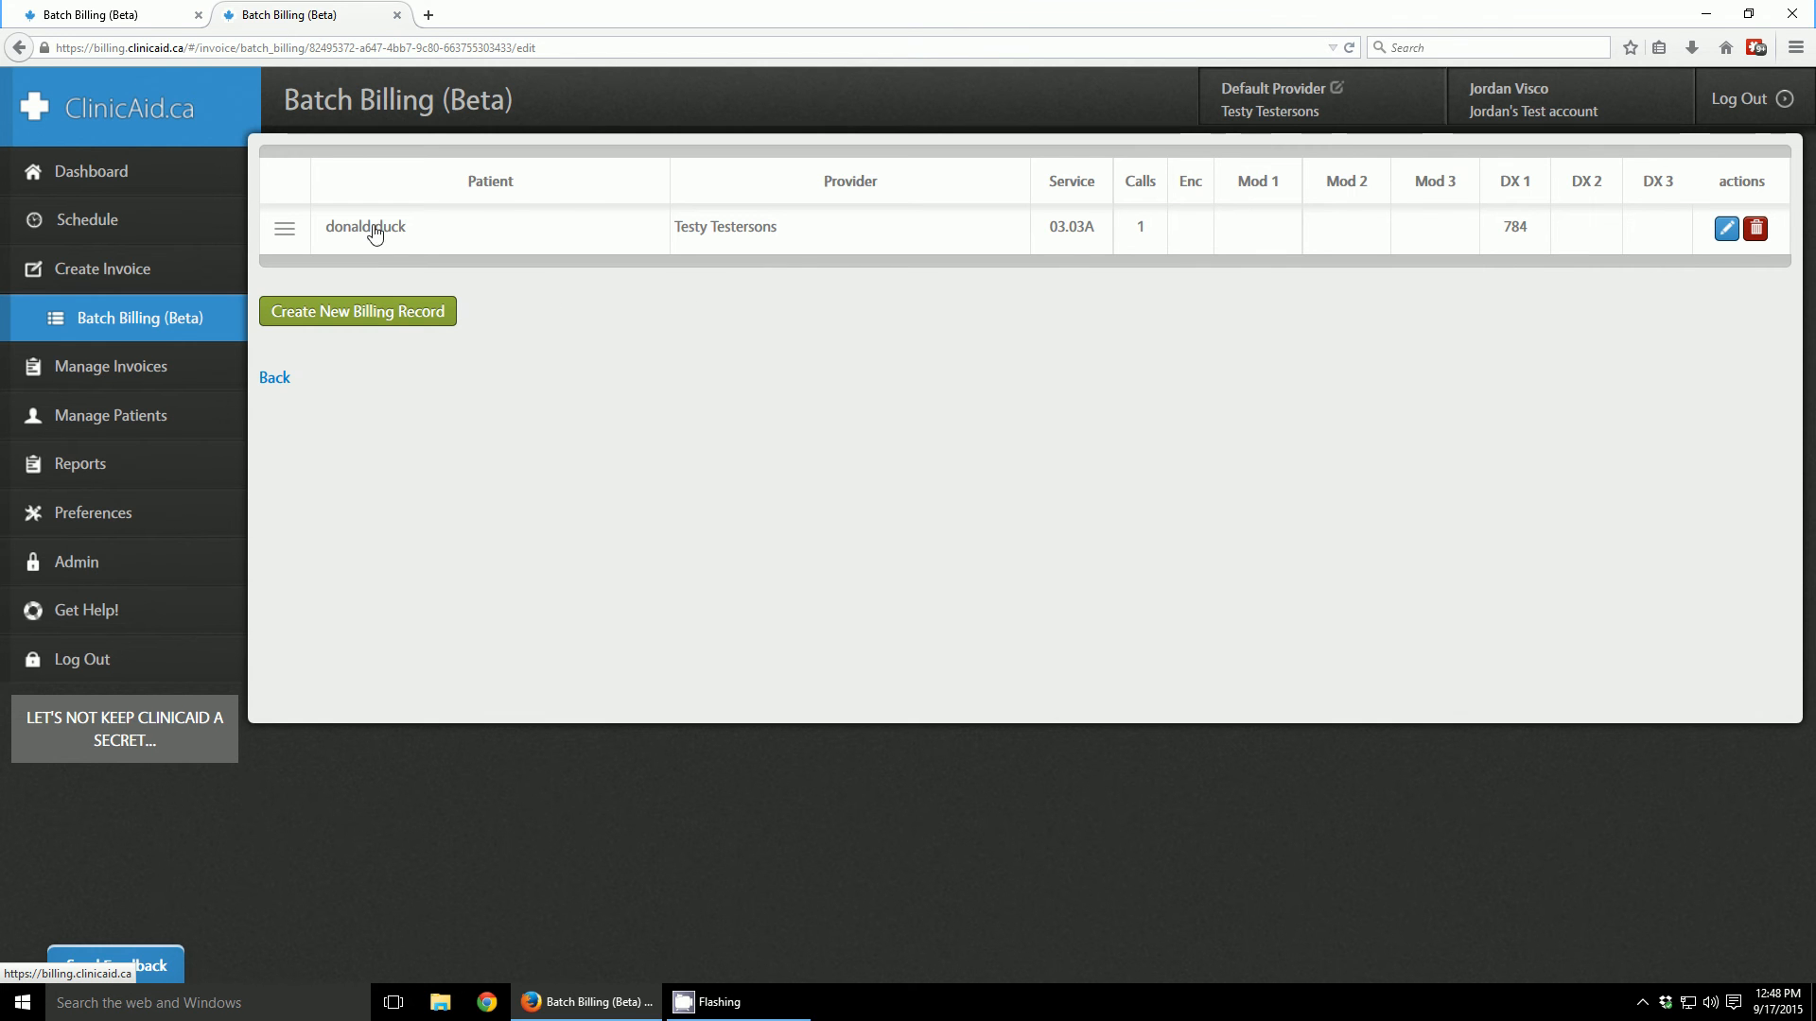
left_click(274, 377)
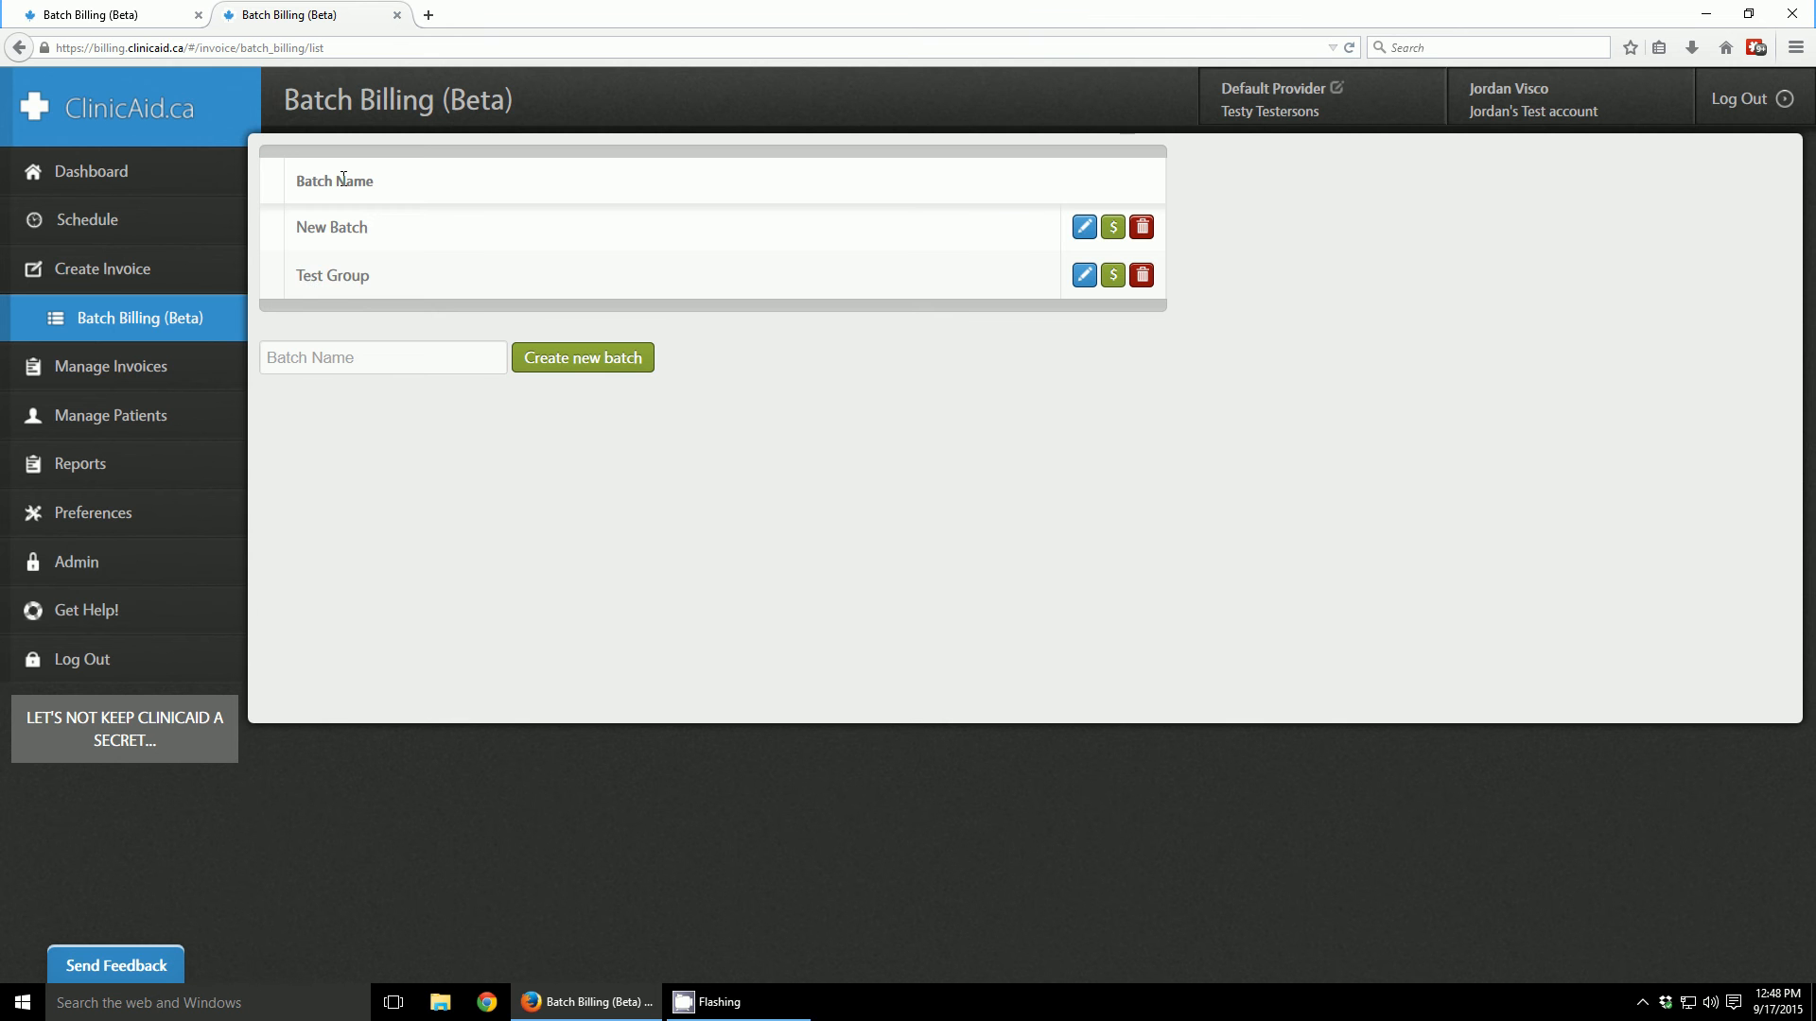
mouse_move(990, 361)
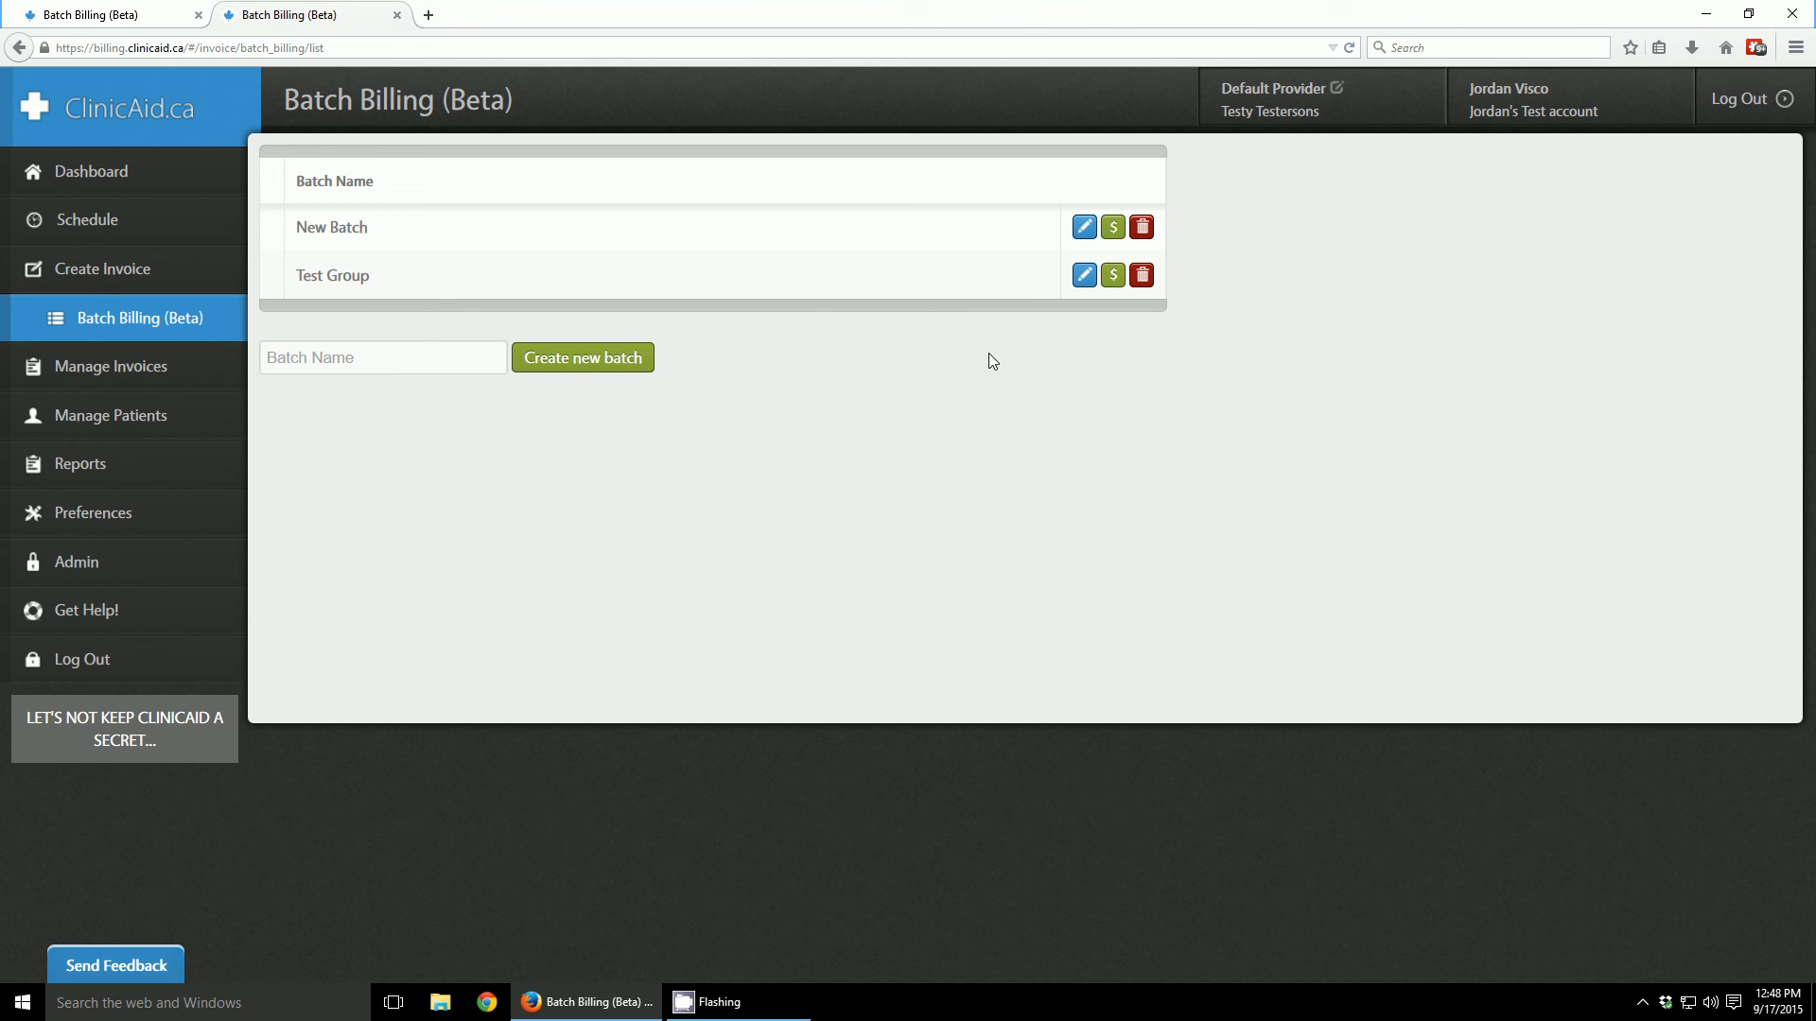
mouse_move(1083, 276)
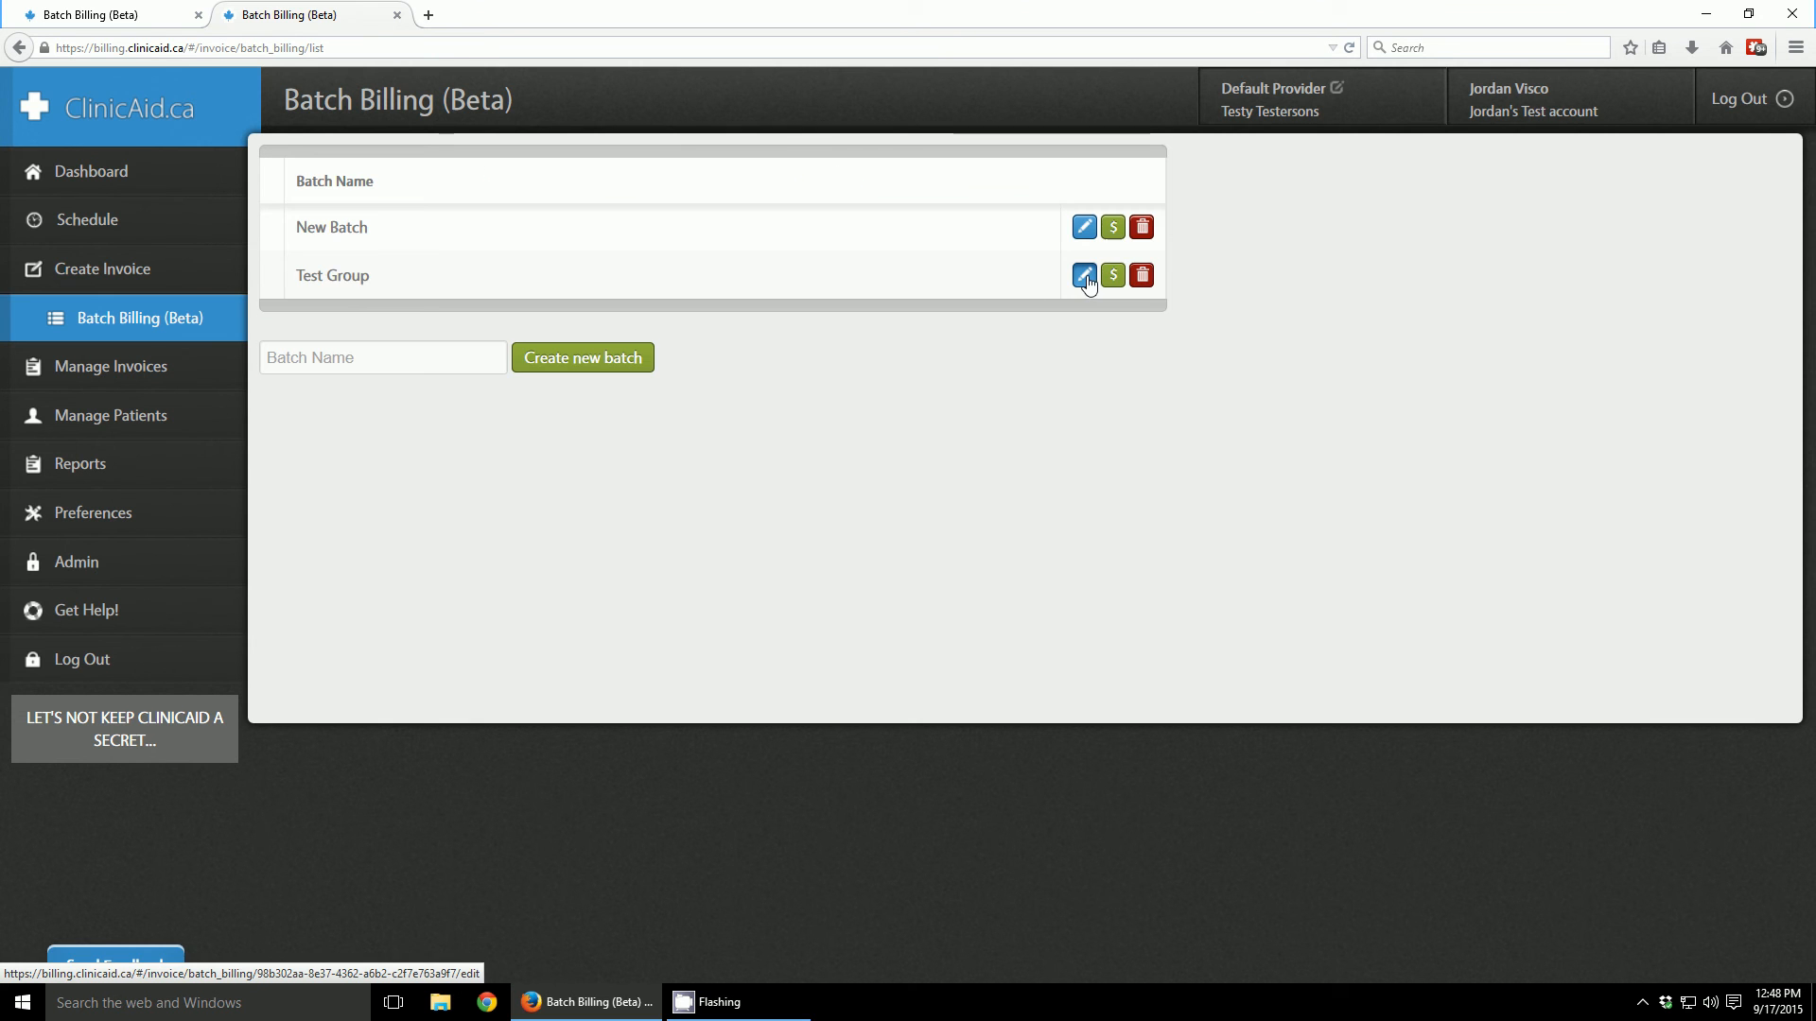
left_click(1083, 274)
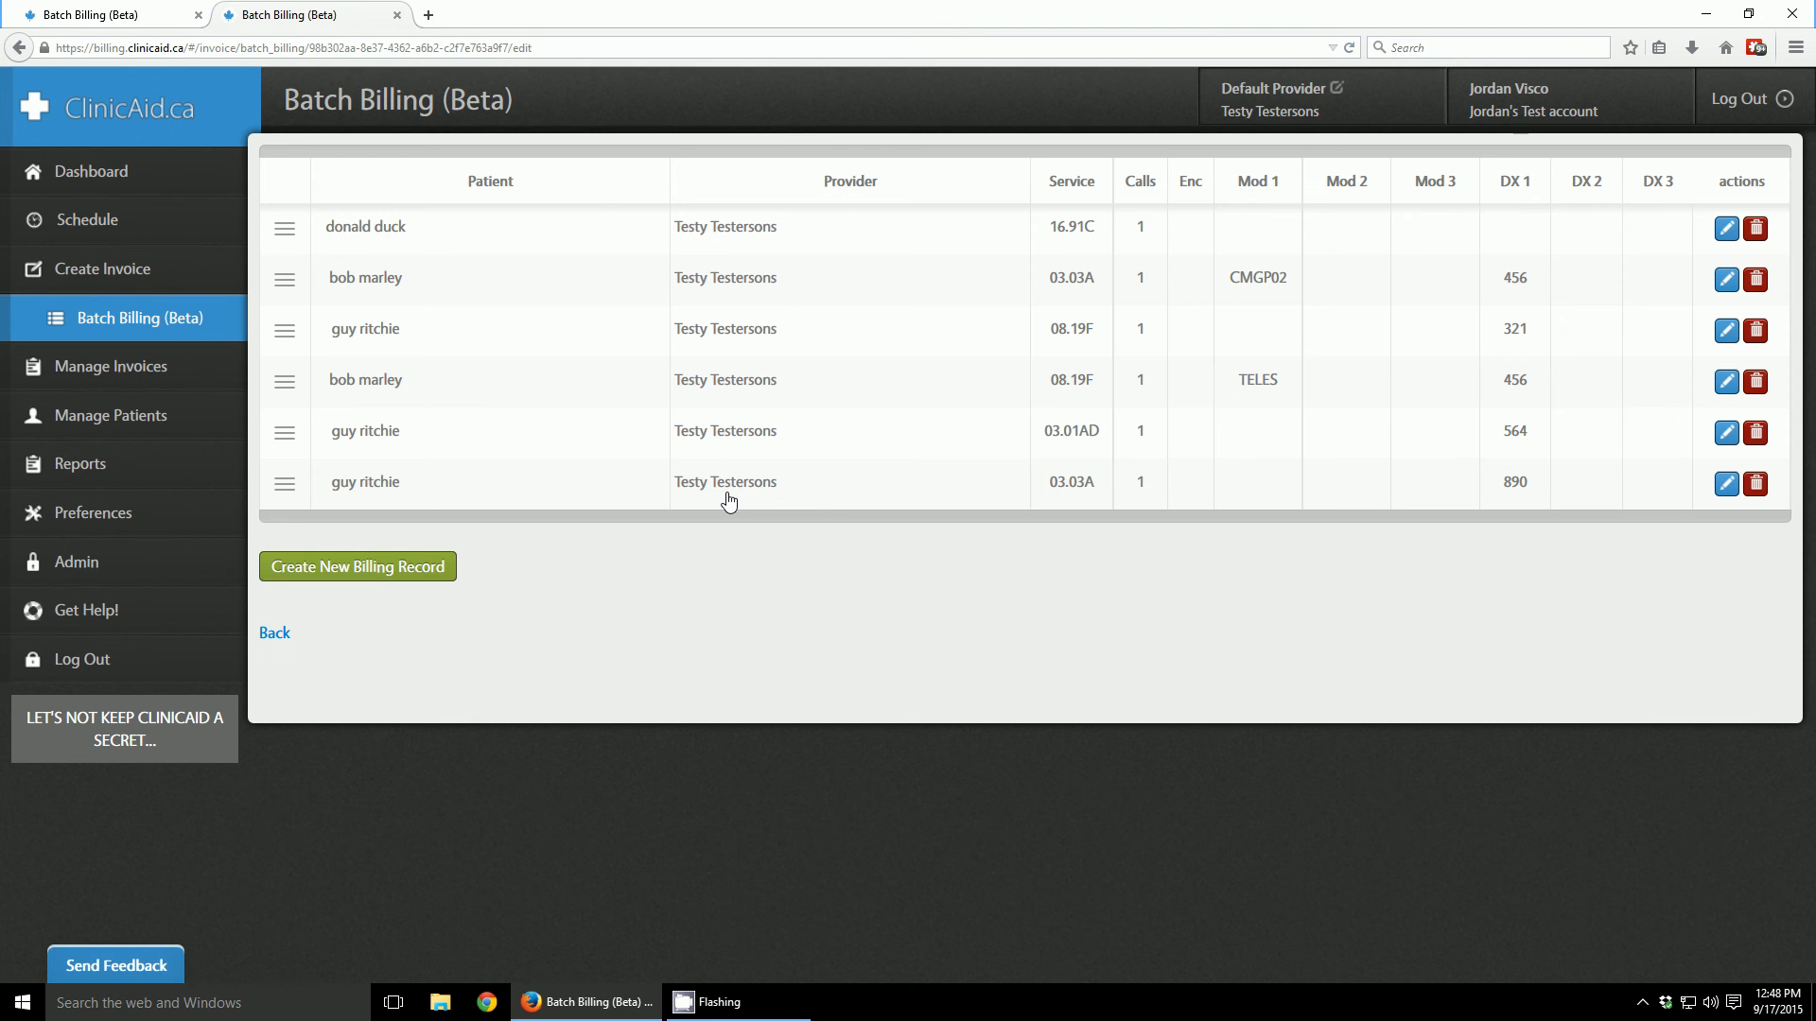
mouse_move(299, 258)
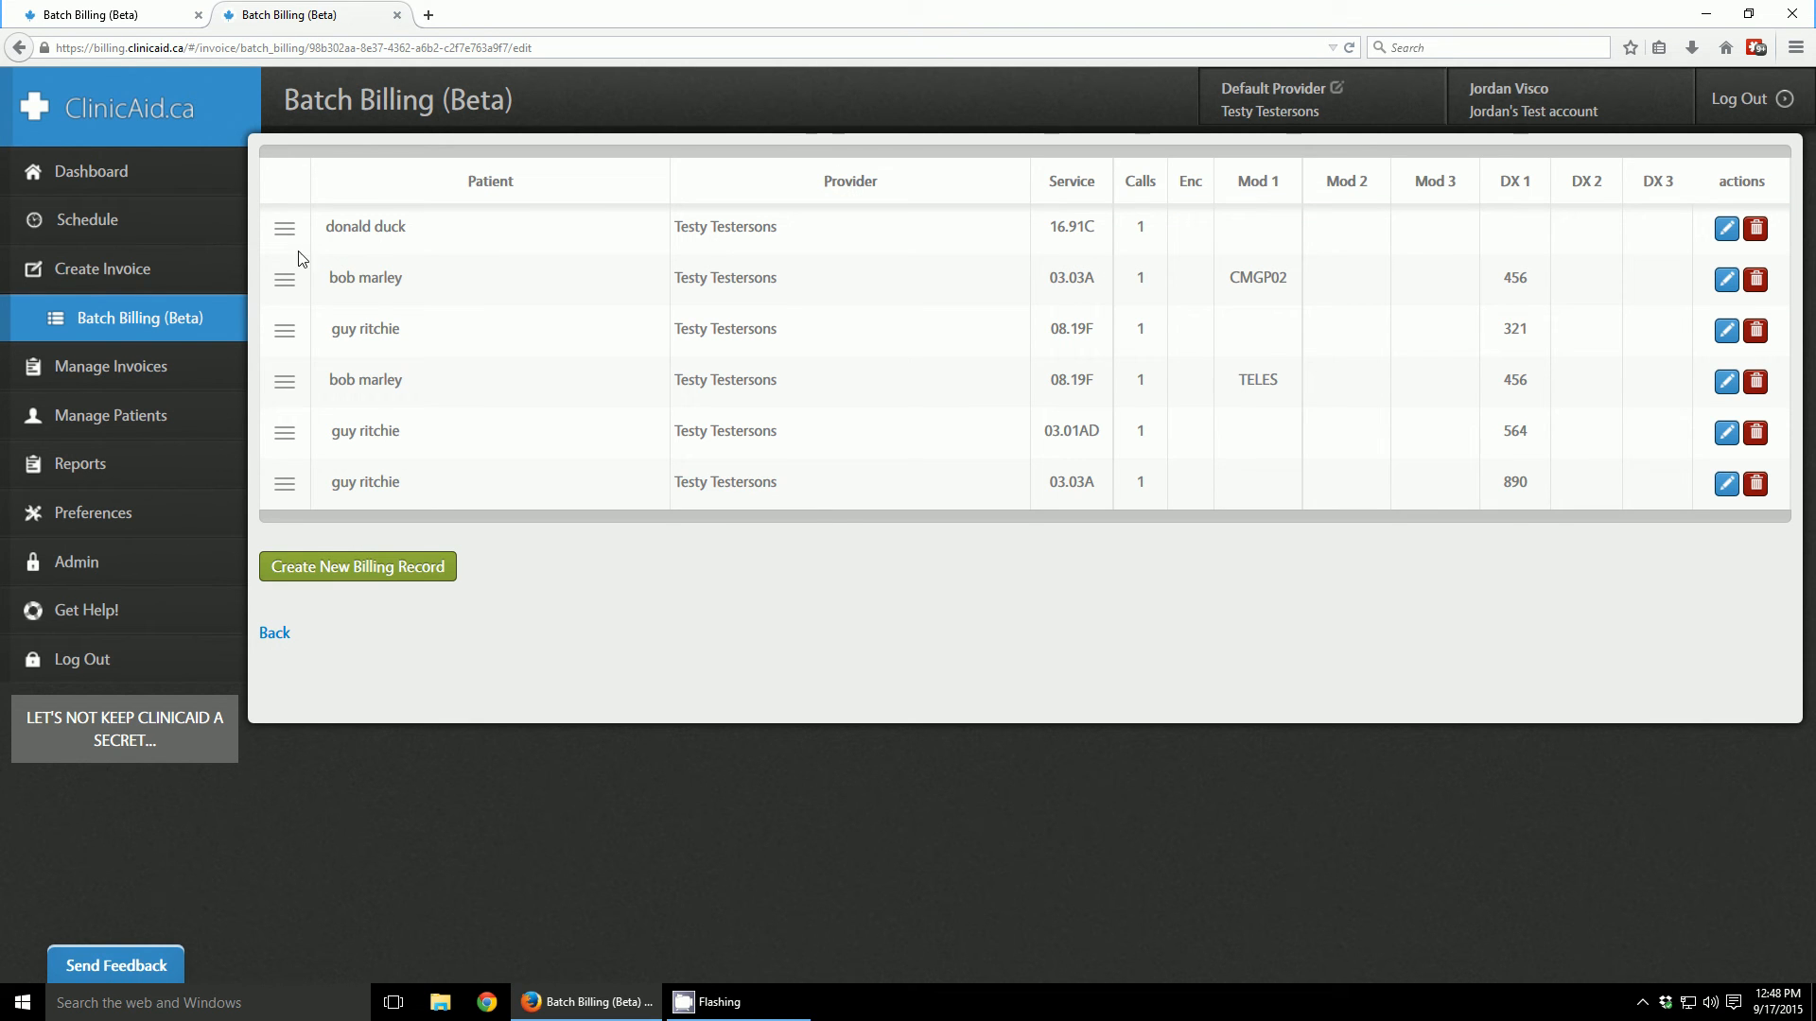
mouse_move(389, 496)
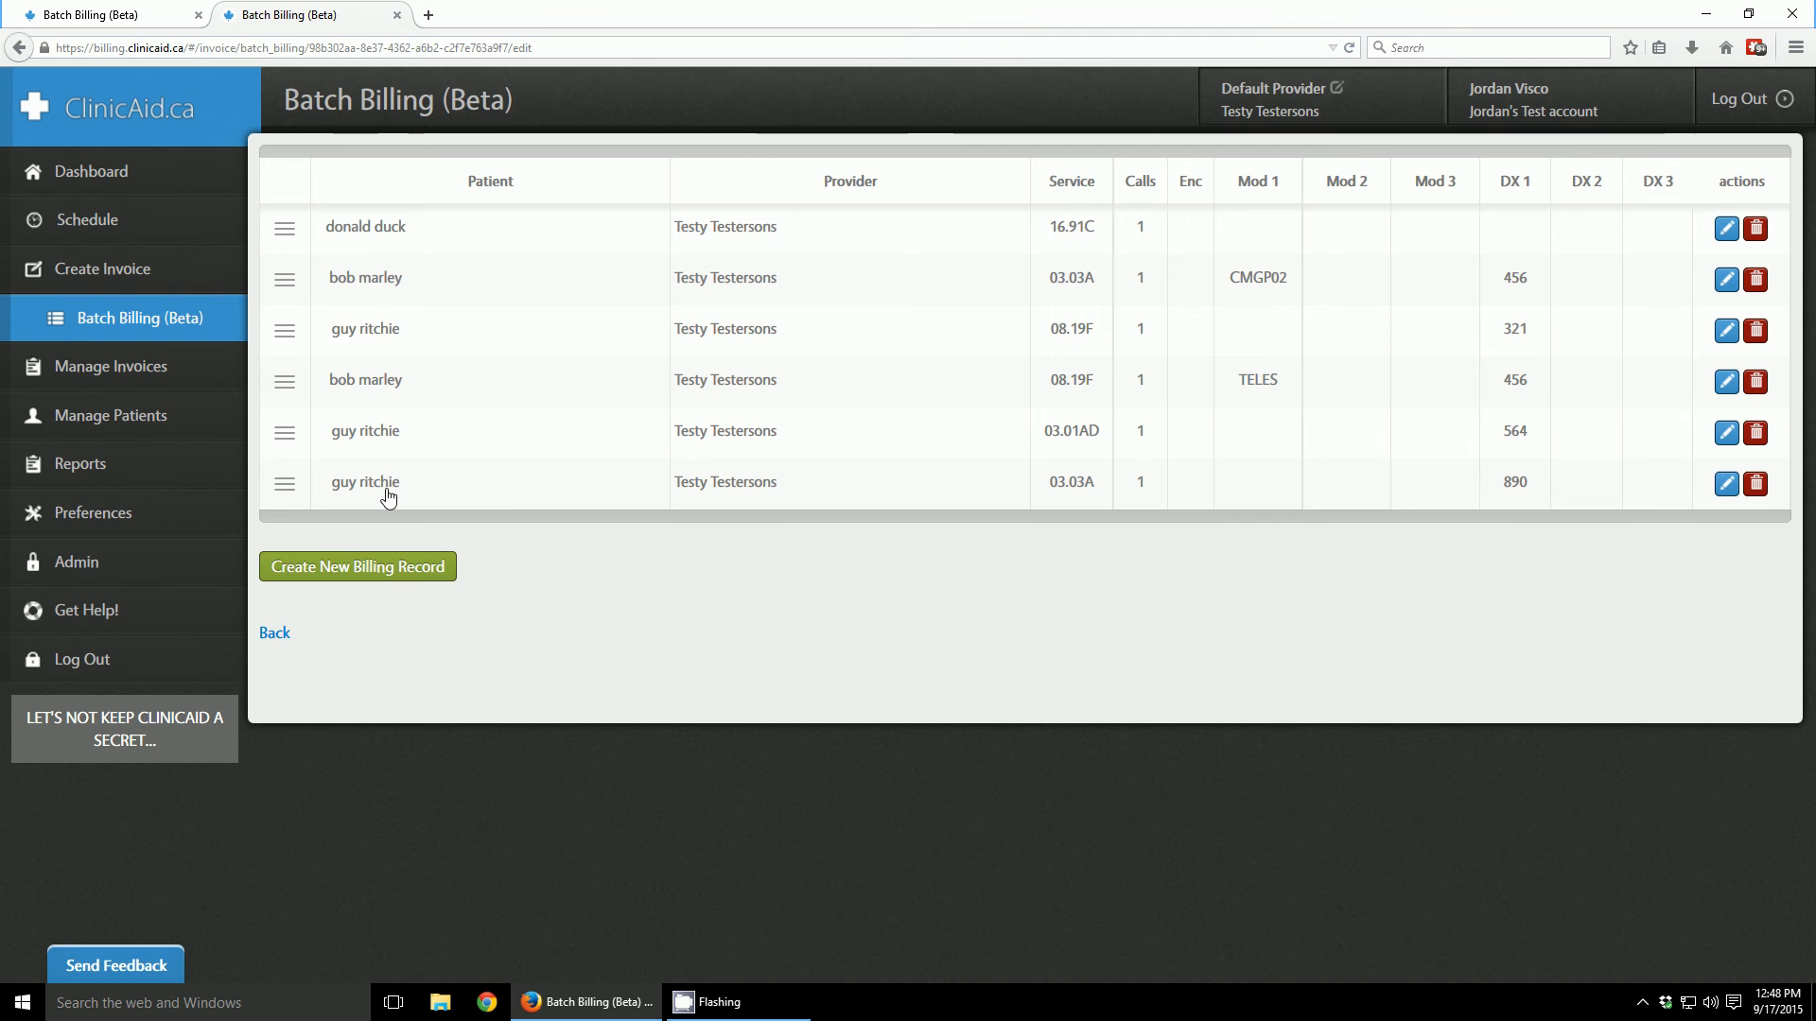
mouse_move(1074, 249)
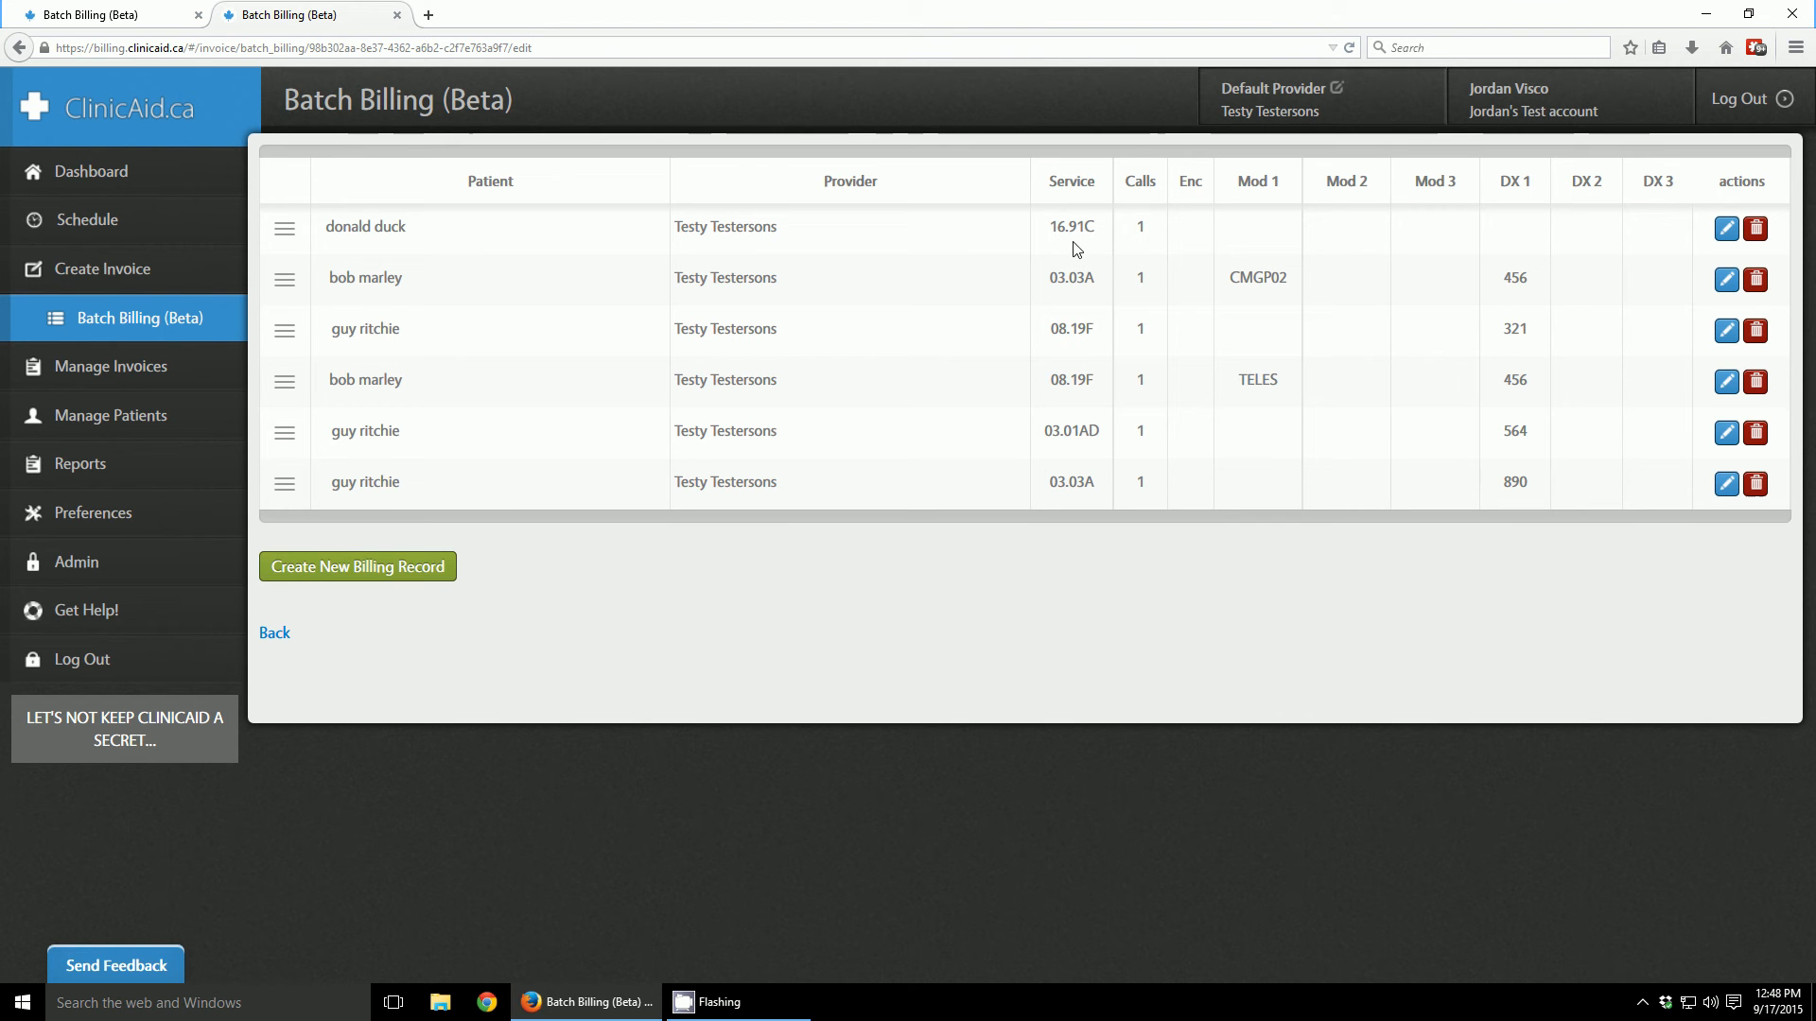
mouse_move(1513, 238)
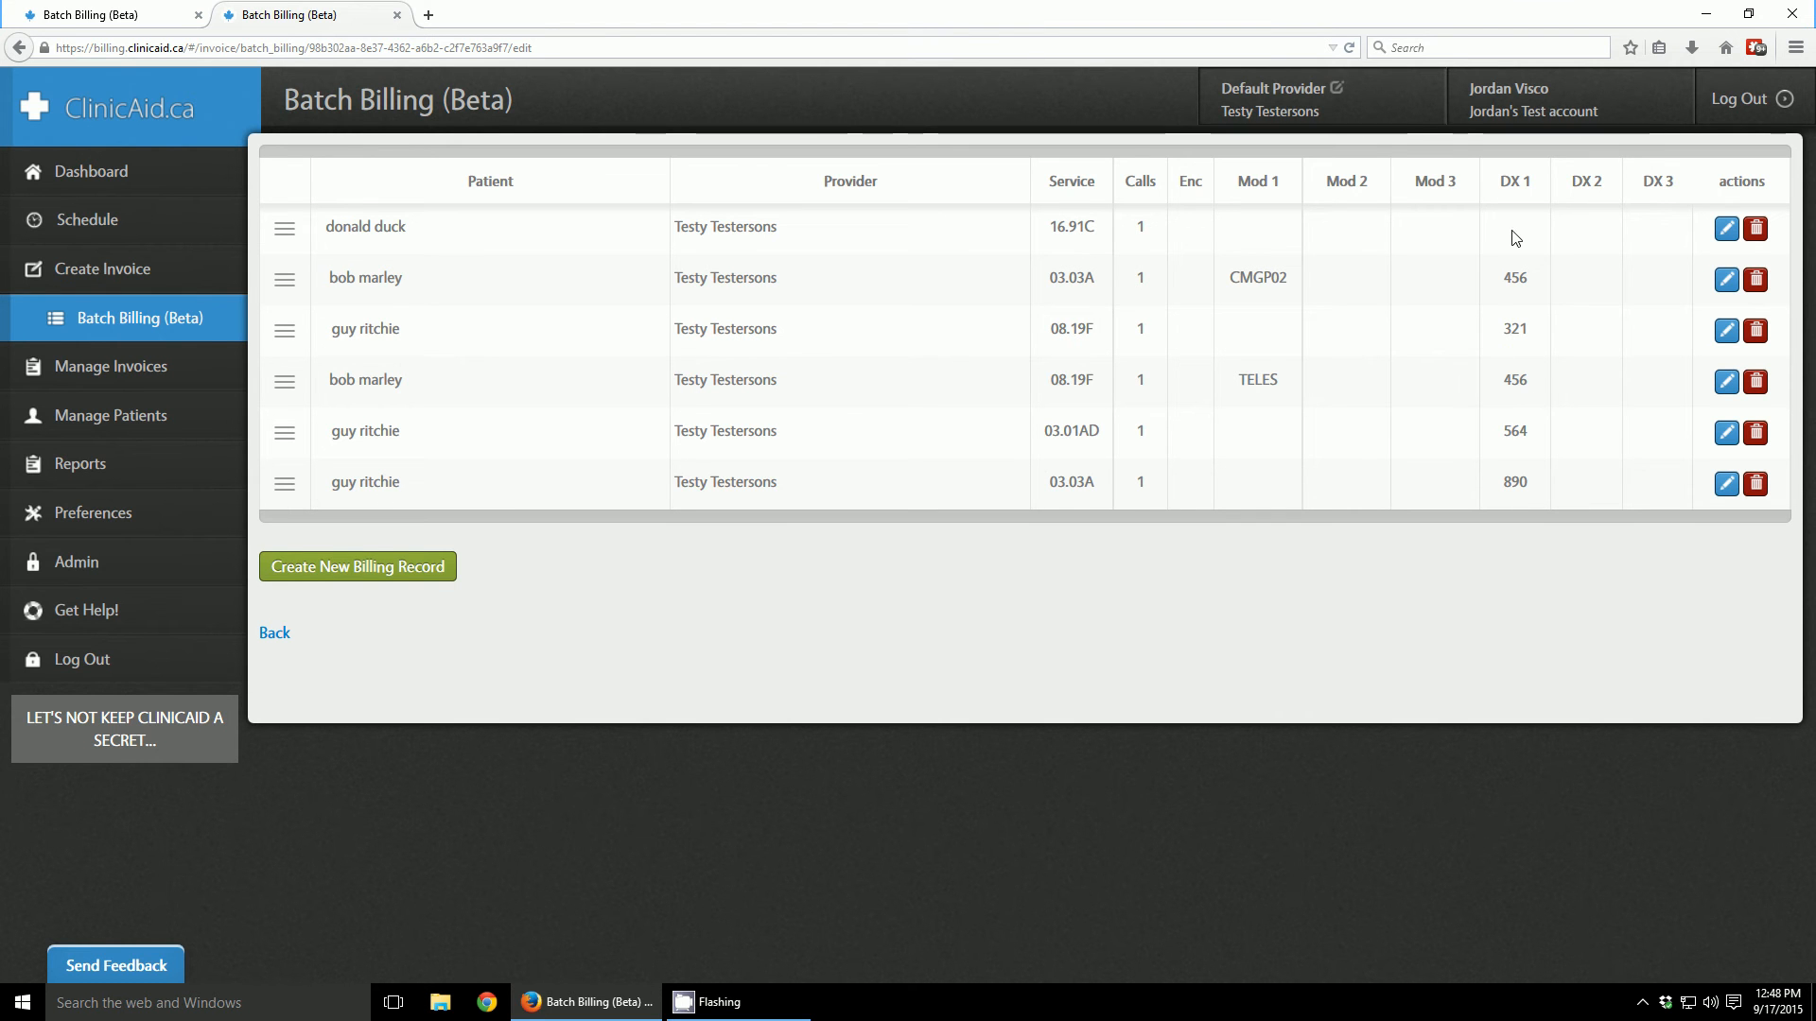
mouse_move(1457, 241)
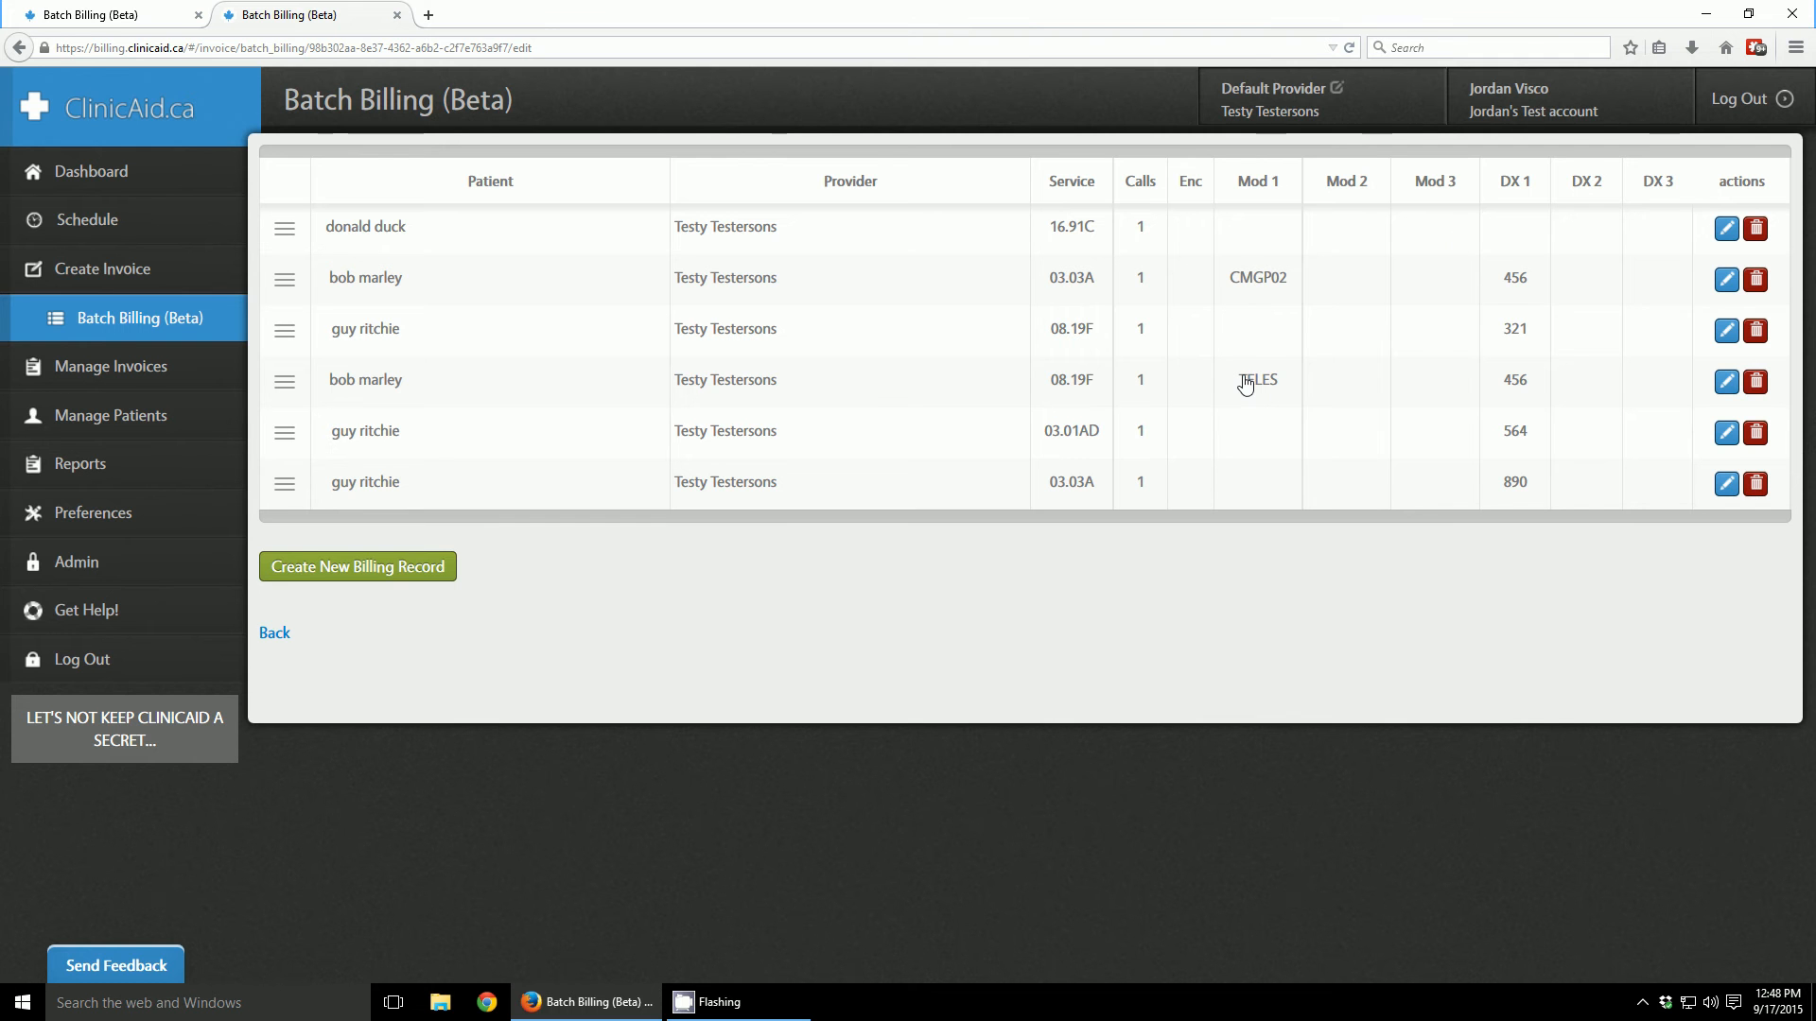
mouse_move(1262, 287)
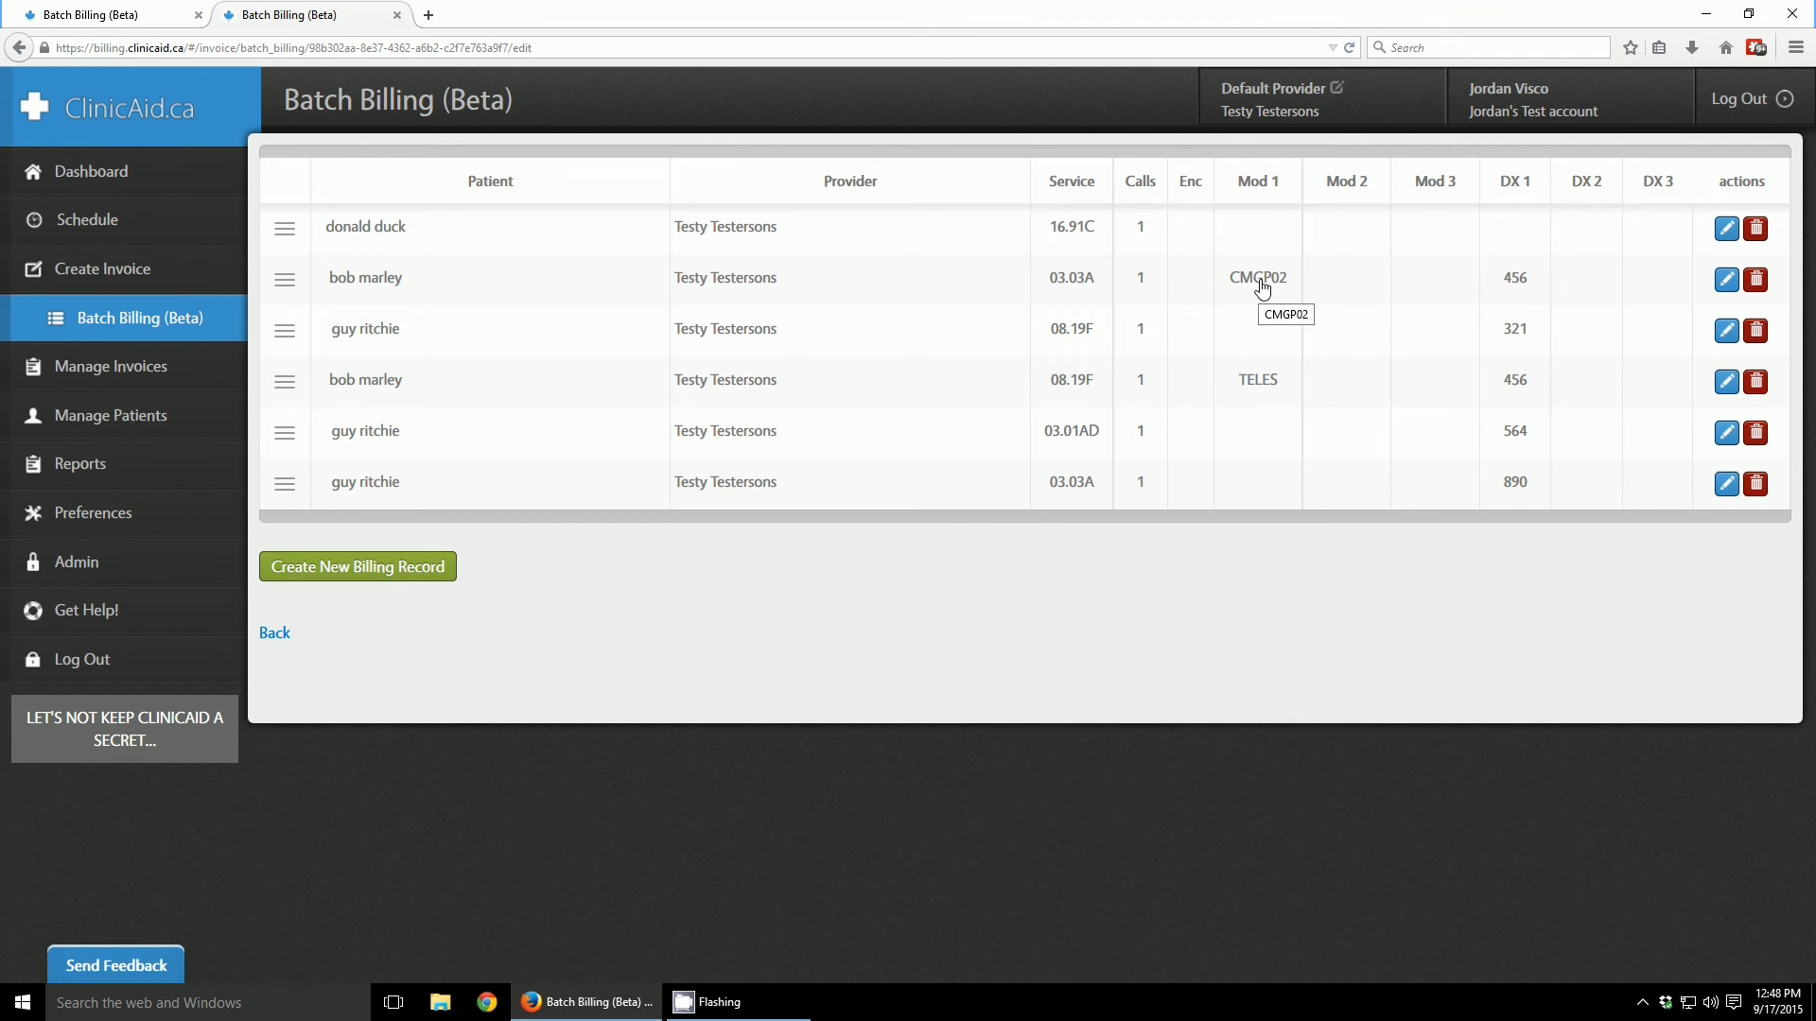
mouse_move(1309, 306)
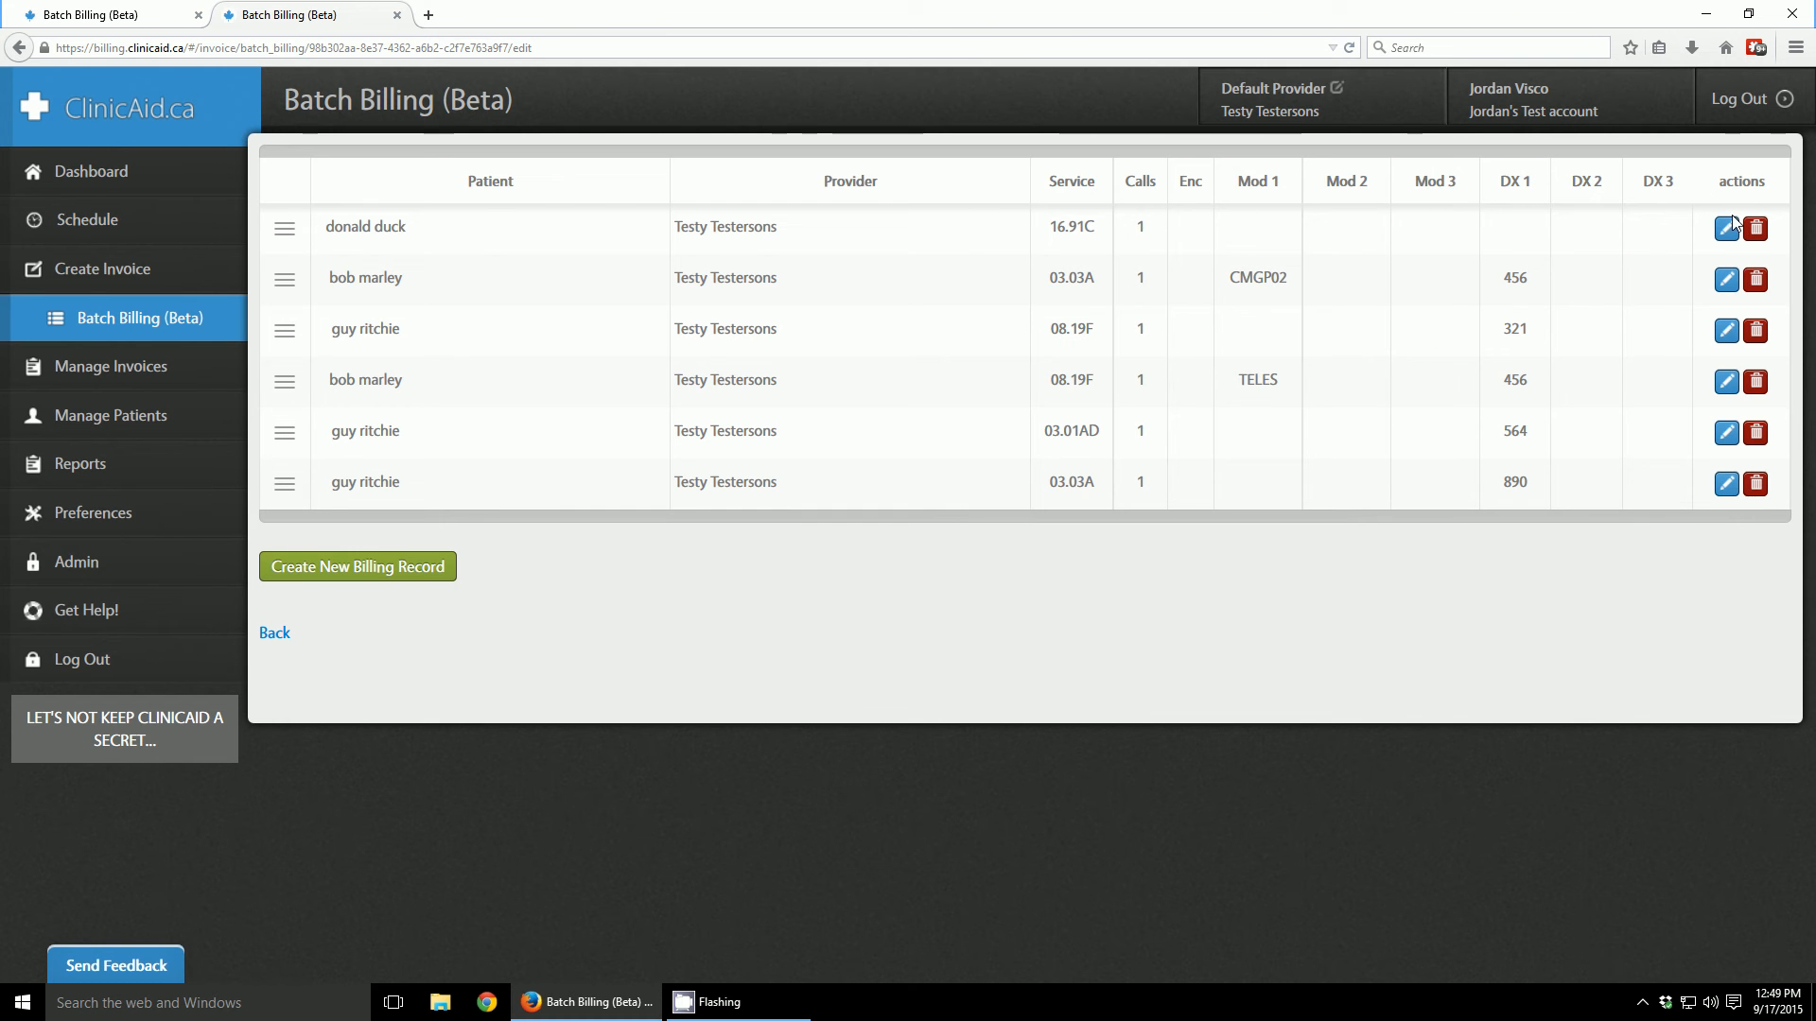
mouse_move(1725, 483)
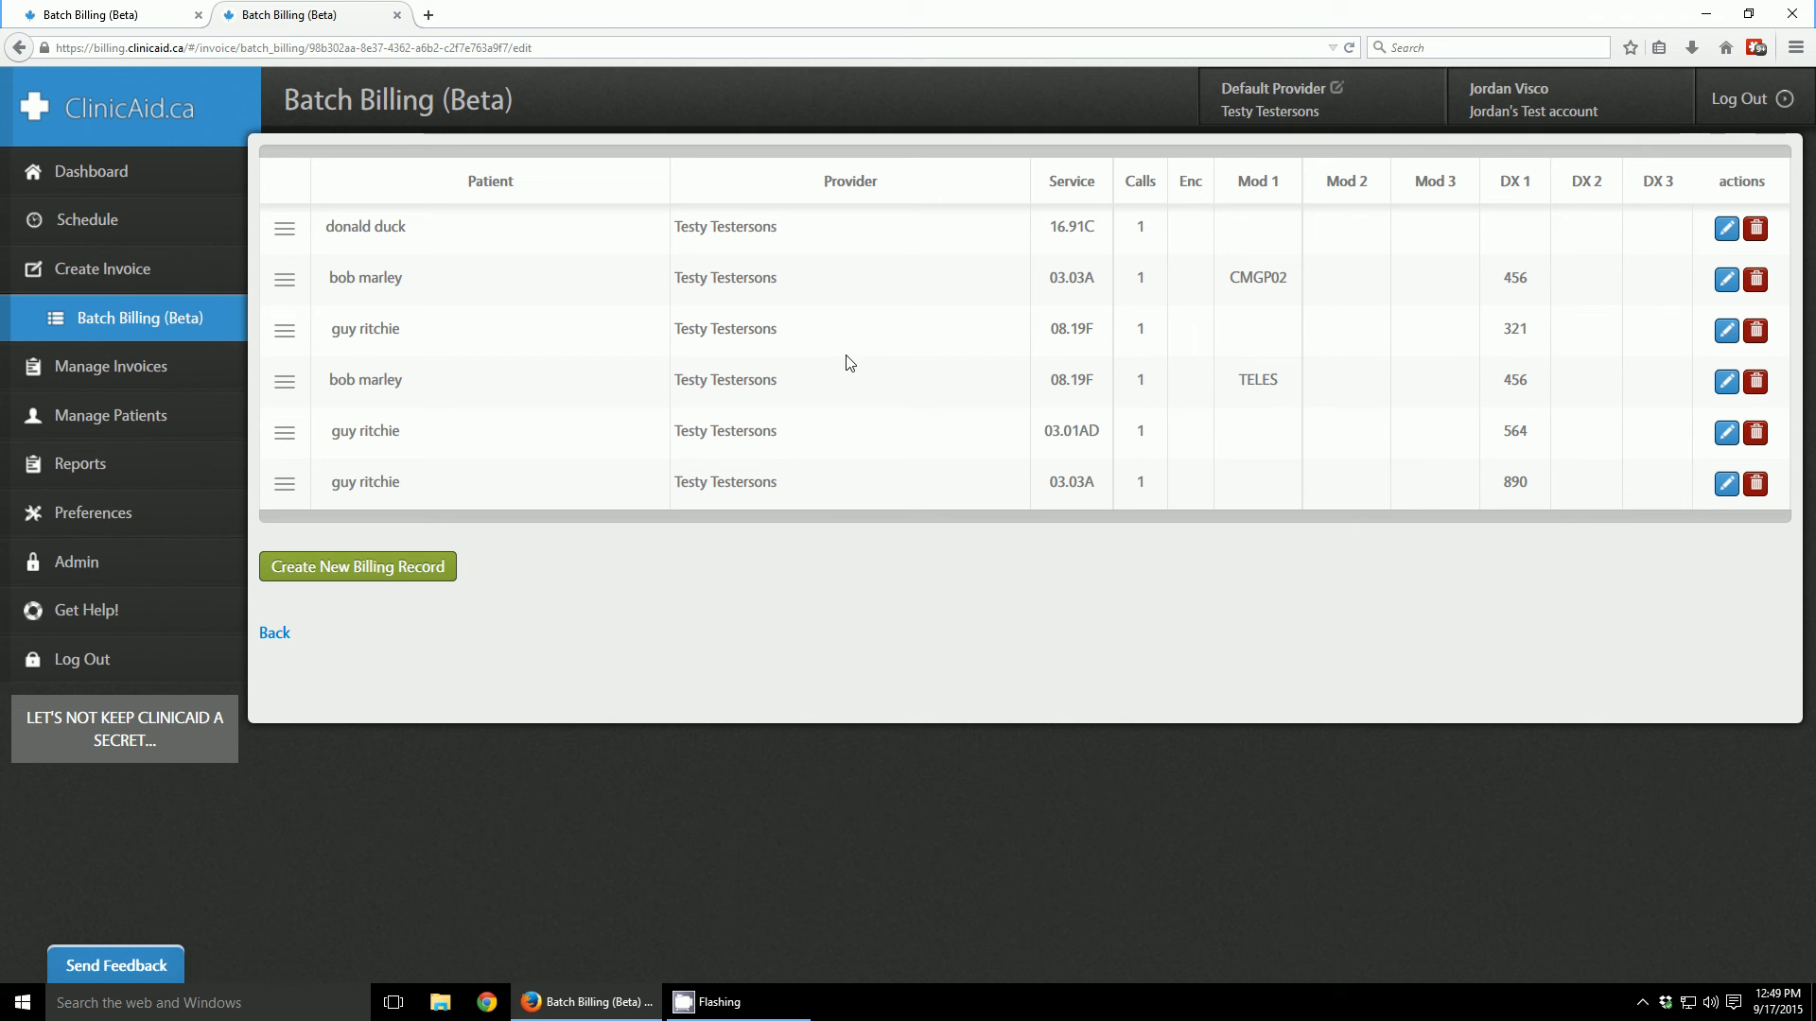
mouse_move(274, 633)
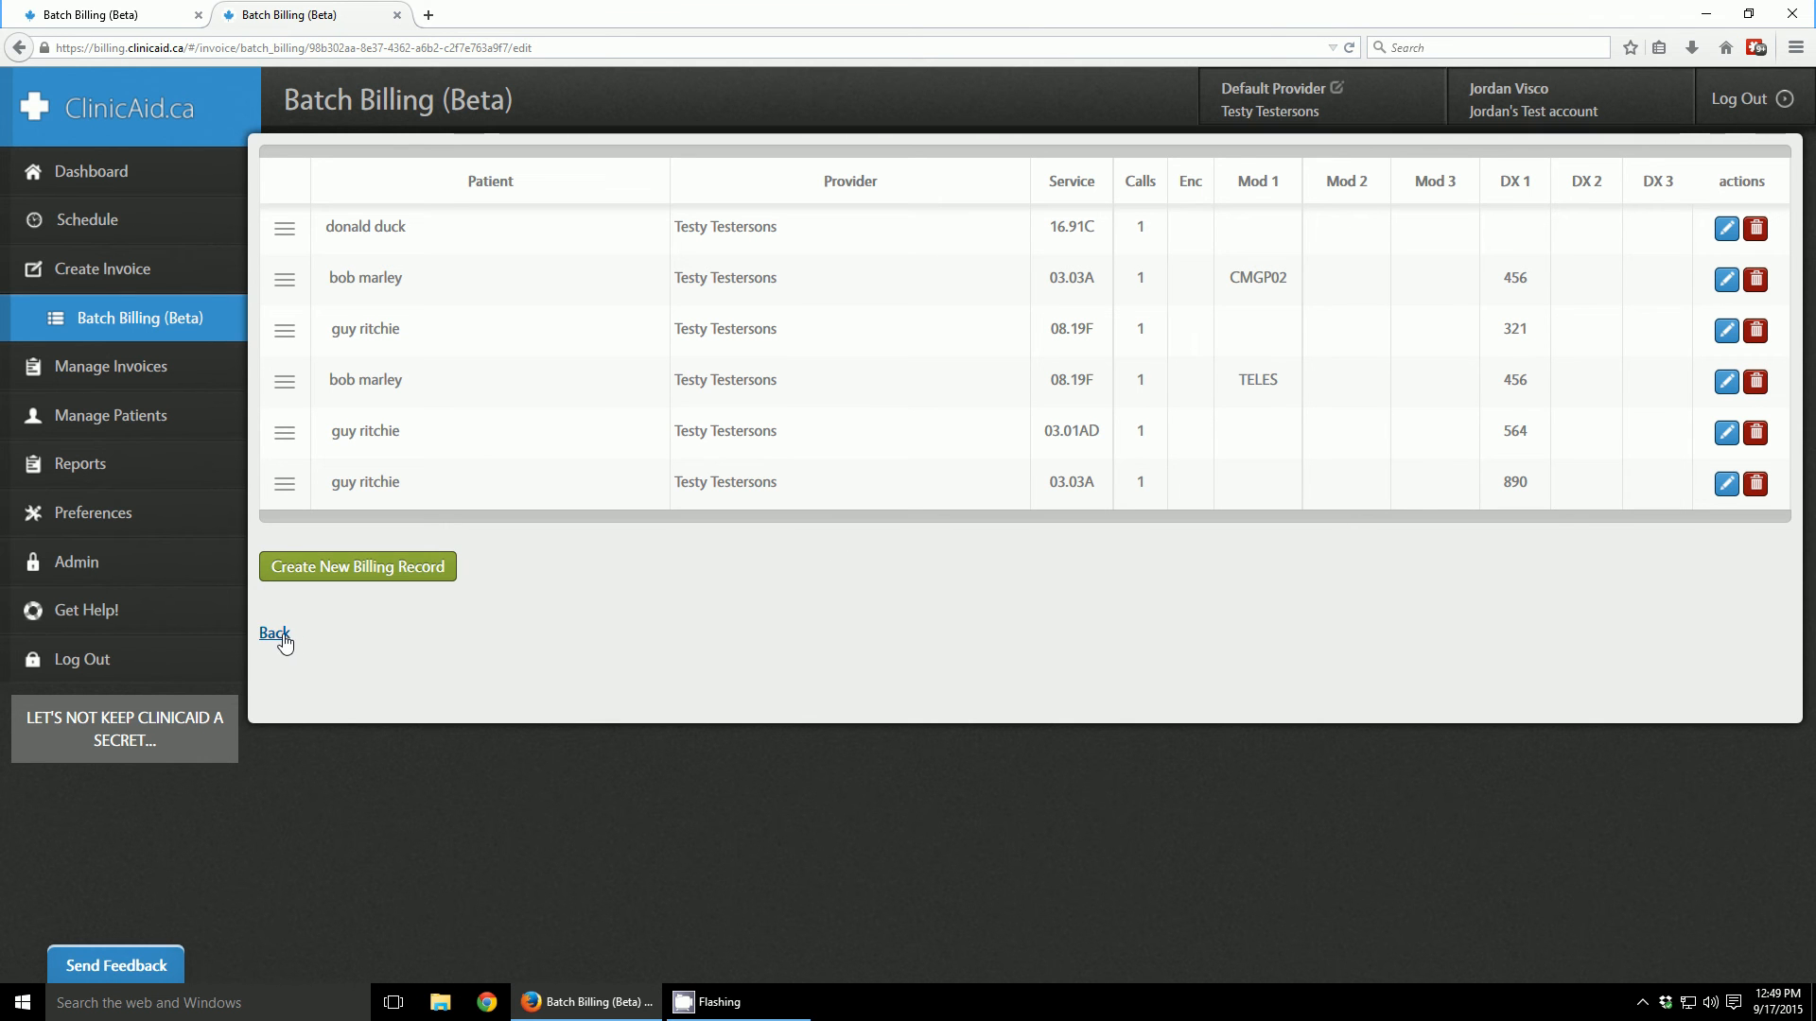
- Open Test Group's billing screen and check donald duck's empty Mod 1 and DX 1 fields
left_click(275, 634)
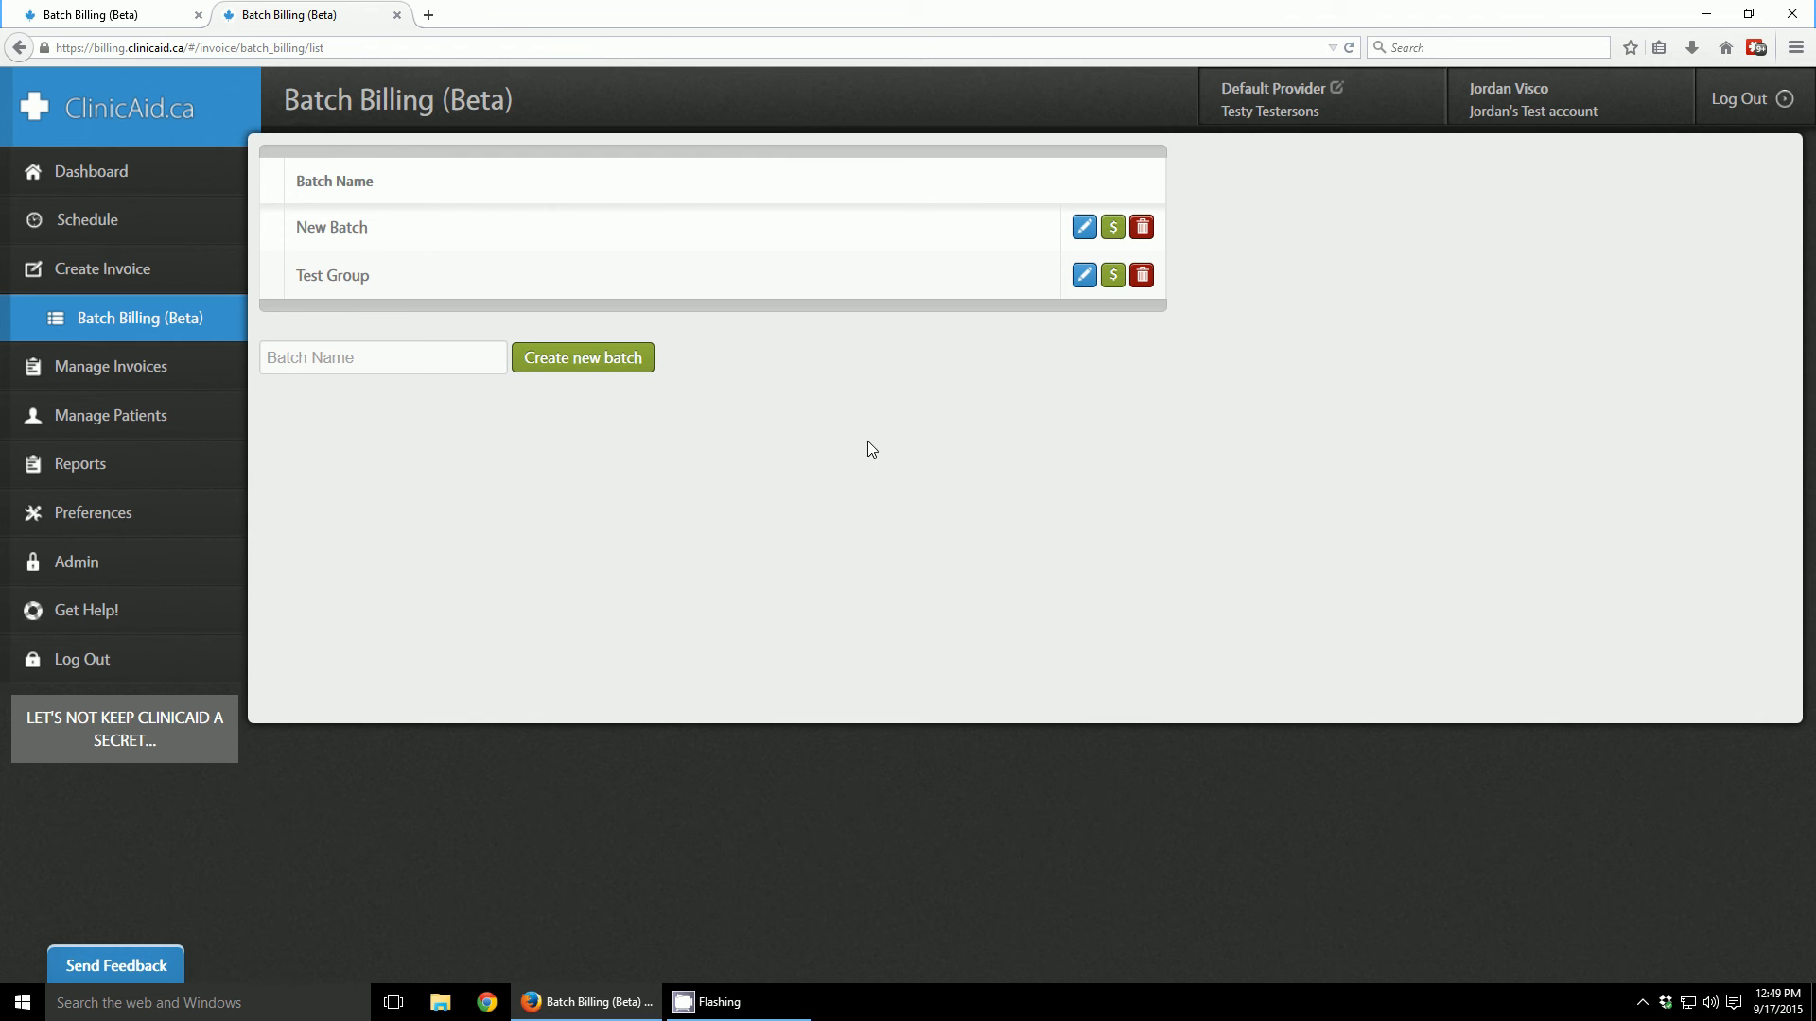
mouse_move(475, 299)
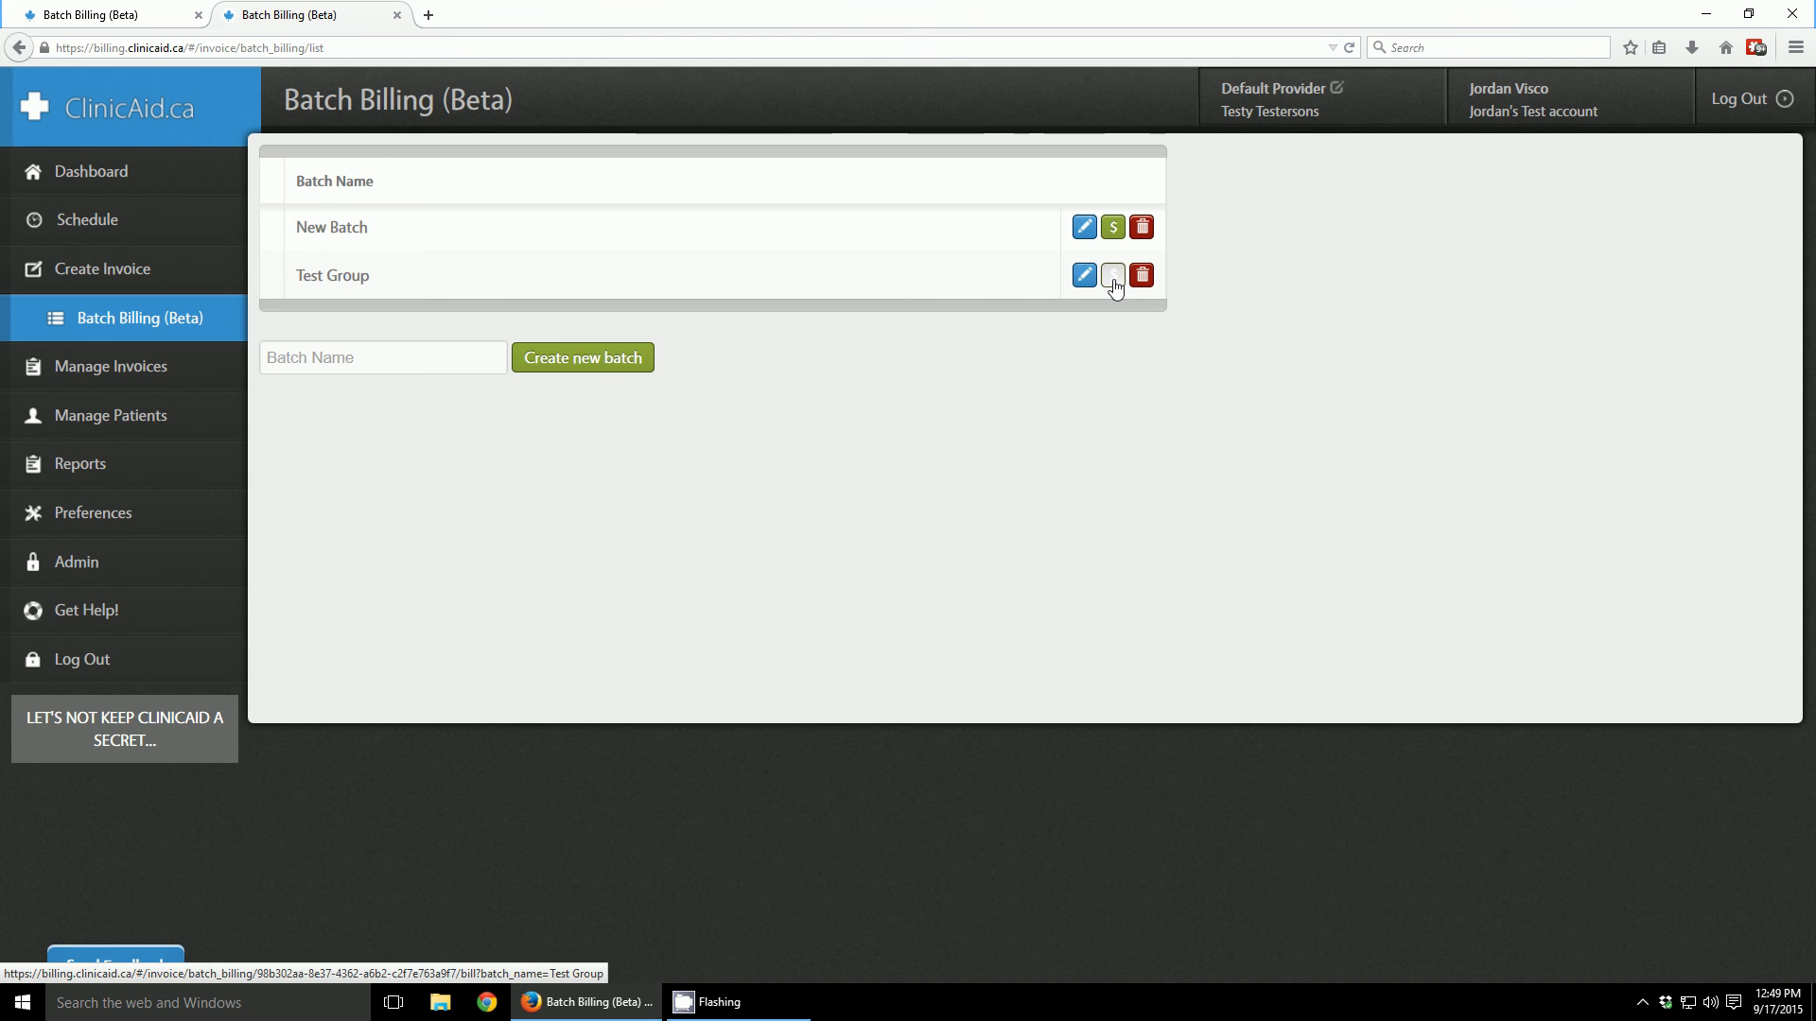
left_click(1110, 275)
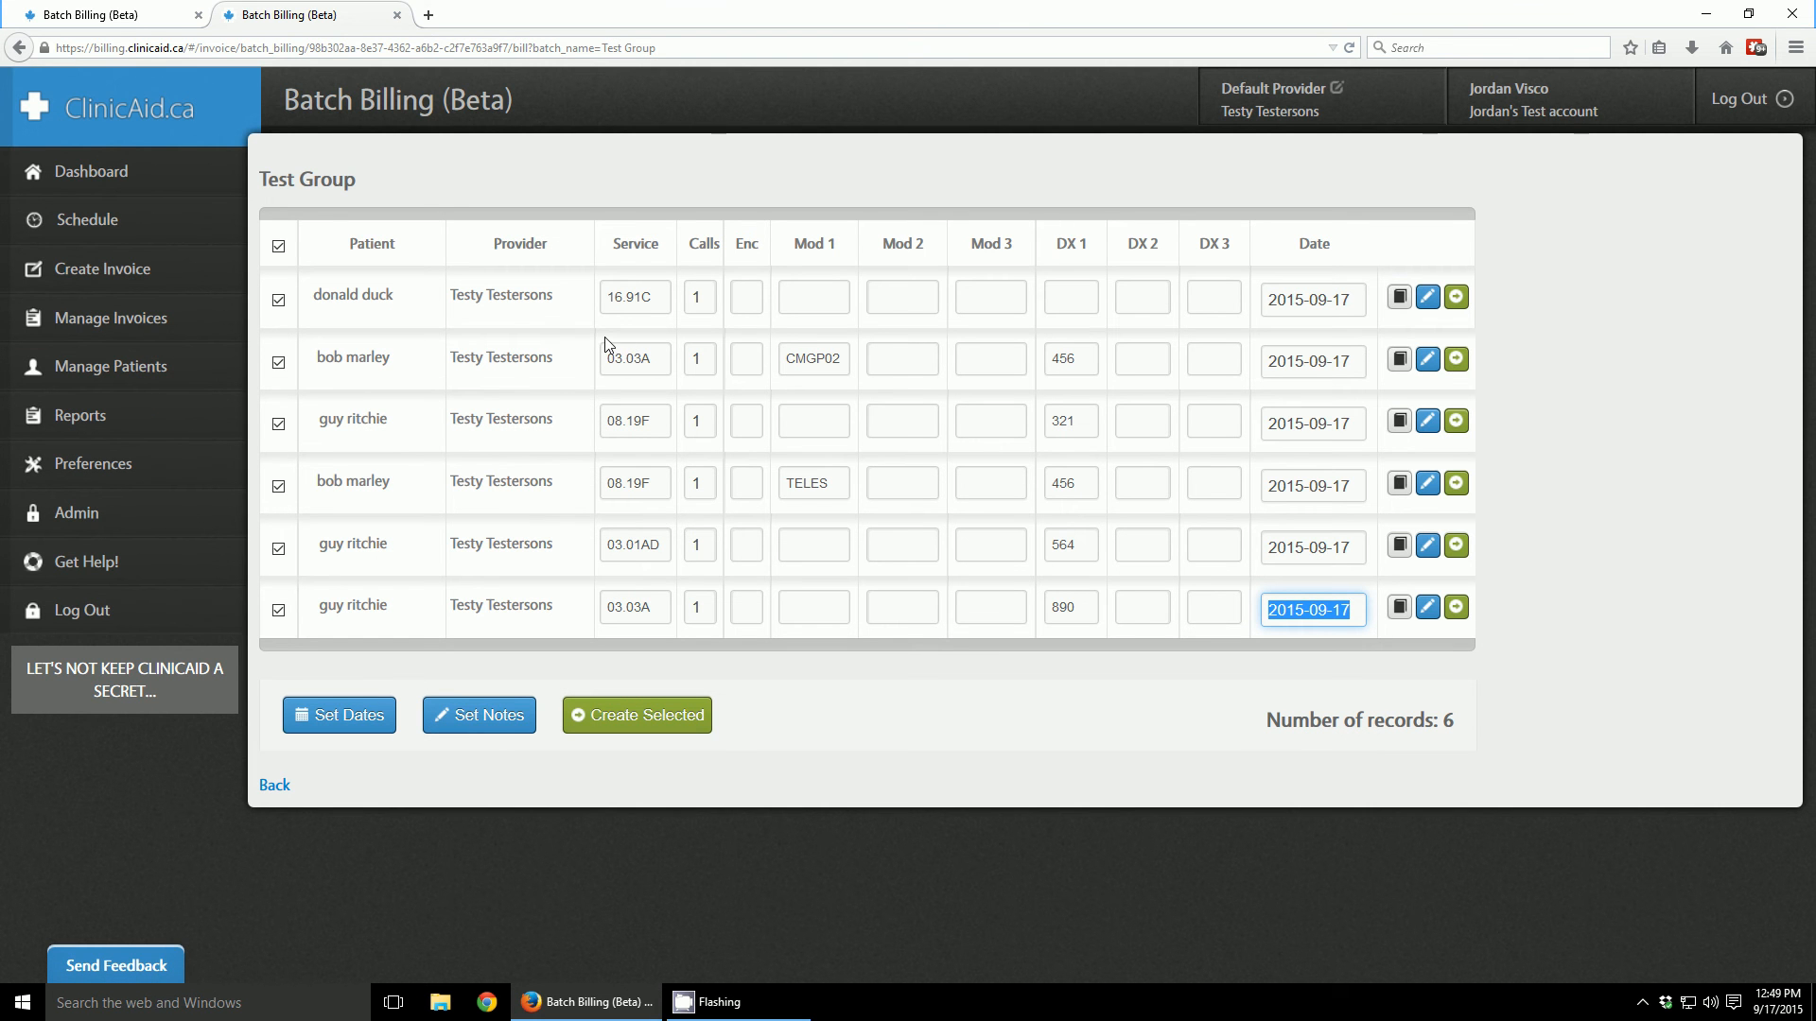
mouse_move(512, 329)
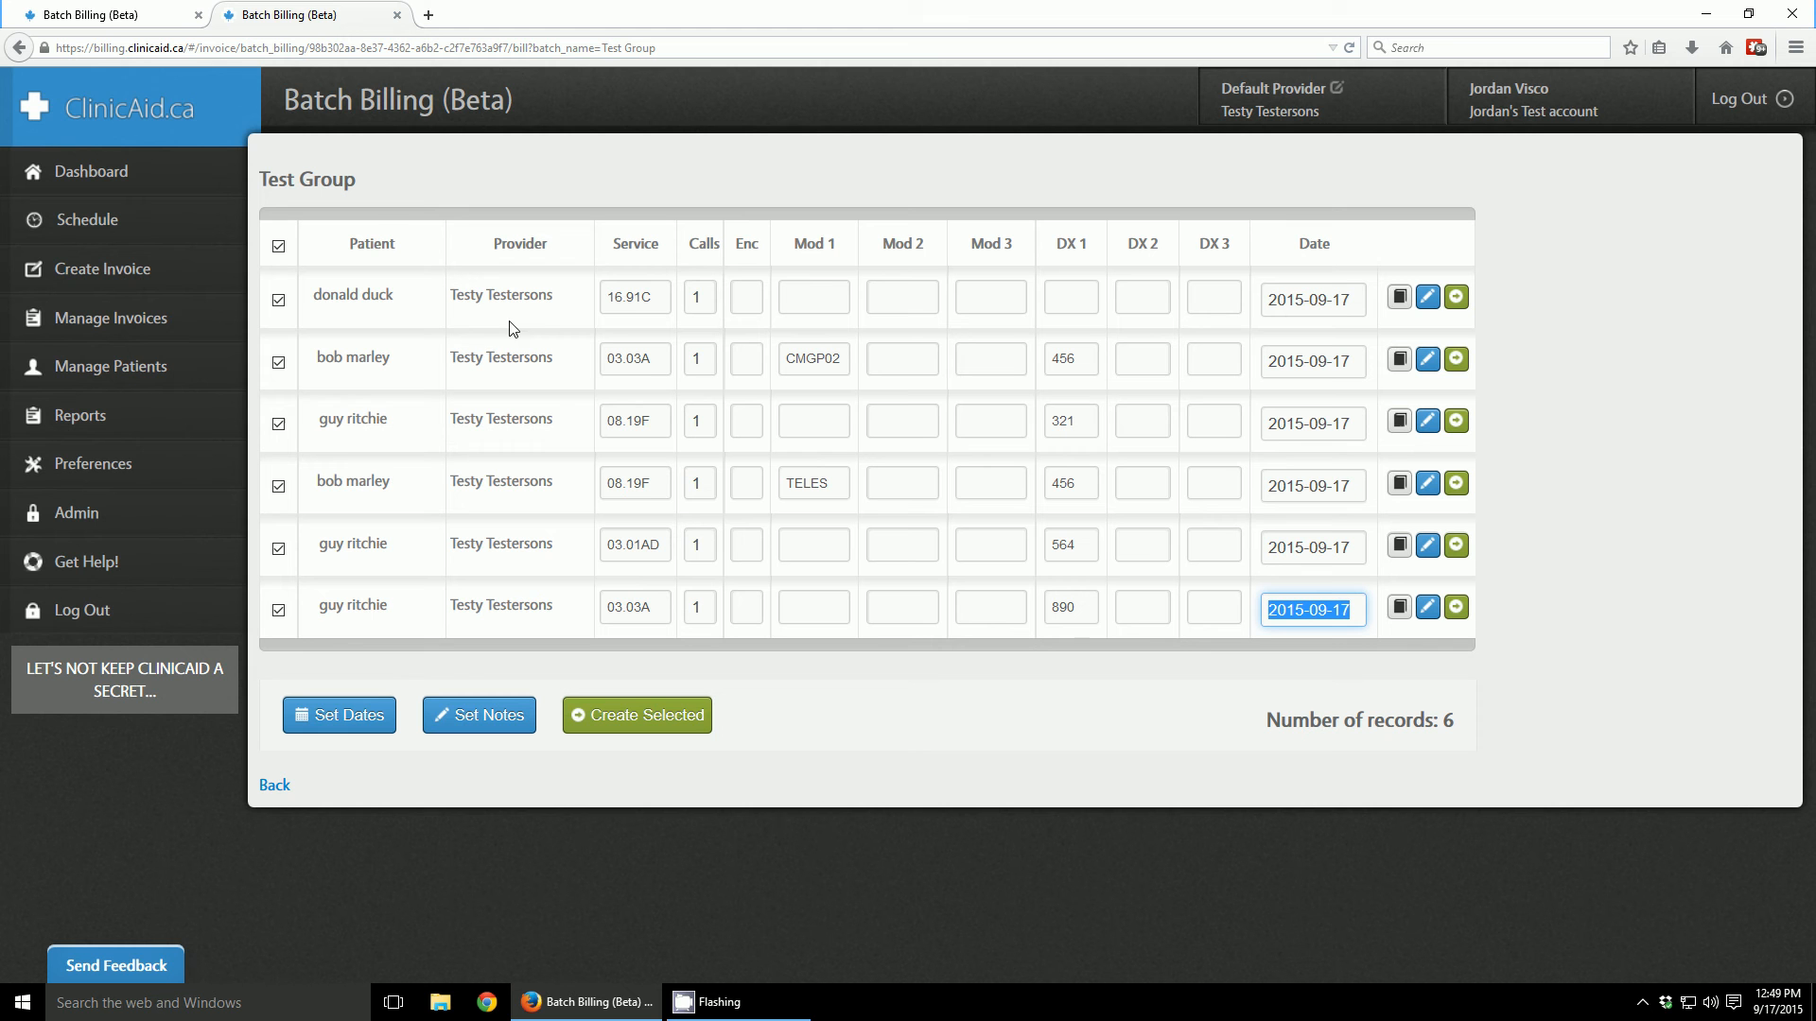
mouse_move(887, 313)
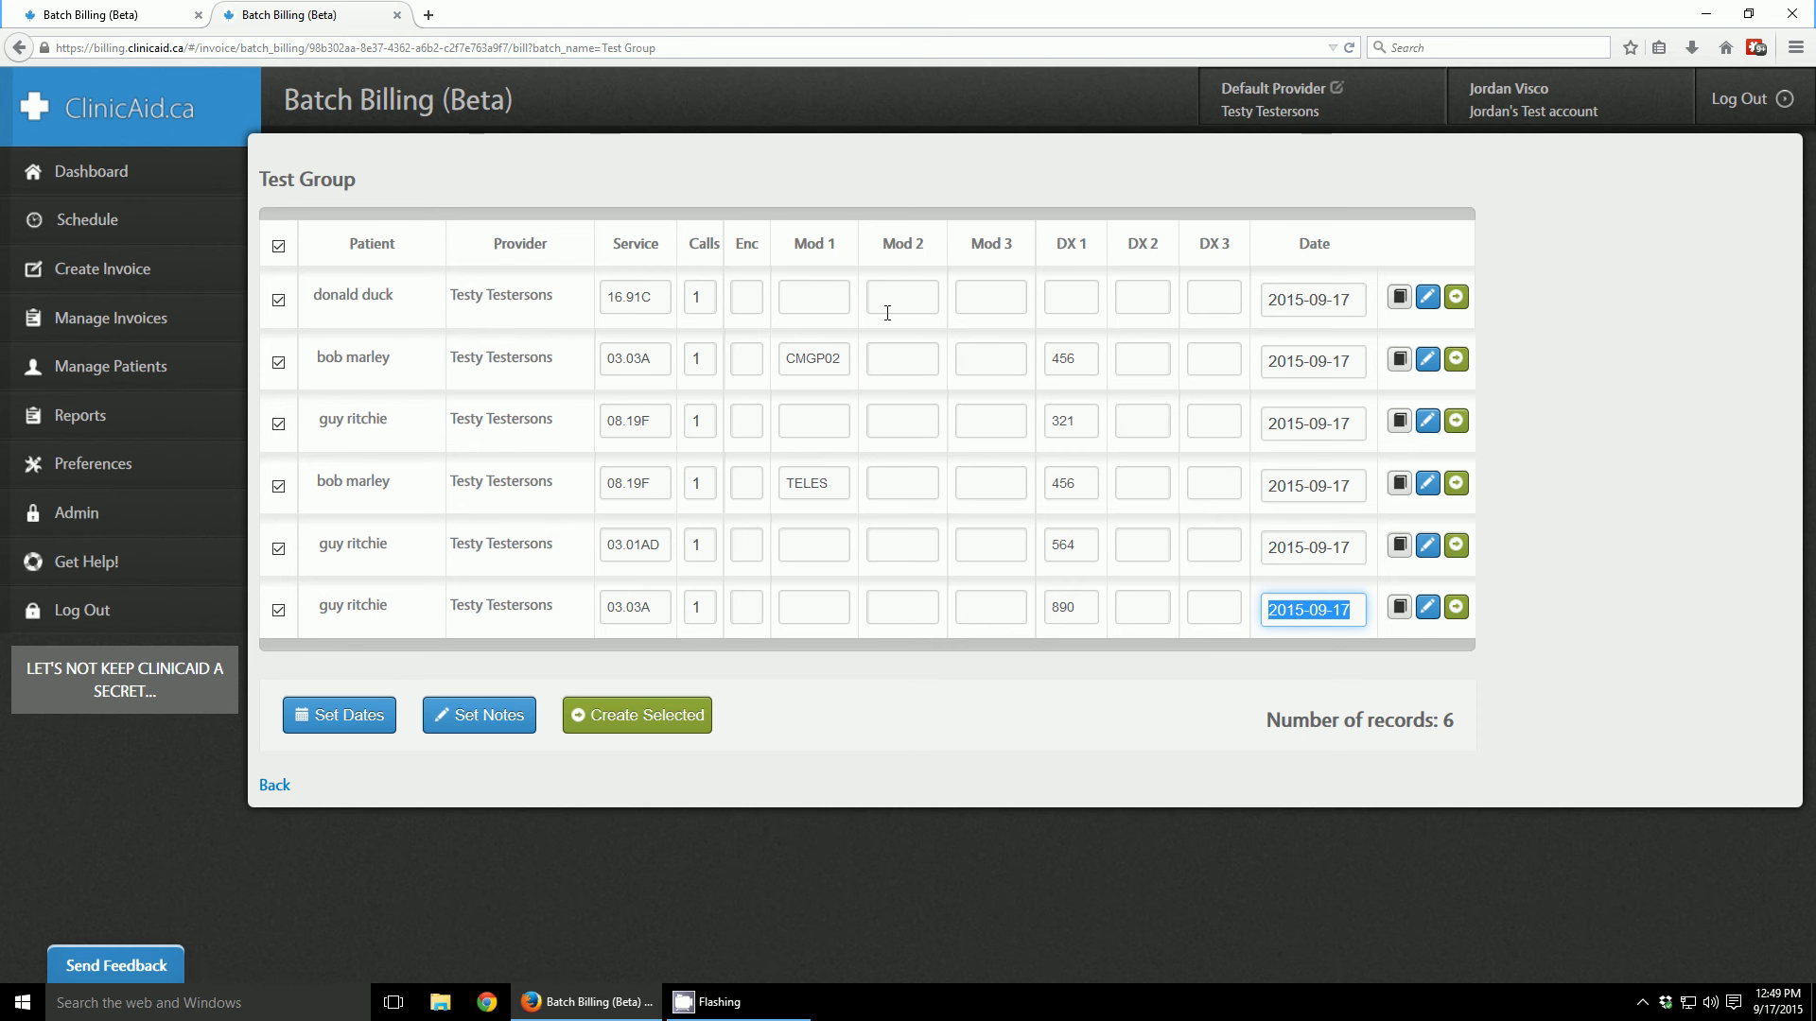
mouse_move(939, 483)
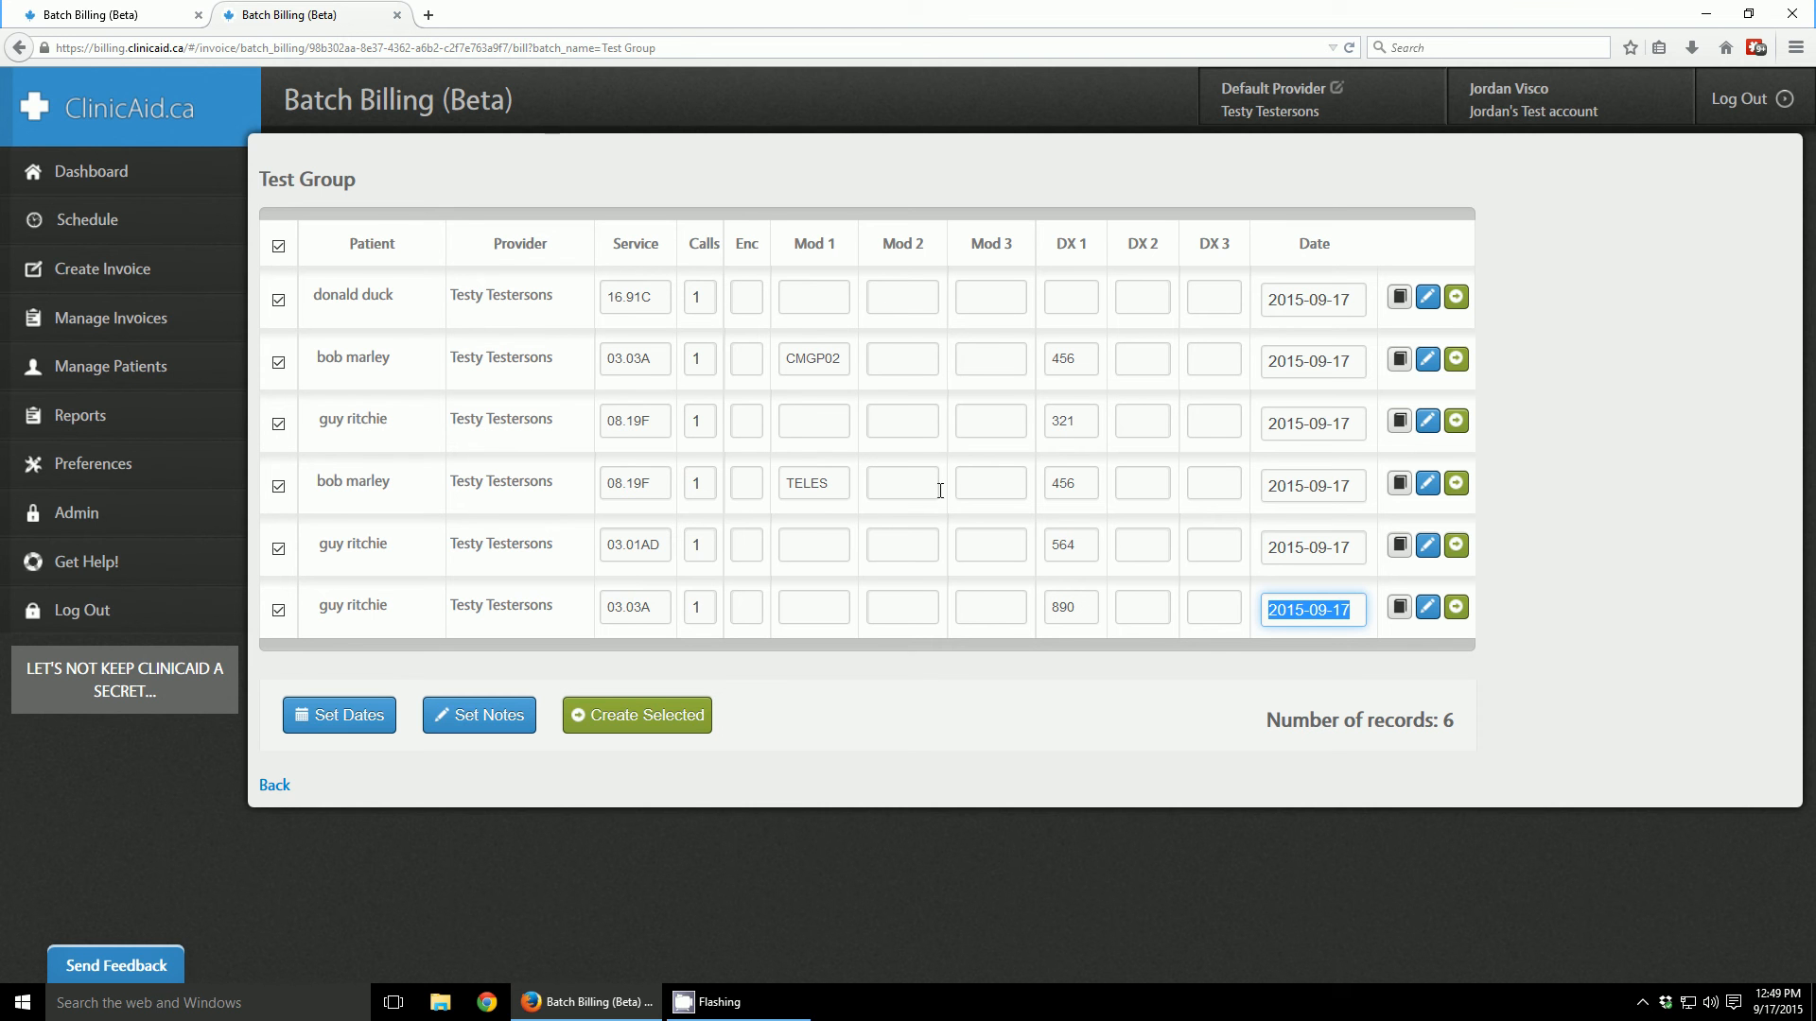
mouse_move(729, 511)
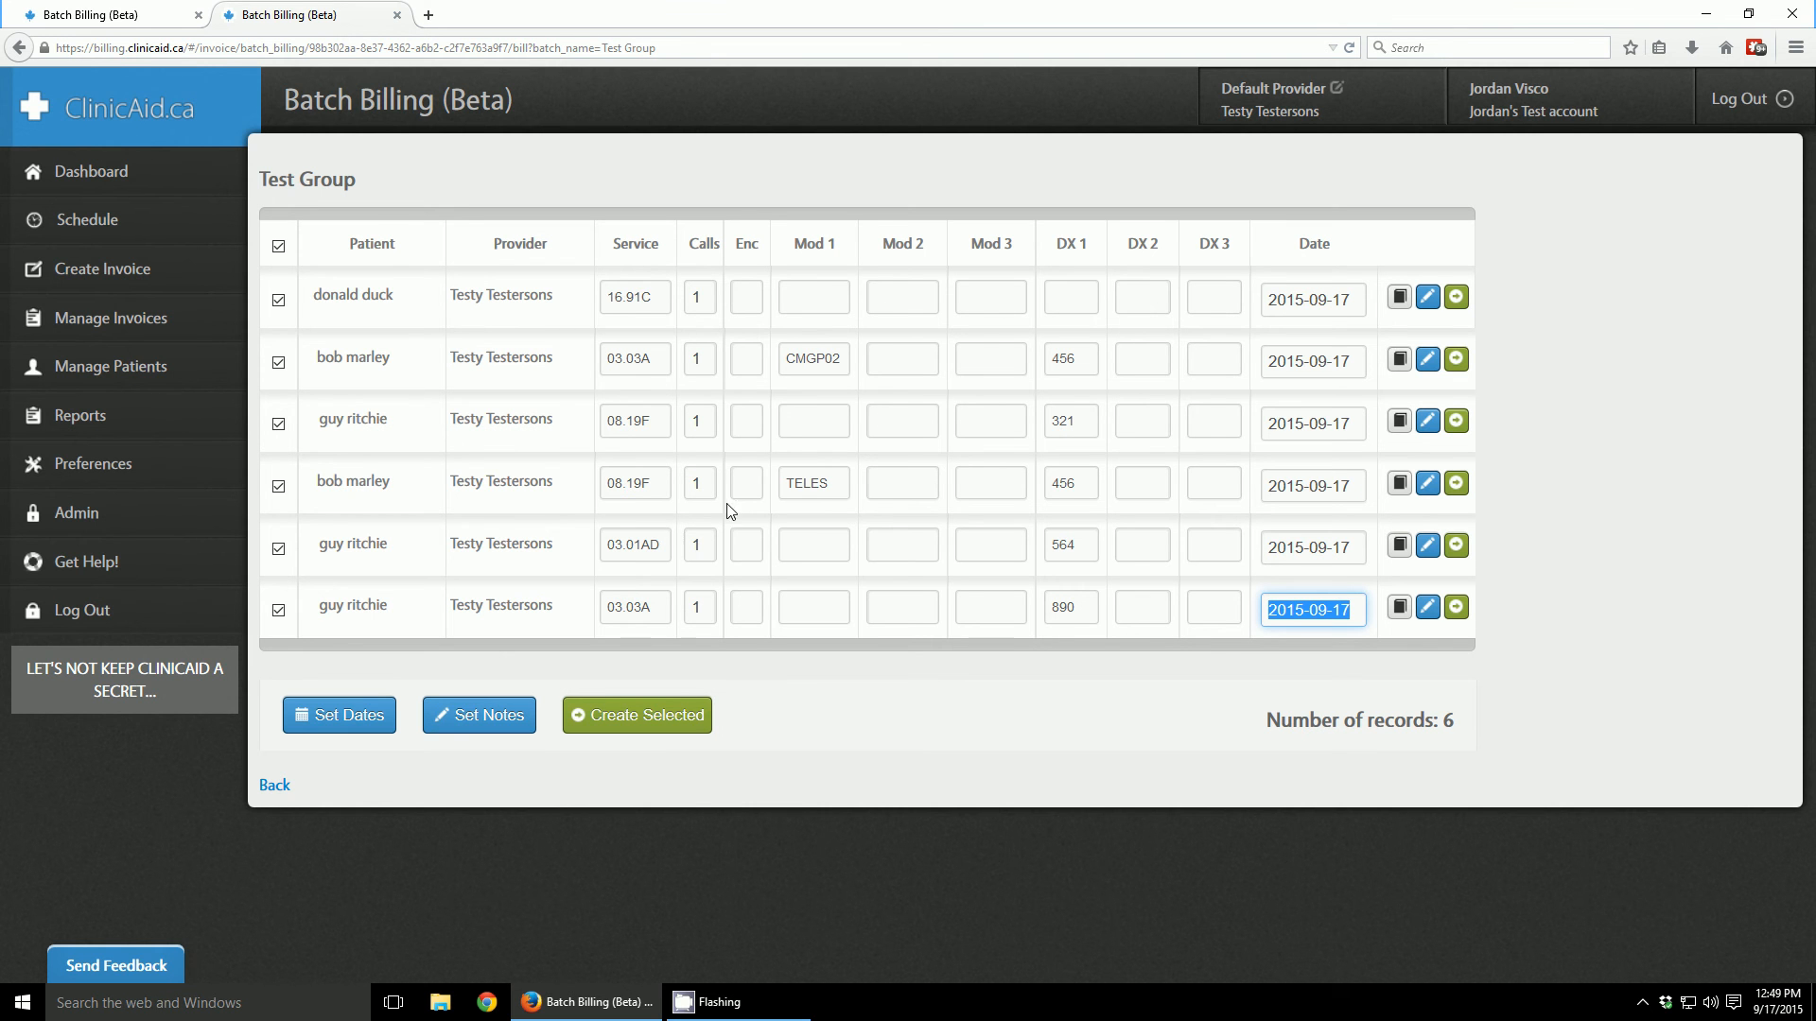
mouse_move(1100, 587)
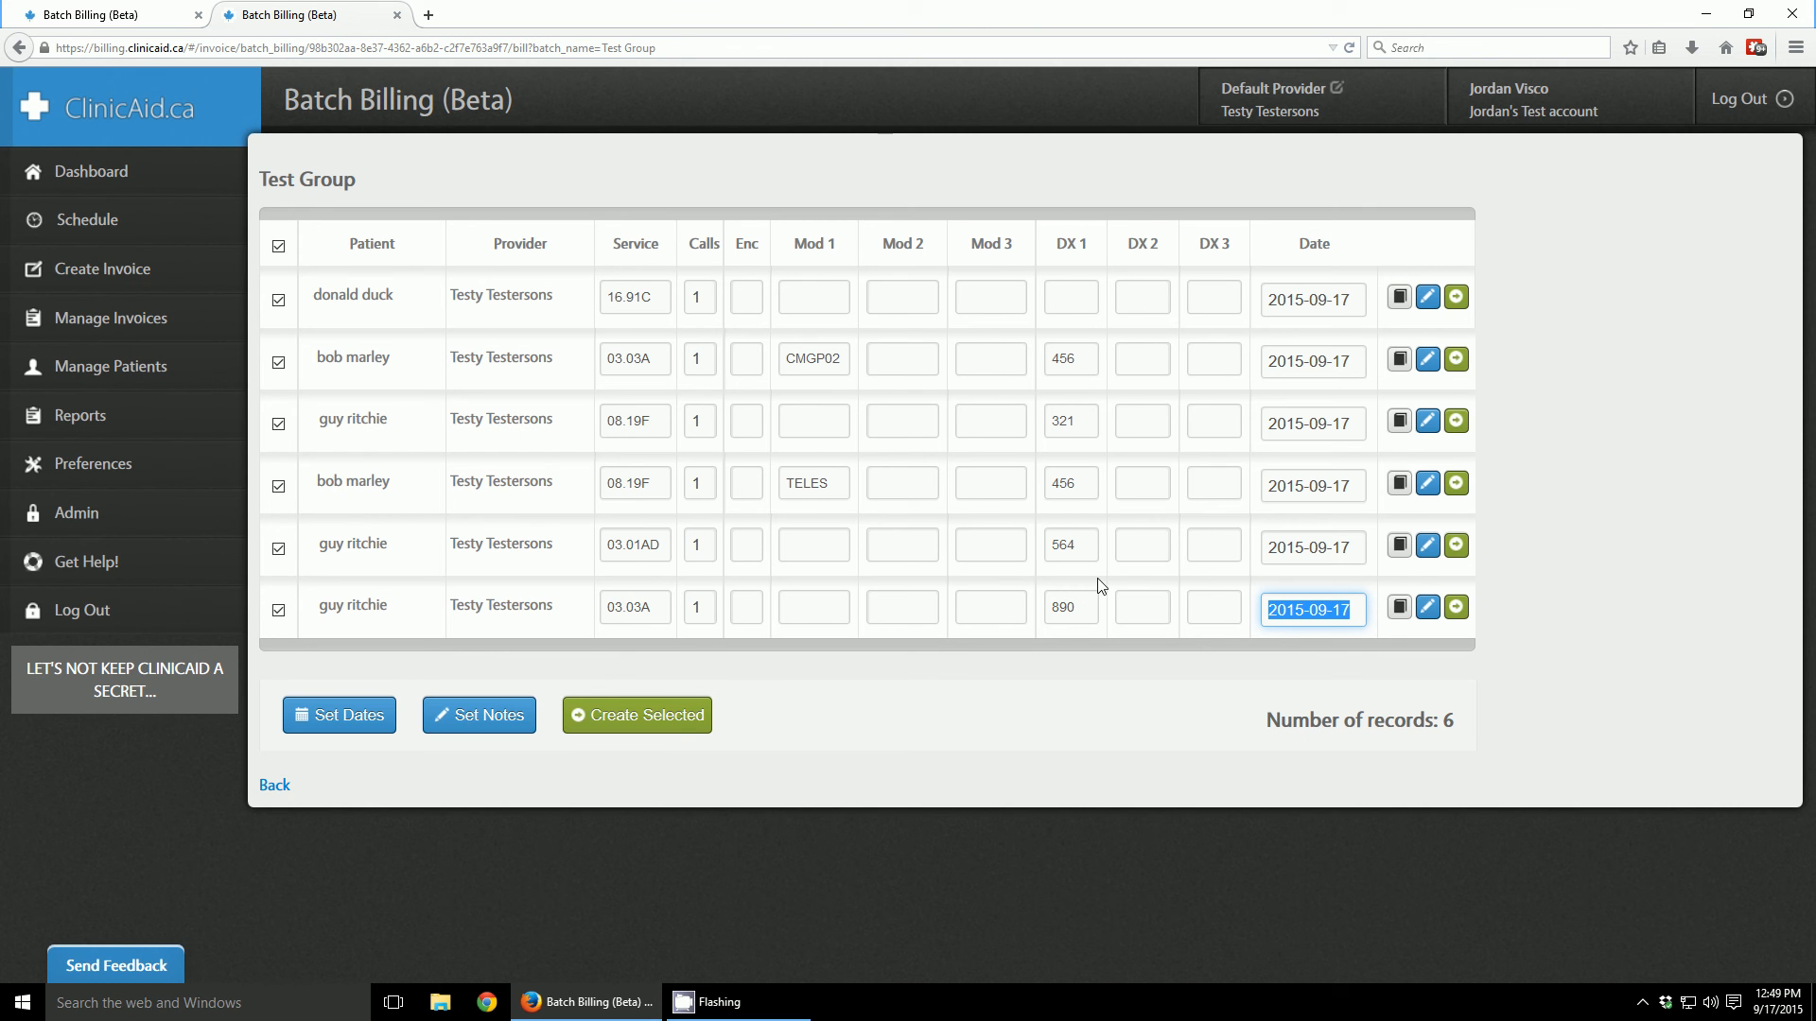
mouse_move(830, 304)
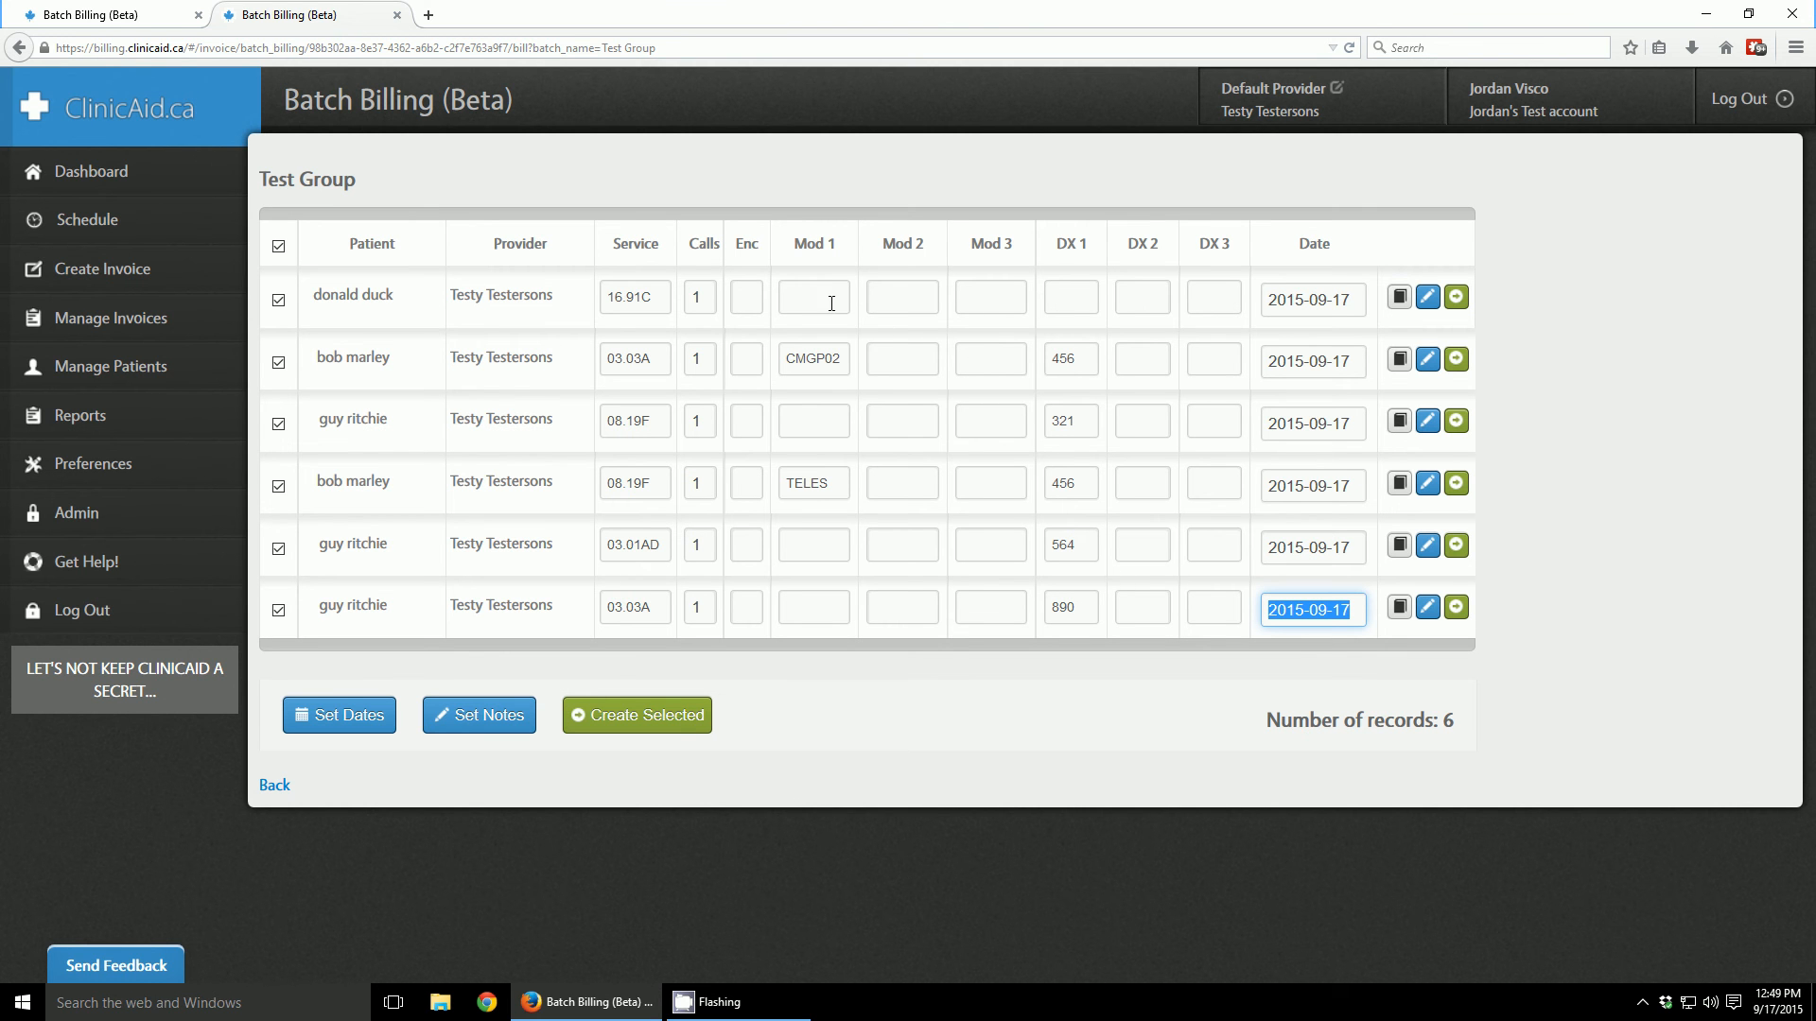
left_click(1068, 296)
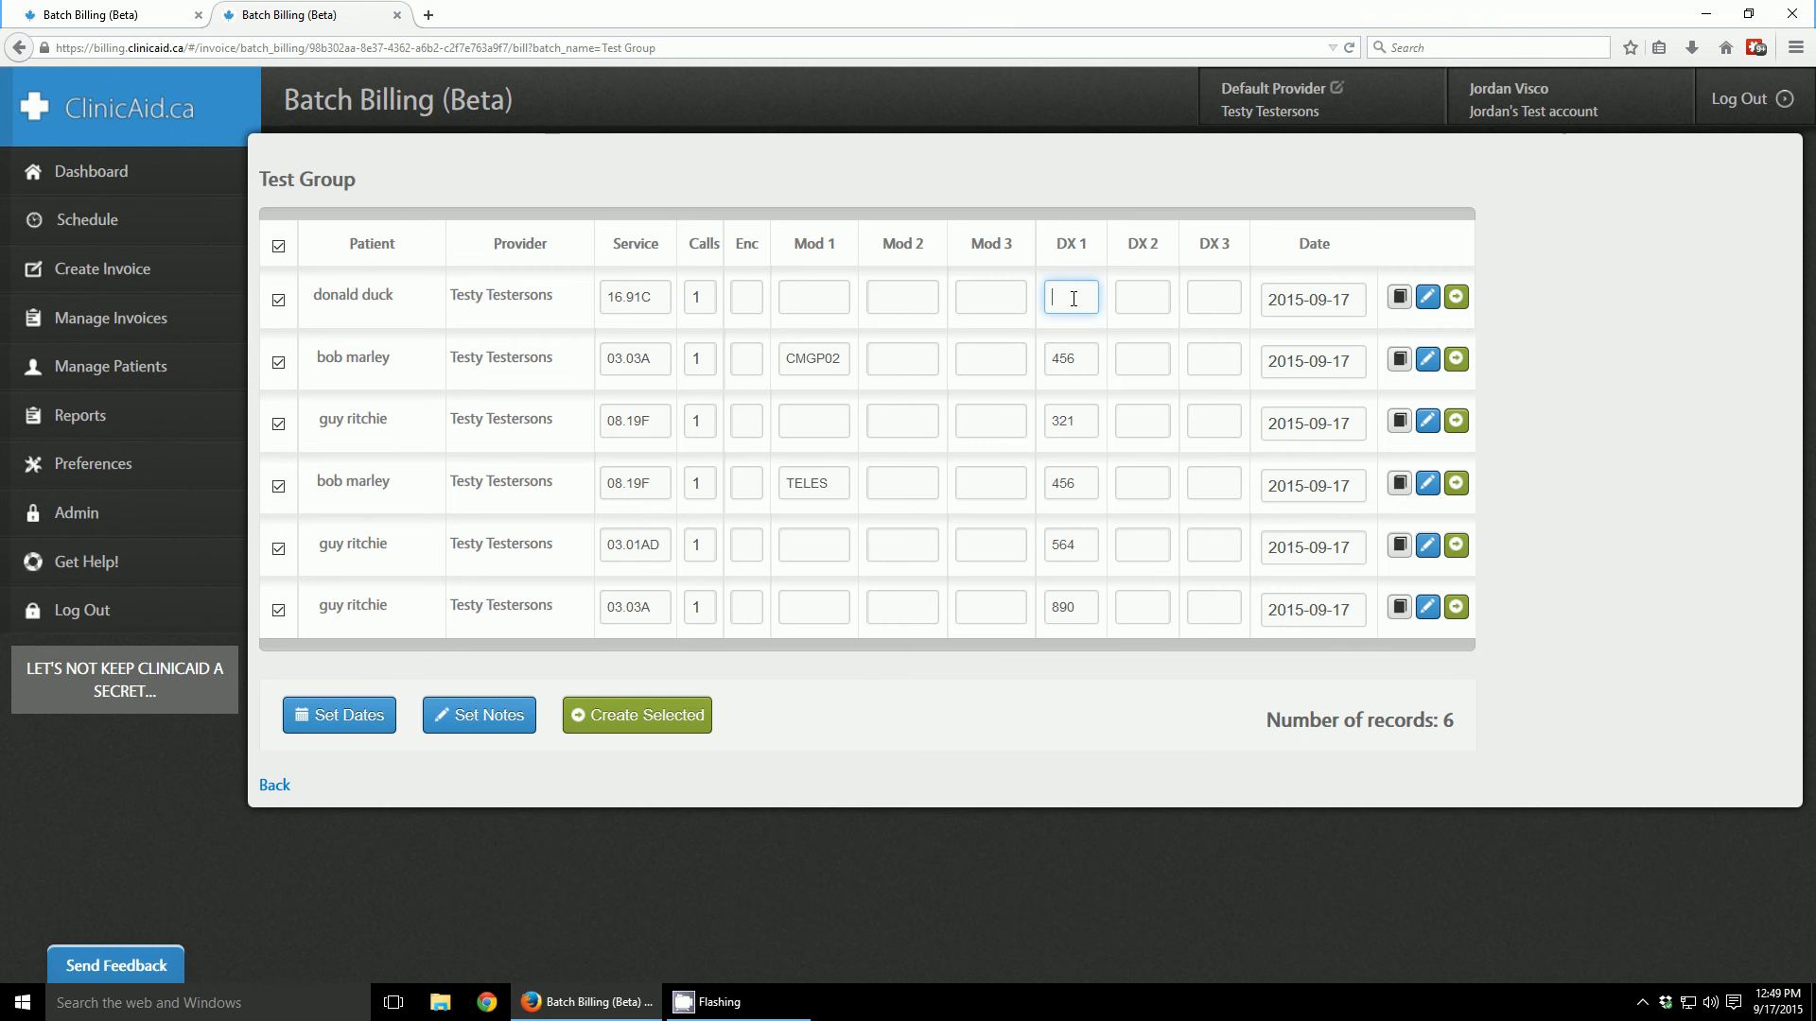
left_click(1312, 298)
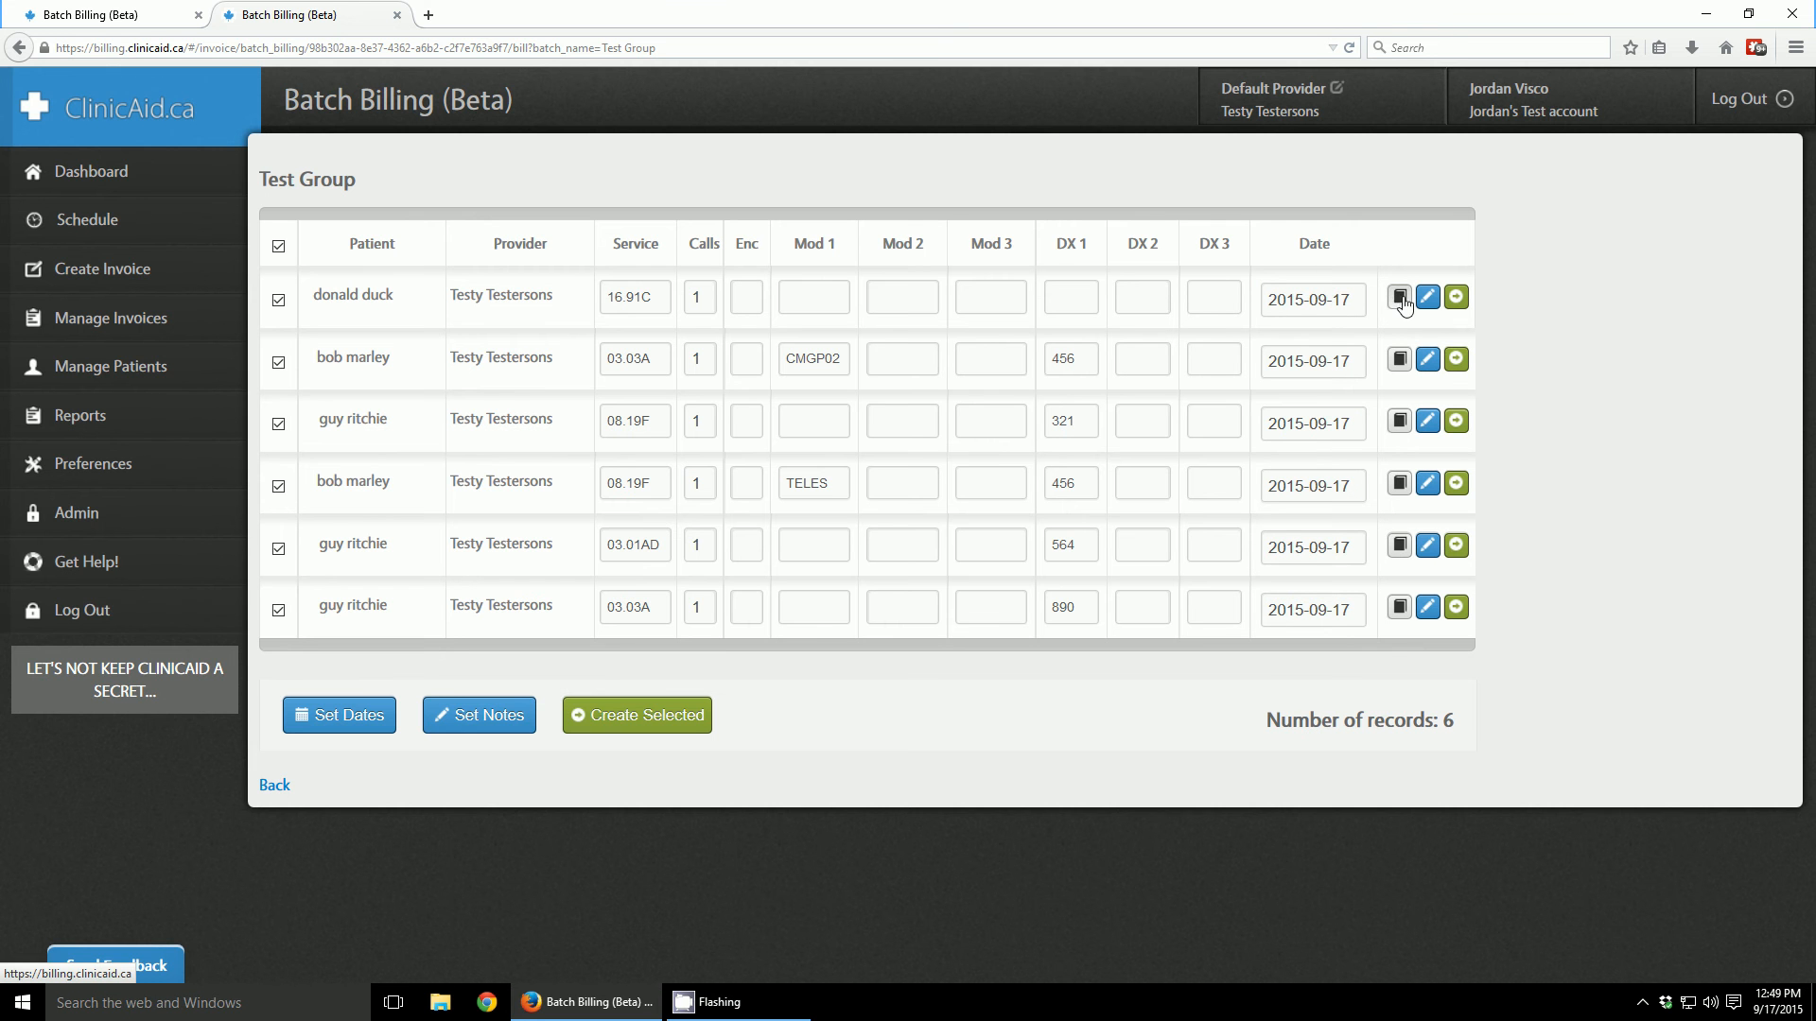
left_click(1425, 296)
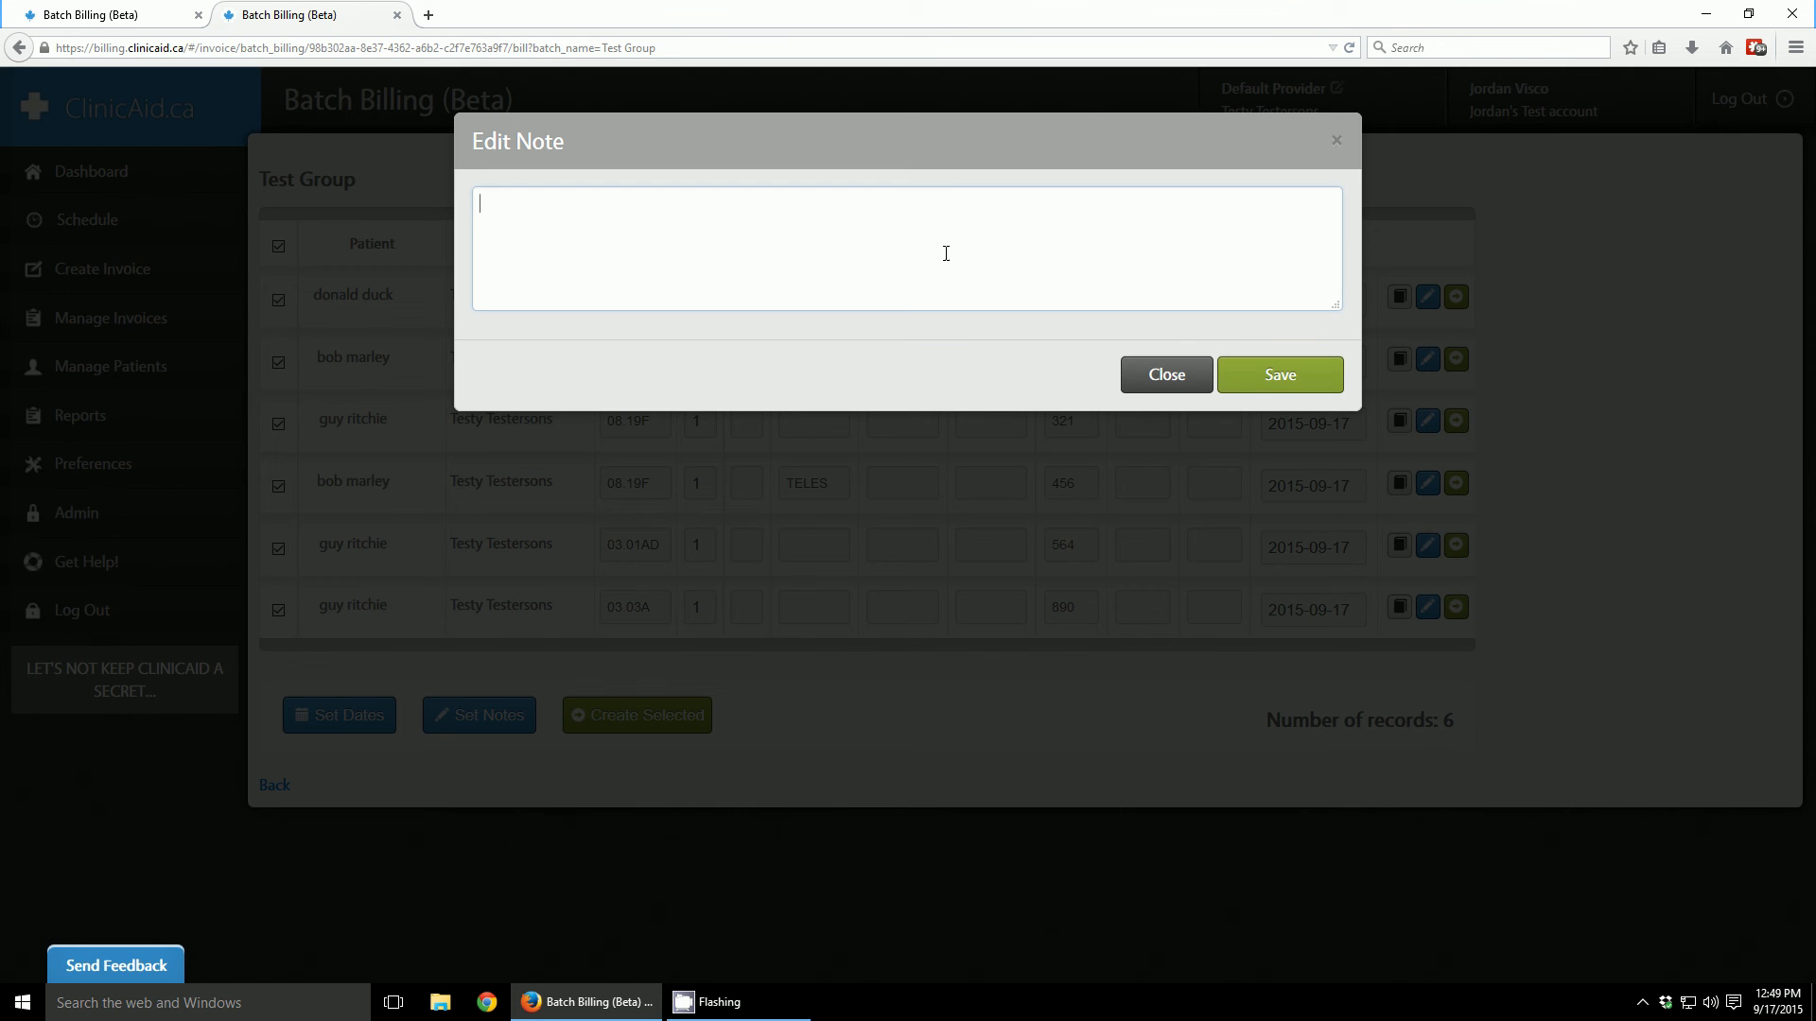
left_click(1165, 374)
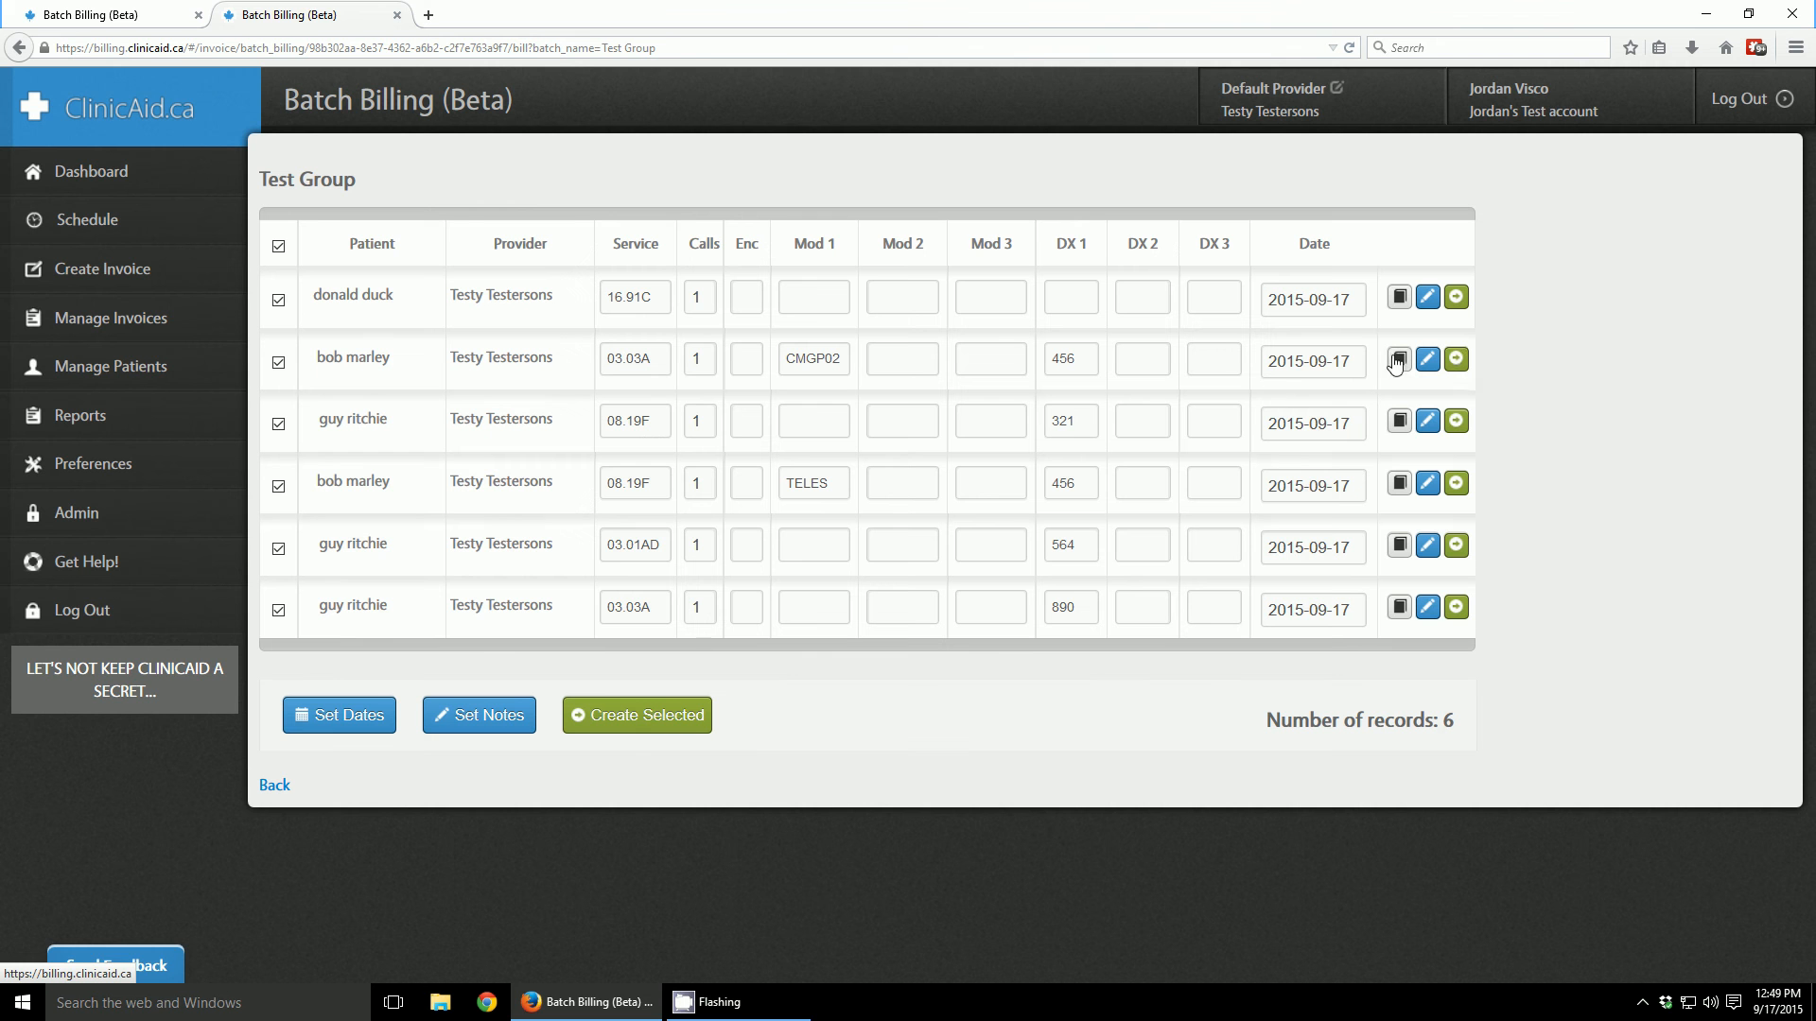
mouse_move(1398, 297)
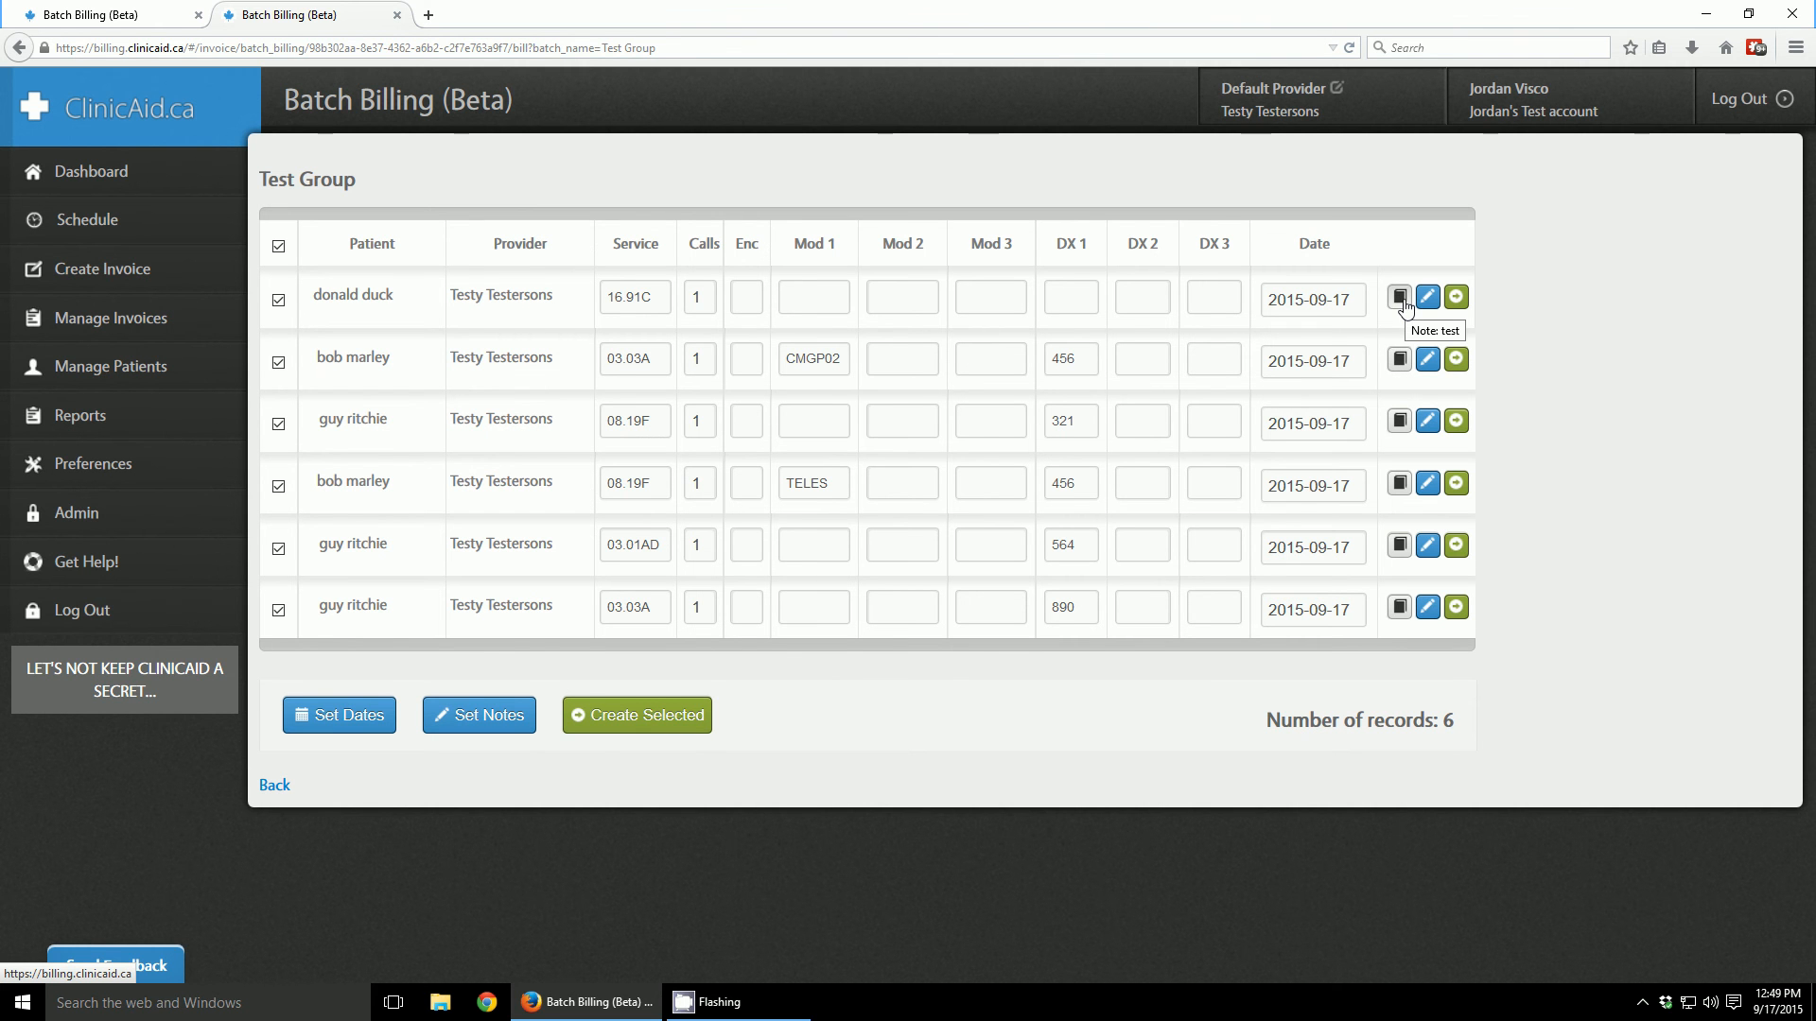
mouse_move(1589, 318)
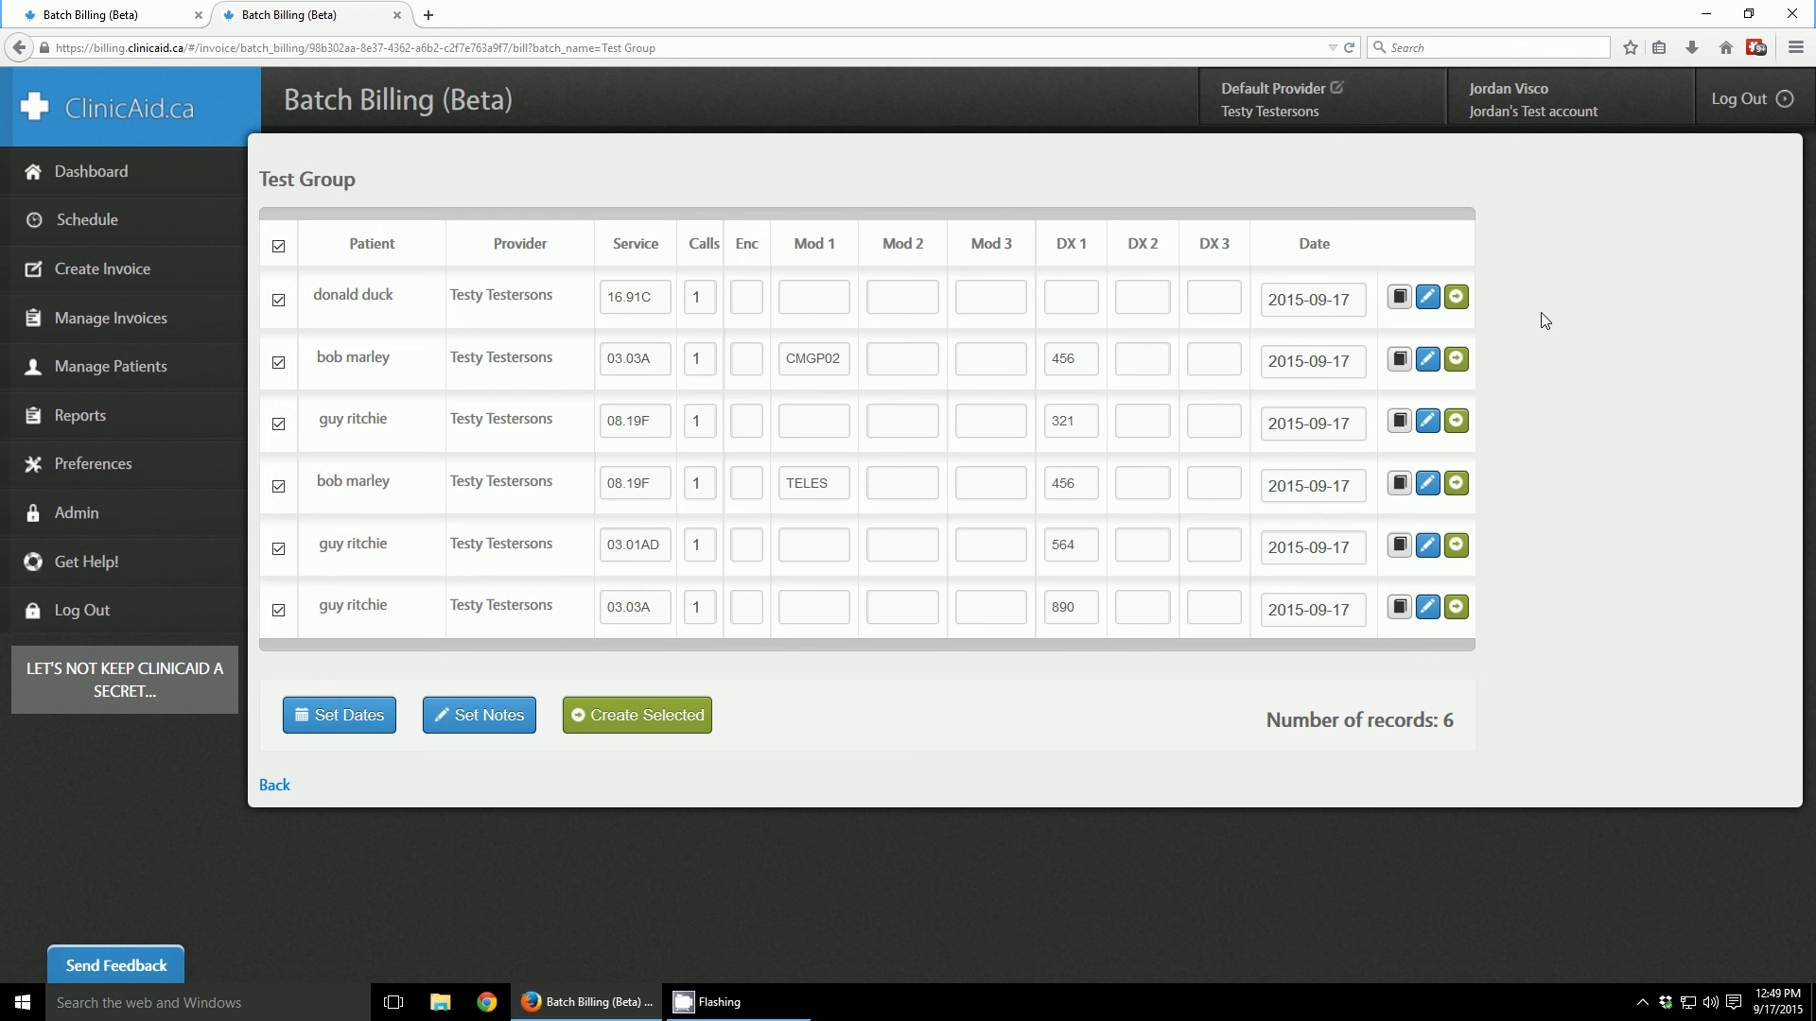
mouse_move(671, 431)
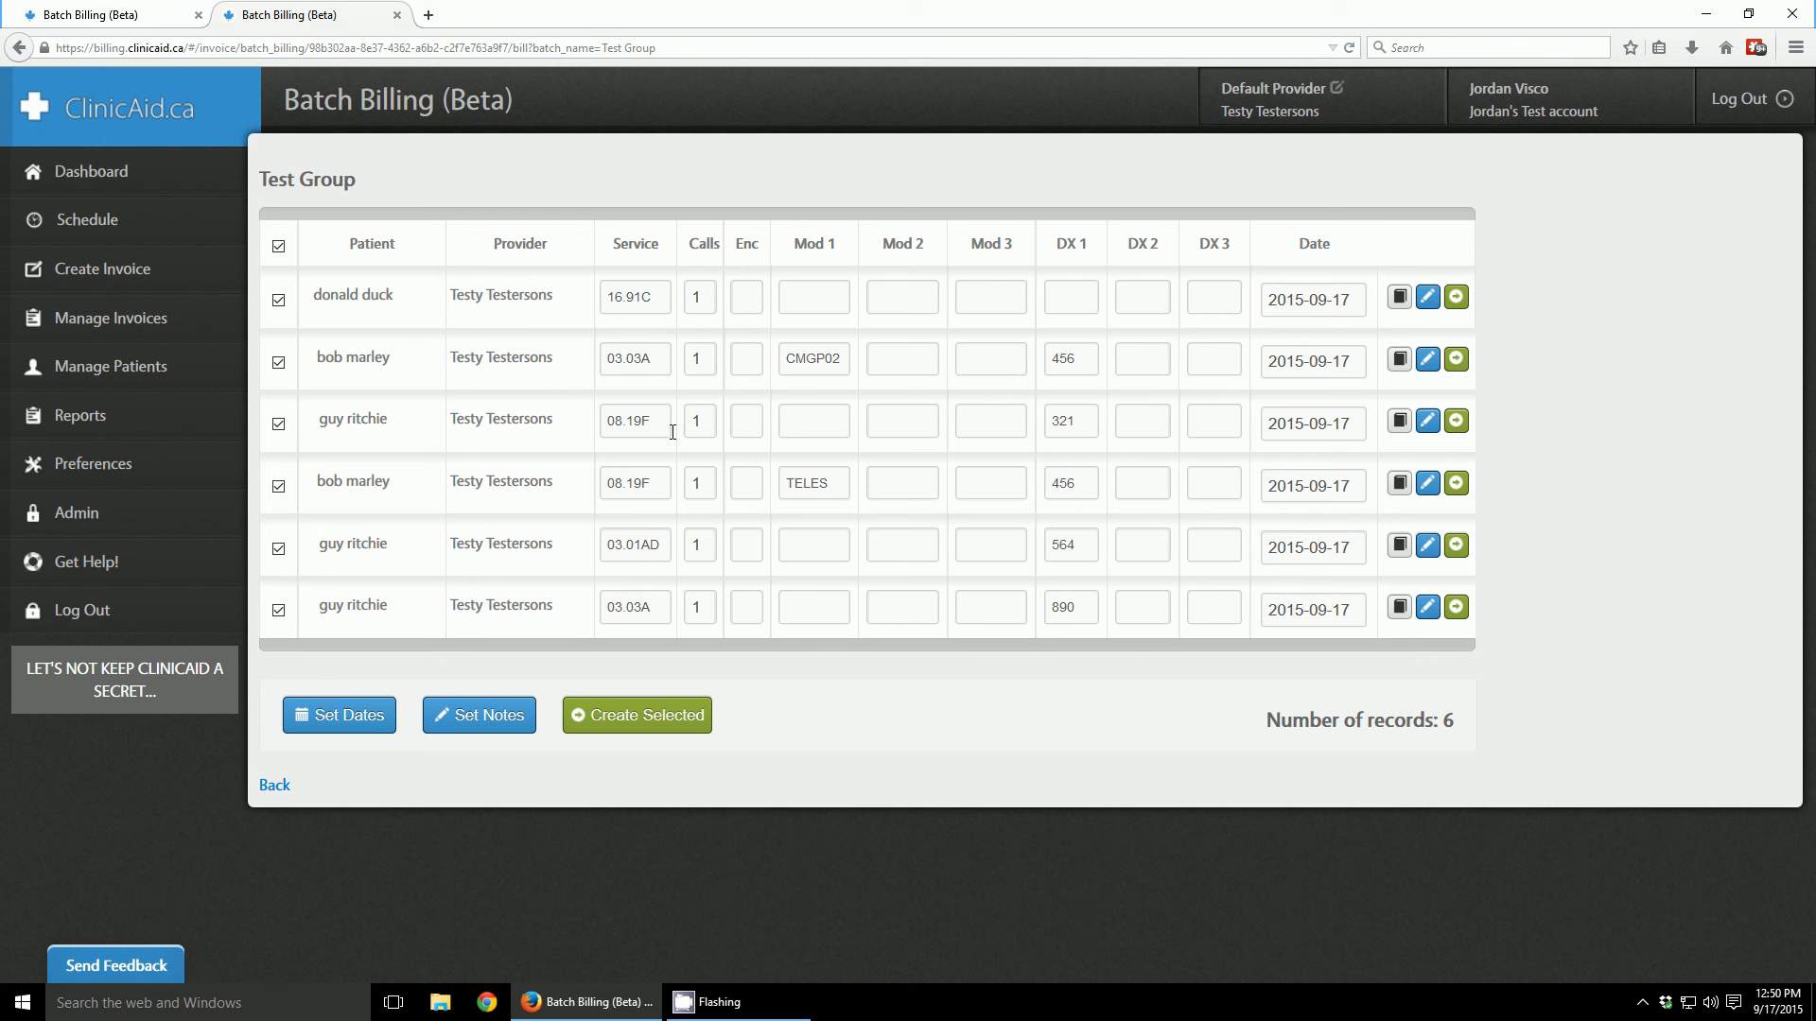
mouse_move(639, 332)
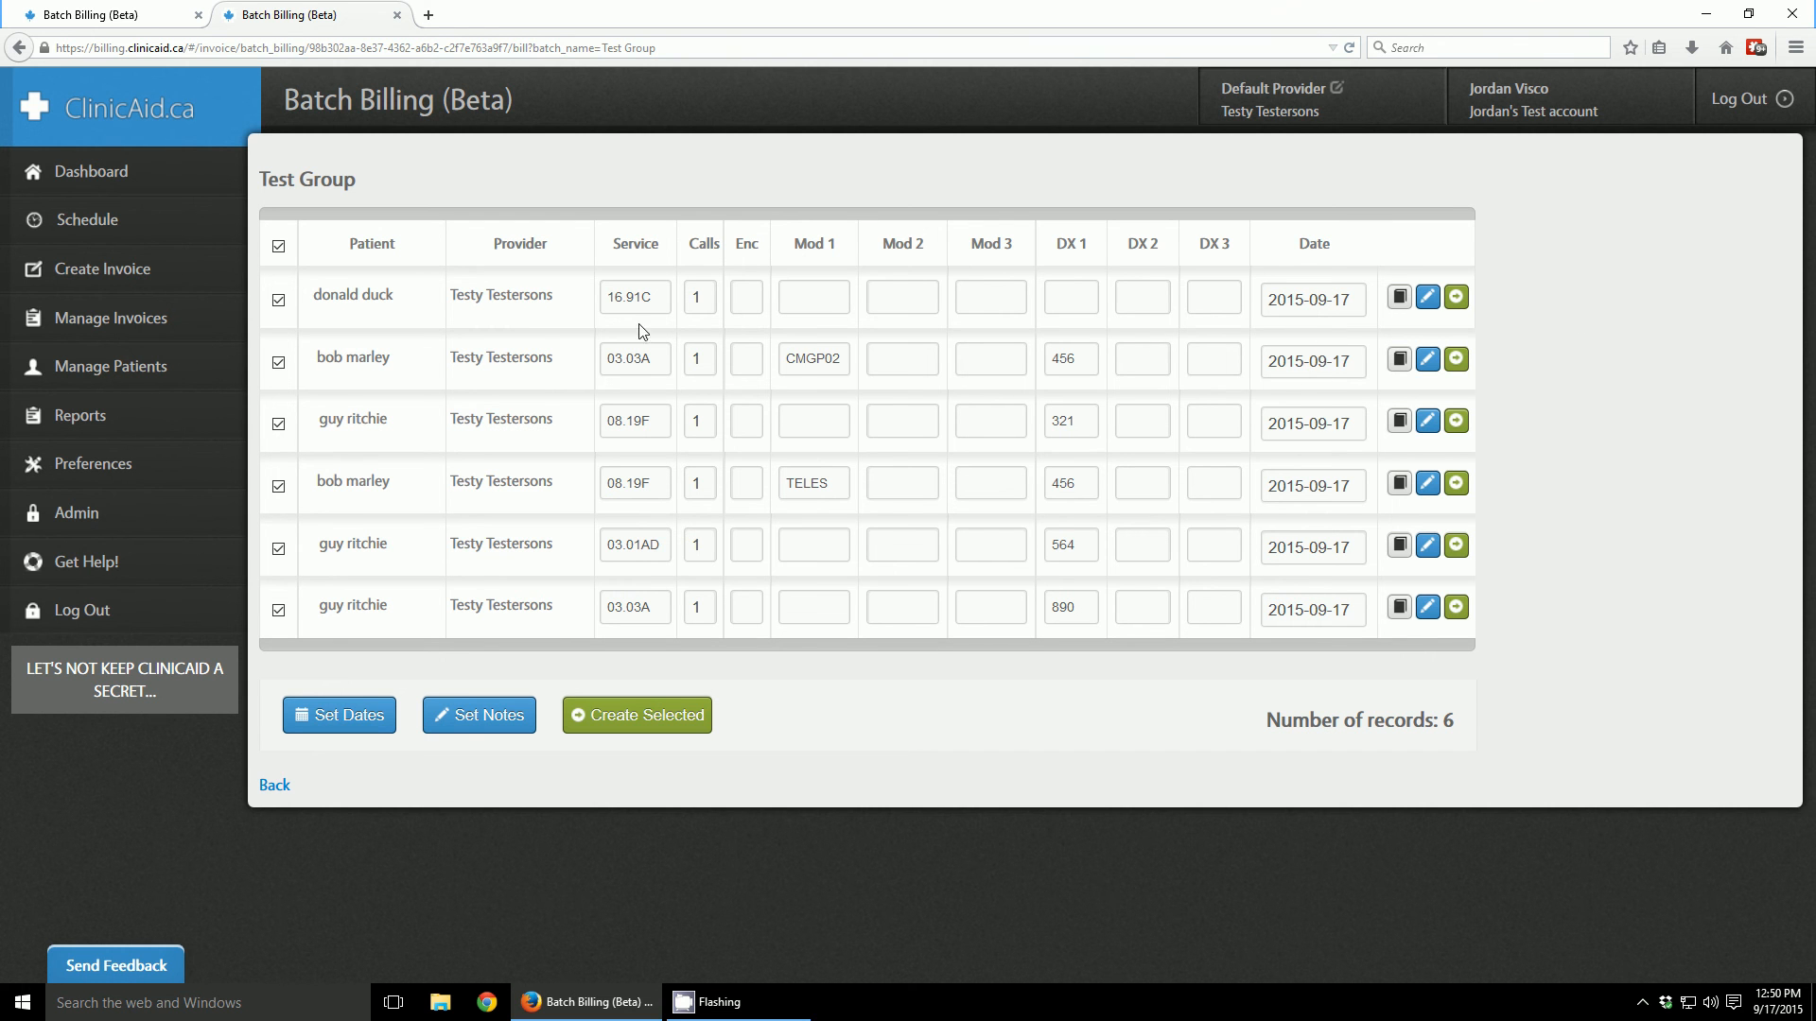
mouse_move(278, 244)
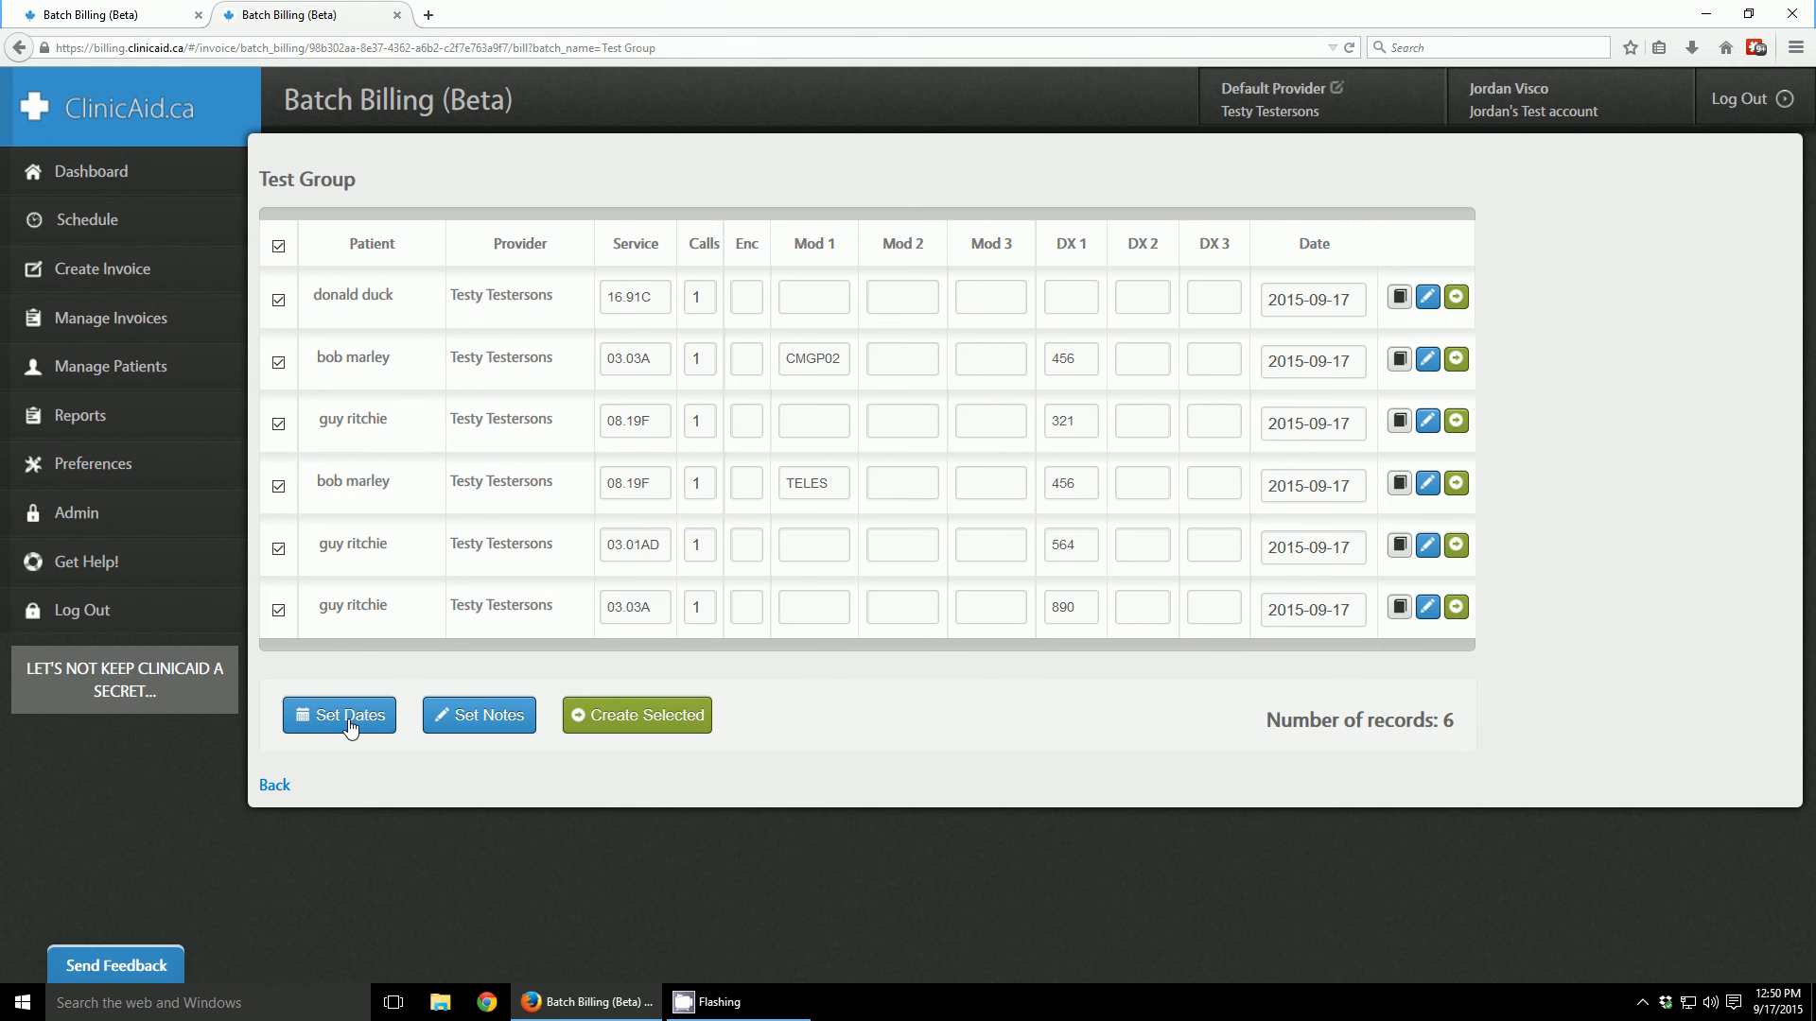
- Set the service date of all six Test Group lines to September 16, 2015
left_click(339, 715)
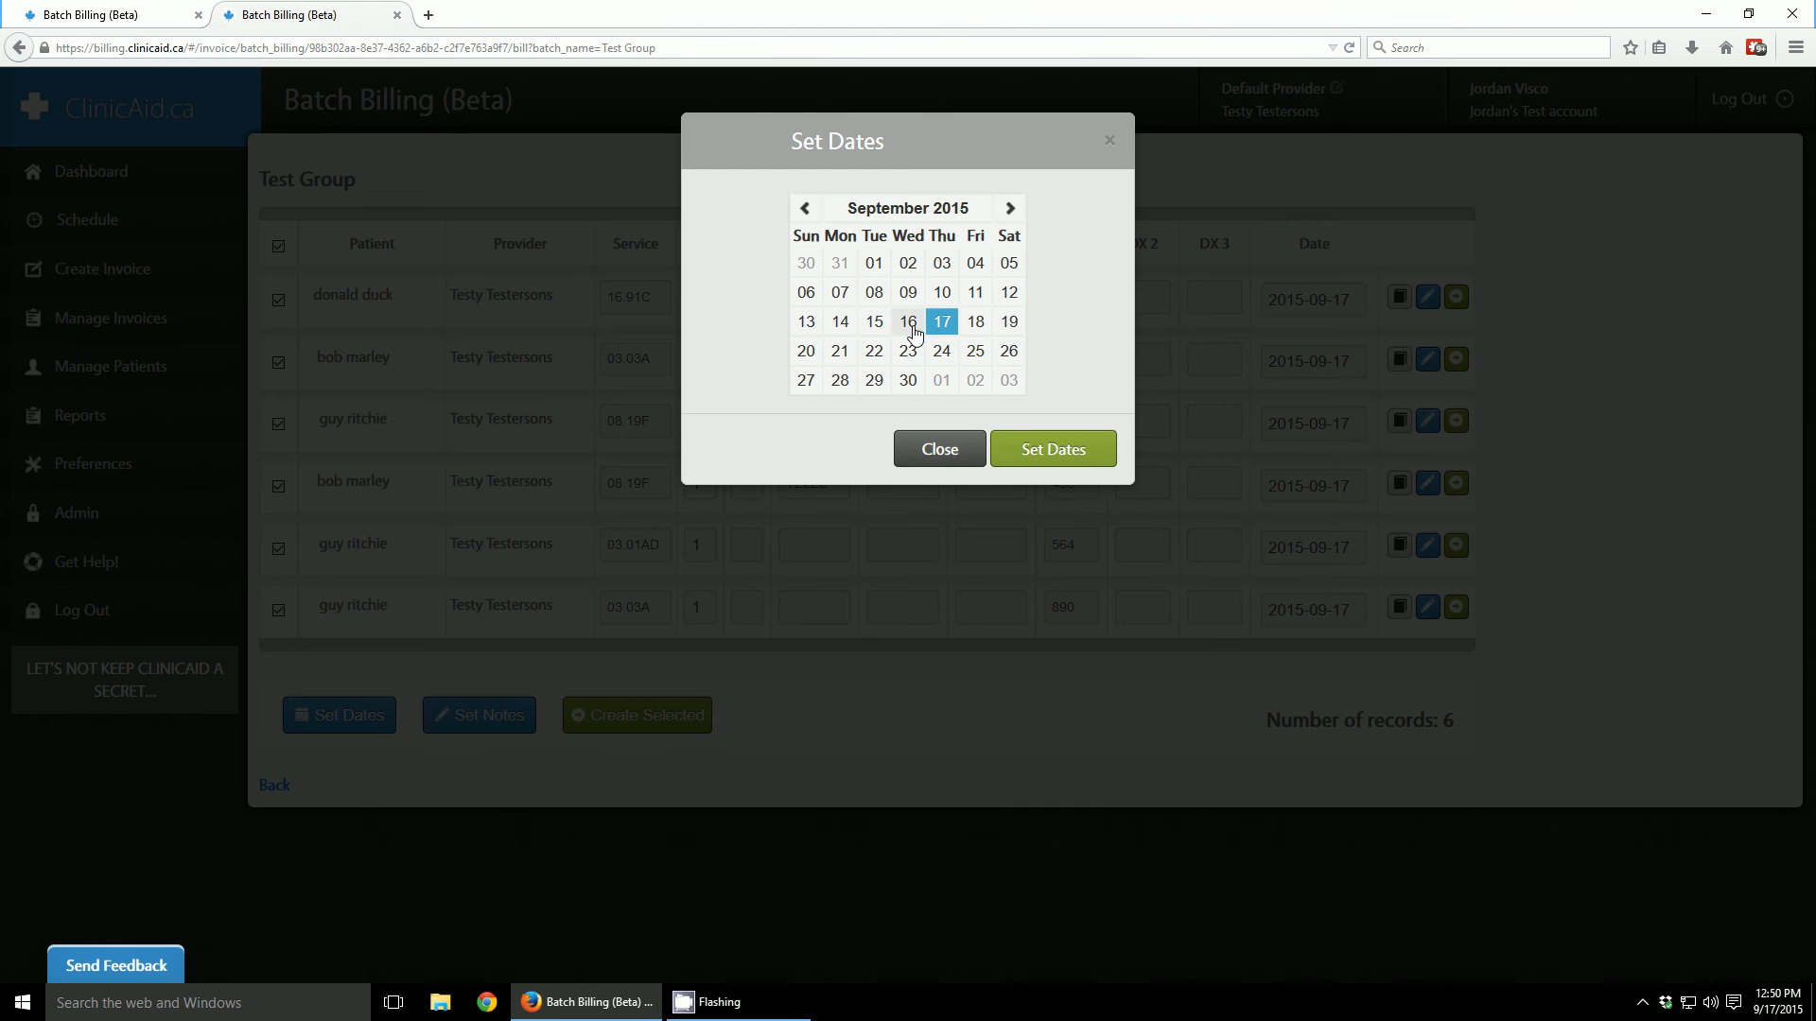
left_click(1052, 449)
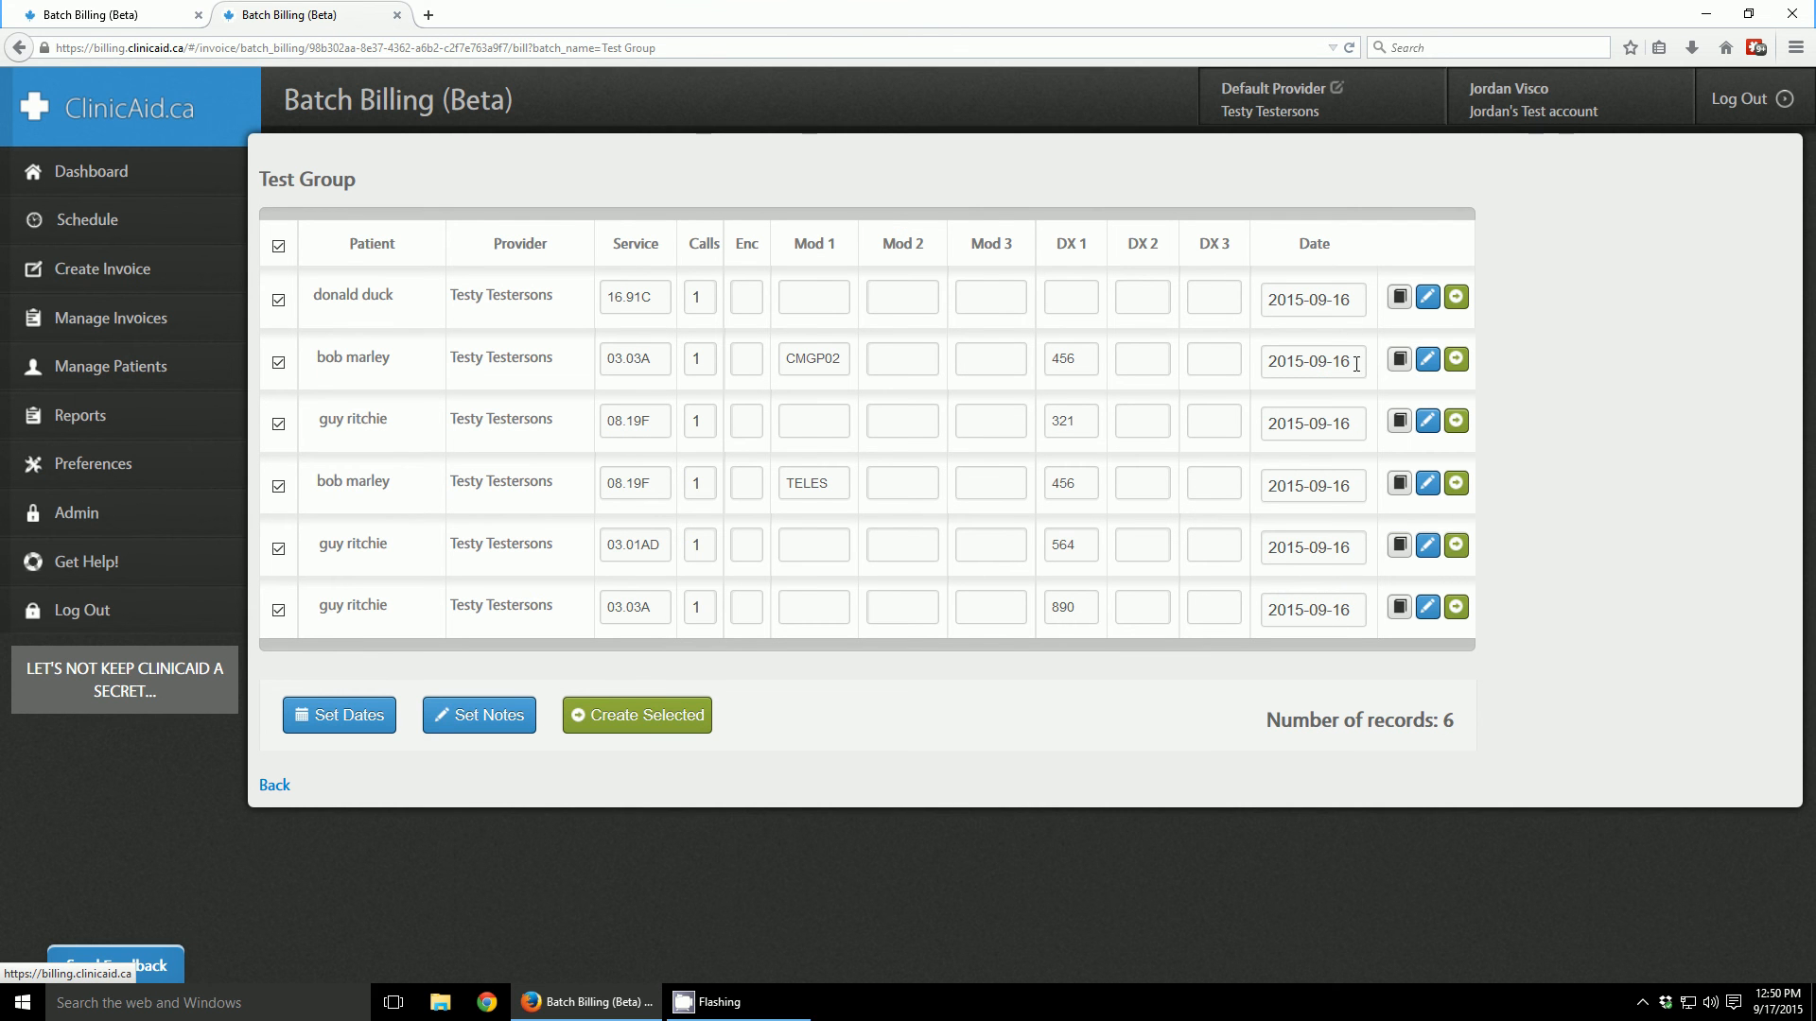
mouse_move(1337, 397)
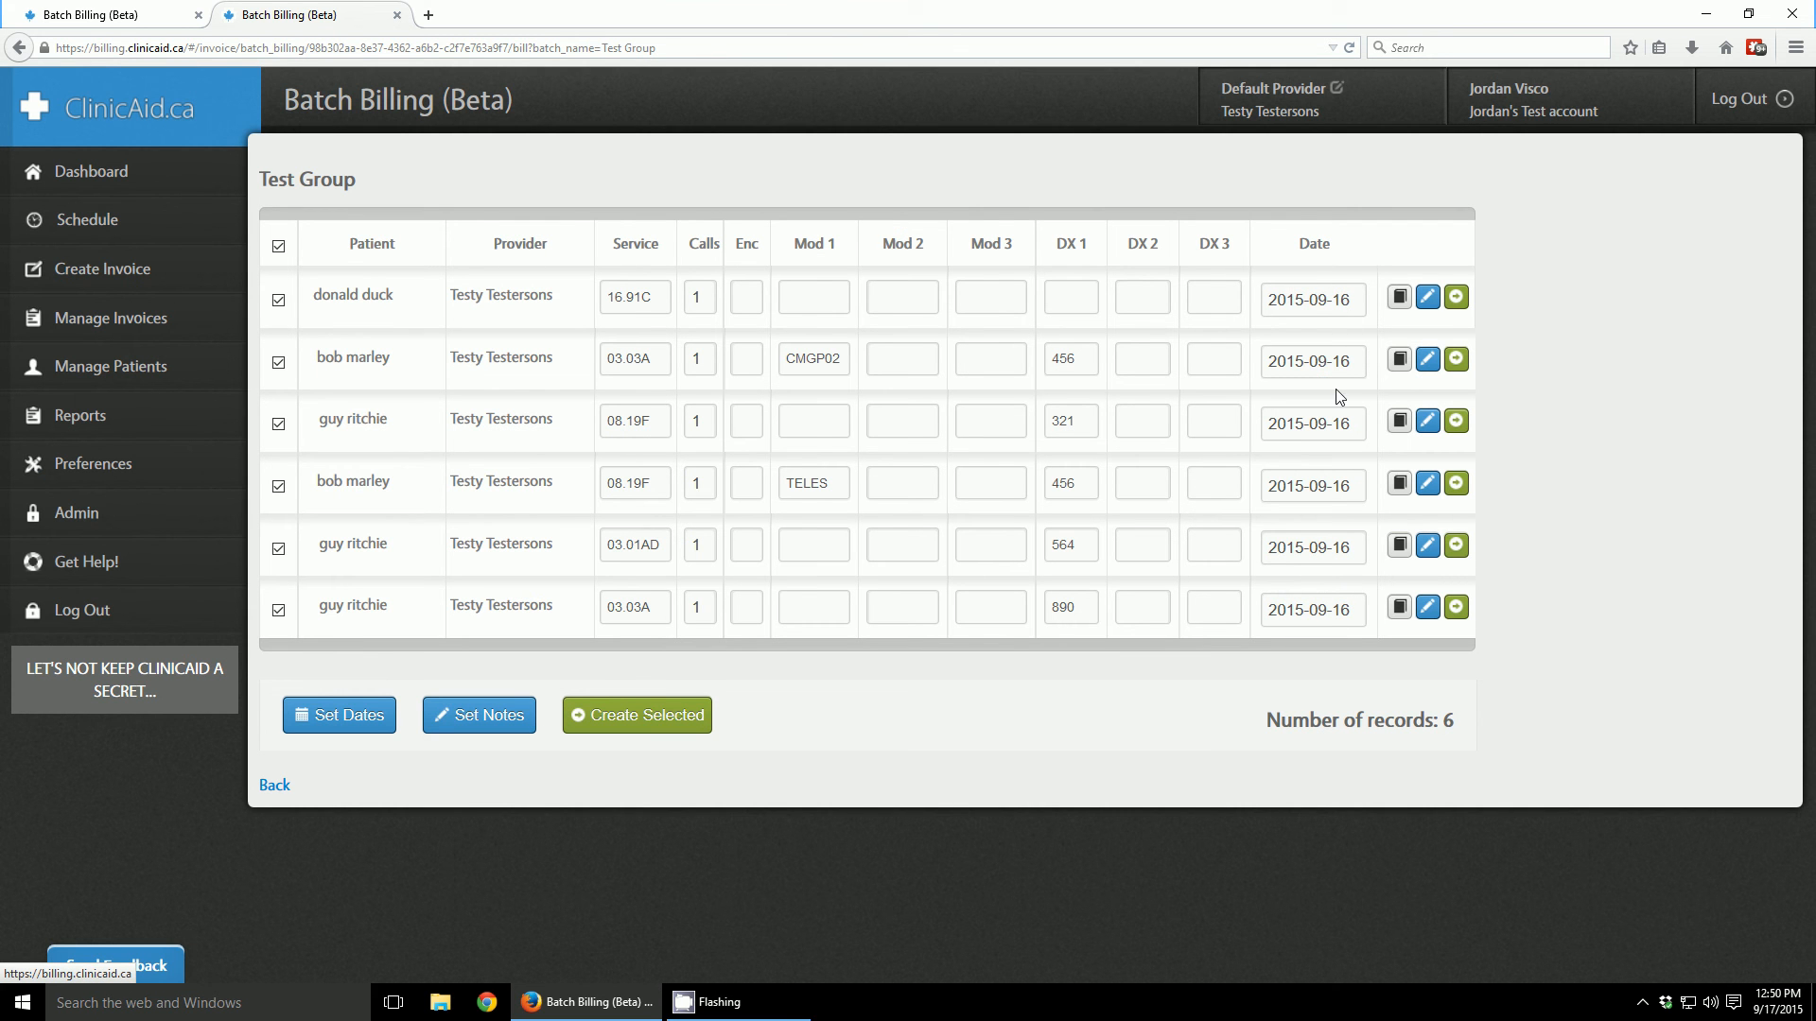
mouse_move(314, 227)
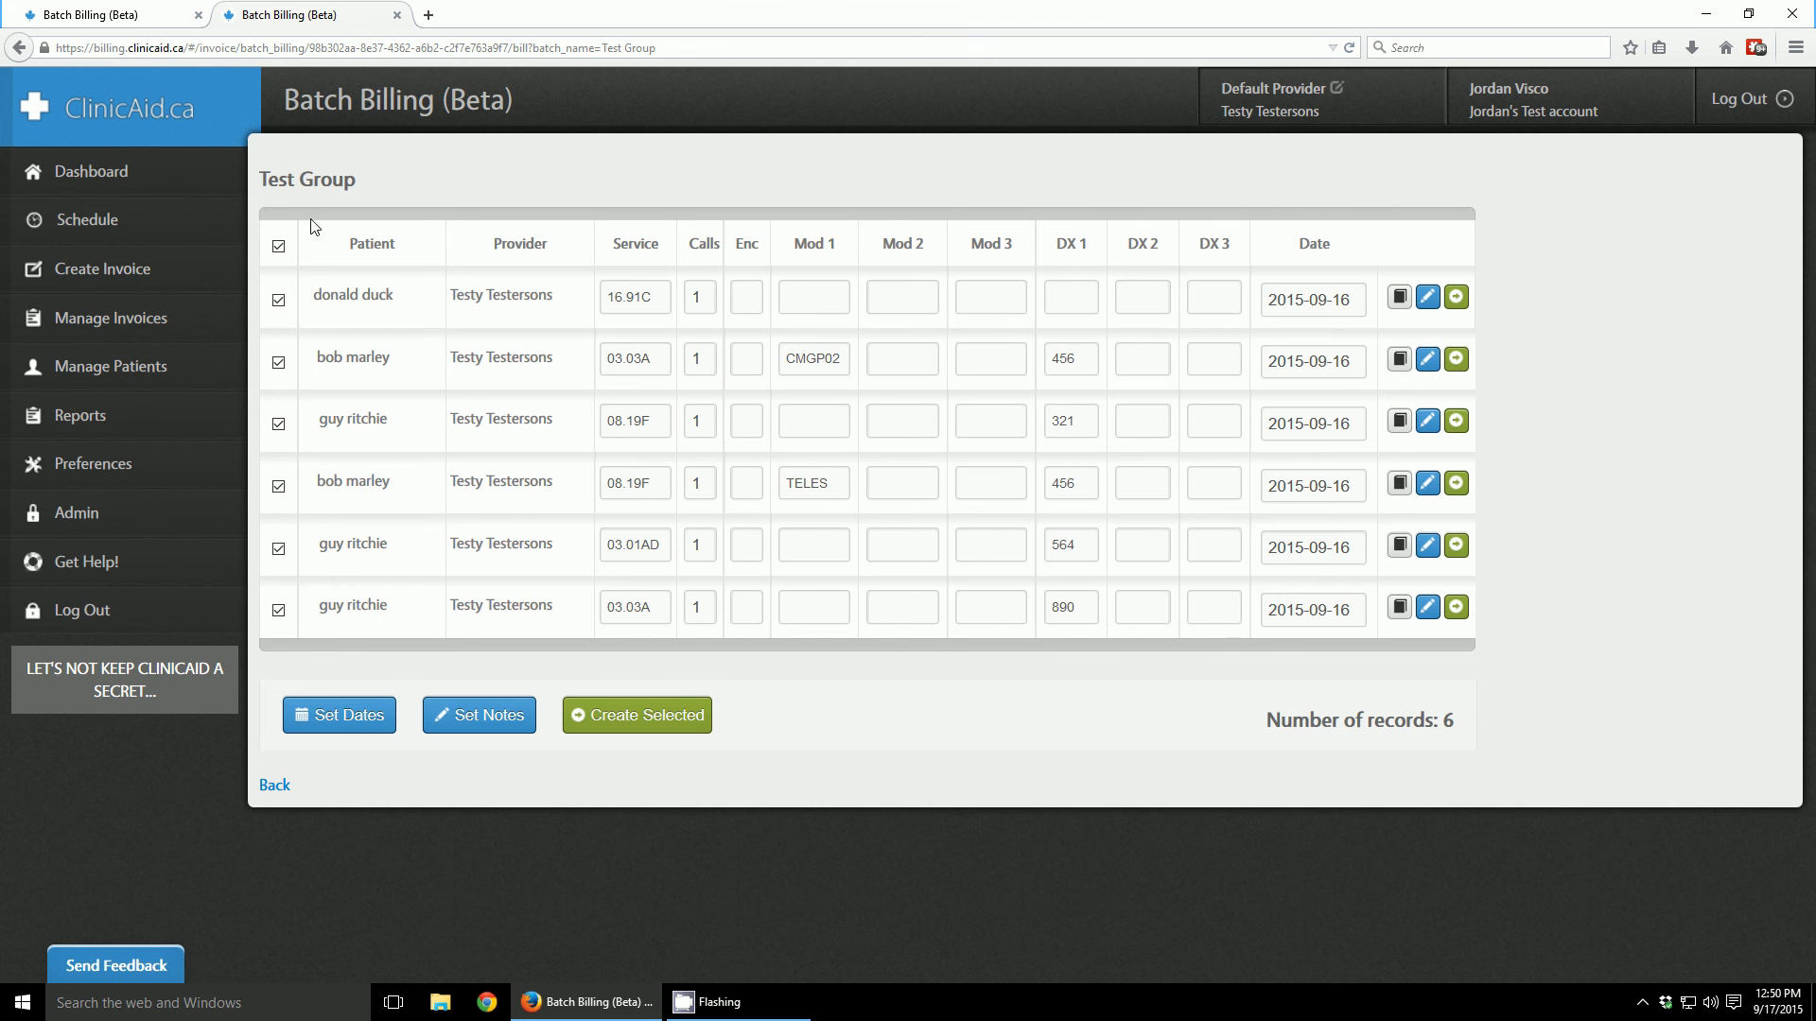
mouse_move(309, 418)
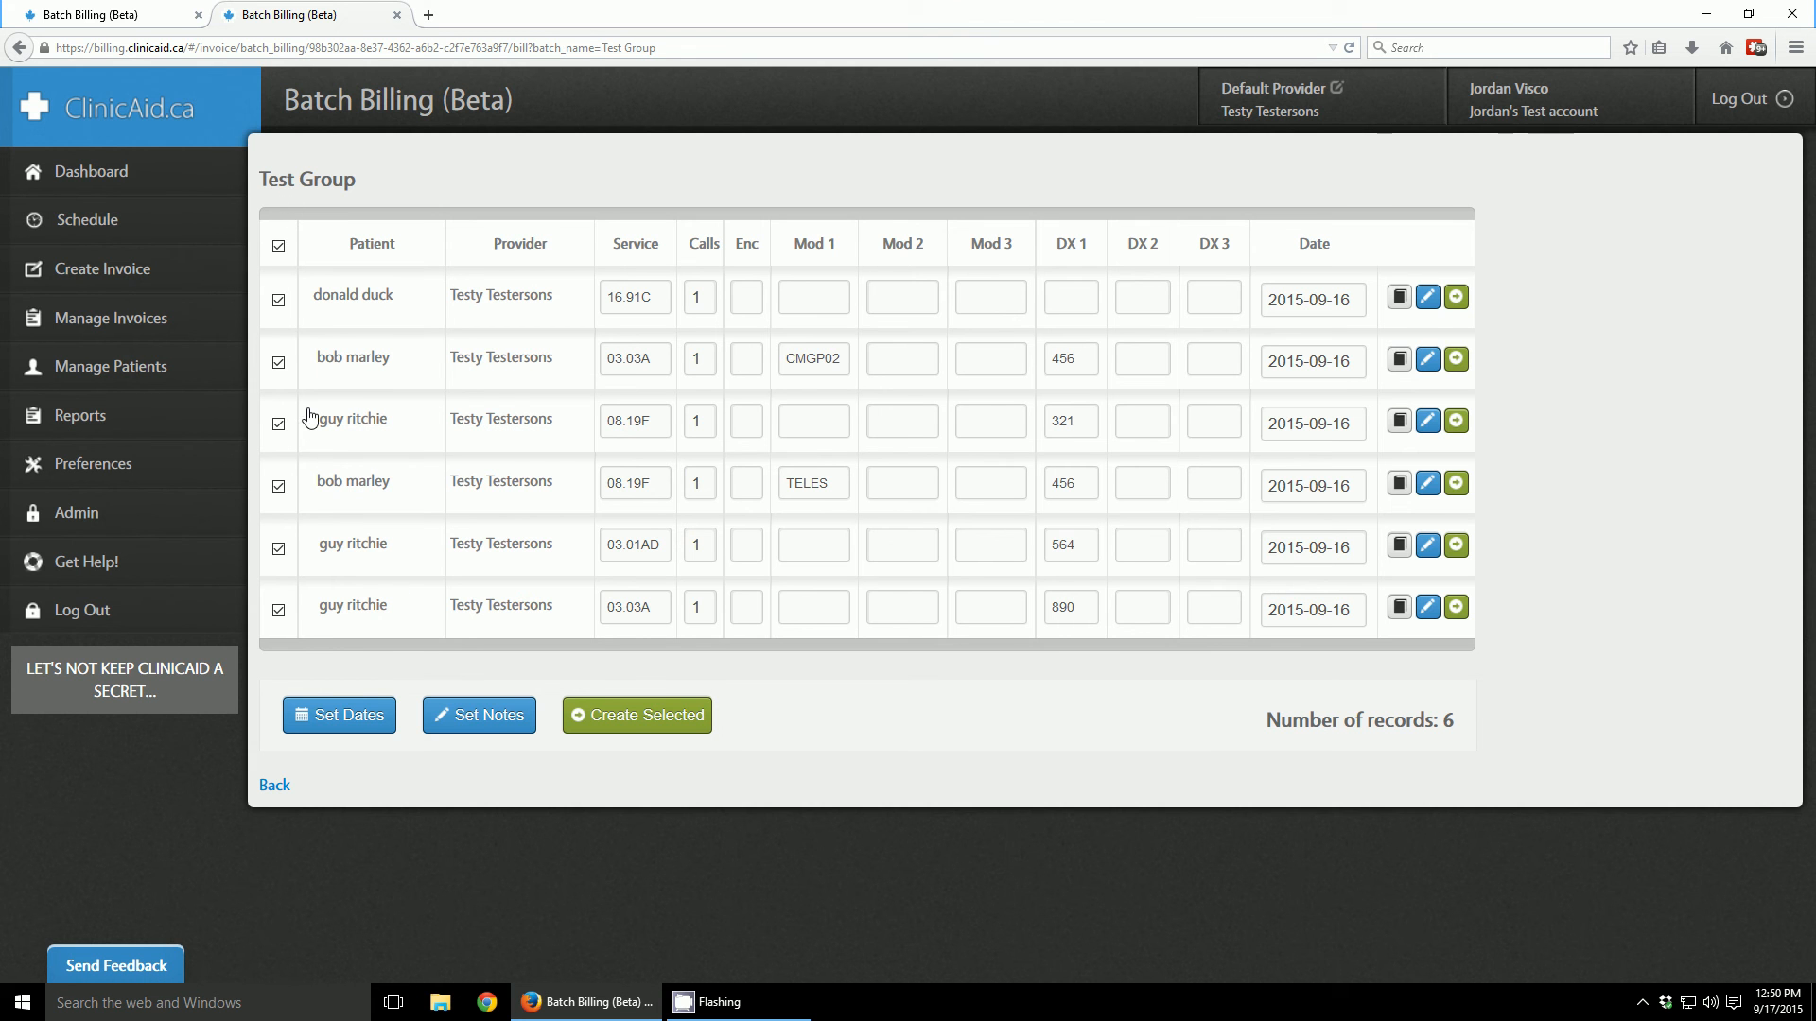
- Open the Set Notes dialog and close it without adding notes
left_click(477, 715)
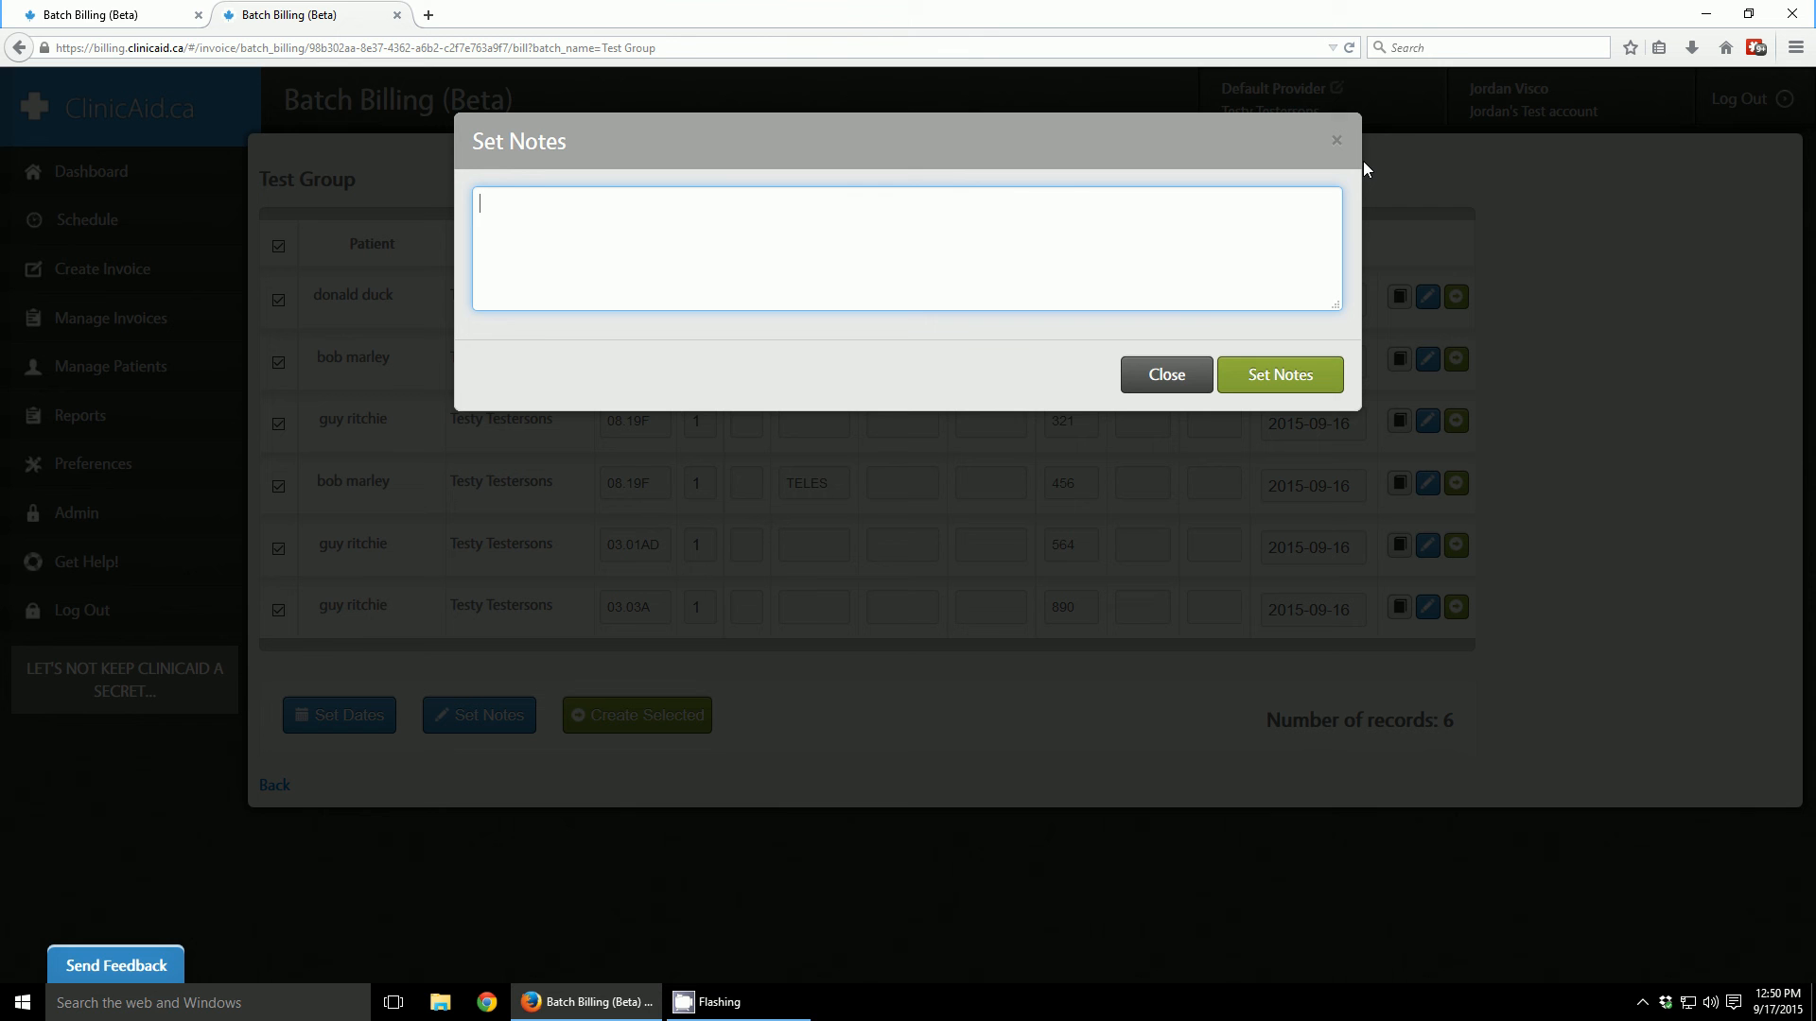
mouse_move(1337, 145)
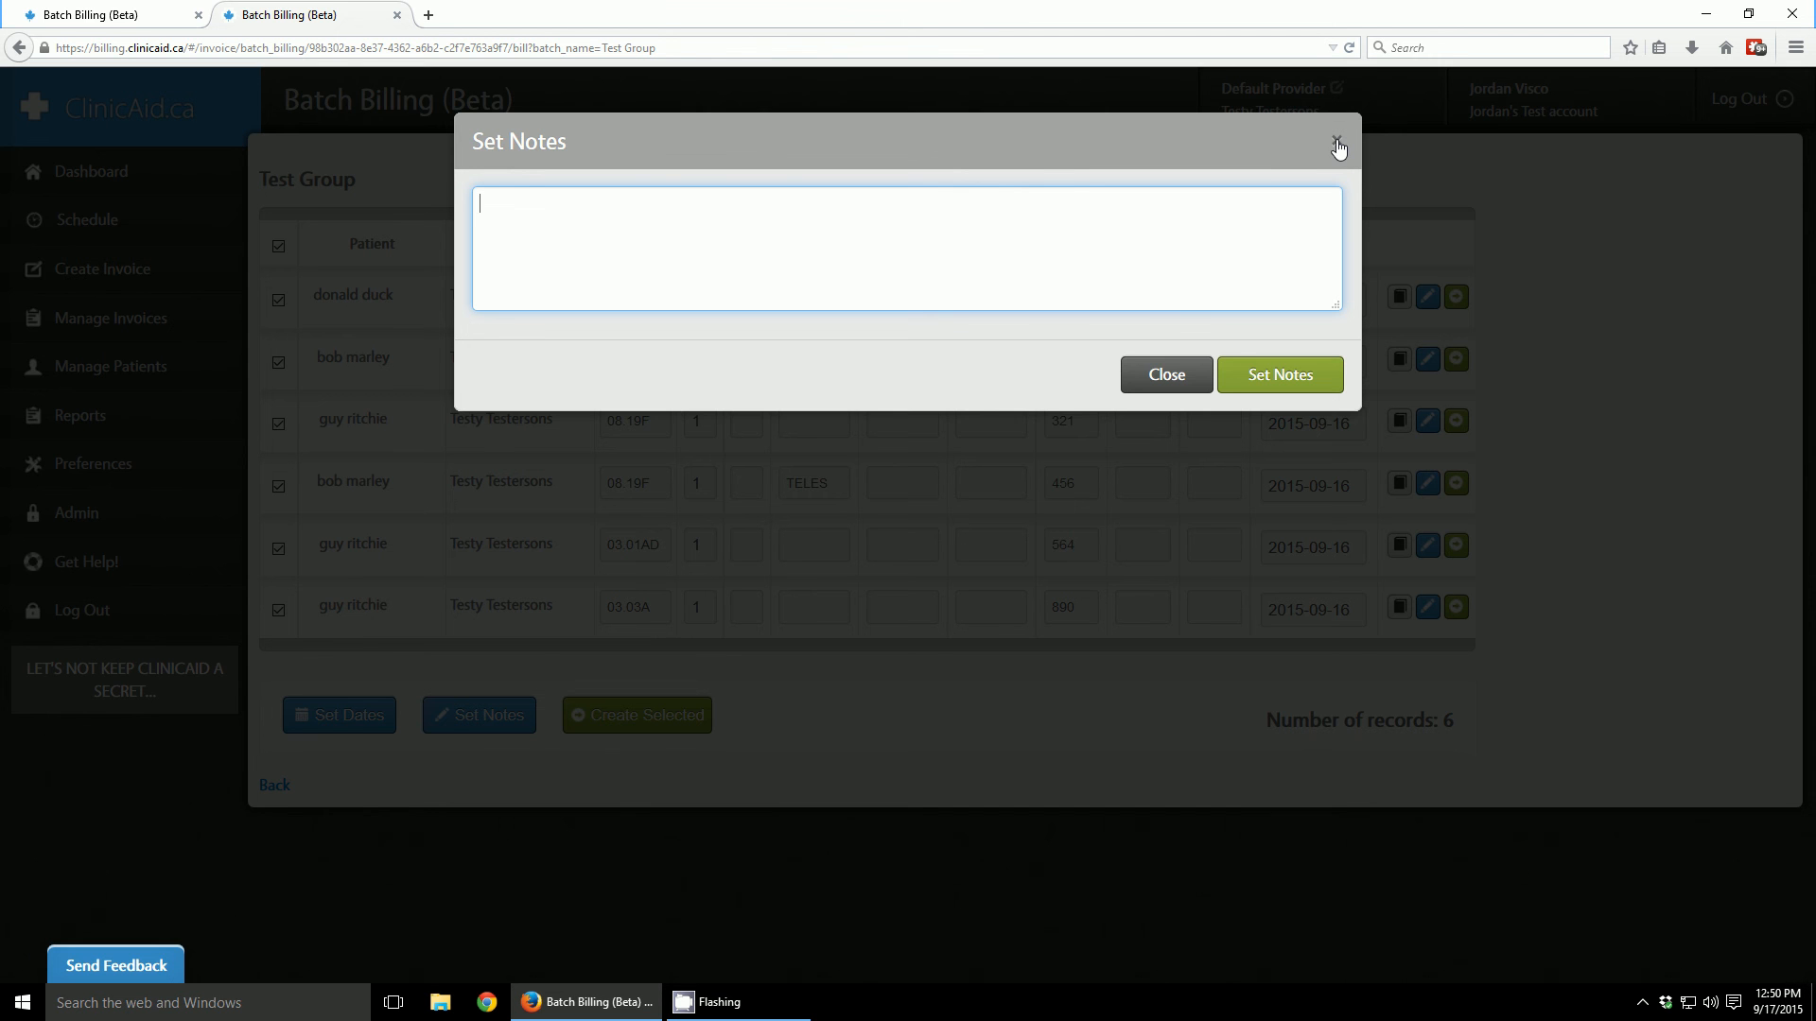
left_click(1338, 147)
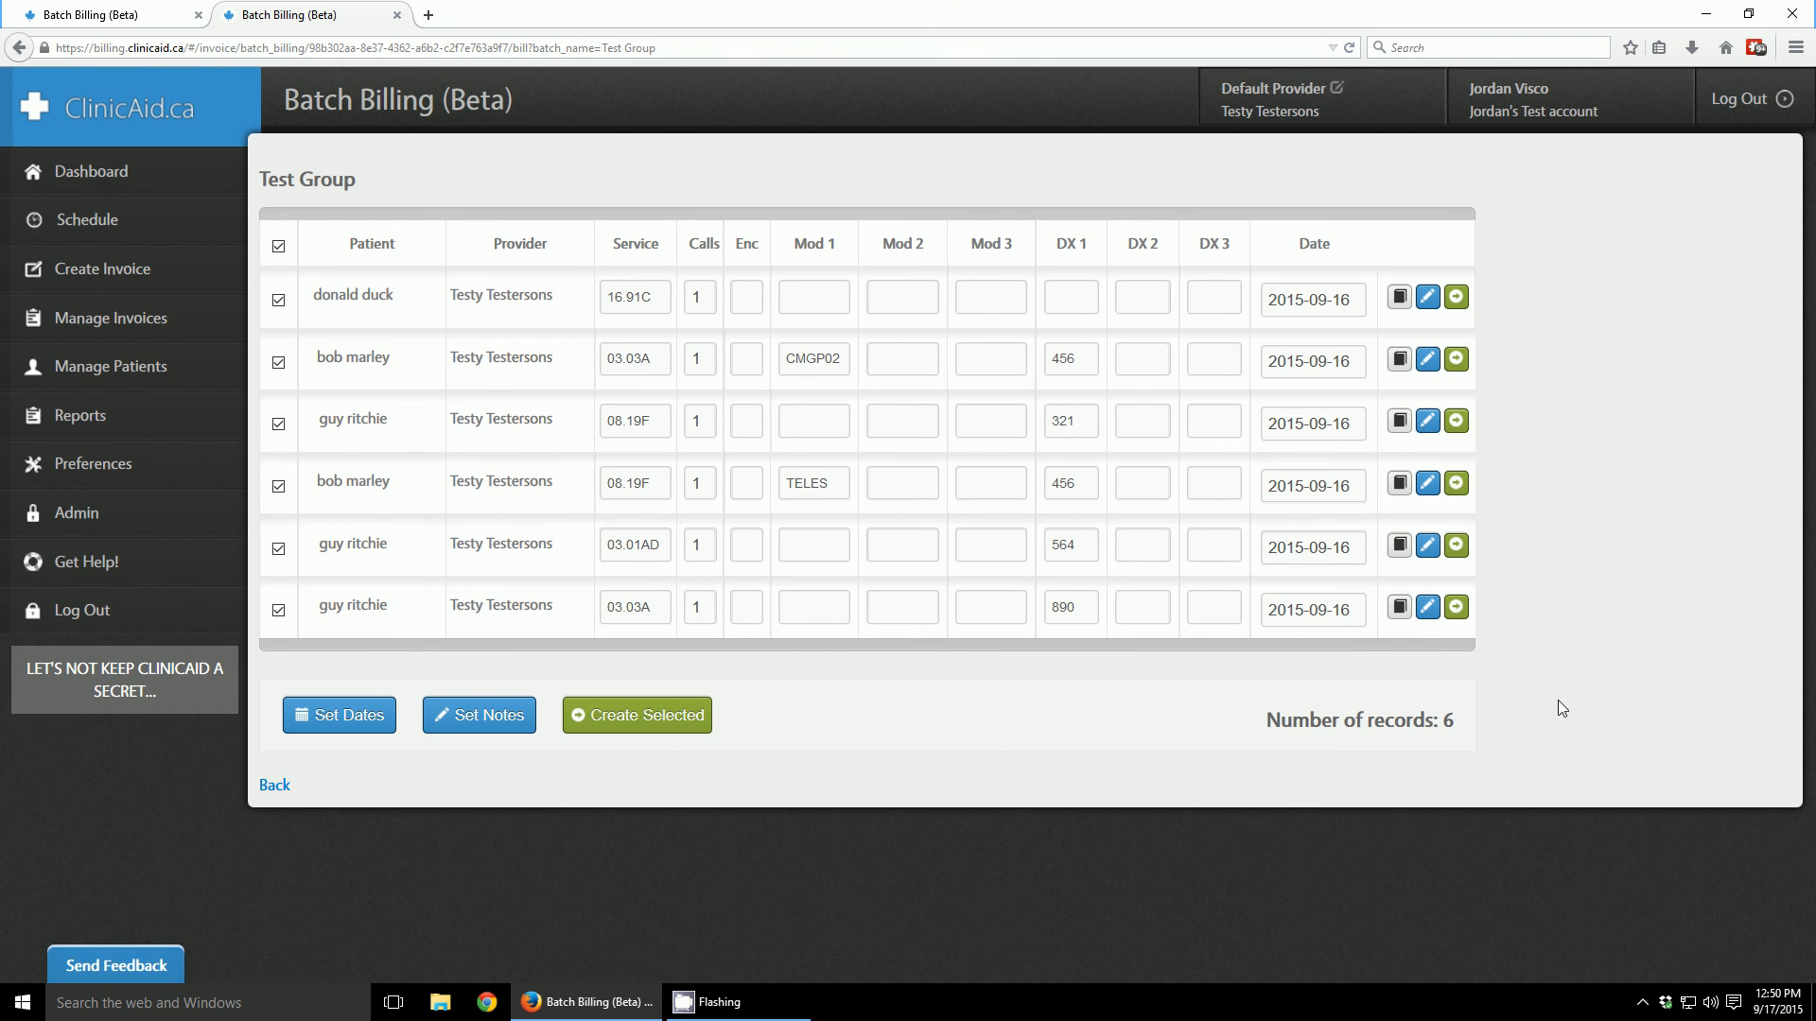
mouse_move(1274, 651)
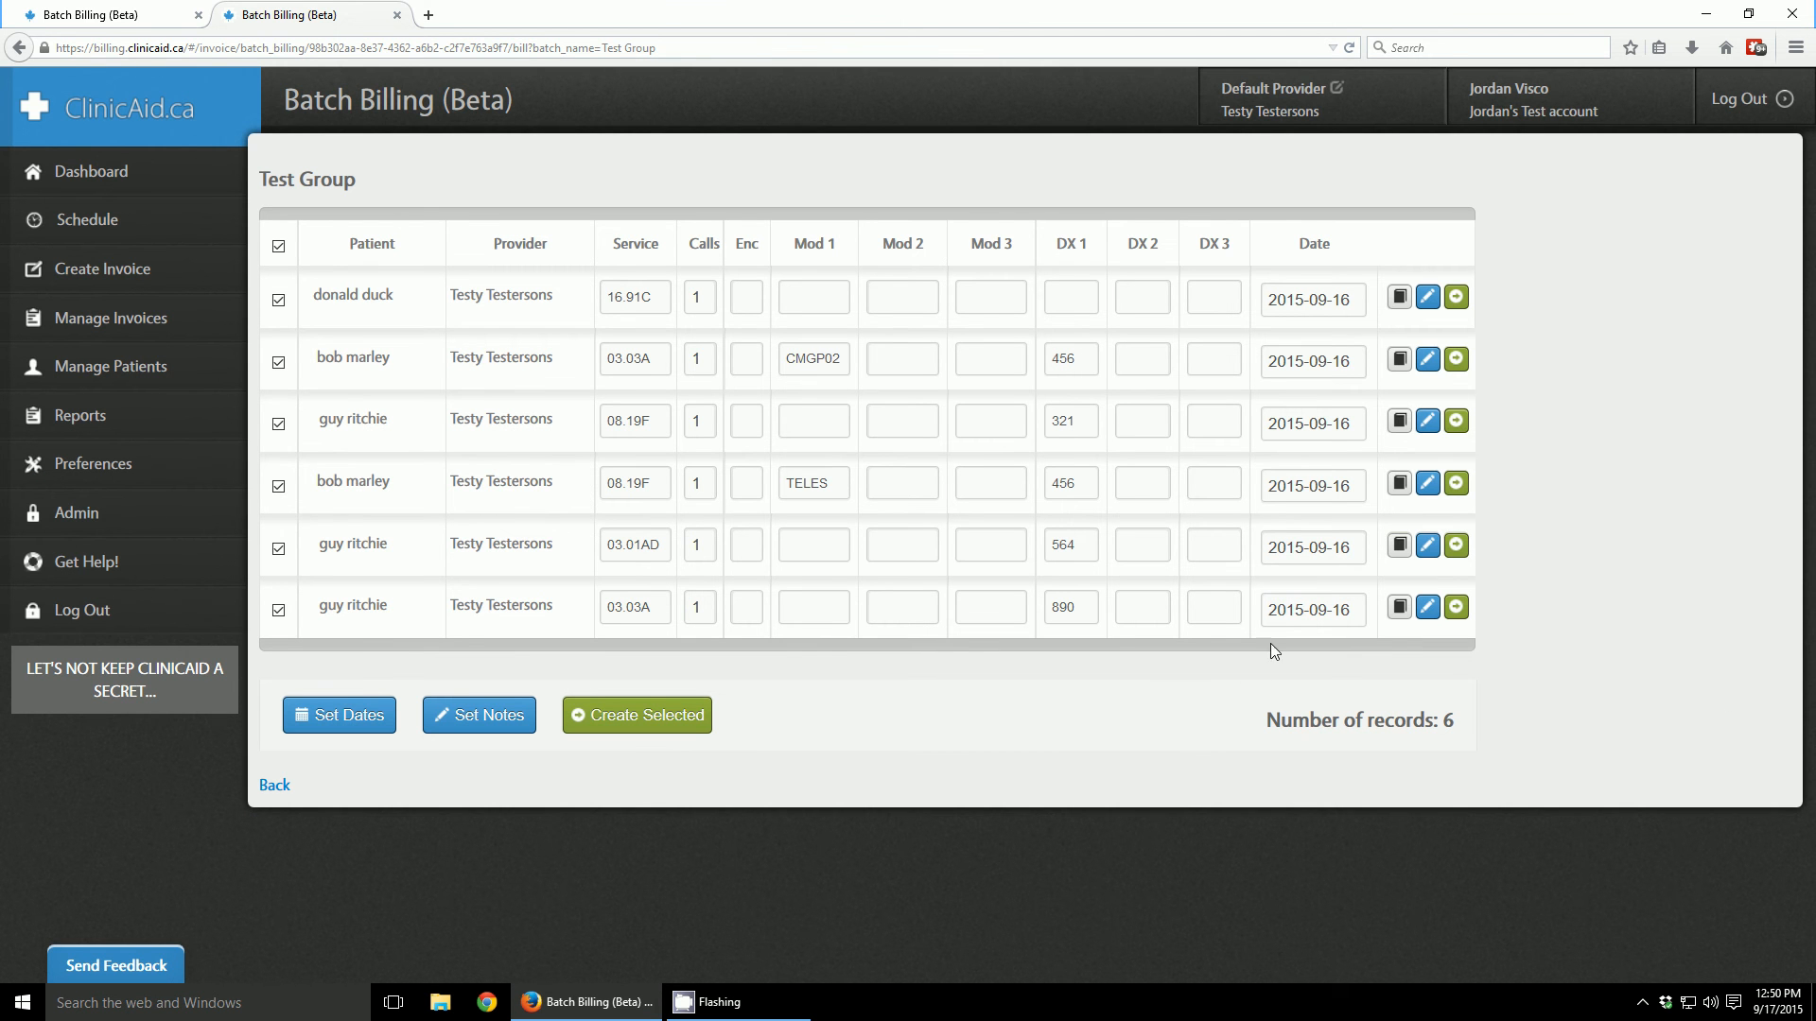
mouse_move(1312, 310)
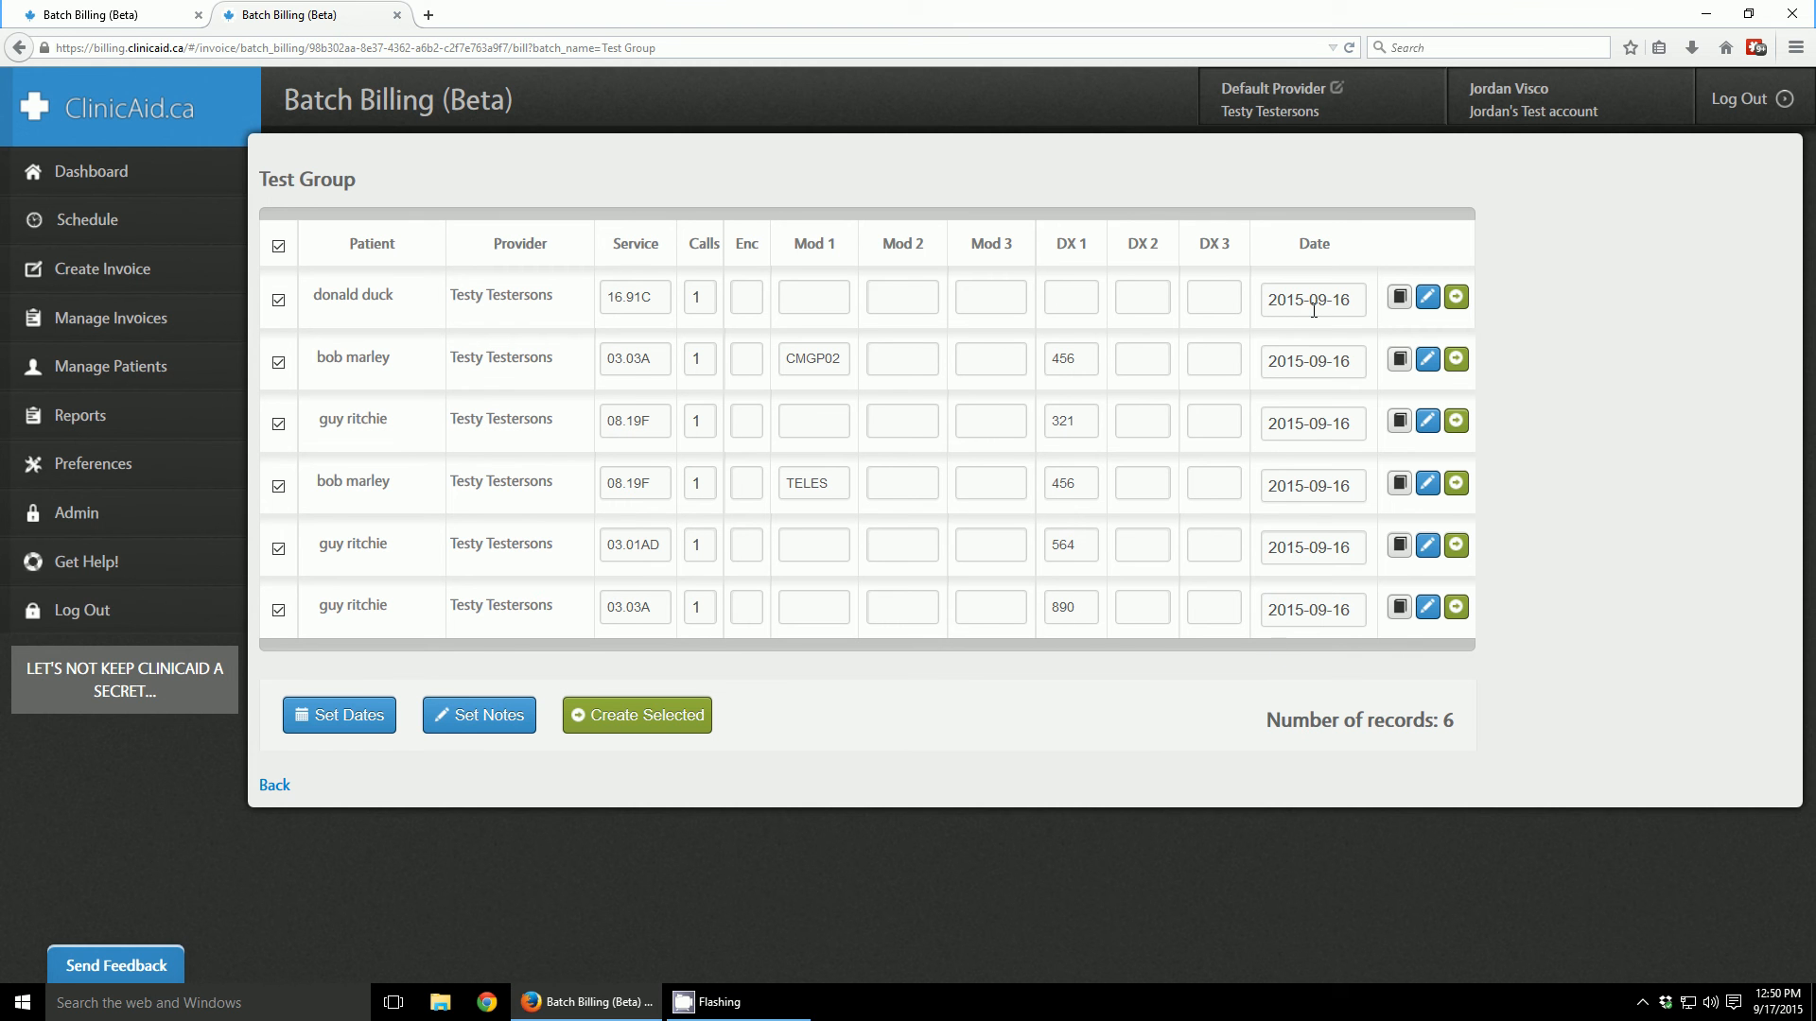
mouse_move(332, 302)
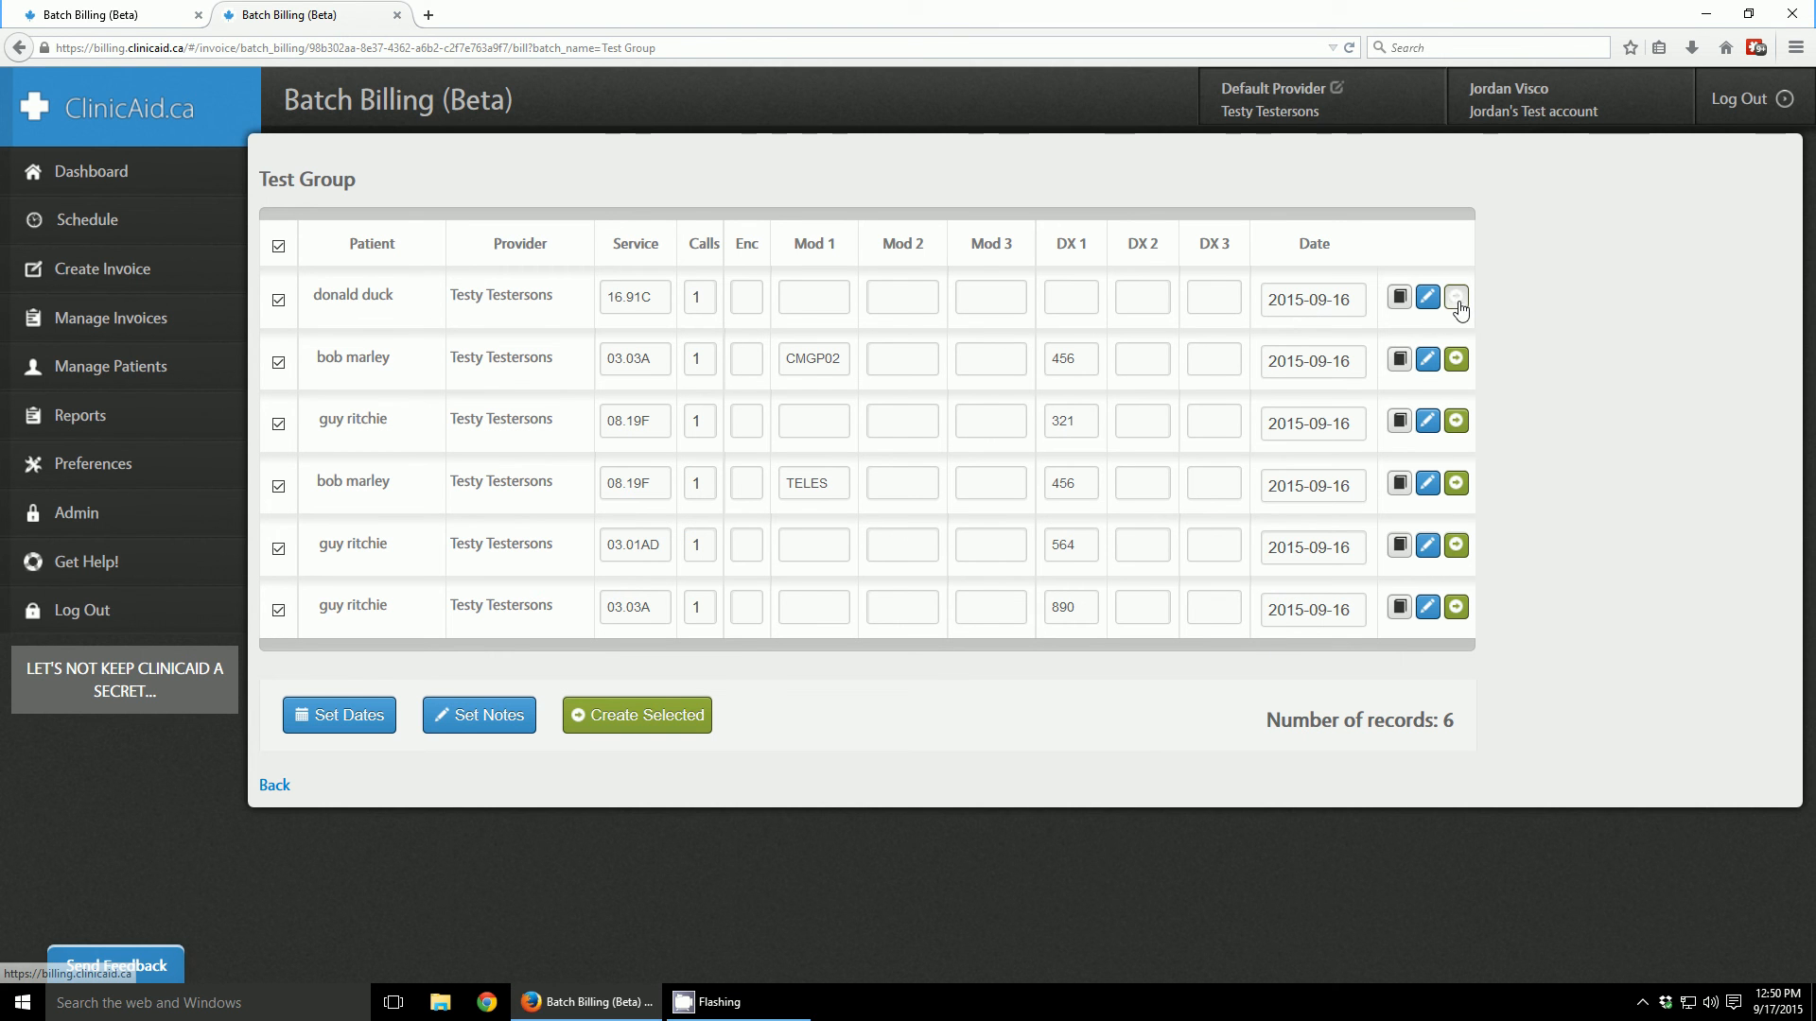
- Create an invoice from donald duck's 16.91C Test Group line
left_click(1456, 298)
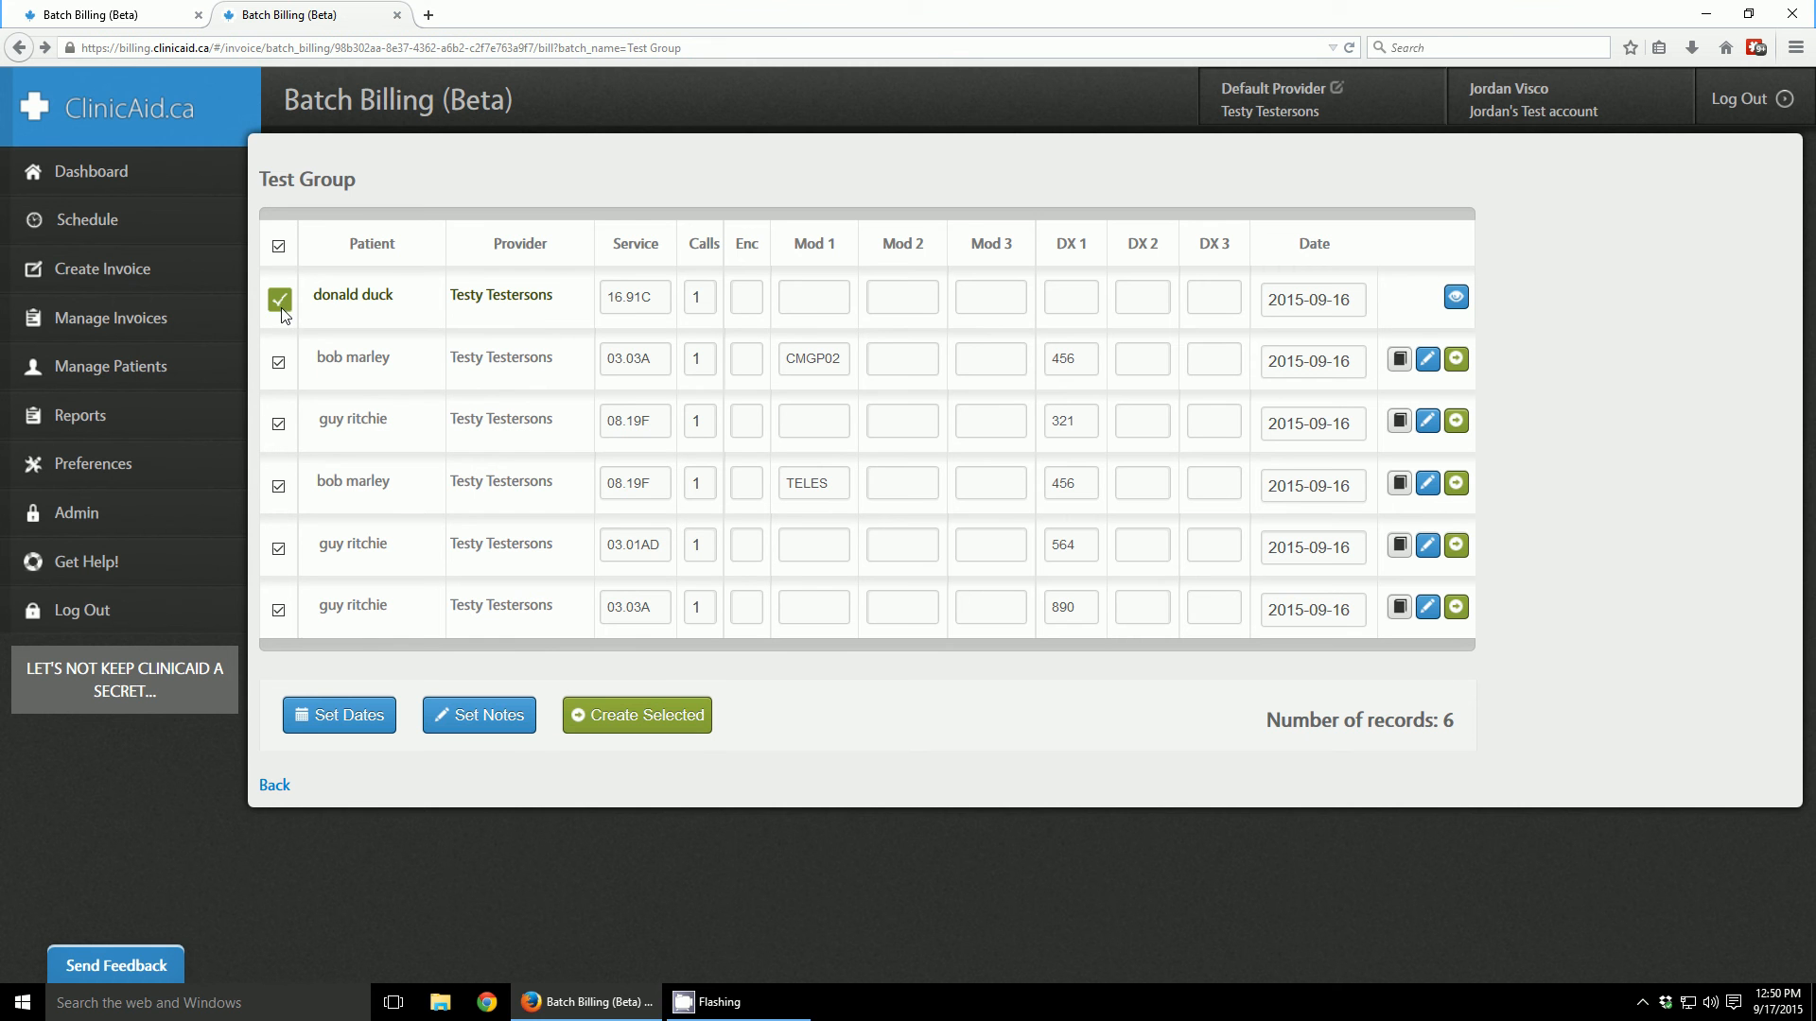
mouse_move(548, 314)
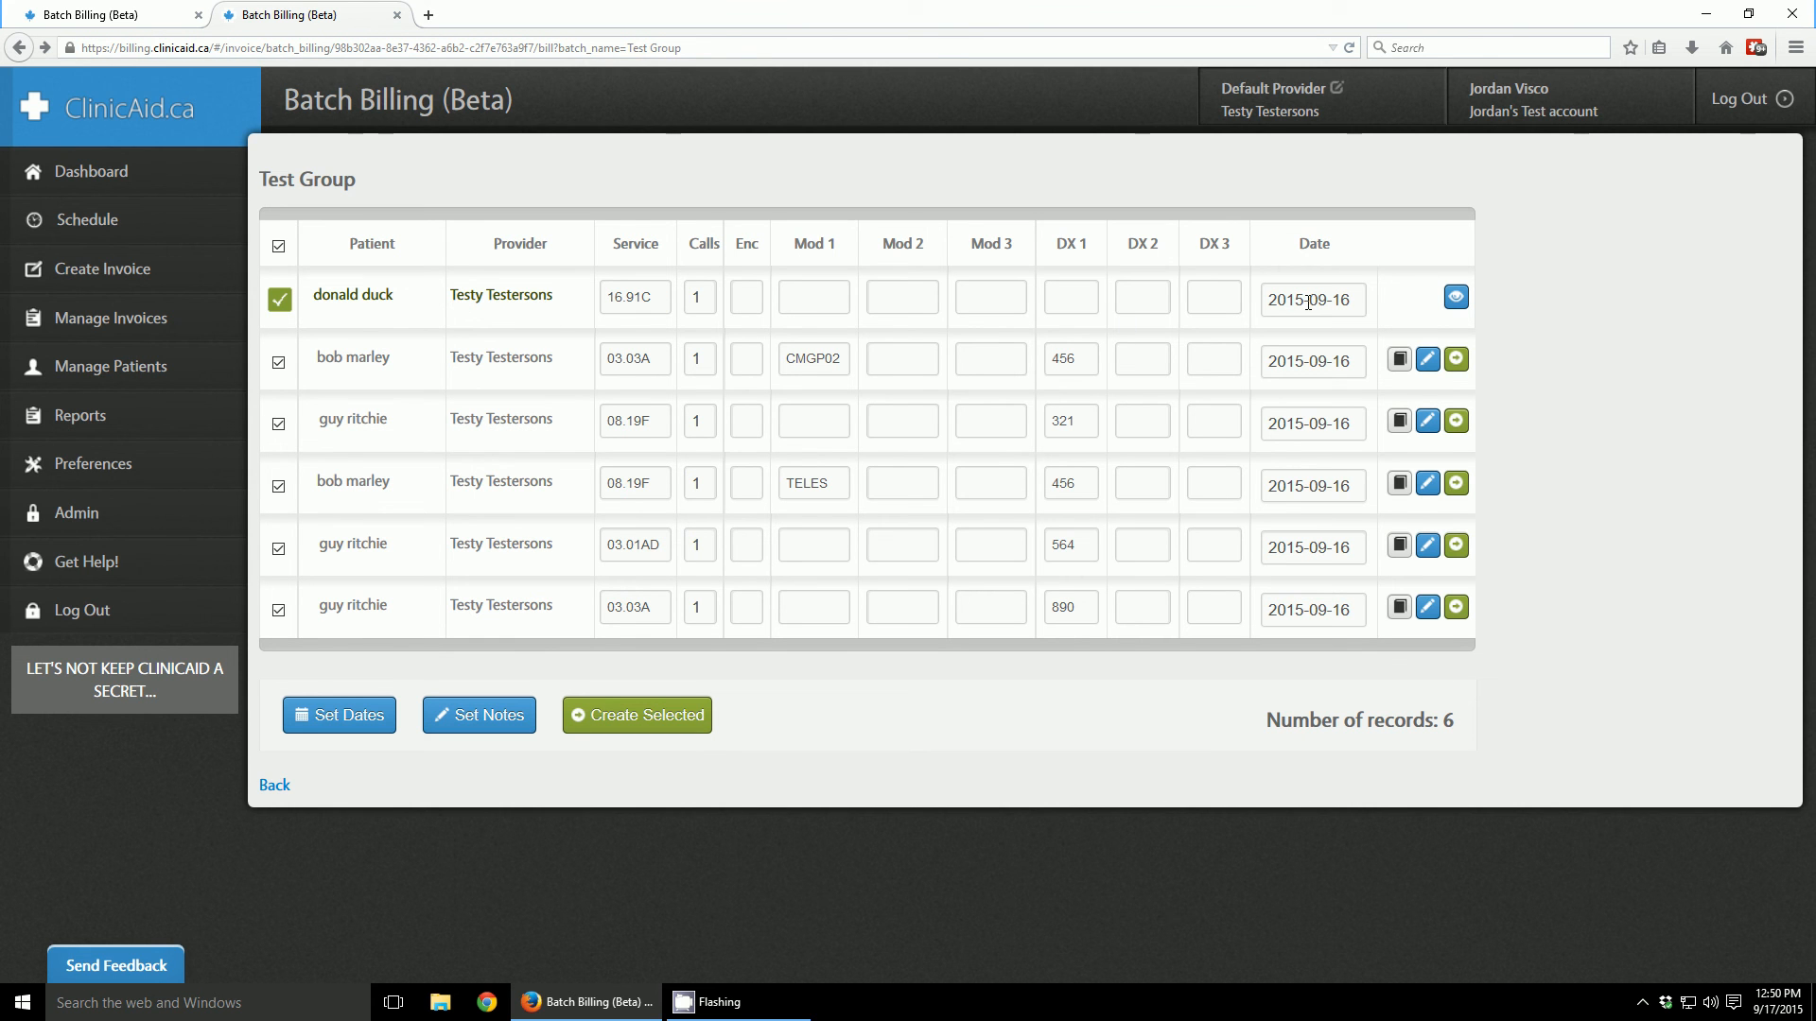
mouse_move(1422, 302)
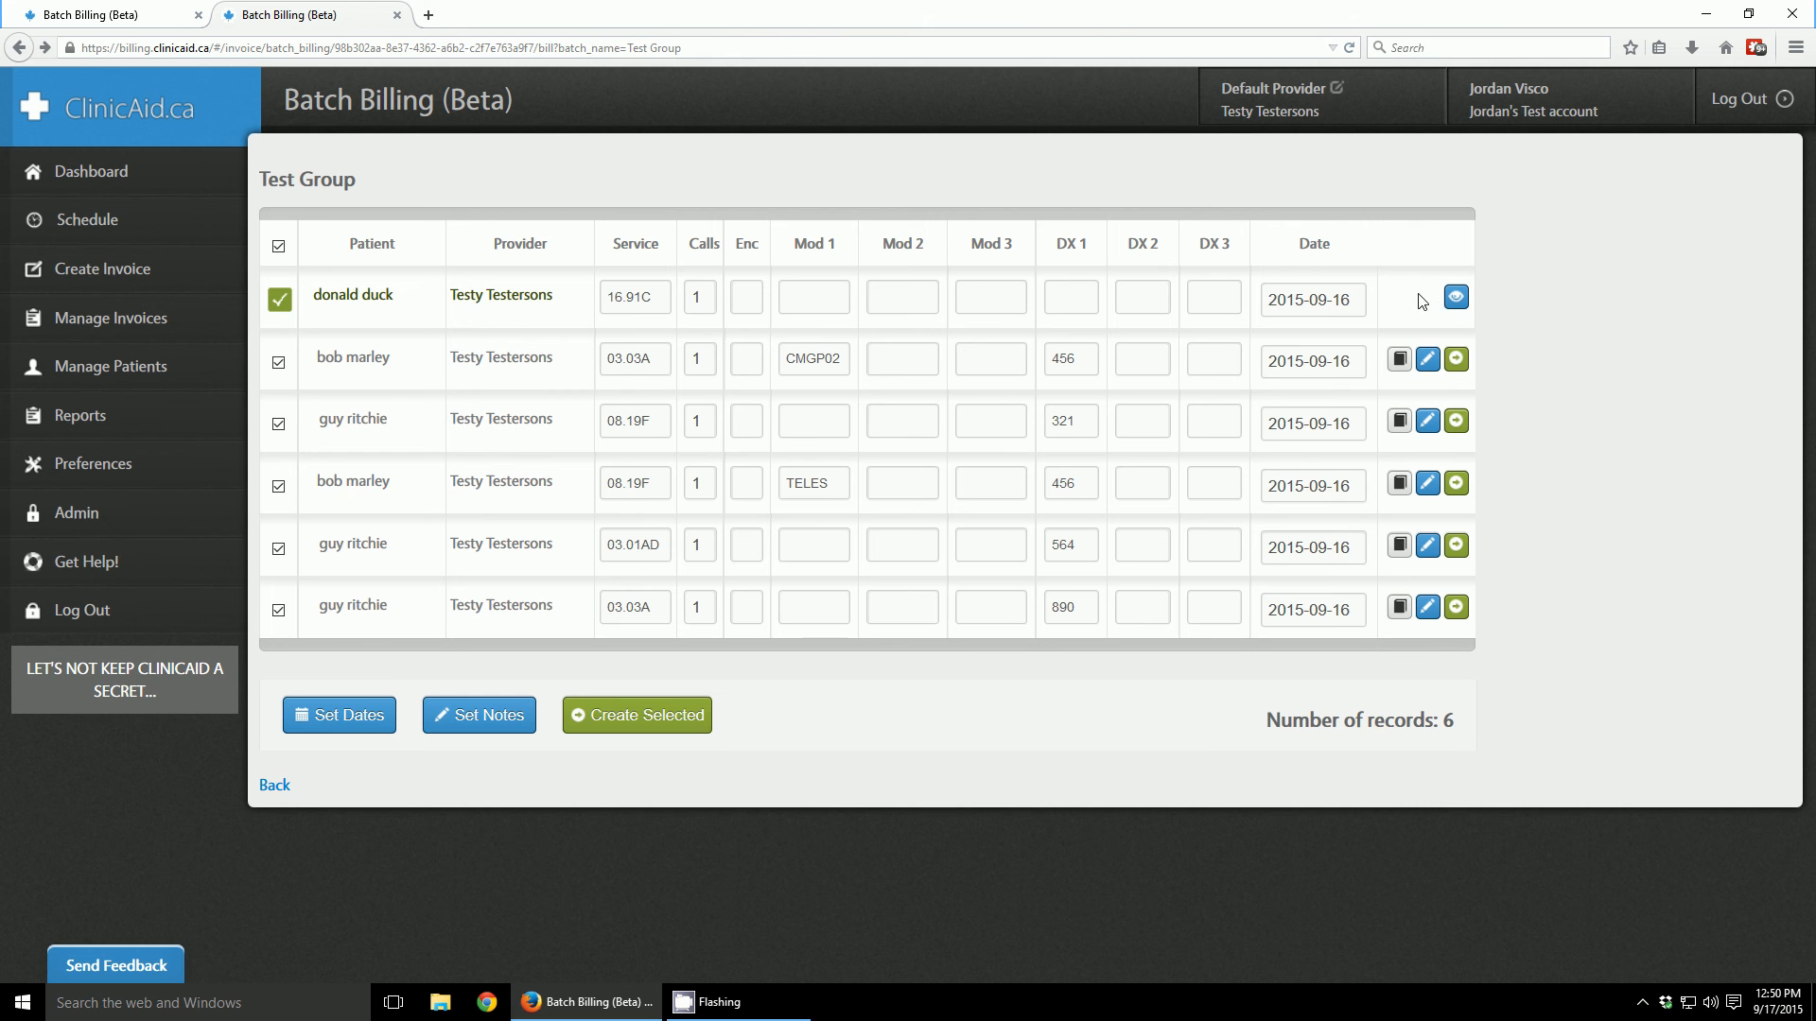
mouse_move(1418, 313)
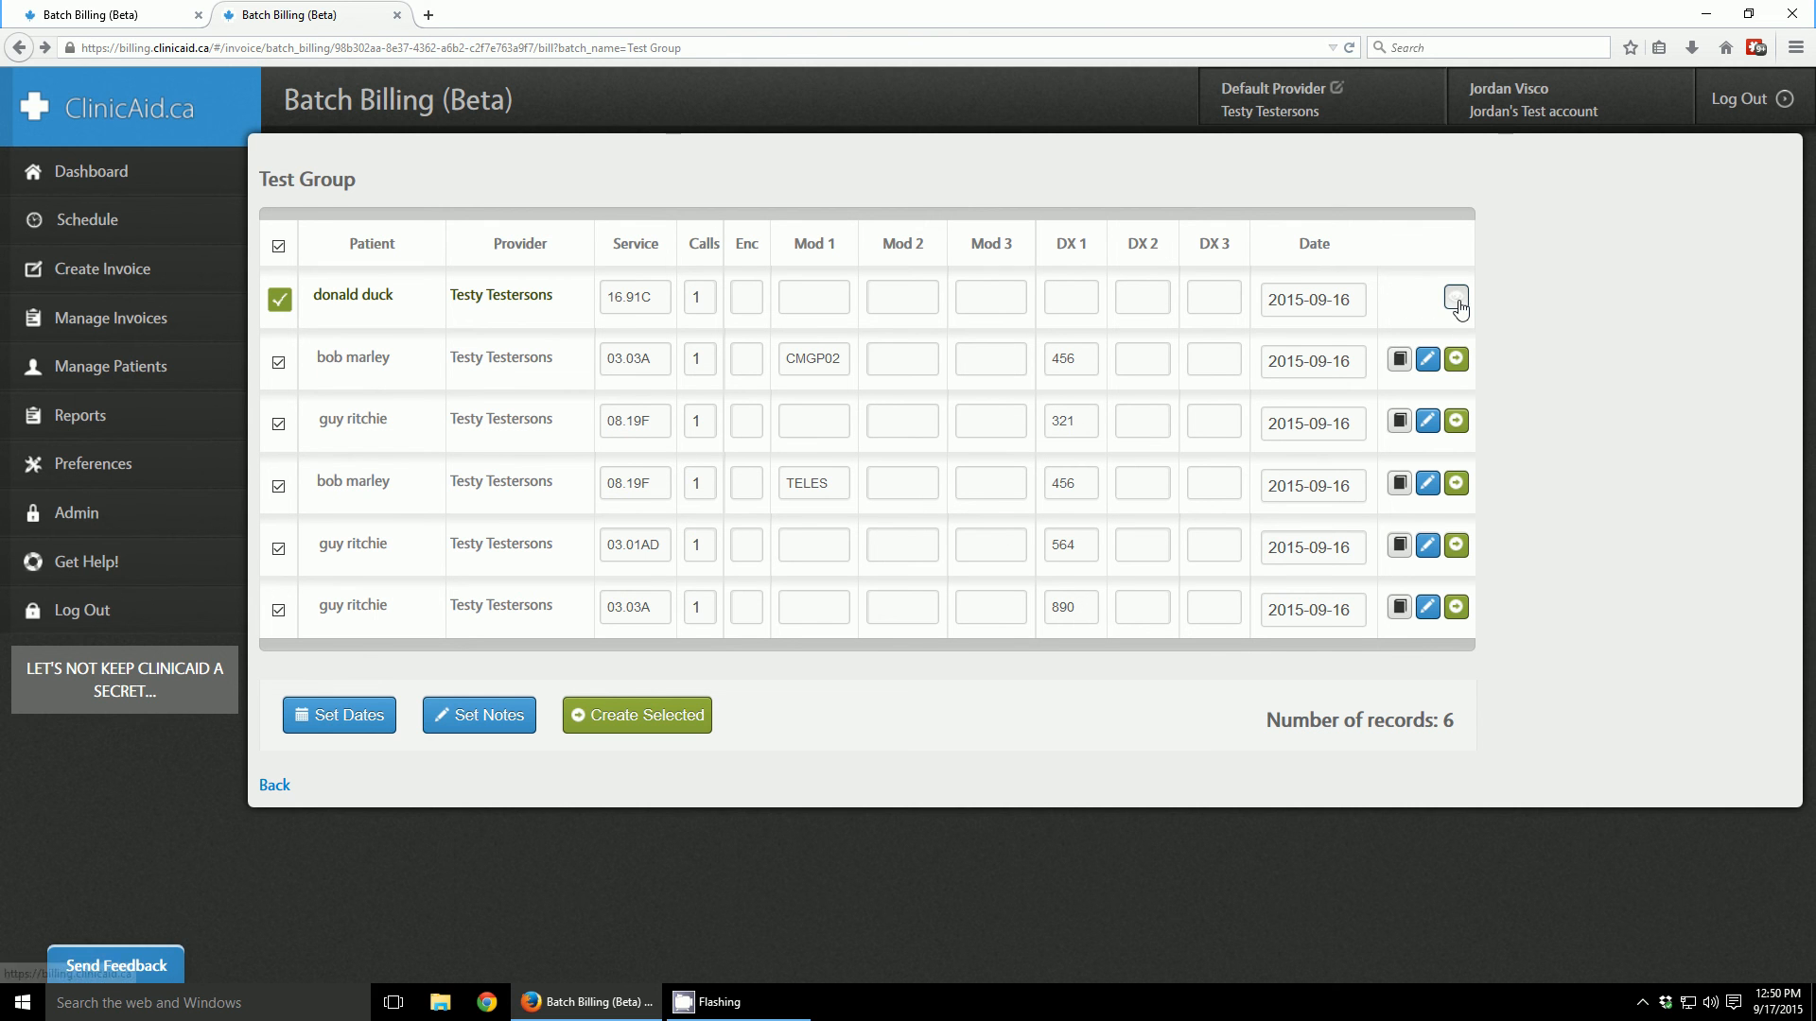
mouse_move(1455, 303)
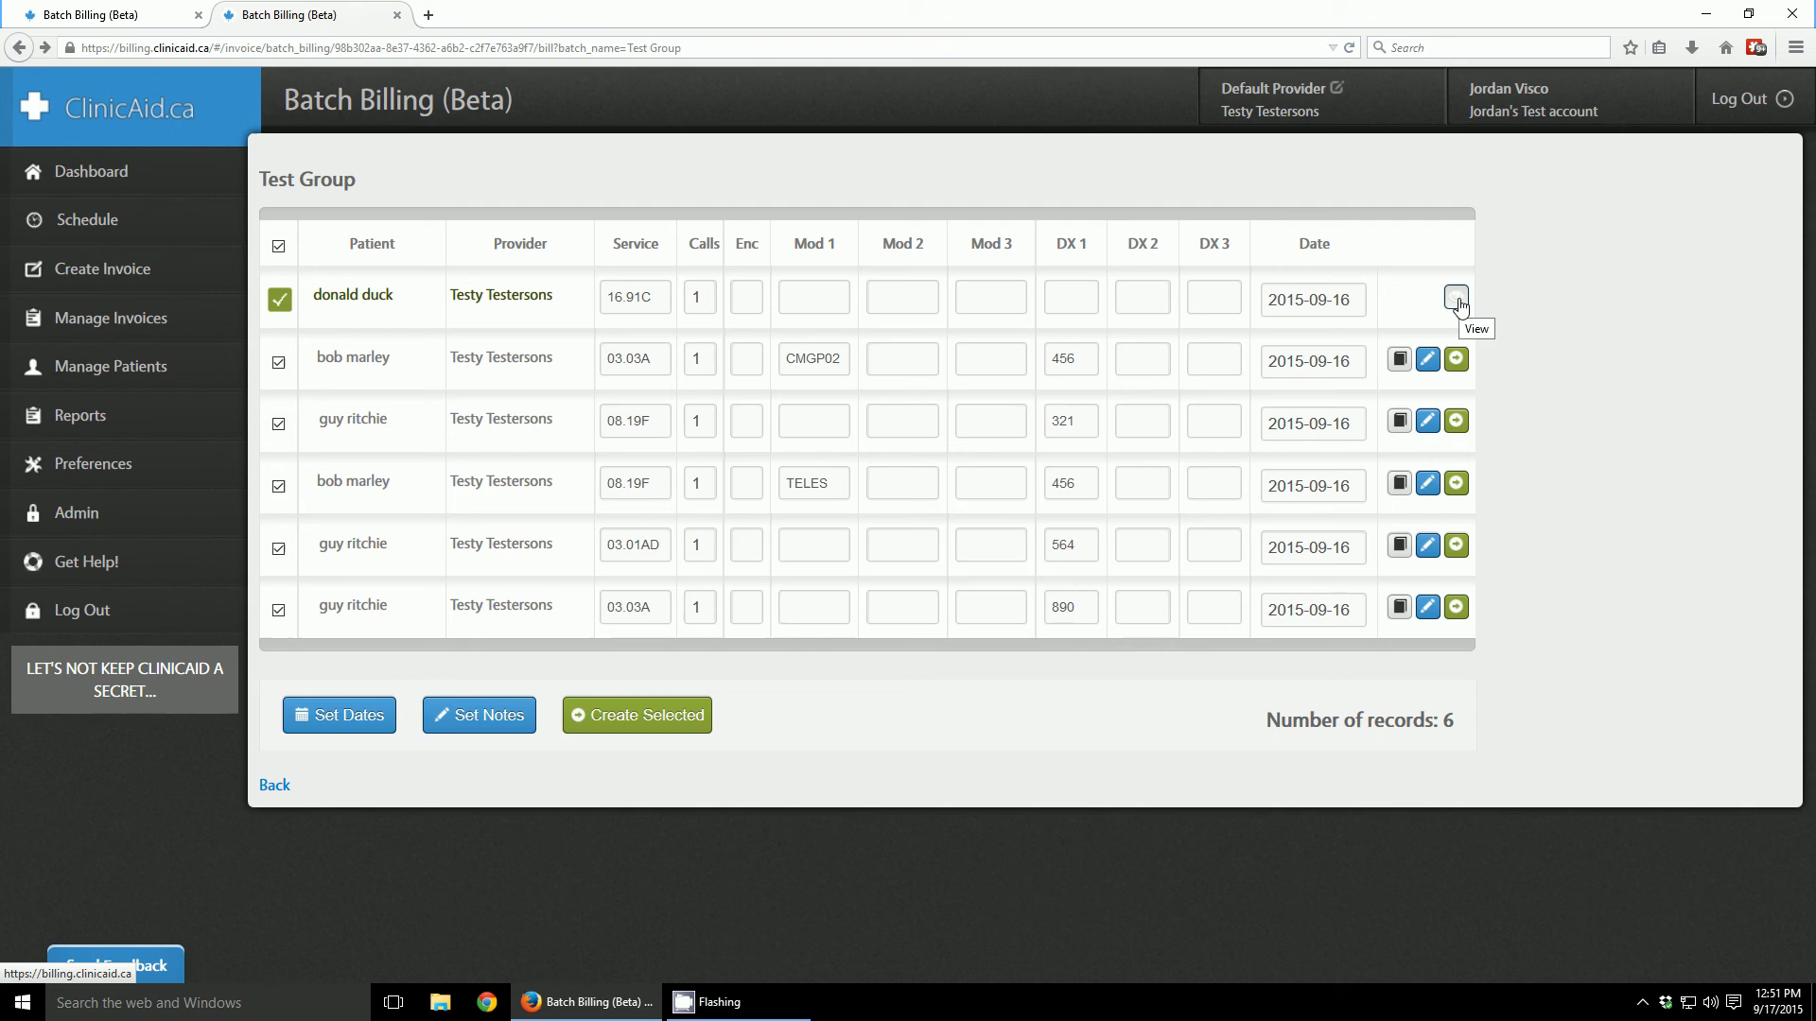
left_click(1454, 299)
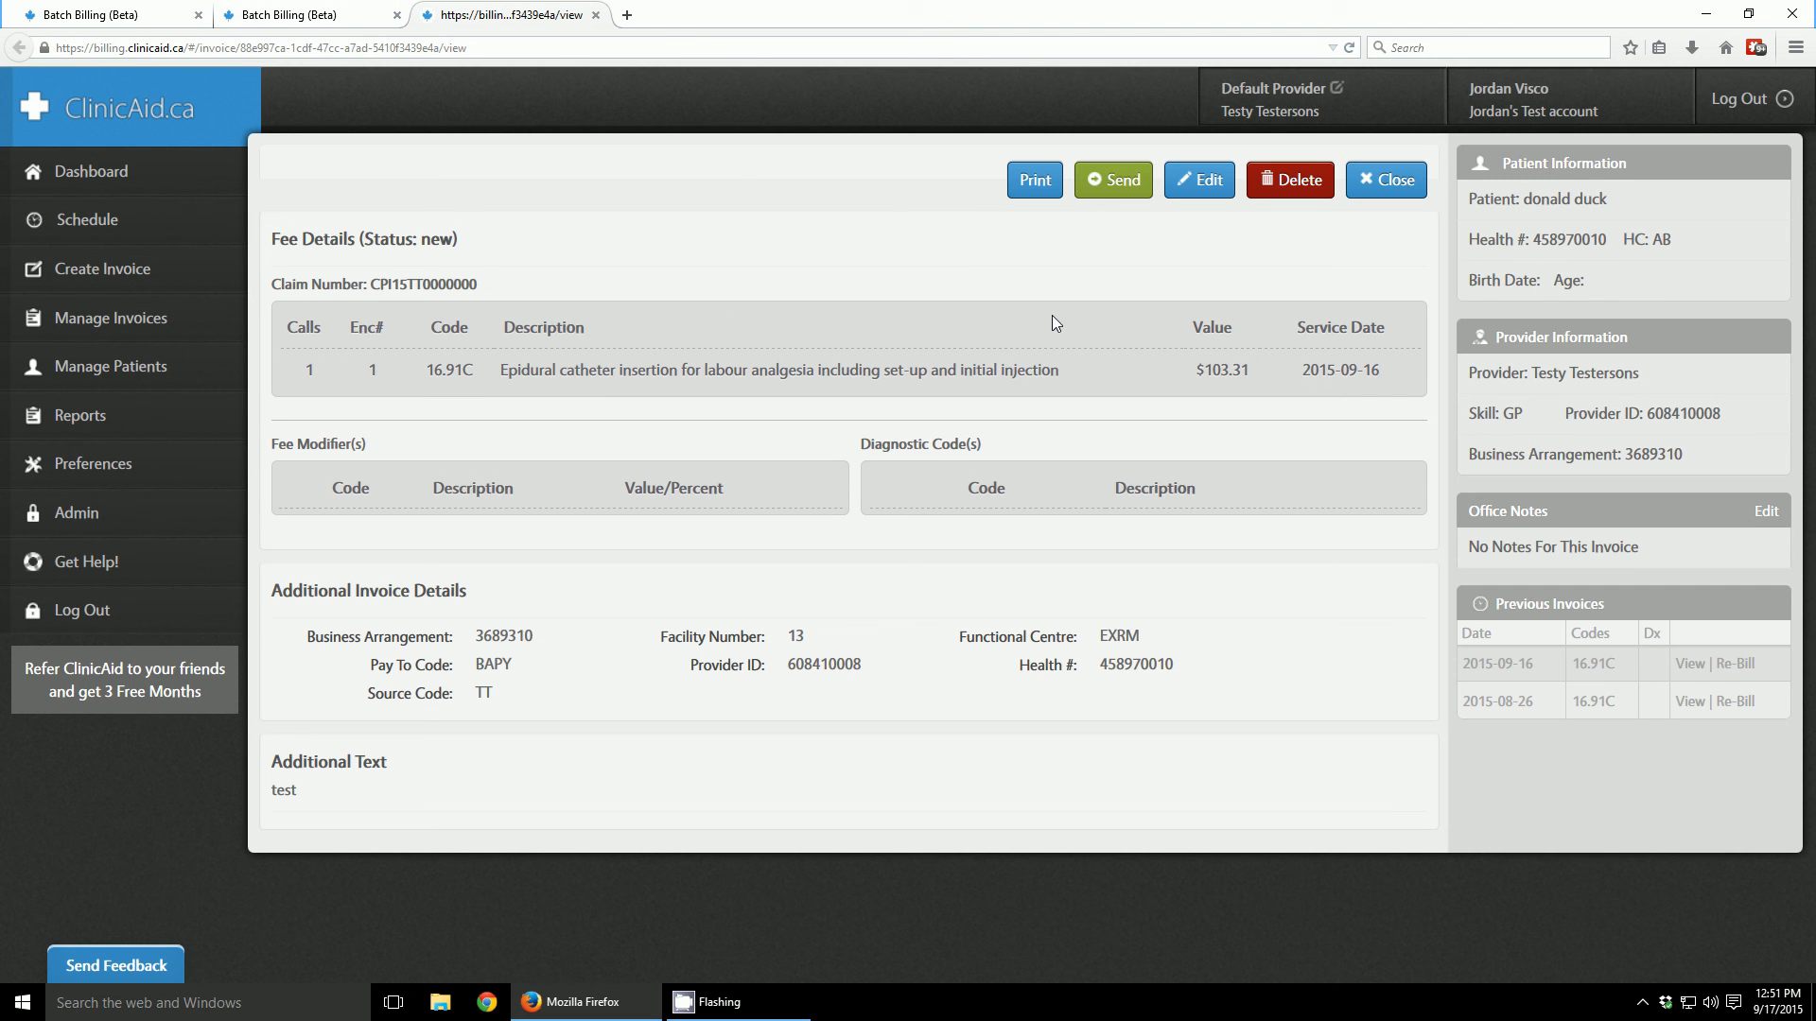
mouse_move(1231, 522)
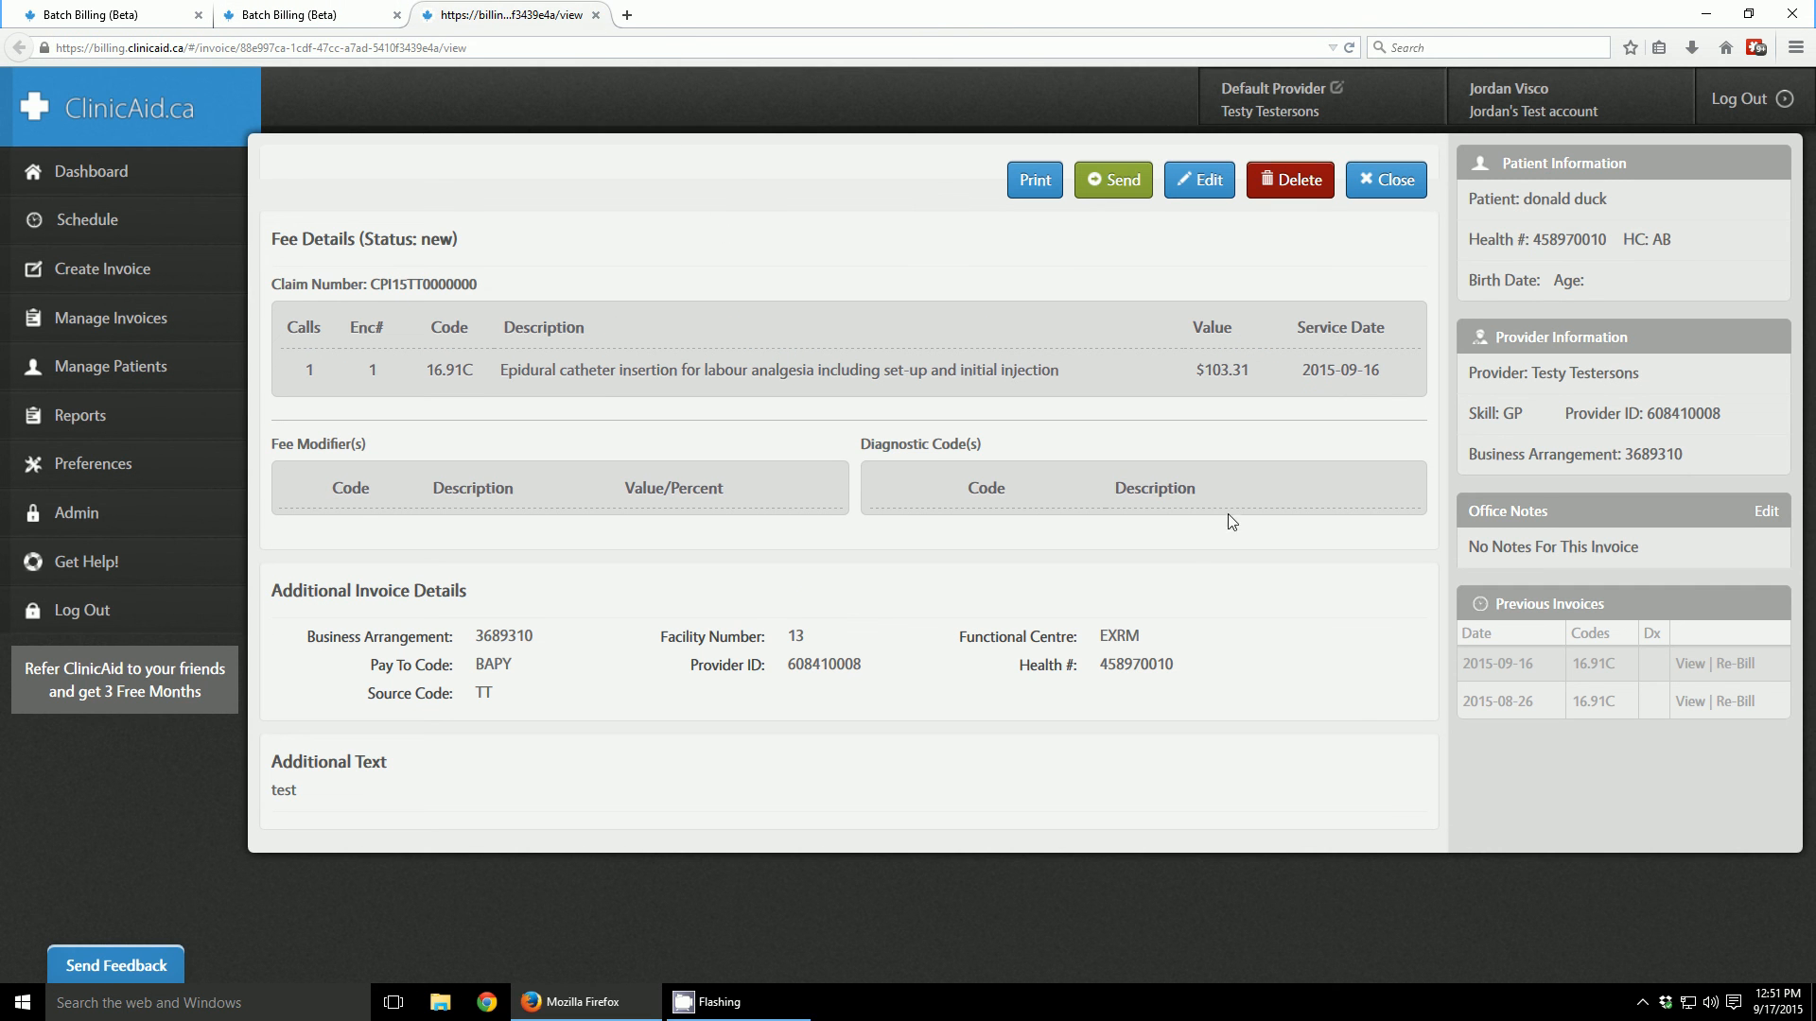
left_click(594, 15)
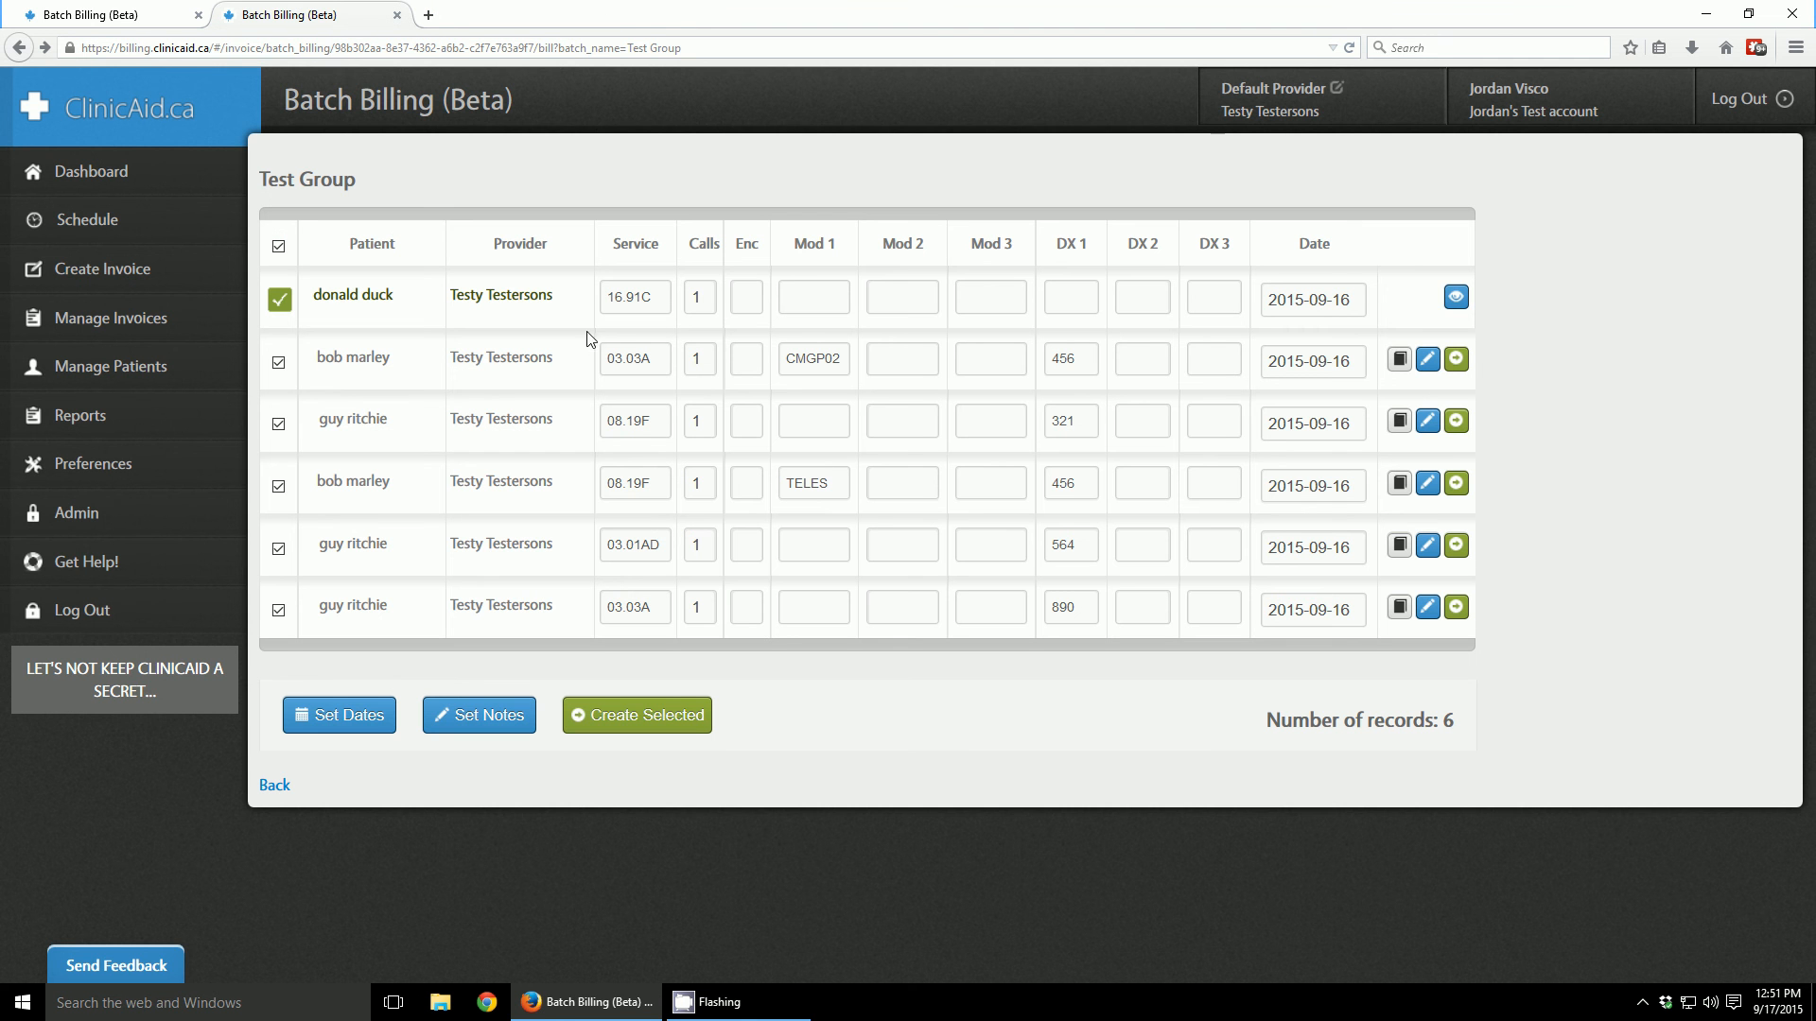
mouse_move(332, 639)
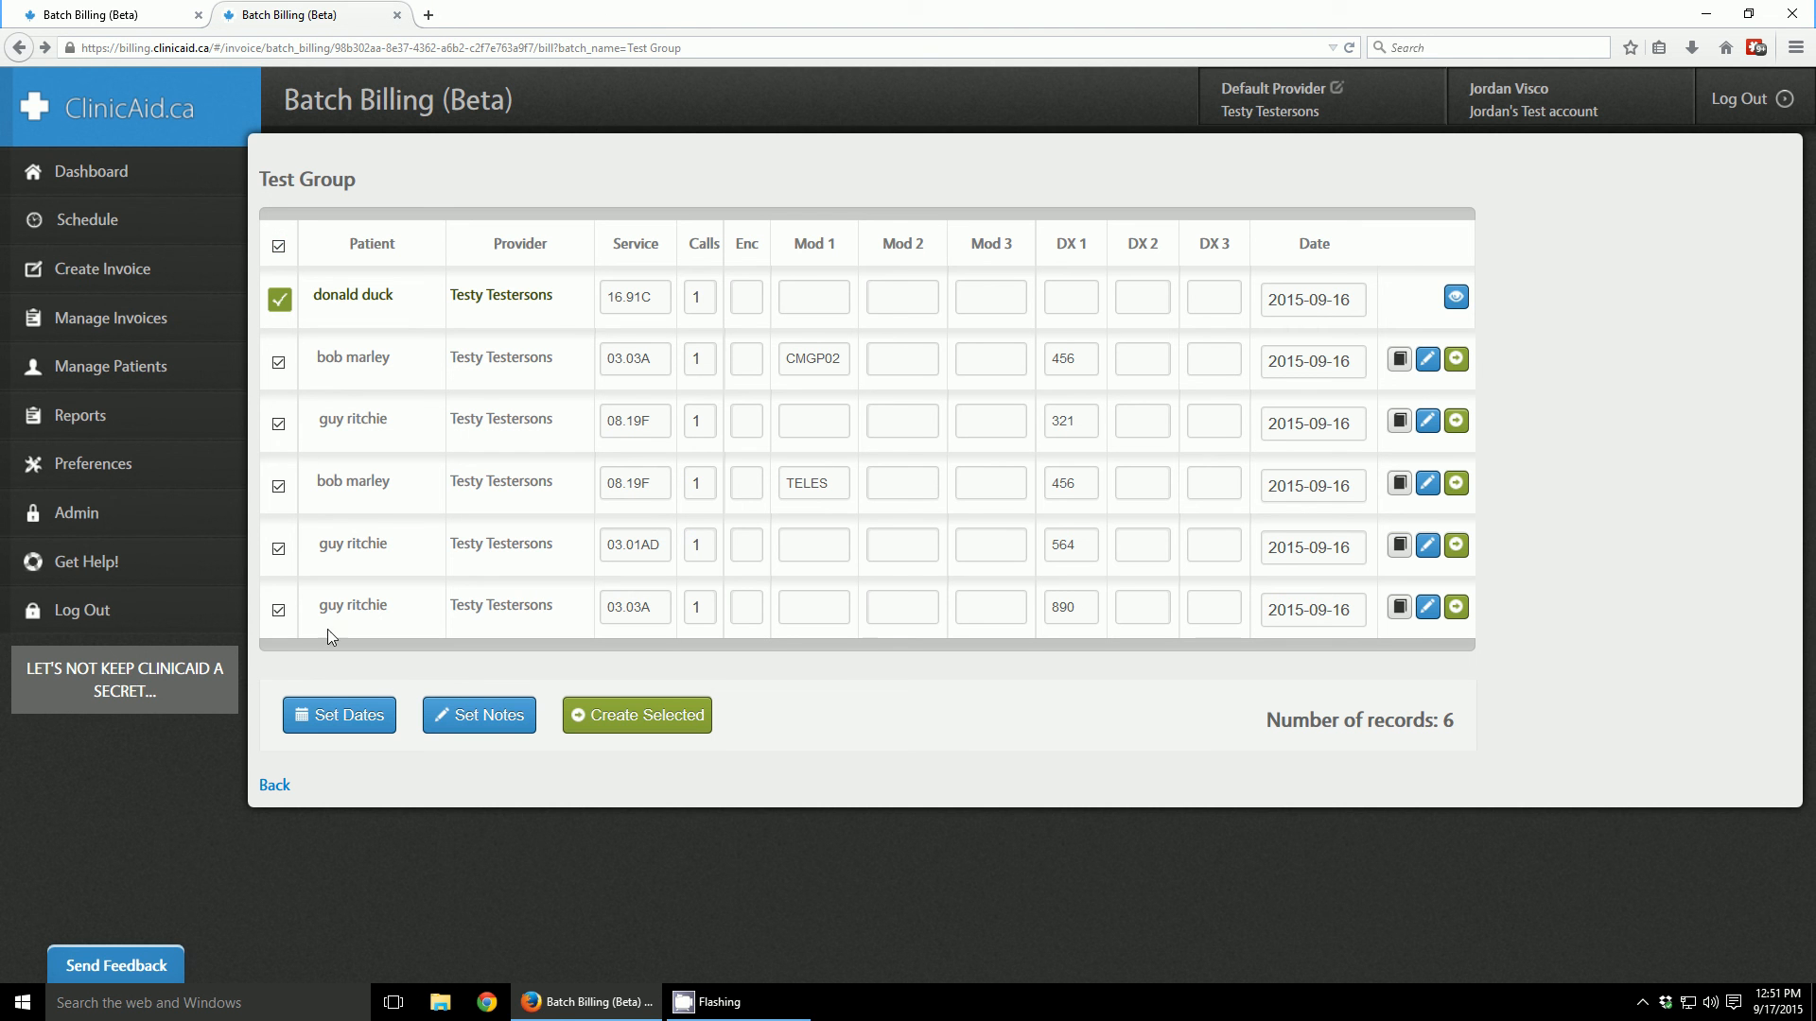
mouse_move(773, 409)
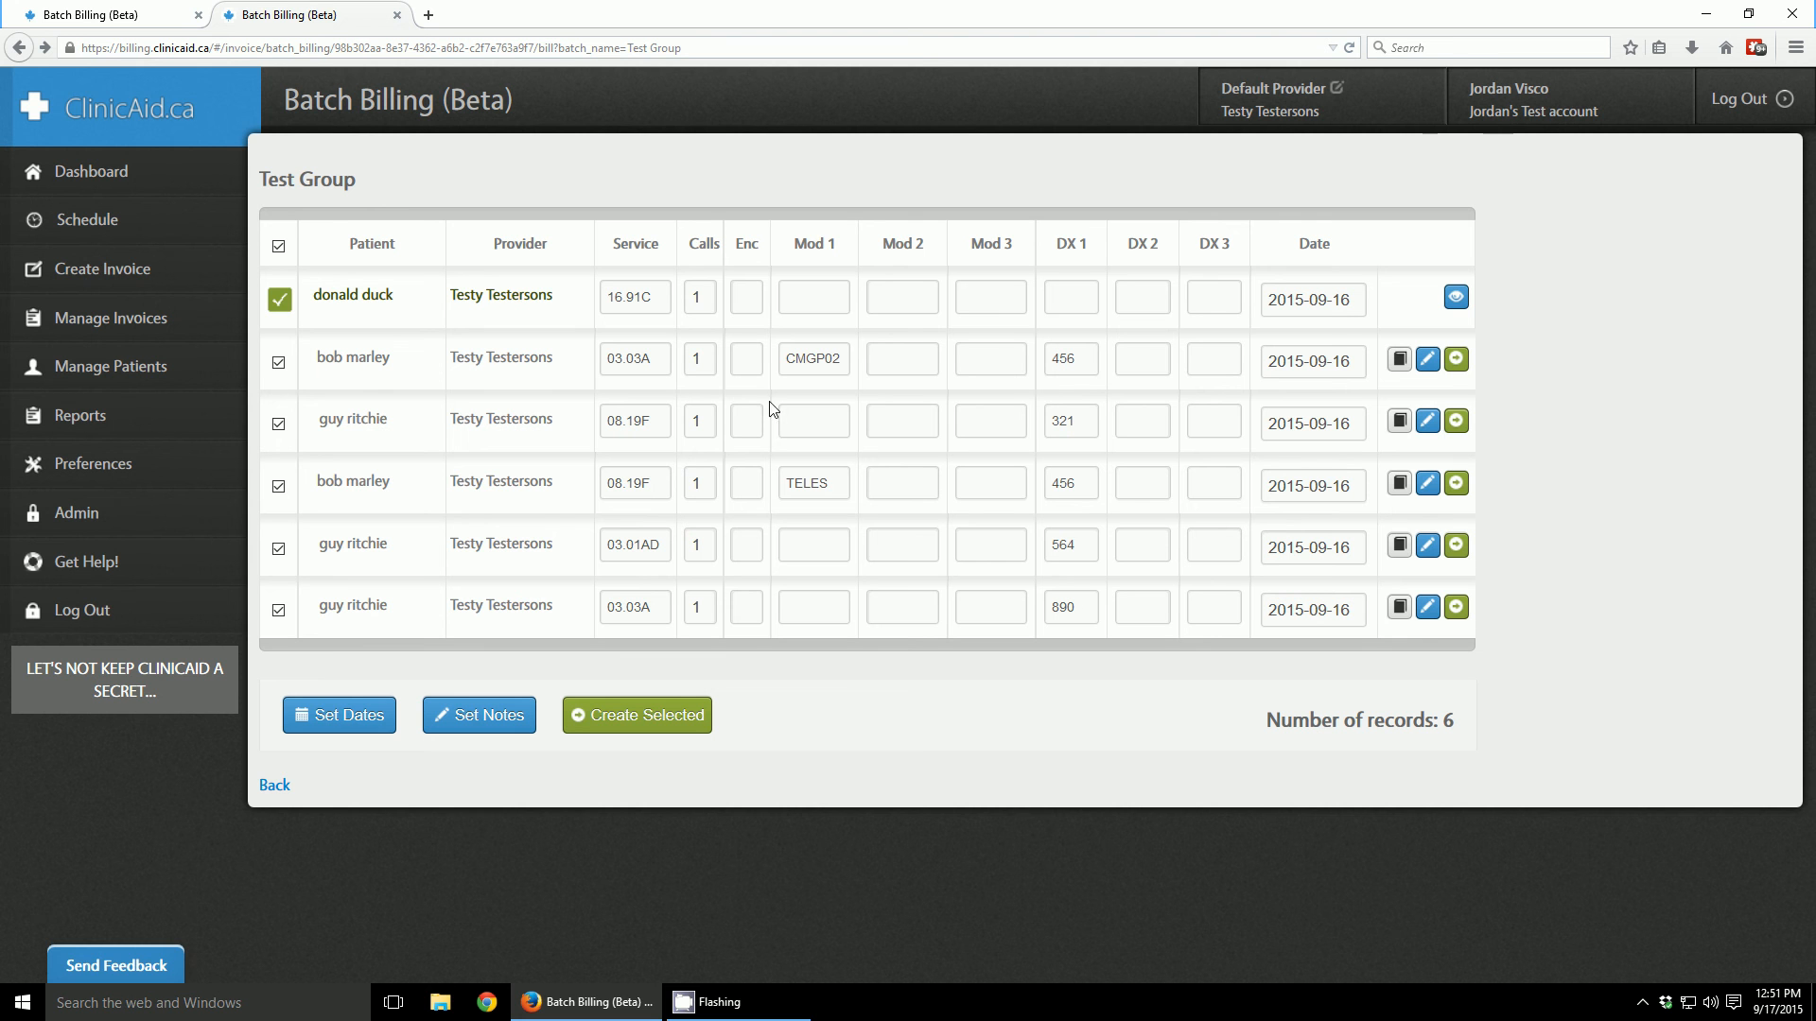
mouse_move(1465, 479)
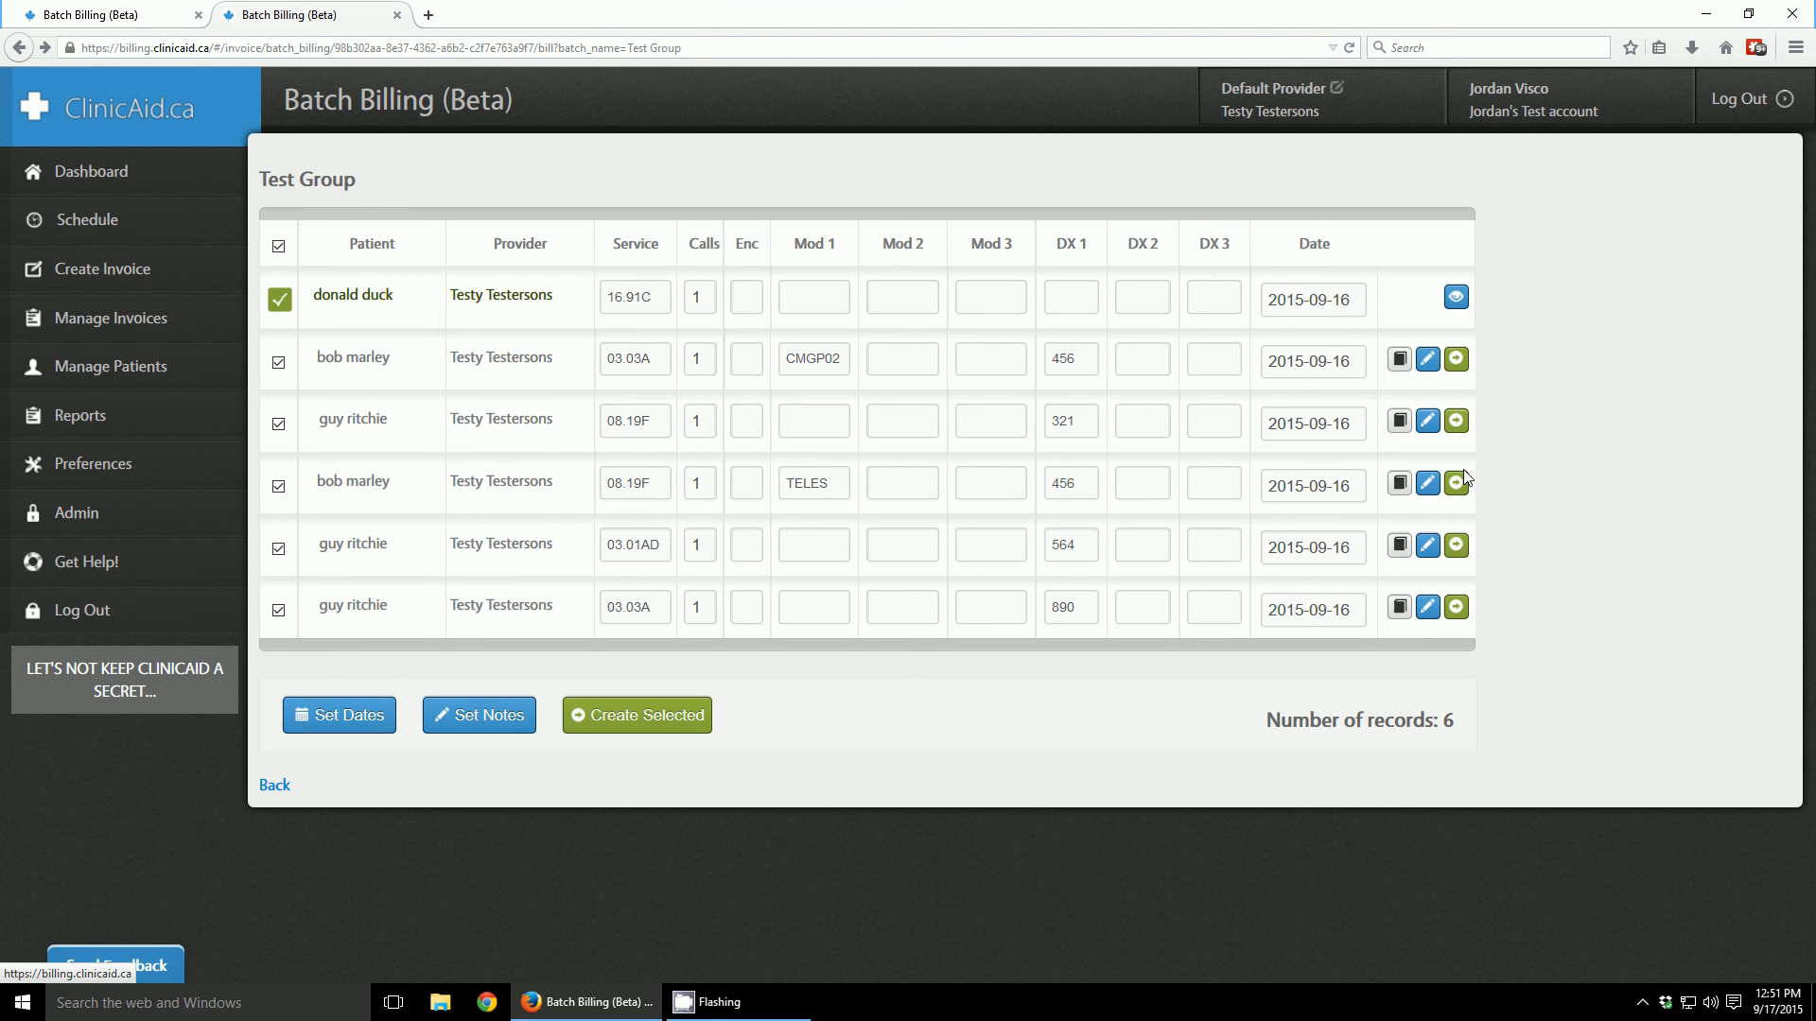
mouse_move(572, 672)
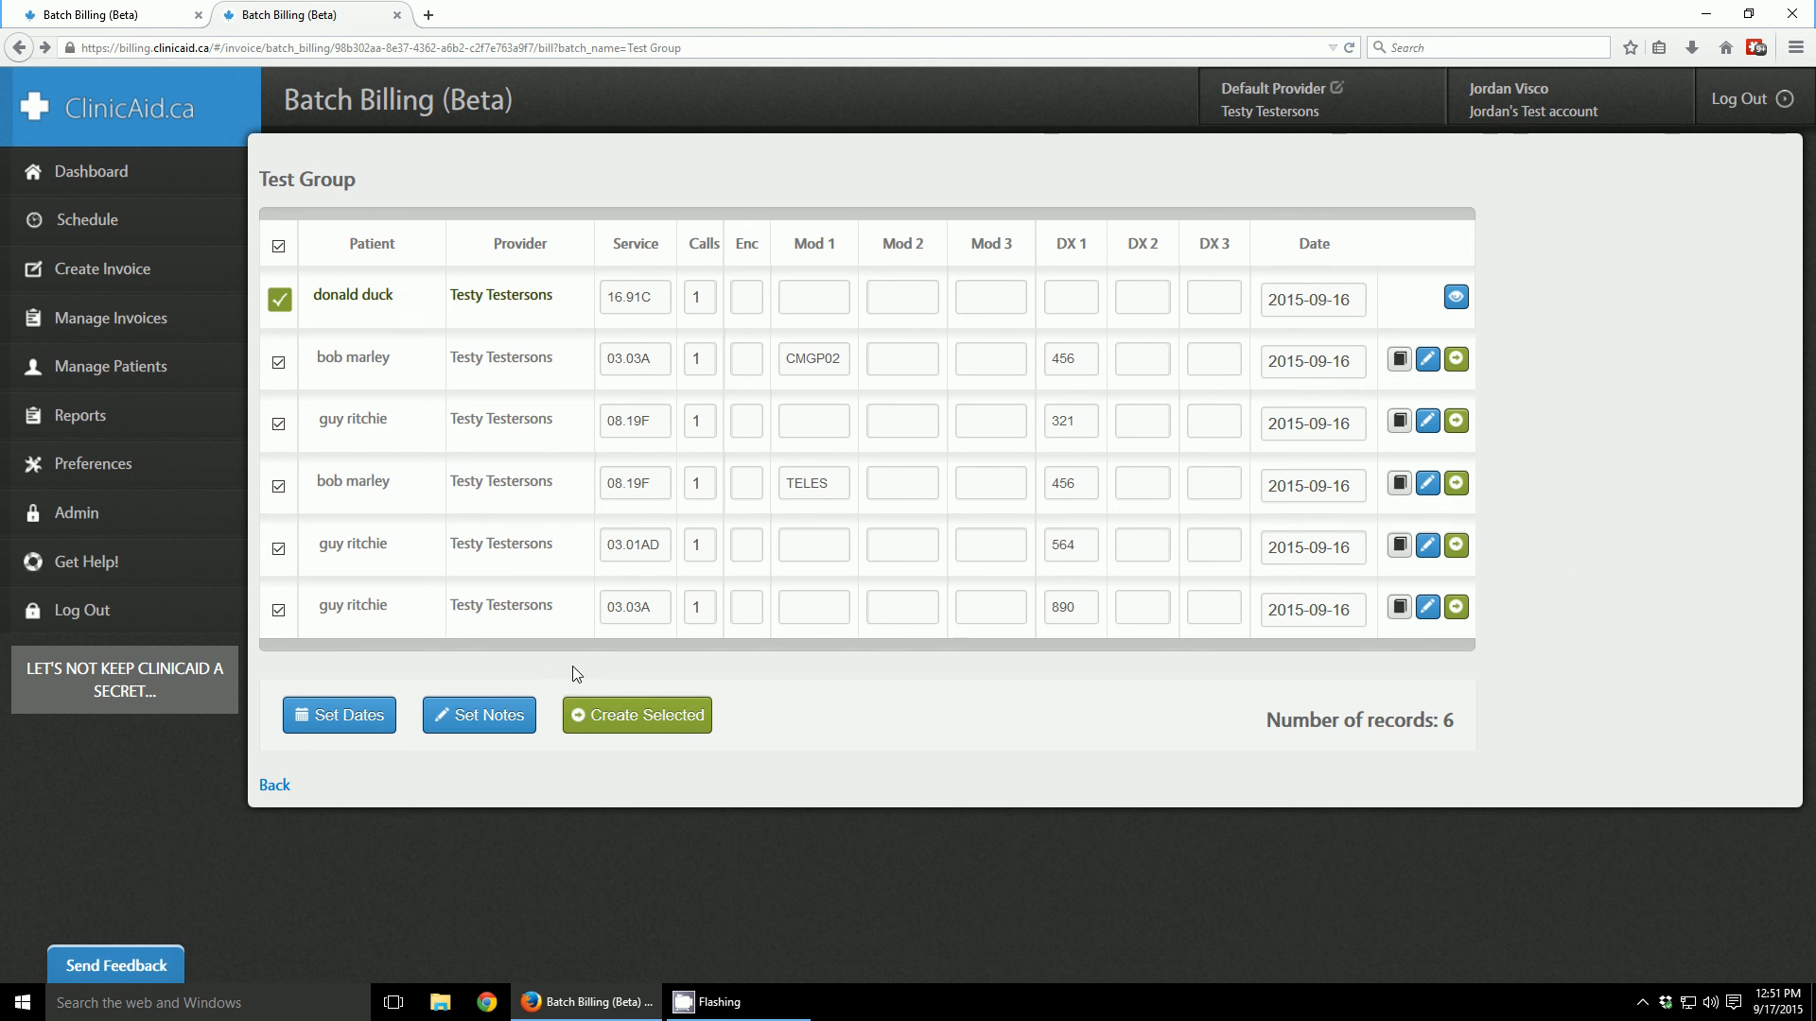
mouse_move(466, 567)
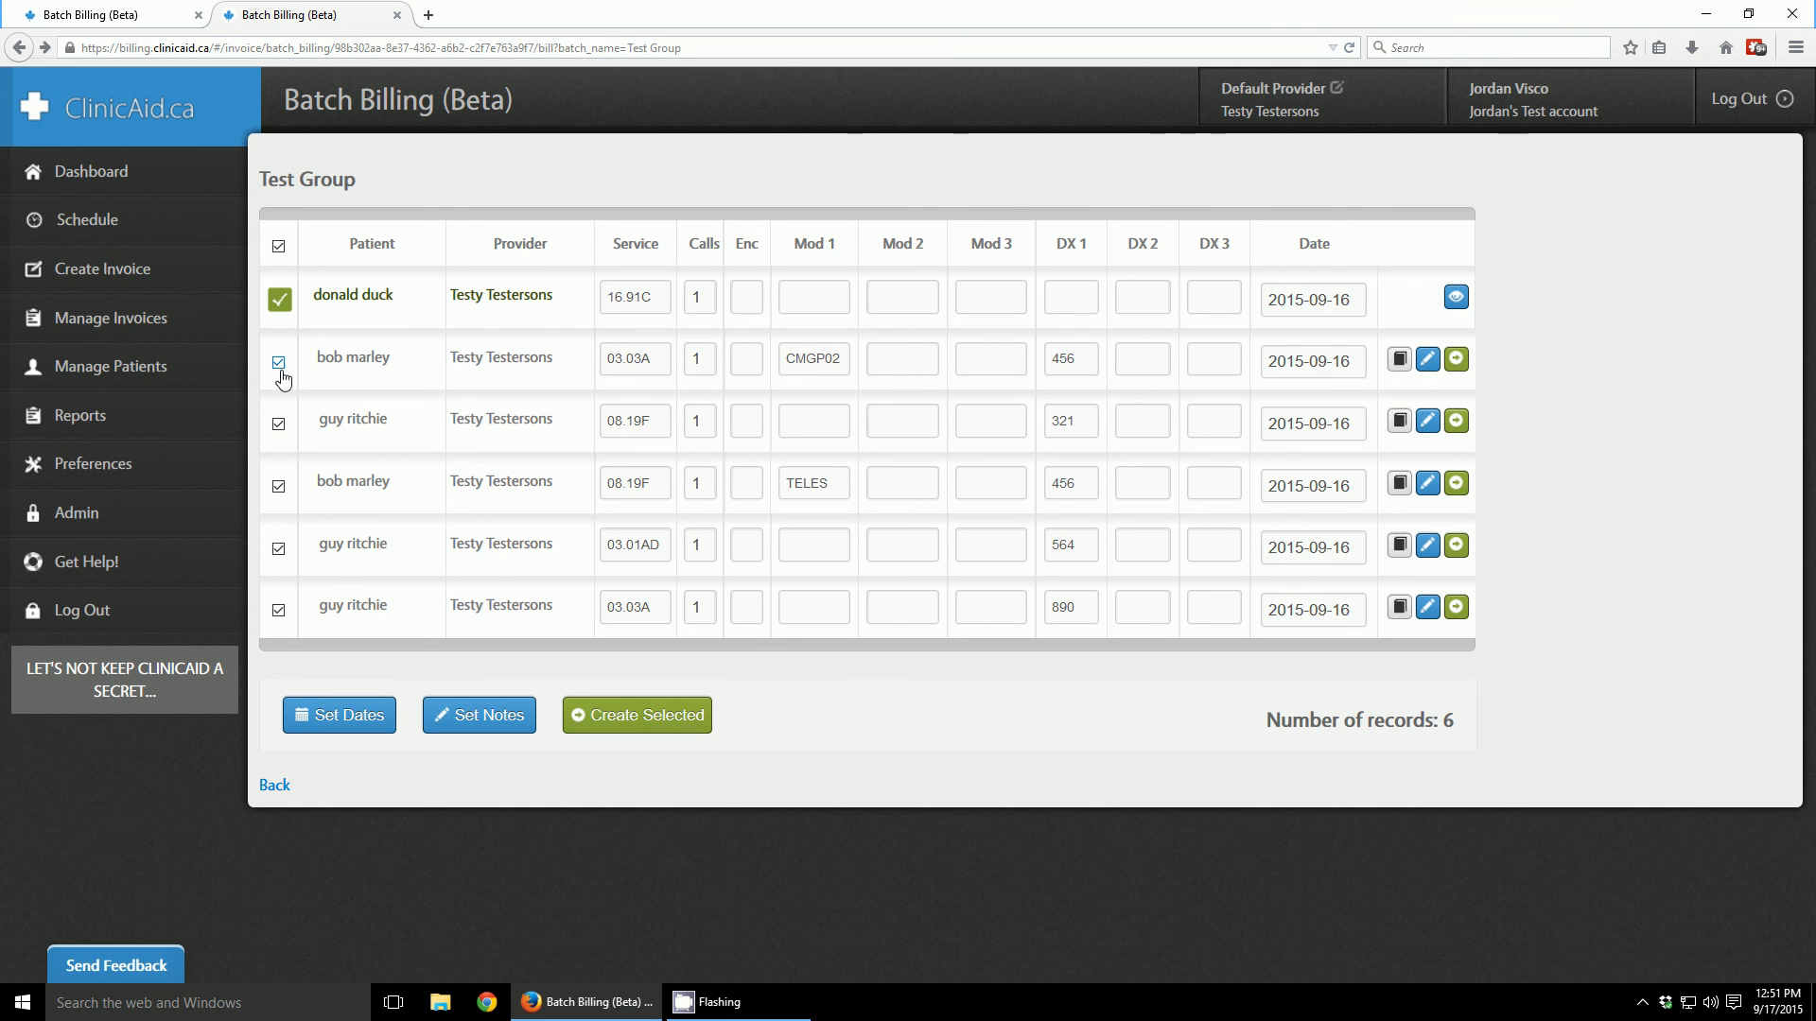
mouse_move(283, 535)
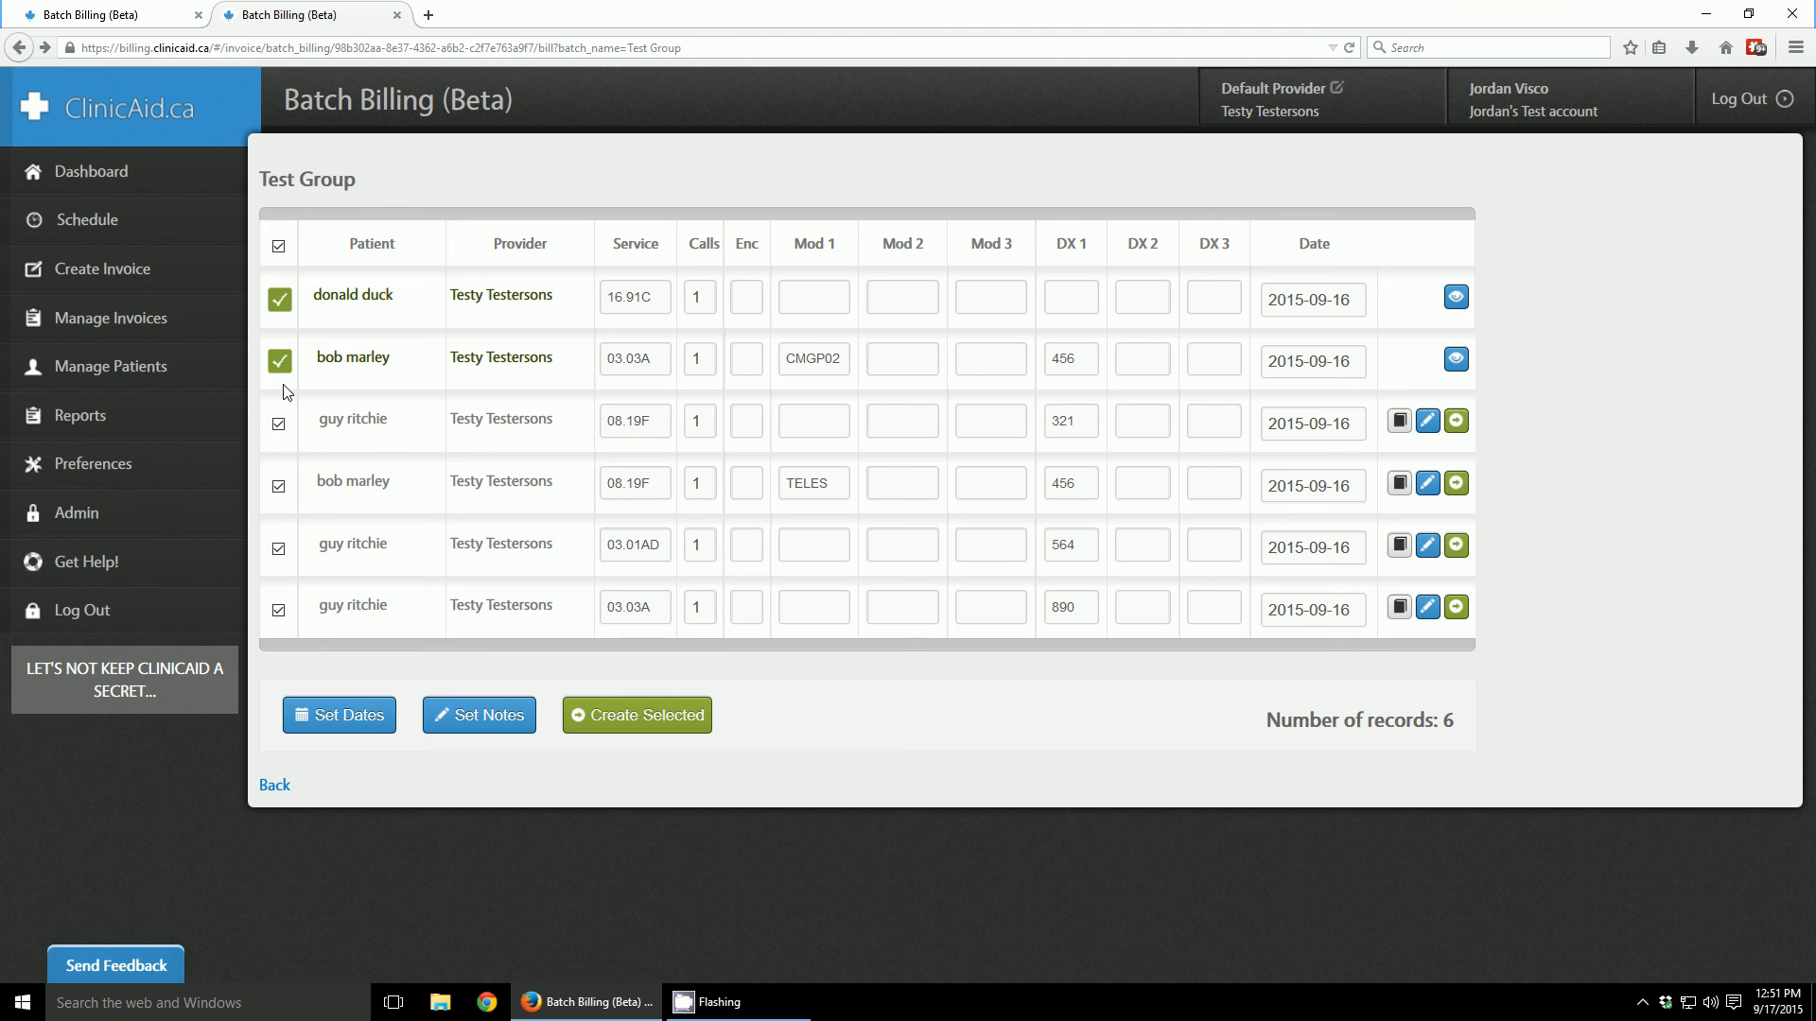
- Bill guy ritchie's and bob marley's 08.19F lines as invoices
left_click(278, 420)
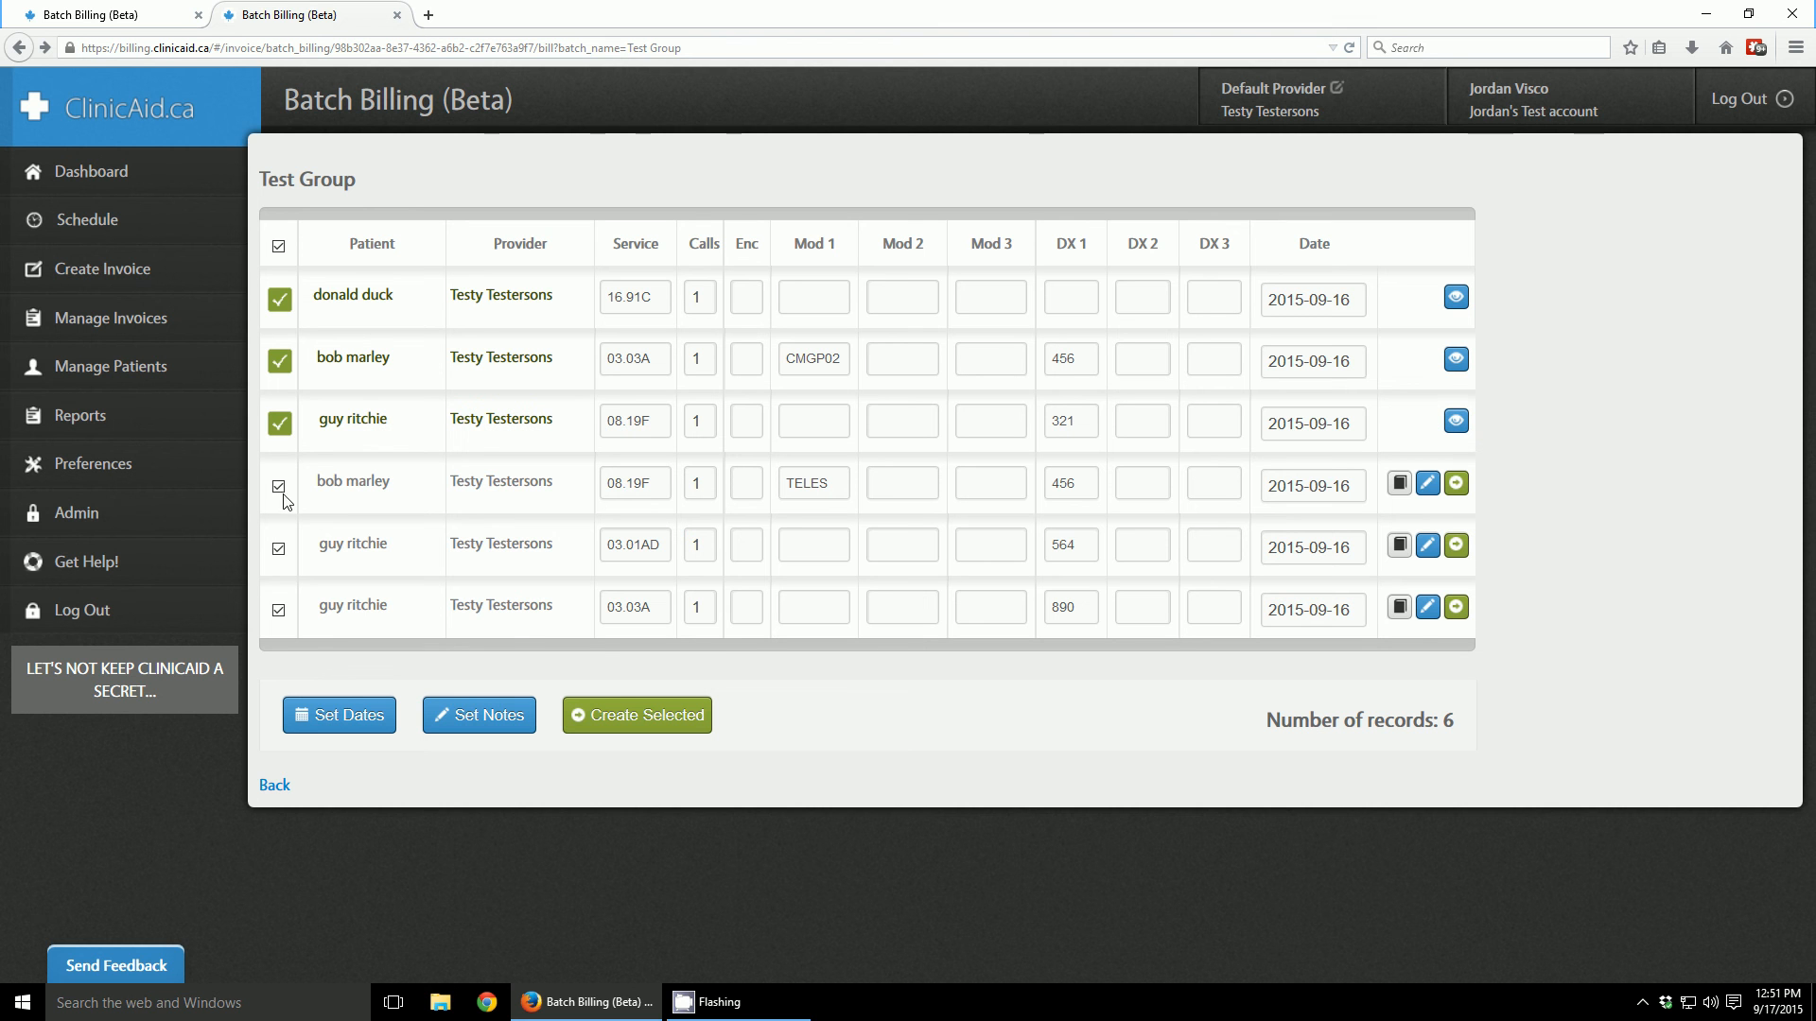
left_click(278, 483)
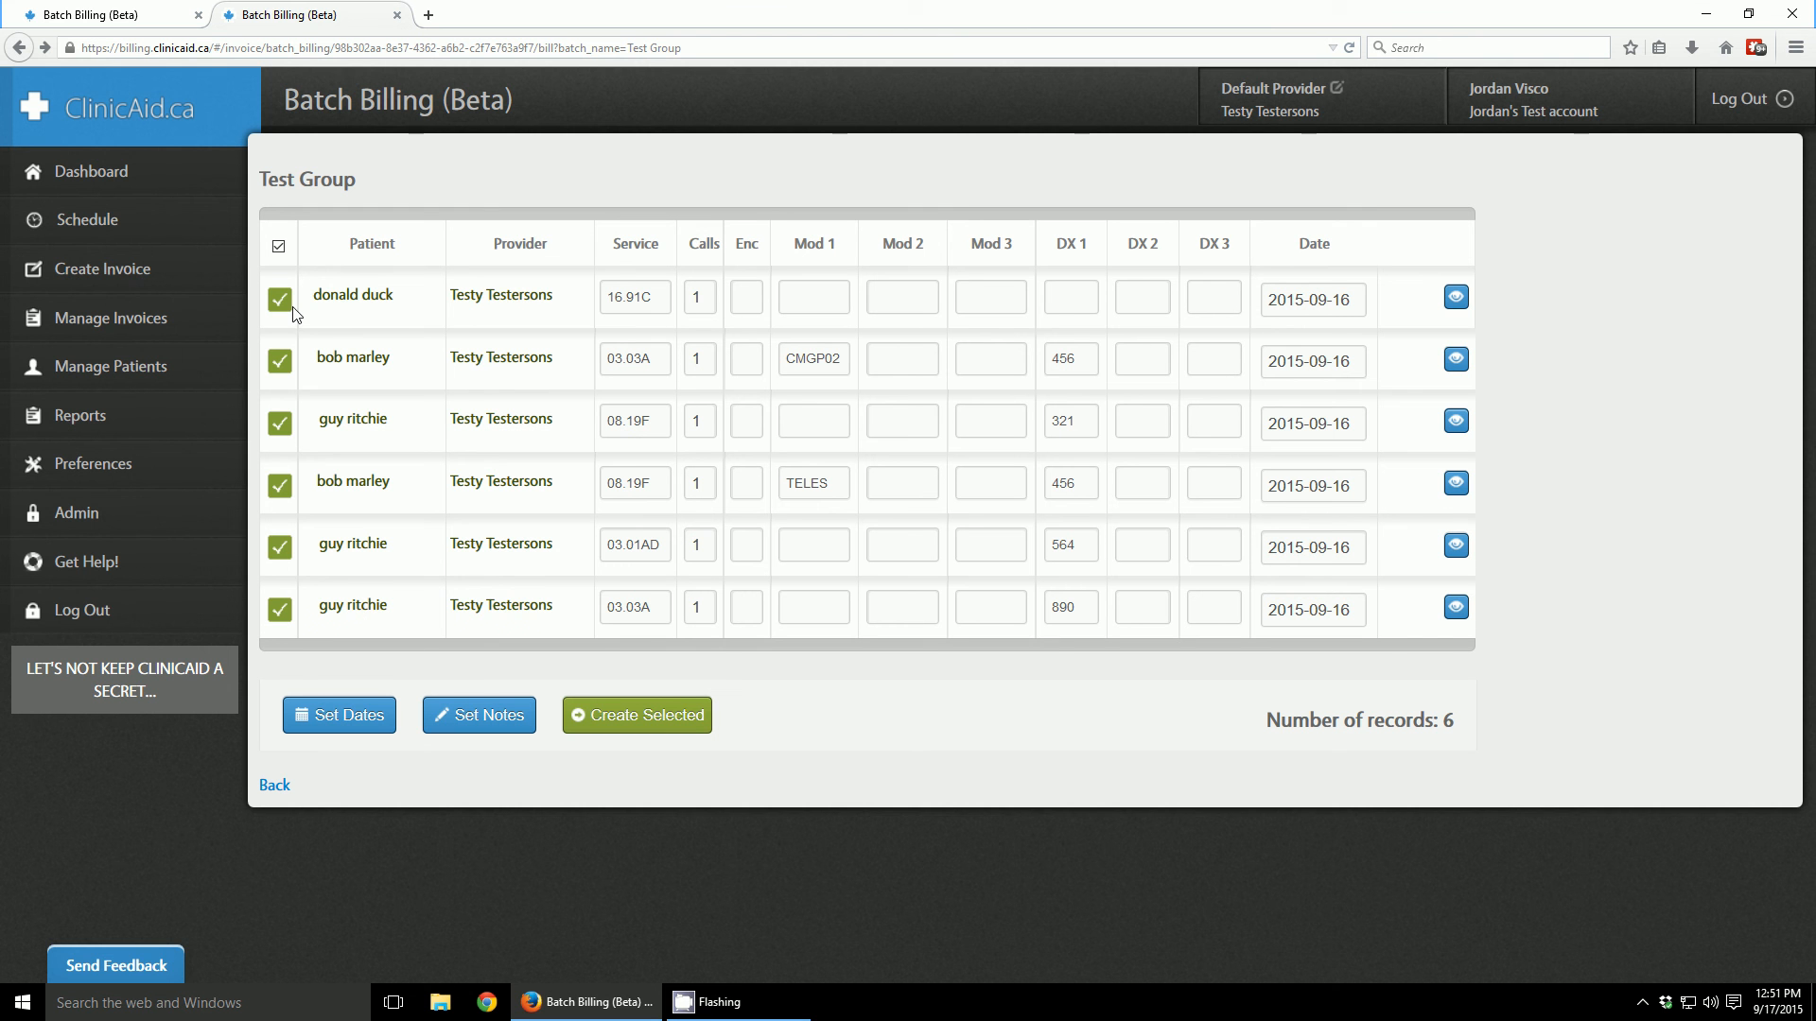
mouse_move(1133, 474)
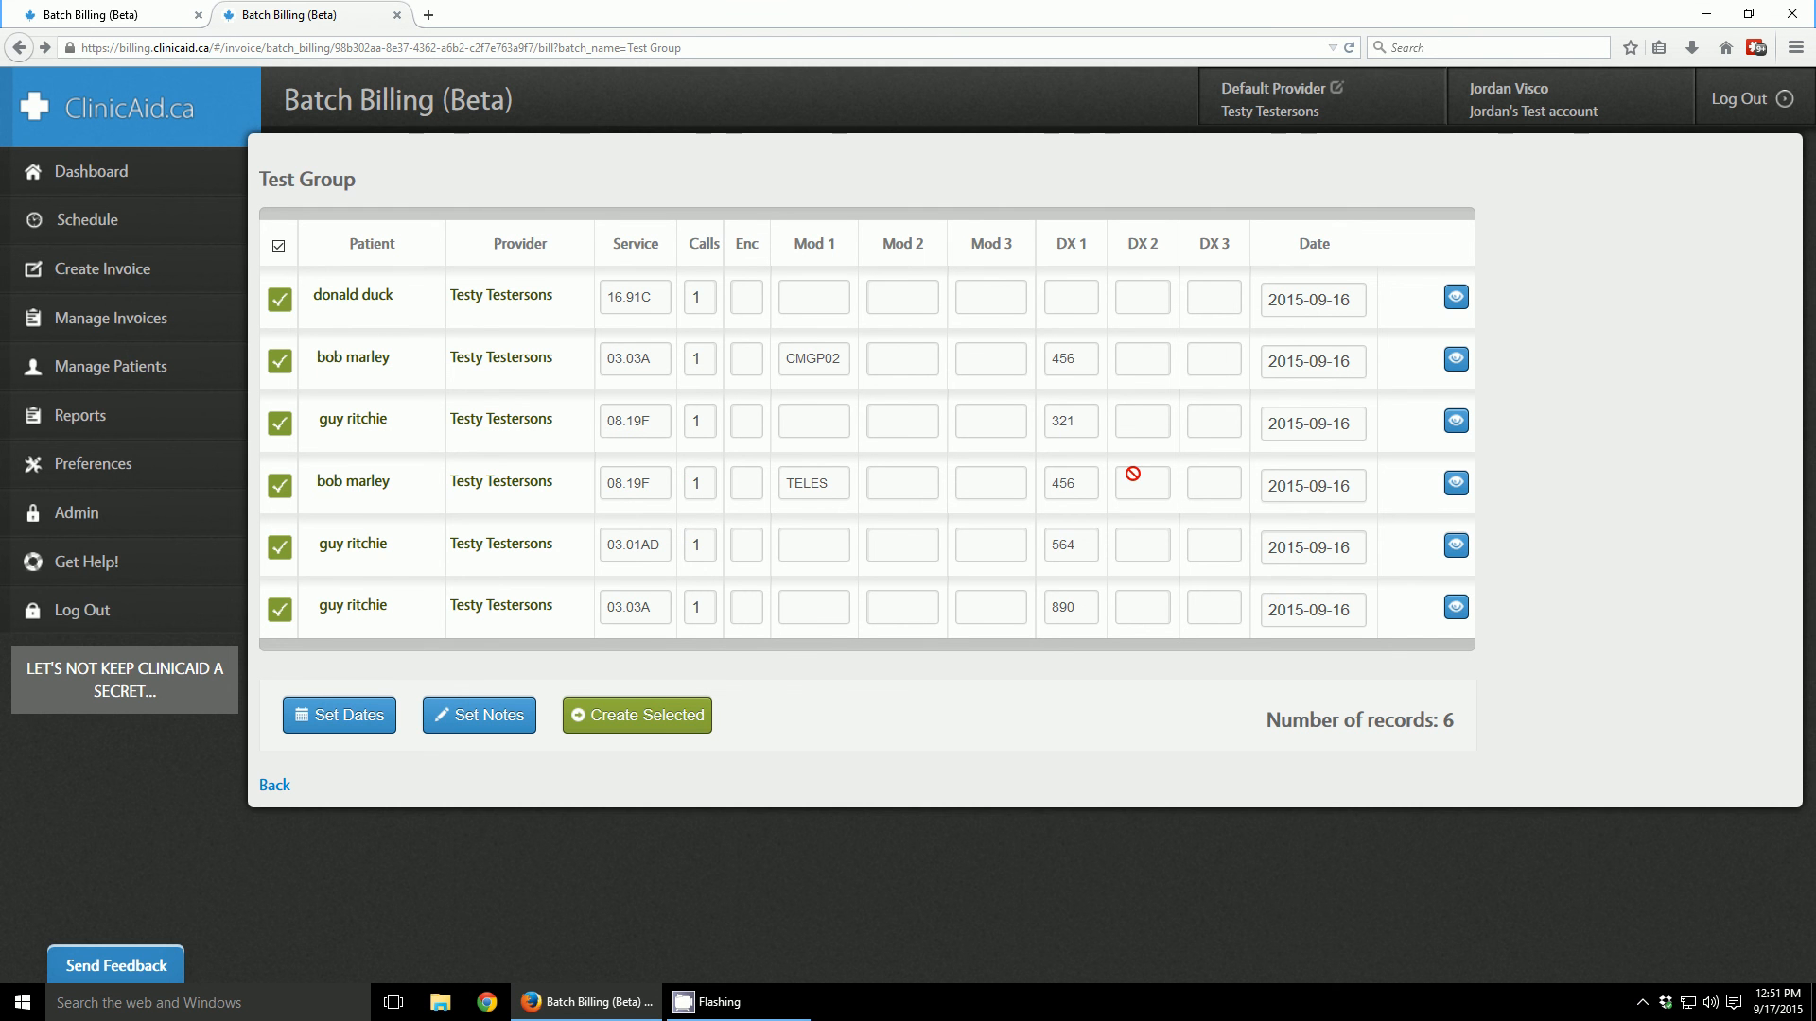
mouse_move(110, 318)
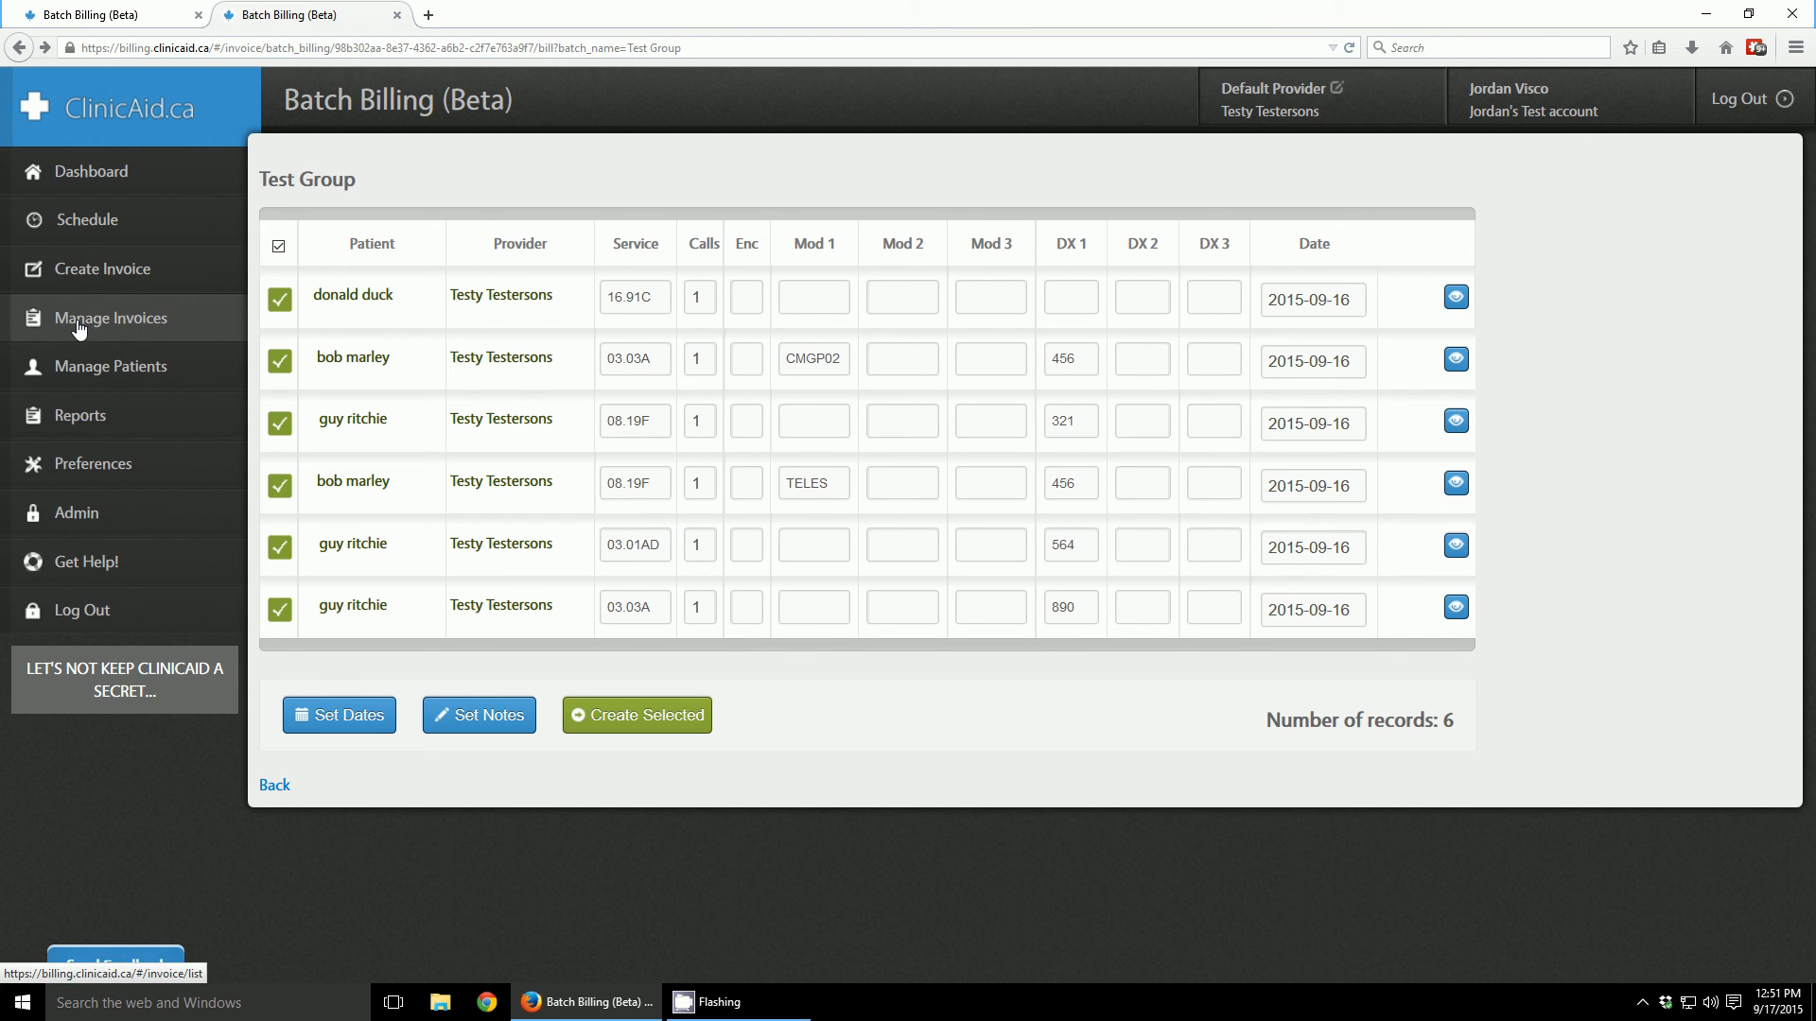
mouse_move(234, 325)
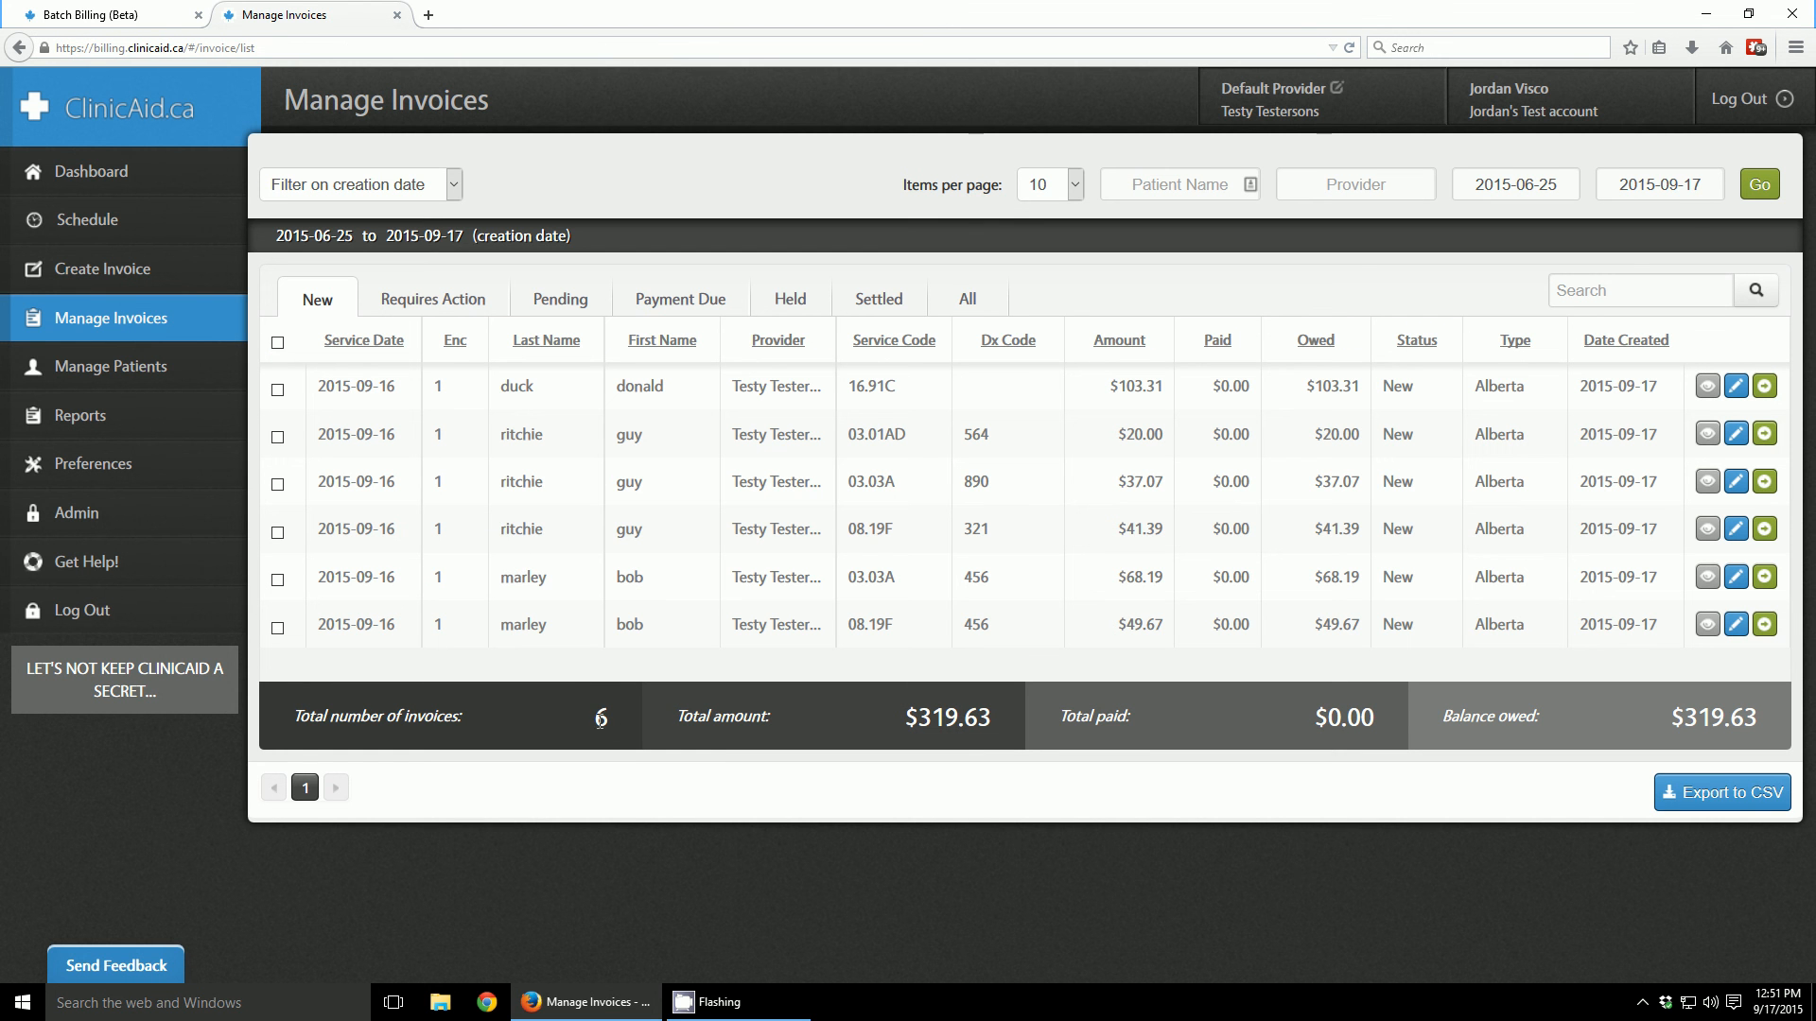
mouse_move(394, 537)
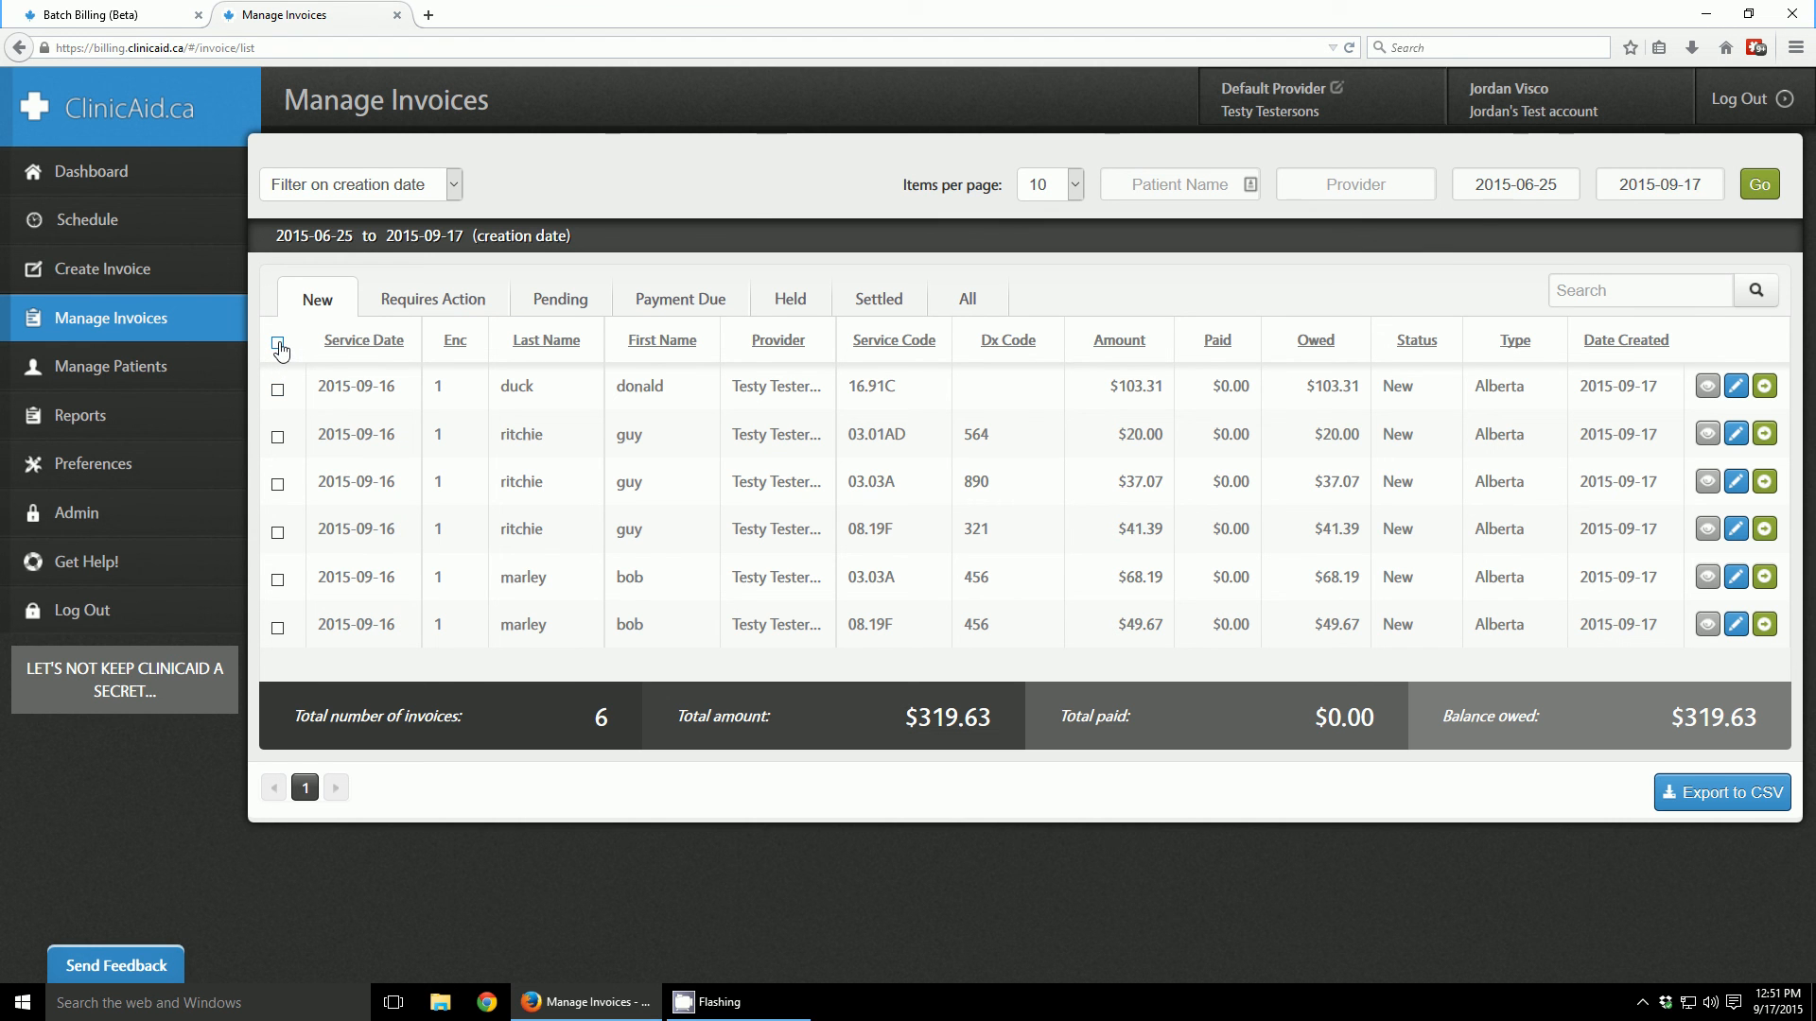
- Select all six new invoices totalling $319.63 and delete them
left_click(278, 341)
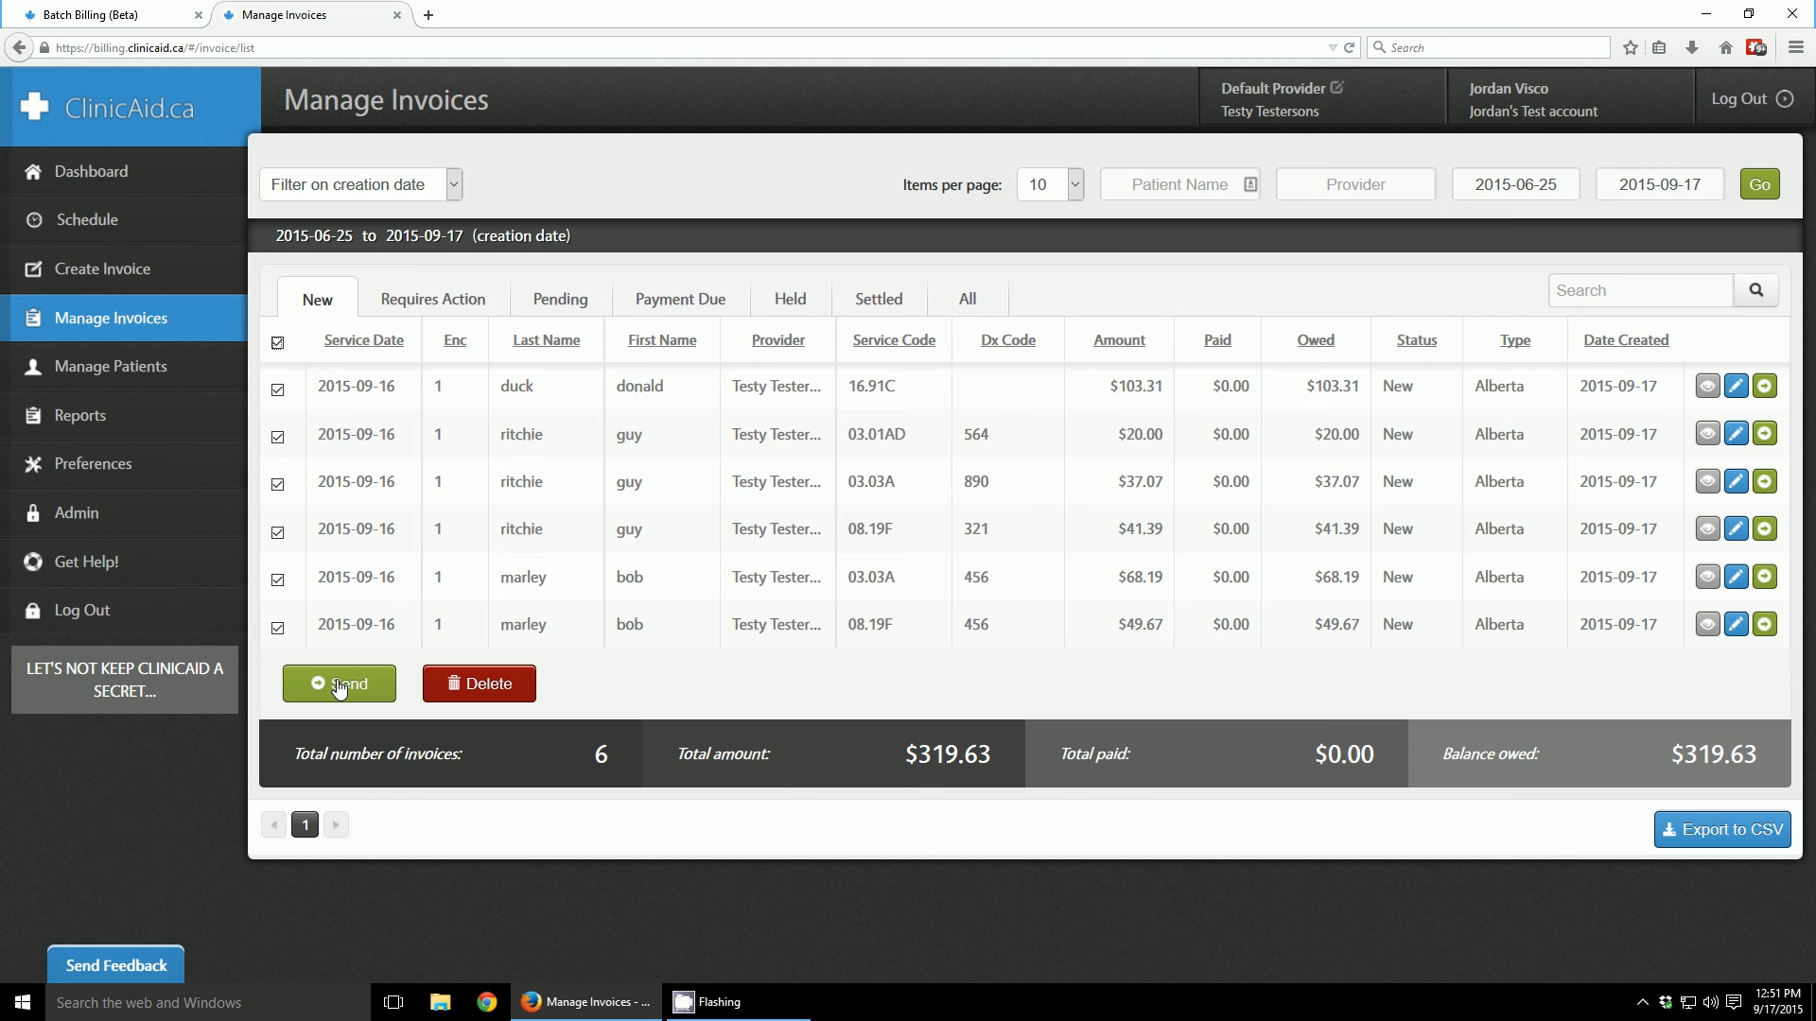
mouse_move(475, 691)
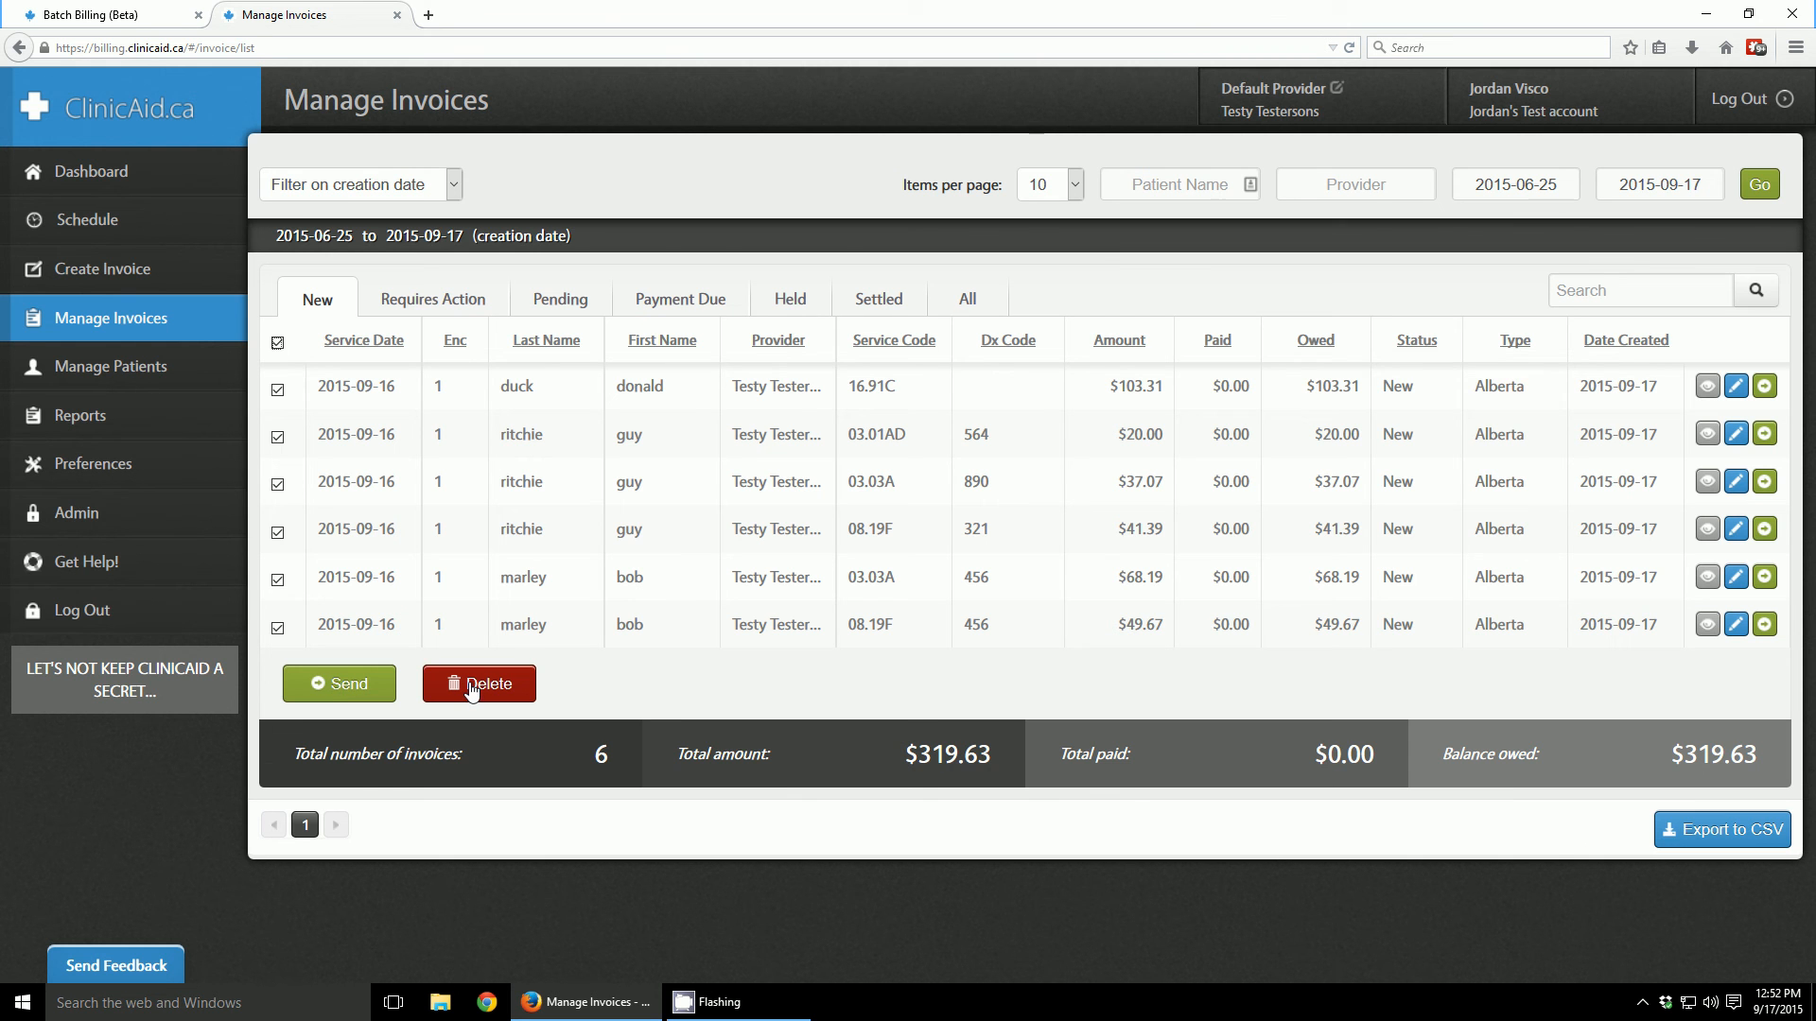
left_click(479, 683)
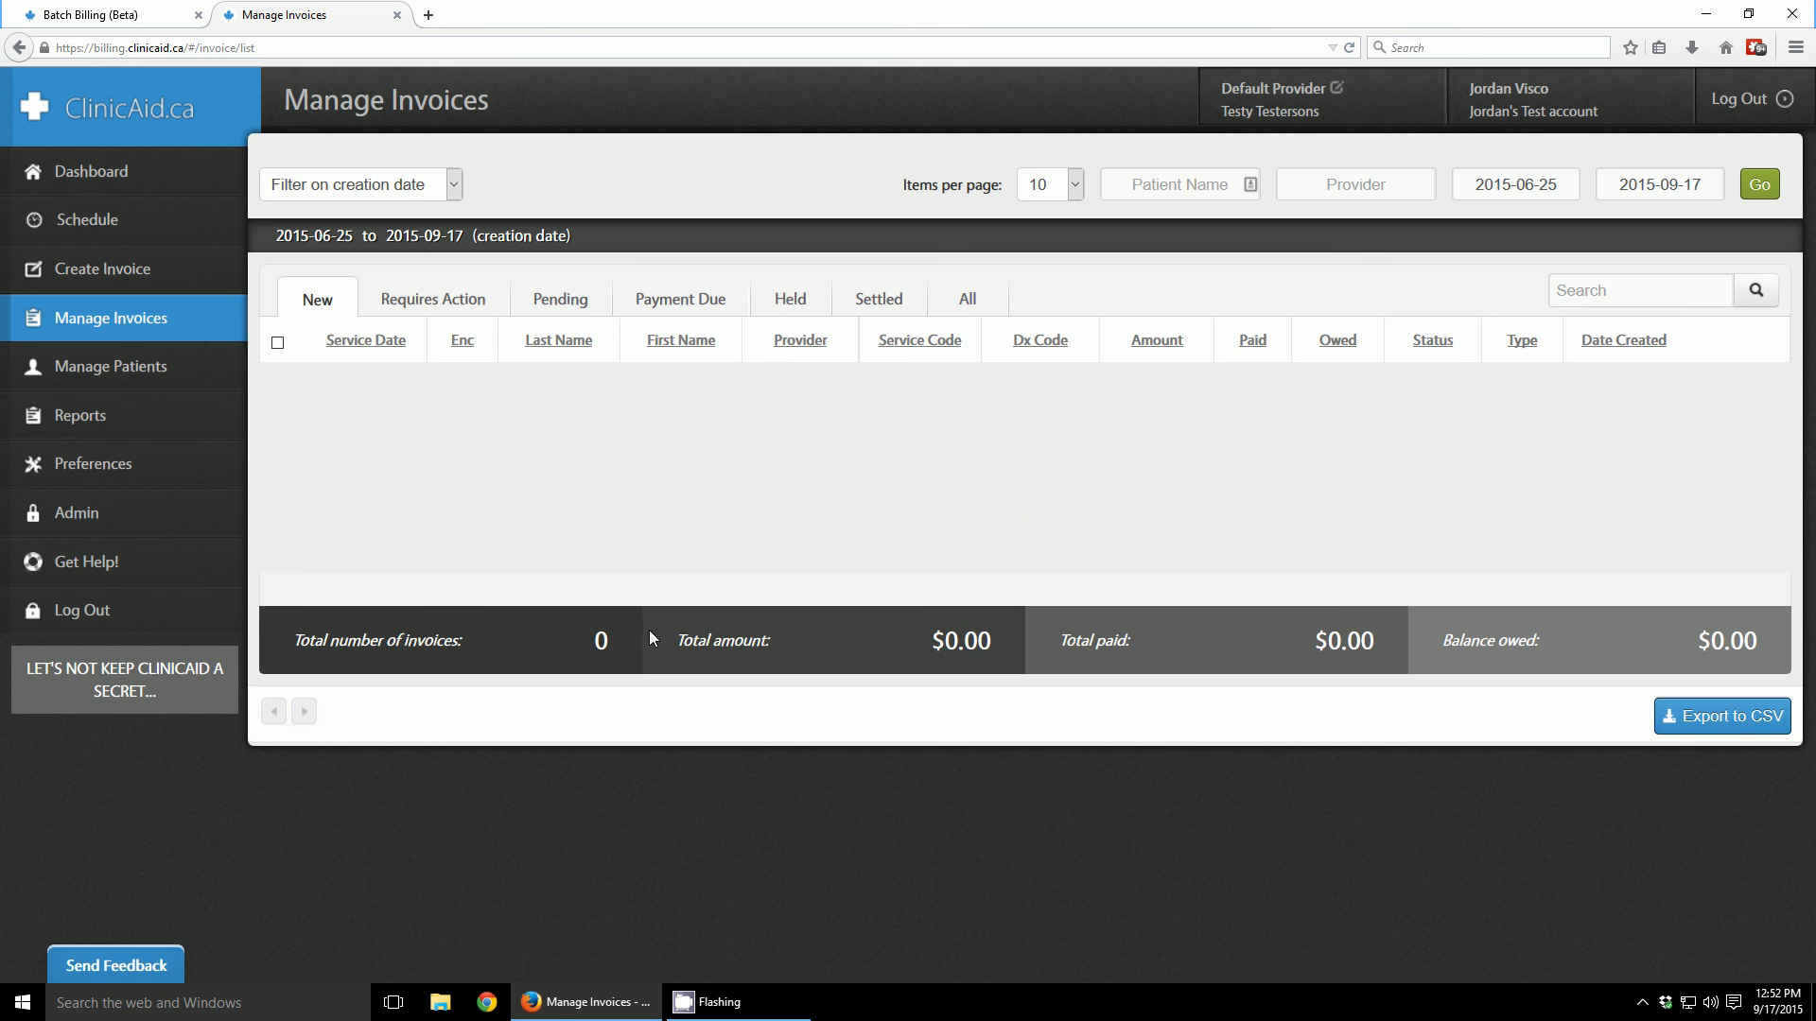
mouse_move(202, 376)
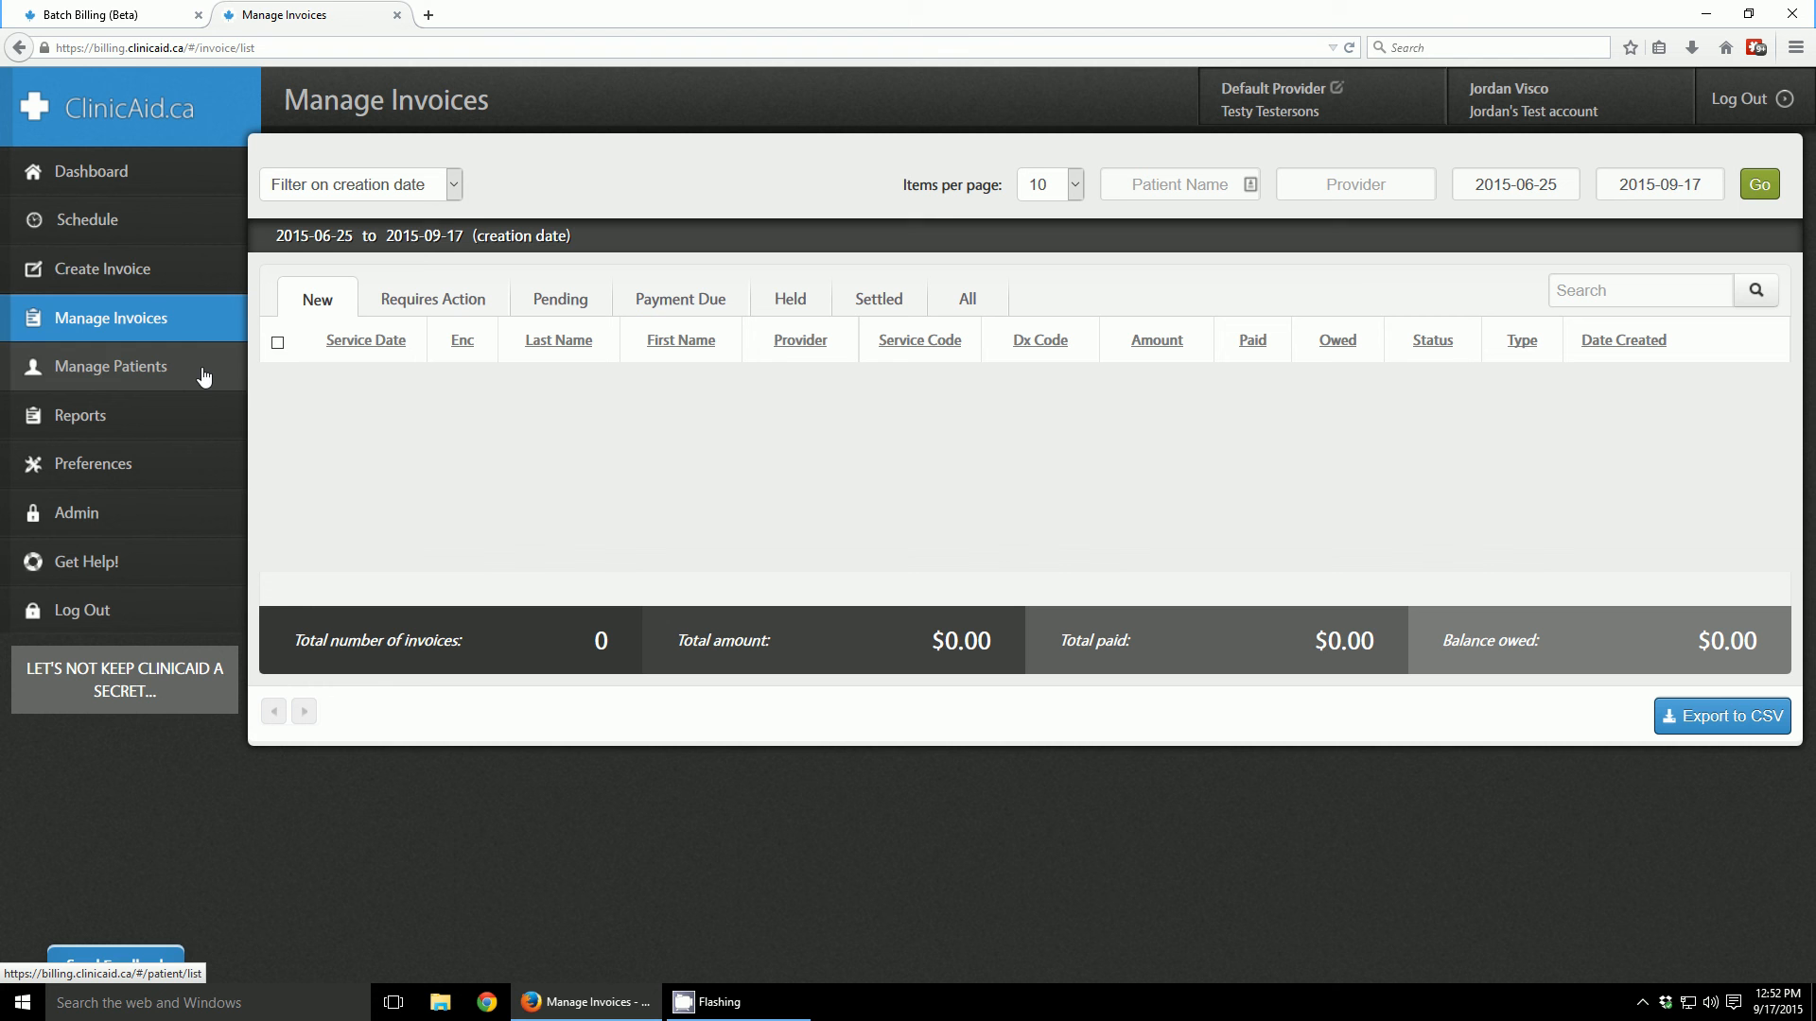
mouse_move(133, 269)
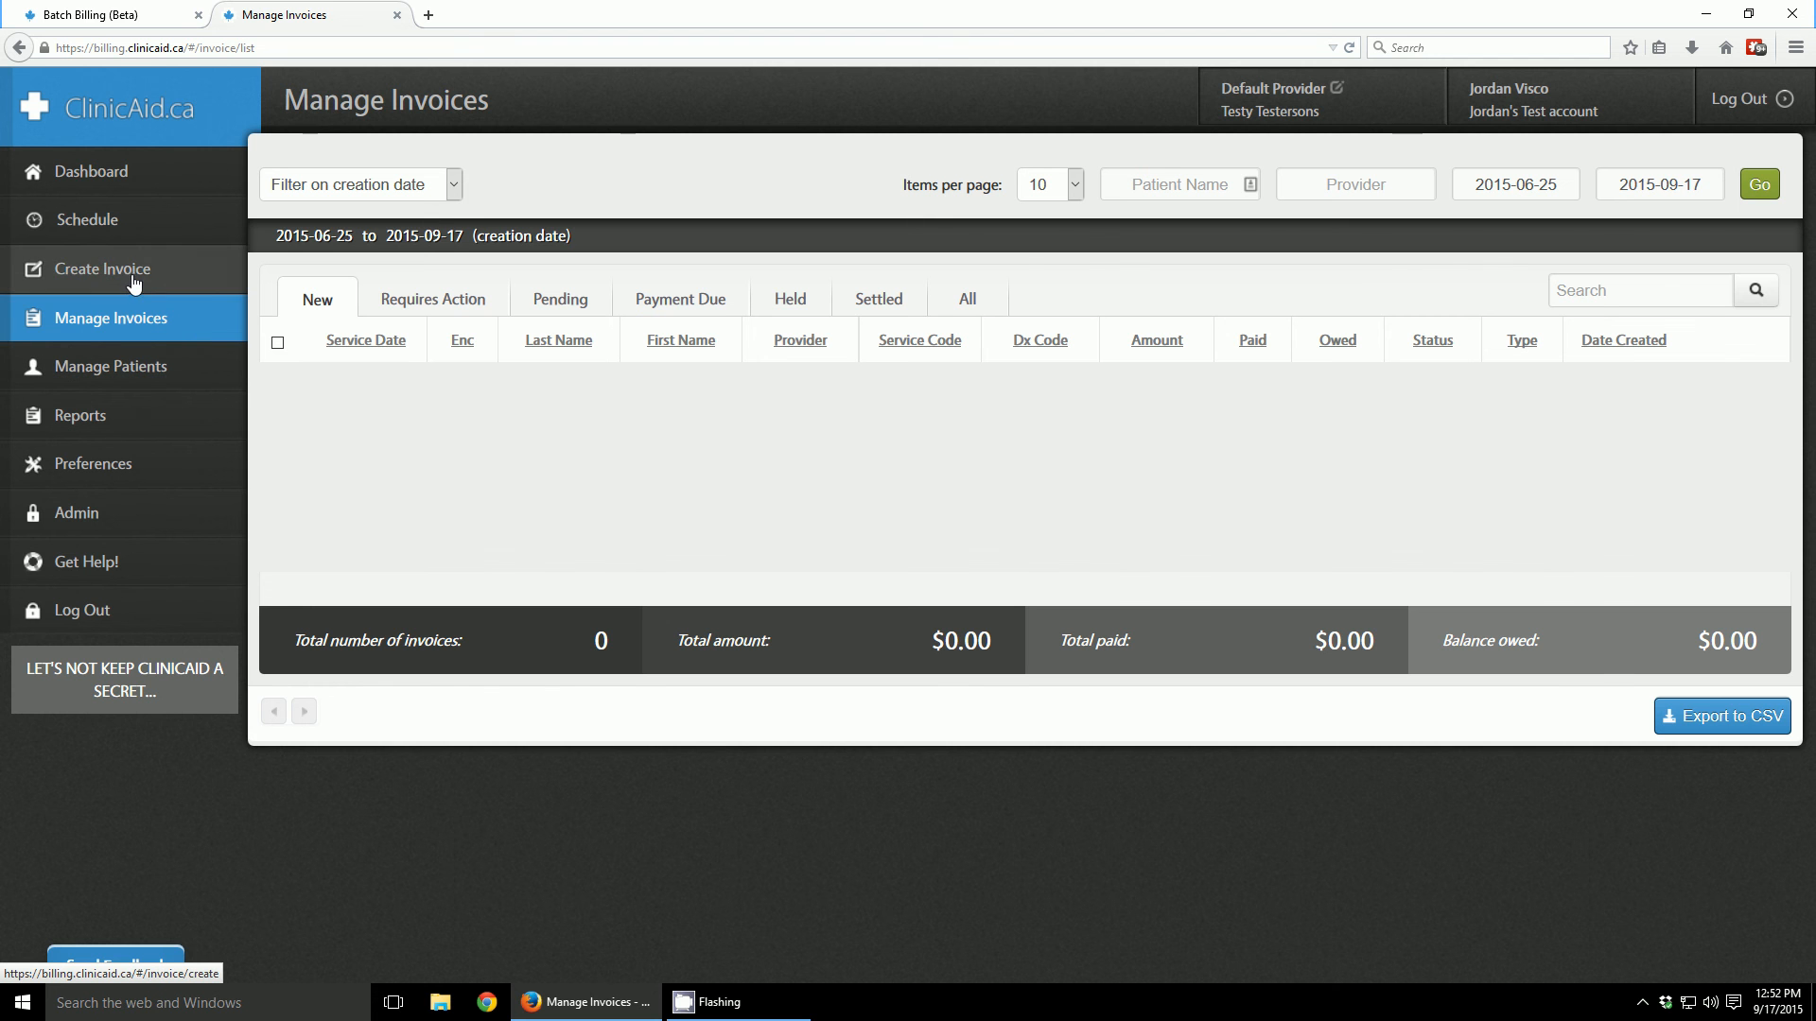
- Open the Test Group batch lines and start billing the last 03.03A line
left_click(102, 268)
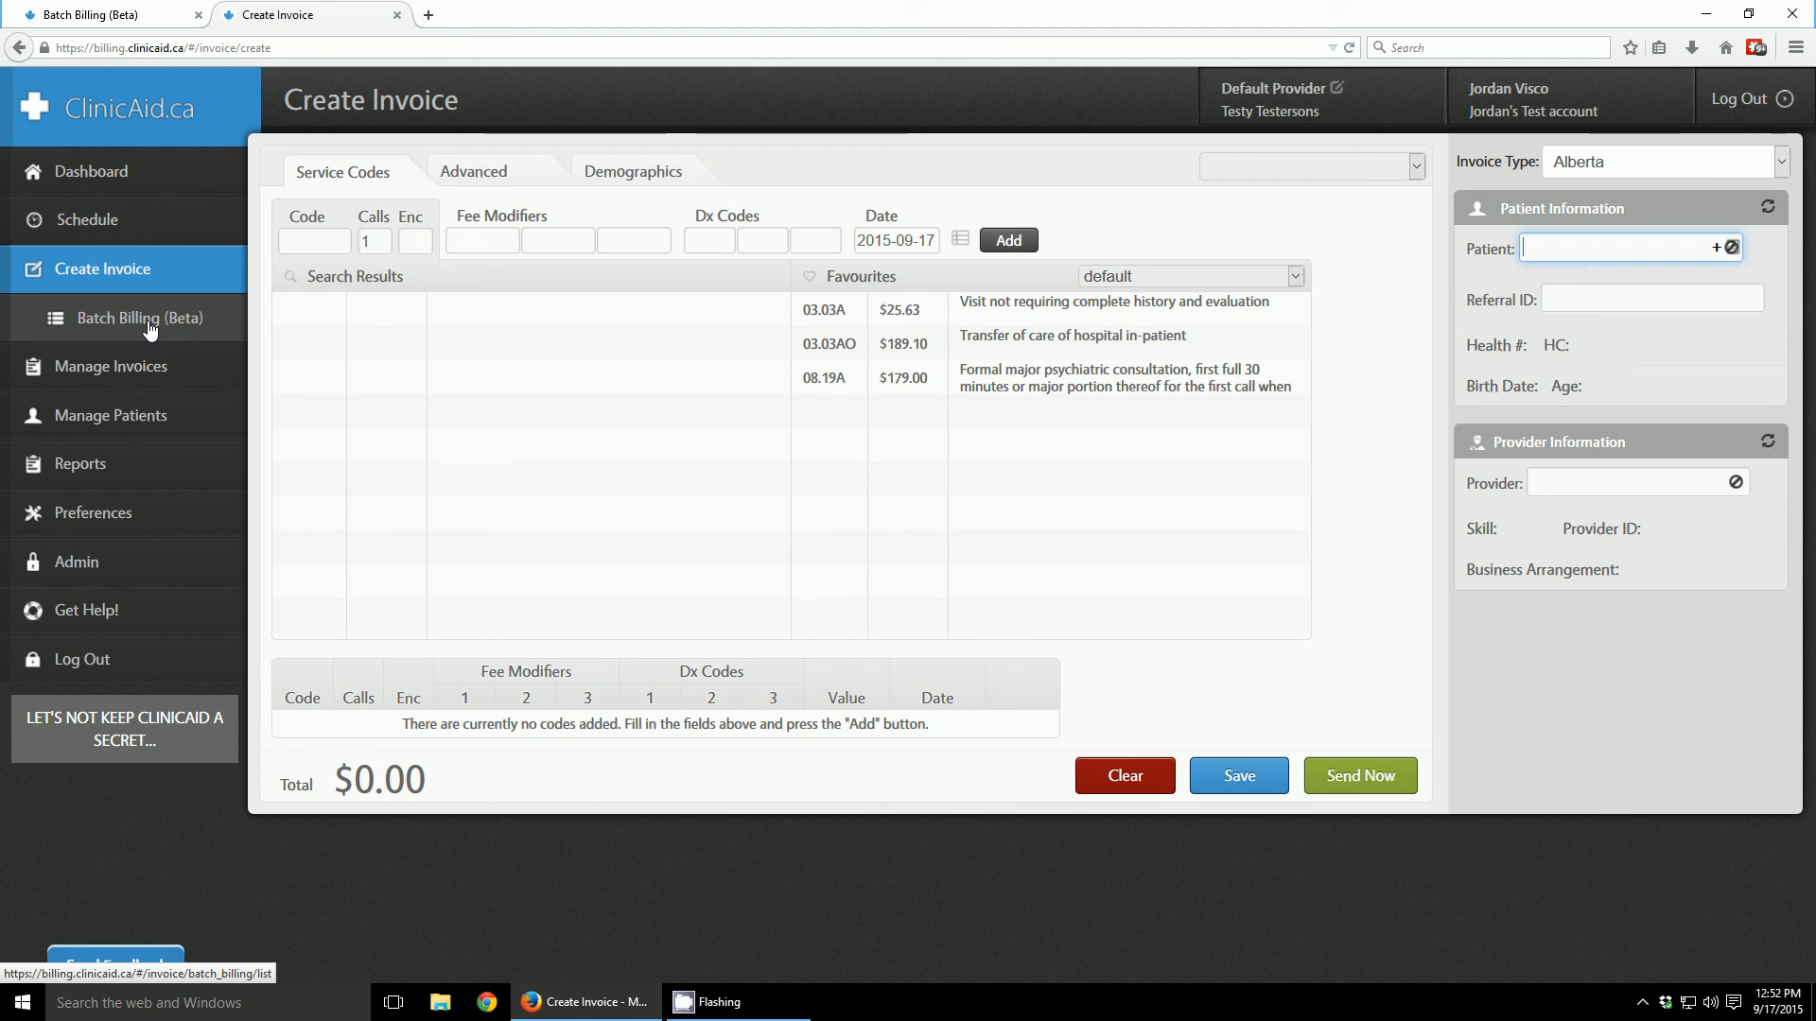
left_click(144, 317)
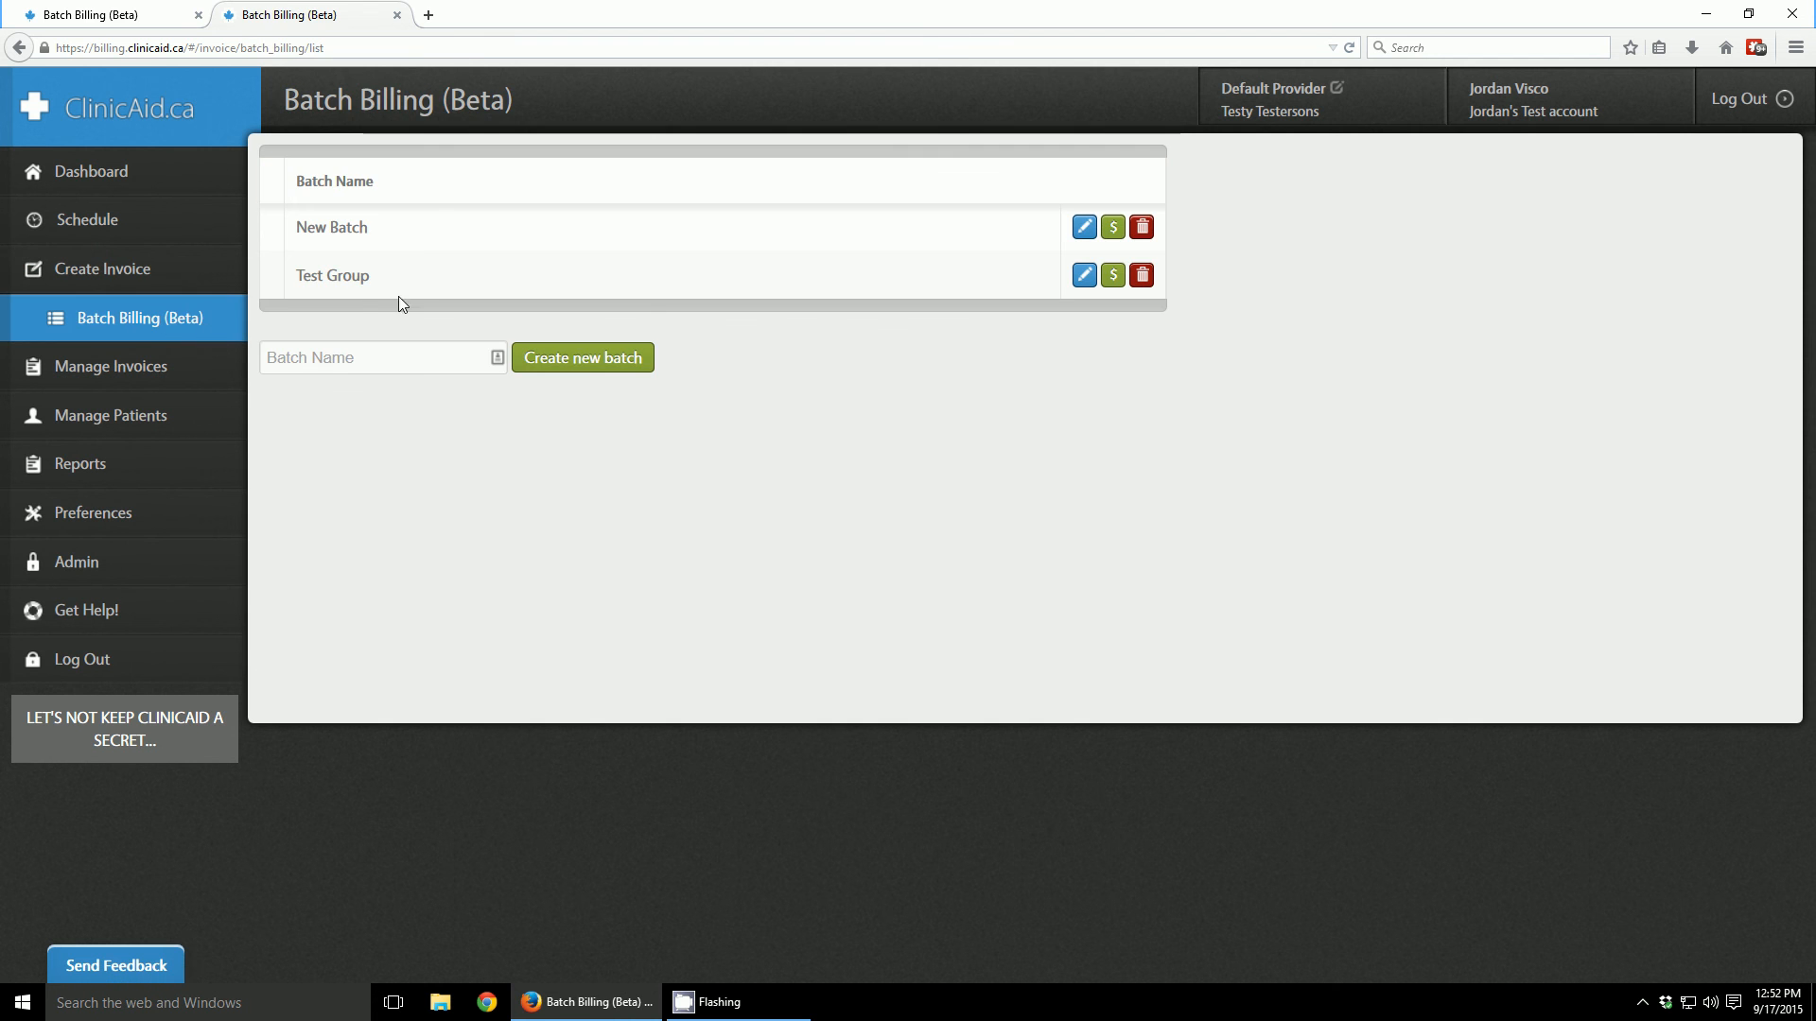
mouse_move(1112, 274)
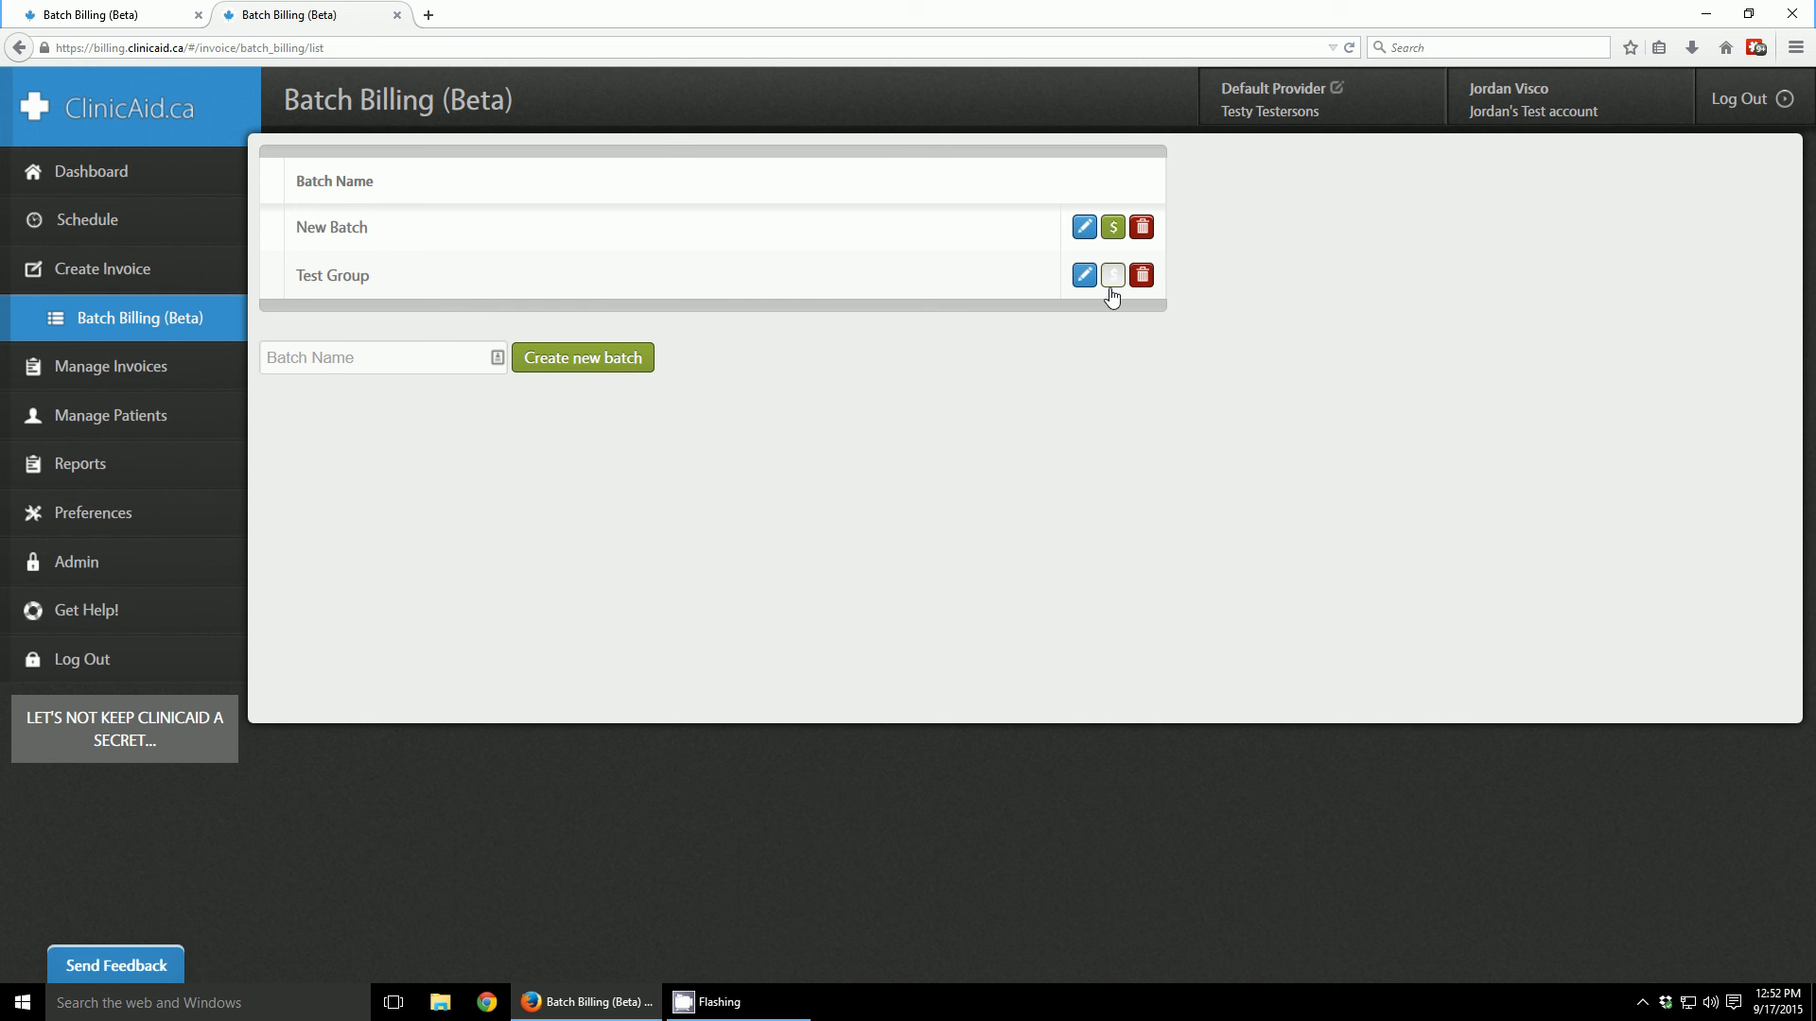
left_click(1112, 274)
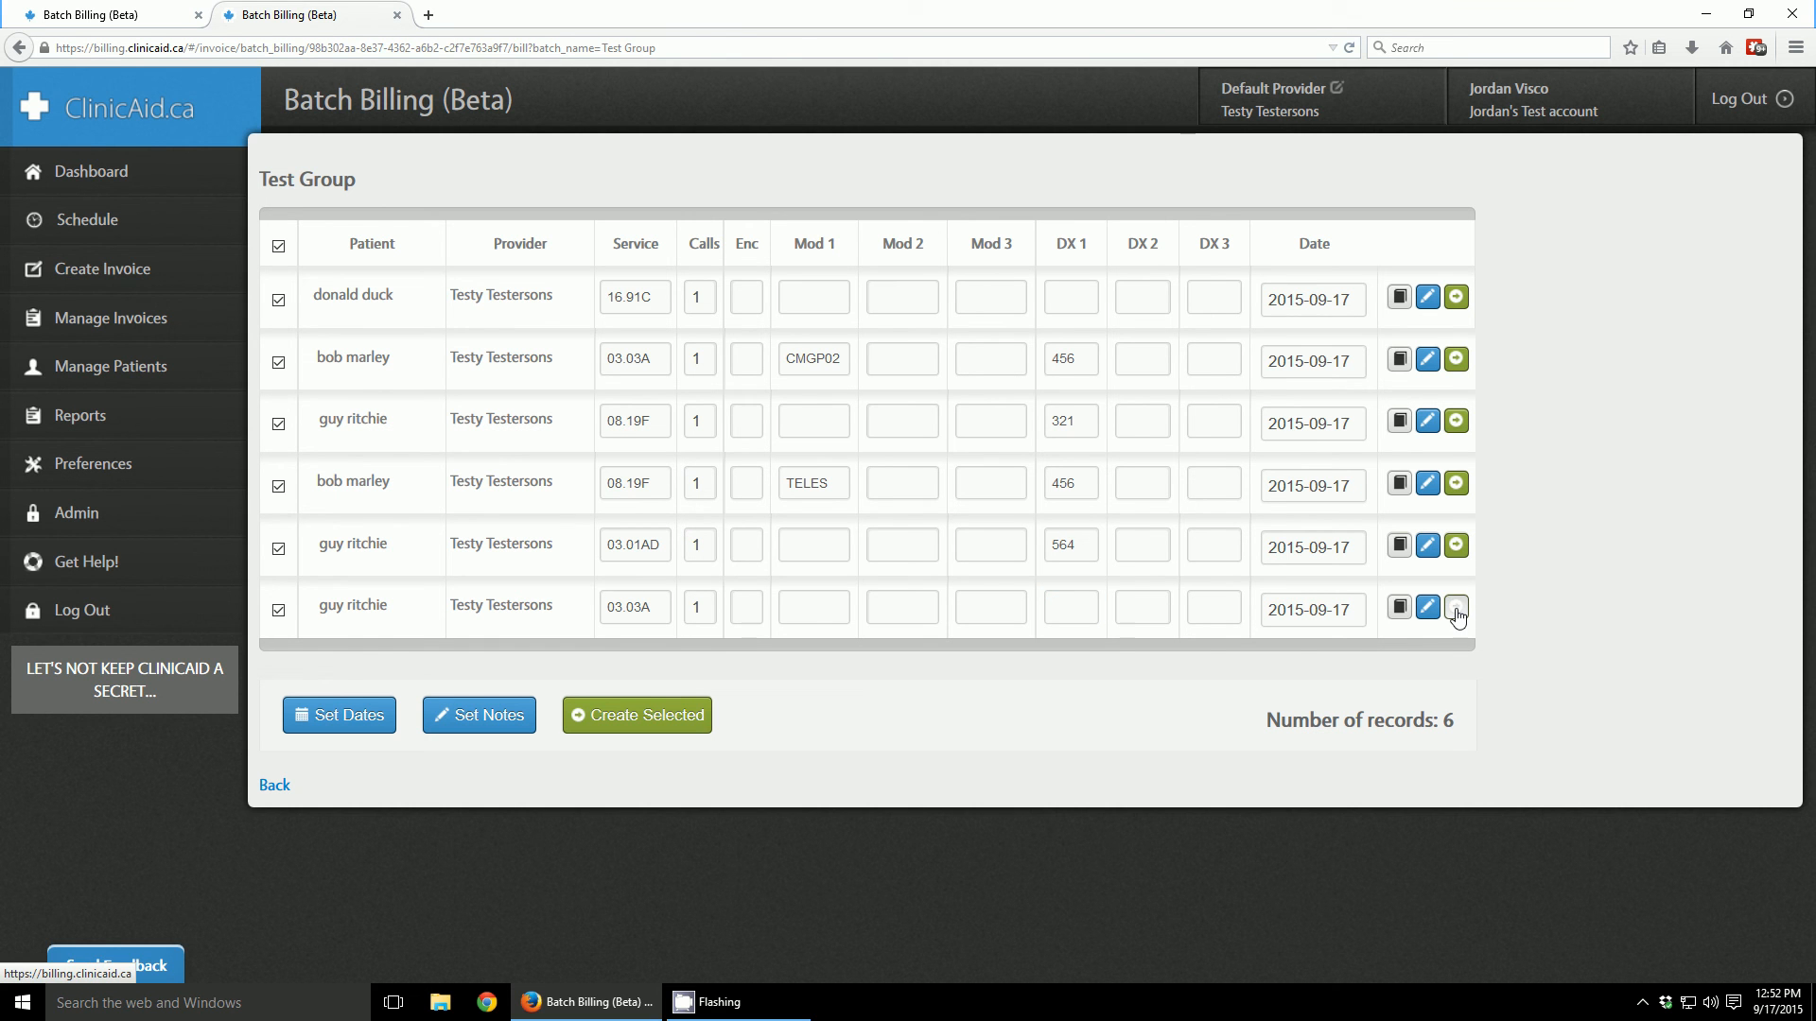
left_click(1454, 607)
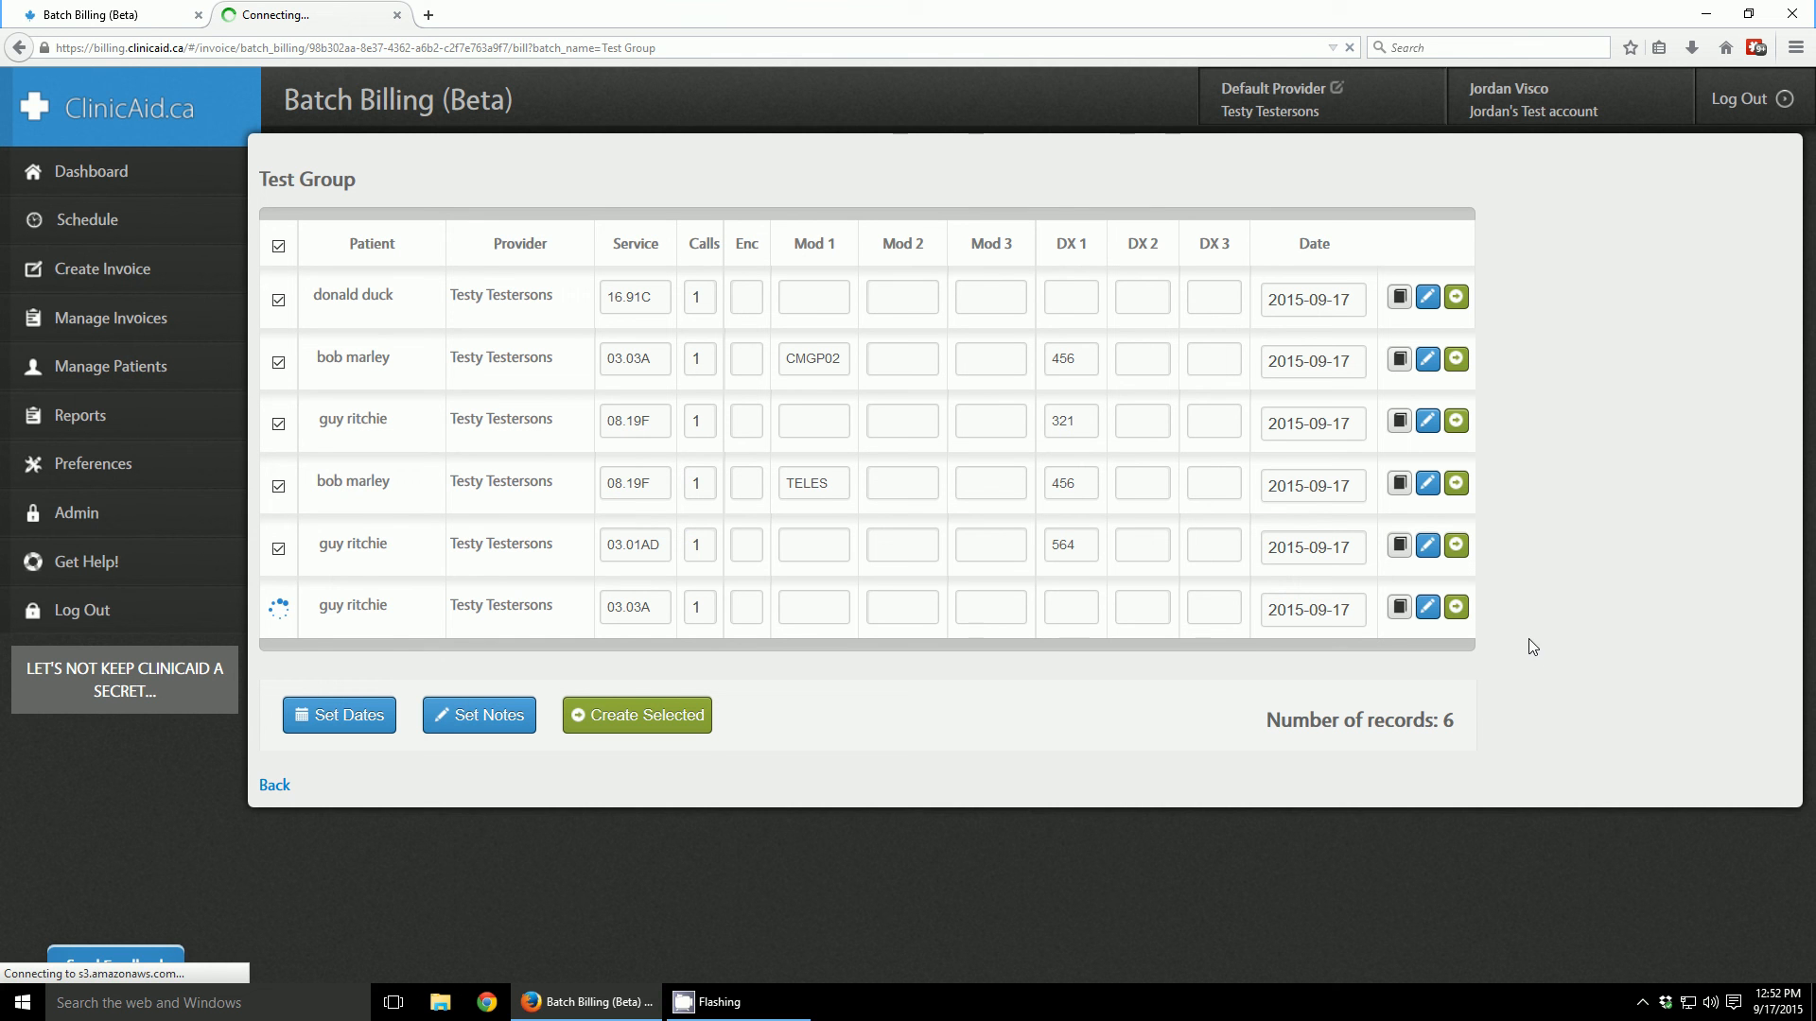
- Bill guy ritchie's 03.03A line, hit the missing Dx Code 1 error, and open it as an invoice
left_click(635, 715)
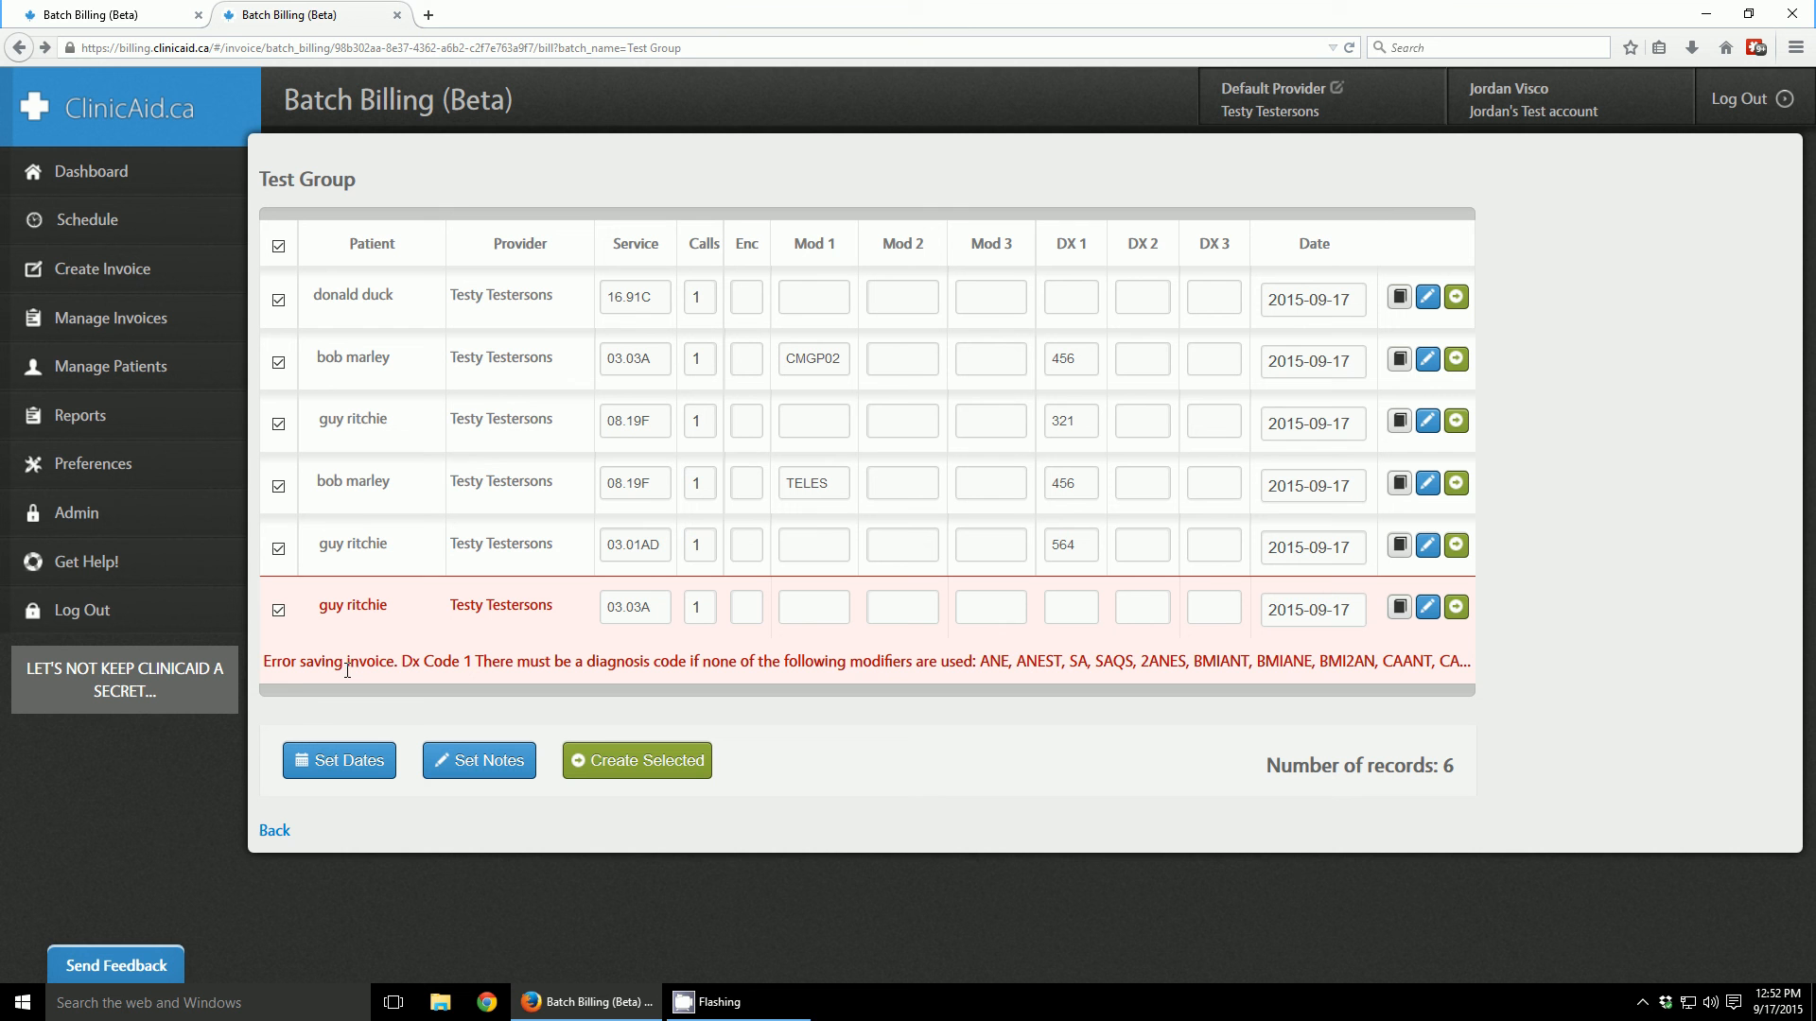
mouse_move(976, 653)
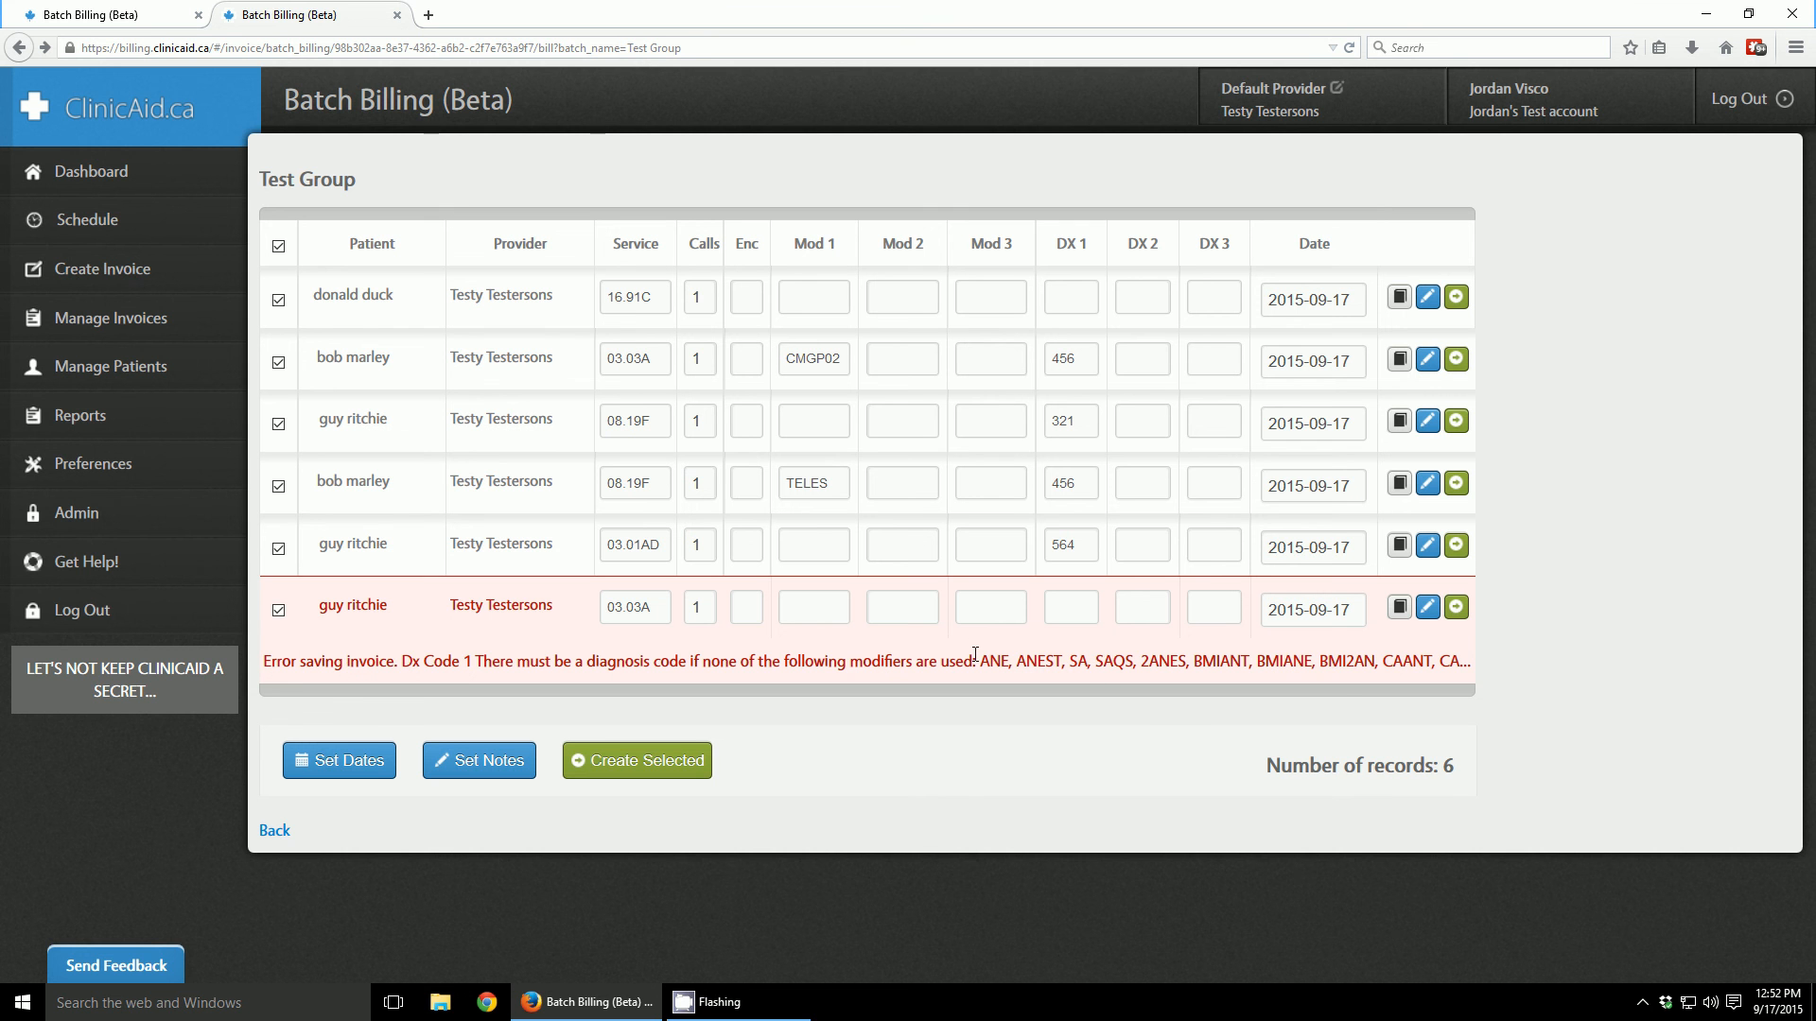
mouse_move(1381, 664)
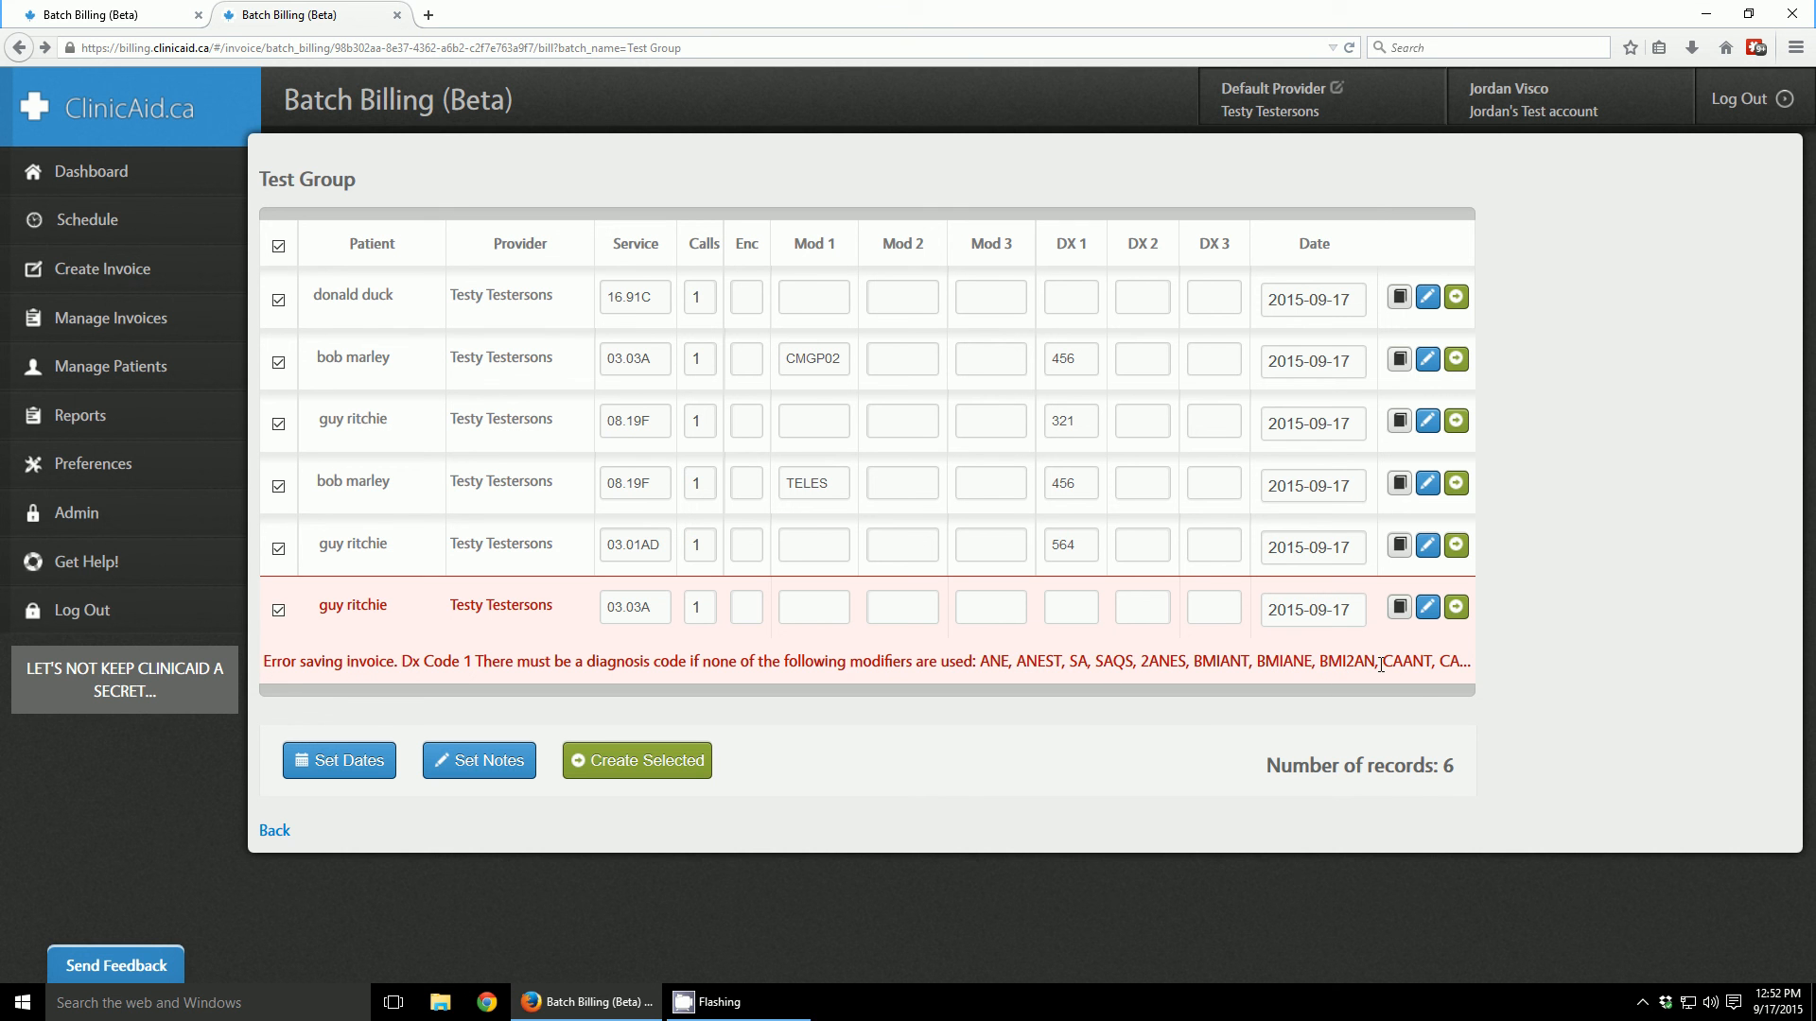
mouse_move(1027, 634)
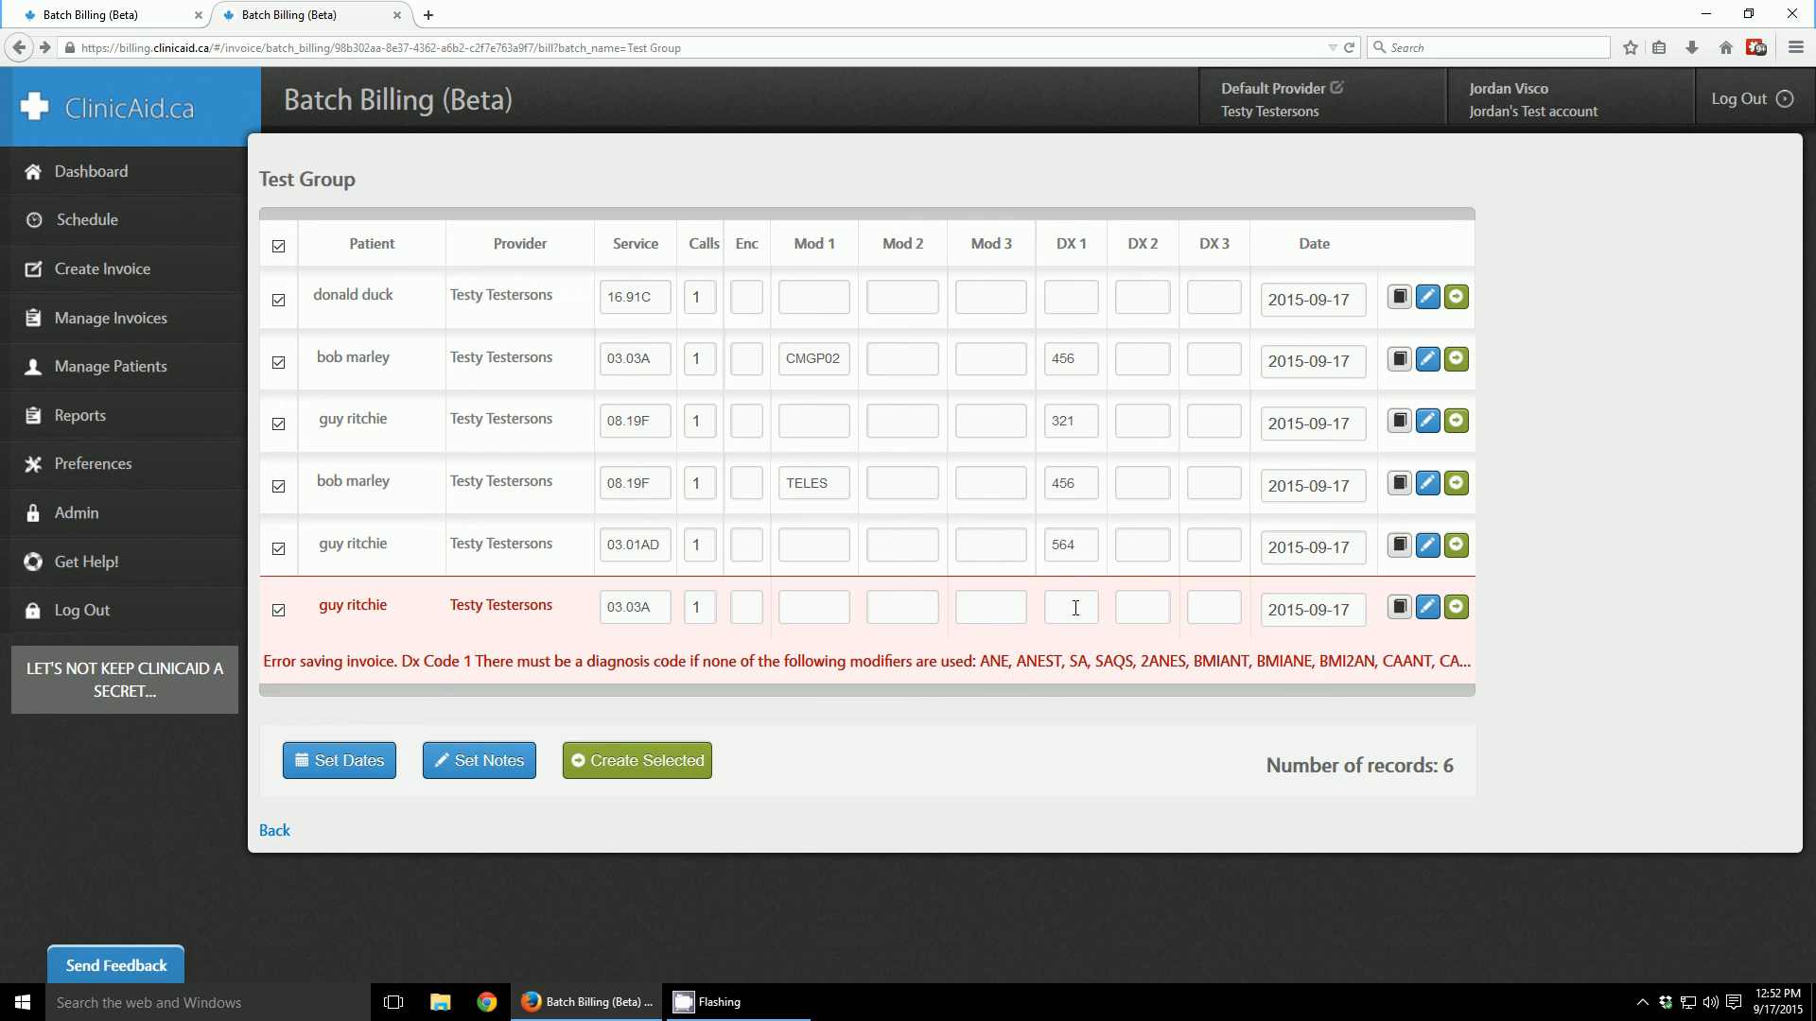
left_click(1069, 607)
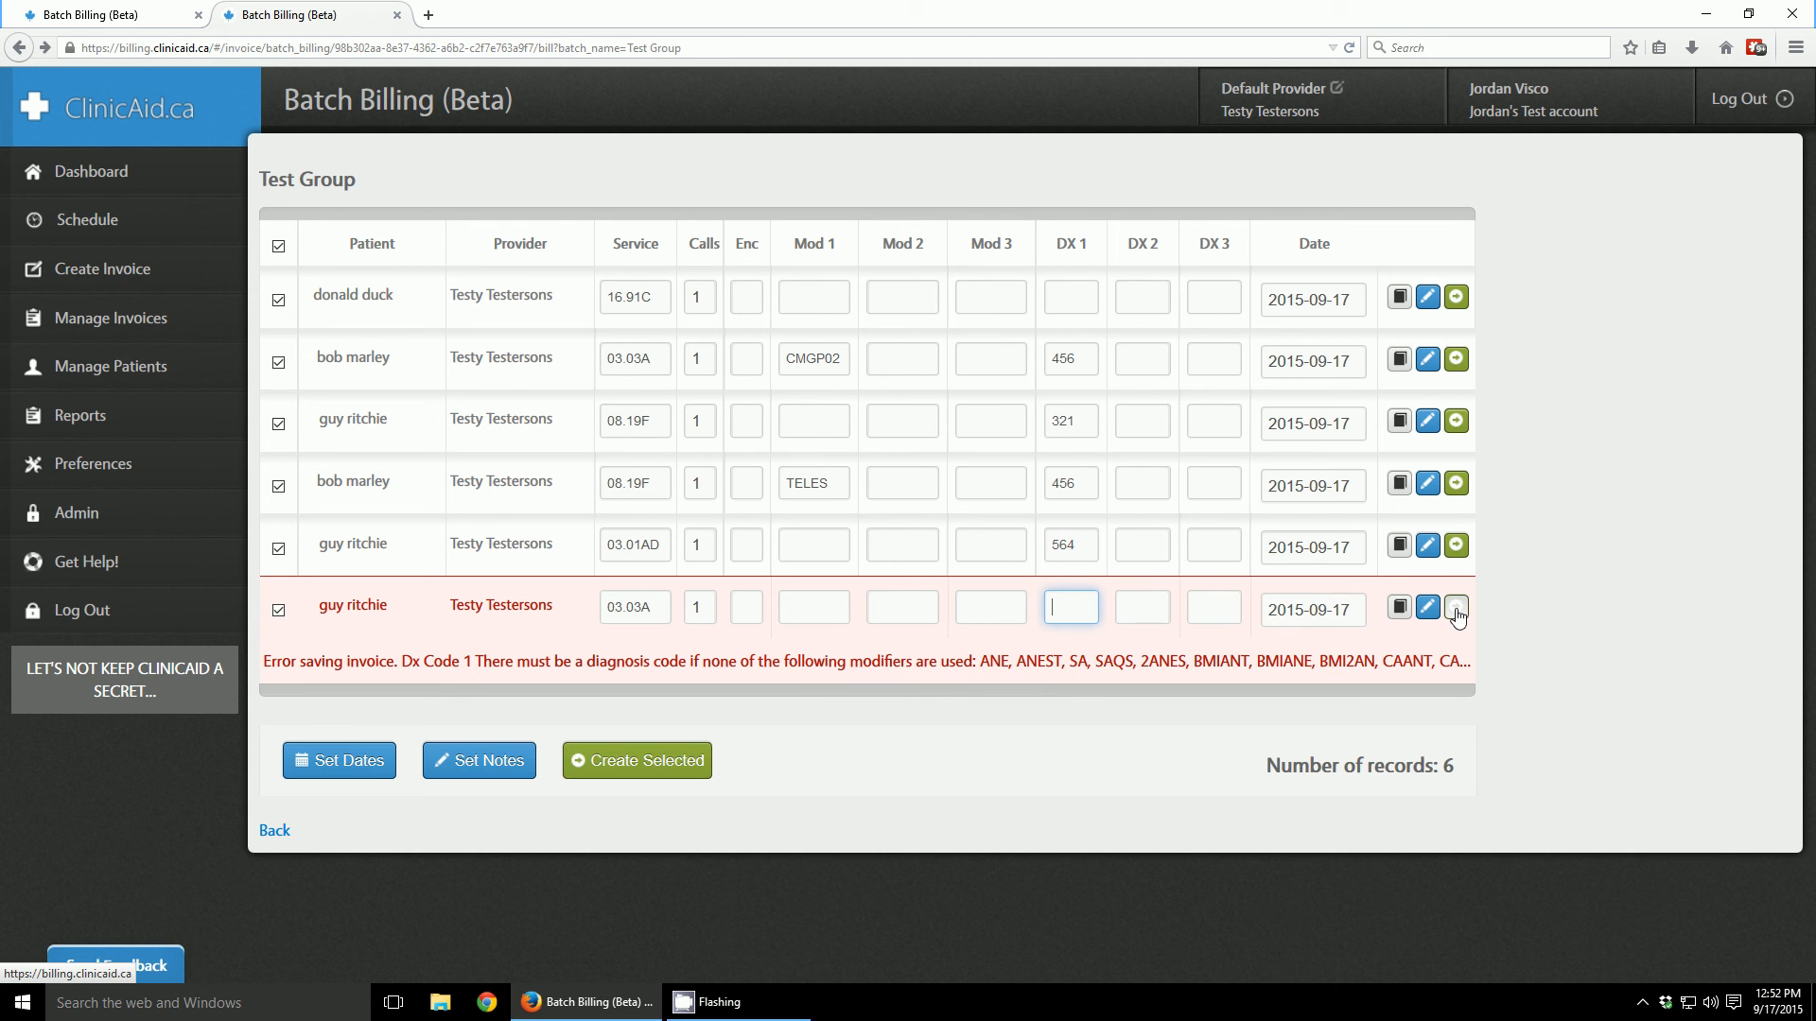
mouse_move(1456, 607)
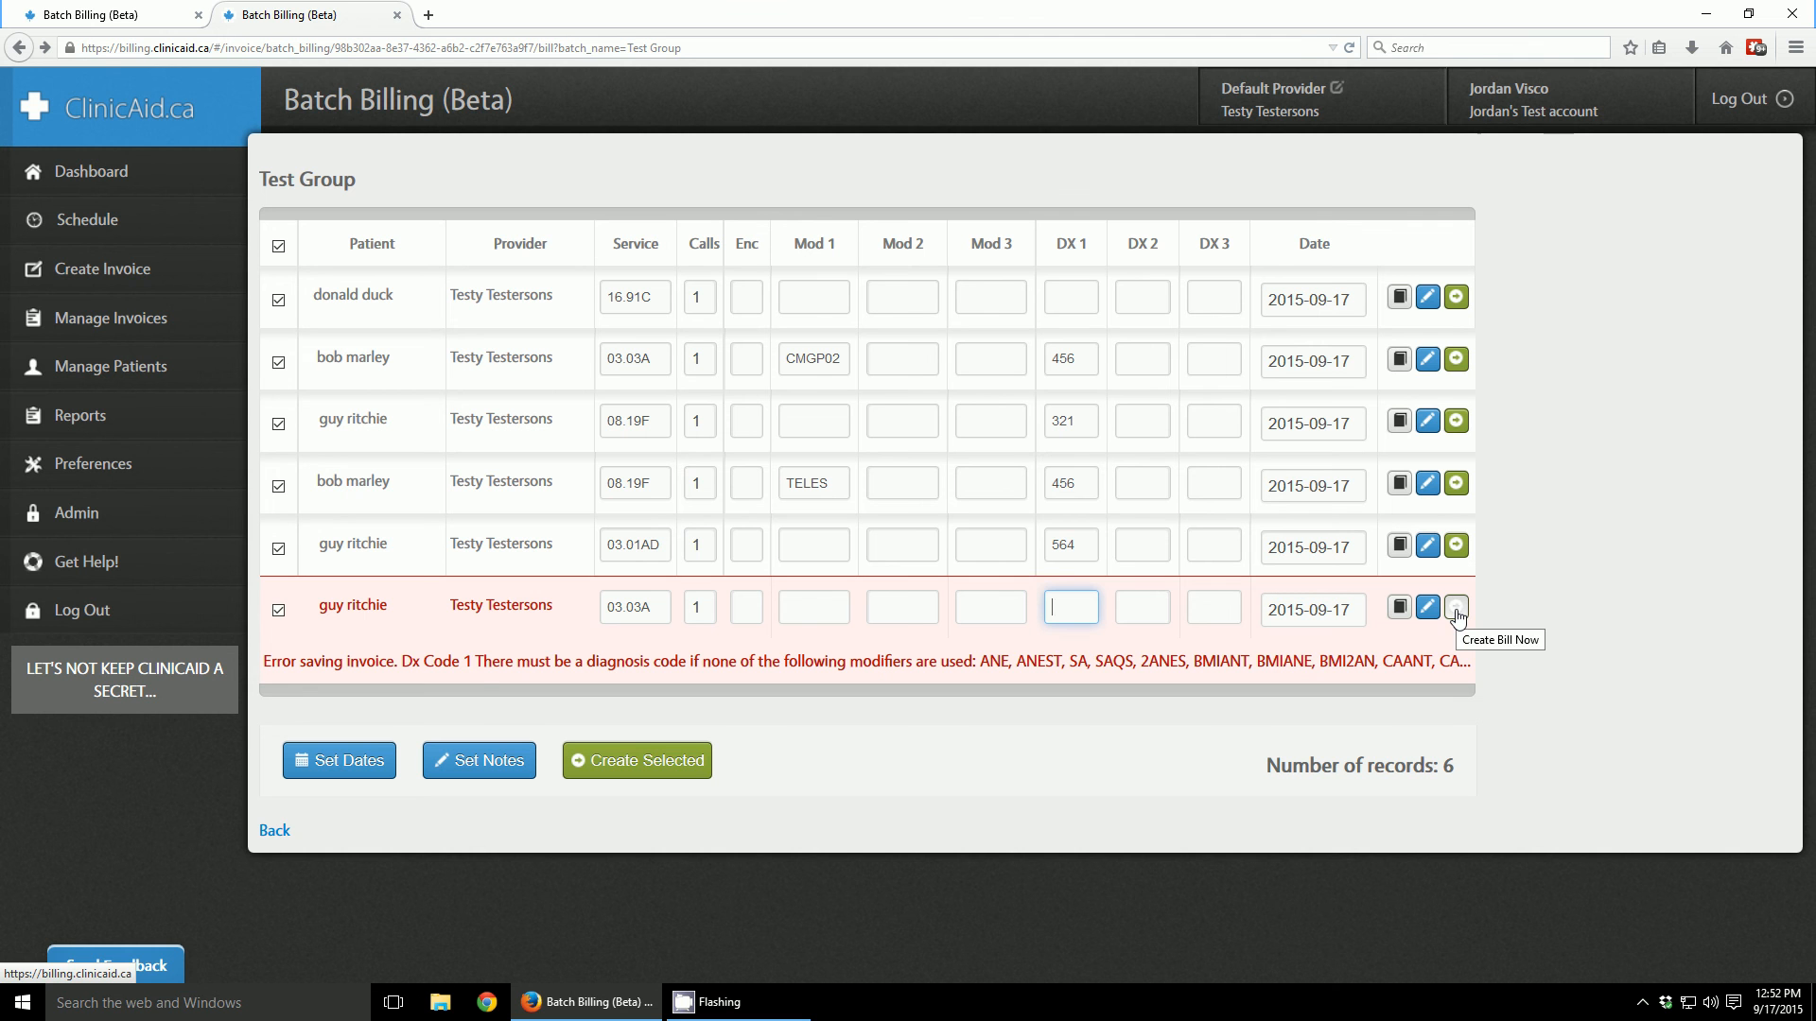
mouse_move(1427, 608)
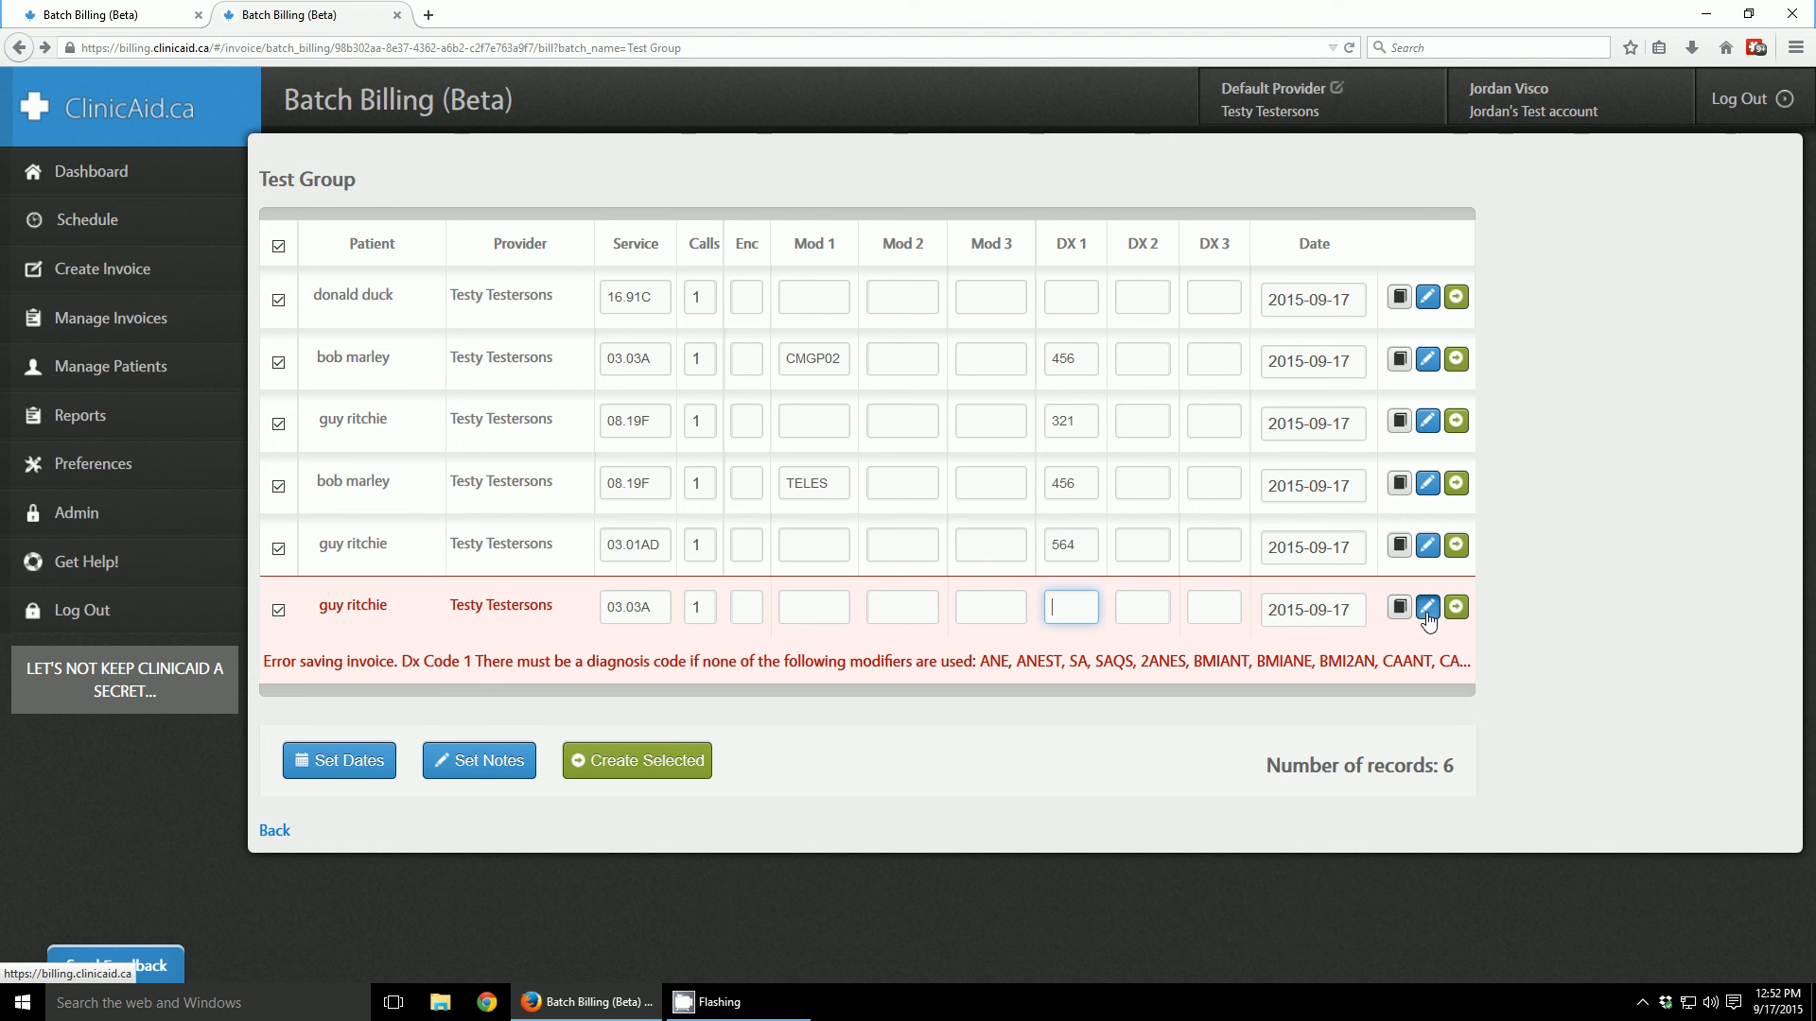
mouse_move(1429, 608)
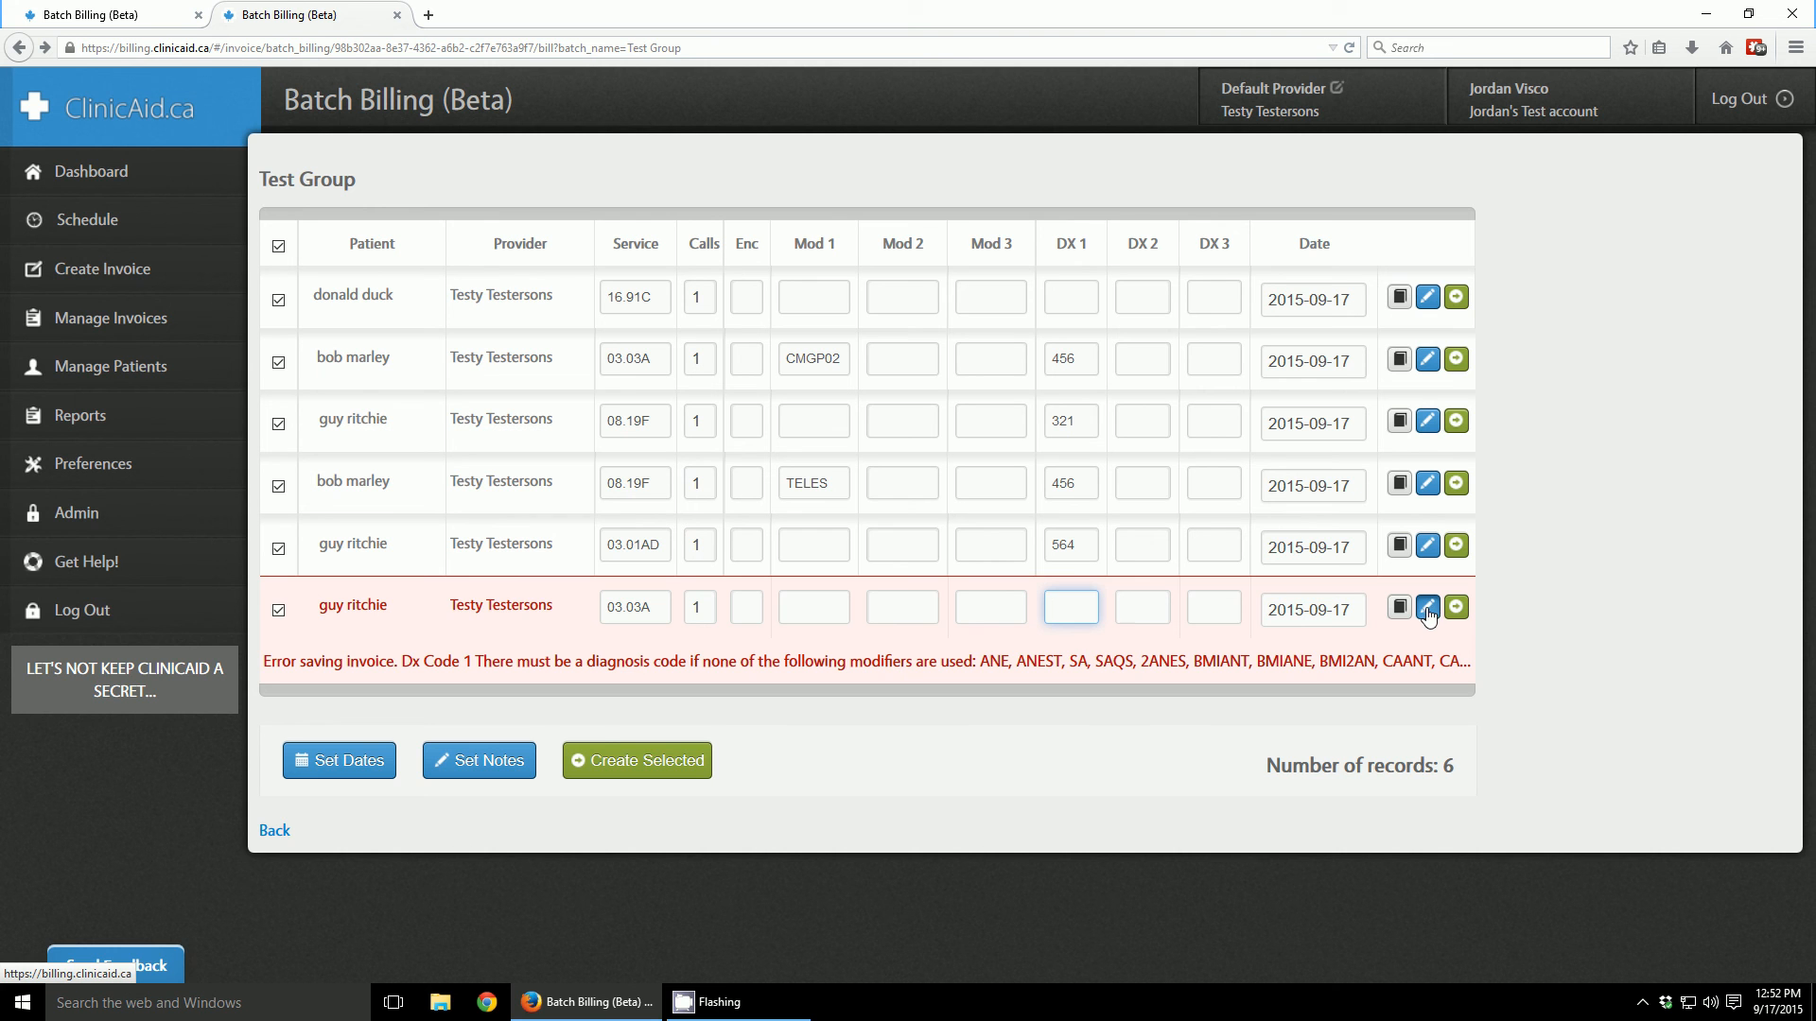
left_click(1427, 607)
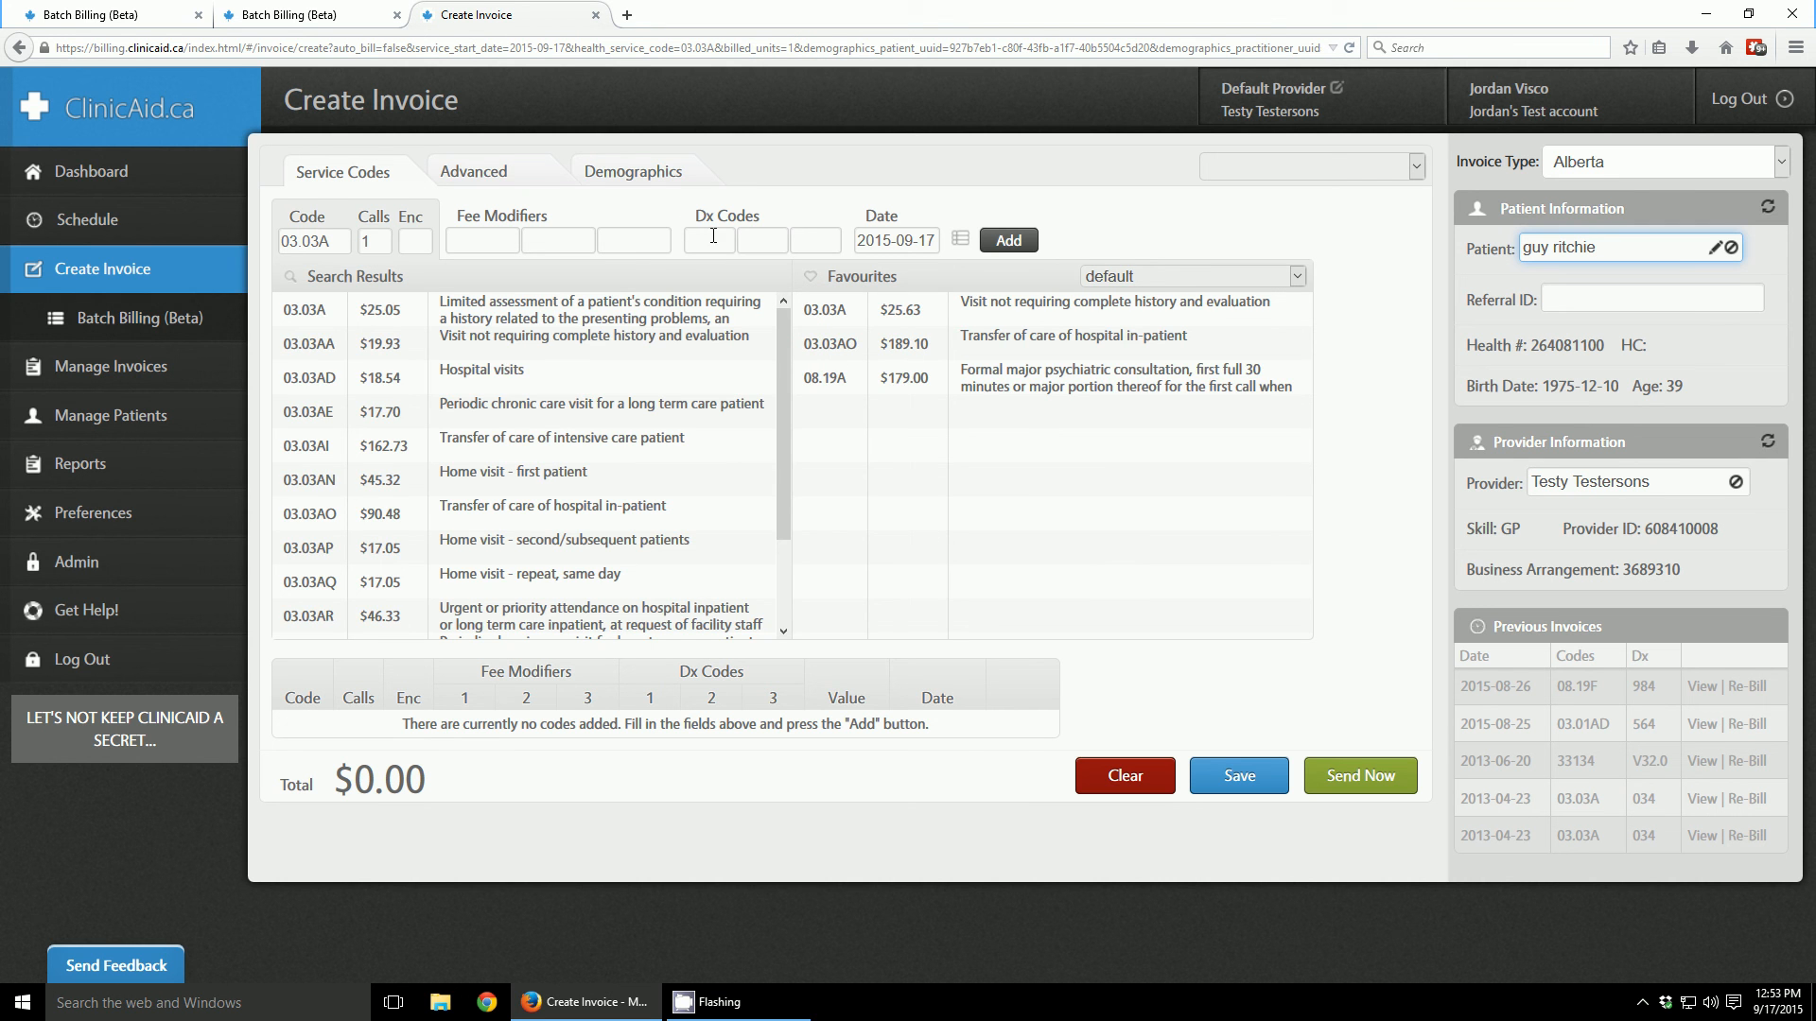
- Add diagnosis code 784 to guy ritchie's 03.03A invoice ($37.07) and save it
left_click(708, 241)
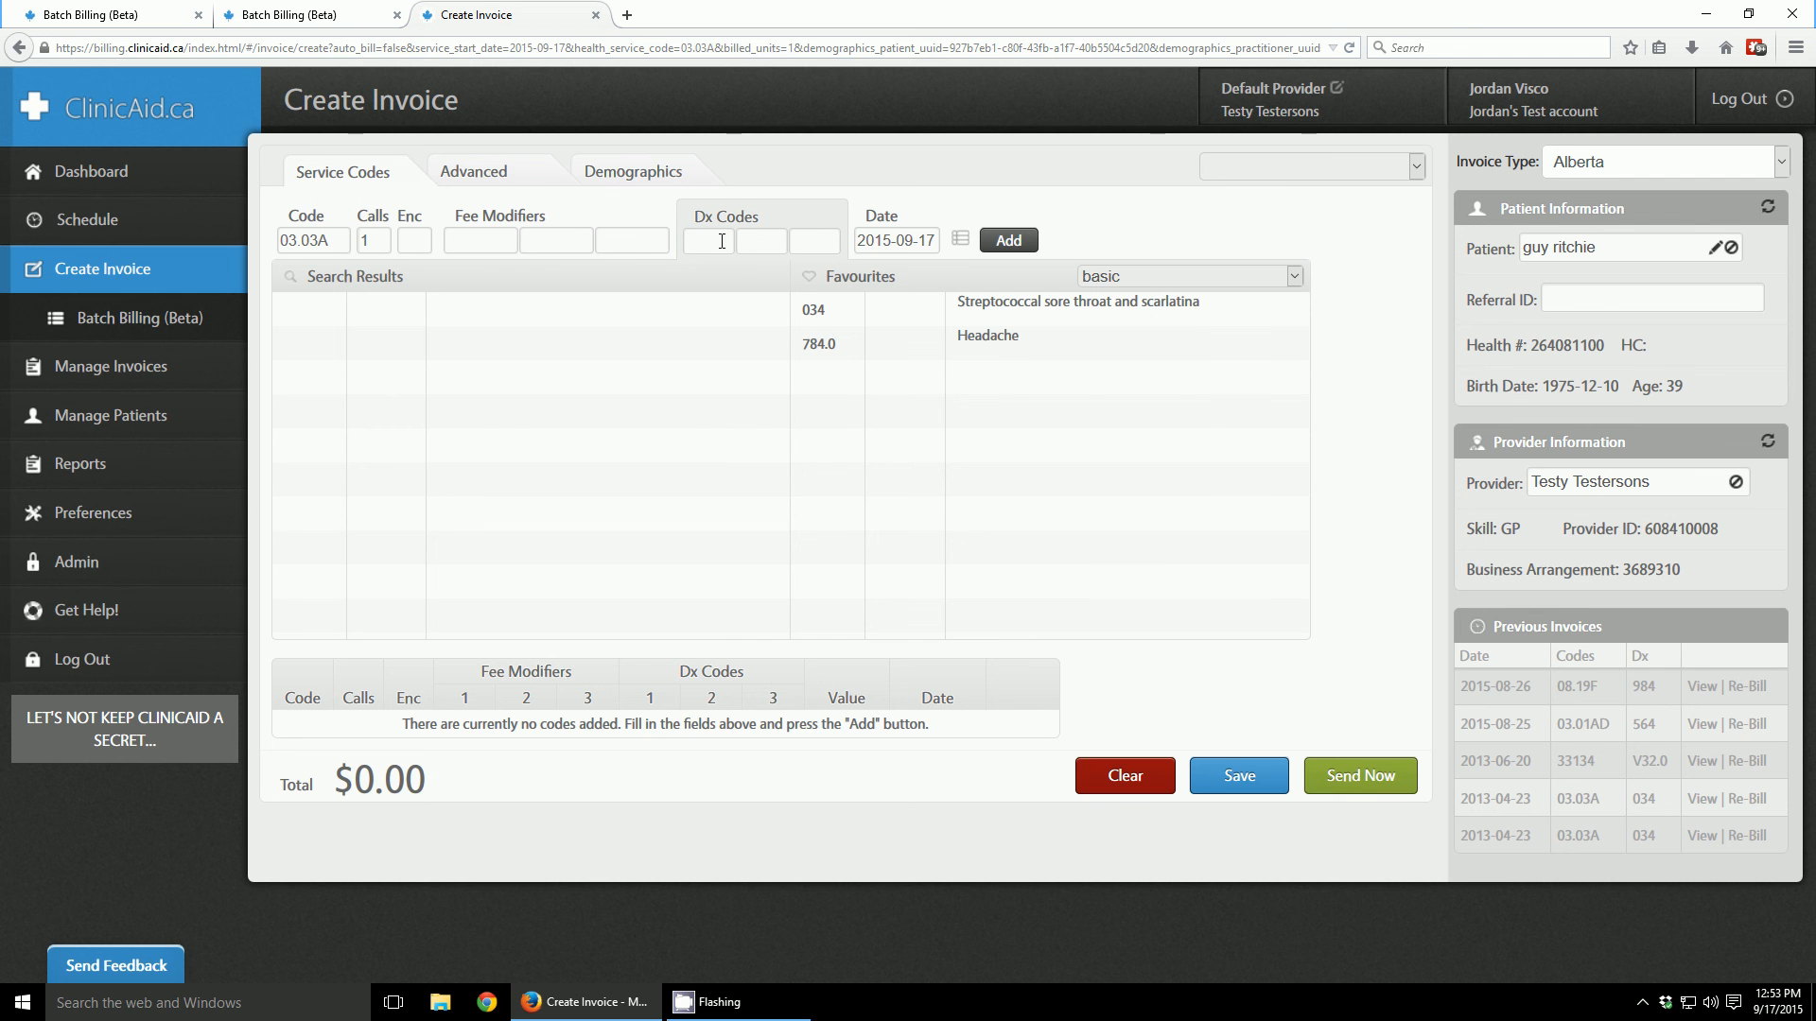
type("784")
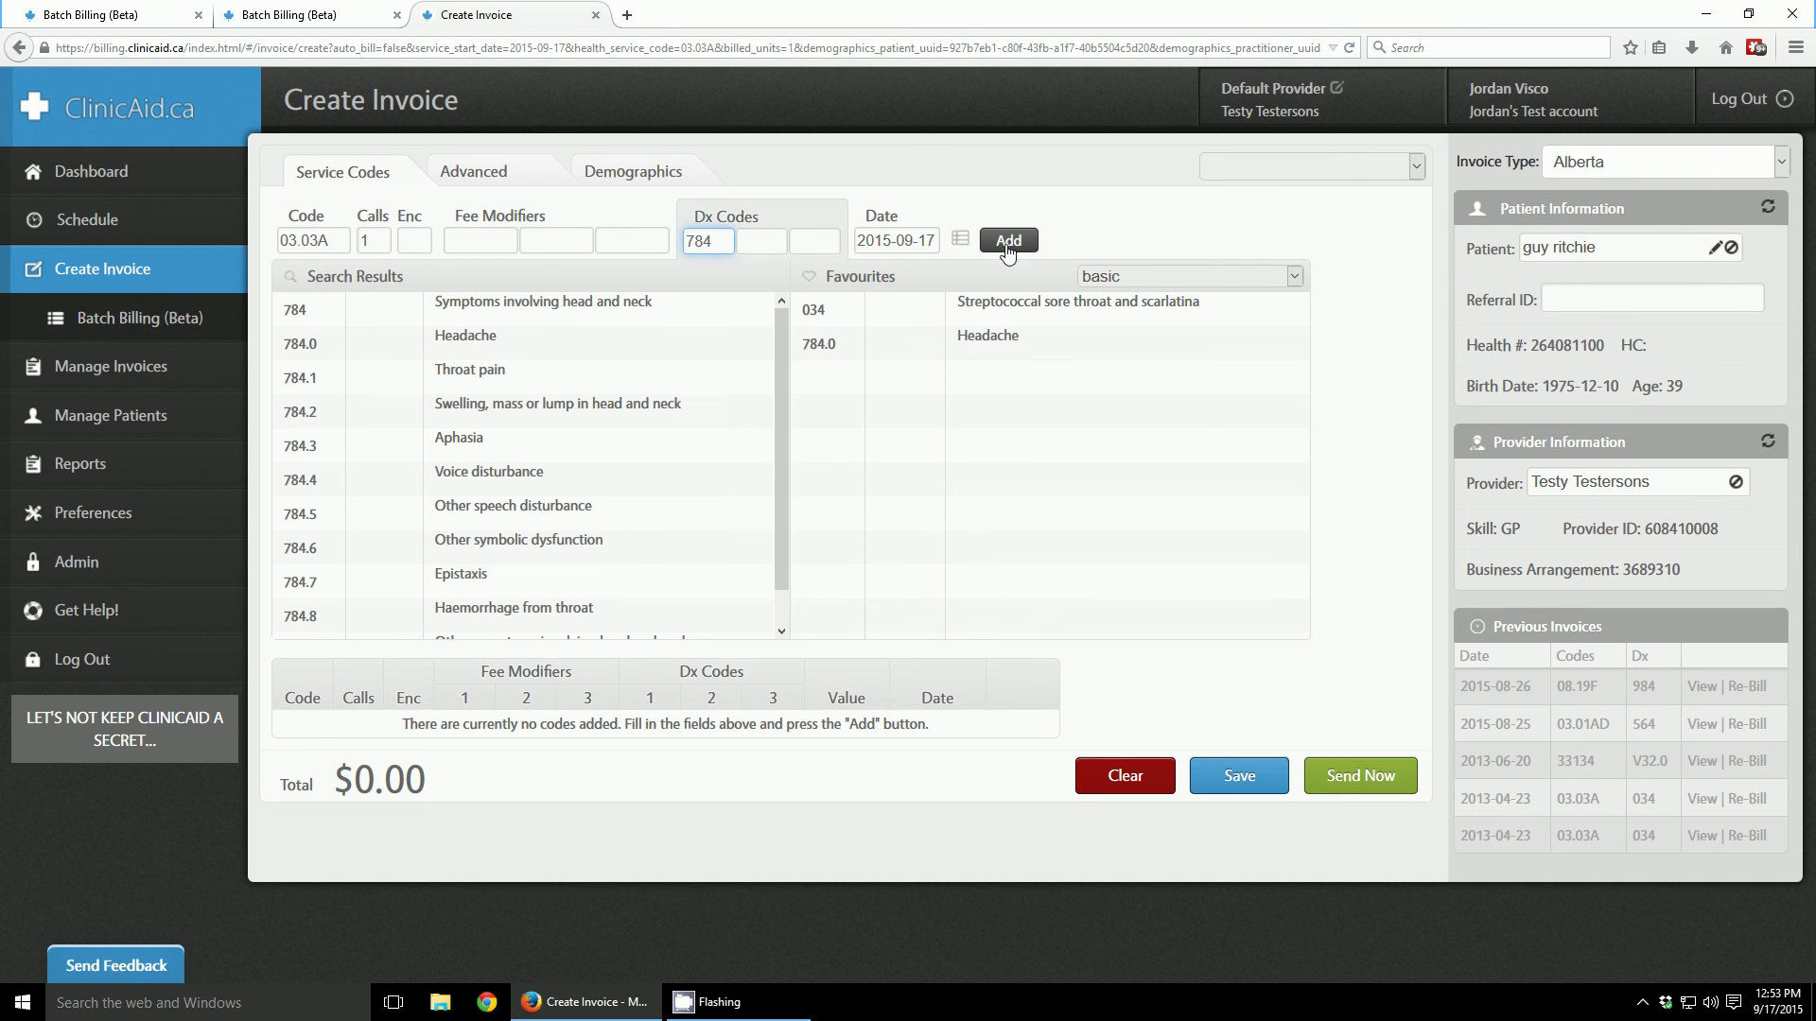
left_click(1008, 240)
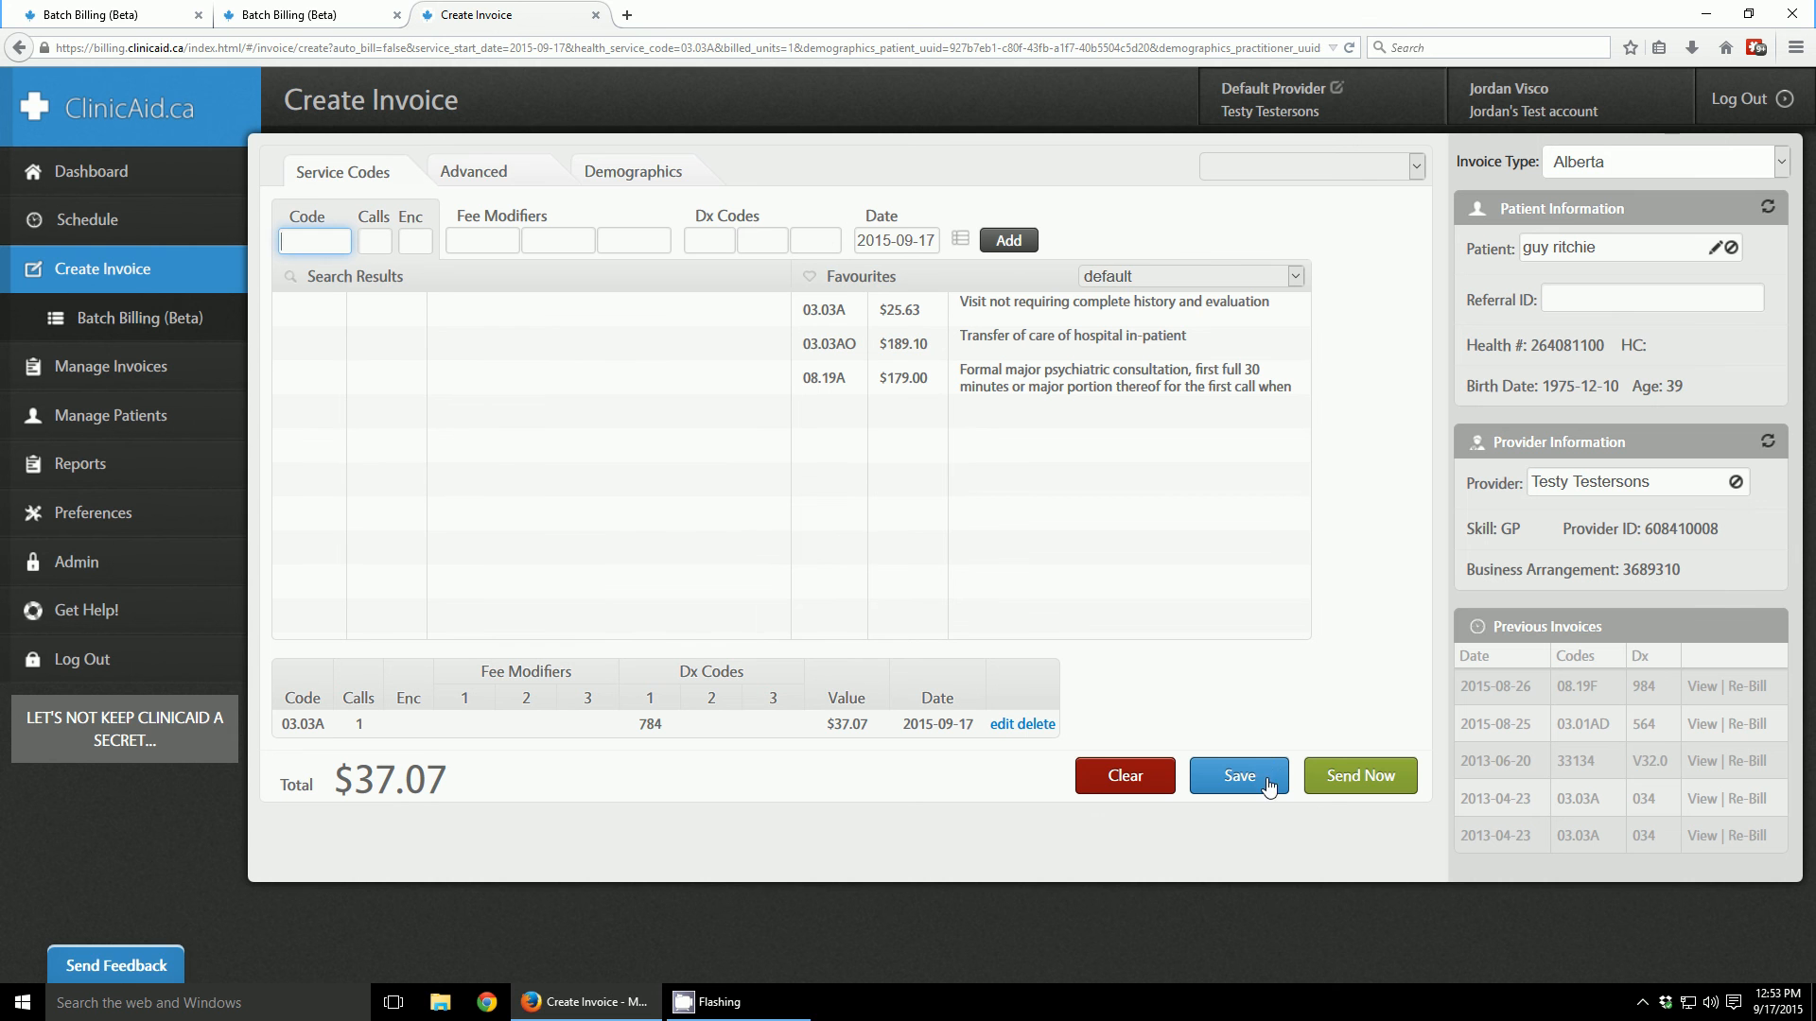
left_click(1238, 776)
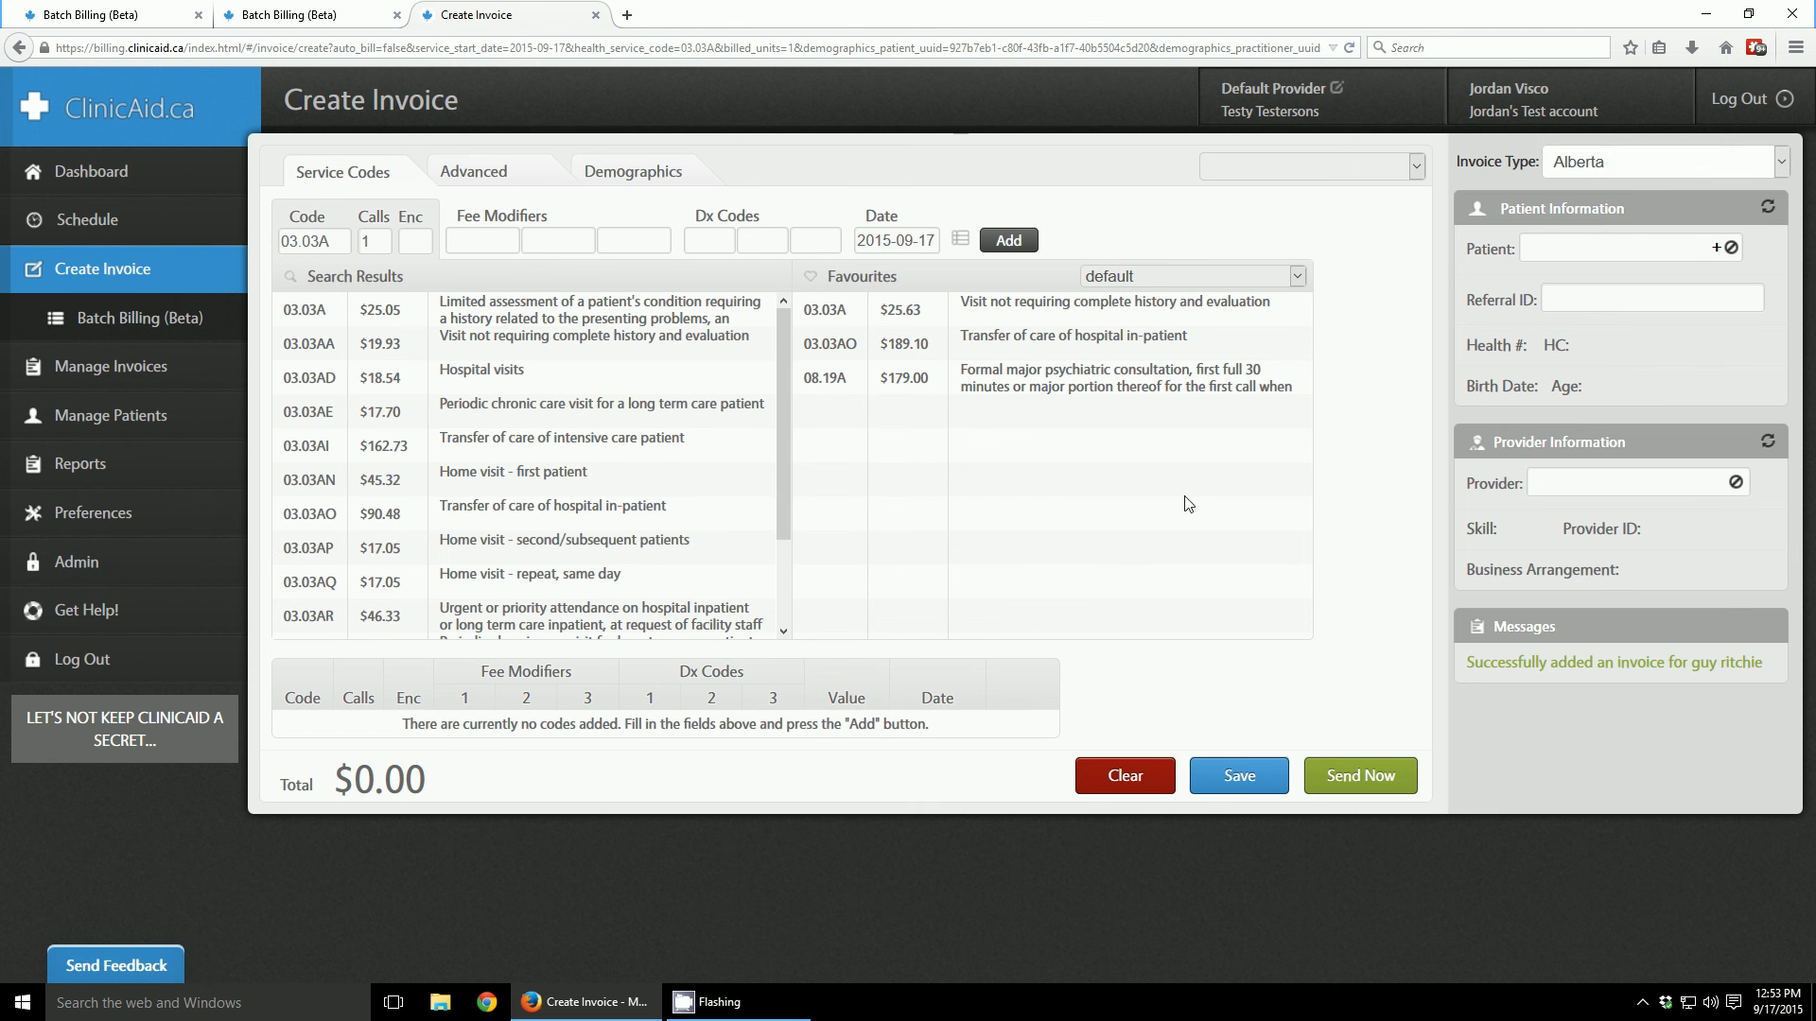
mouse_move(595, 14)
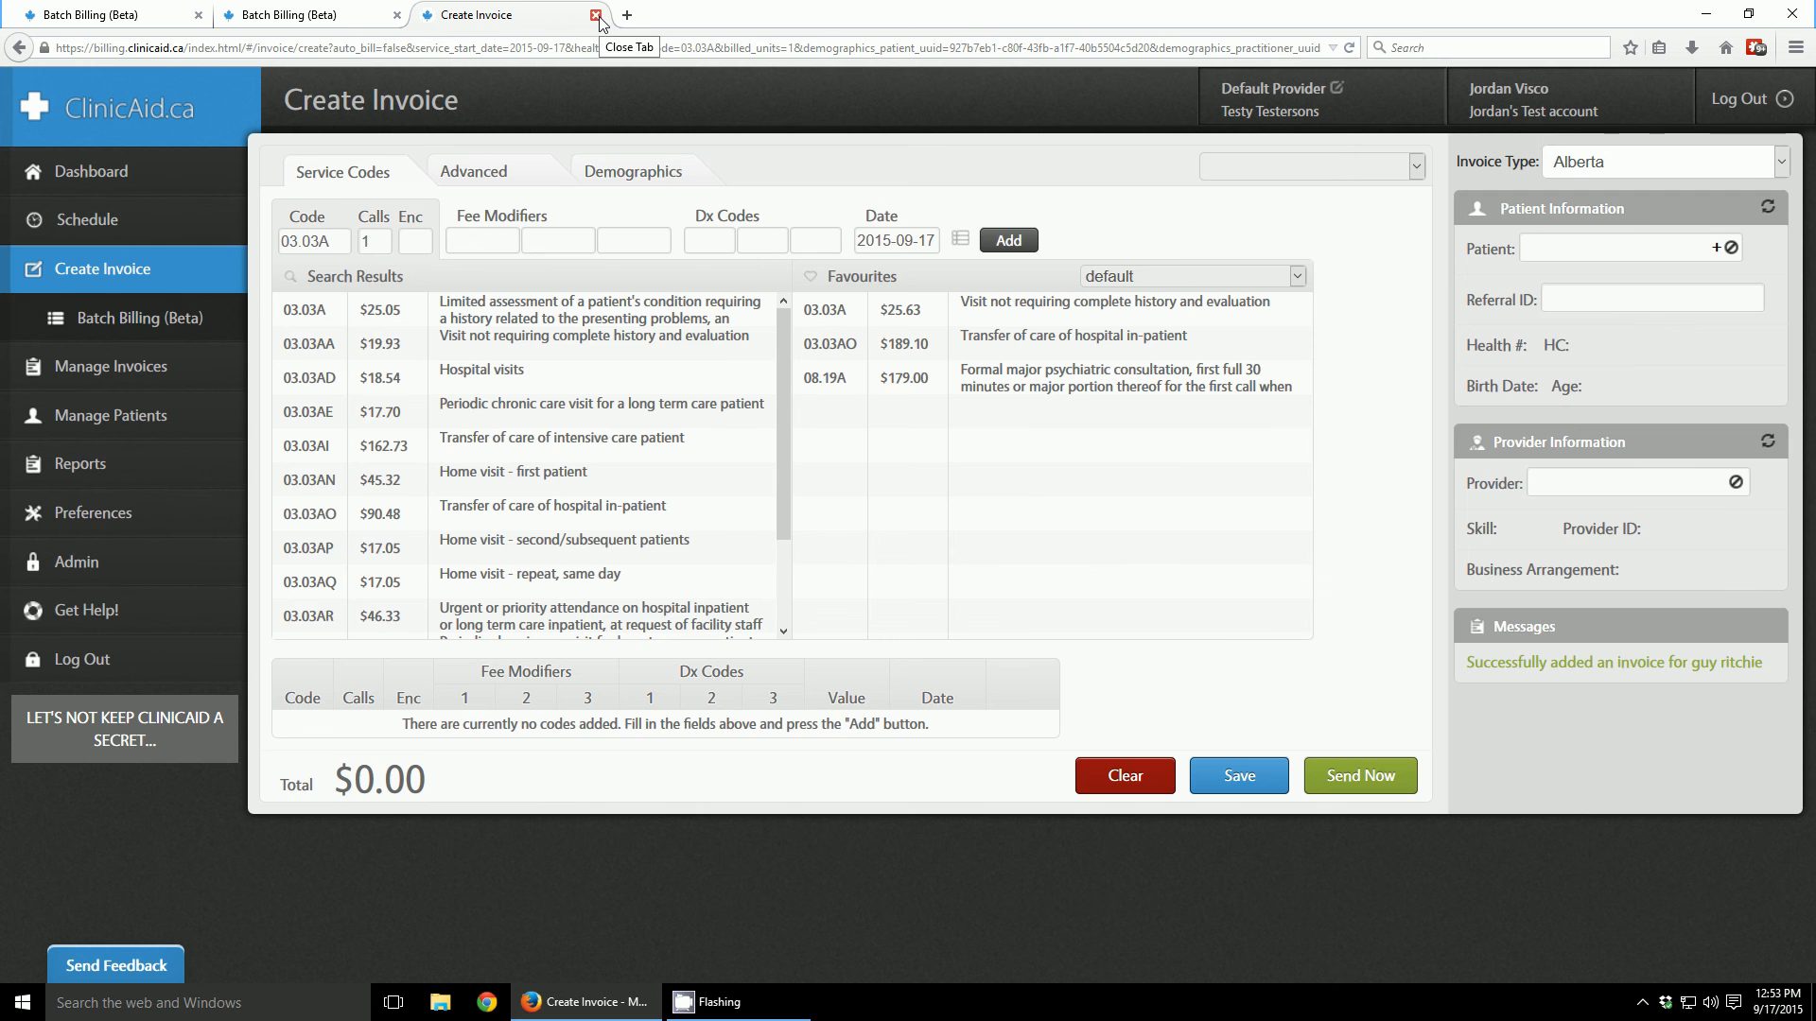
- Close the Create Invoice tab and confirm the 03.03A row shows a green checkmark
left_click(597, 14)
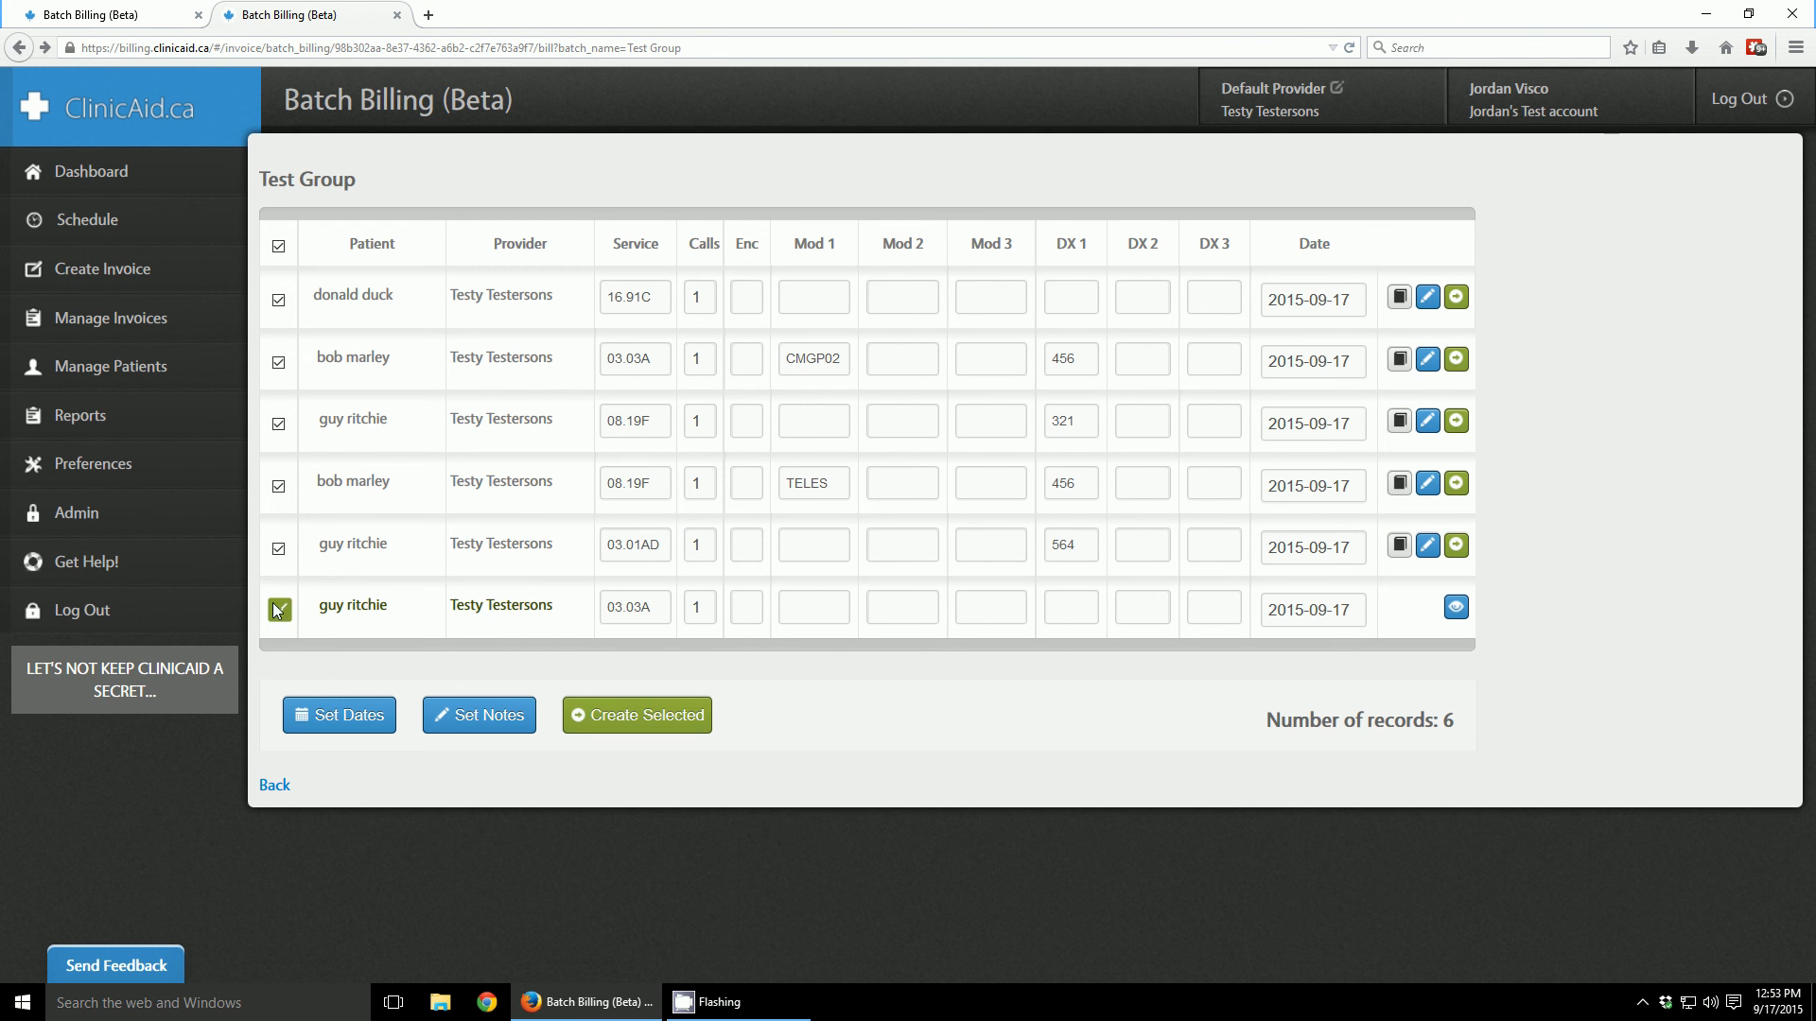
left_click(278, 611)
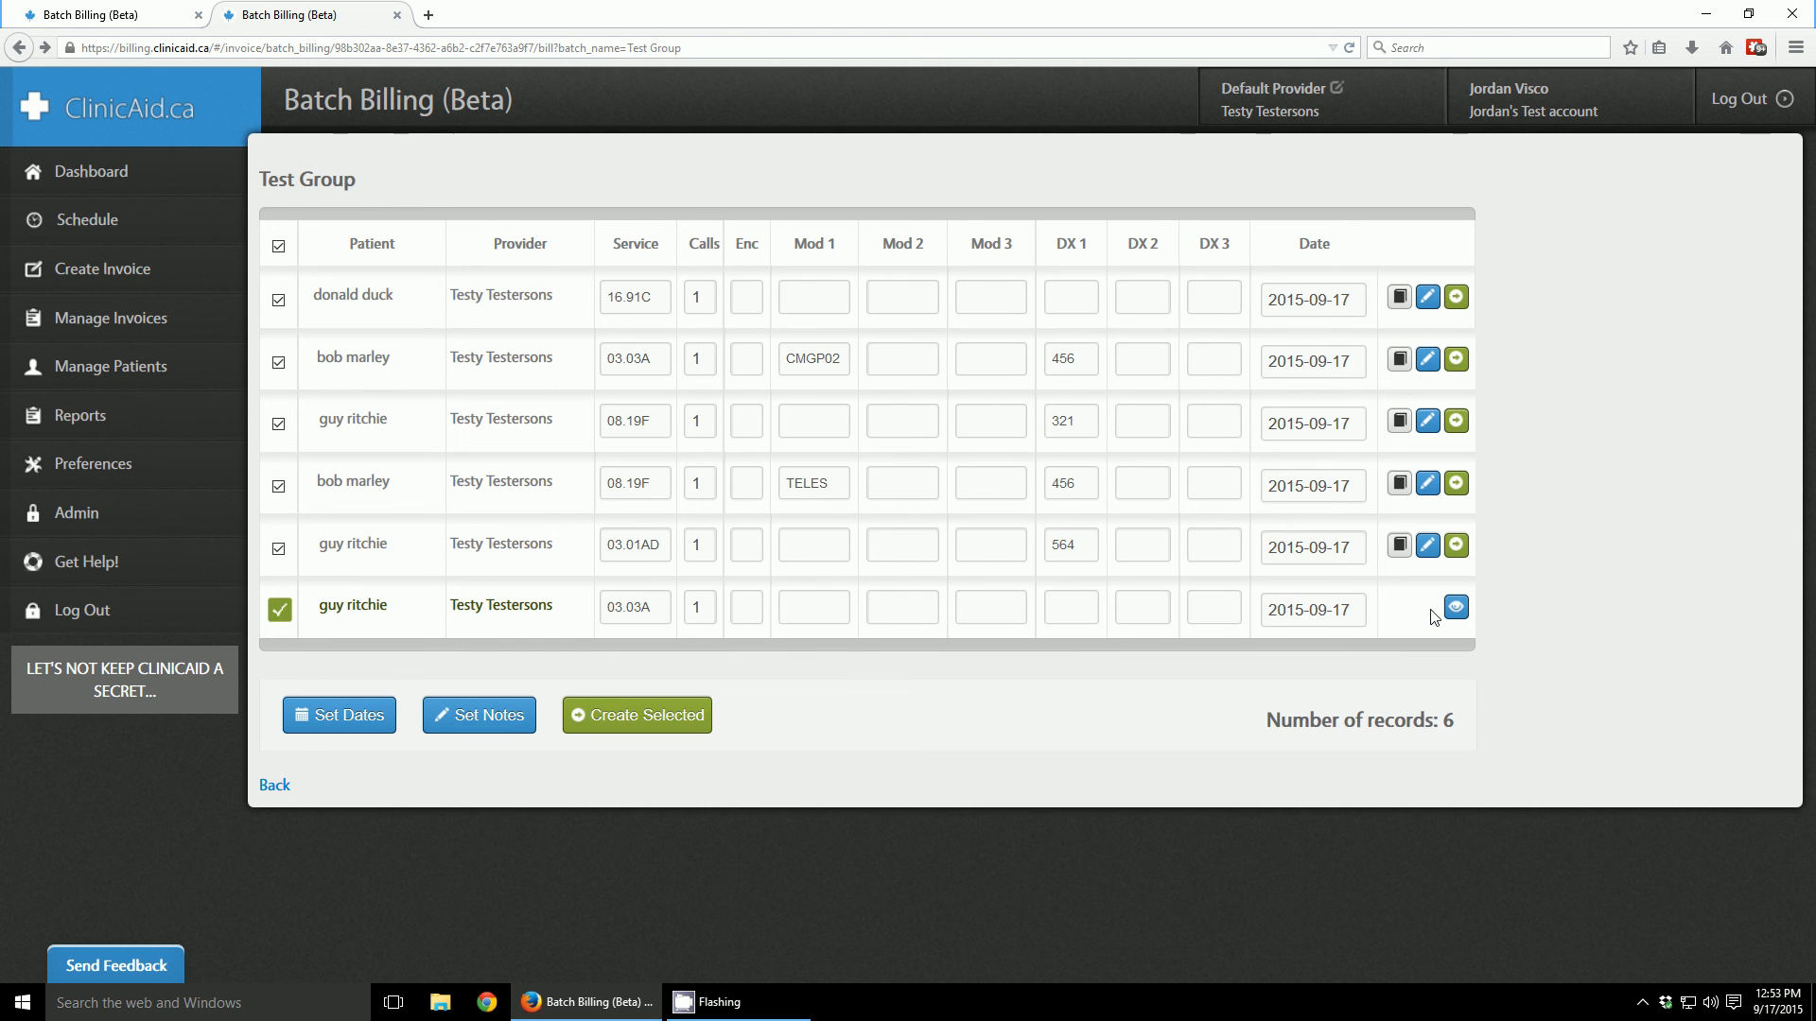
mouse_move(915, 581)
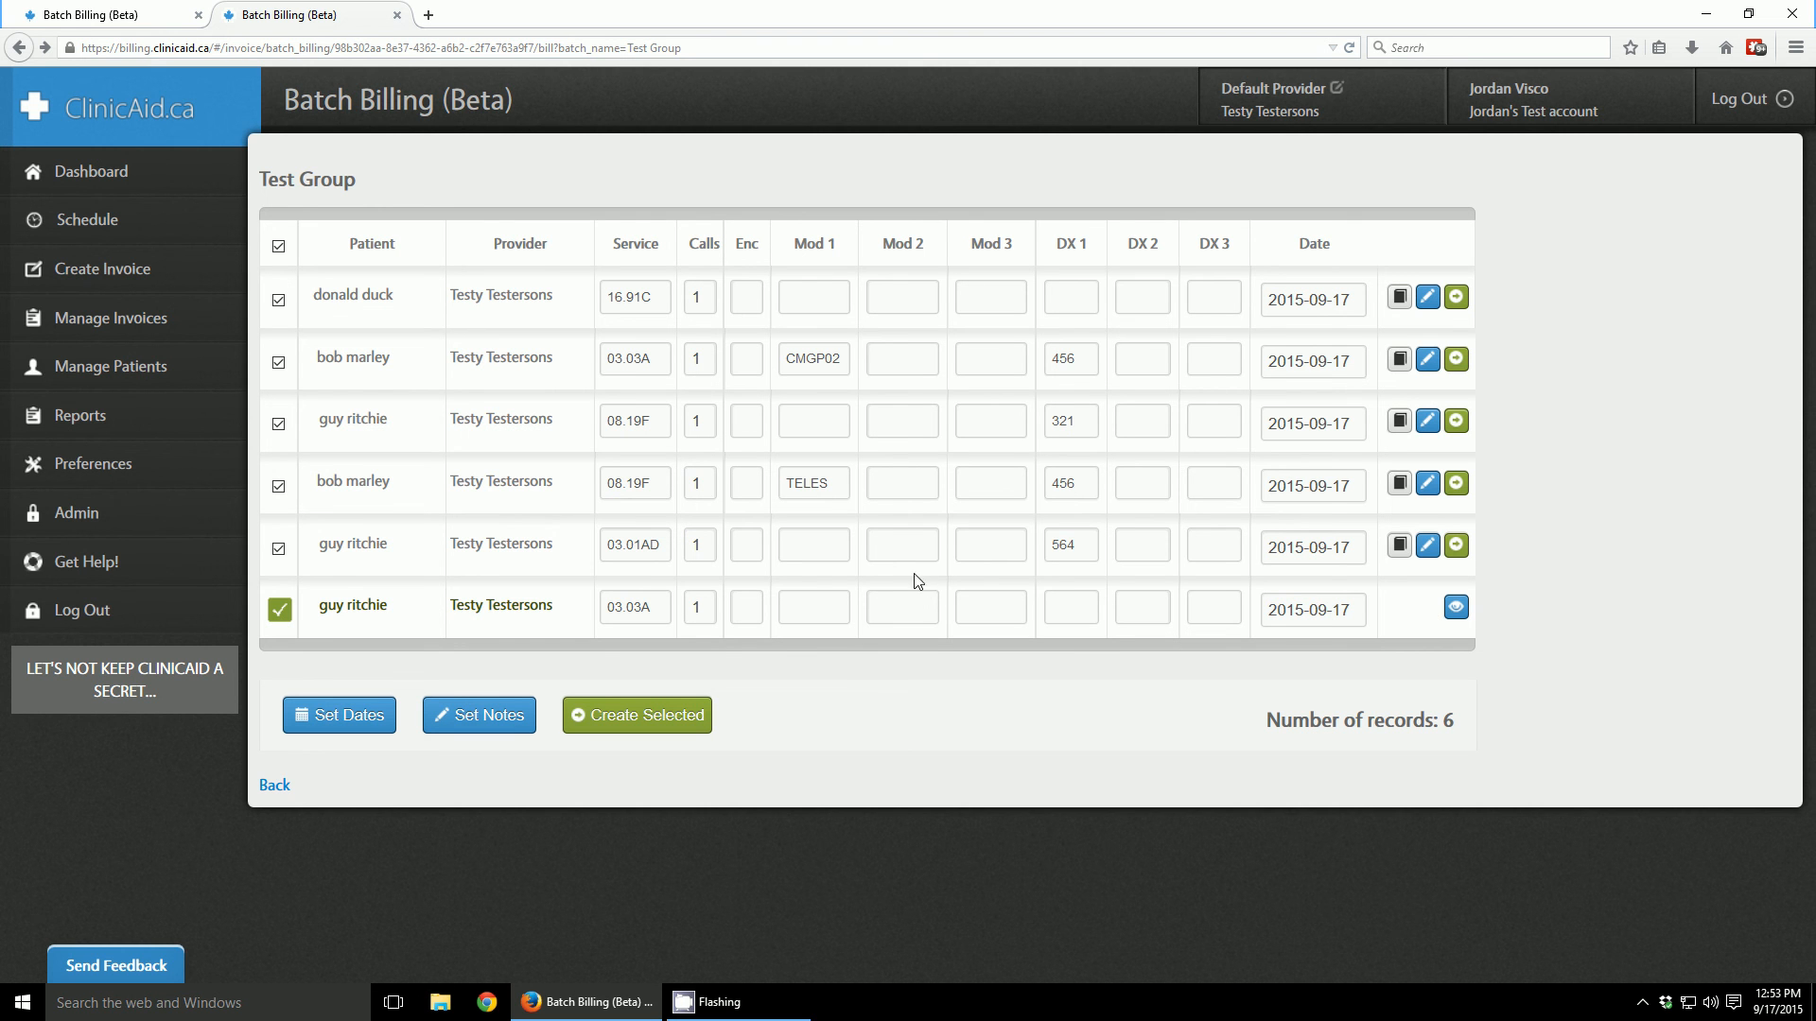
mouse_move(1424, 635)
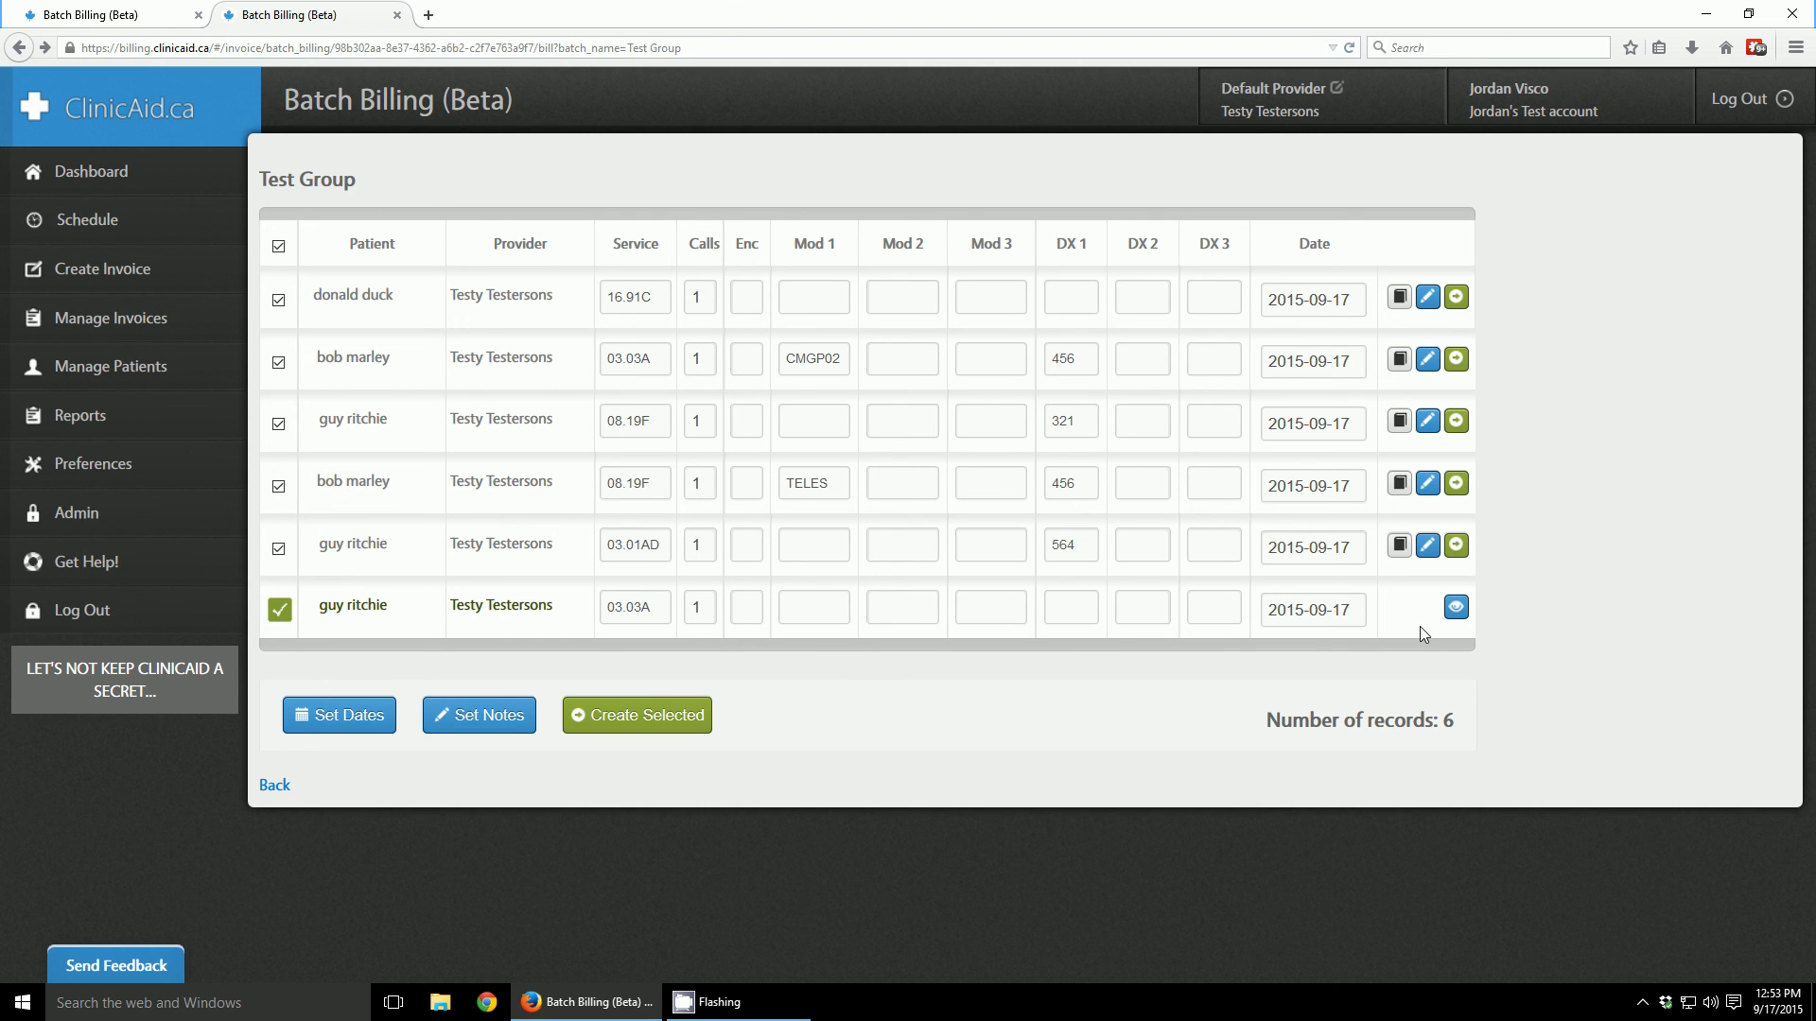
mouse_move(313, 589)
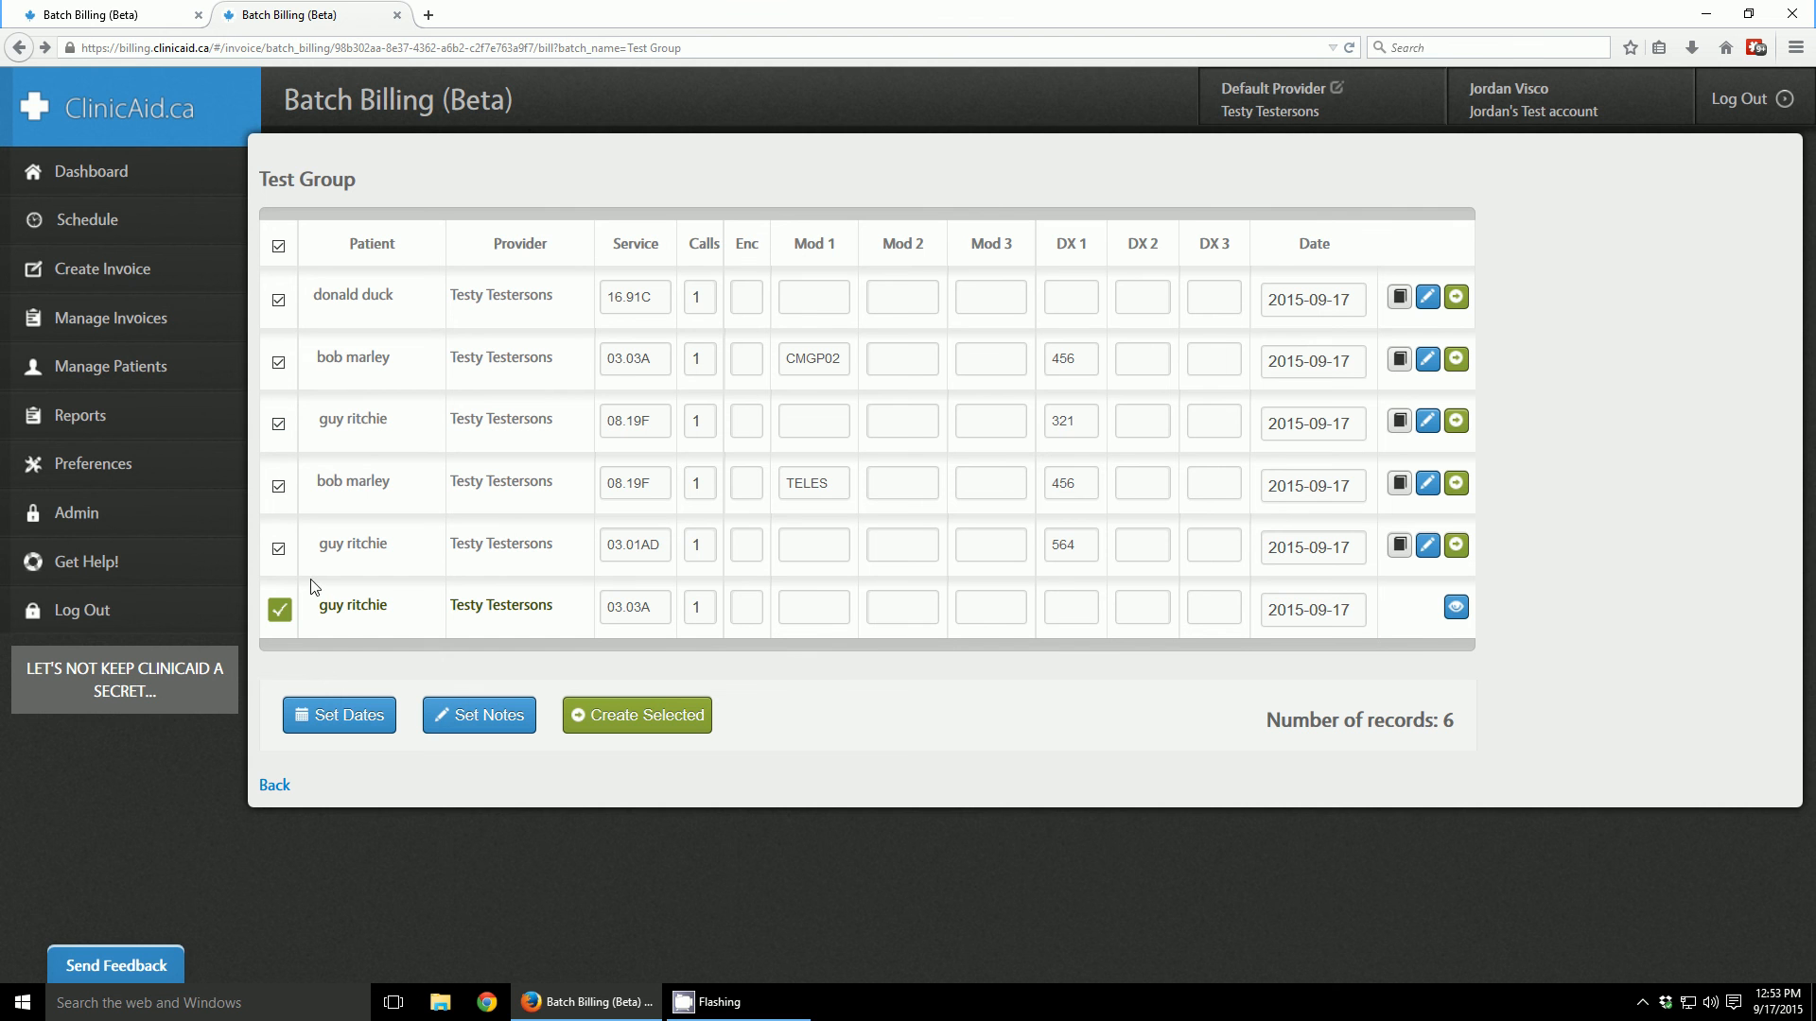
mouse_move(343, 629)
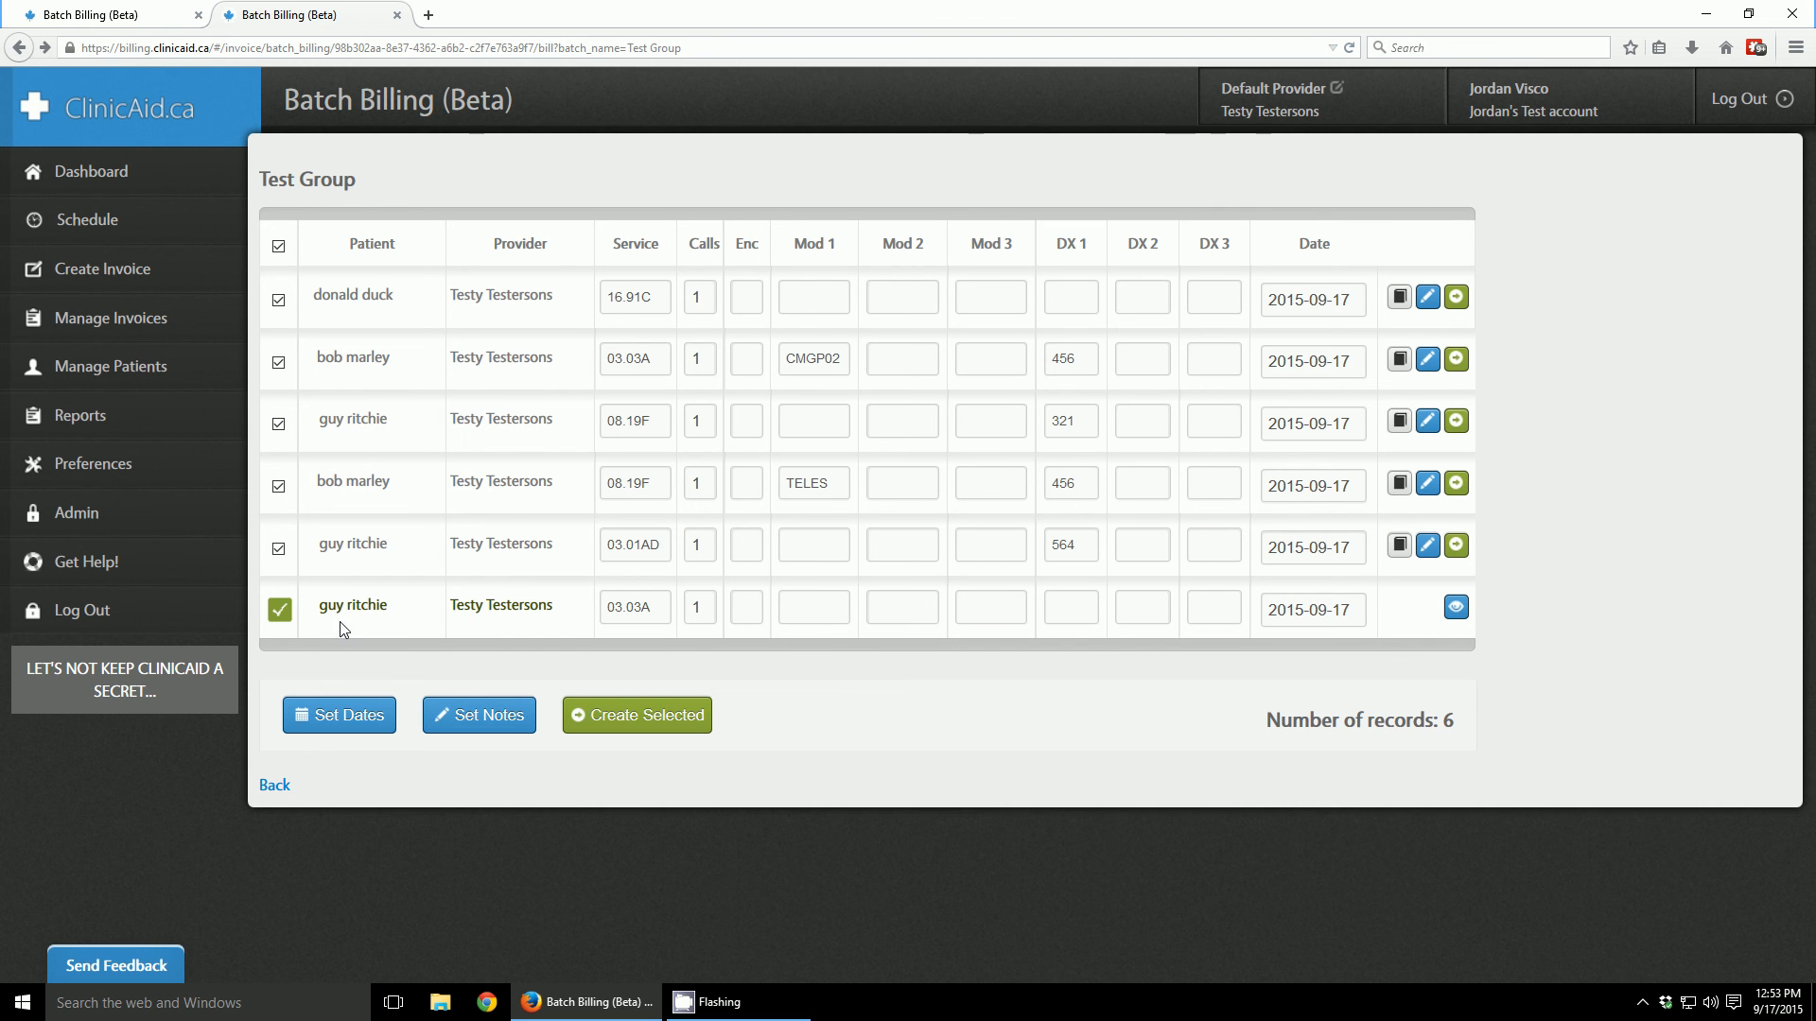
mouse_move(1169, 531)
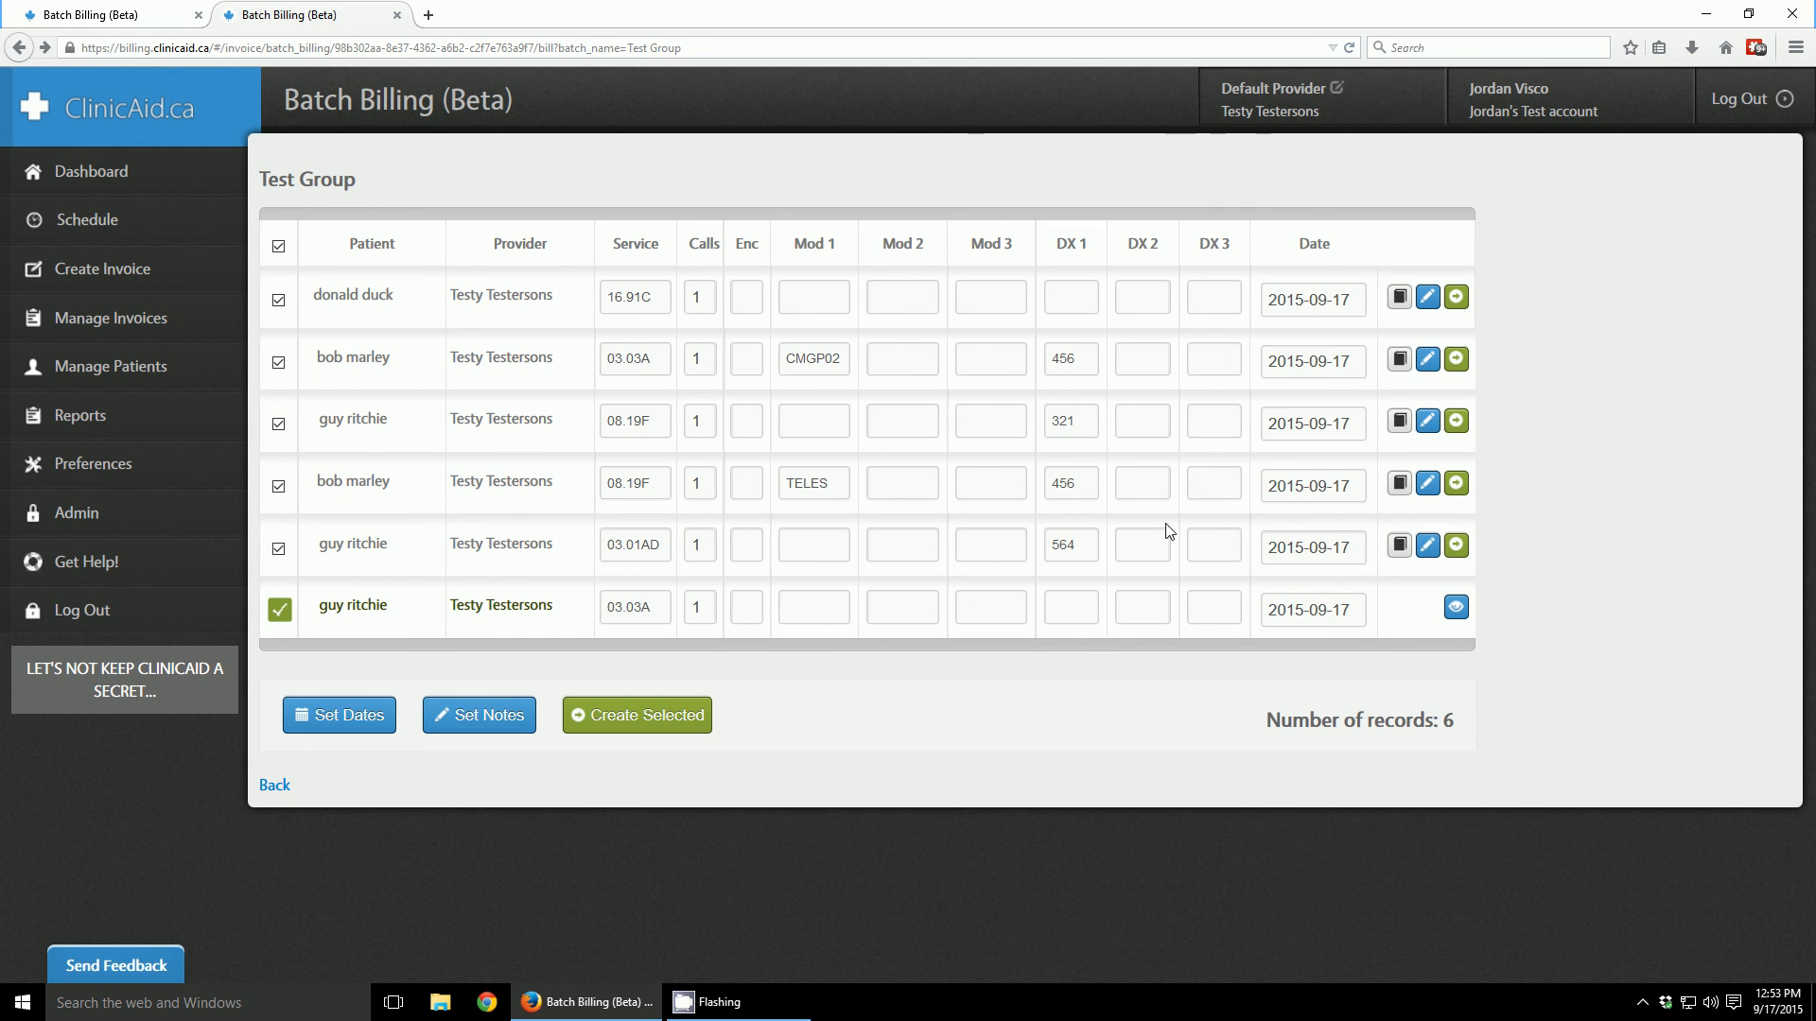
mouse_move(966, 515)
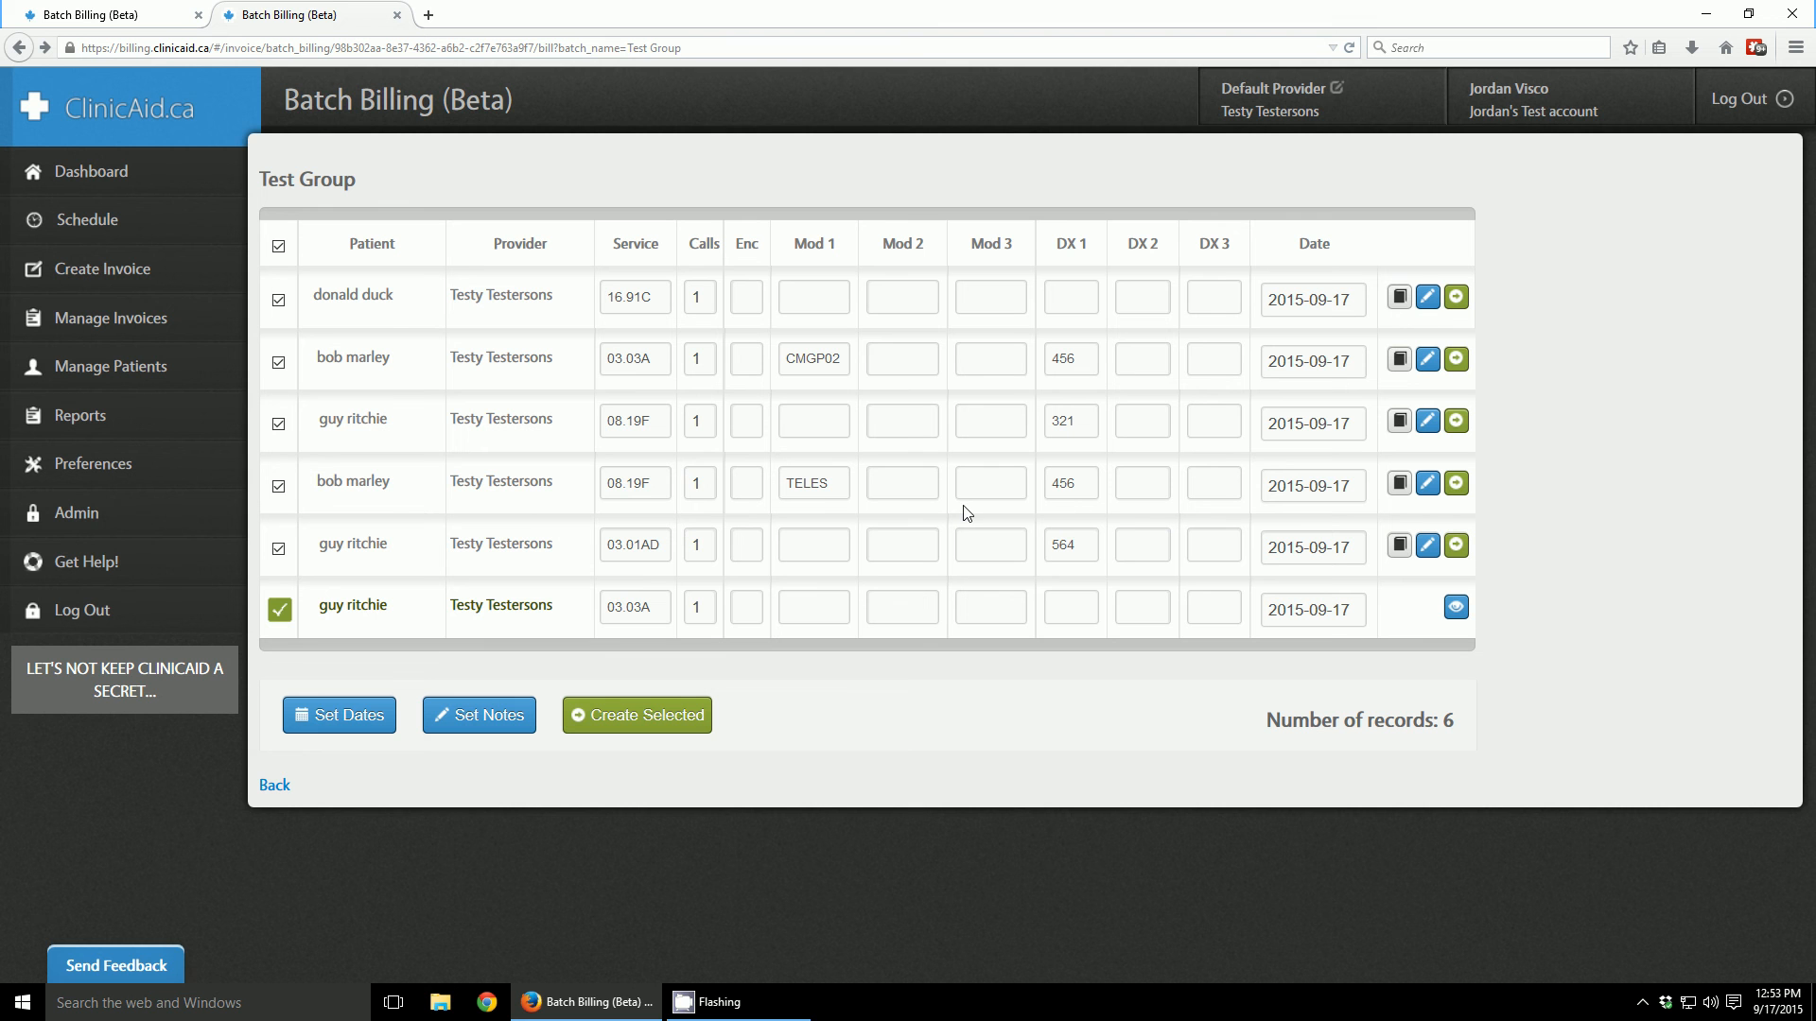
mouse_move(953, 502)
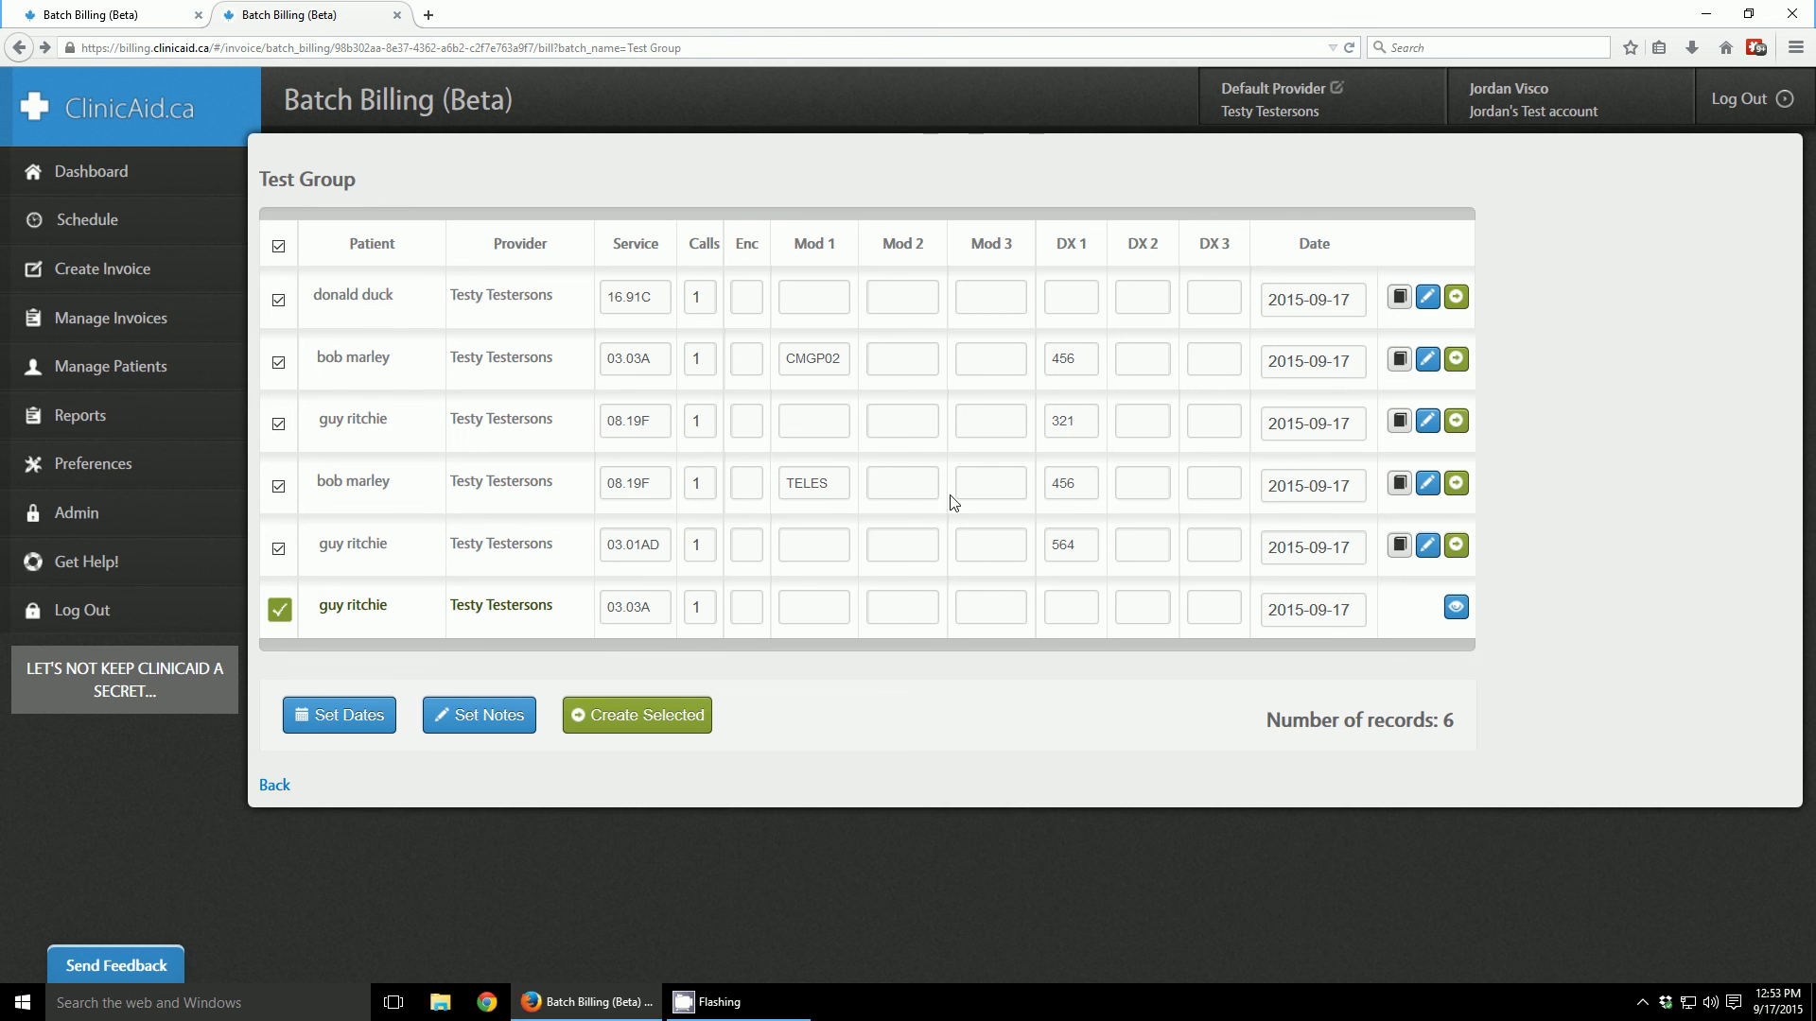
mouse_move(953, 479)
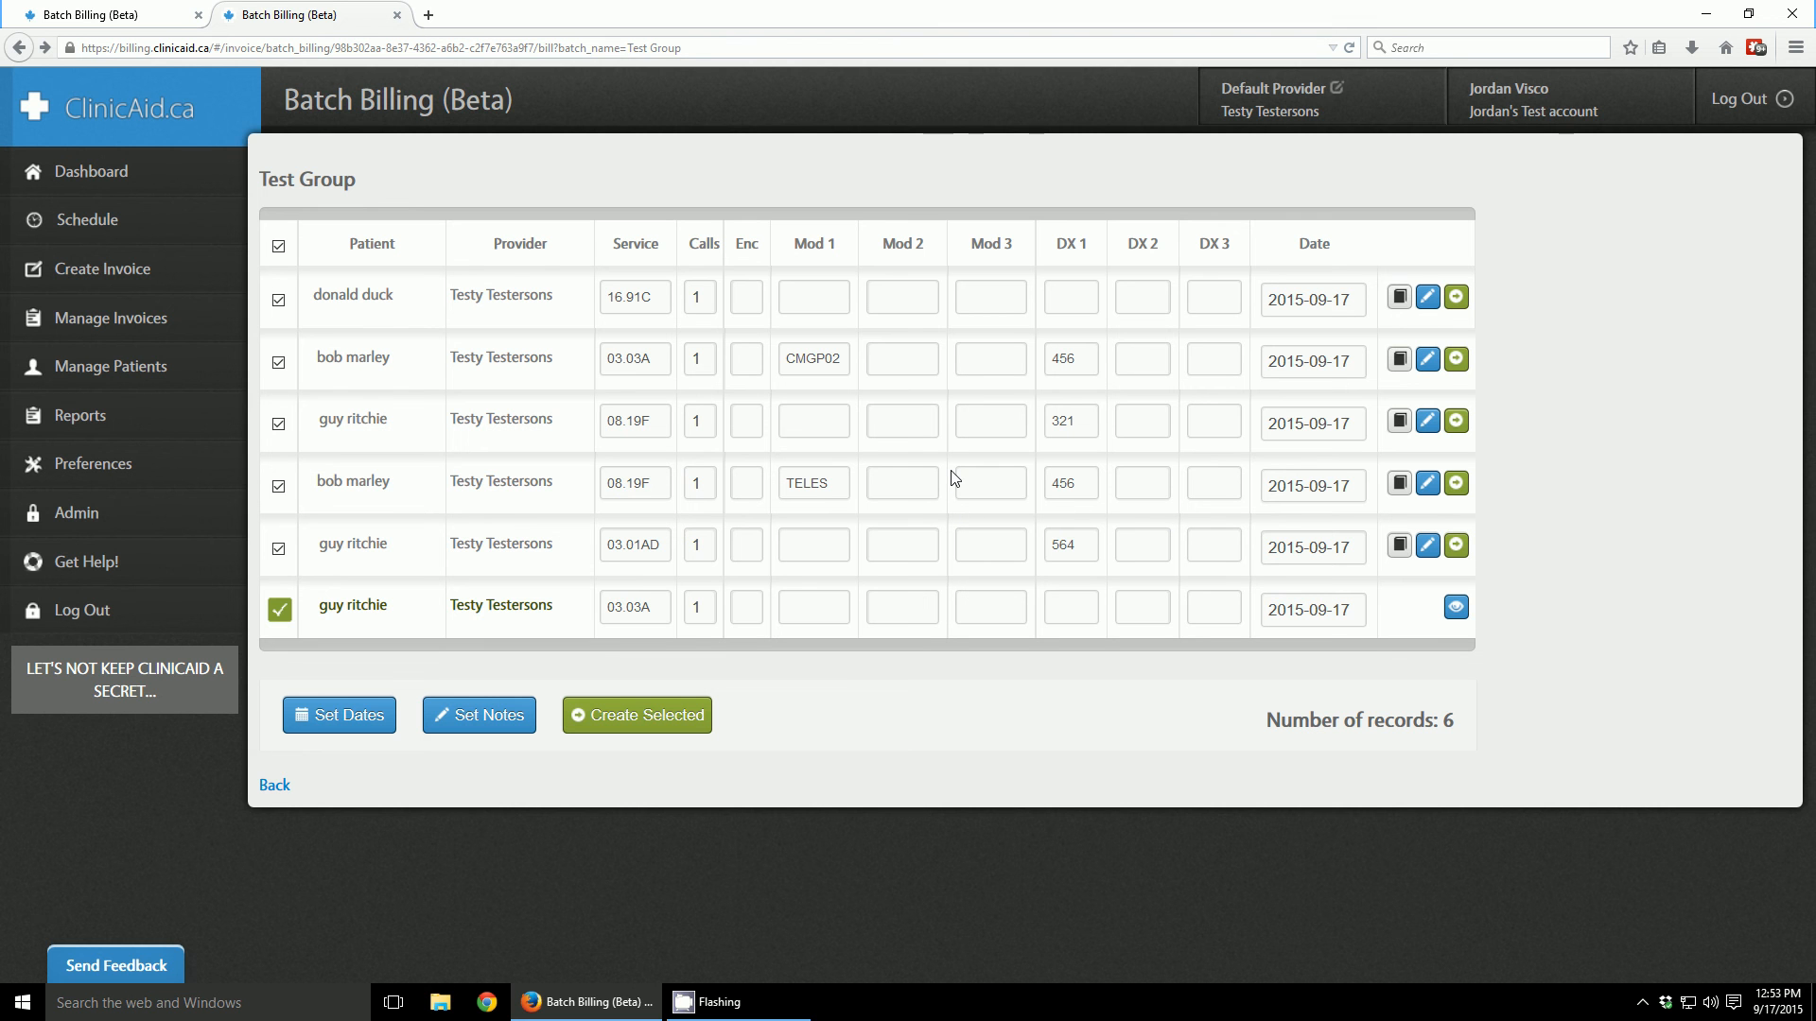
mouse_move(1694, 434)
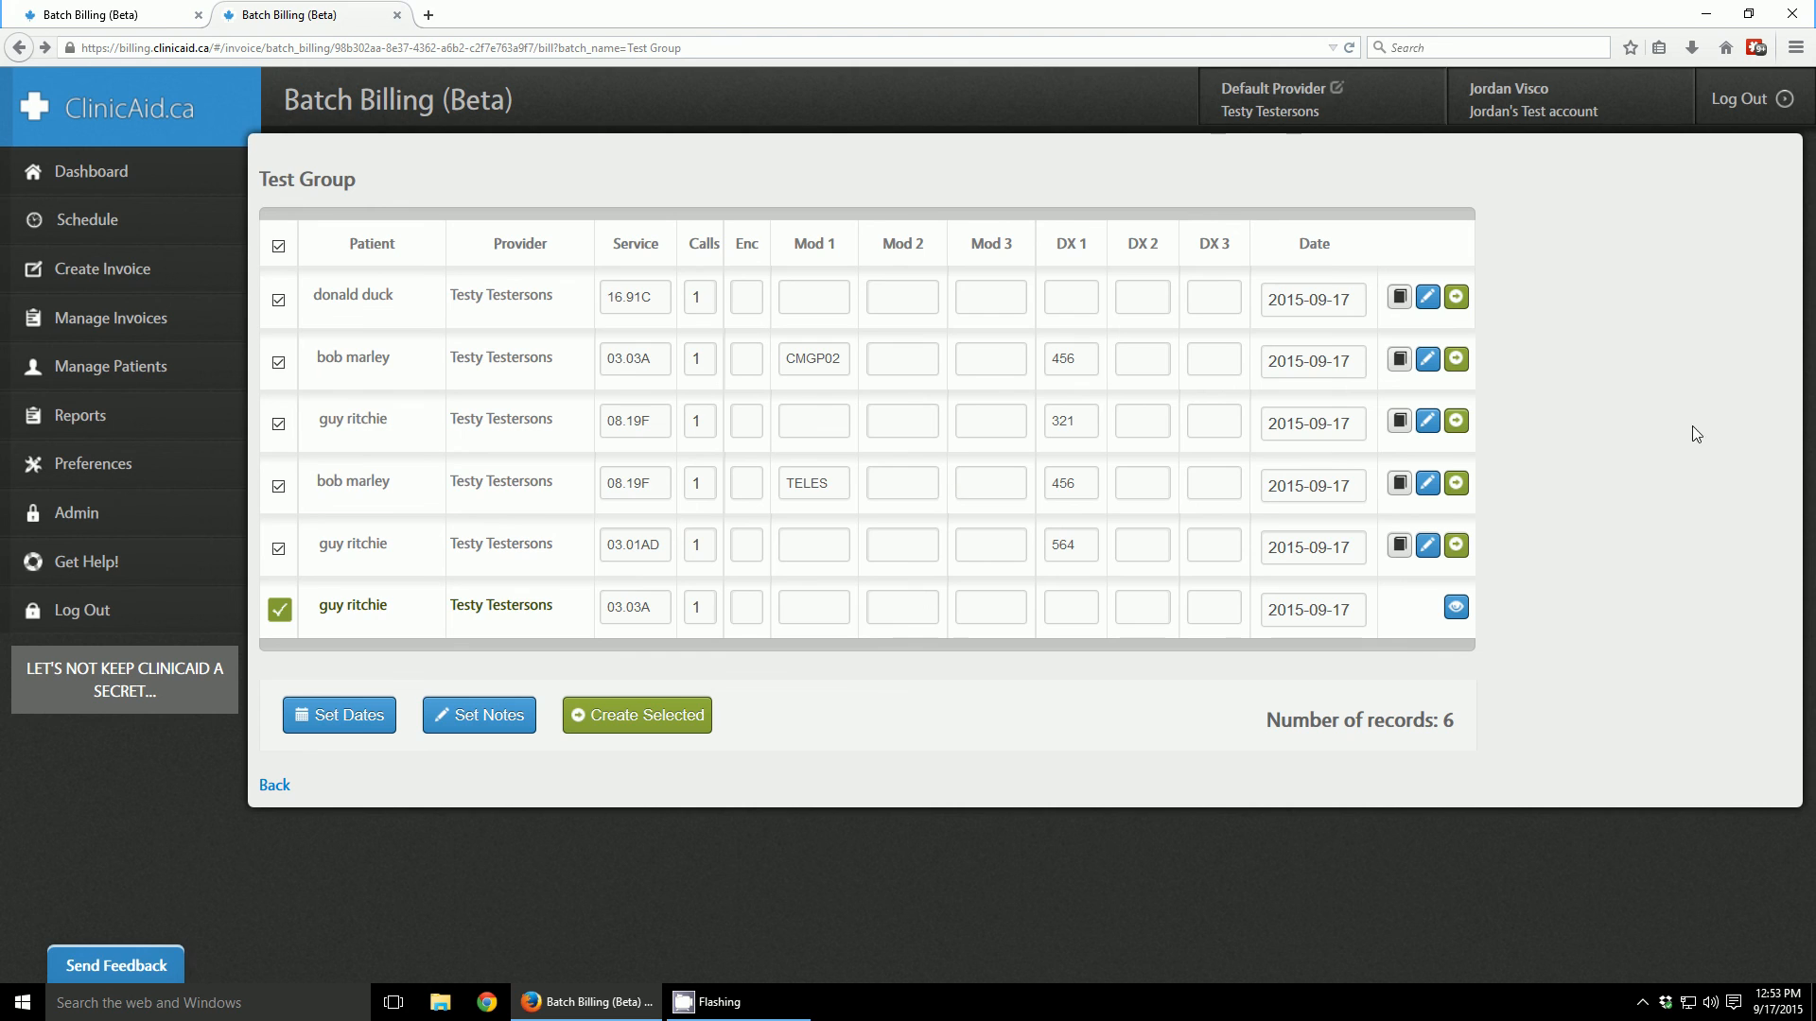